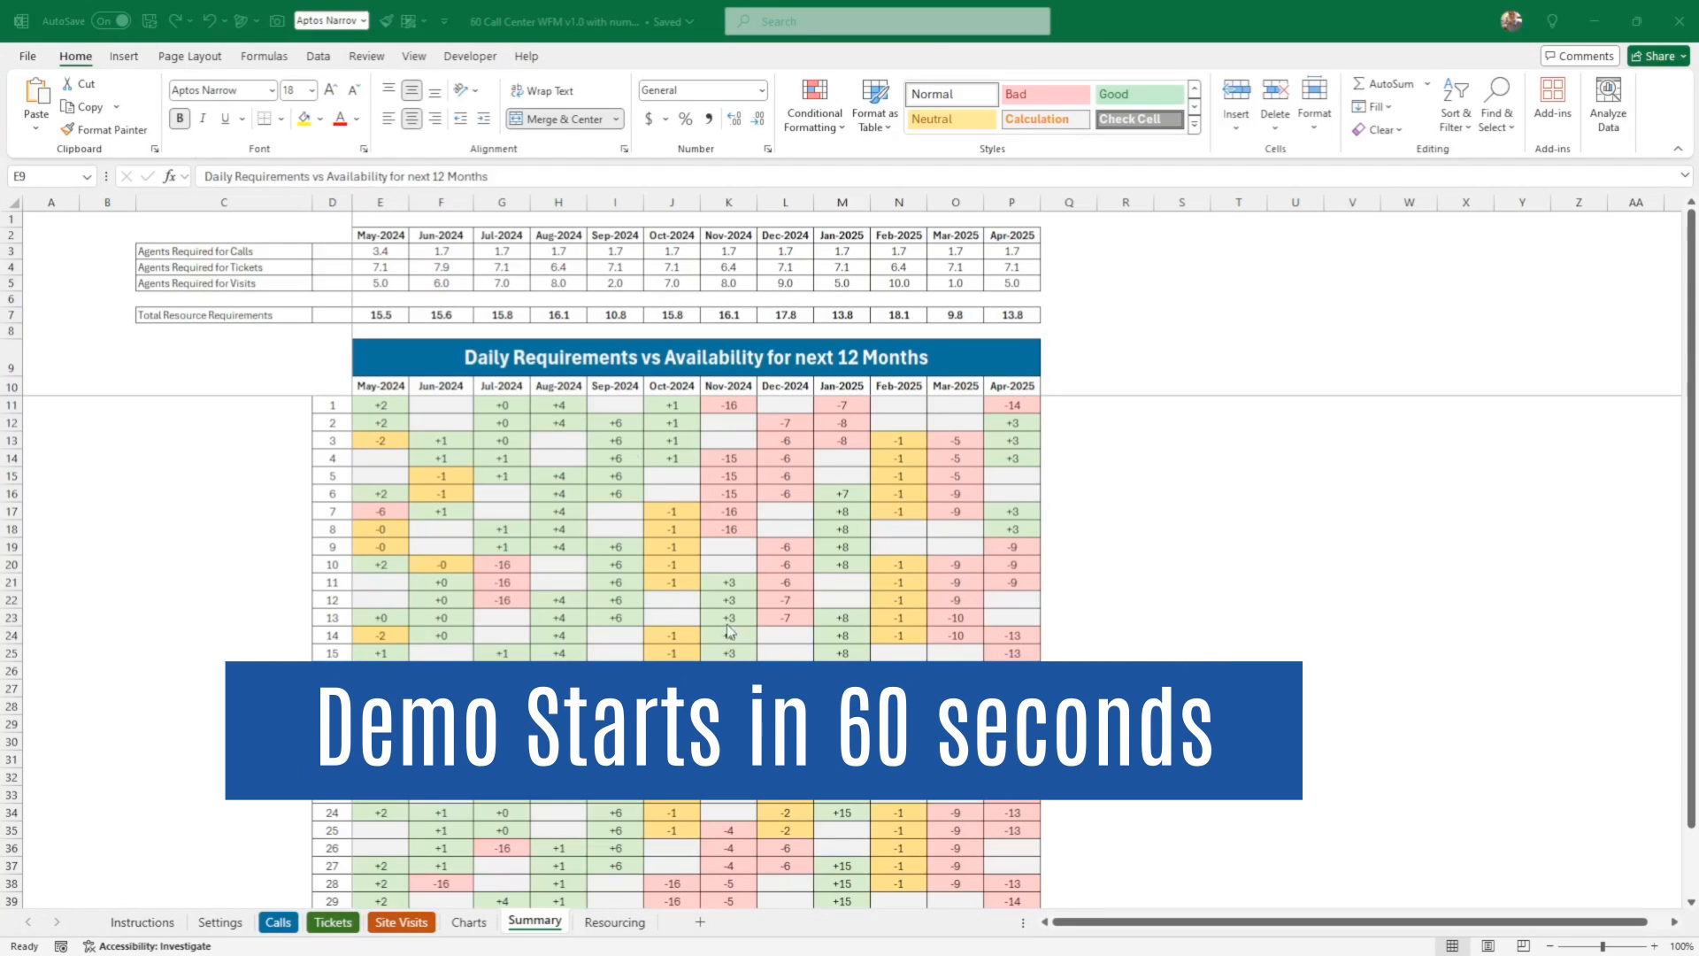
- Show the Resourcing sheet, then the Charts dashboard of agent requirements
left_click(613, 920)
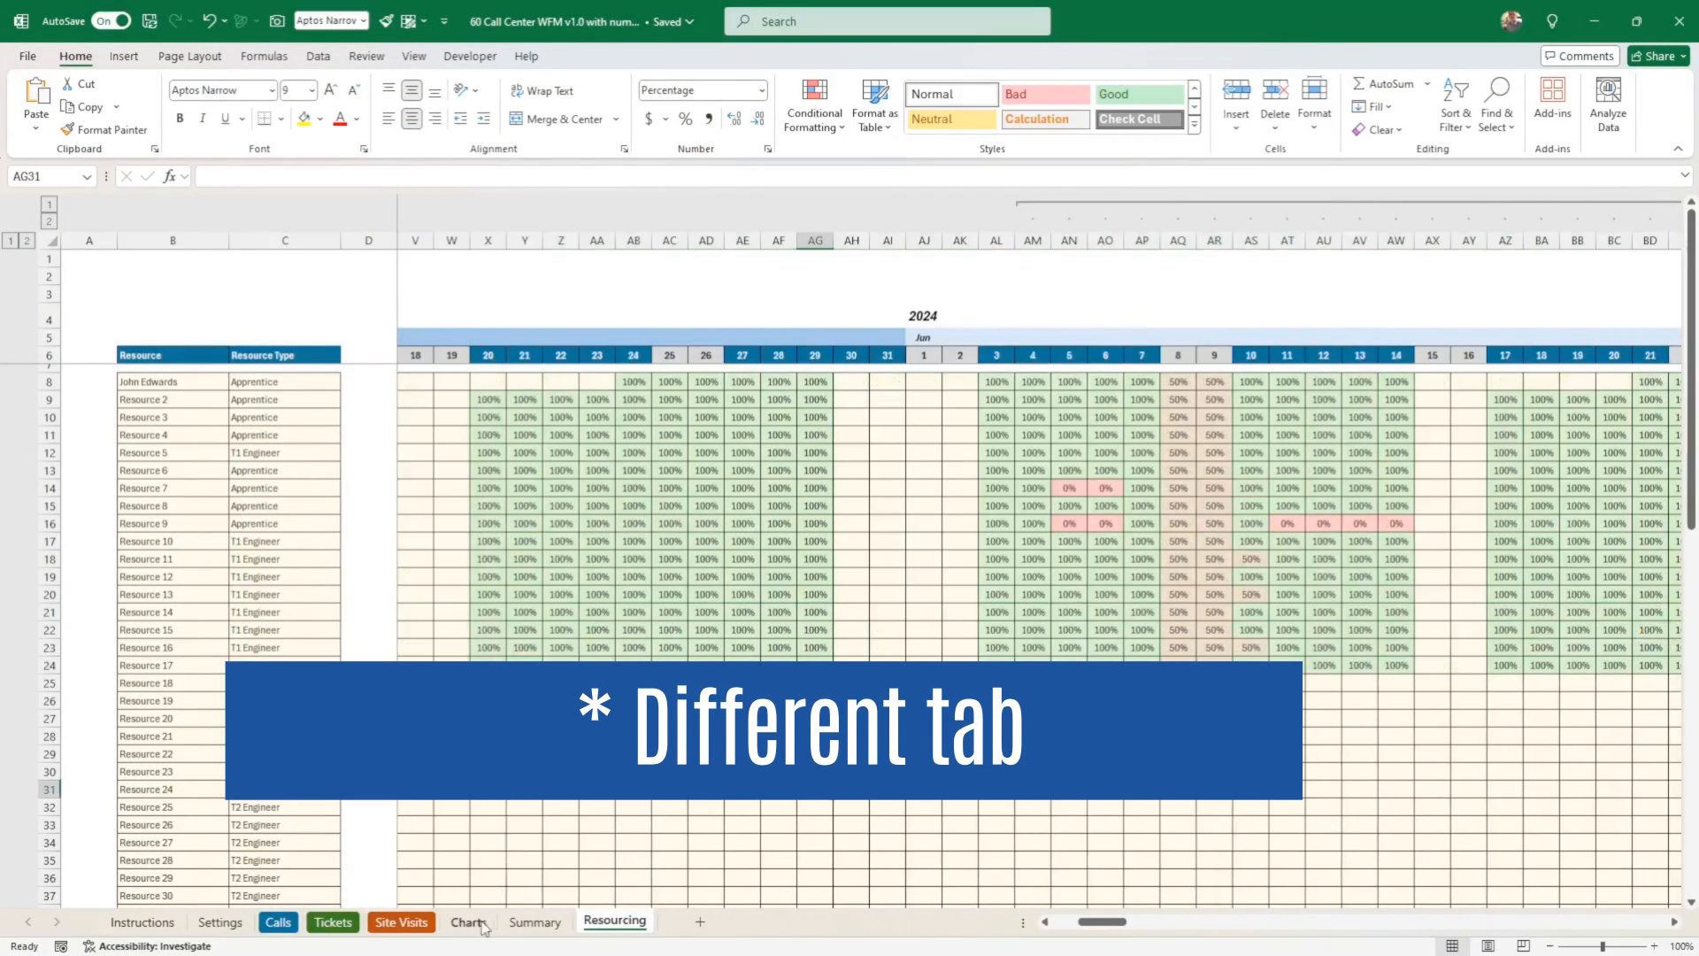
left_click(463, 922)
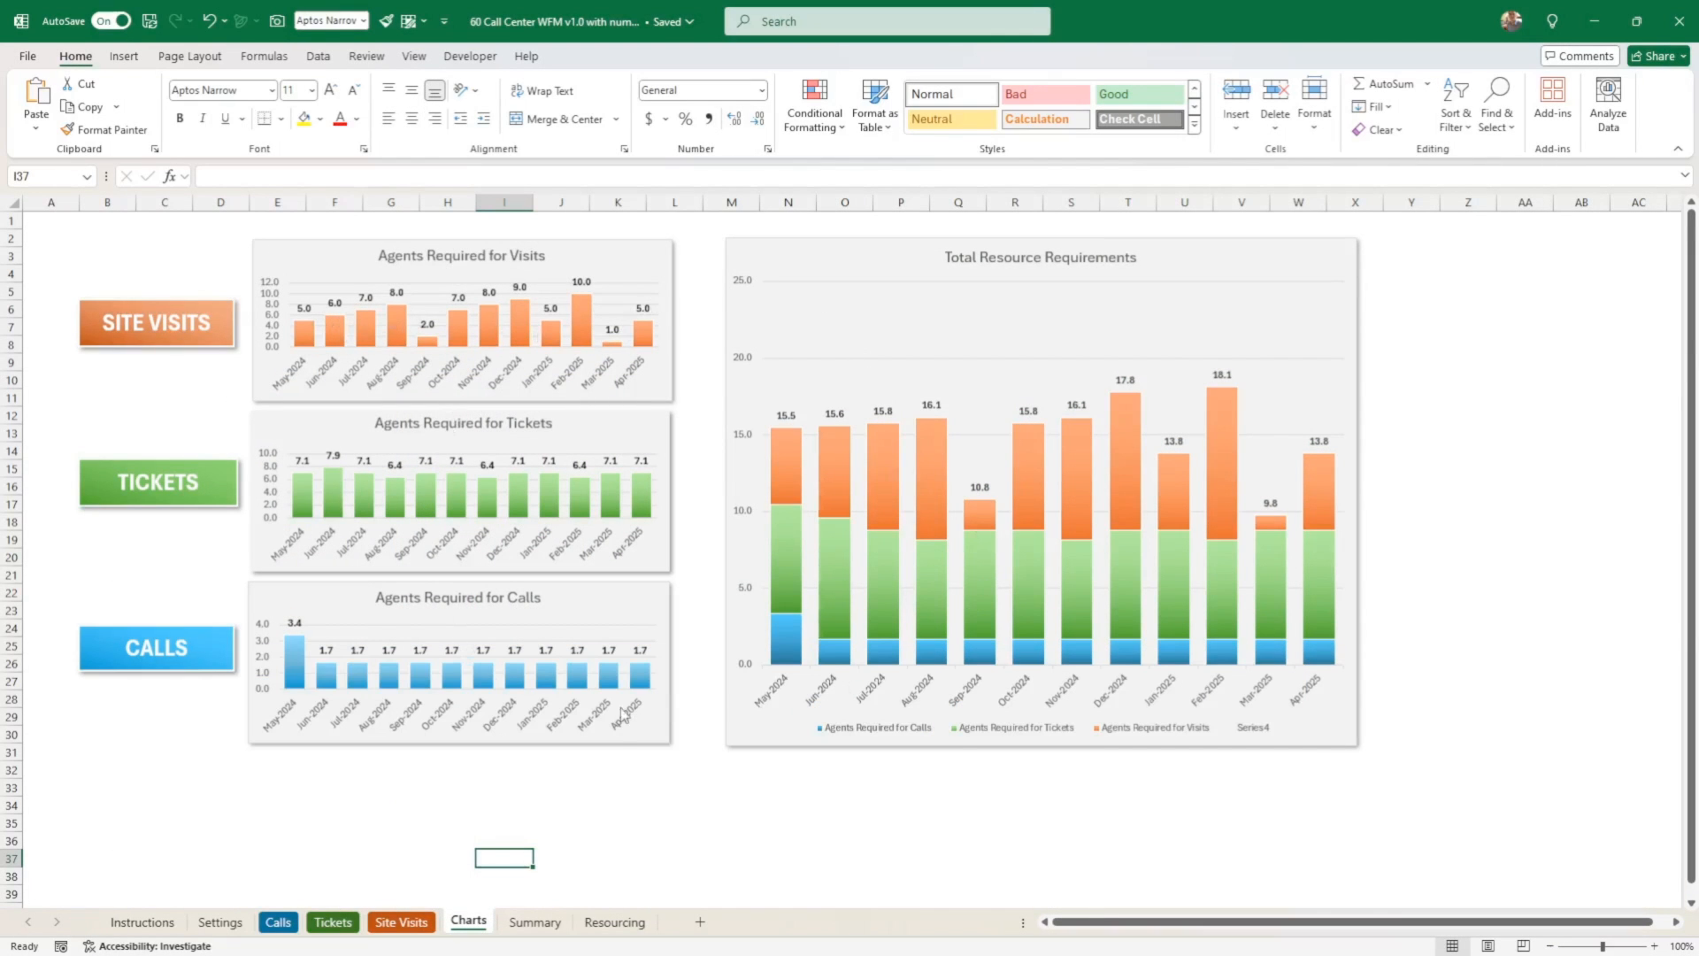
mouse_move(729, 840)
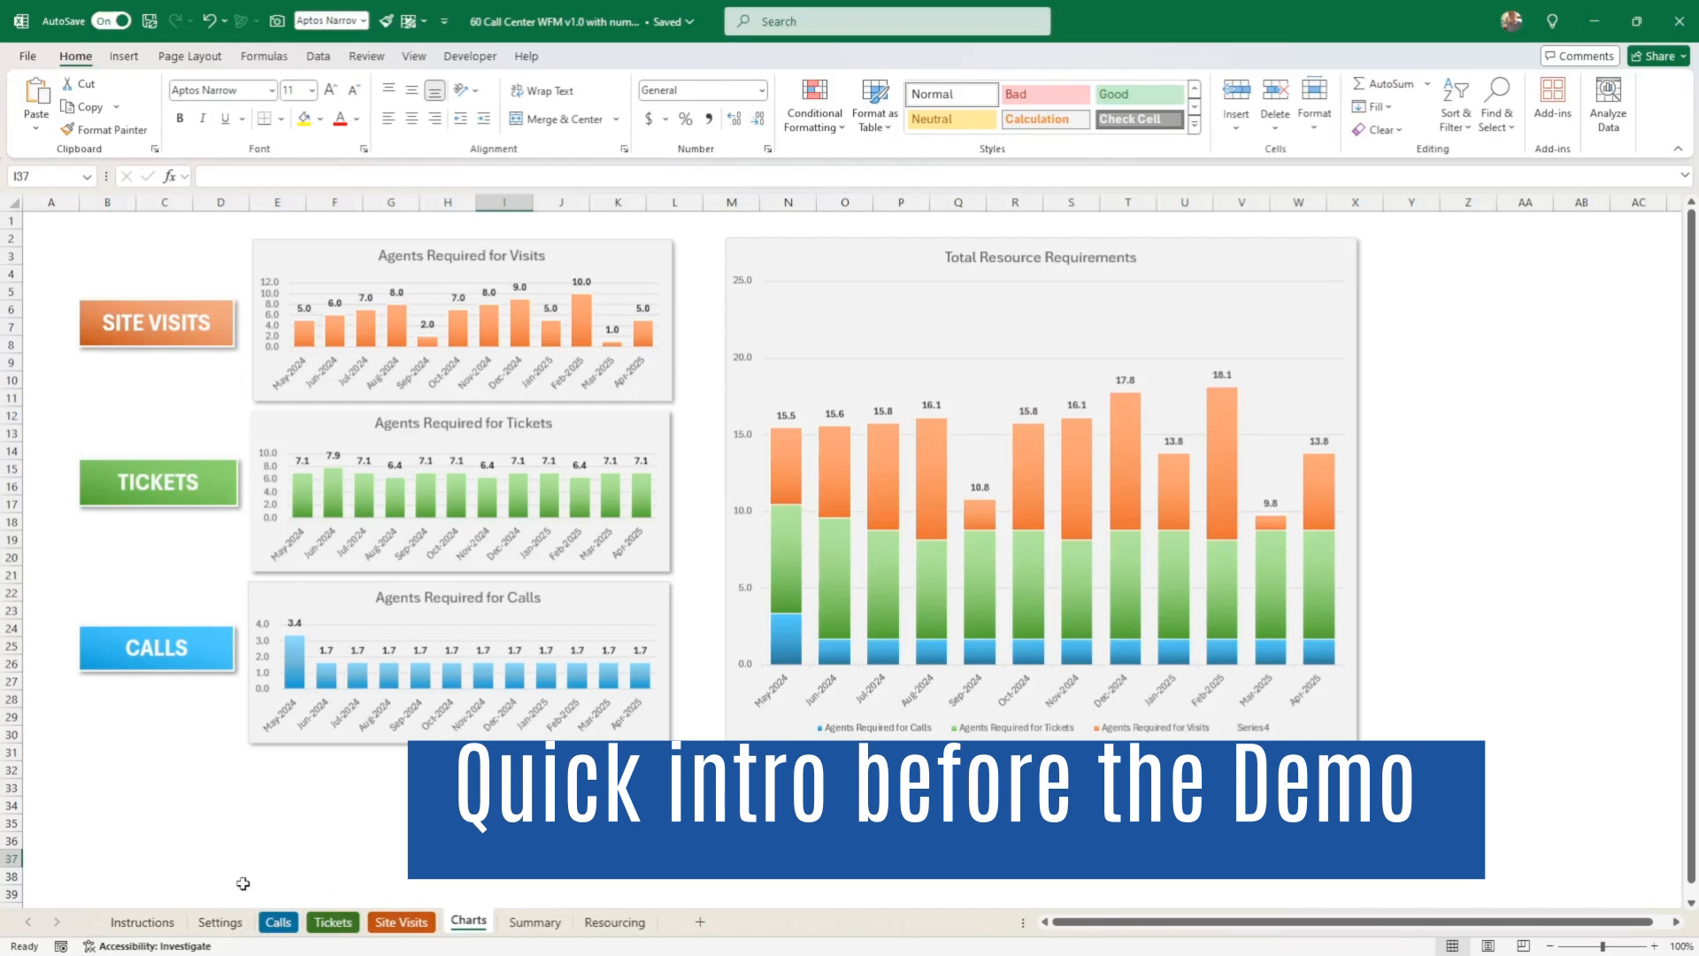
- Review the Settings sheet's final 4.7 h availability formula and the blank Resource Types row
left_click(219, 920)
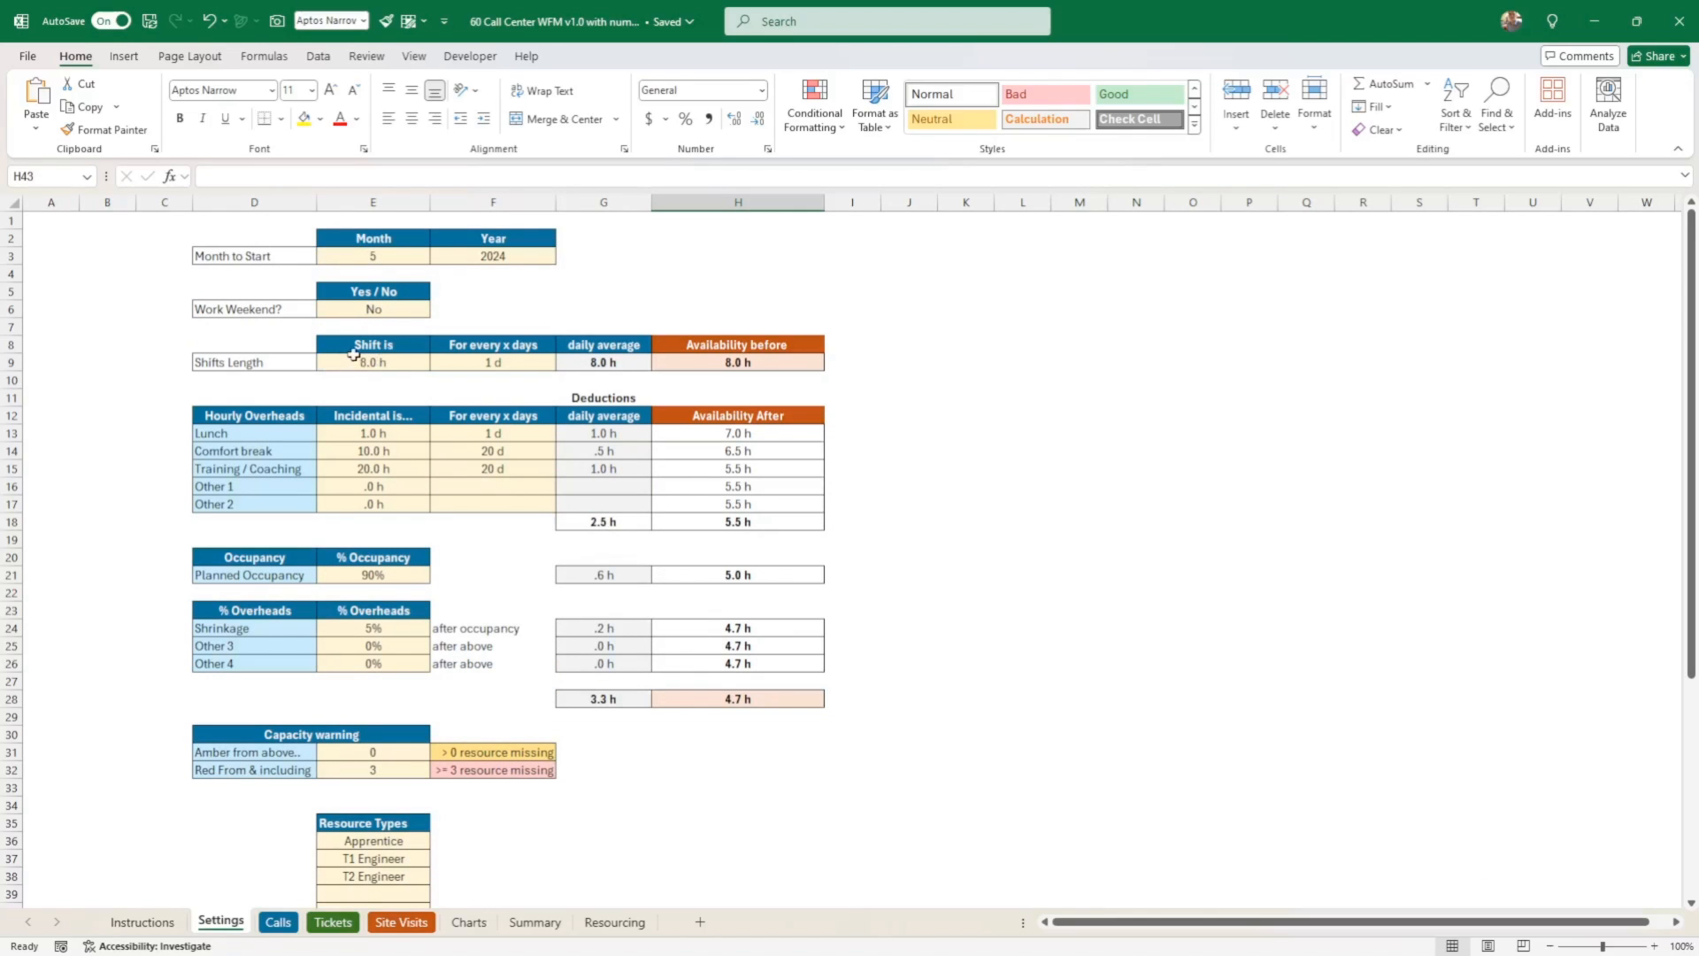
mouse_move(733, 369)
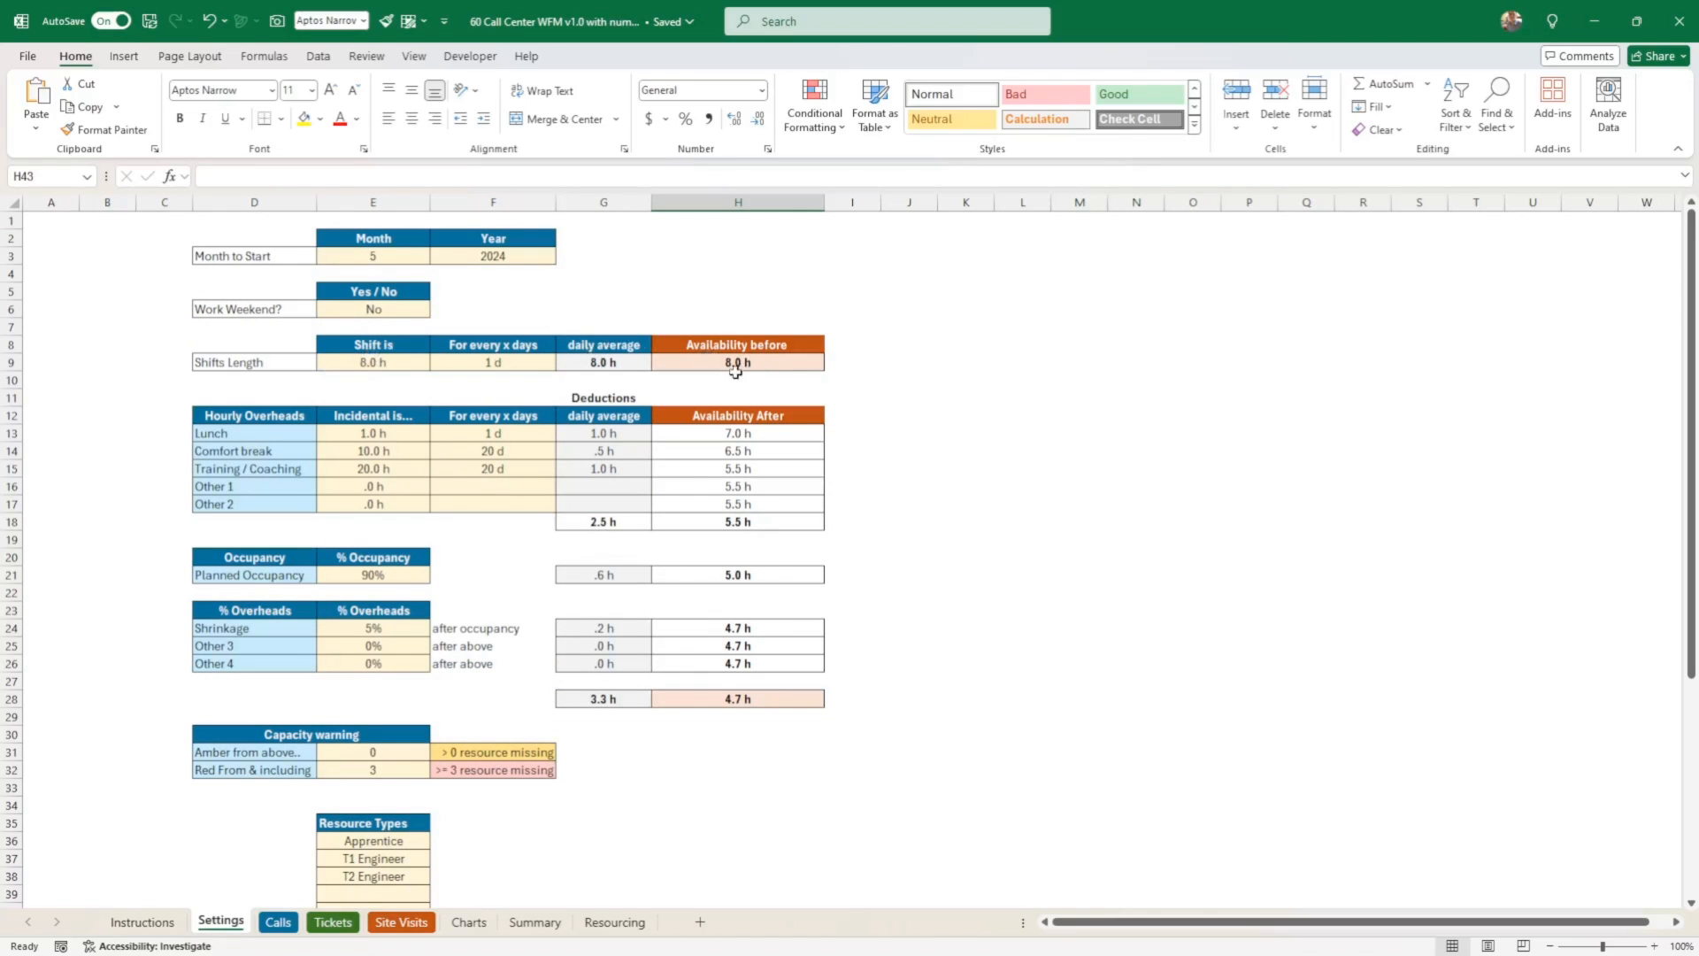
mouse_move(329, 451)
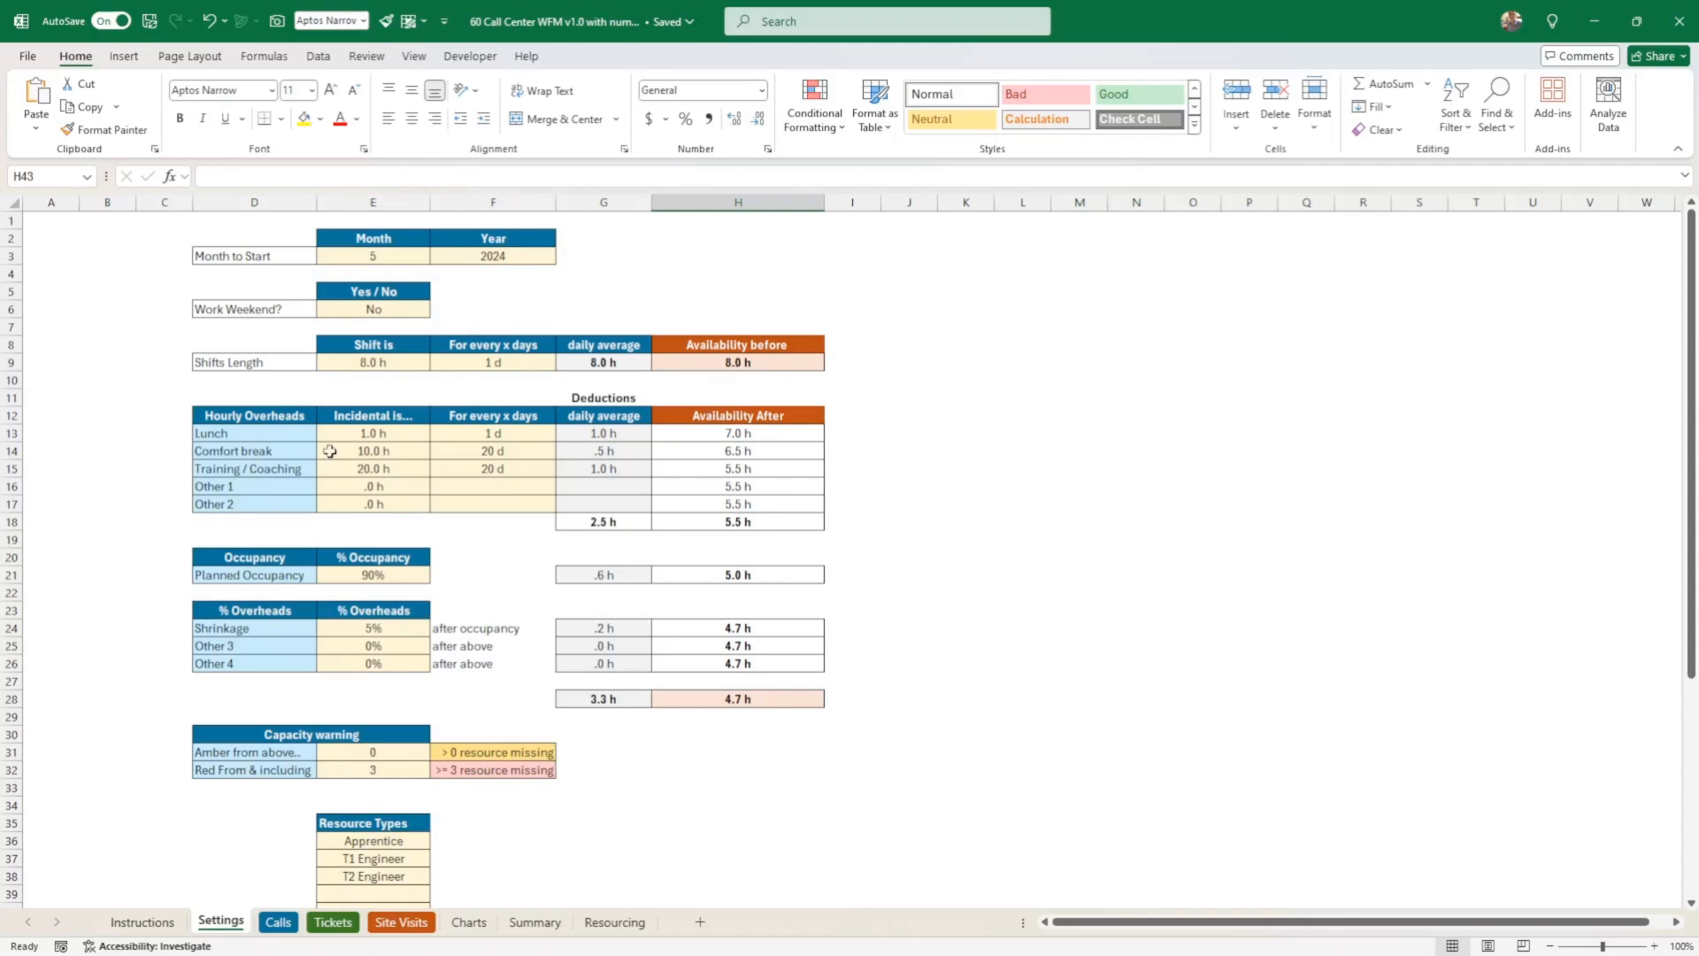
mouse_move(768, 688)
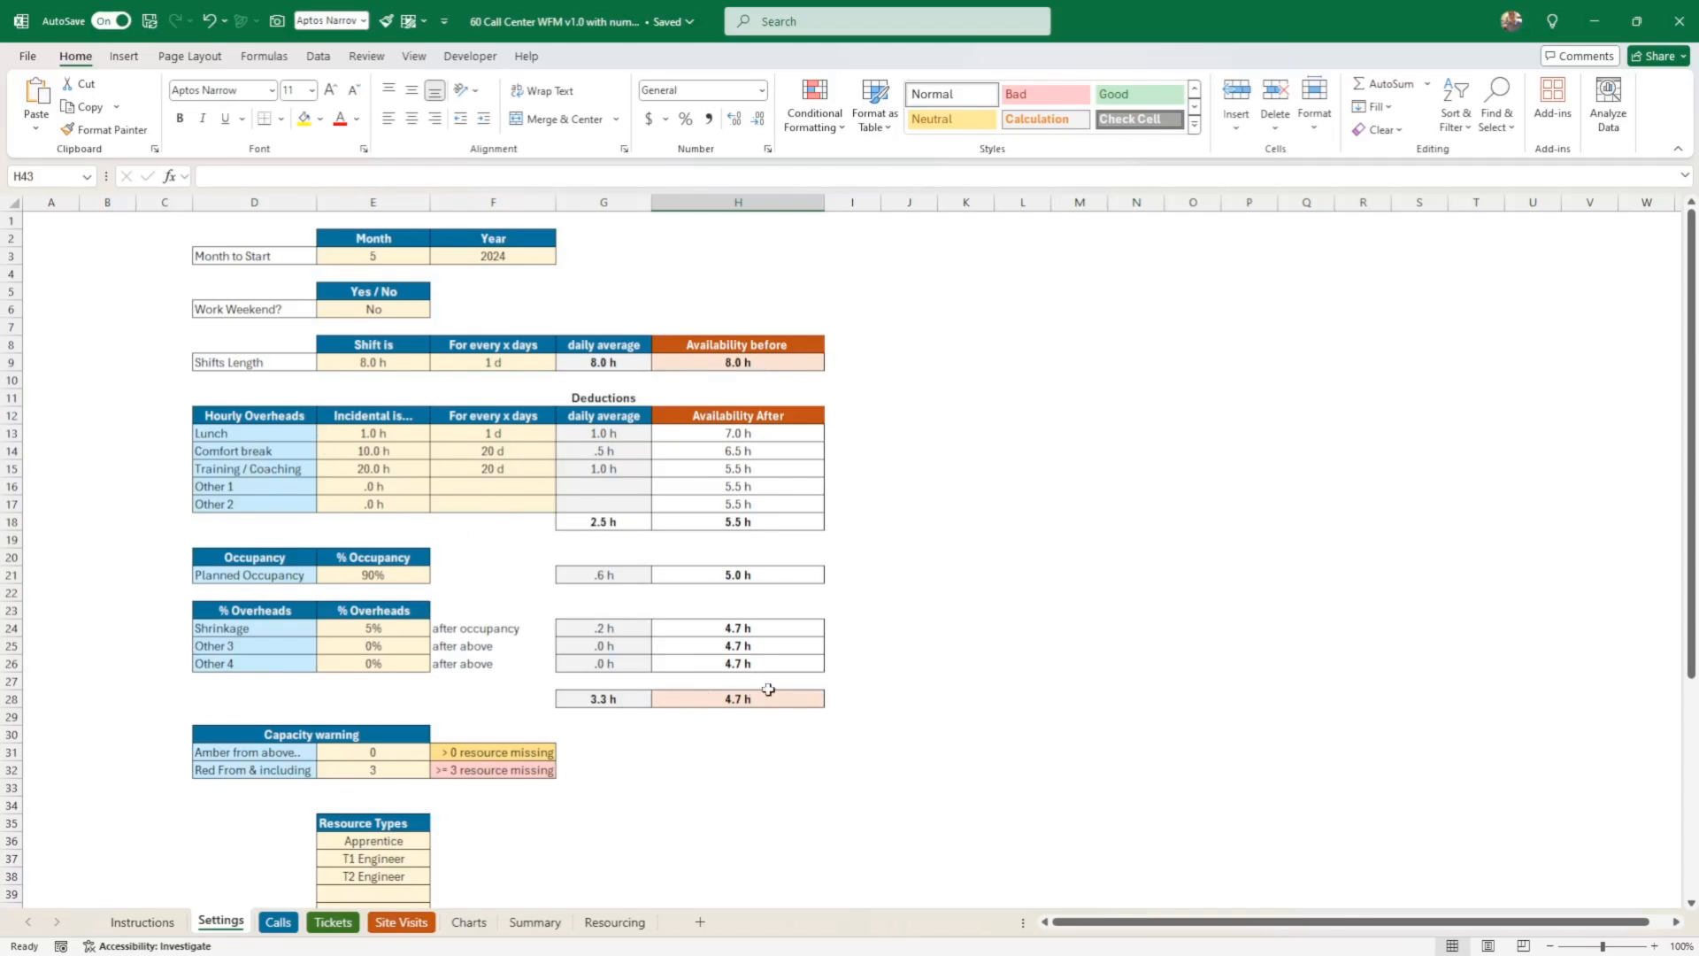
mouse_move(761, 701)
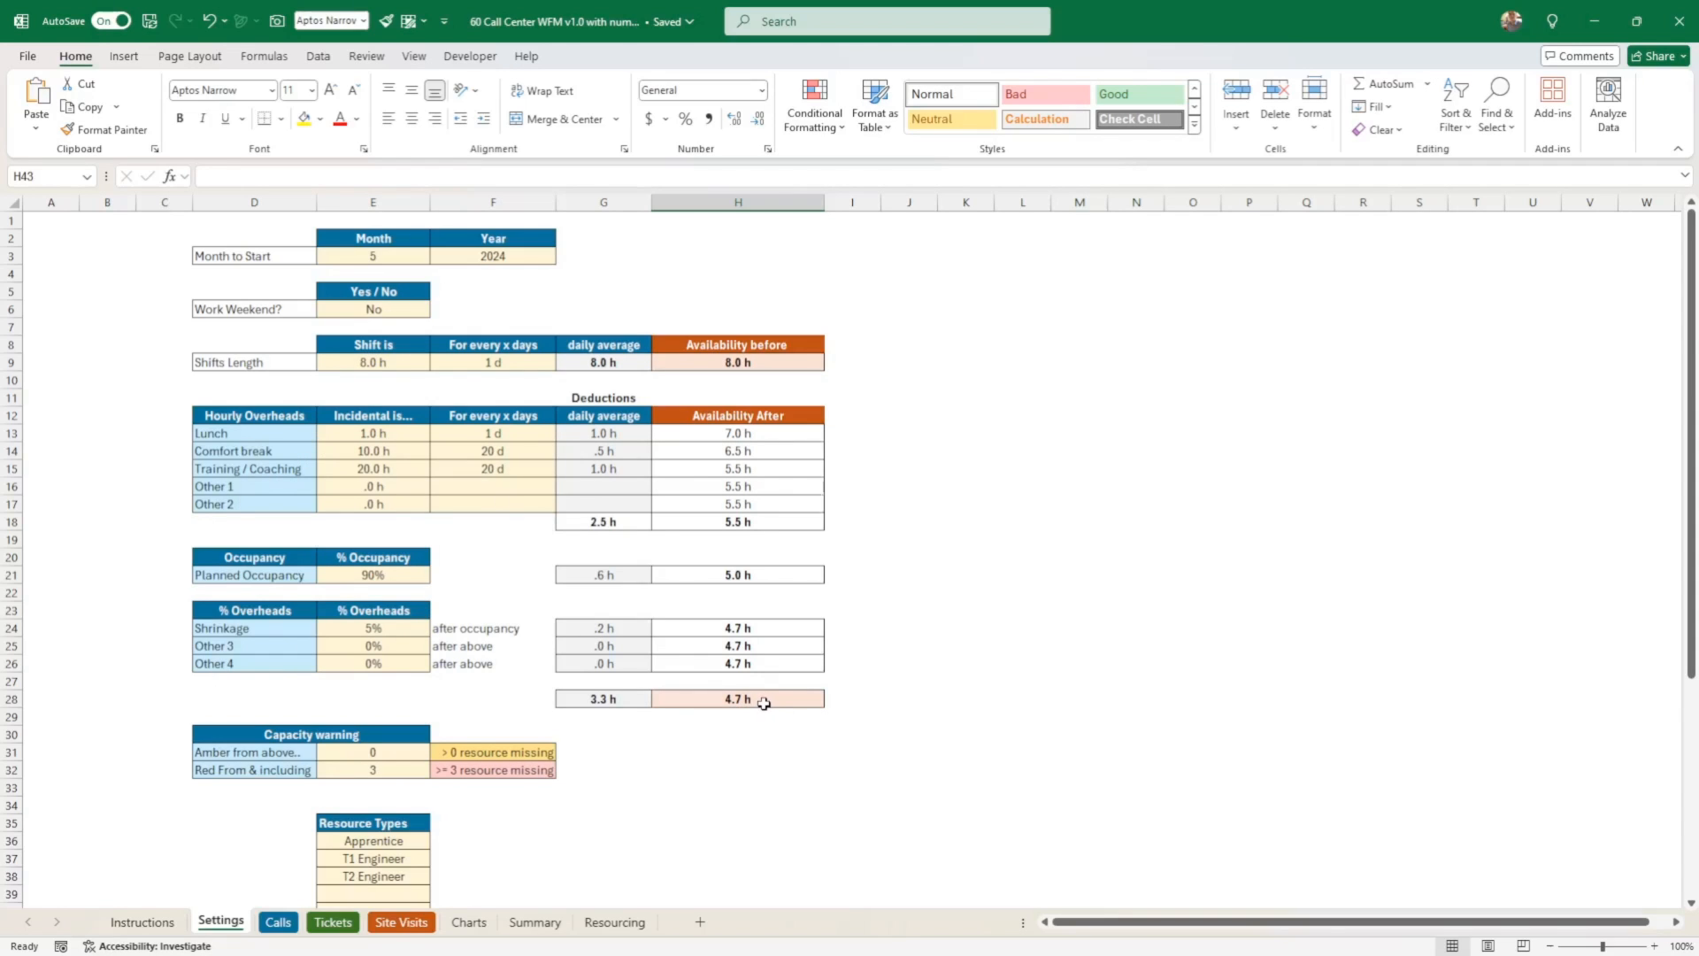
left_click(737, 699)
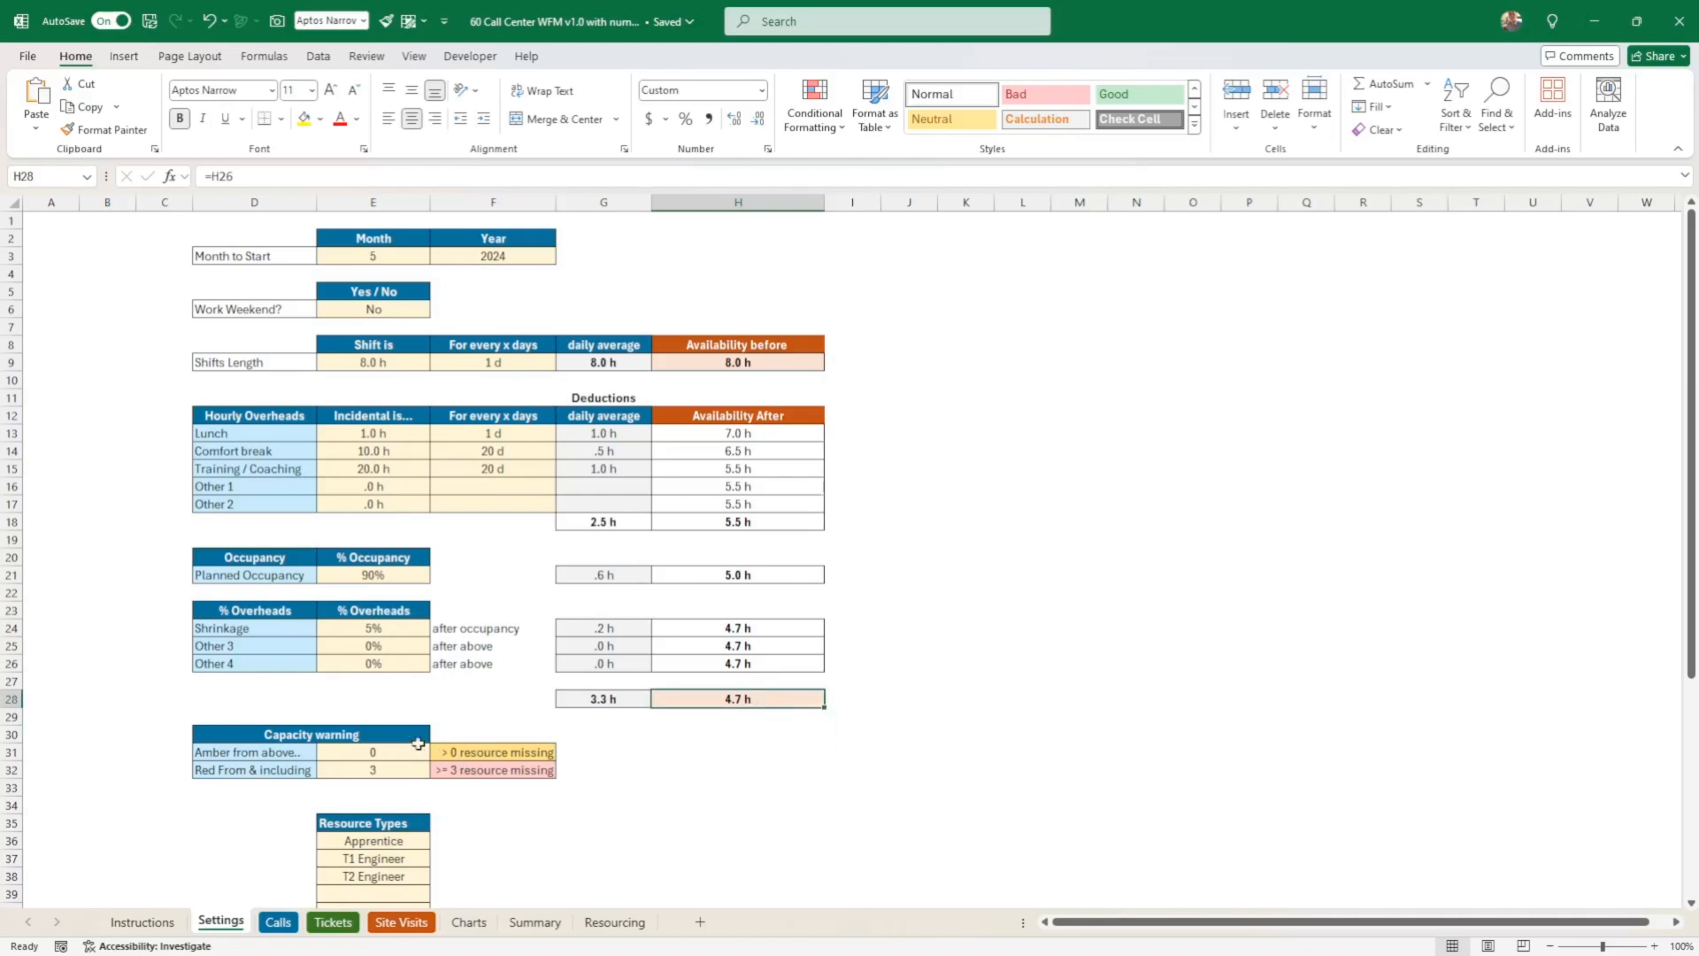
left_click(372, 892)
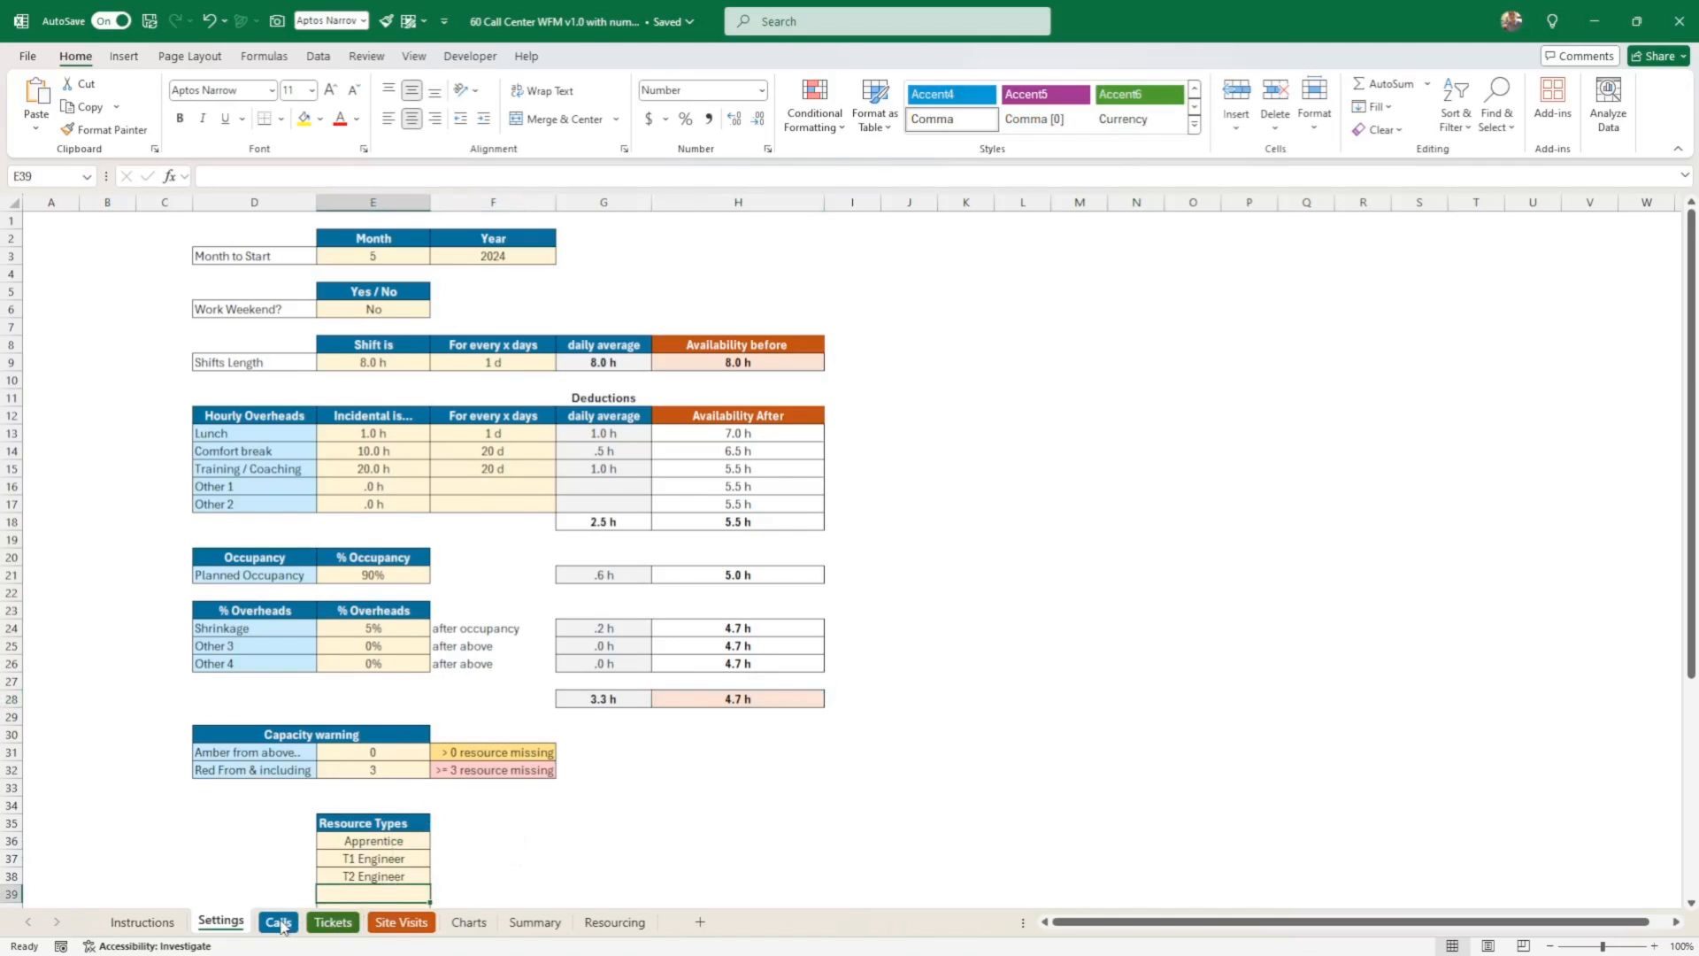
- Tour the Calls and Site Visits requirement sheets, checking the May average handling time
left_click(276, 922)
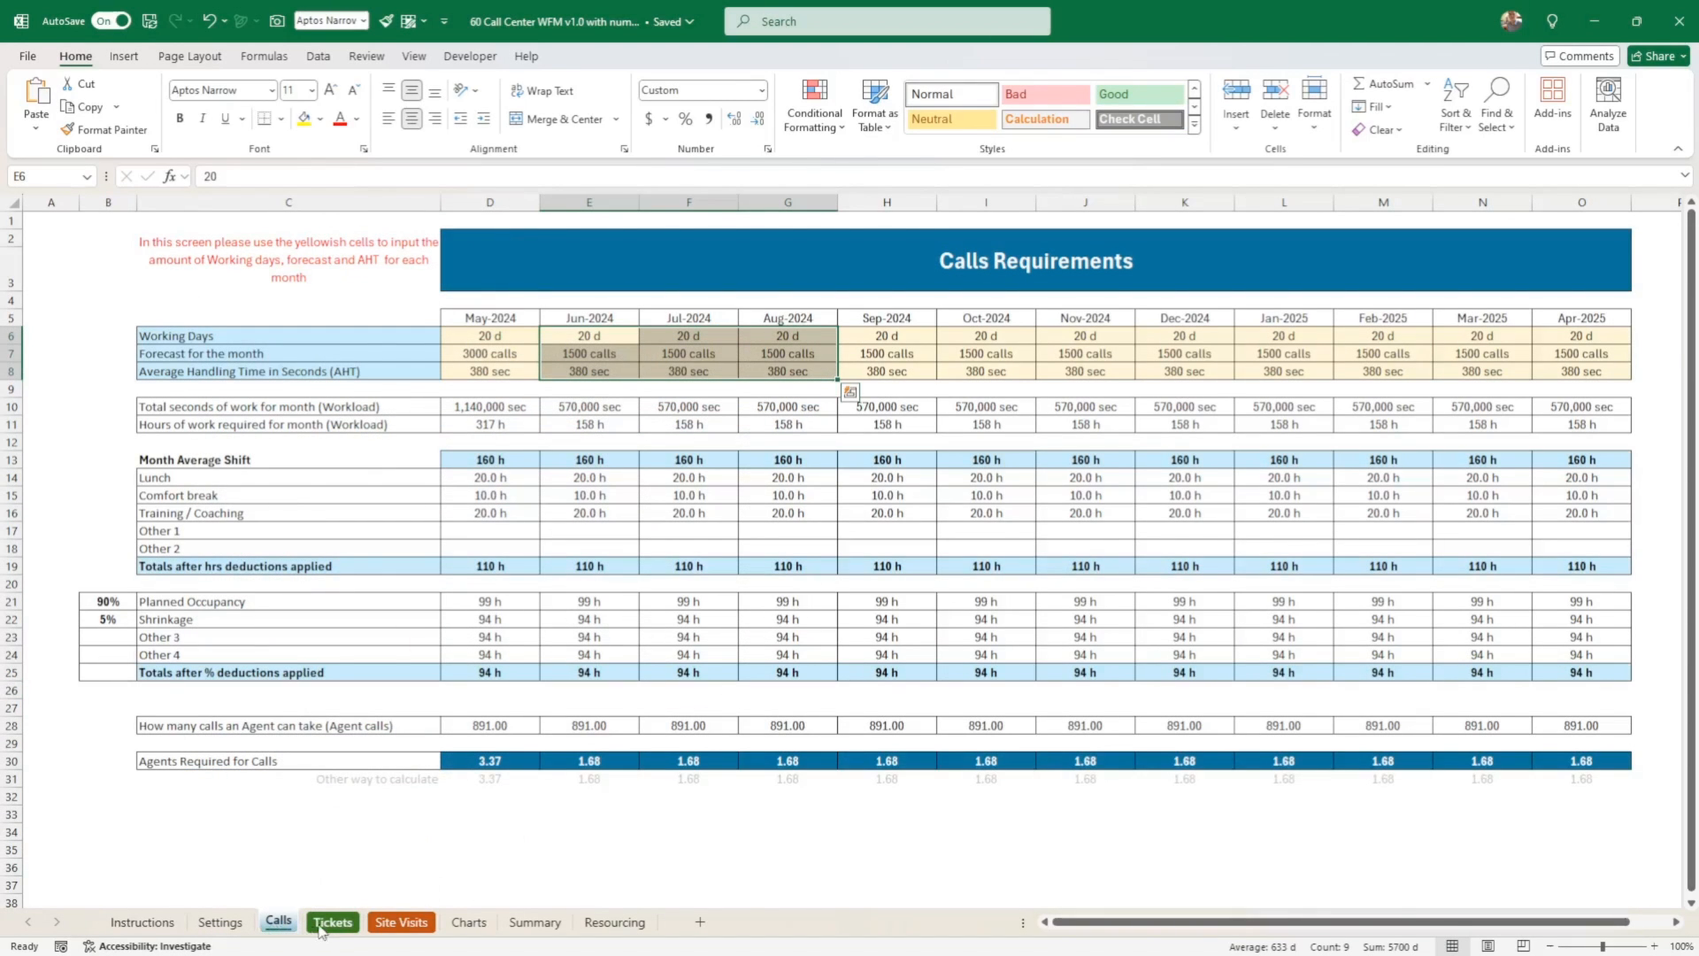
left_click(400, 922)
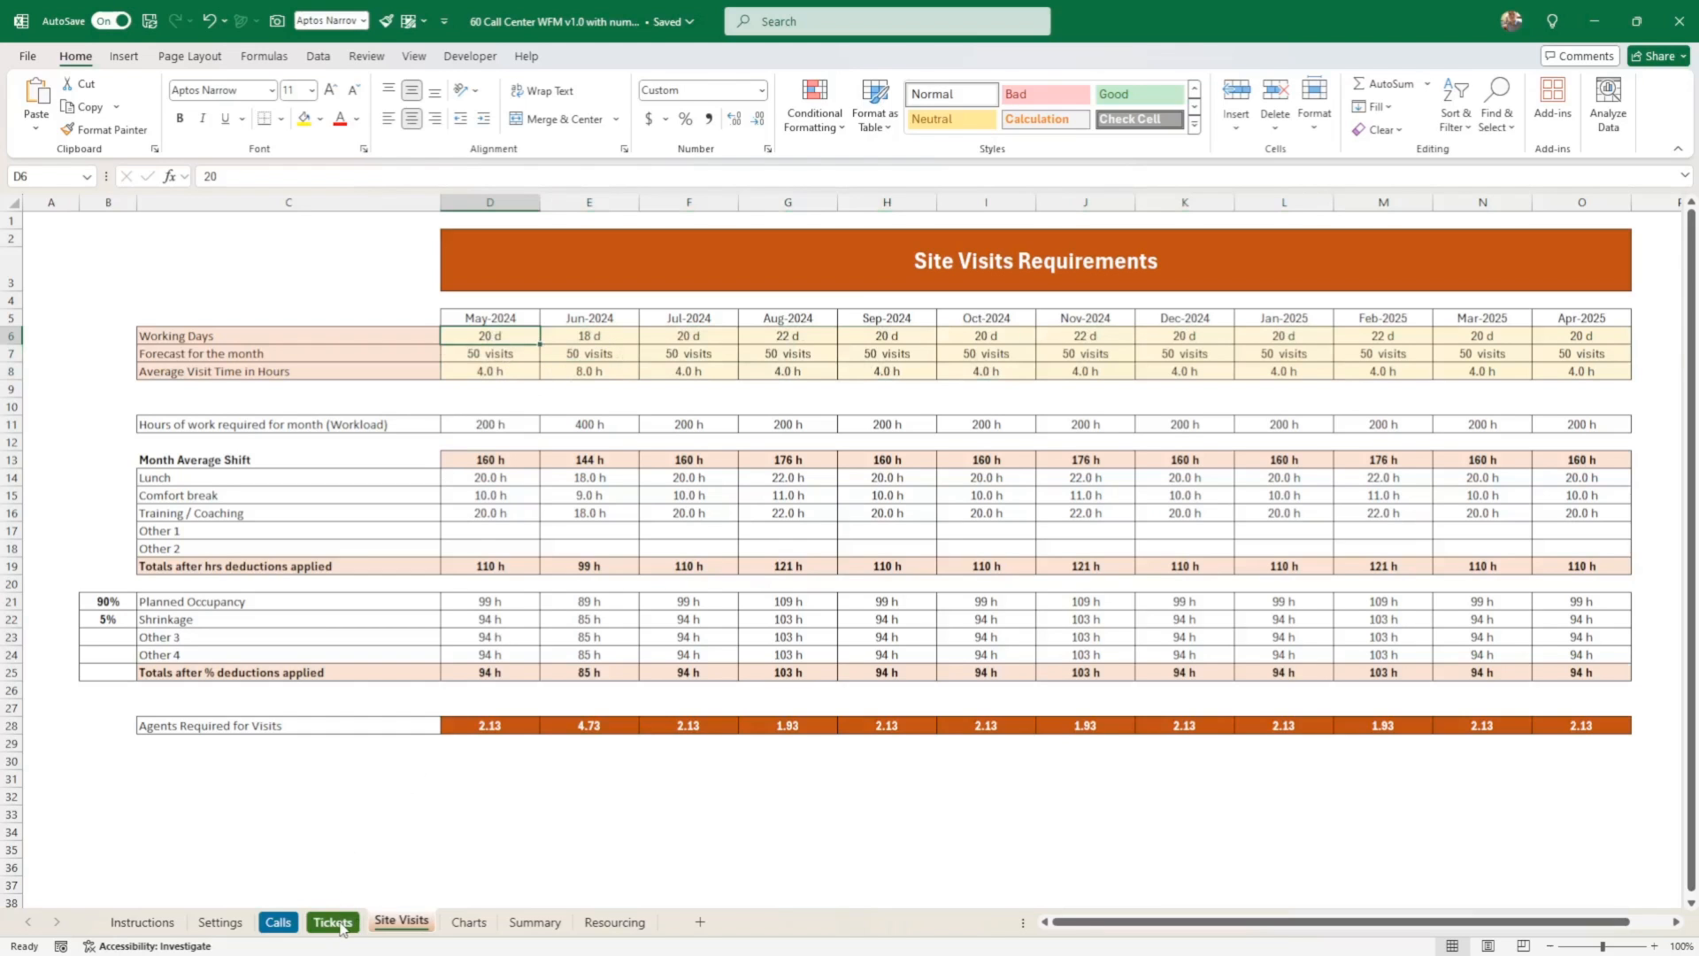
left_click(276, 921)
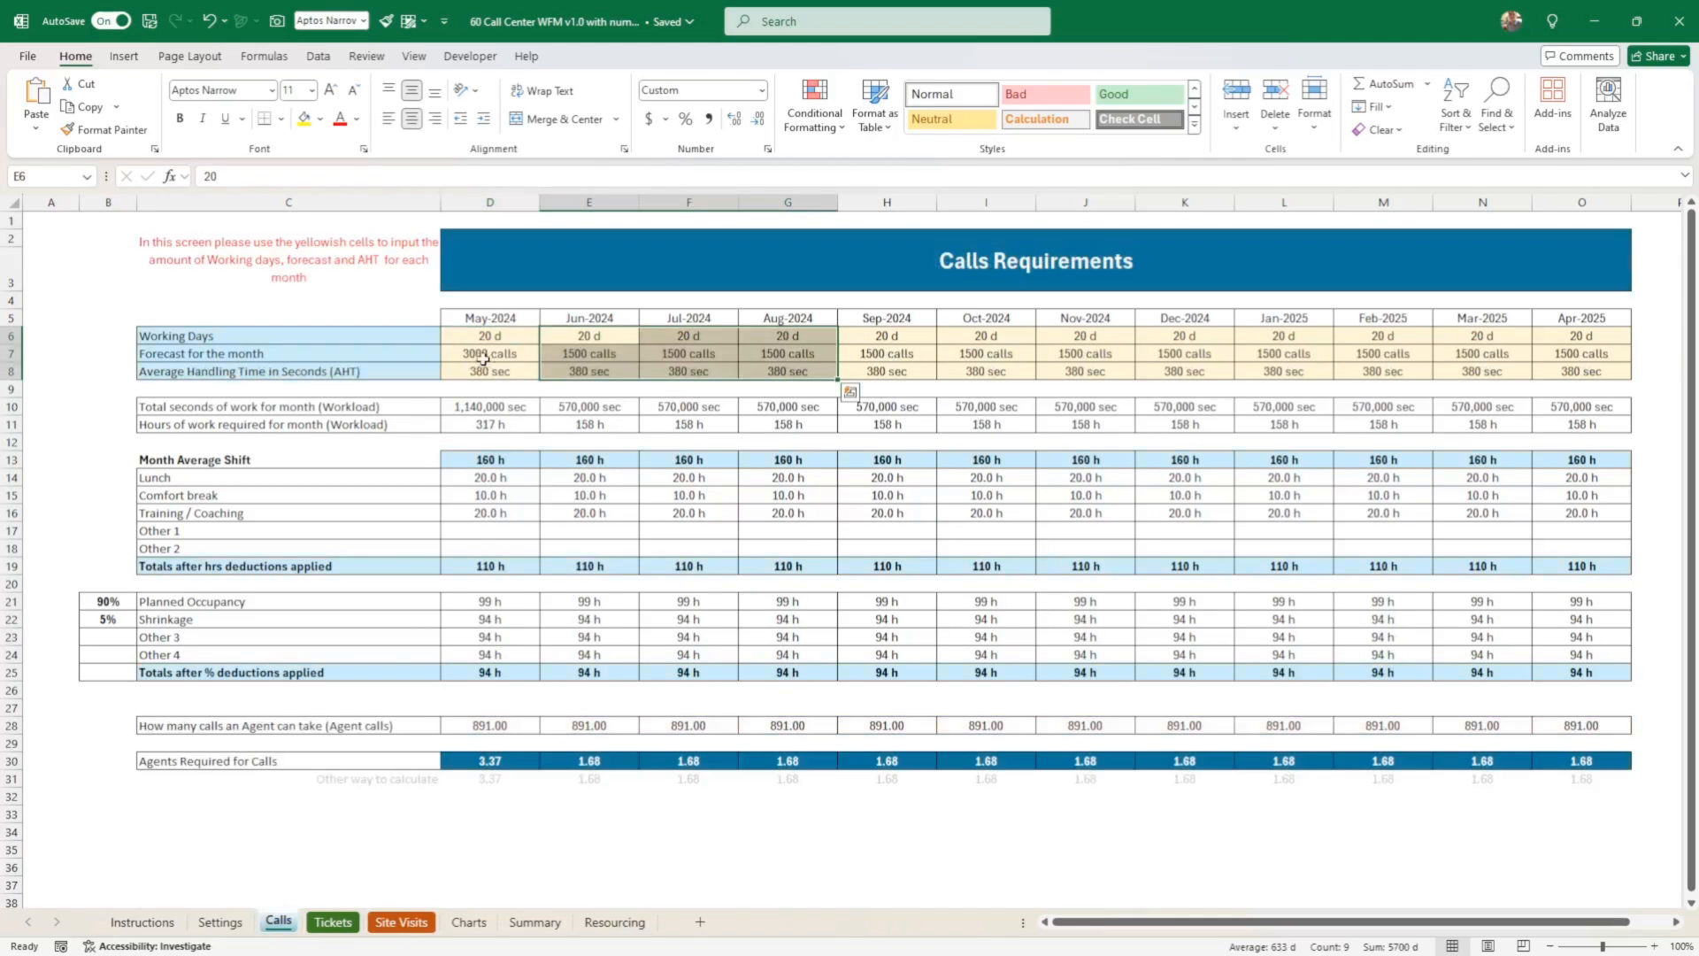
left_click(488, 371)
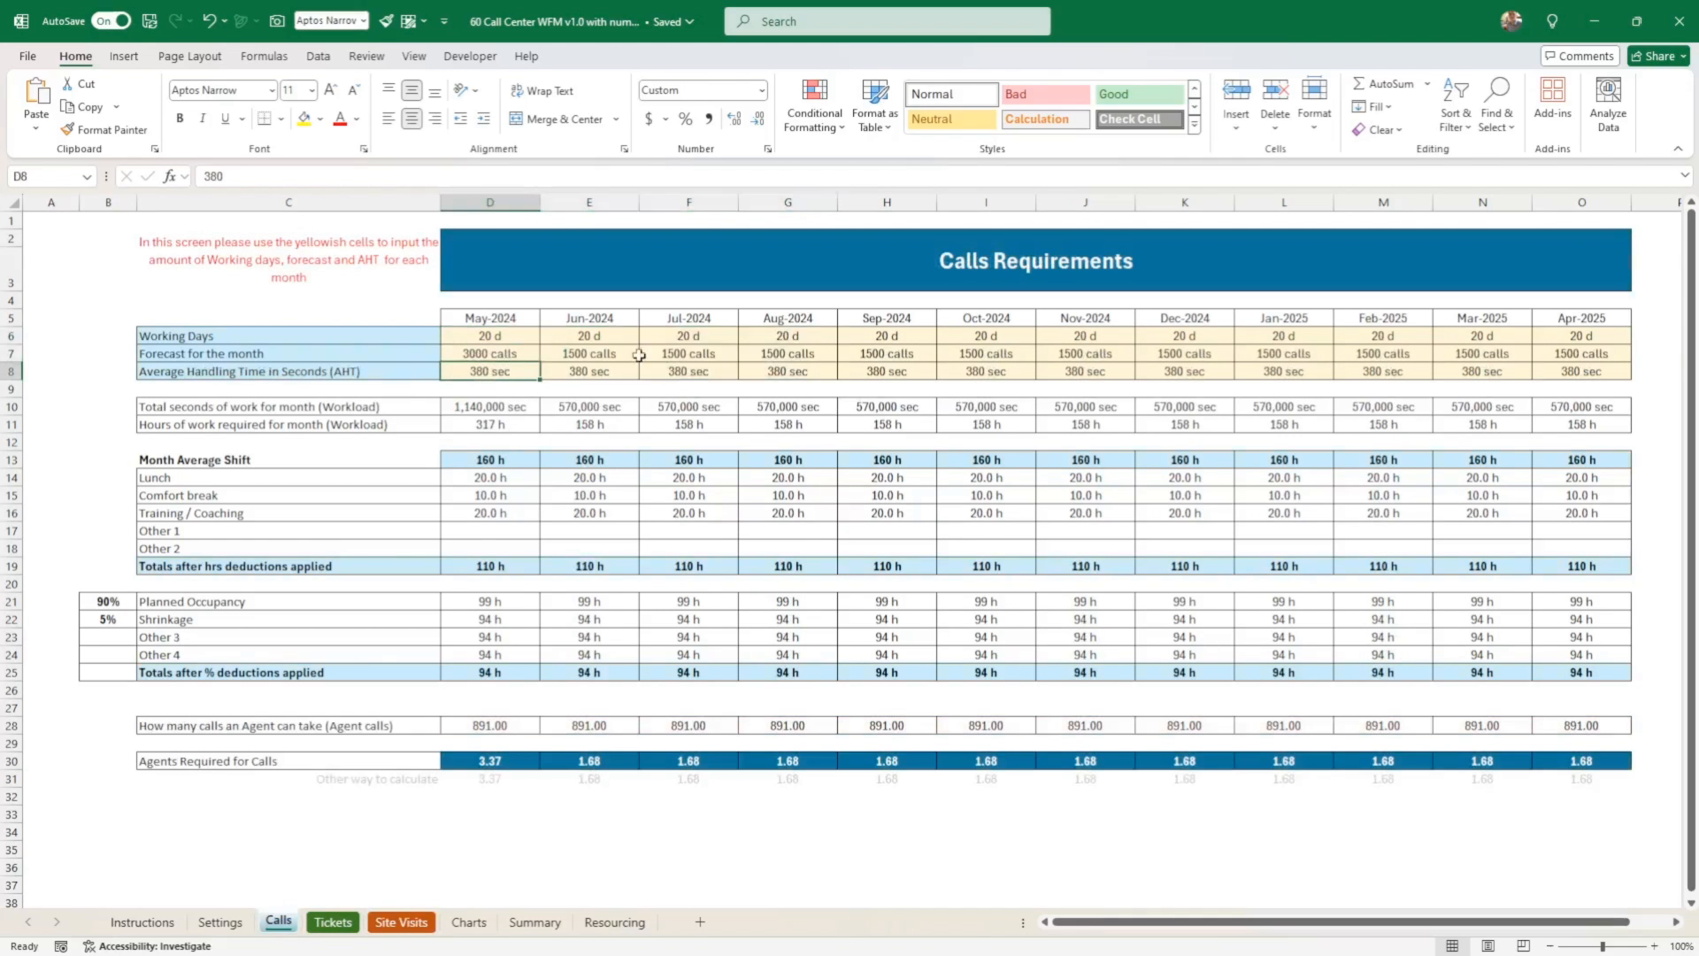
- Review the Charts dashboard and Summary grid before returning to Settings
left_click(467, 922)
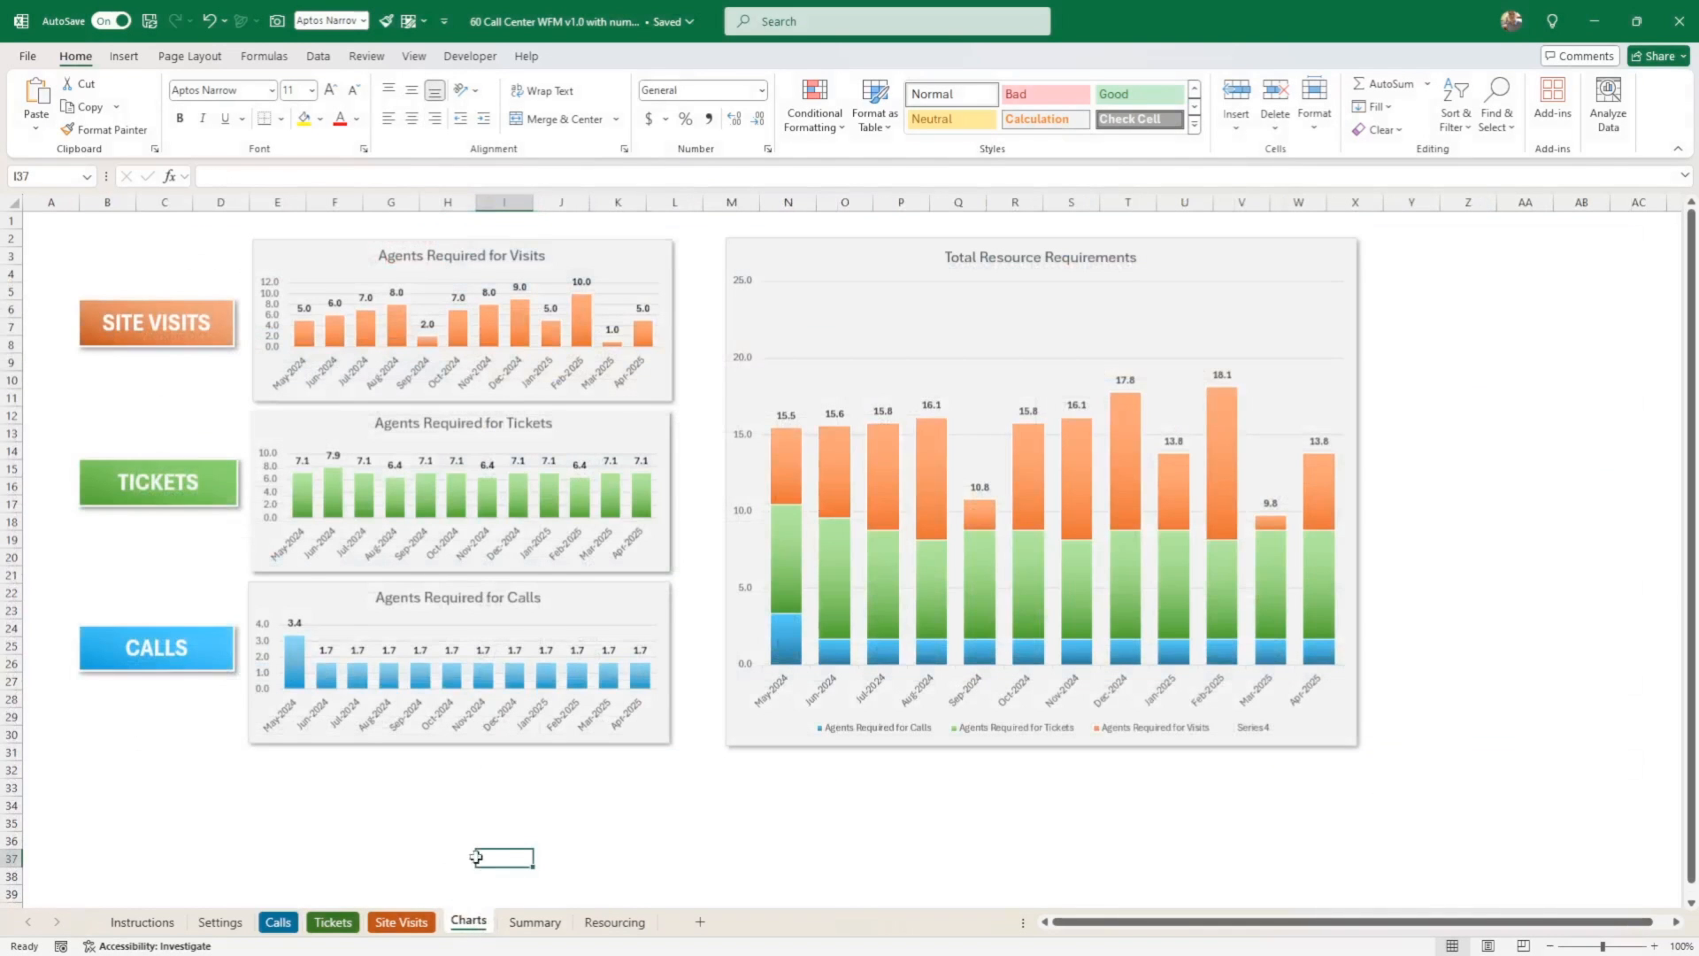
left_click(533, 922)
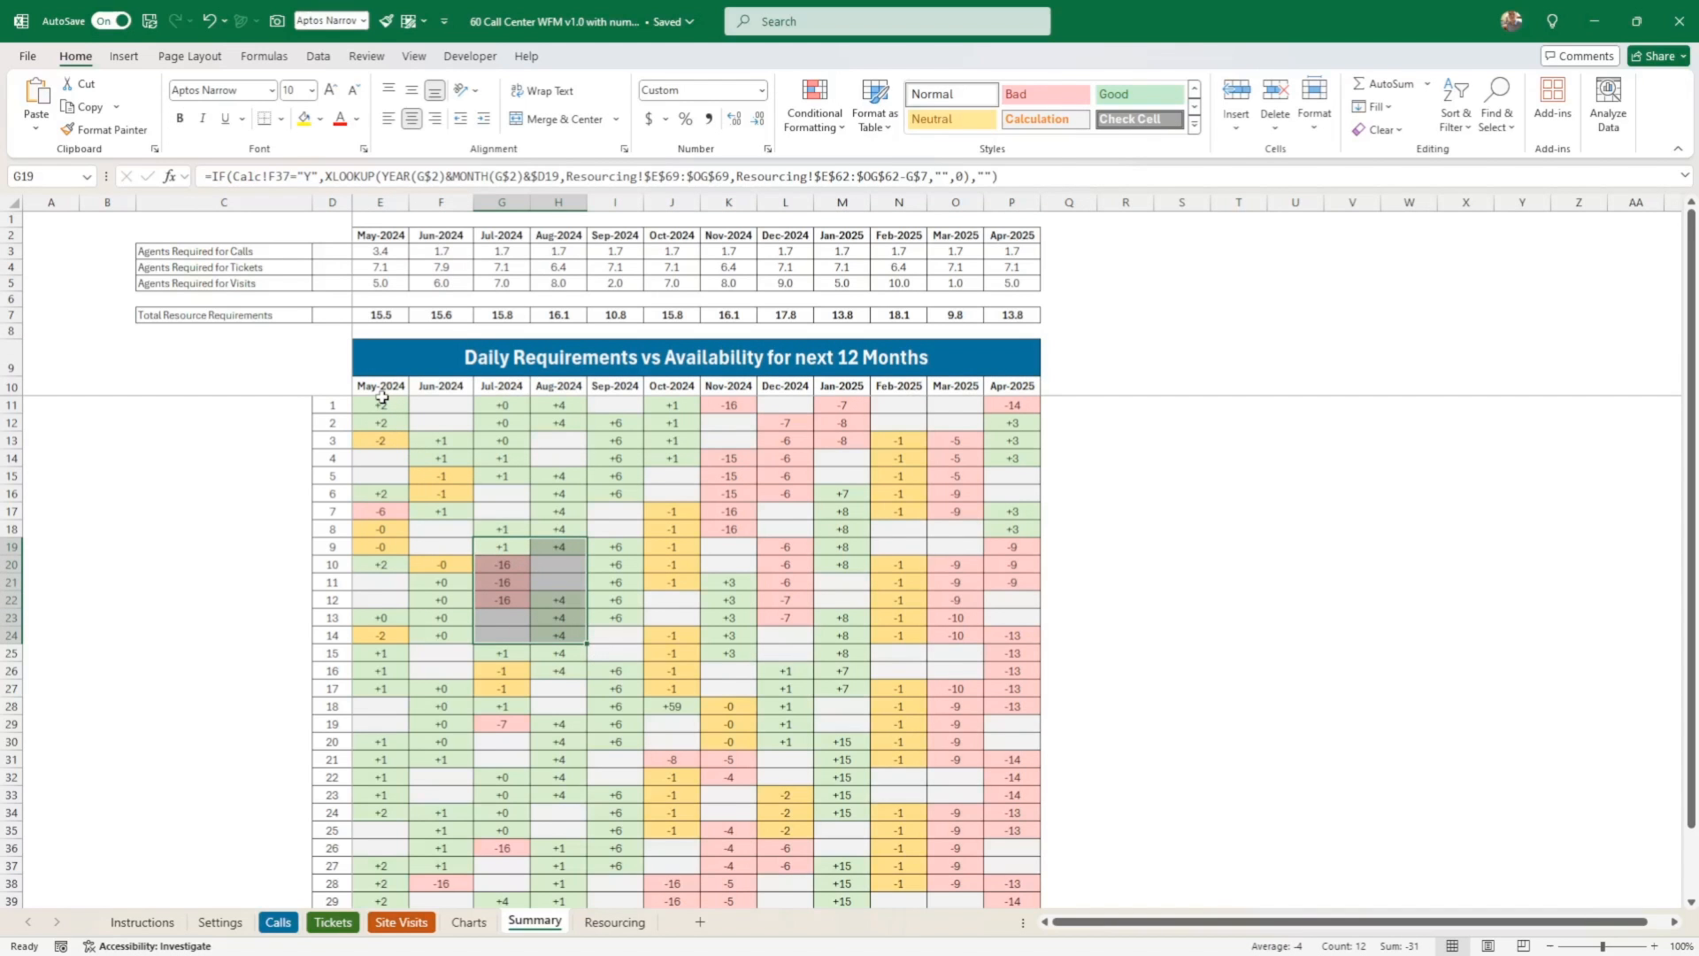
left_click(220, 920)
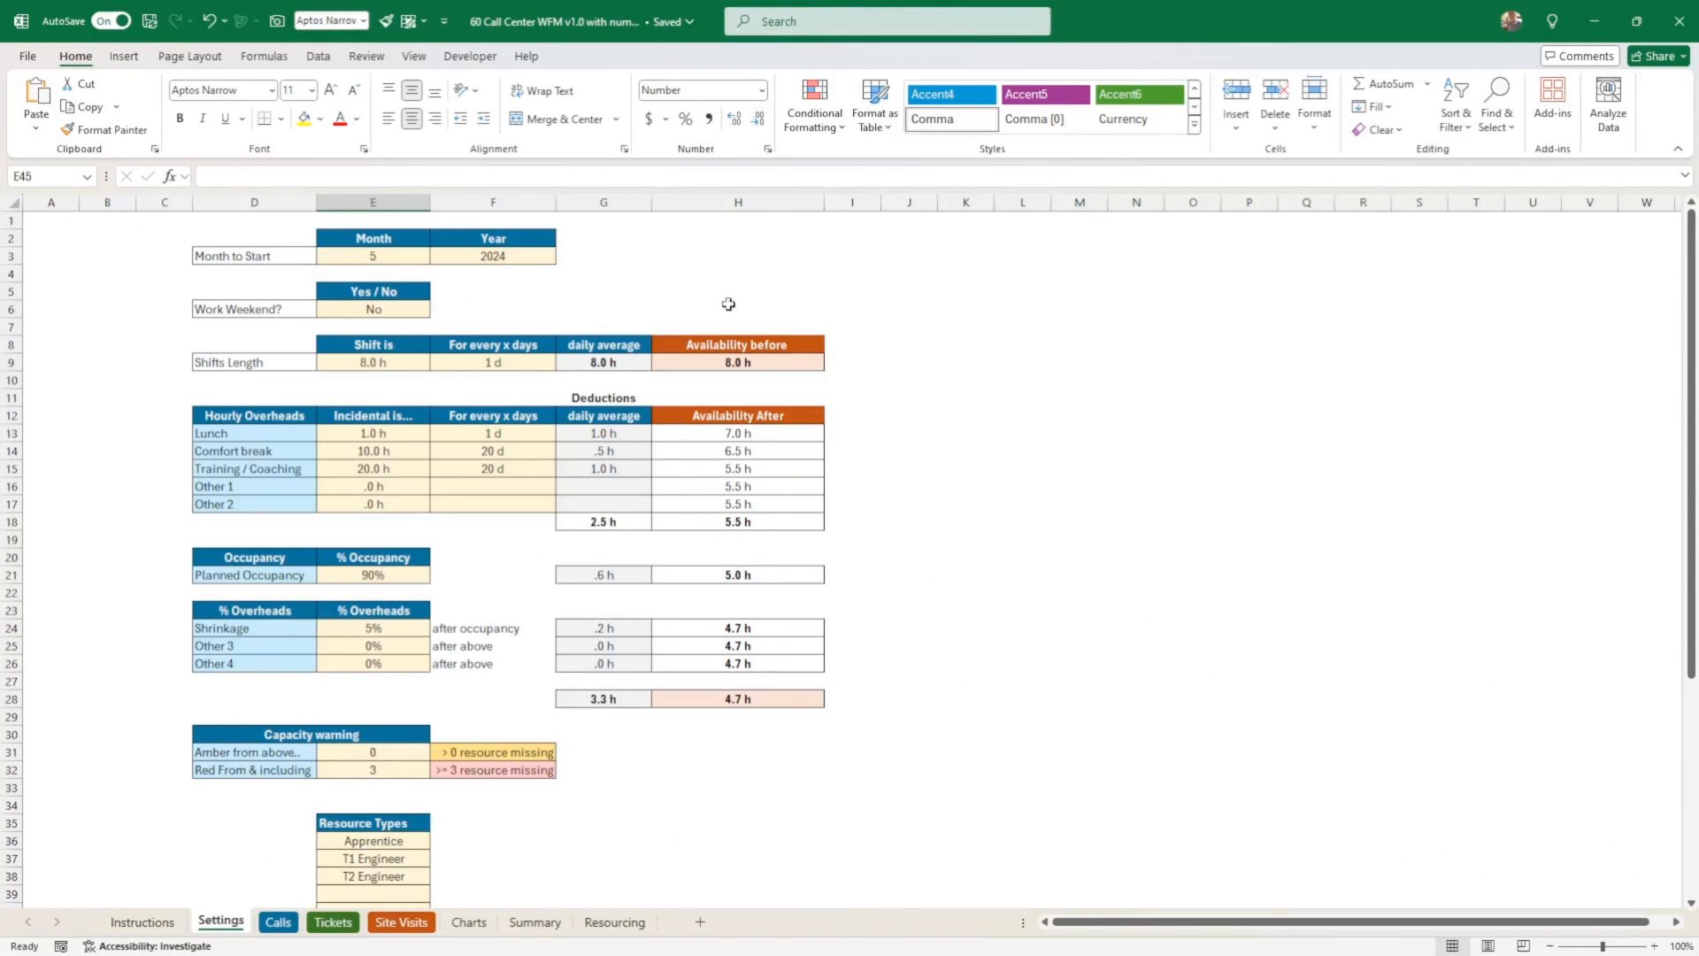
mouse_move(64, 310)
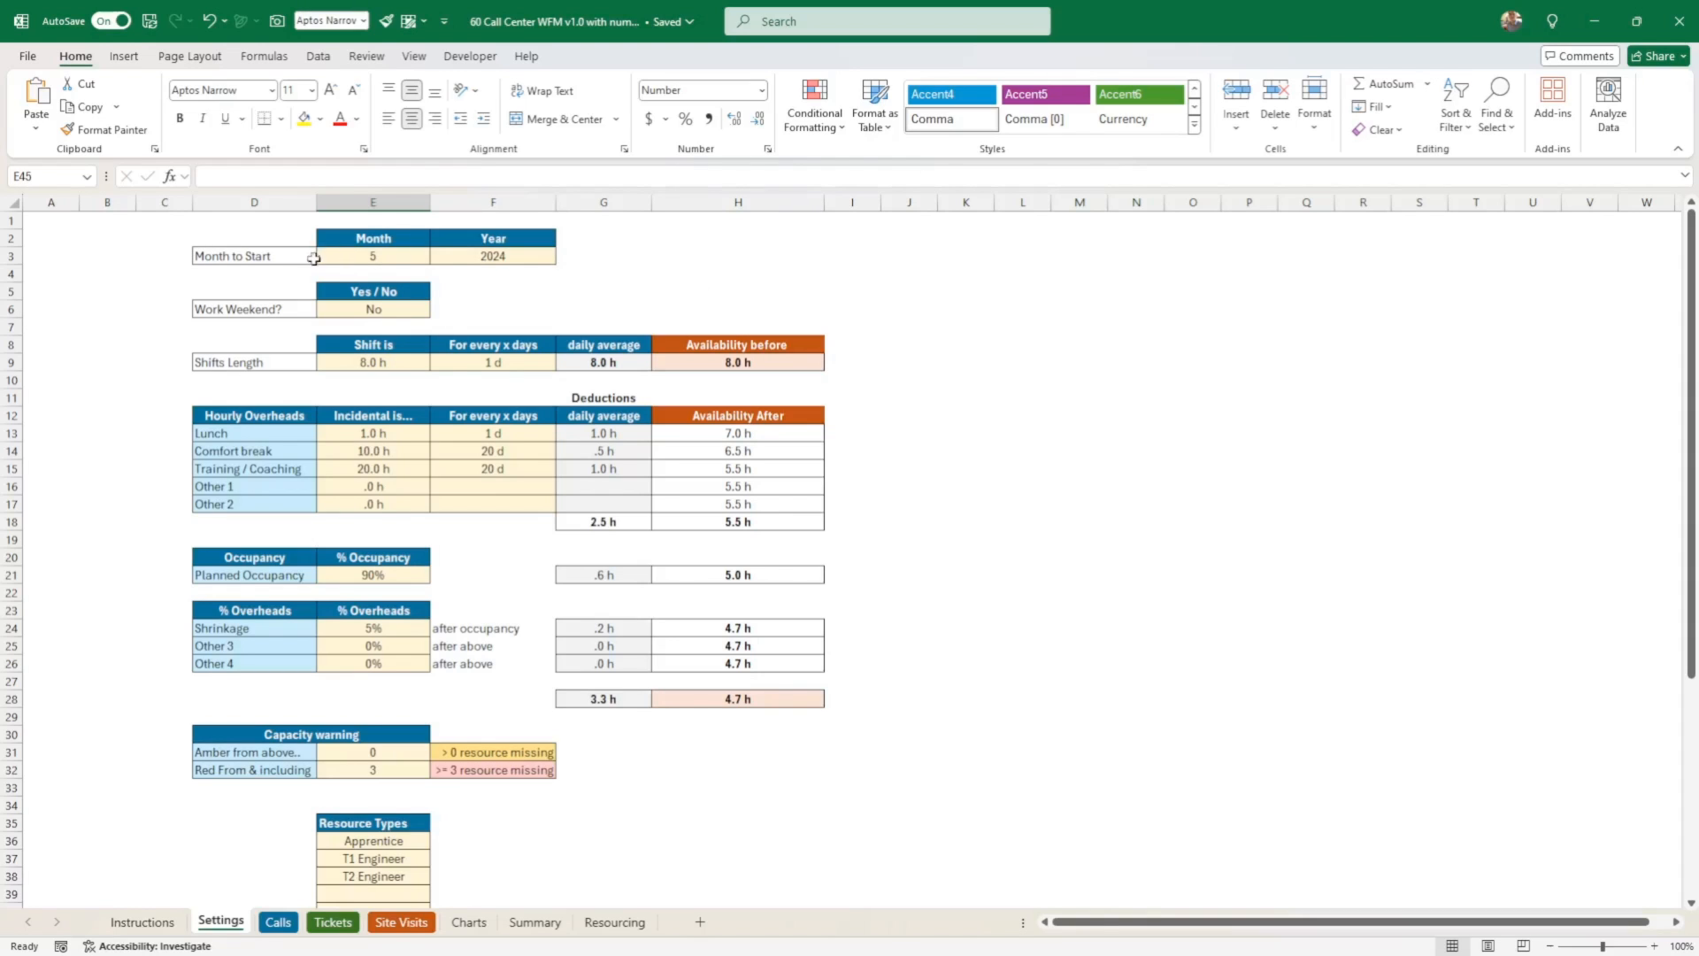
mouse_move(326, 396)
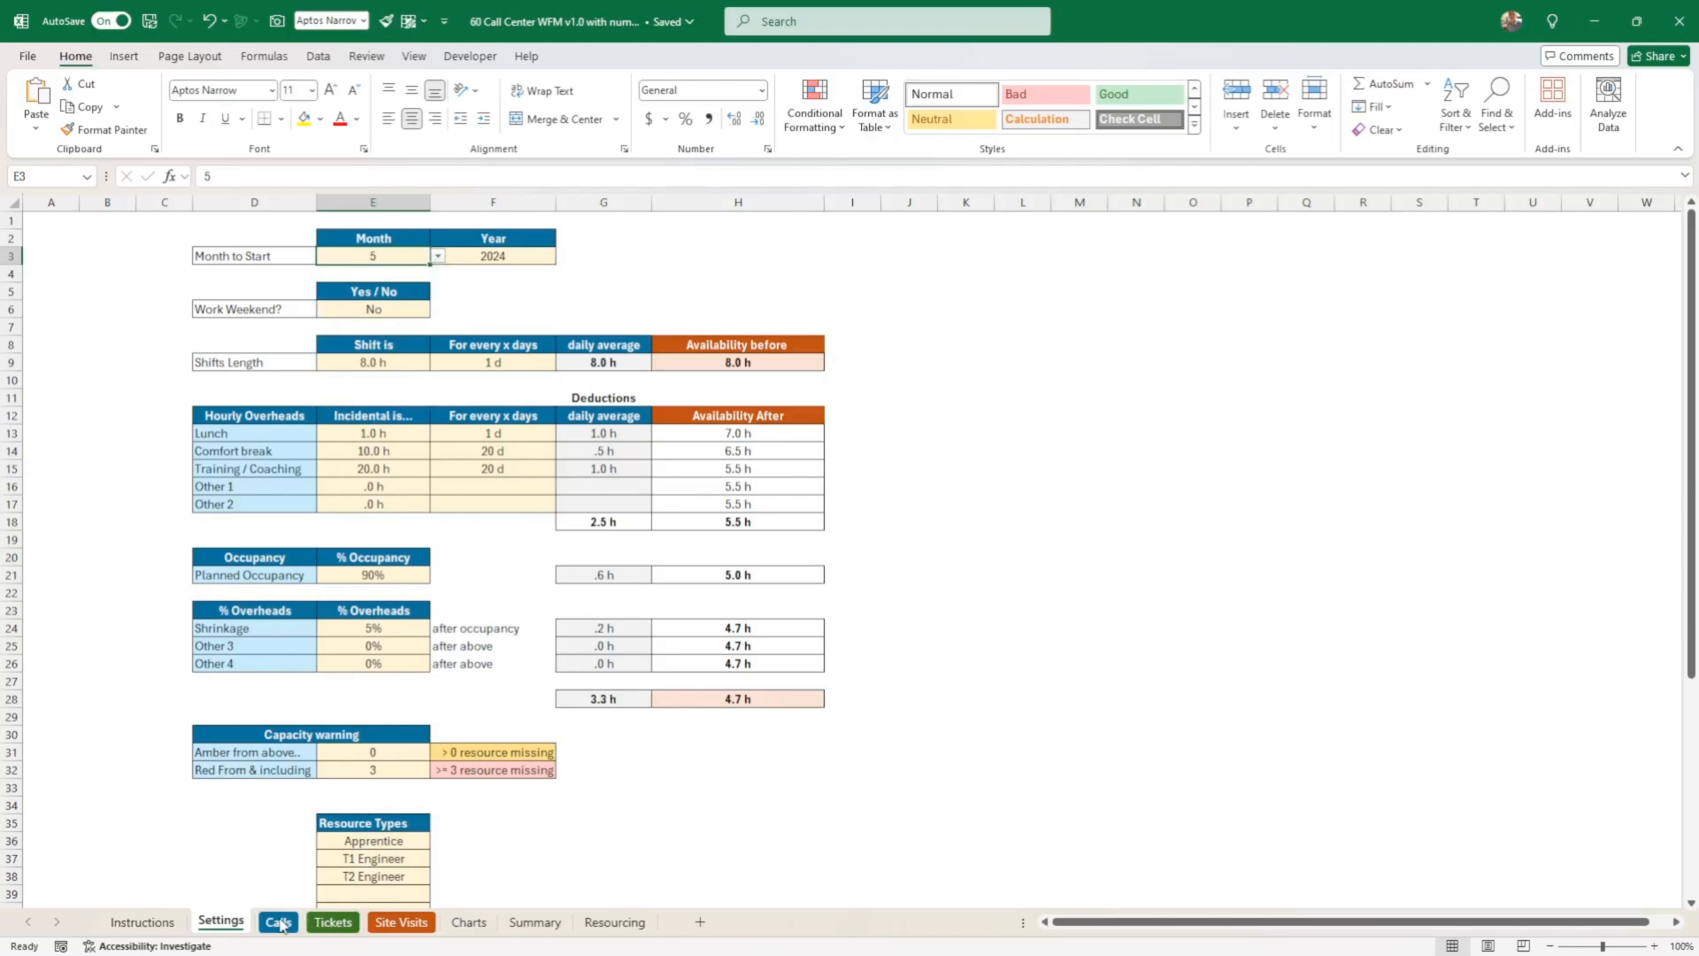
- Confirm the Calls May-2024 header's DATE formula derives from the Settings start month
left_click(276, 922)
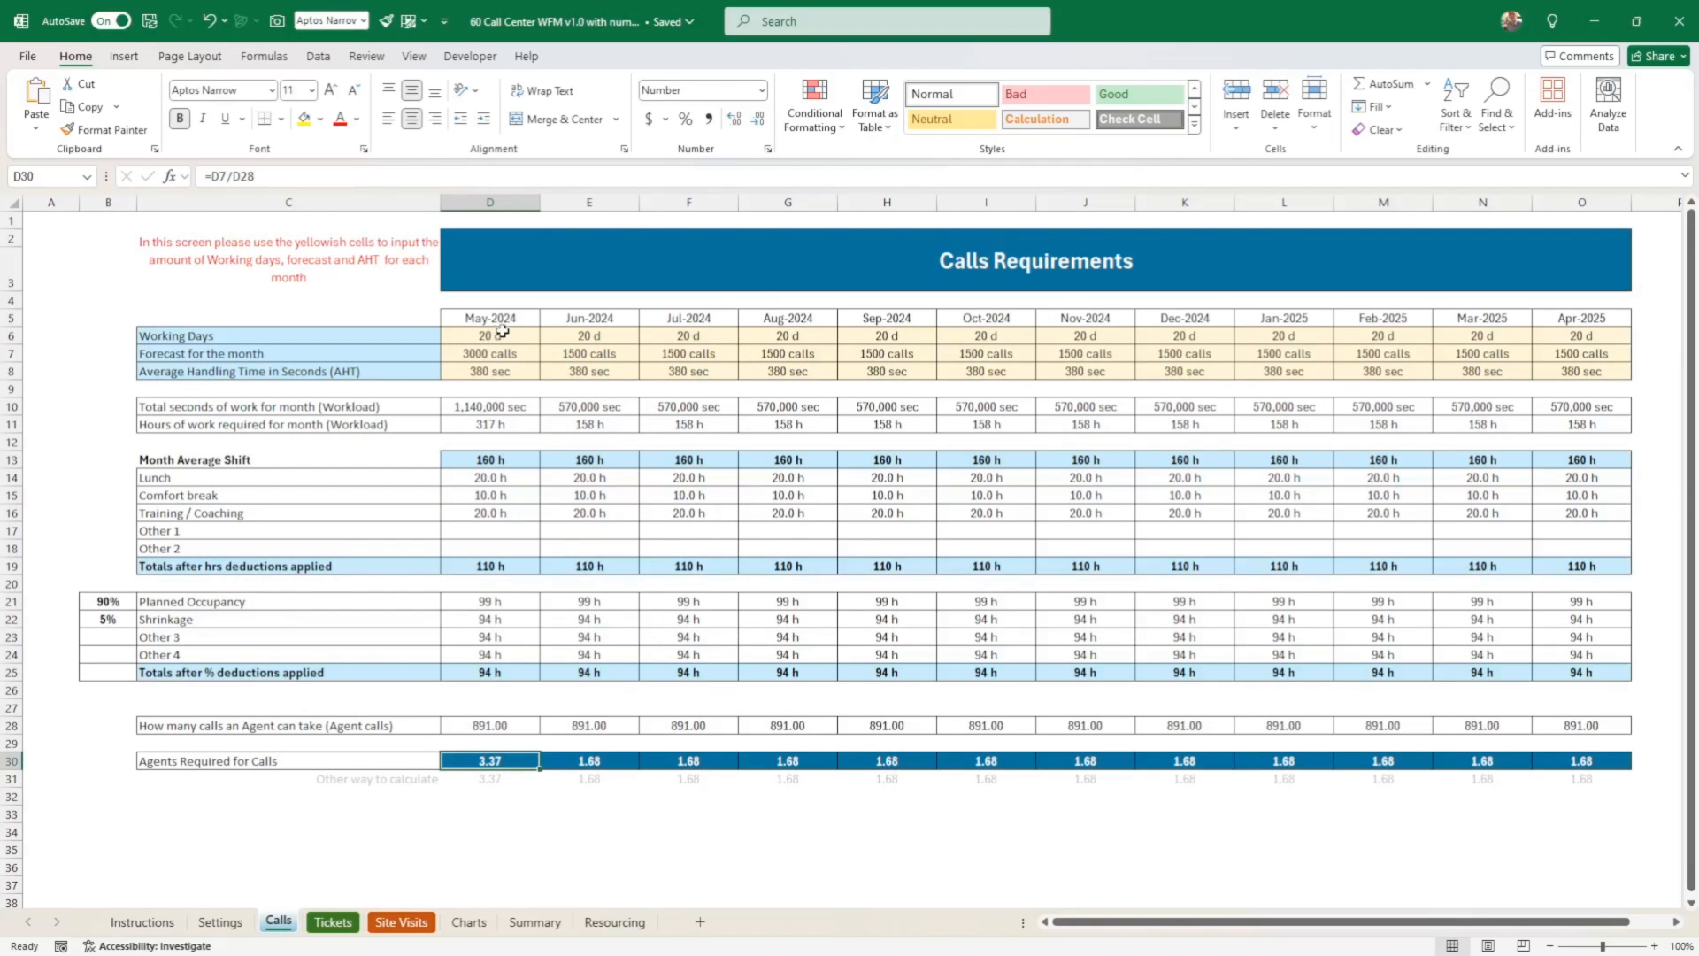
left_click(489, 318)
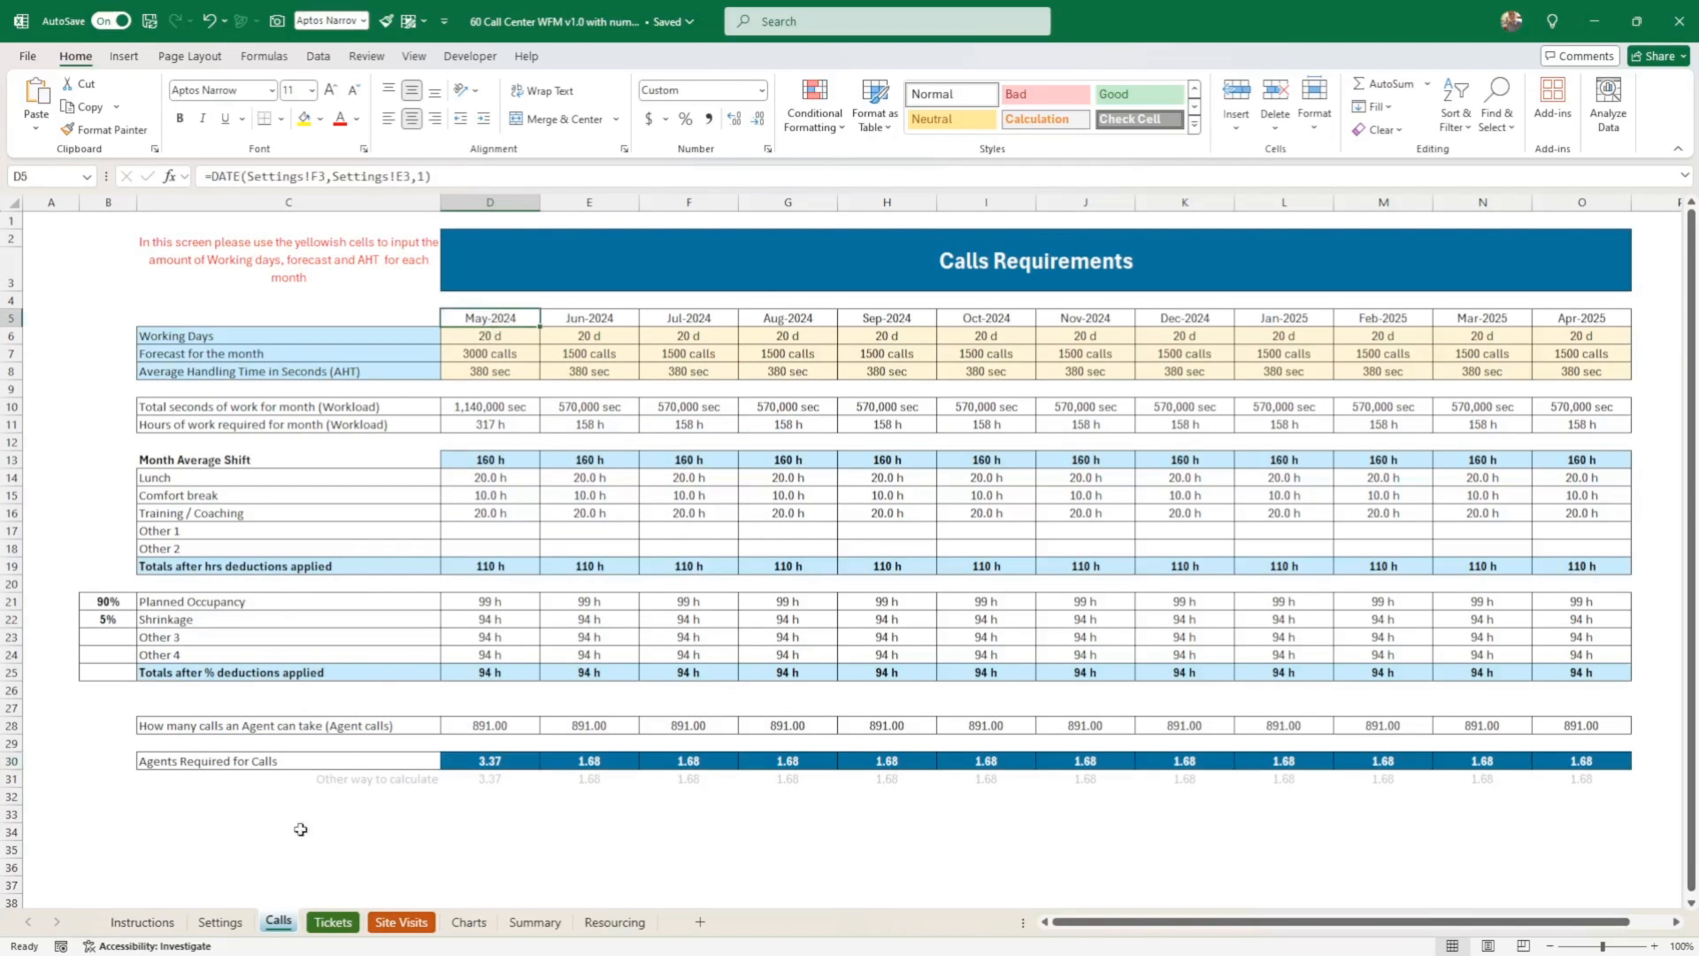
left_click(220, 920)
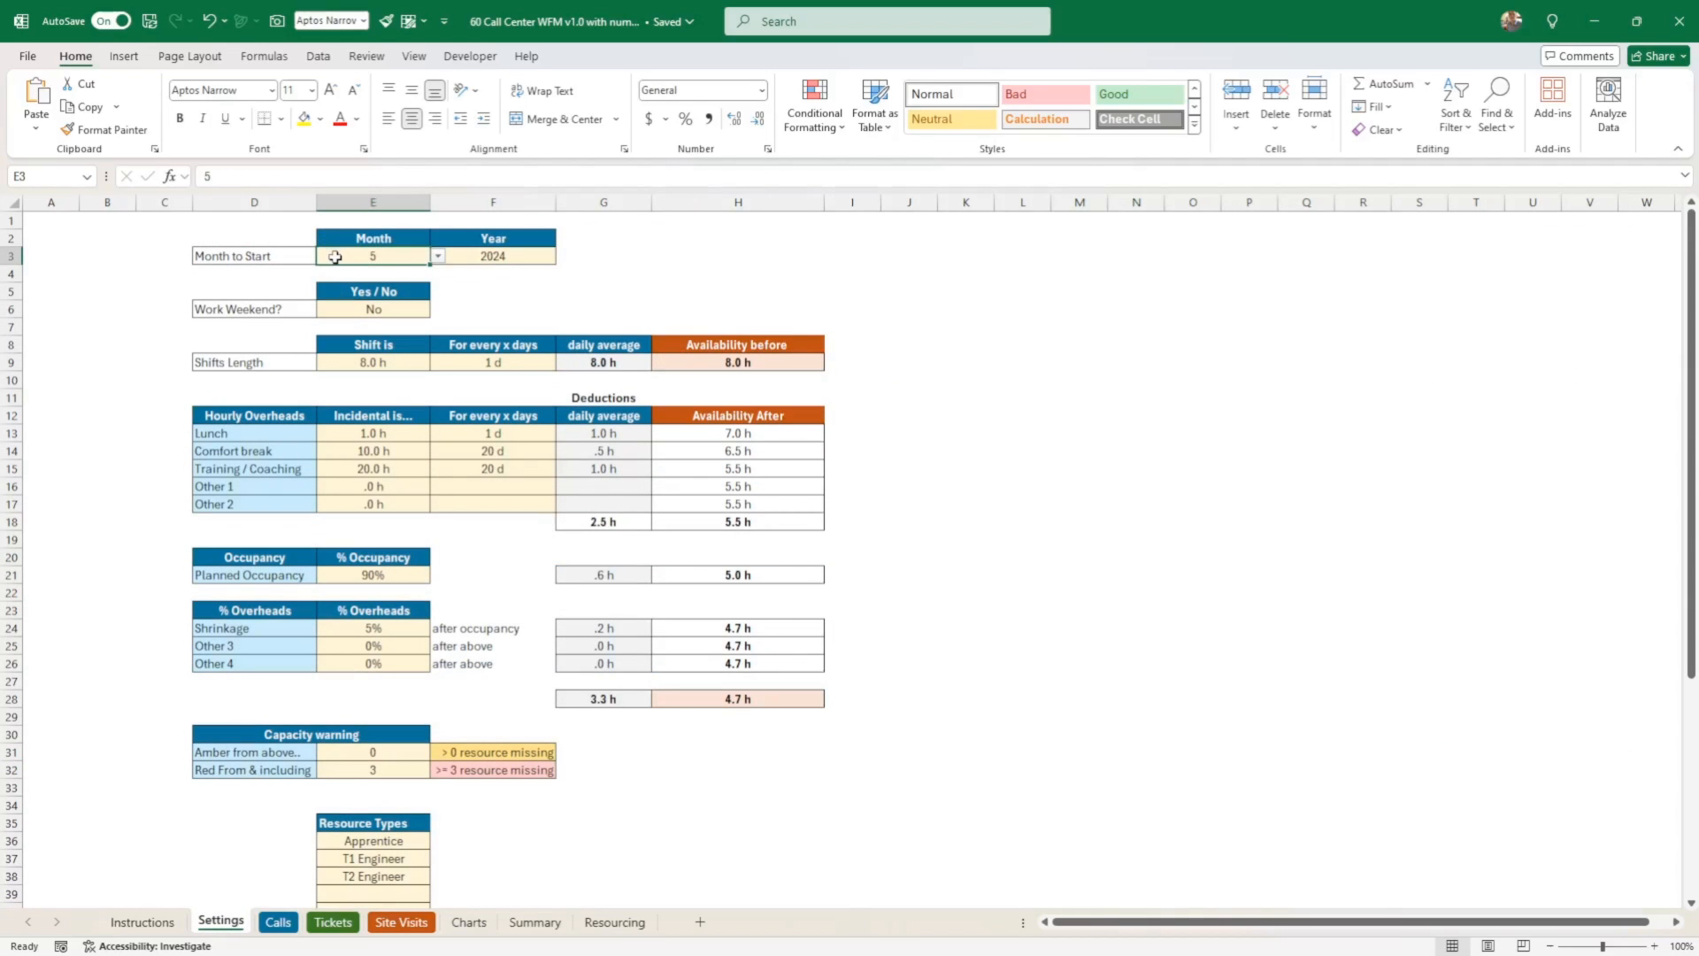
mouse_move(388, 223)
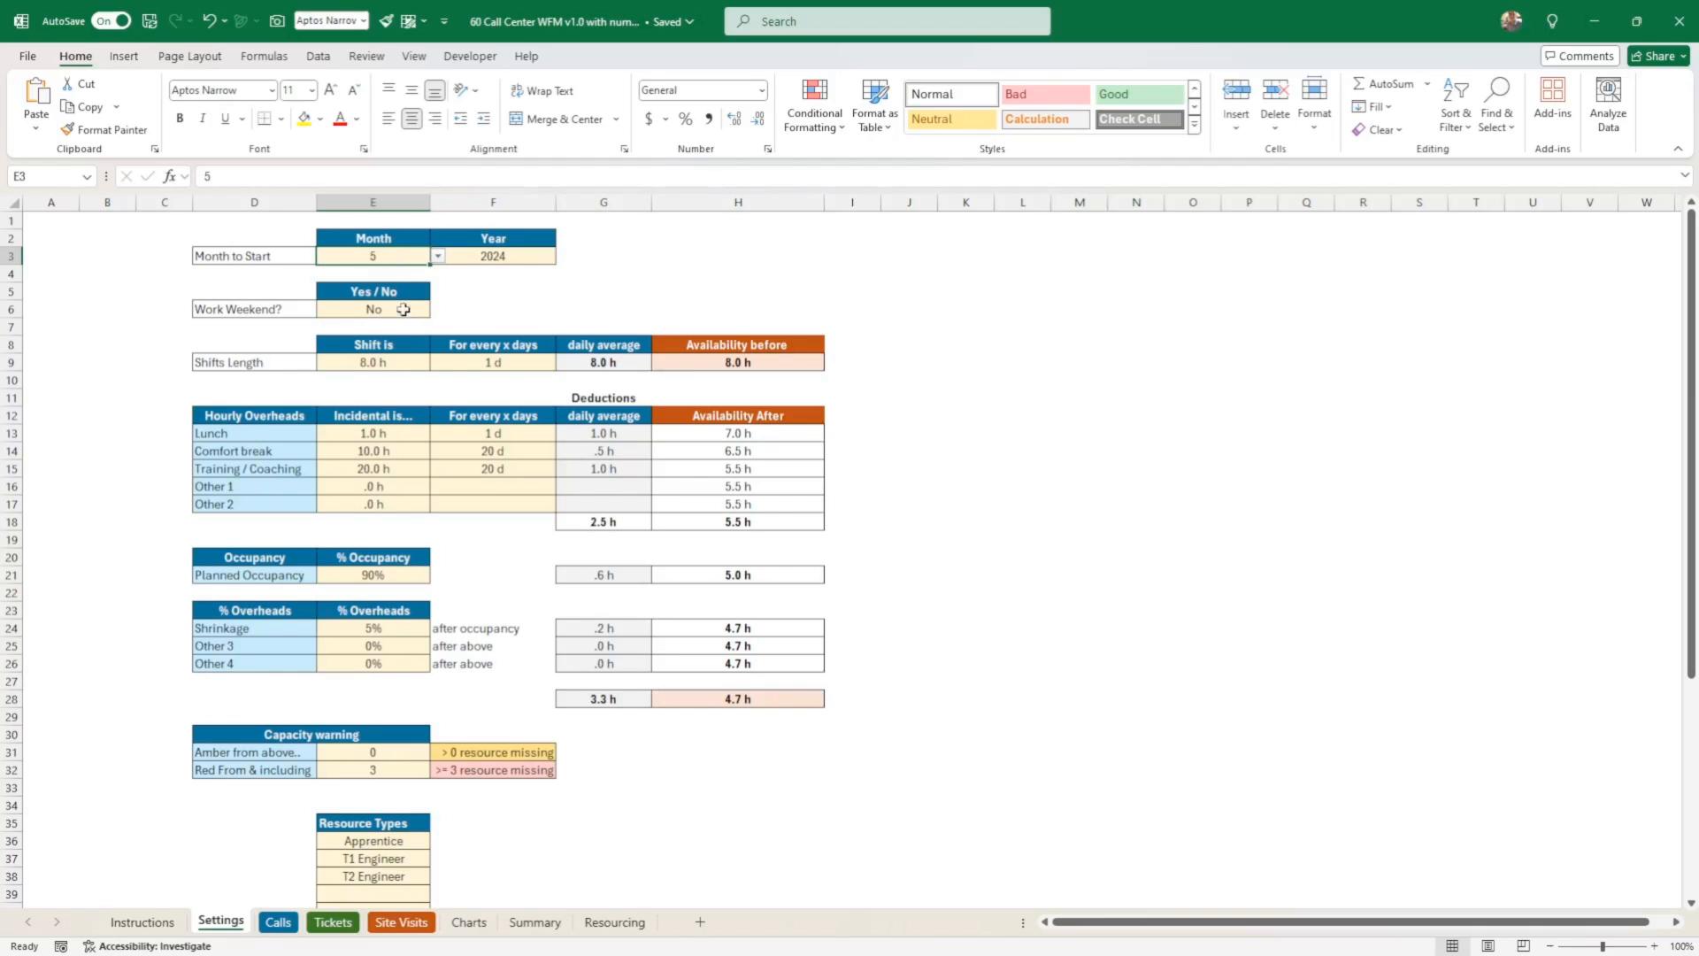
left_click(372, 308)
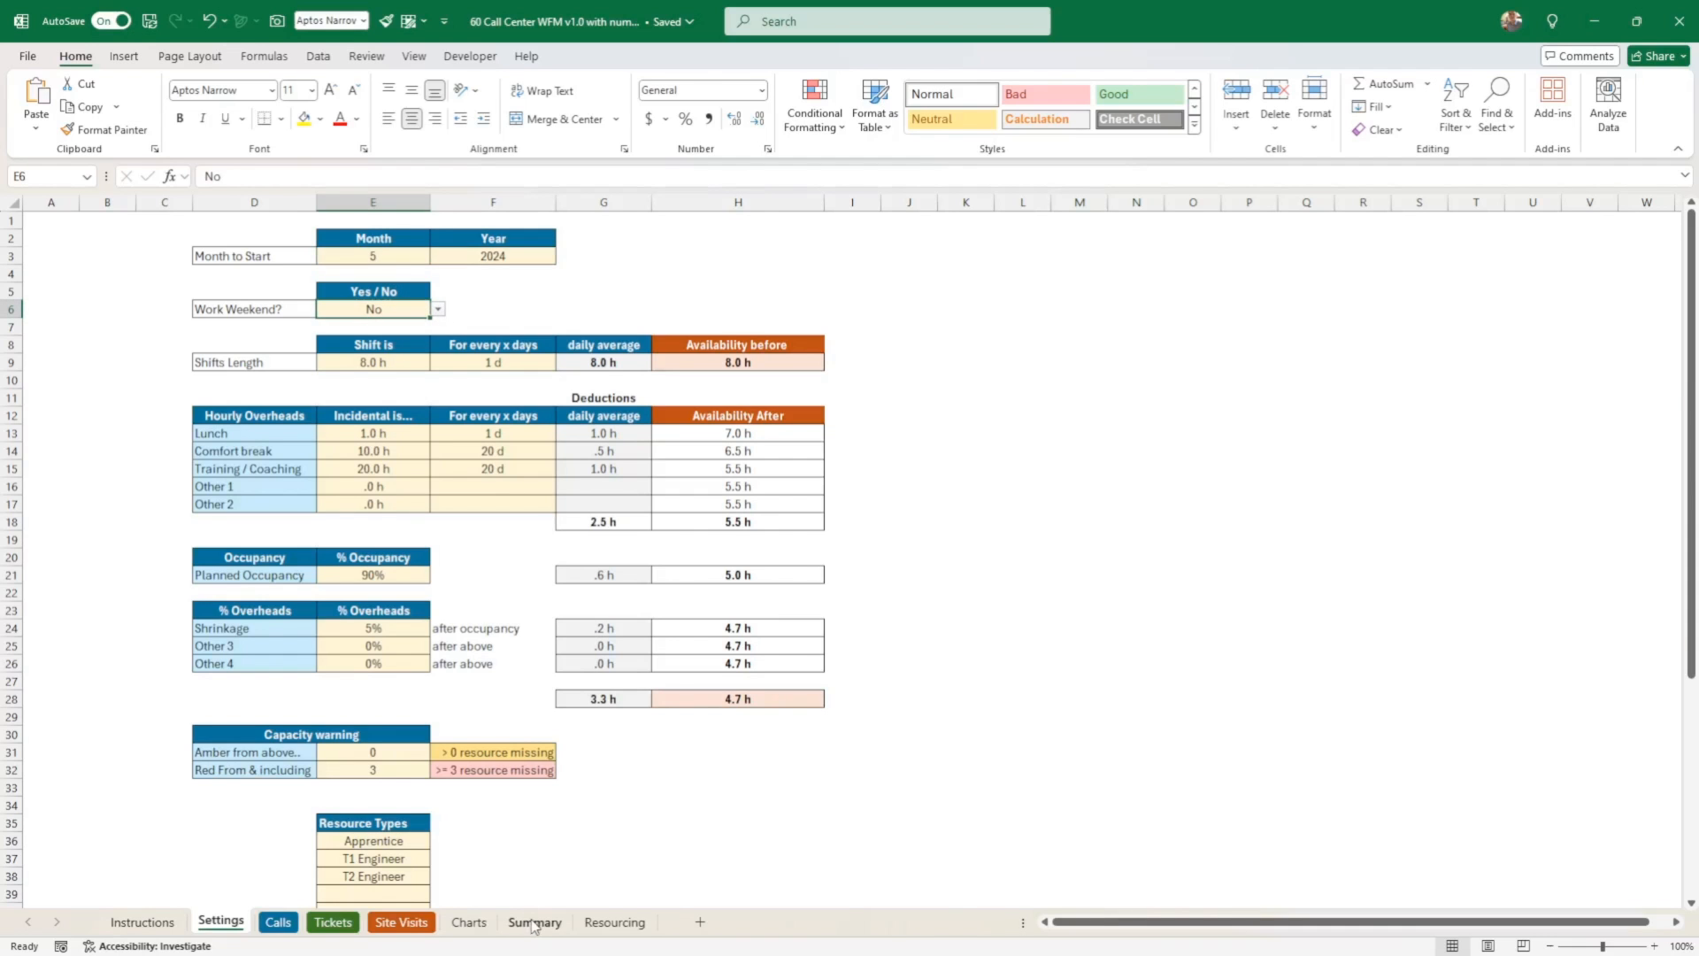
left_click(533, 922)
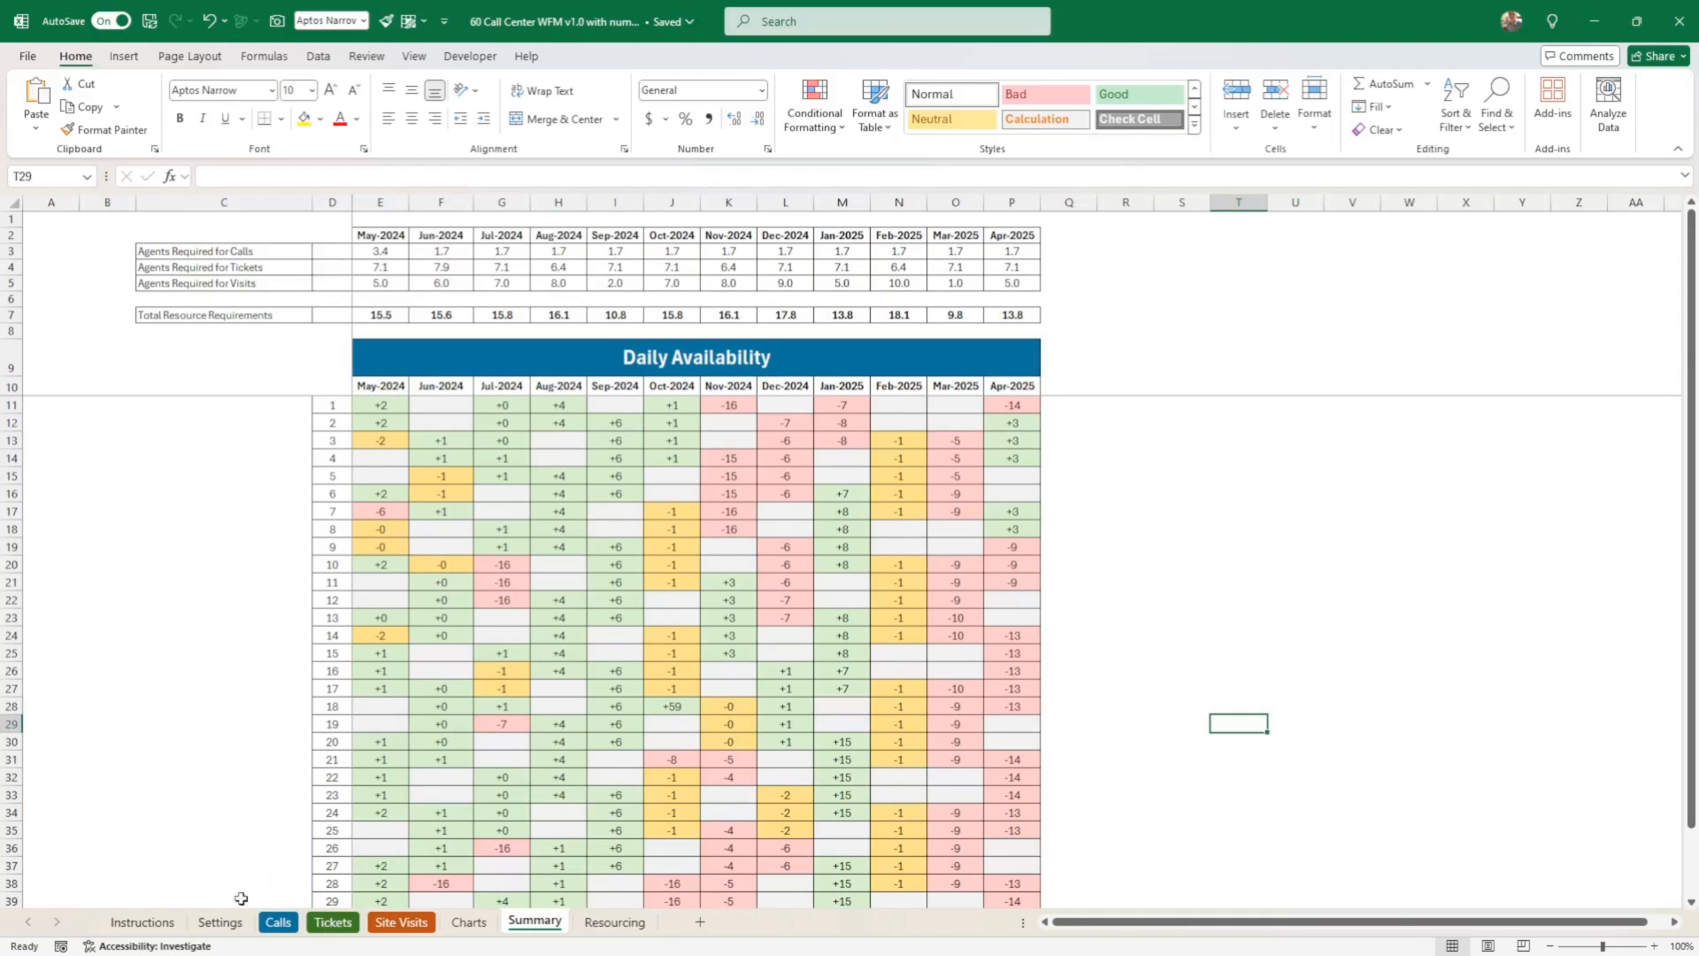
left_click(219, 922)
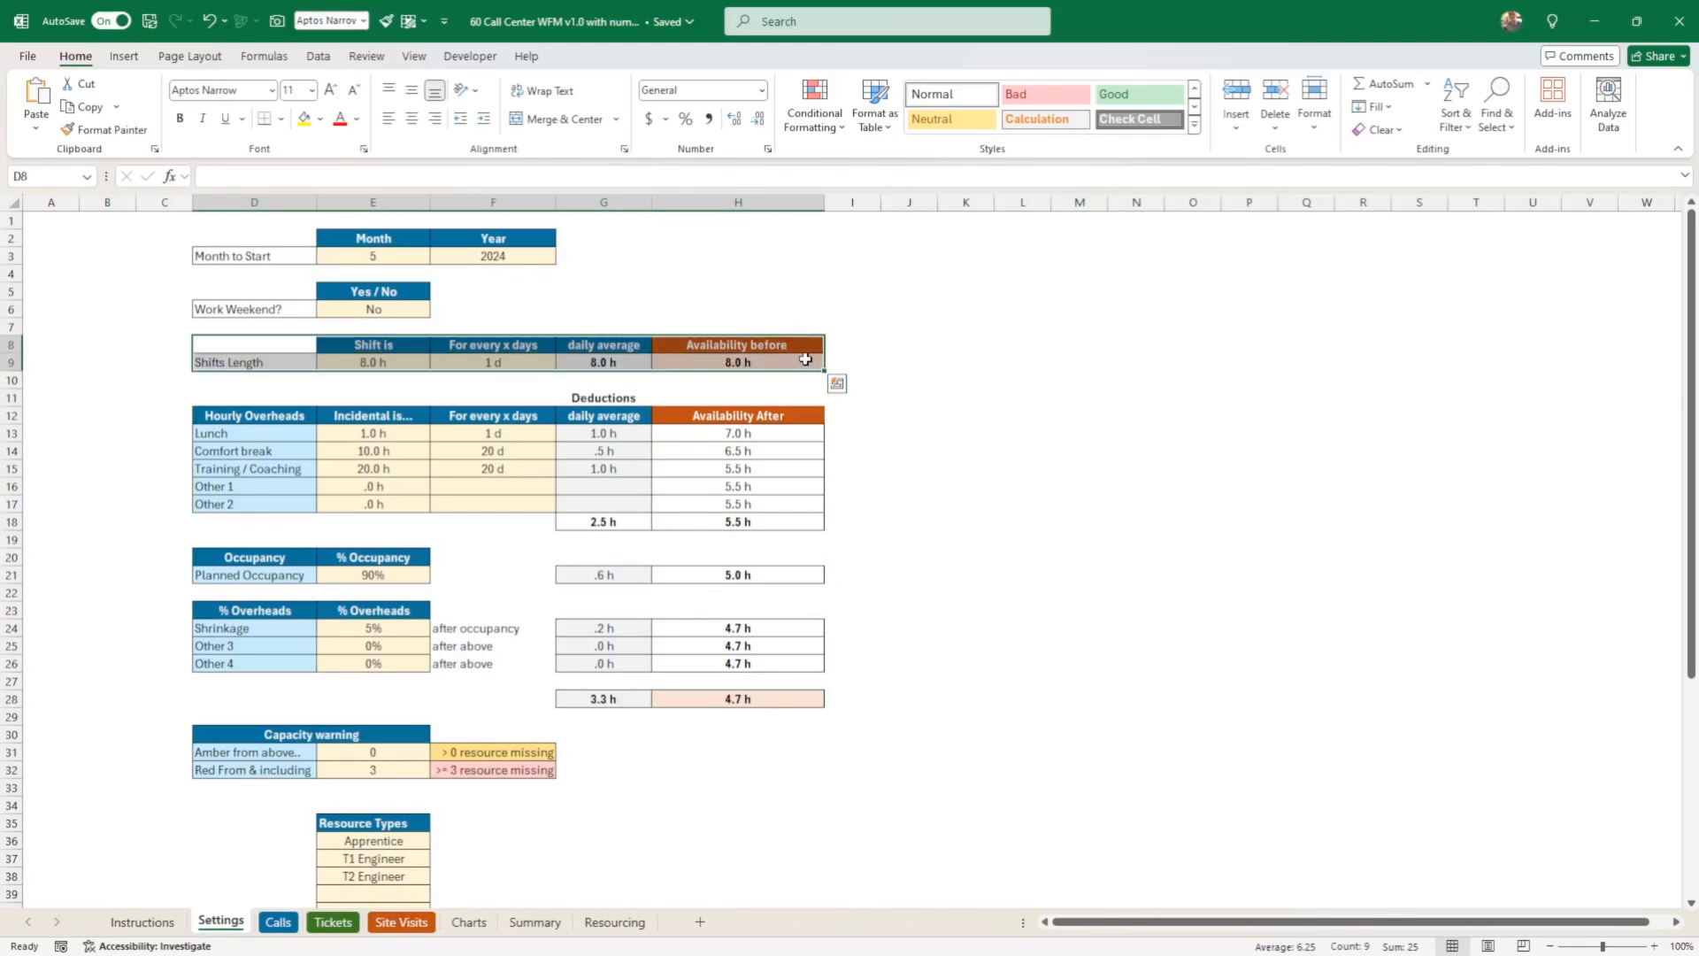
left_click(738, 361)
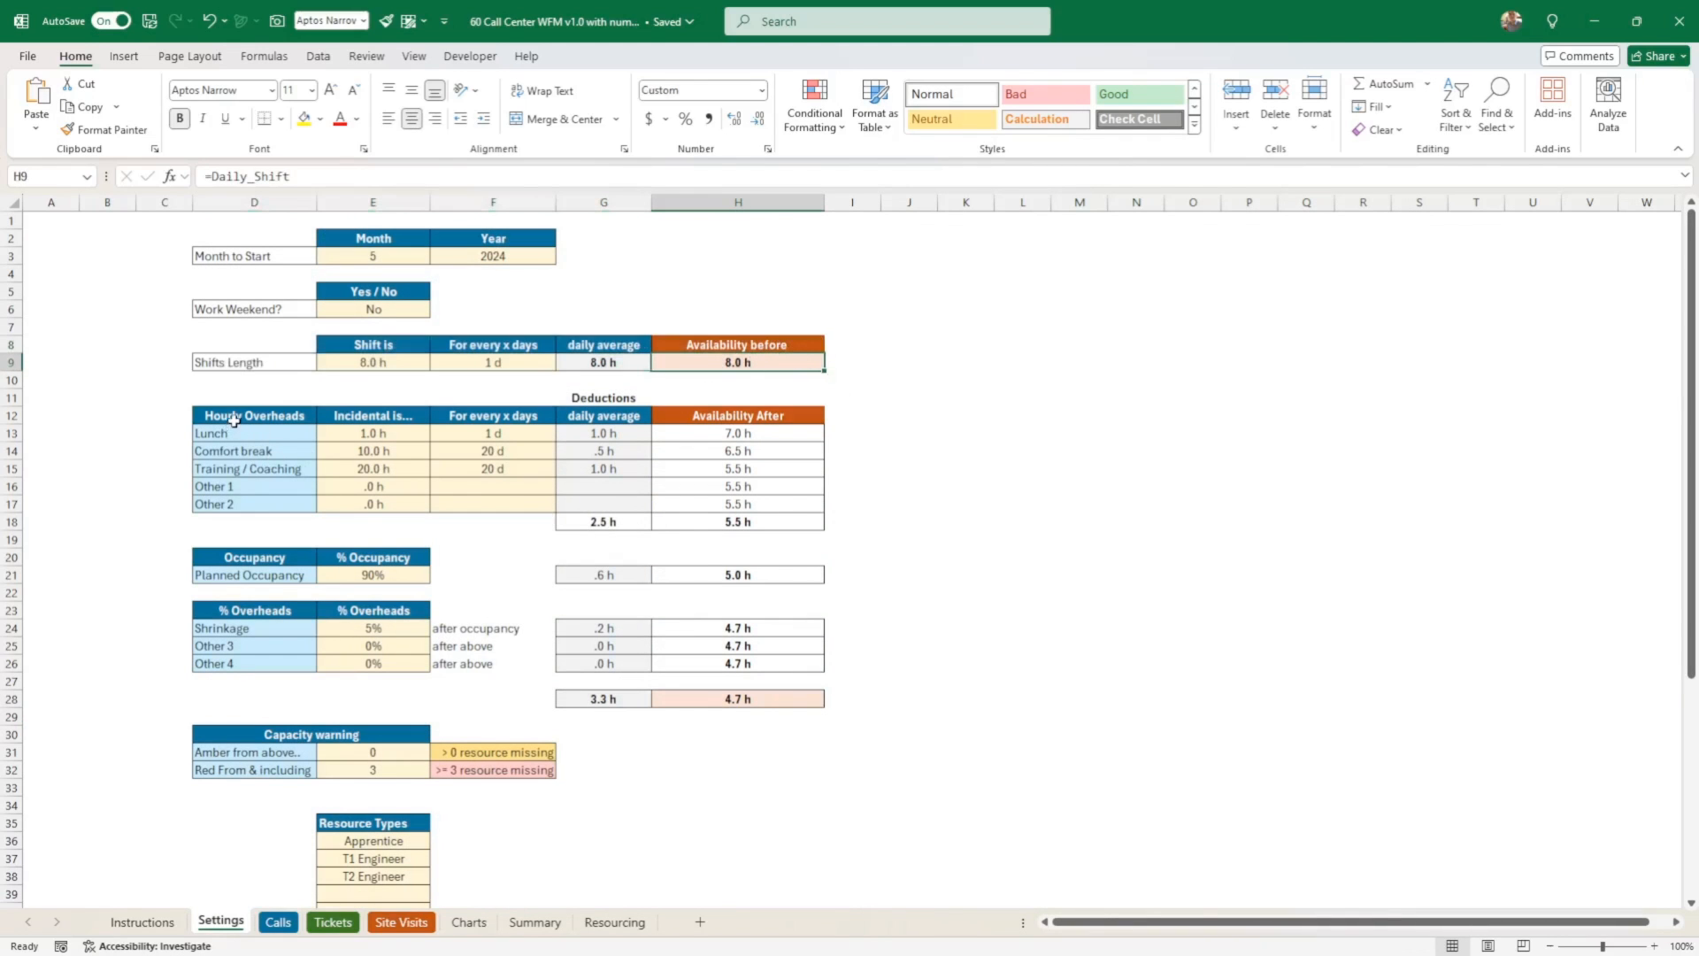
left_click_drag(253, 414, 738, 627)
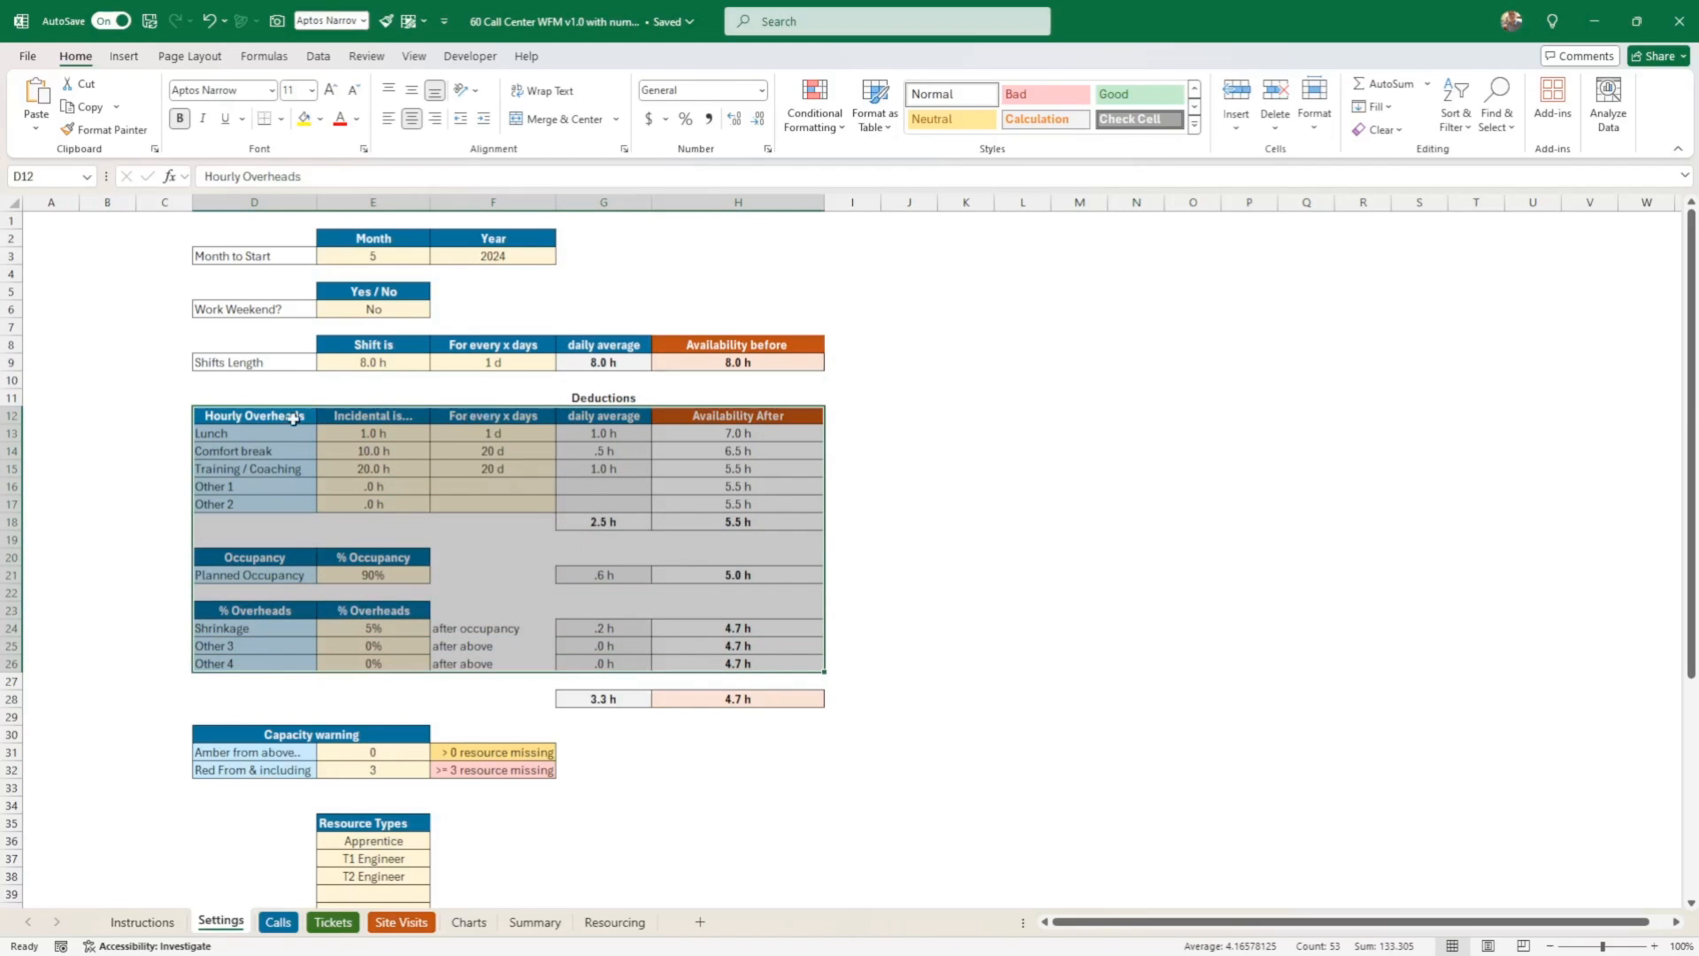
mouse_move(584, 747)
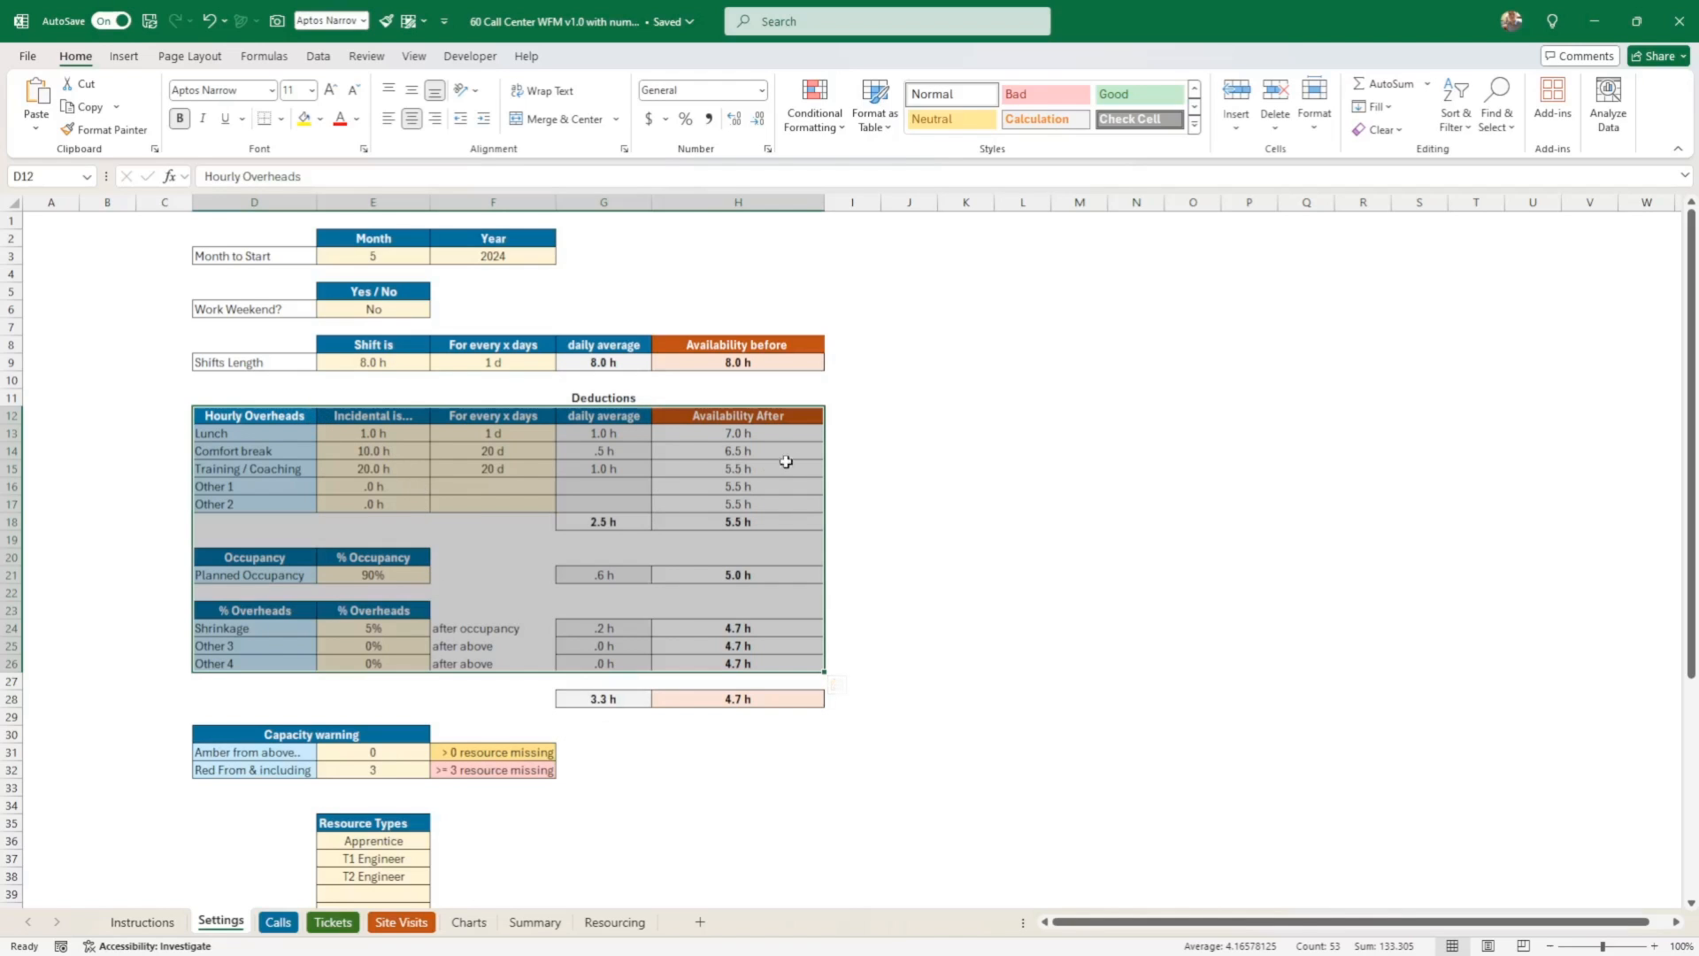
left_click(910, 467)
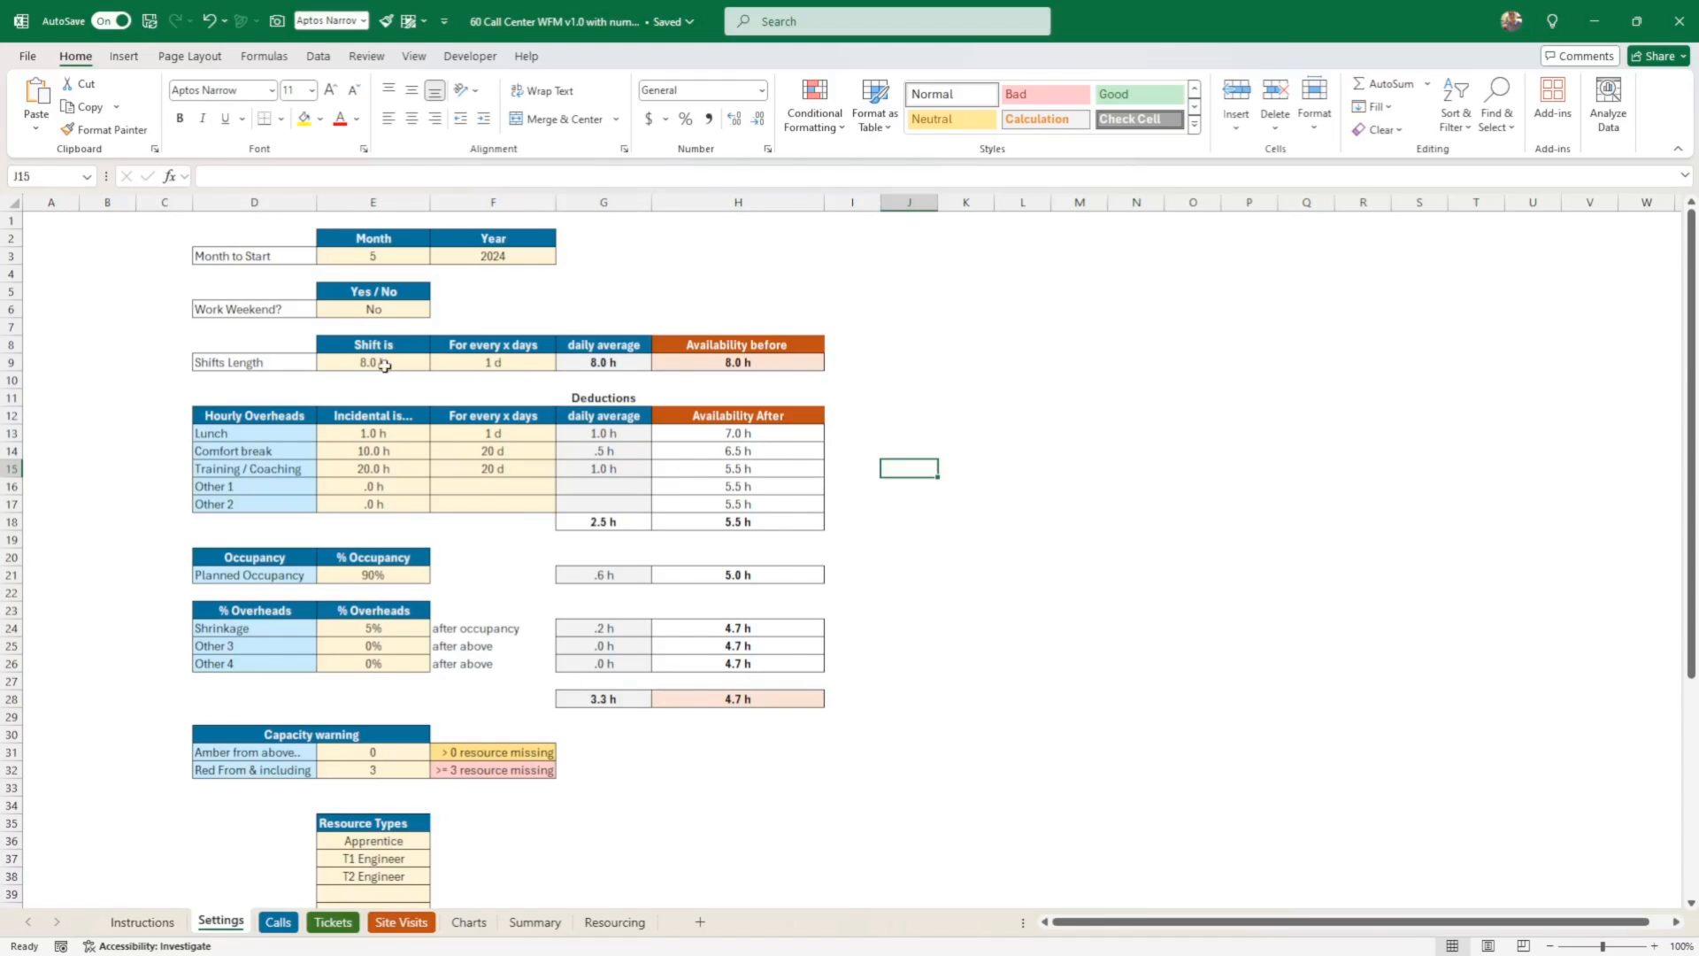
left_click(371, 361)
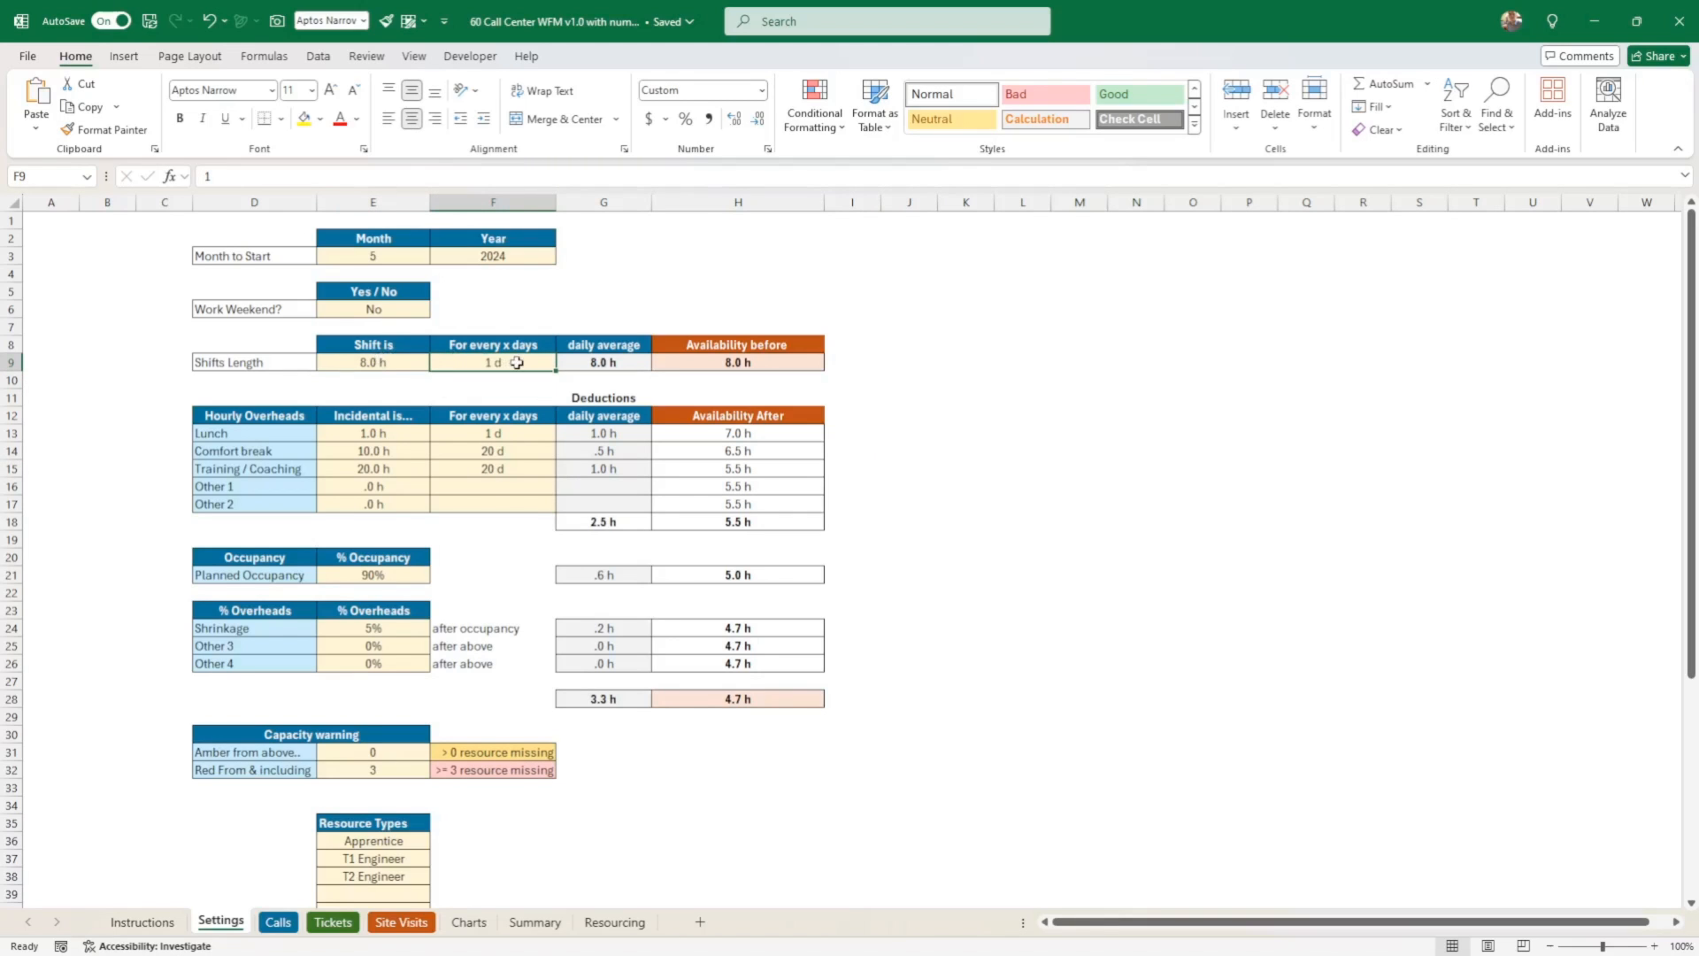
mouse_move(379, 361)
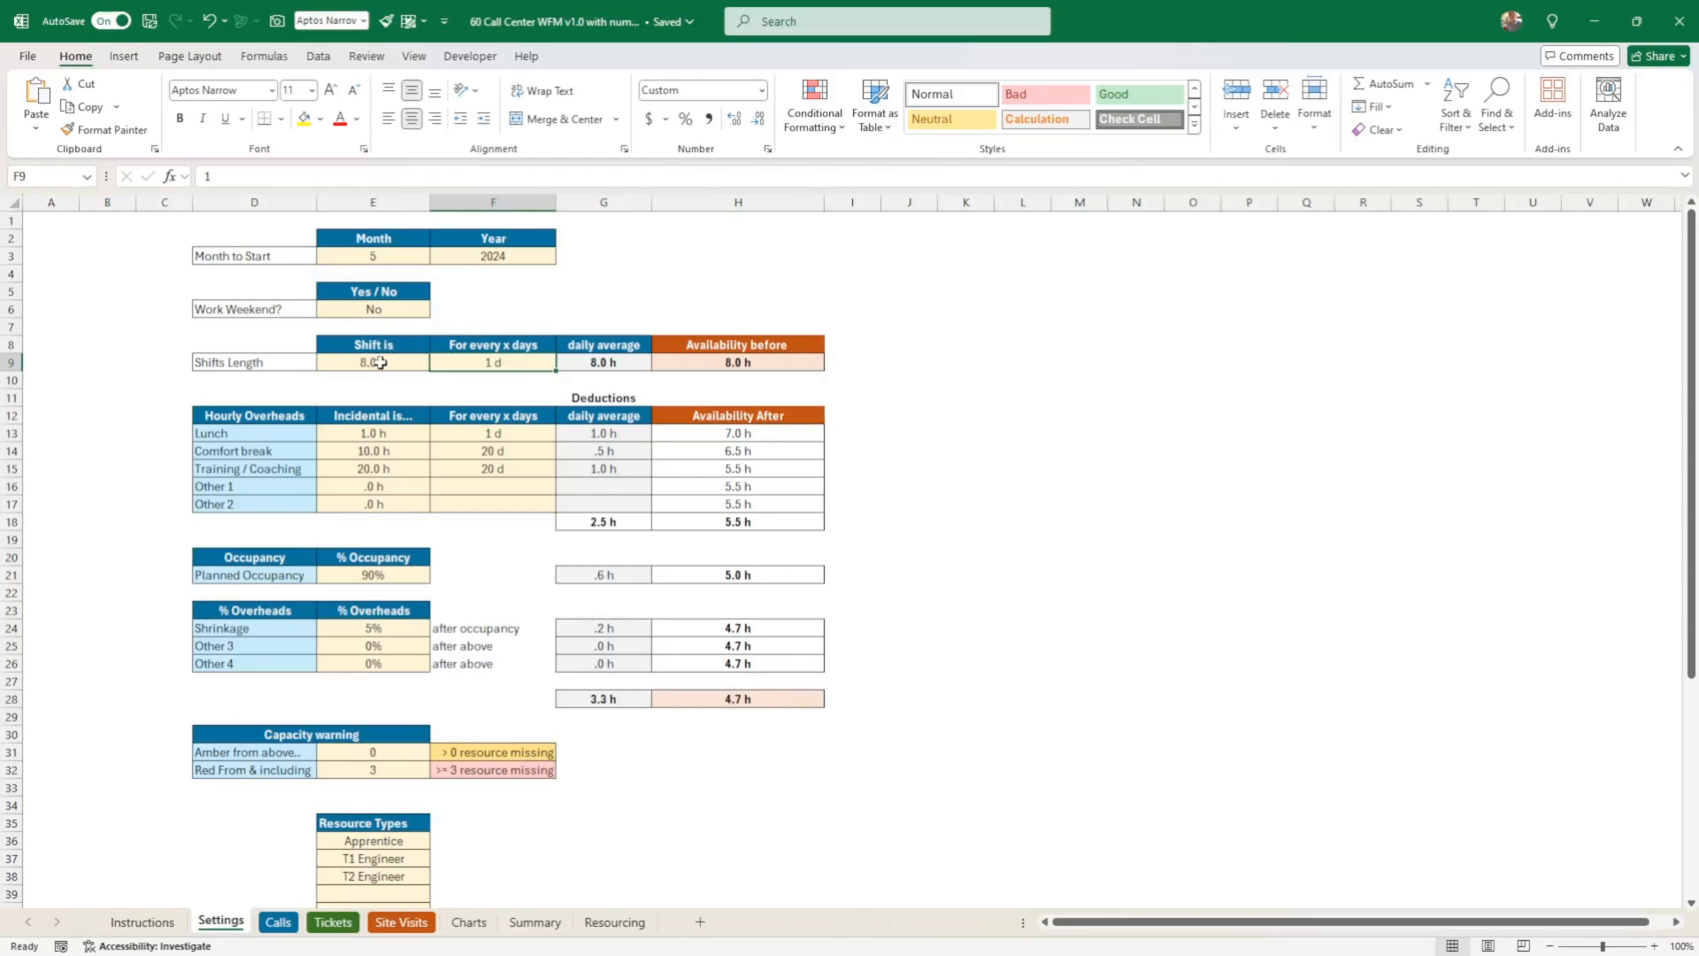
left_click(738, 361)
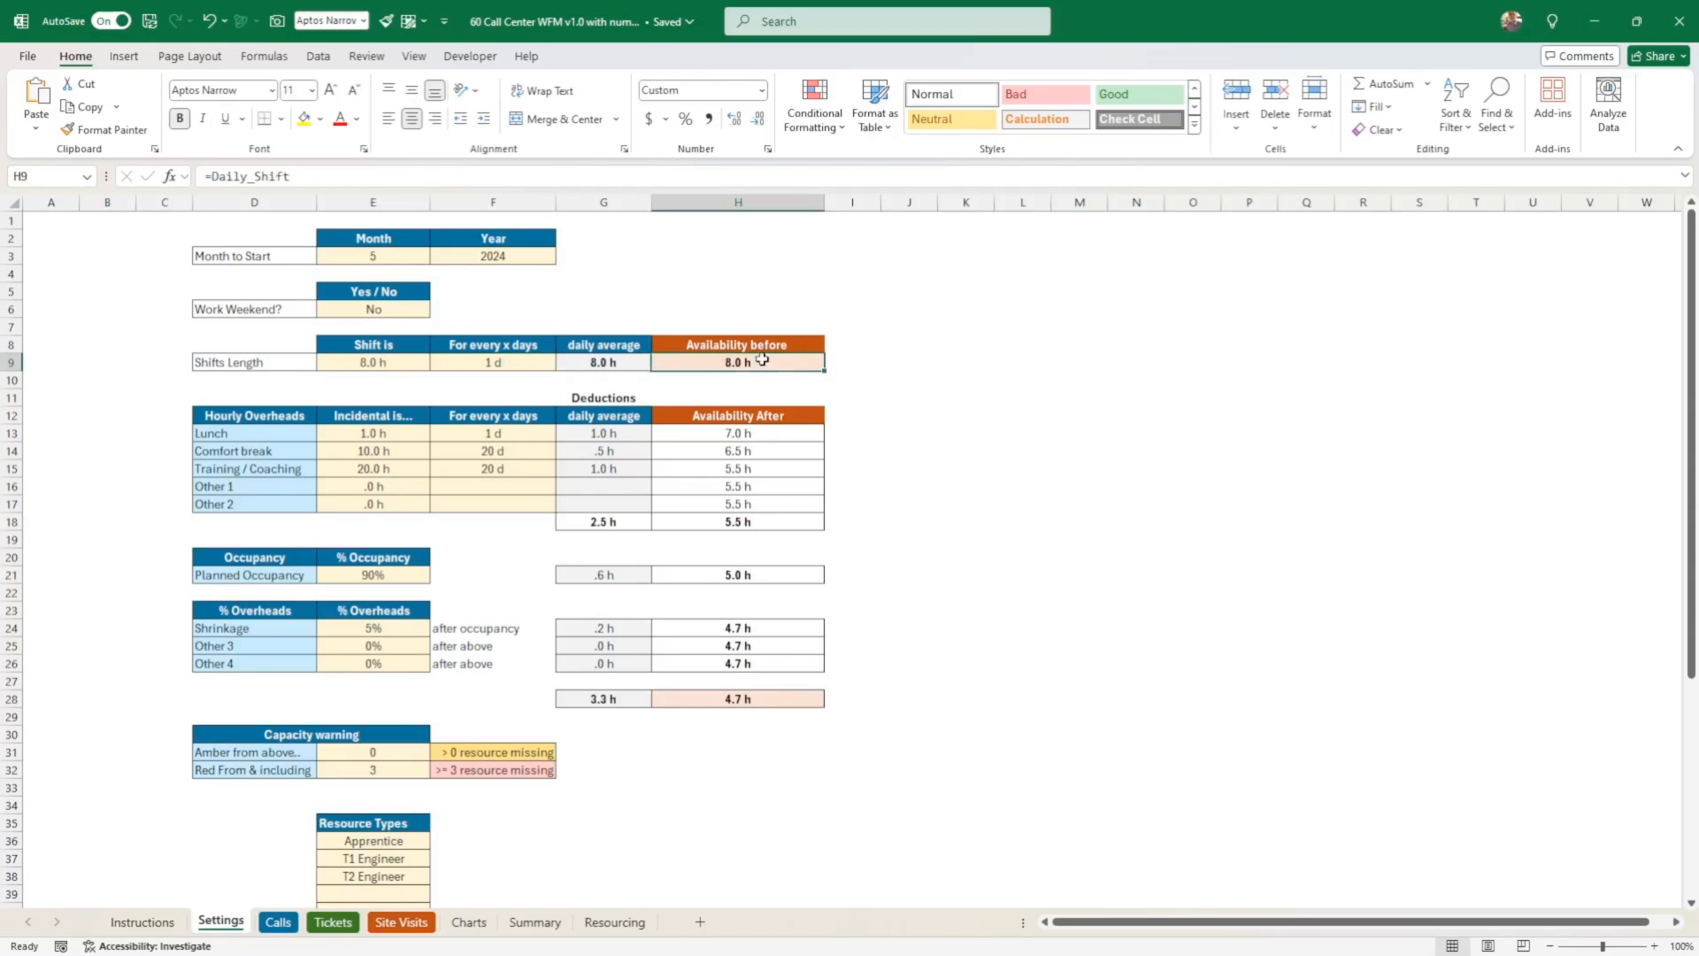
mouse_move(771, 365)
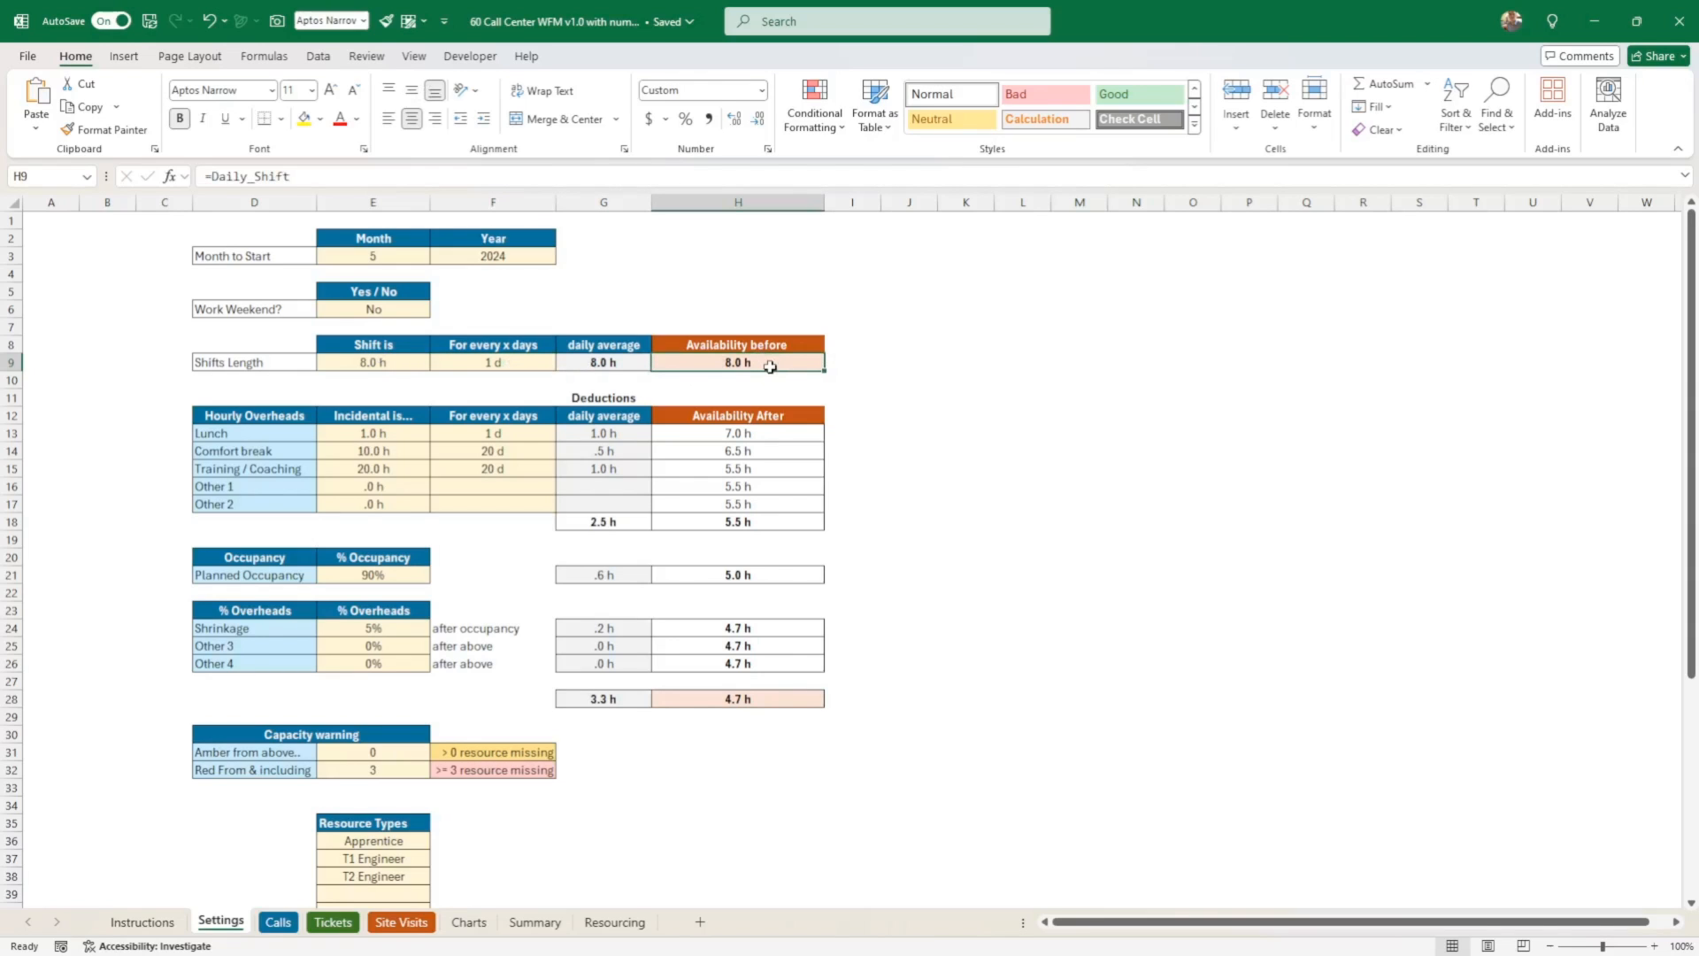
left_click_drag(736, 361, 737, 627)
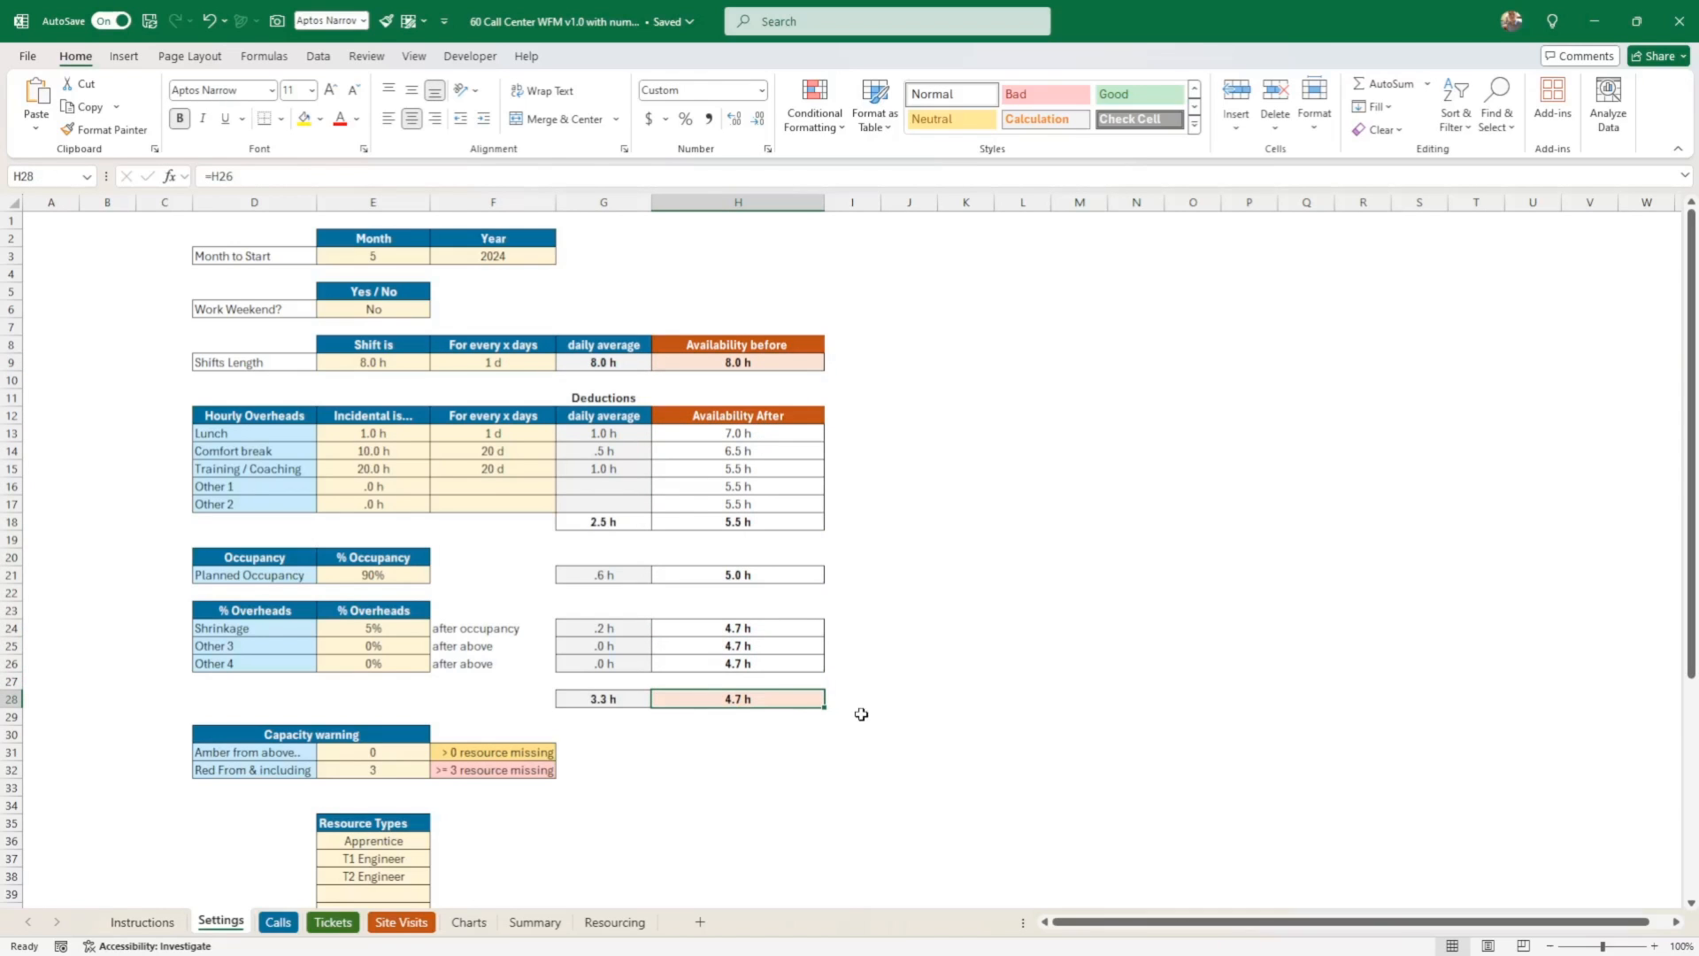
mouse_move(719, 708)
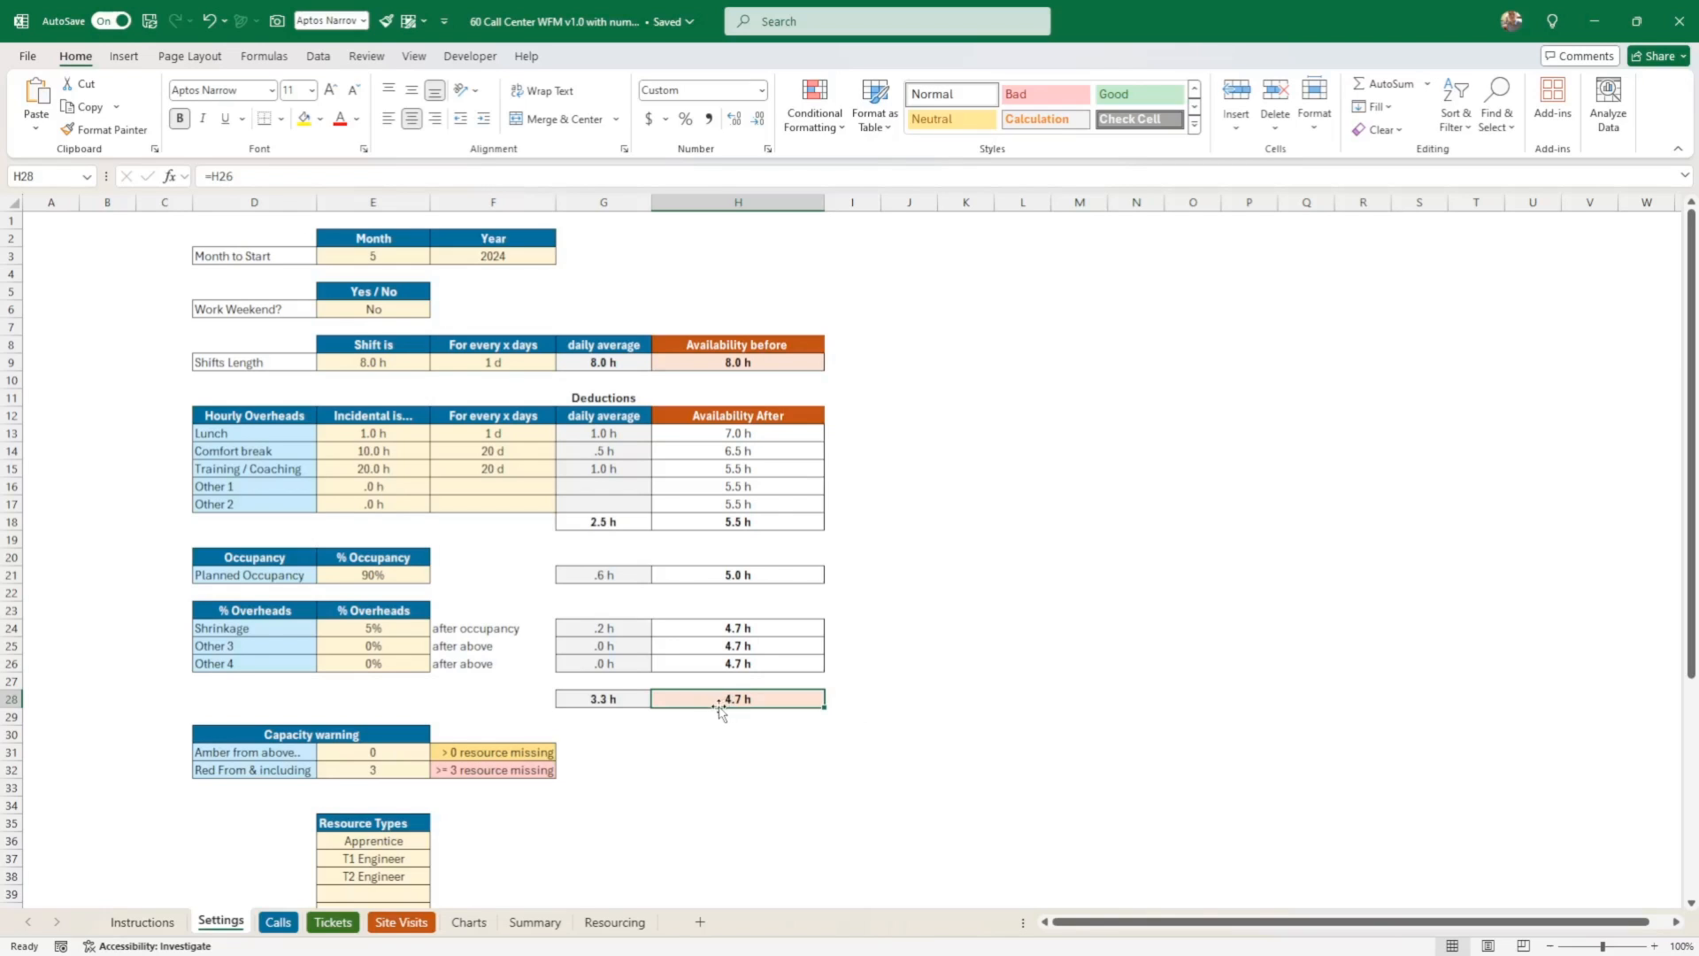
mouse_move(772, 492)
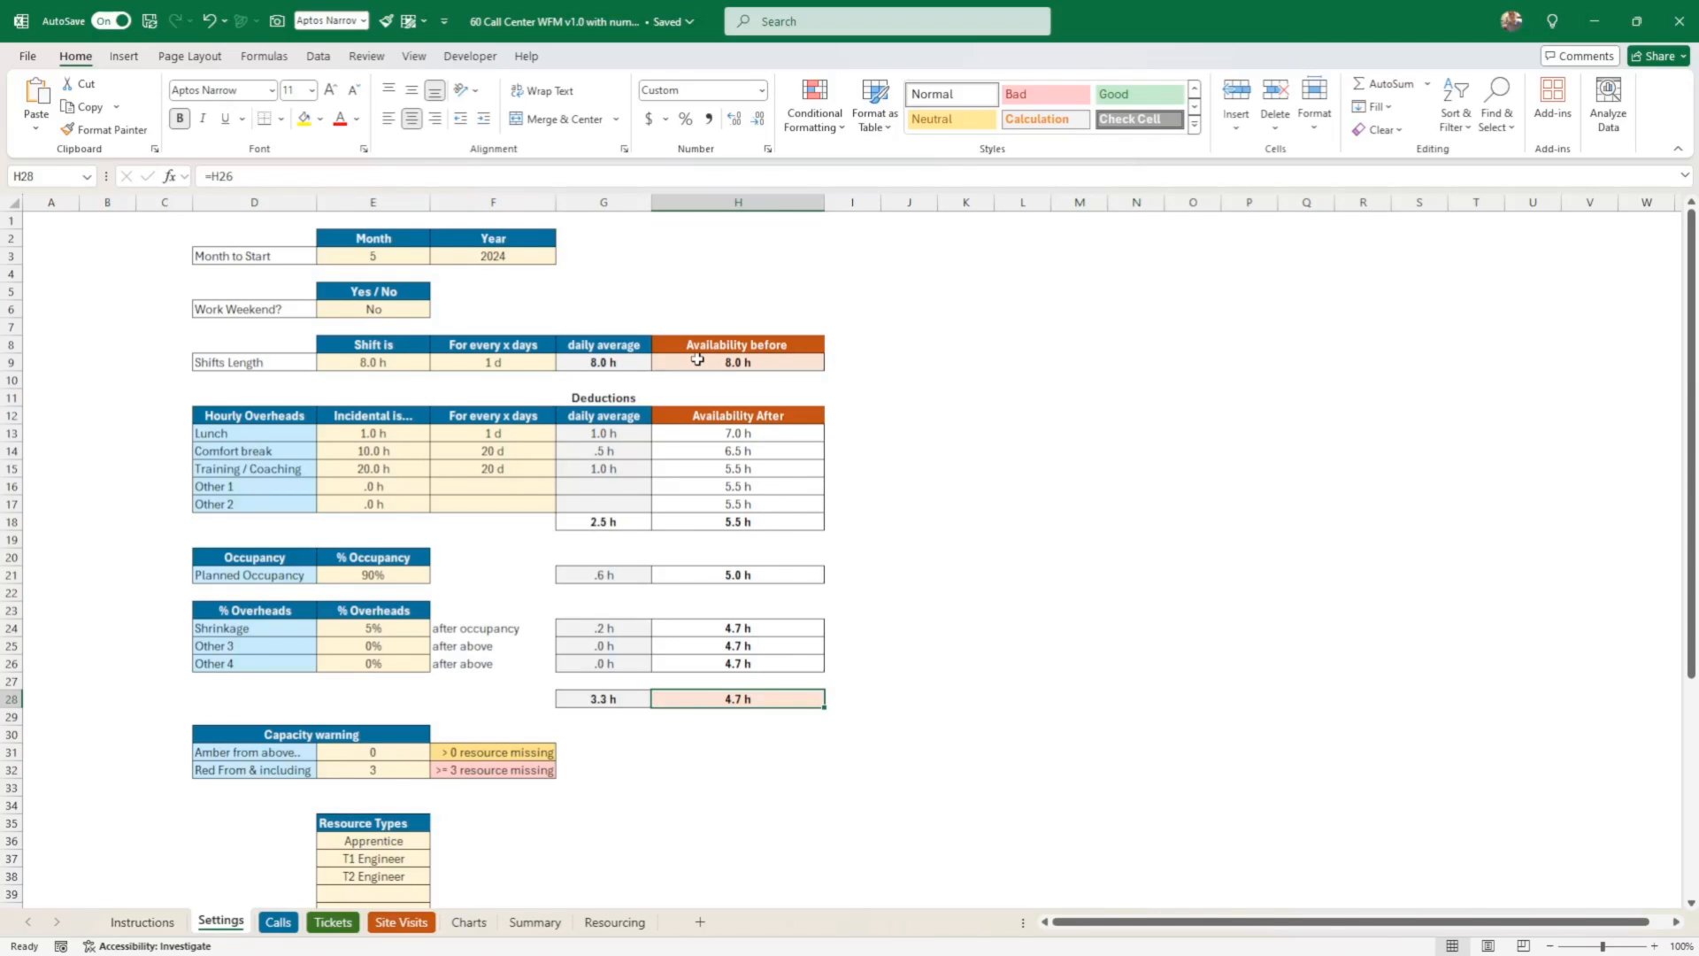
mouse_move(711, 407)
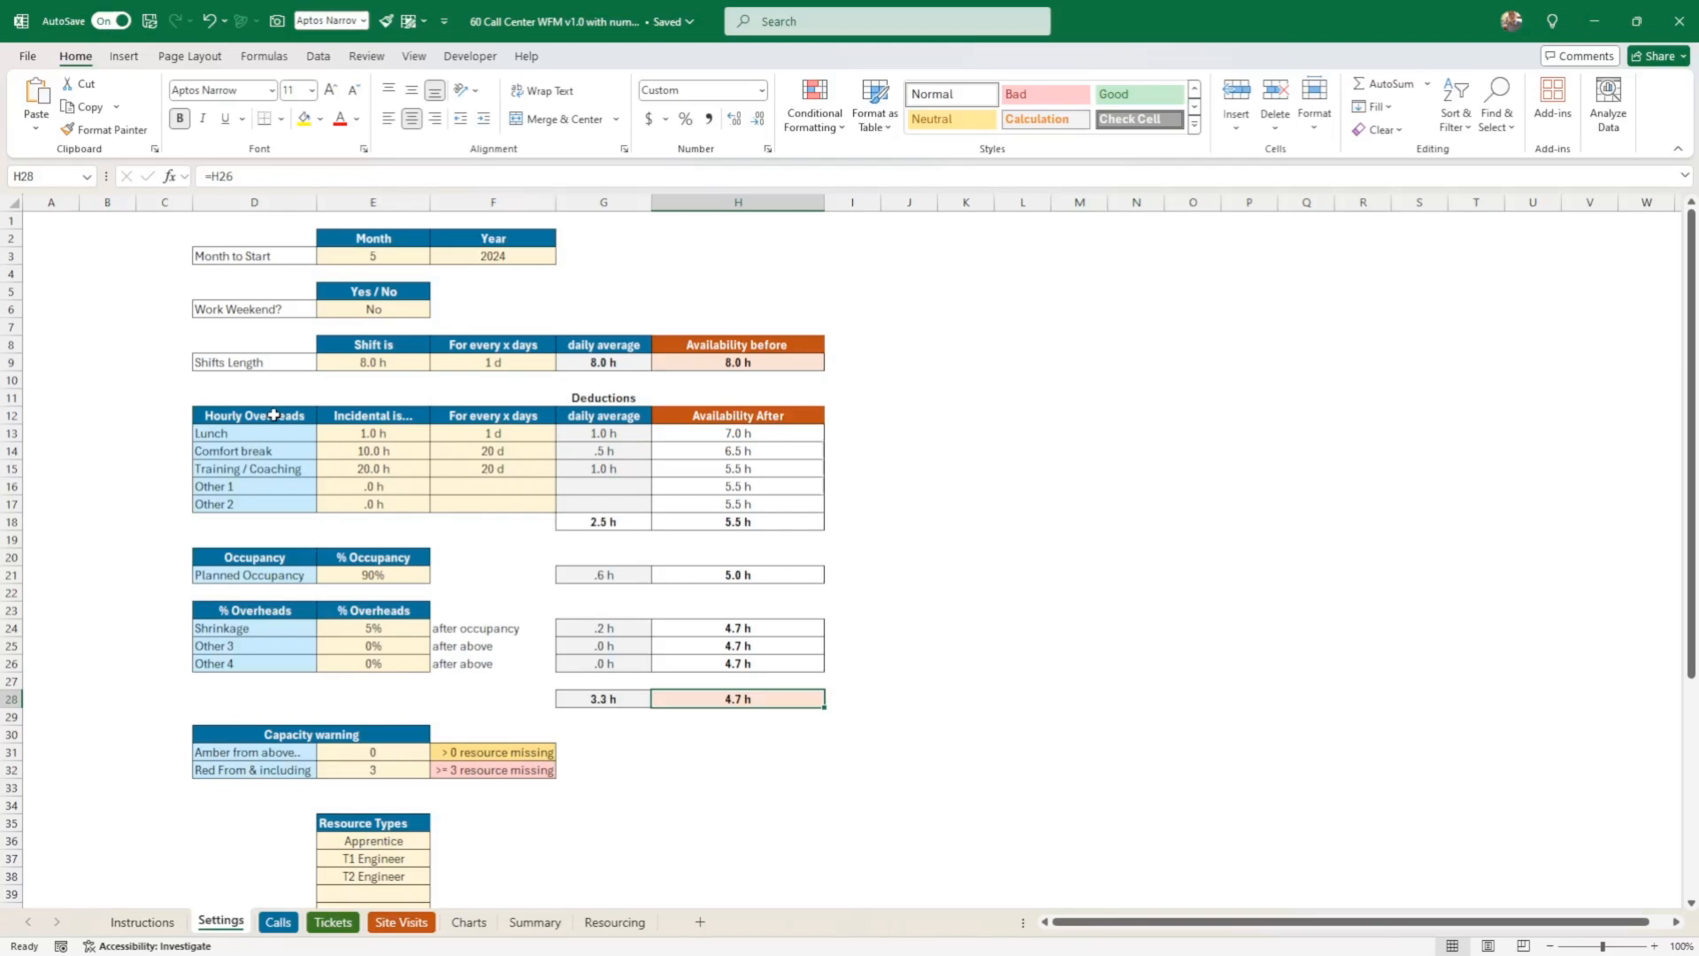
left_click(255, 415)
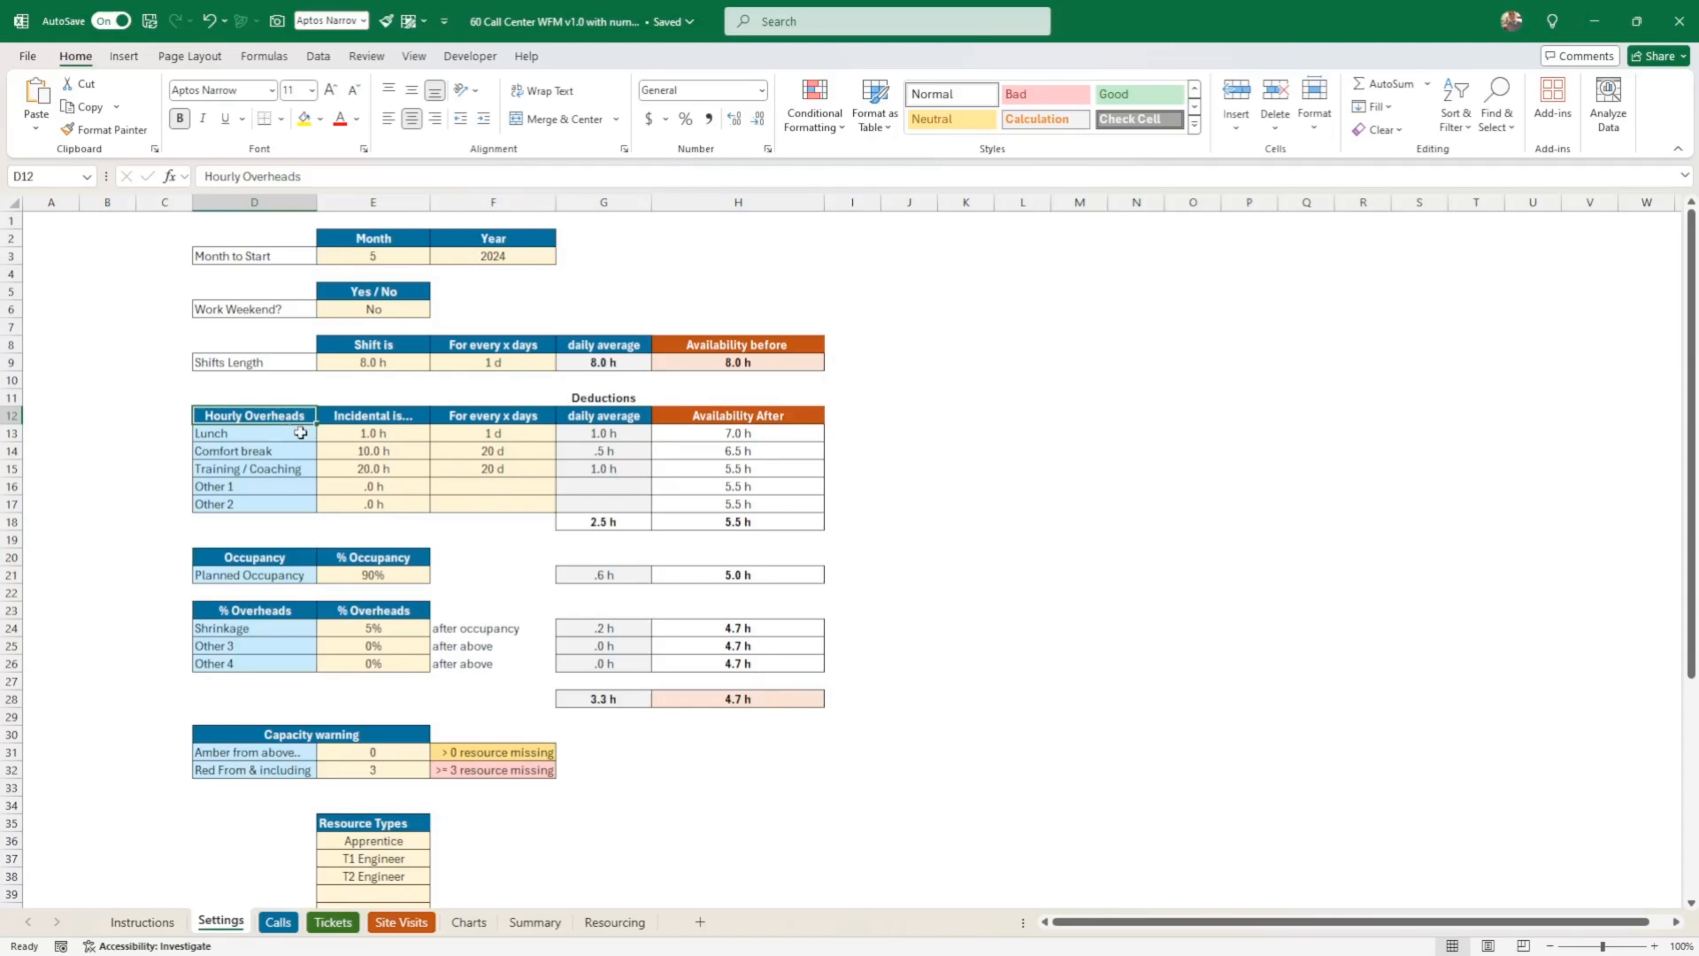
mouse_move(388, 594)
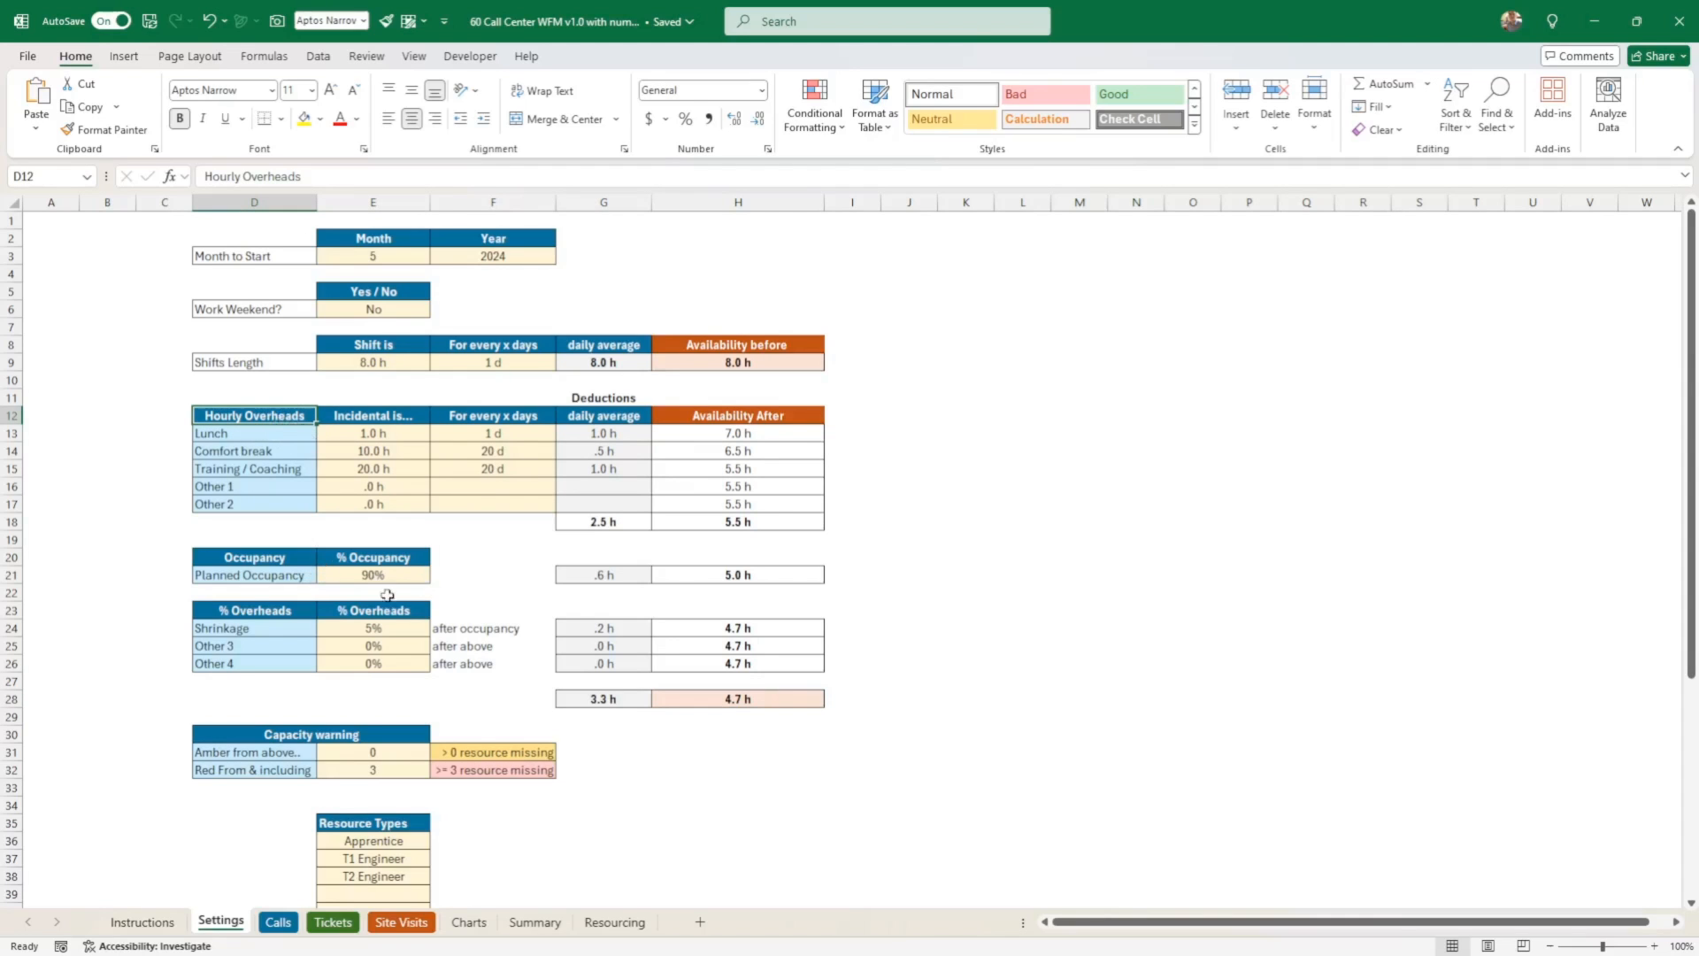
mouse_move(370, 701)
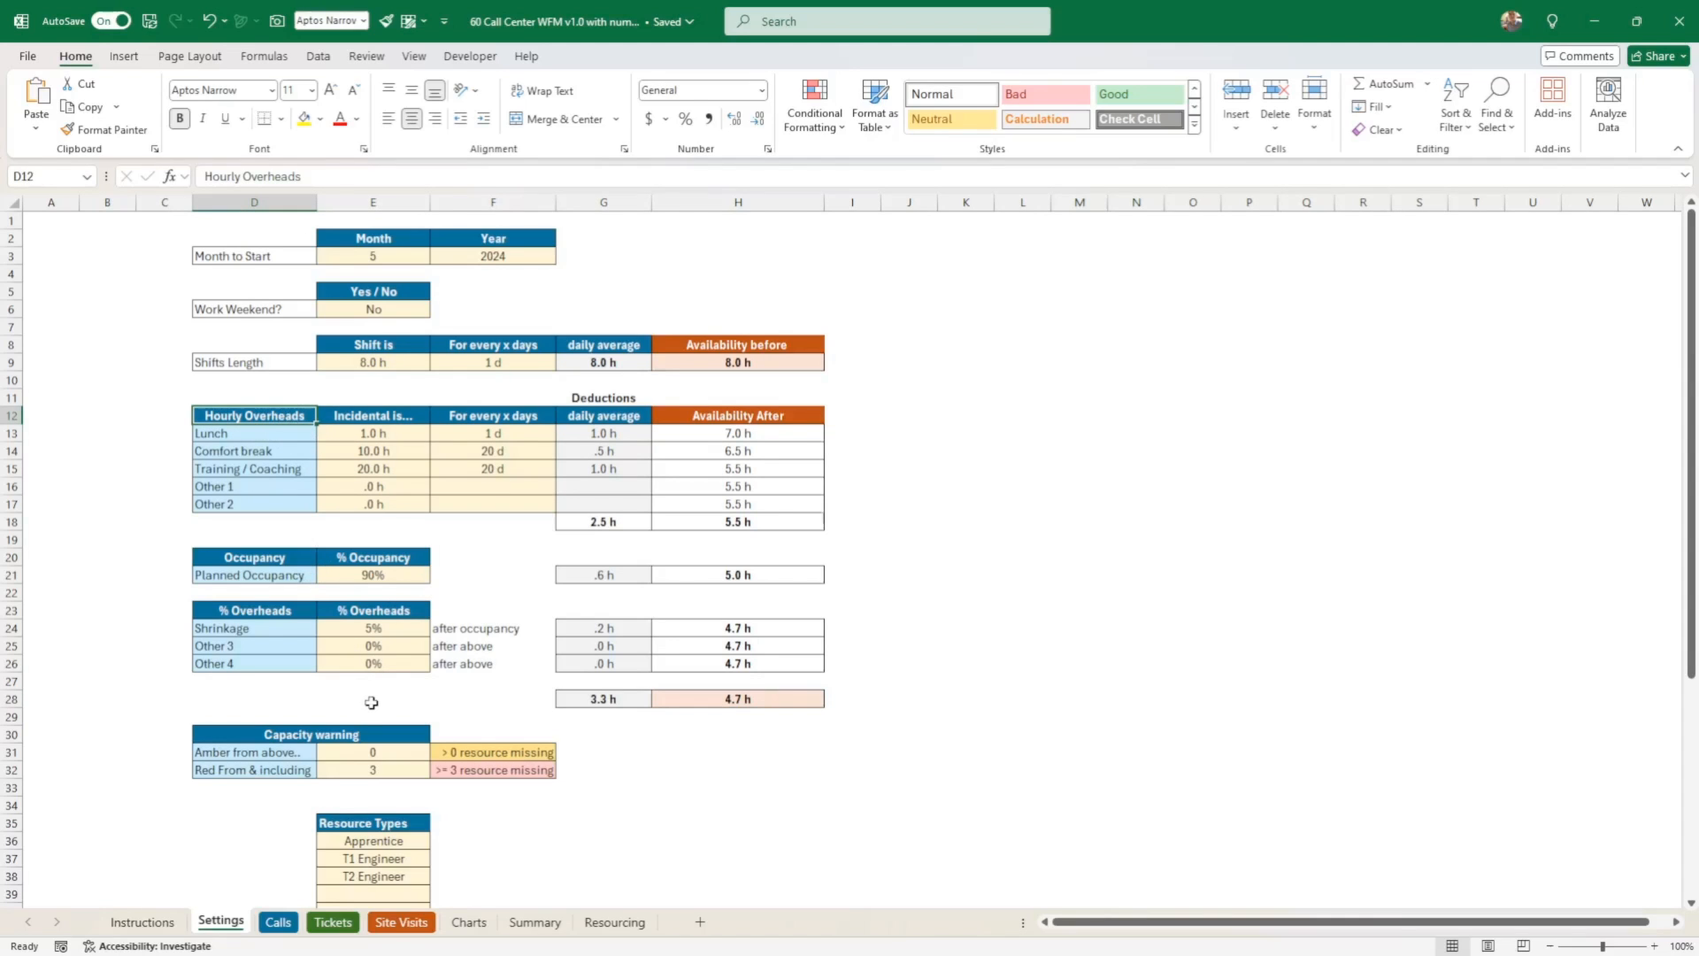
mouse_move(244, 438)
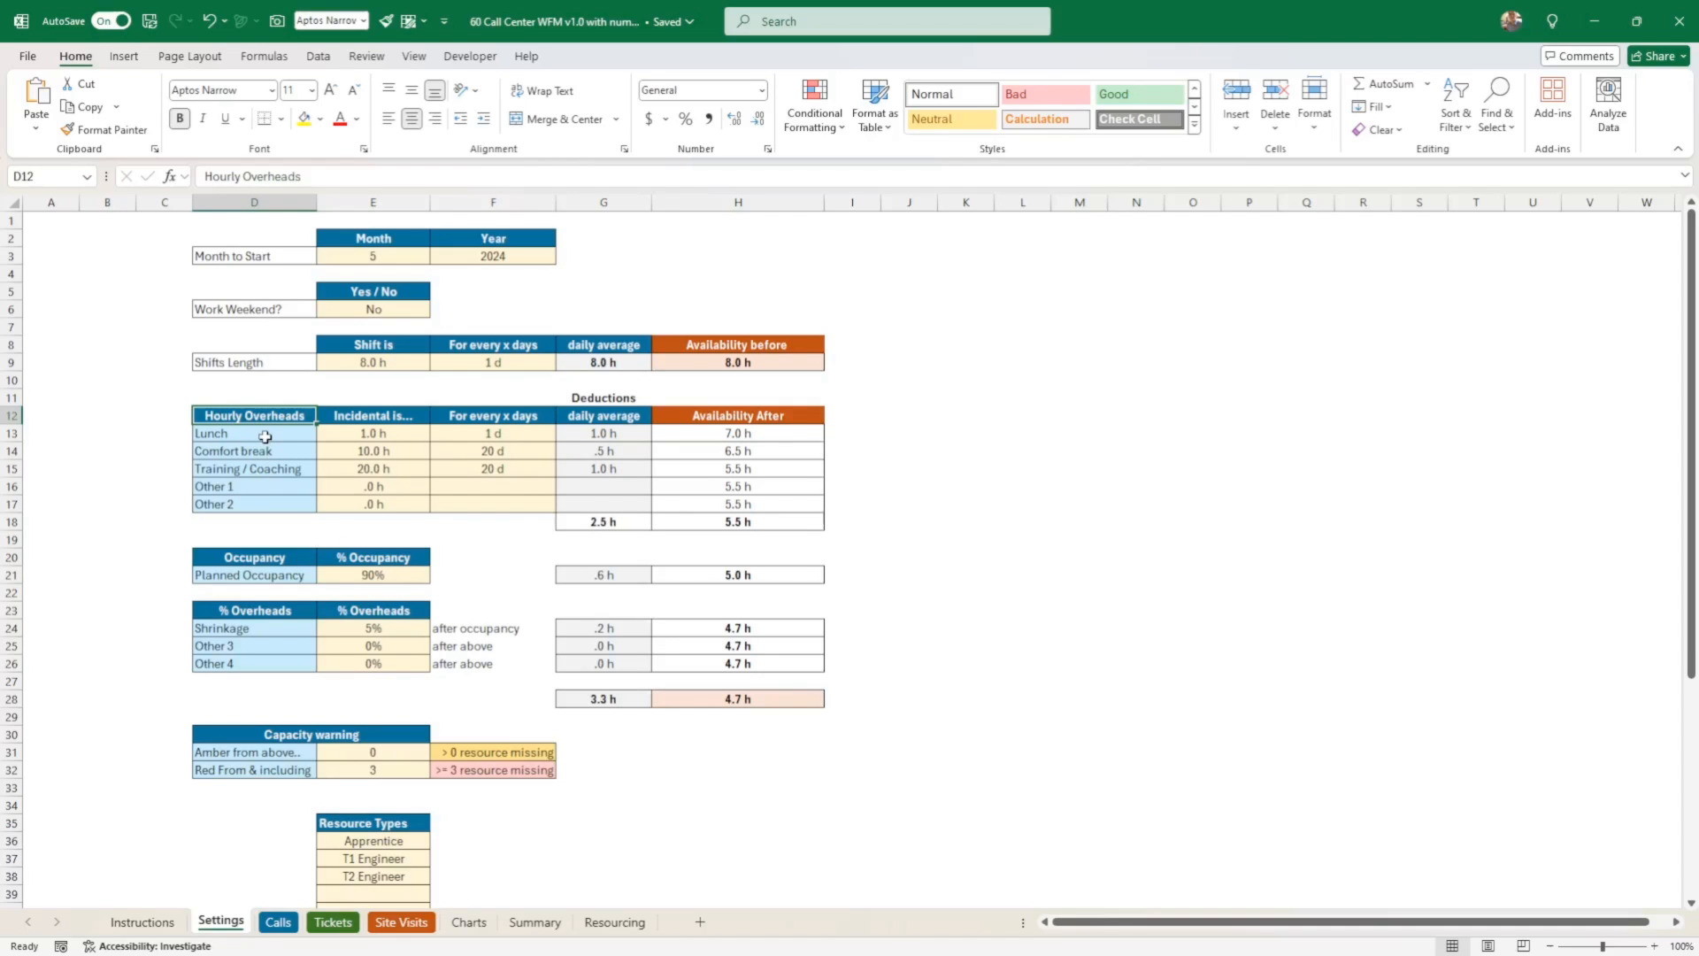
left_click(255, 432)
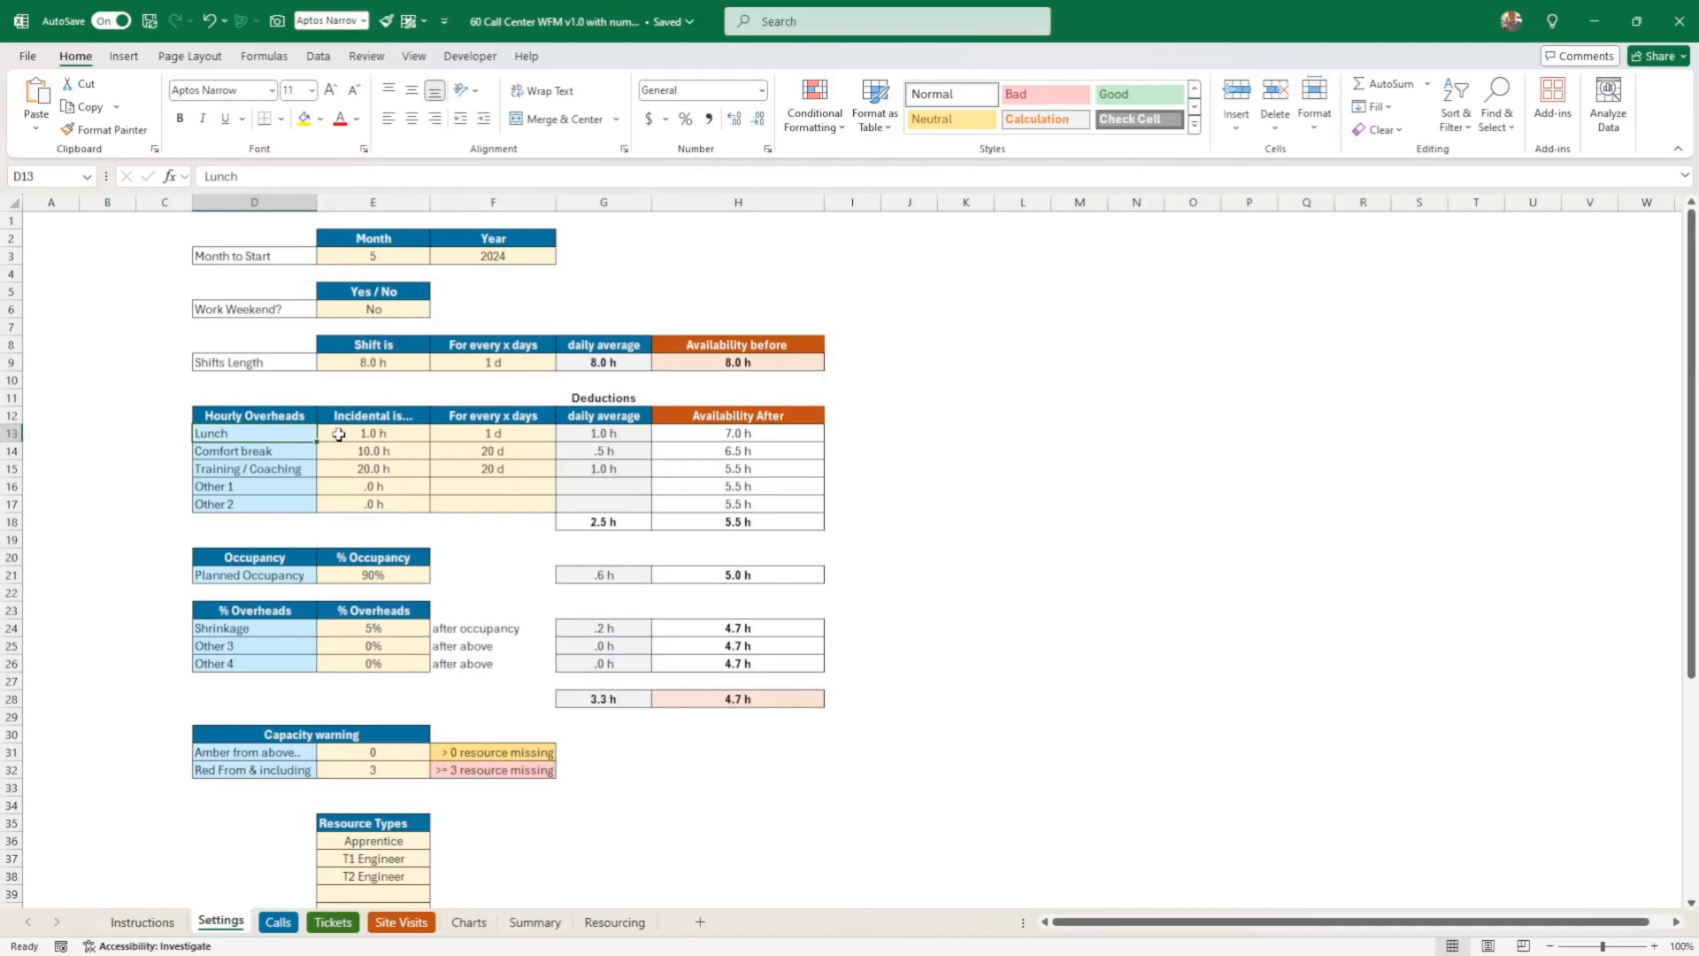
left_click(492, 433)
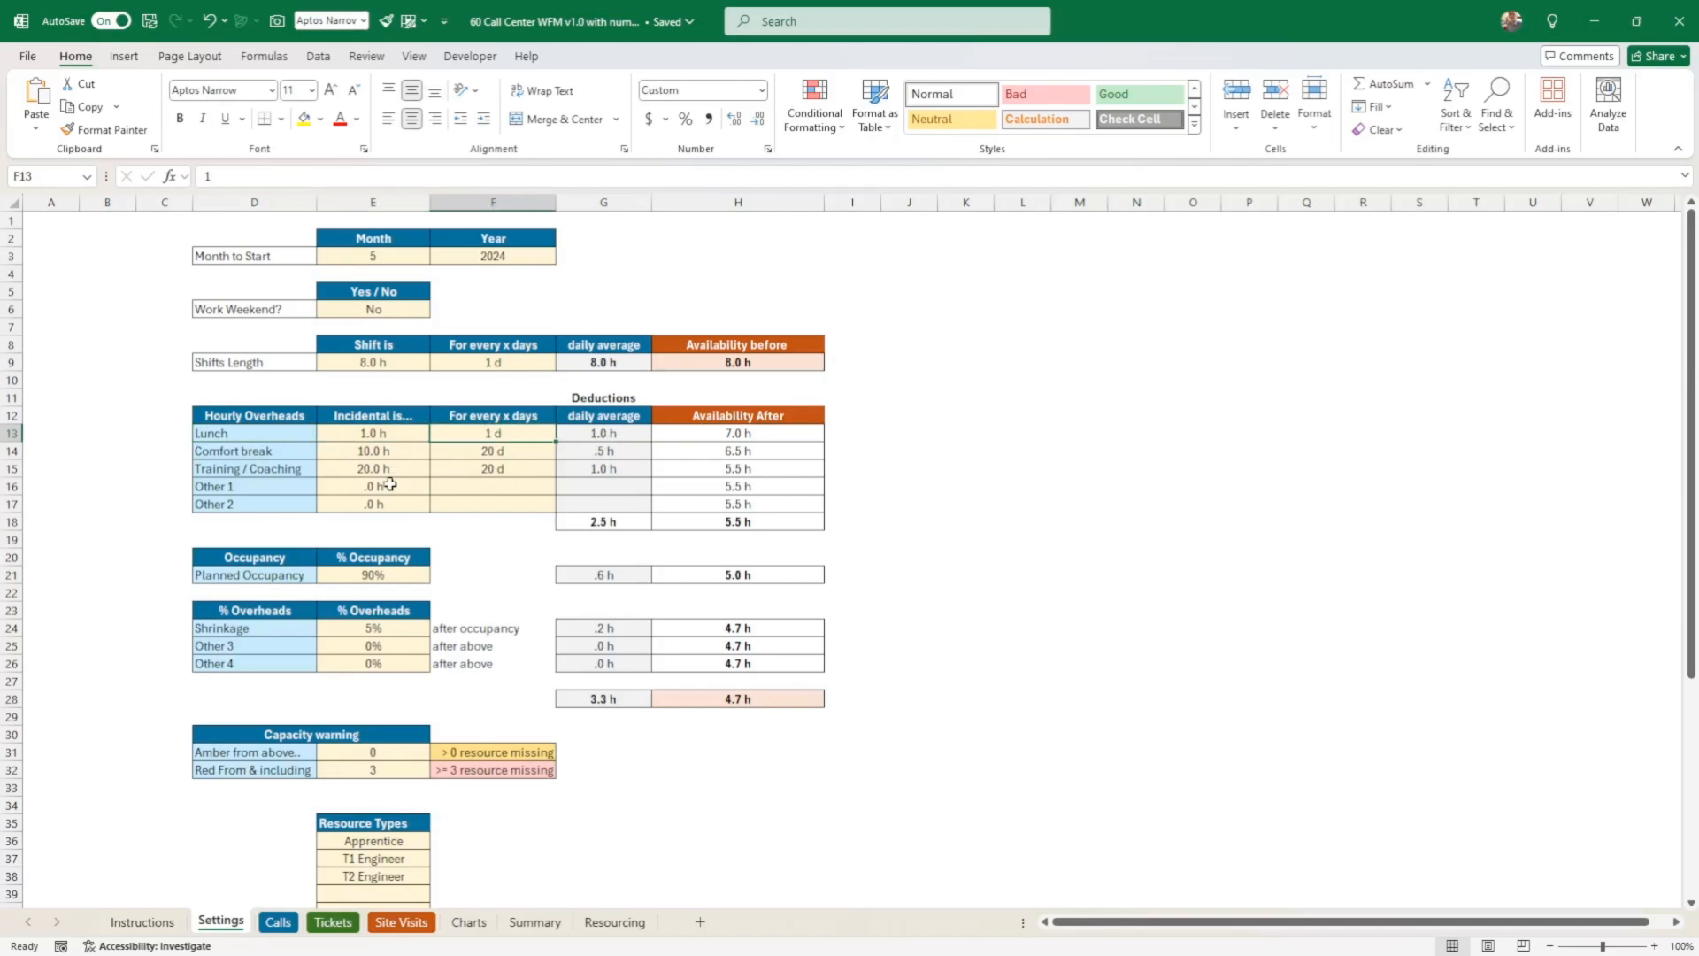
mouse_move(342, 455)
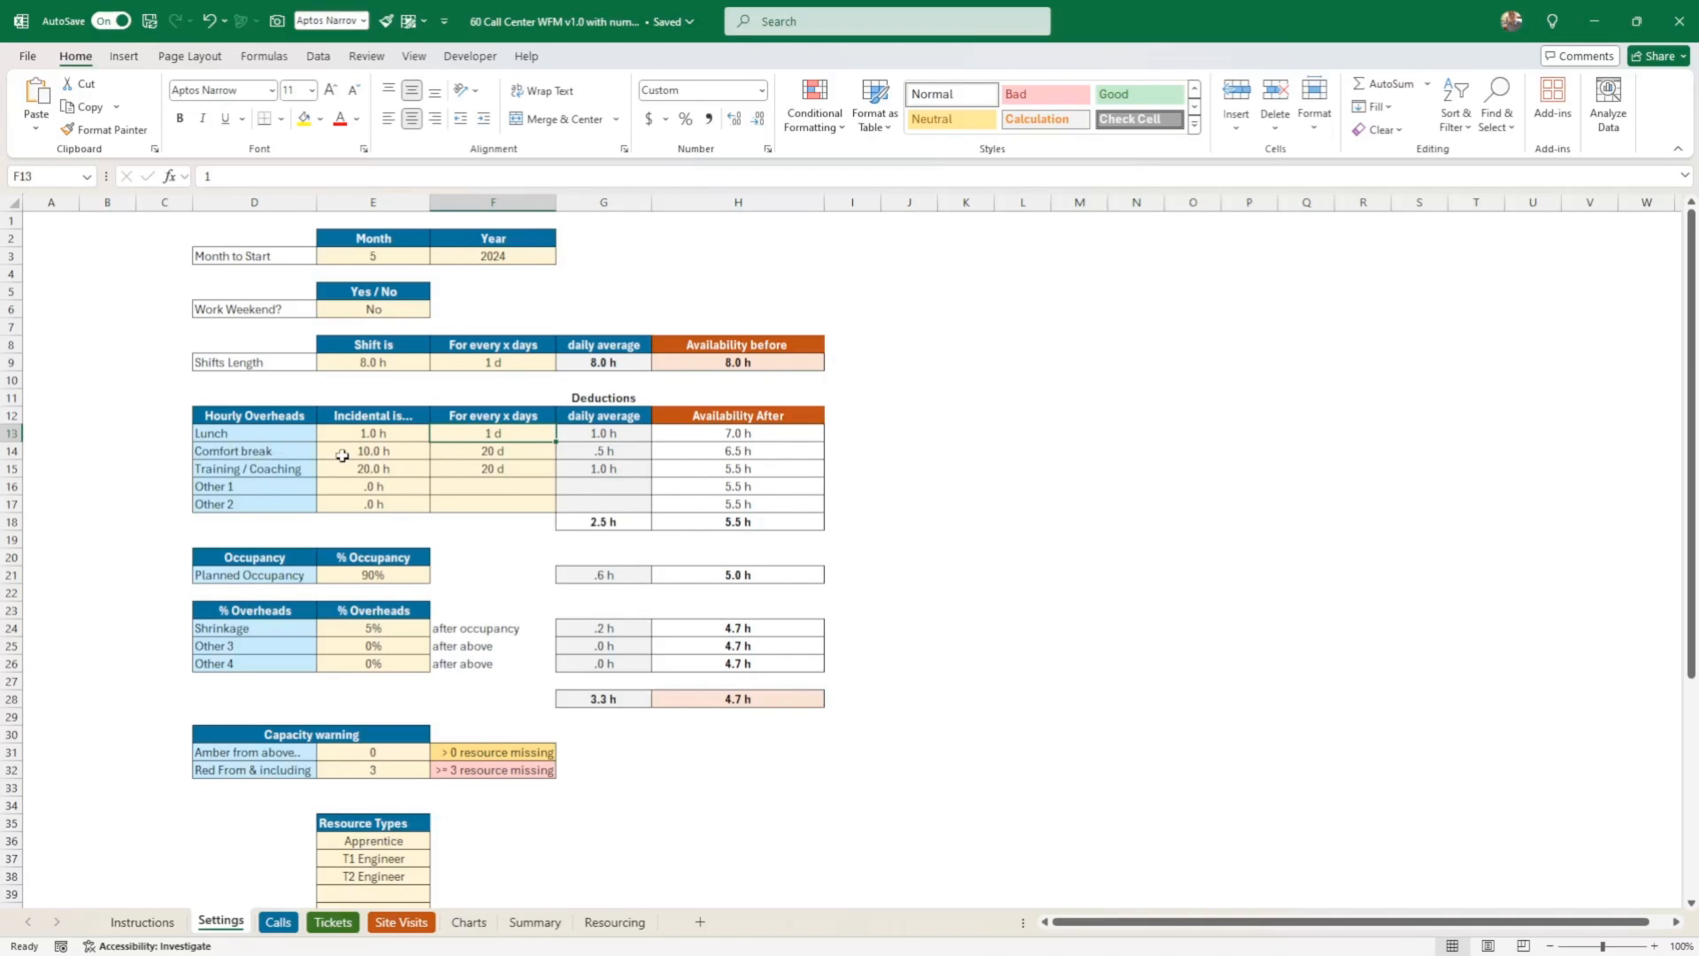
left_click(492, 451)
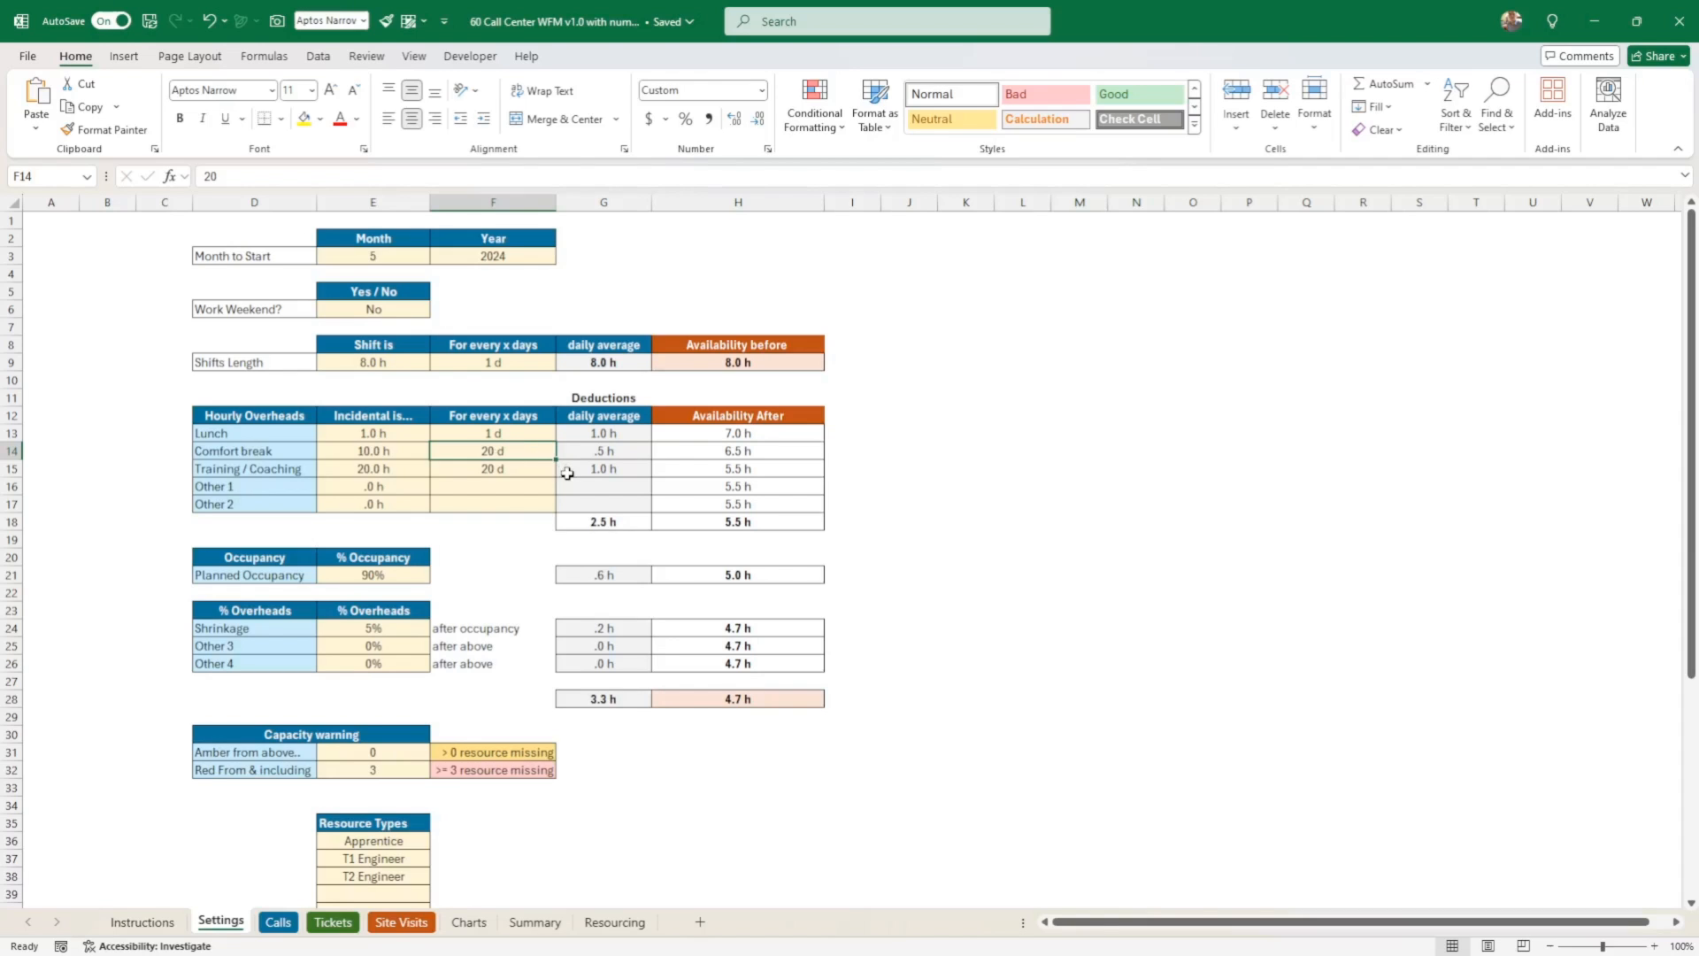
left_click(603, 432)
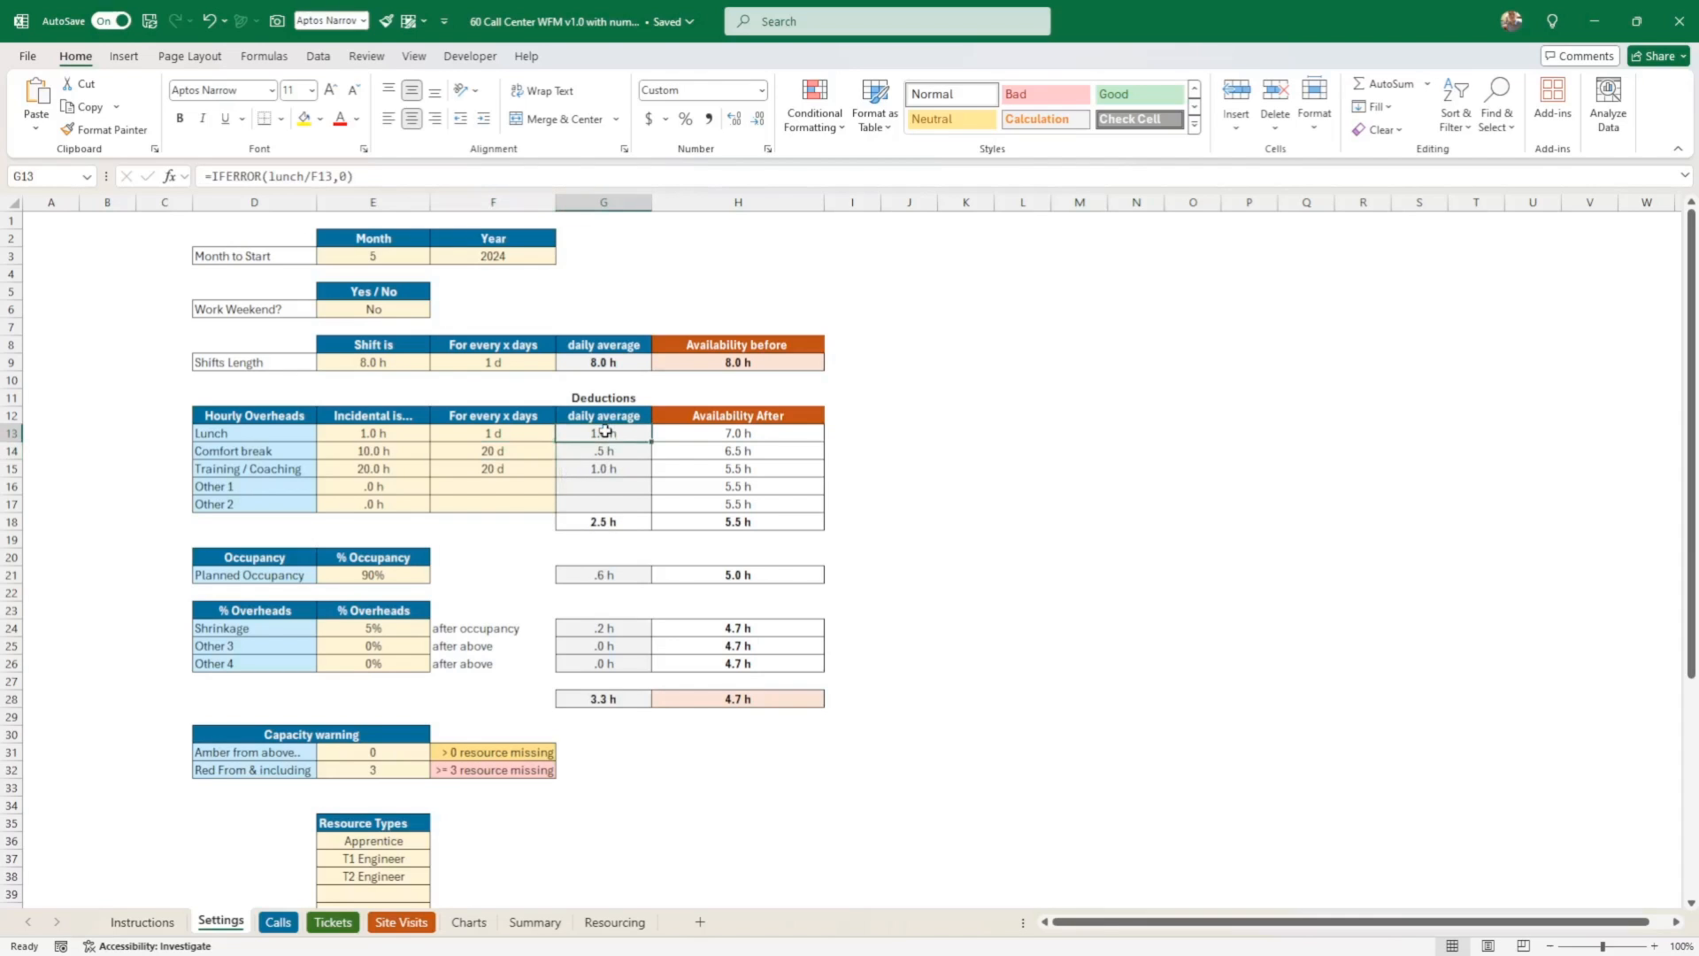
left_click_drag(602, 449, 602, 503)
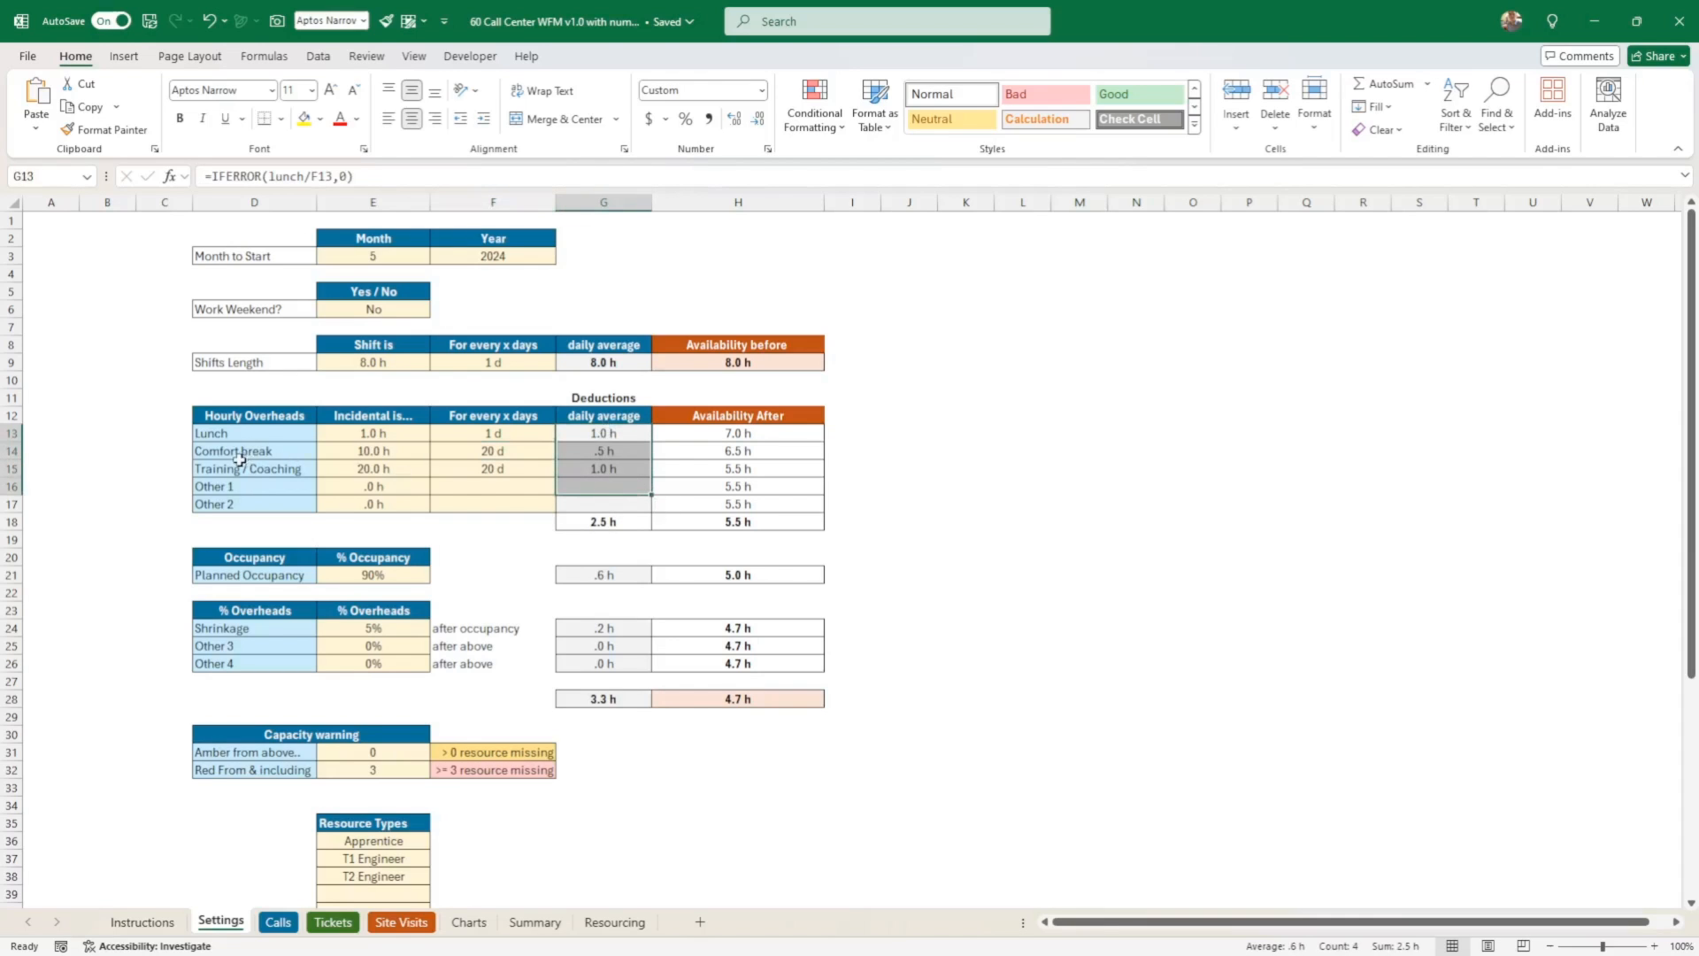
left_click(253, 467)
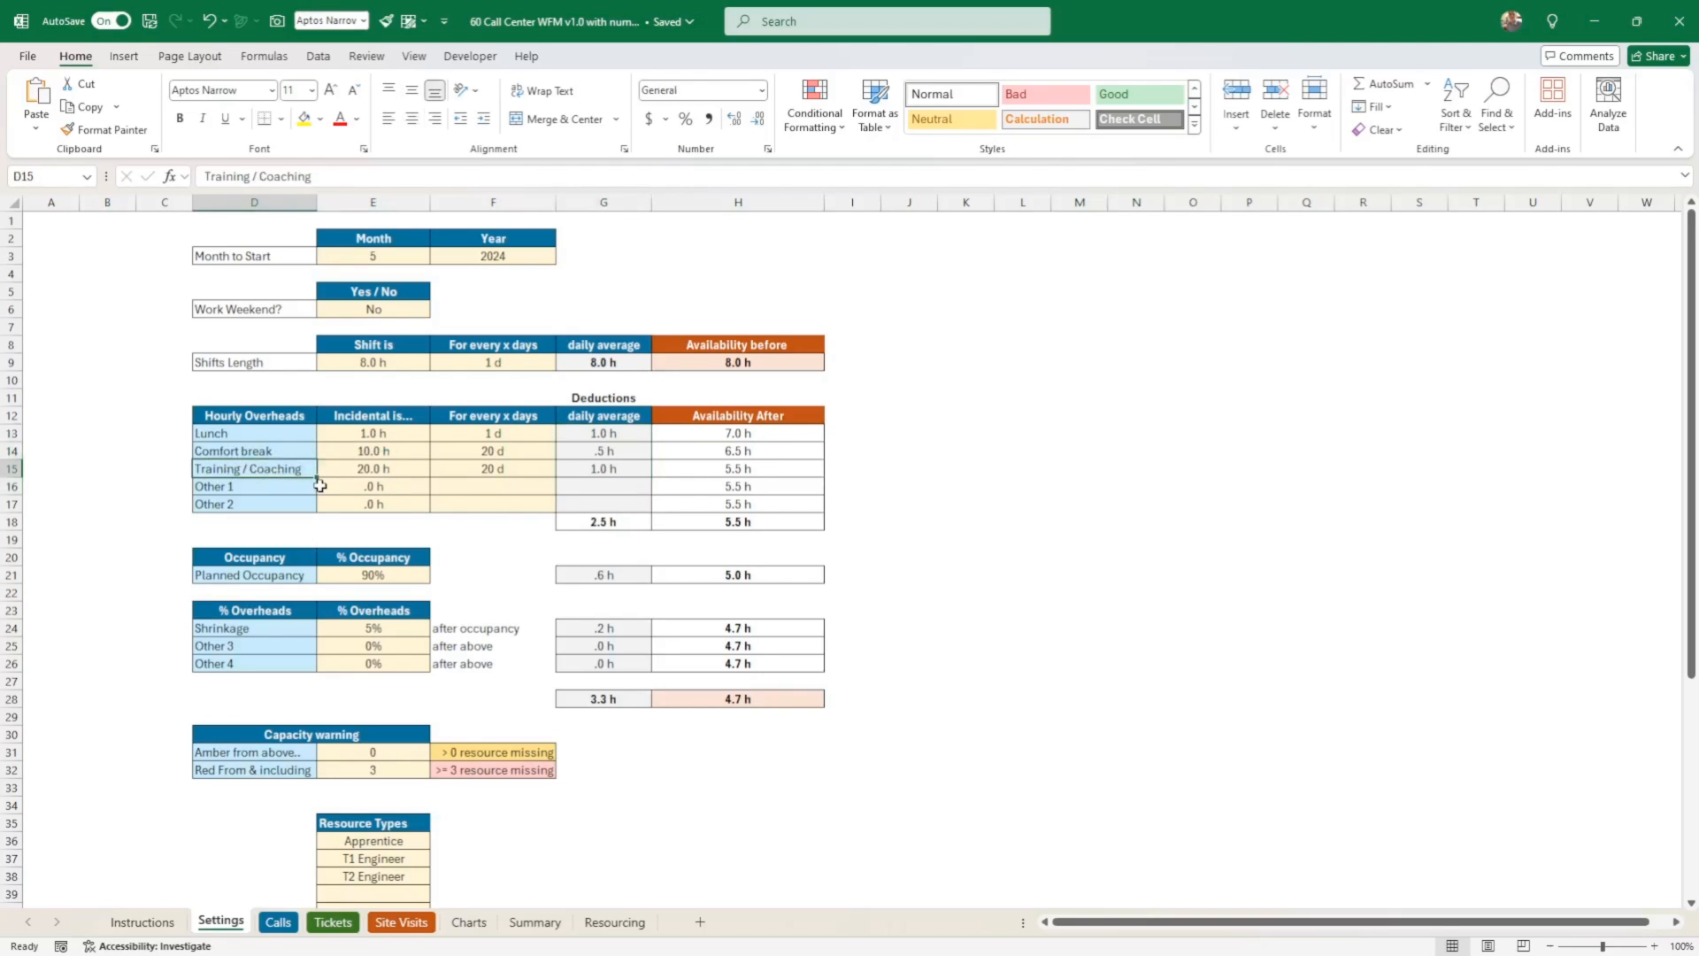
mouse_move(569, 485)
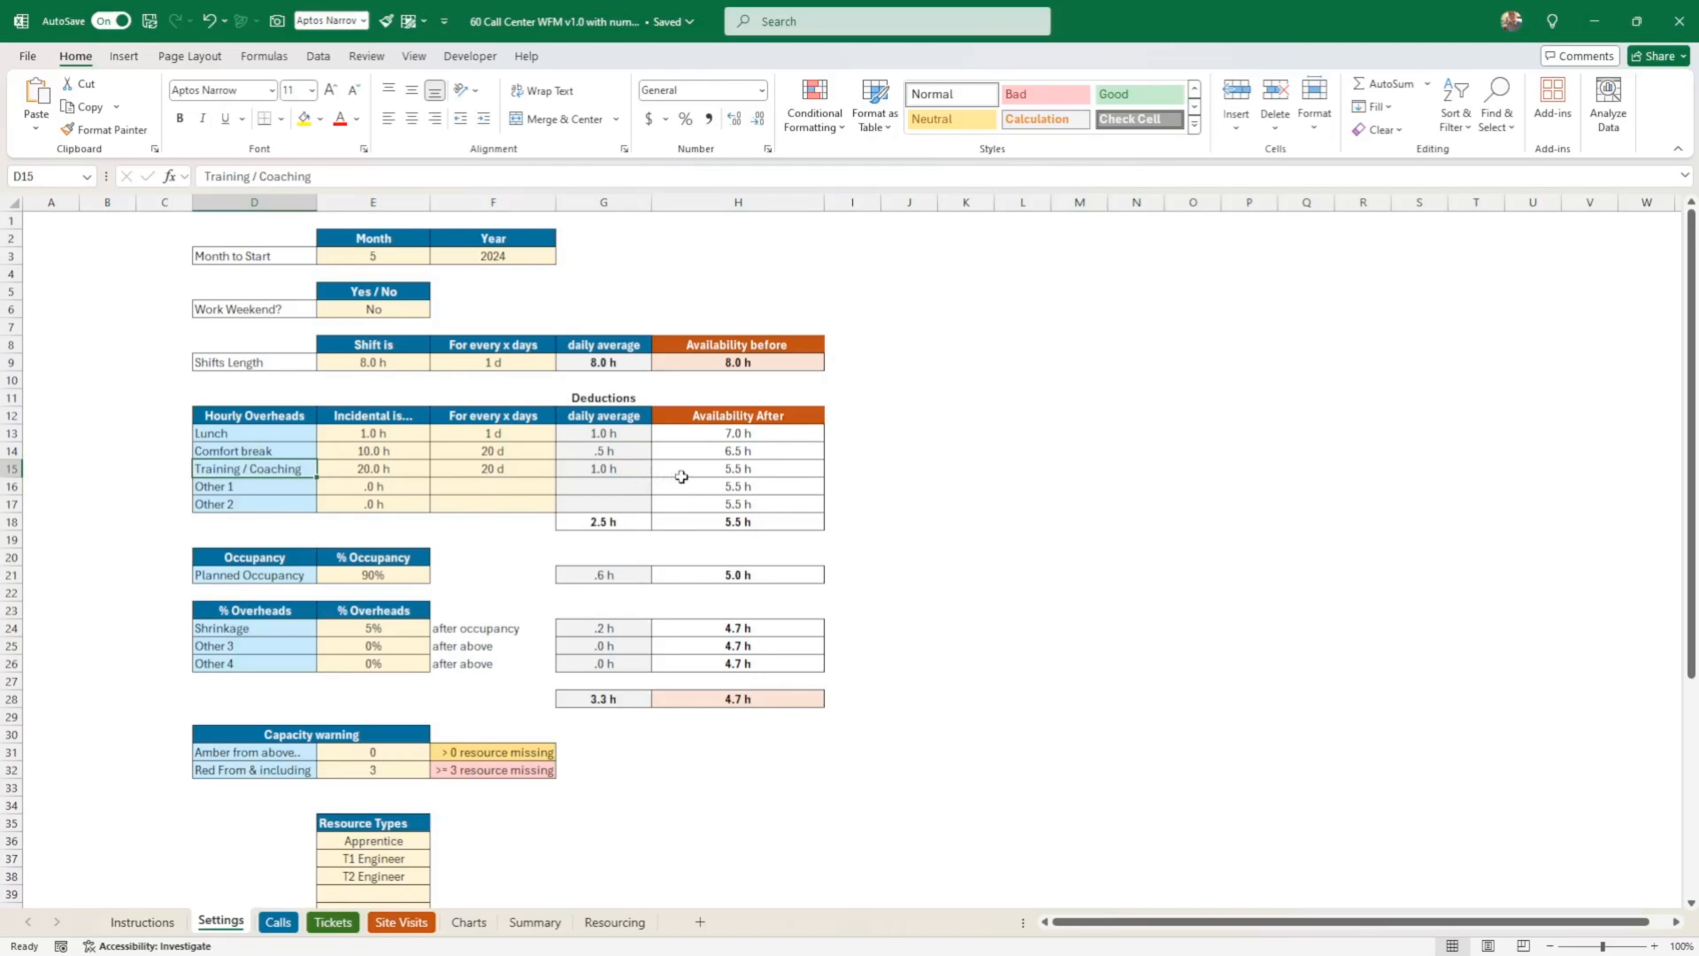
mouse_move(704, 458)
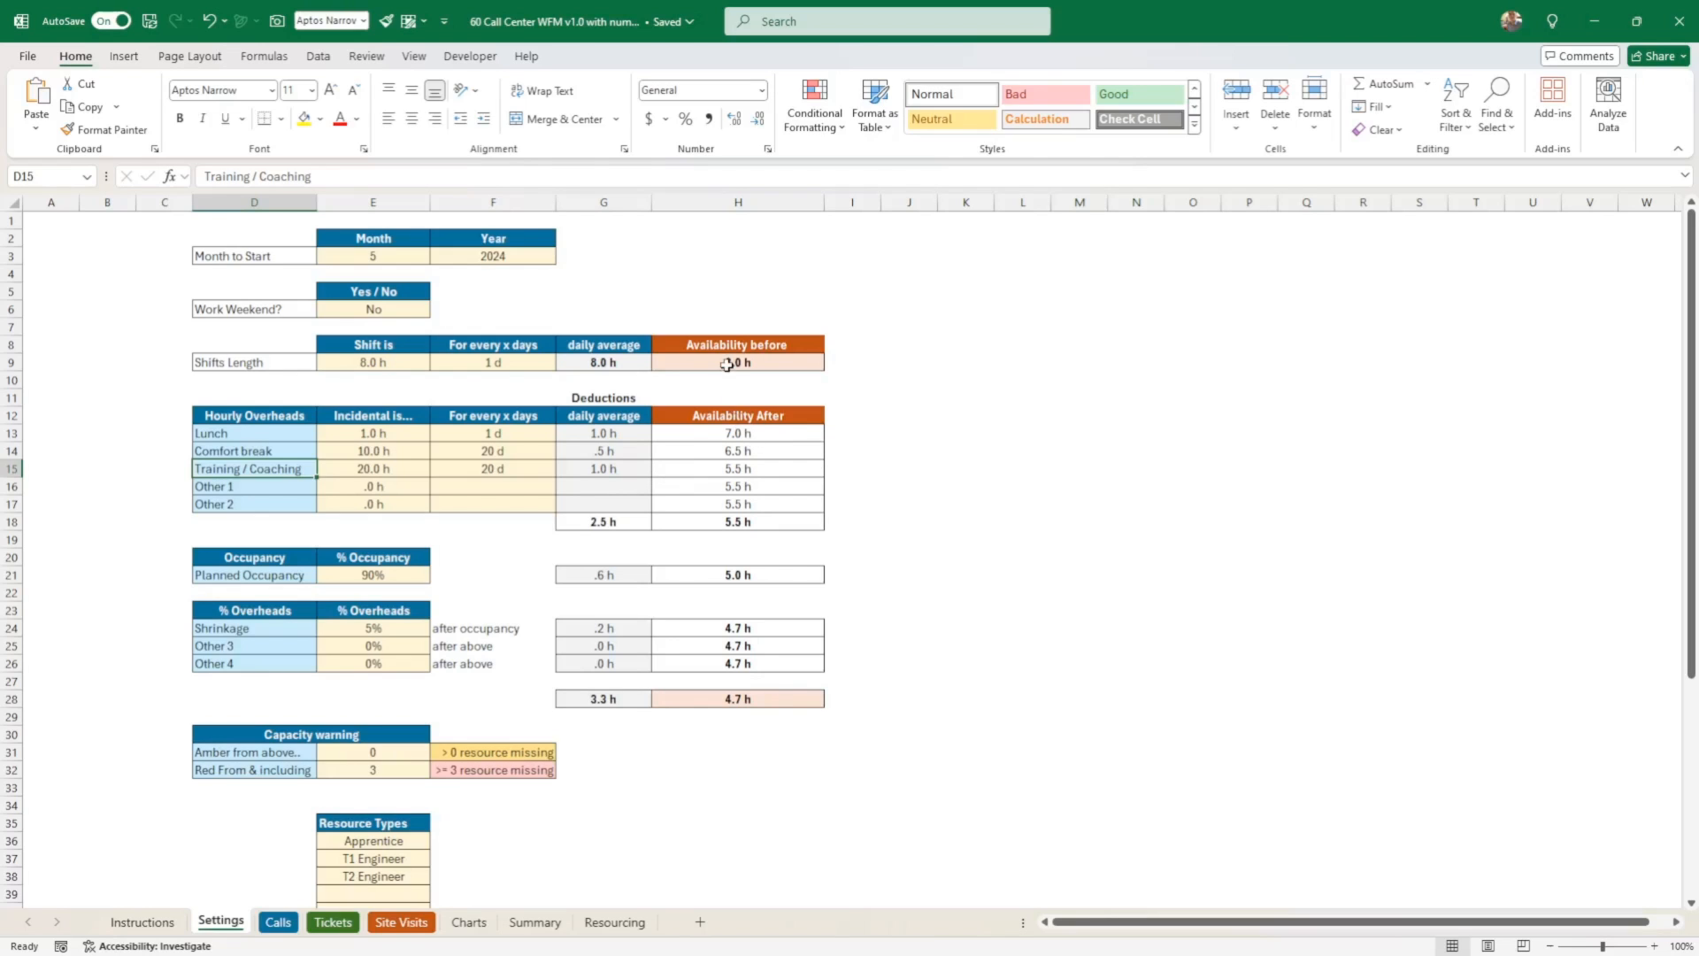
mouse_move(691, 439)
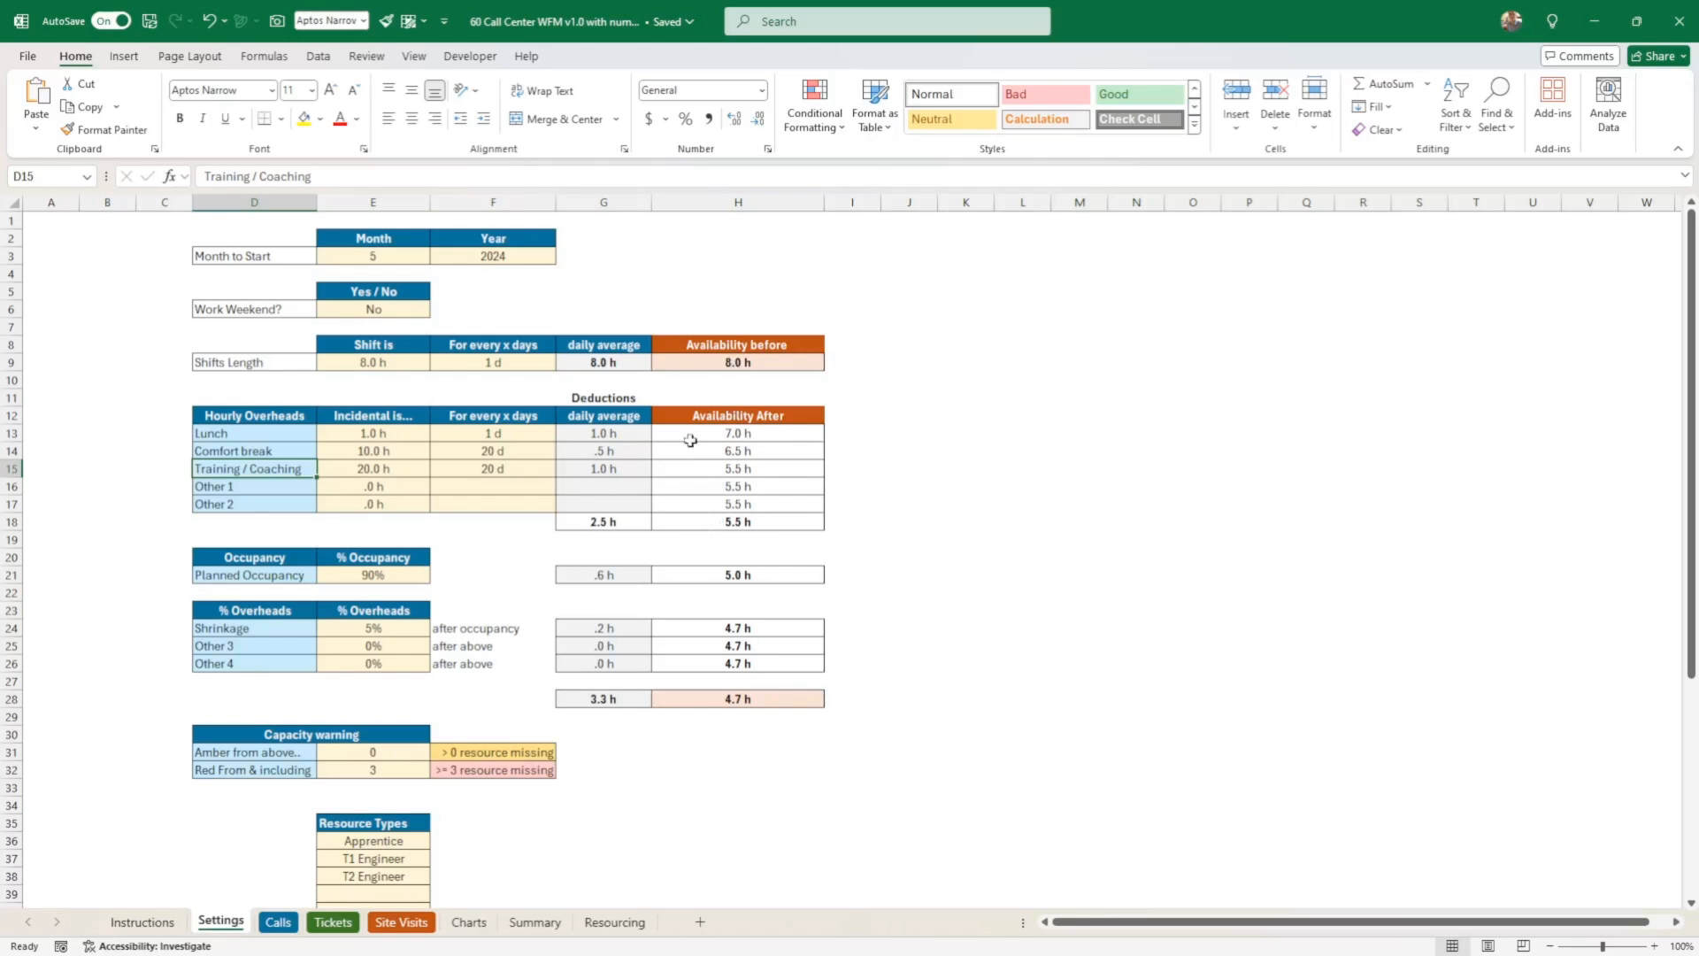
mouse_move(692, 524)
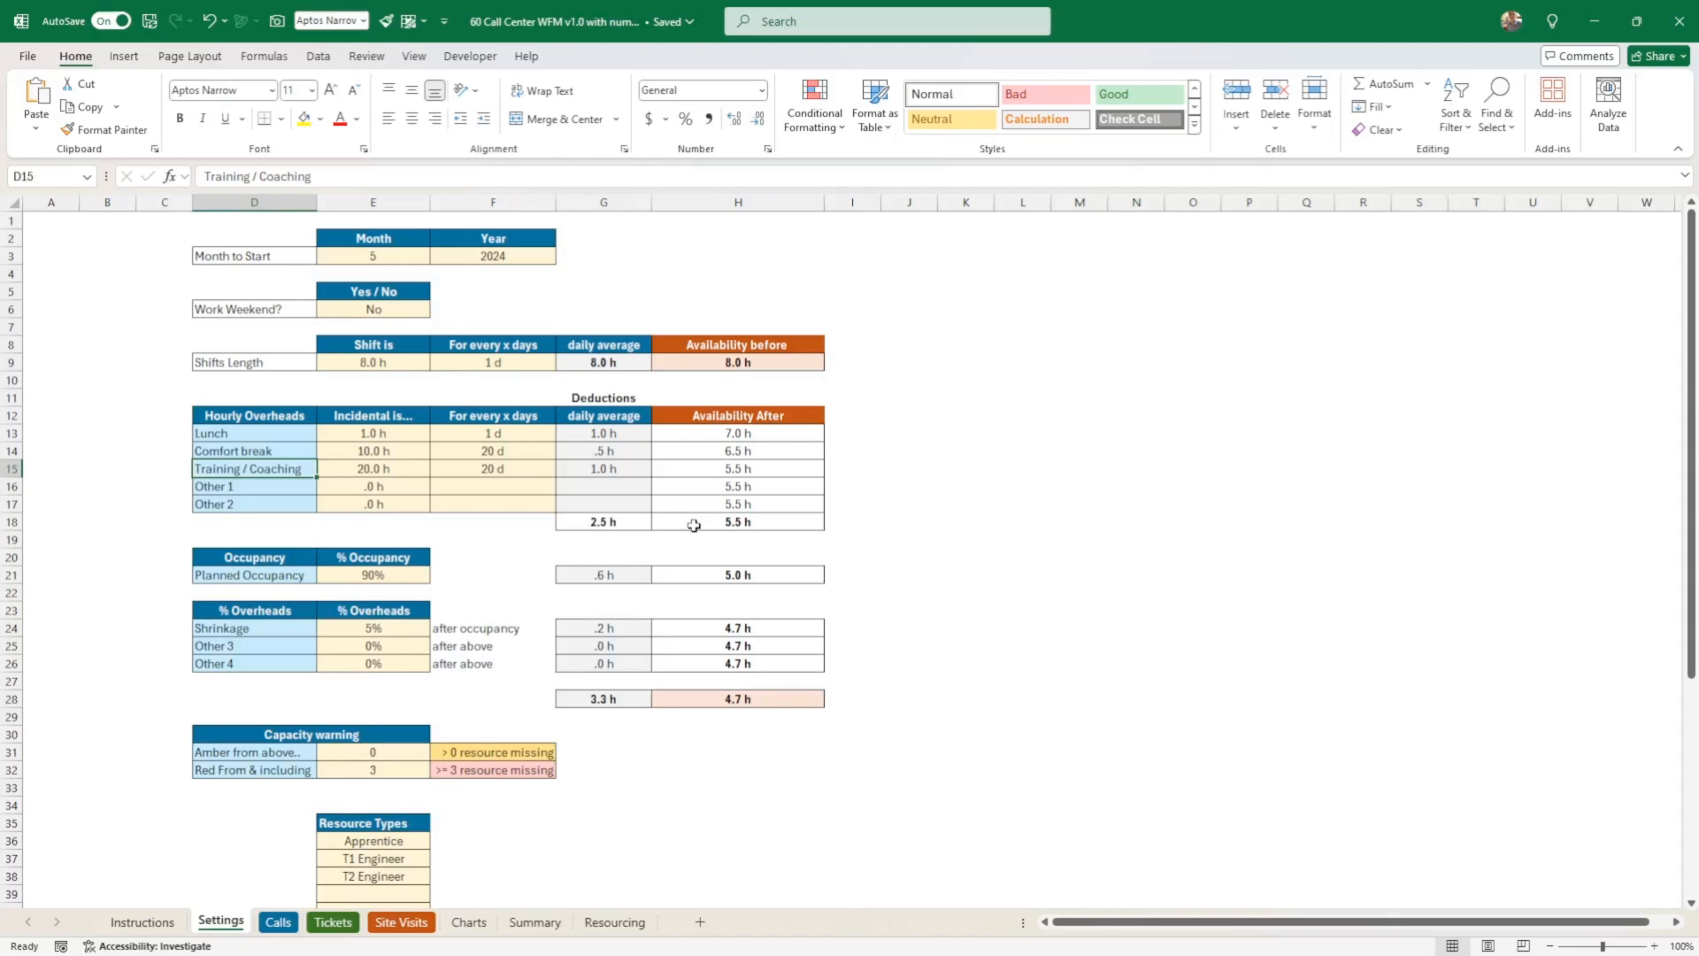
left_click(736, 361)
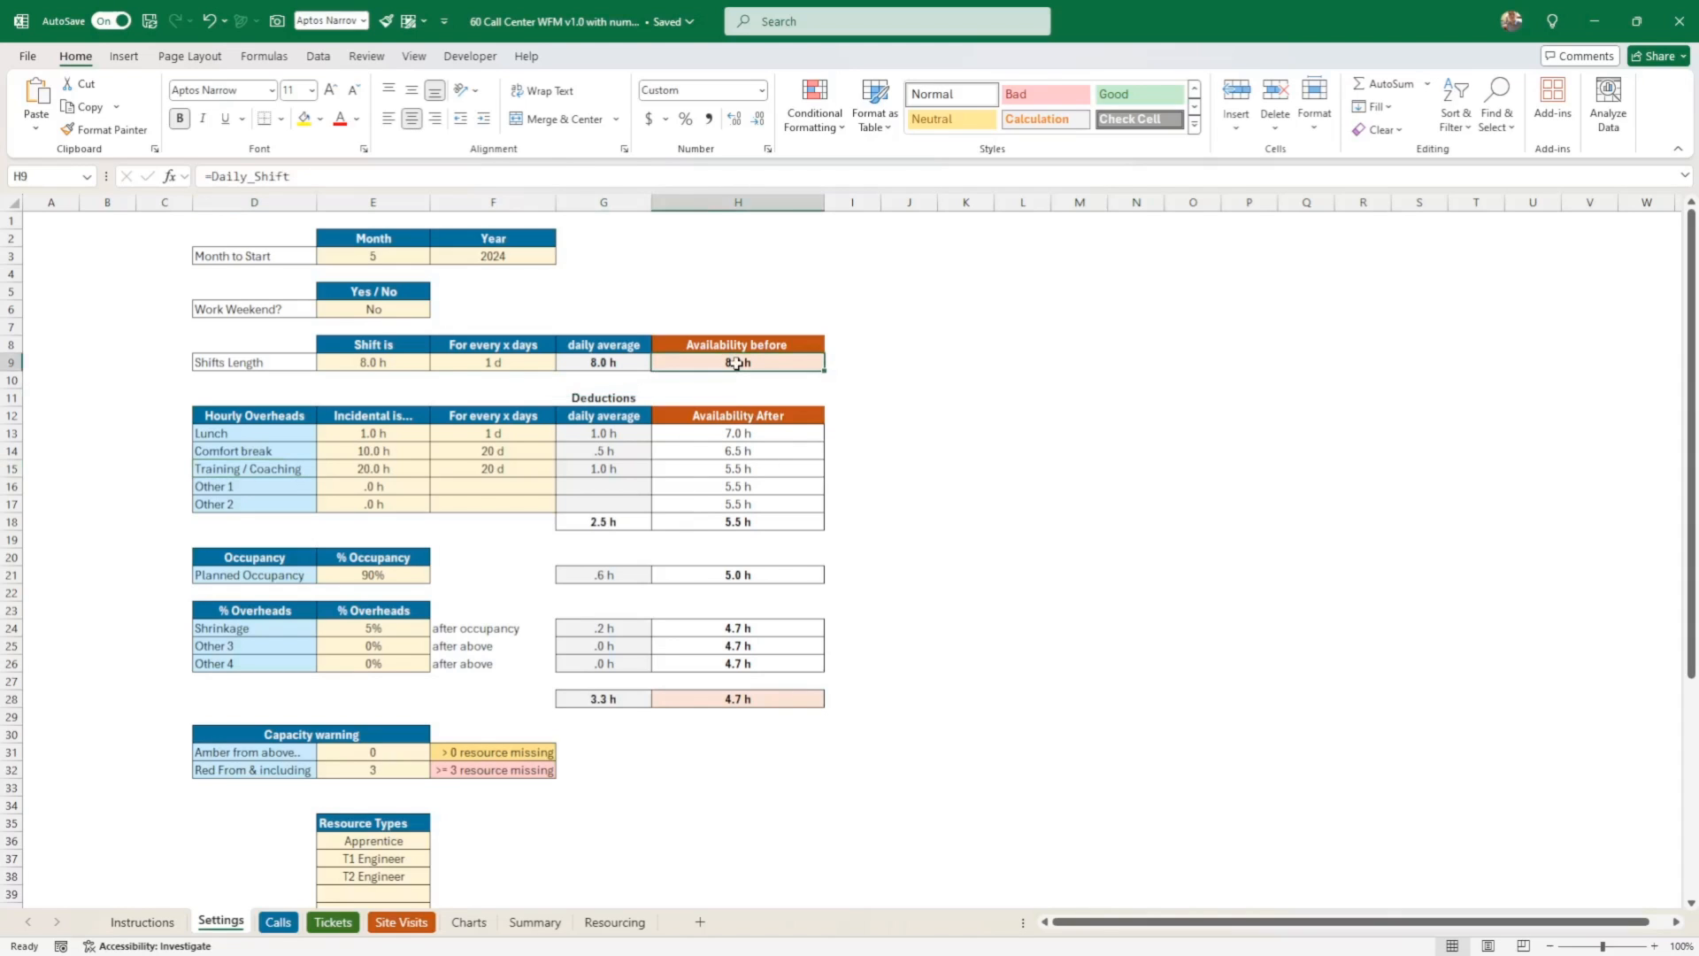
left_click(710, 522)
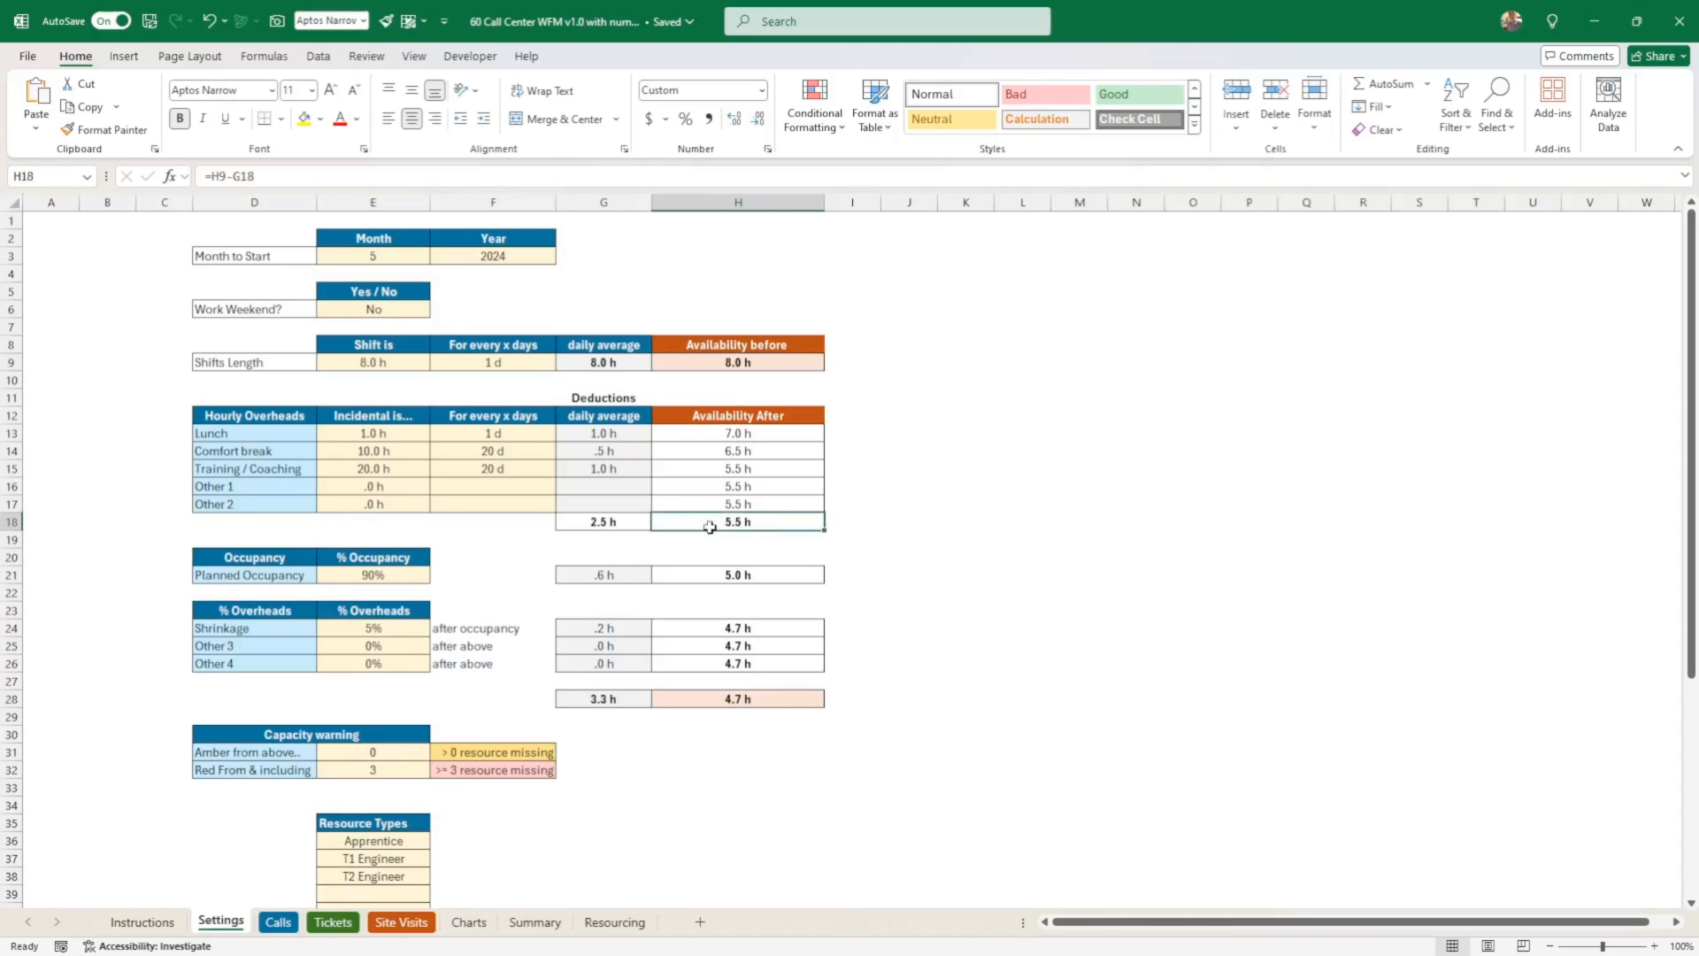
mouse_move(708, 575)
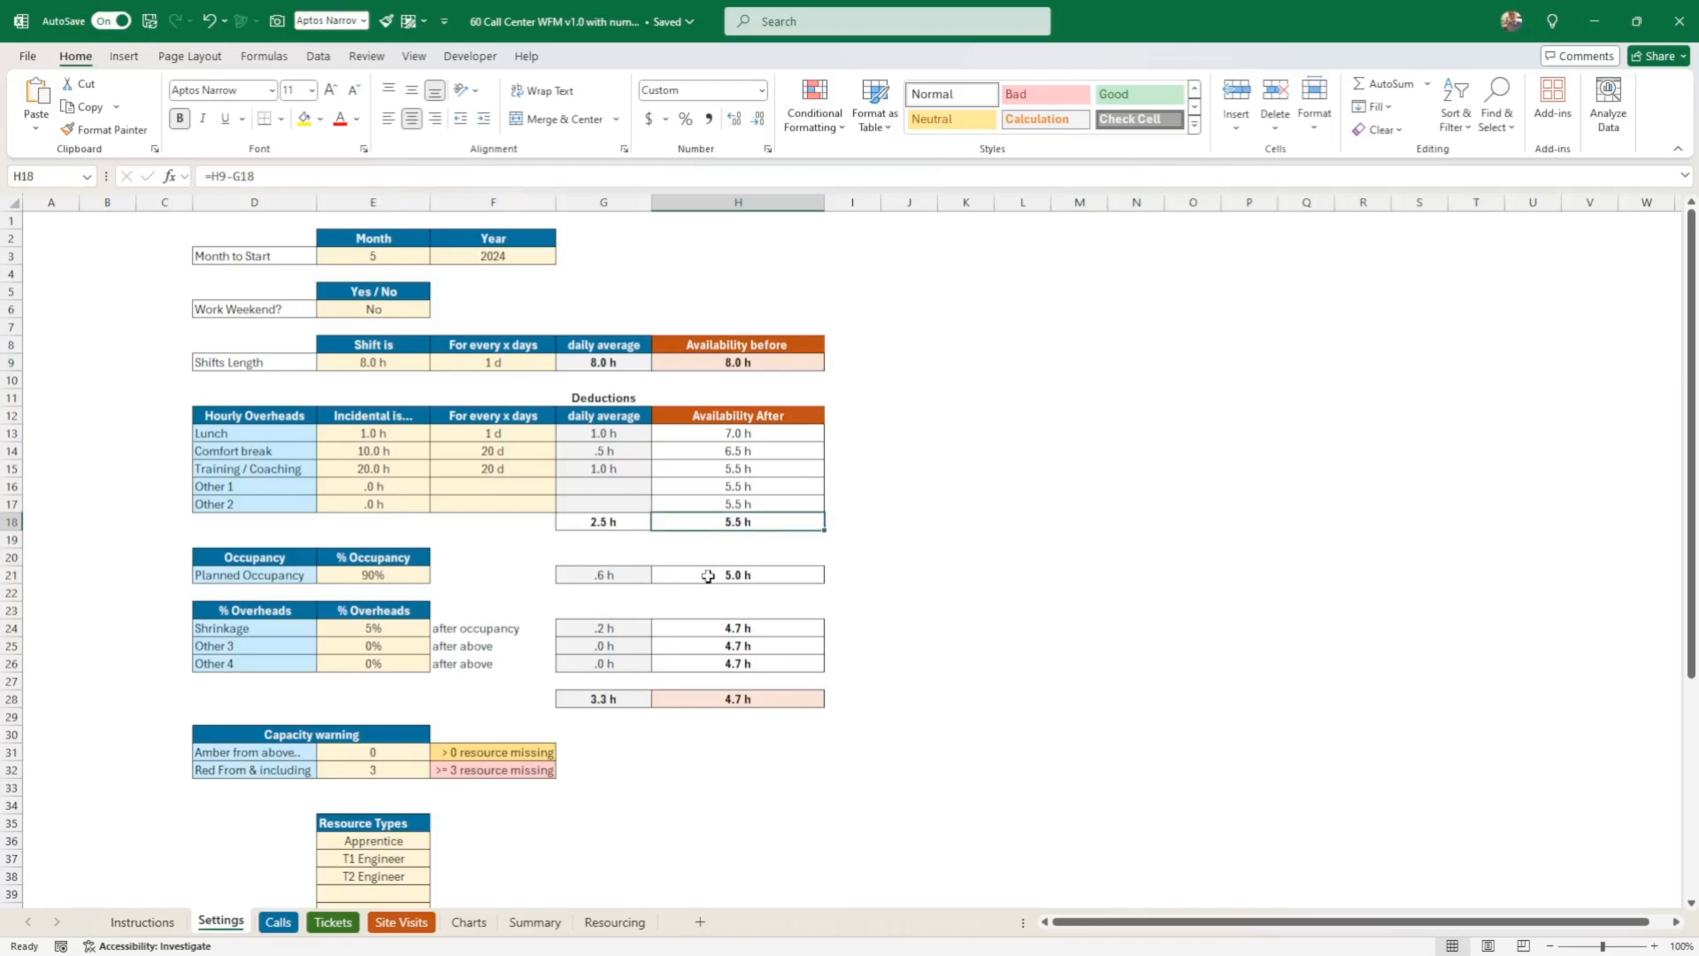
left_click(372, 575)
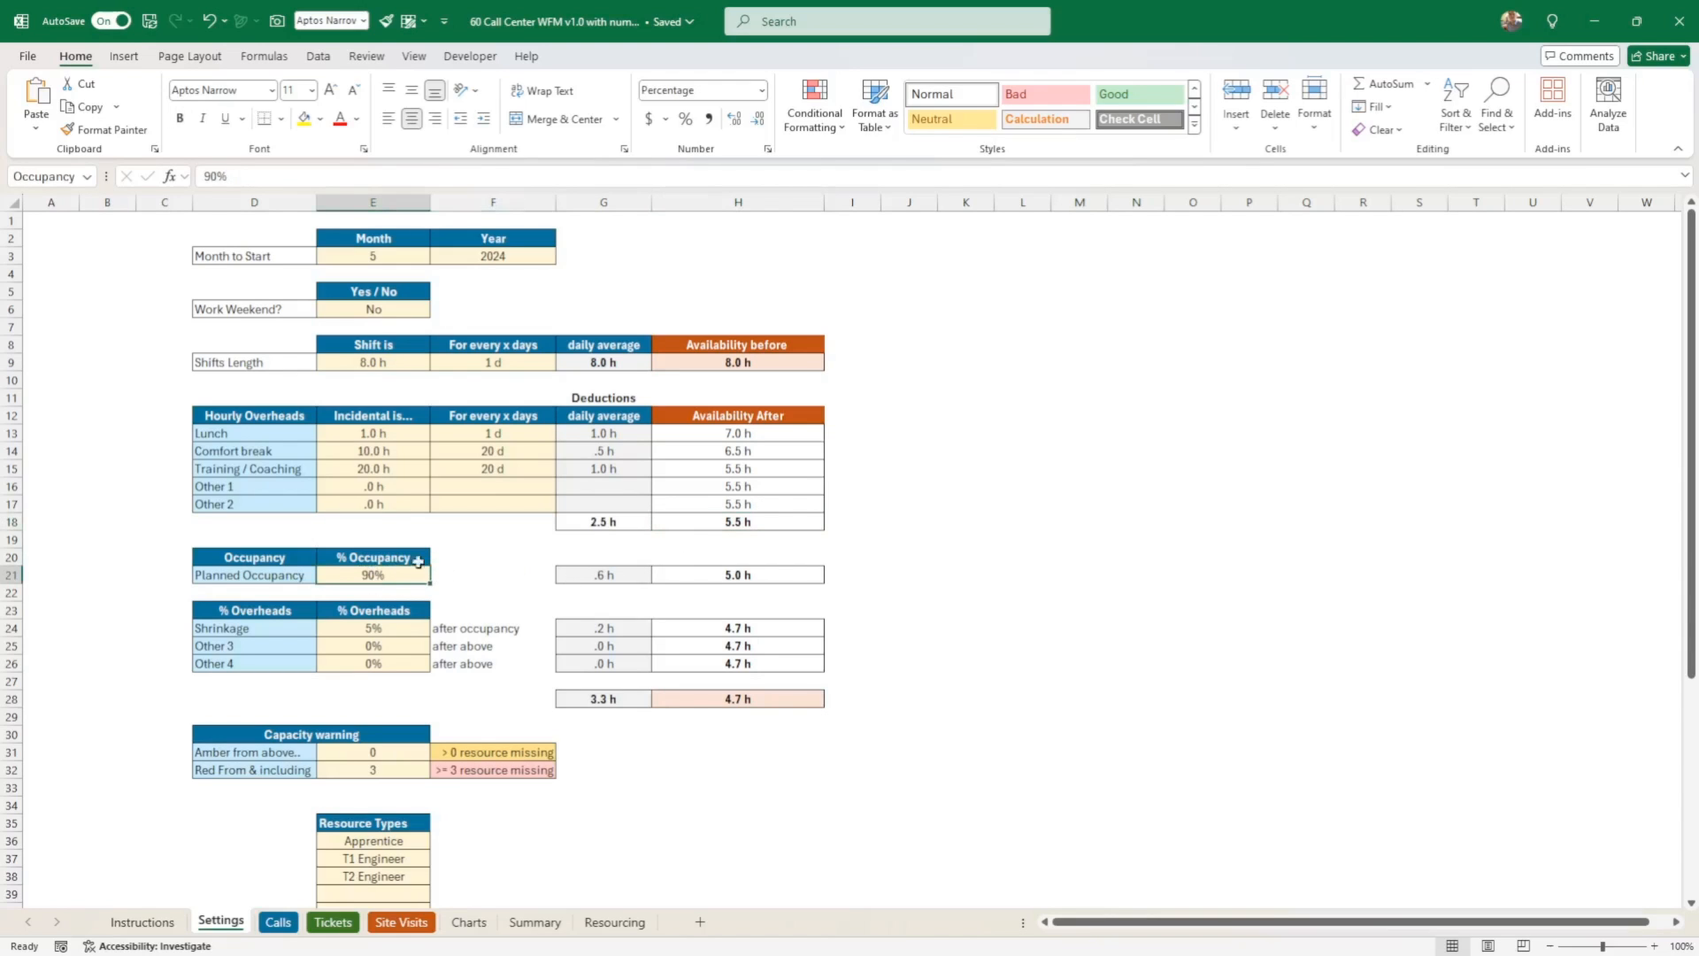
mouse_move(389, 591)
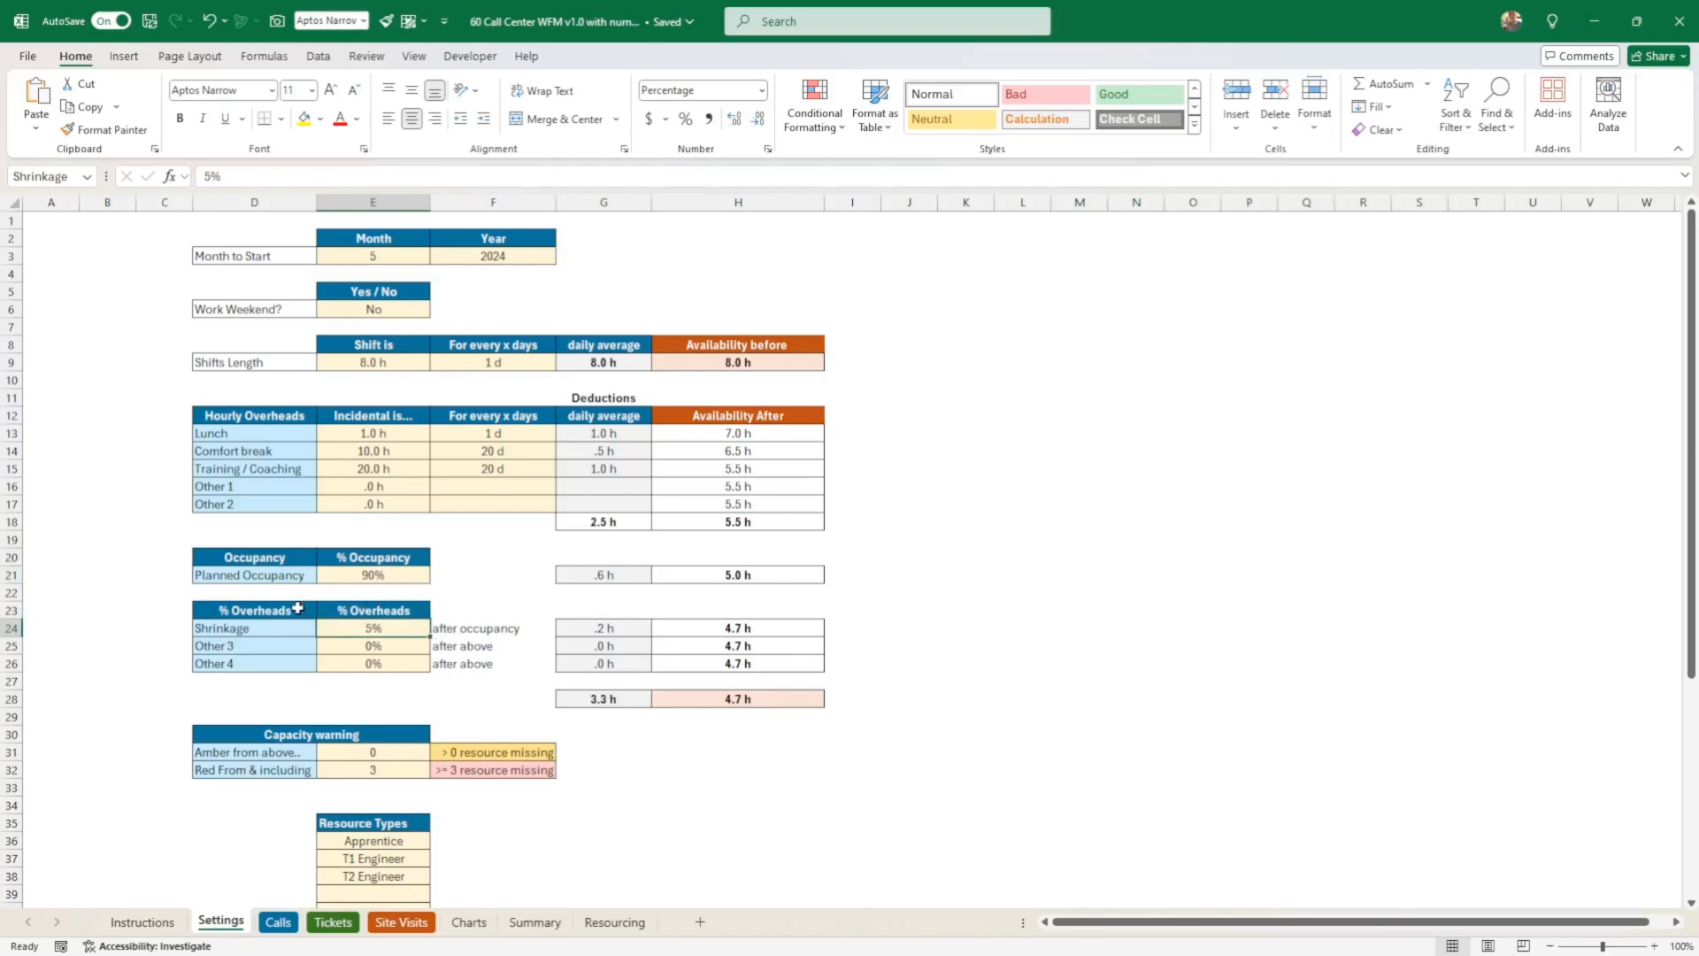
mouse_move(424, 446)
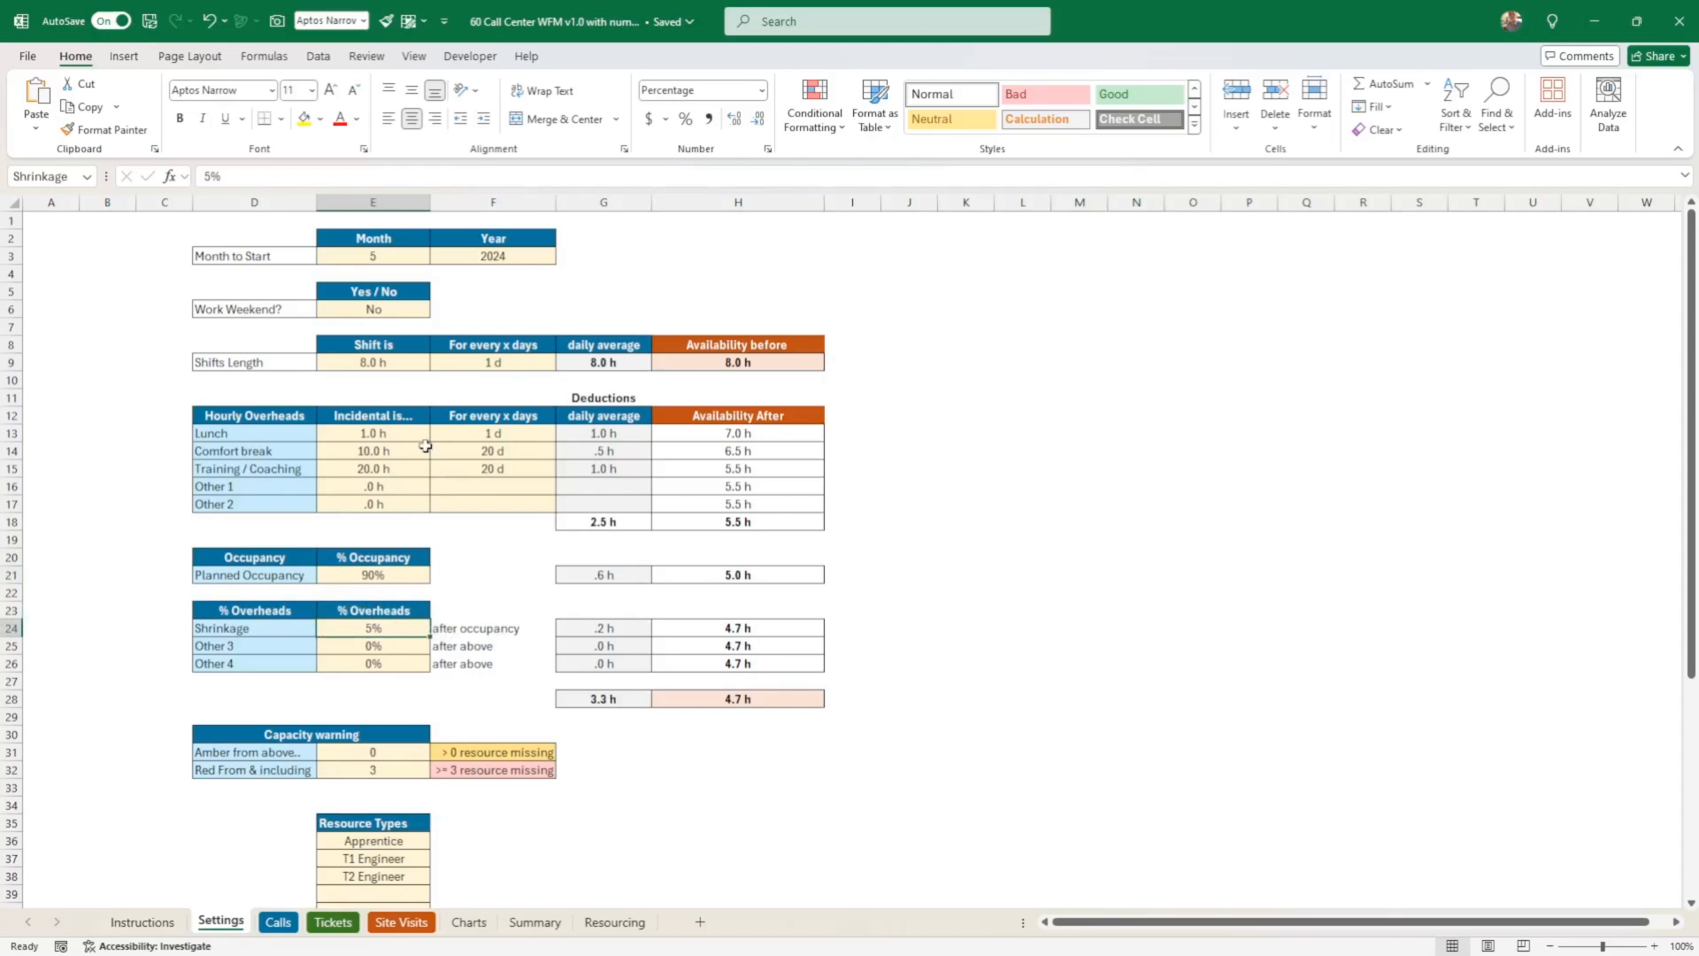
left_click_drag(373, 431, 373, 503)
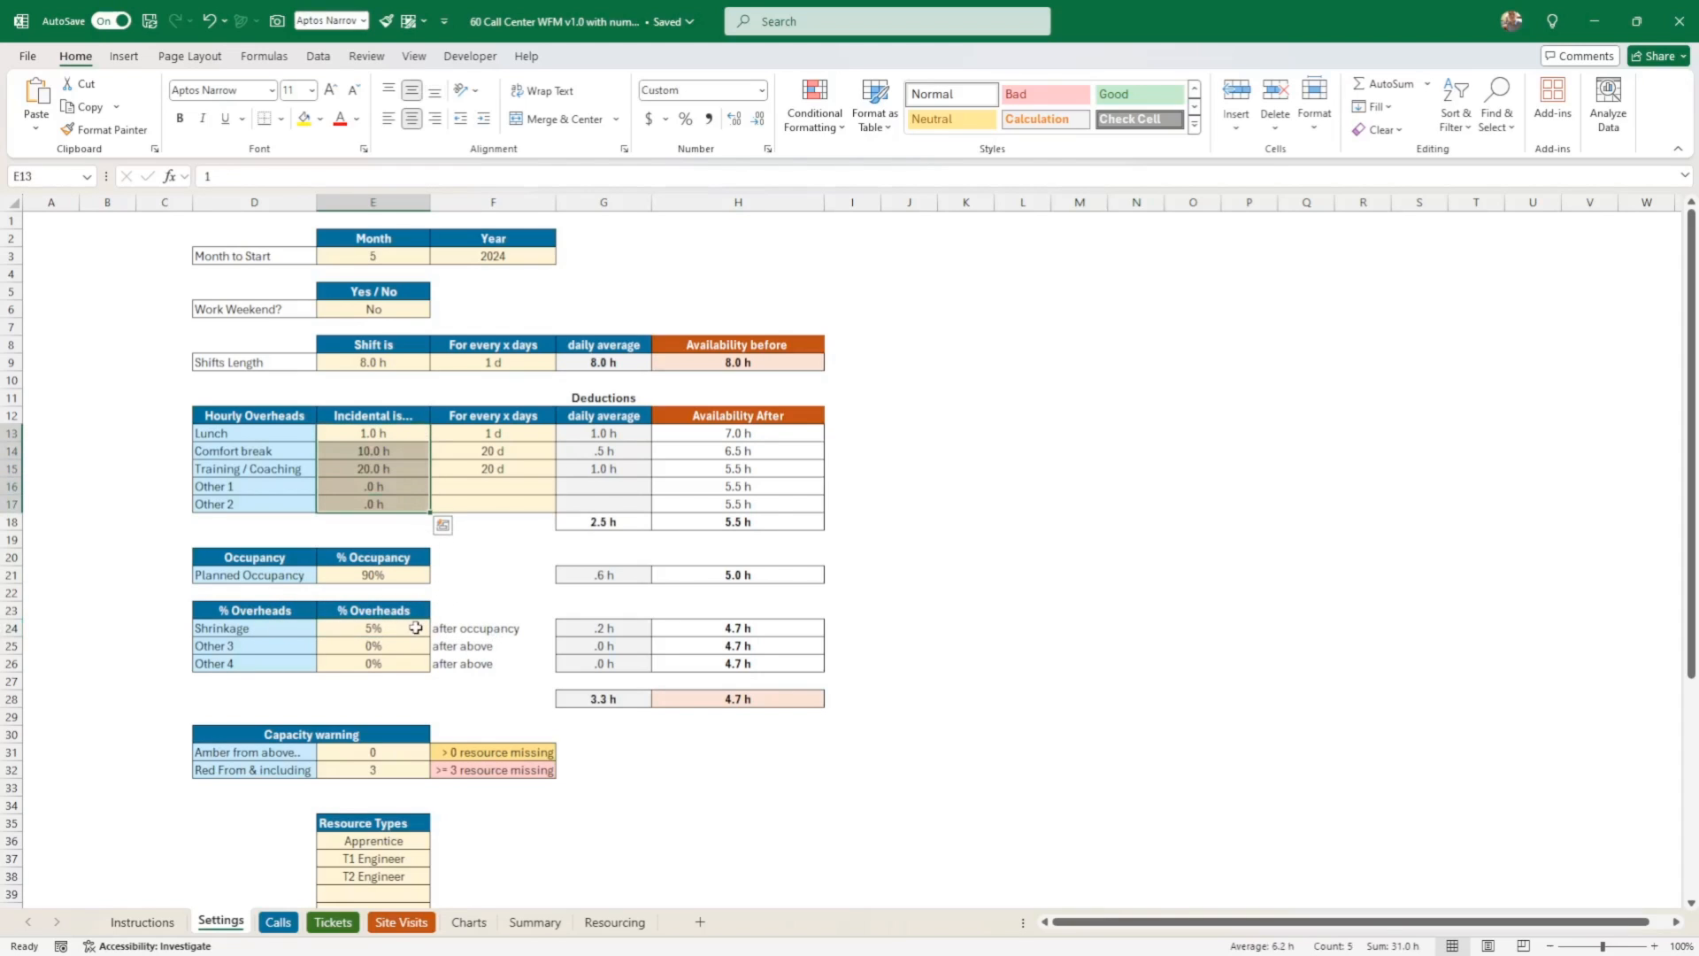
left_click(372, 626)
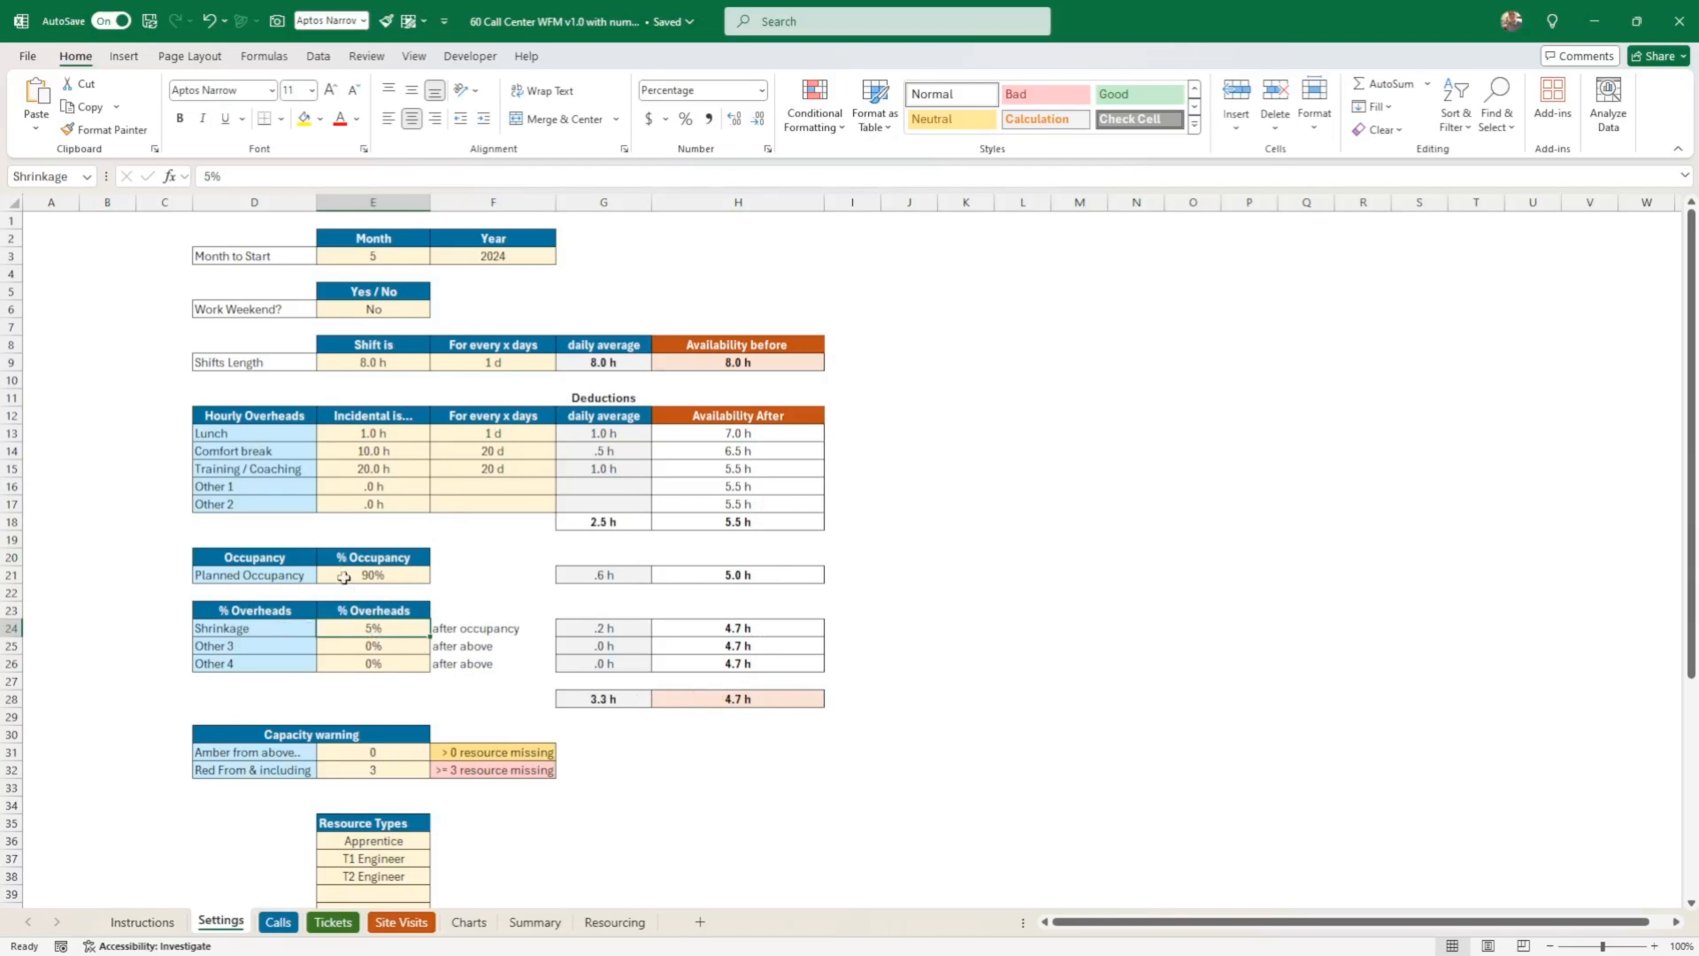
mouse_move(584, 601)
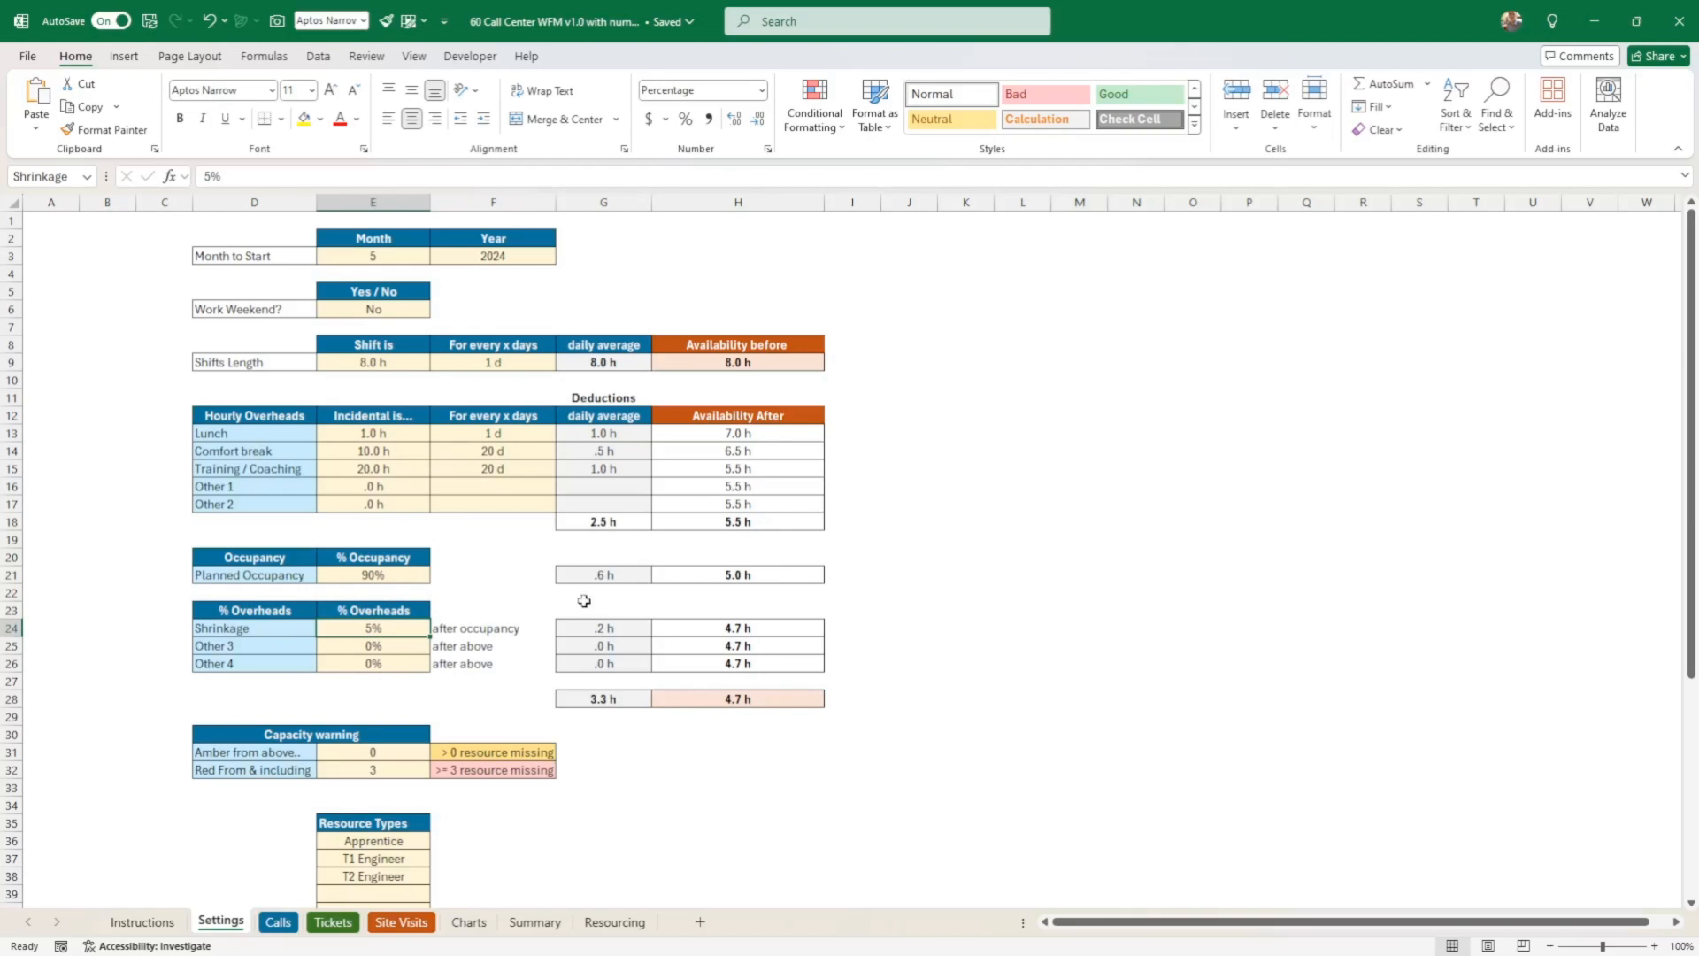
mouse_move(442, 626)
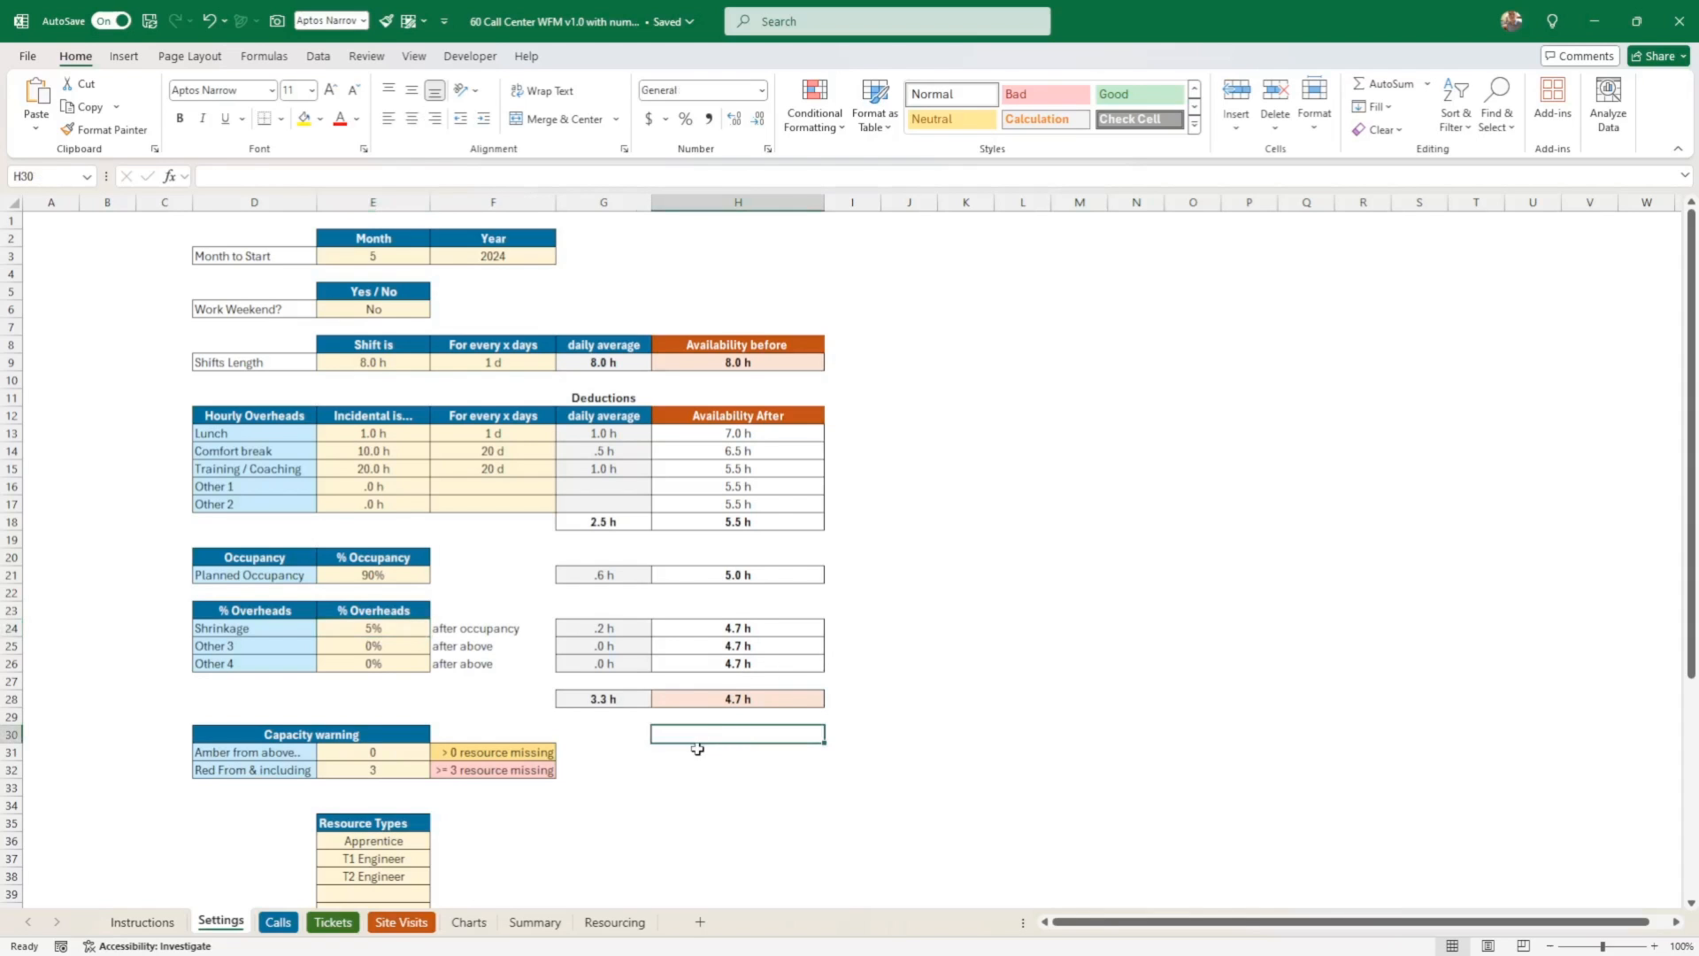
- Inspect the Summary sheet's Jul-2024 -16 availability cells and the May-2024 day 7 XLOOKUP
scroll("down", 3)
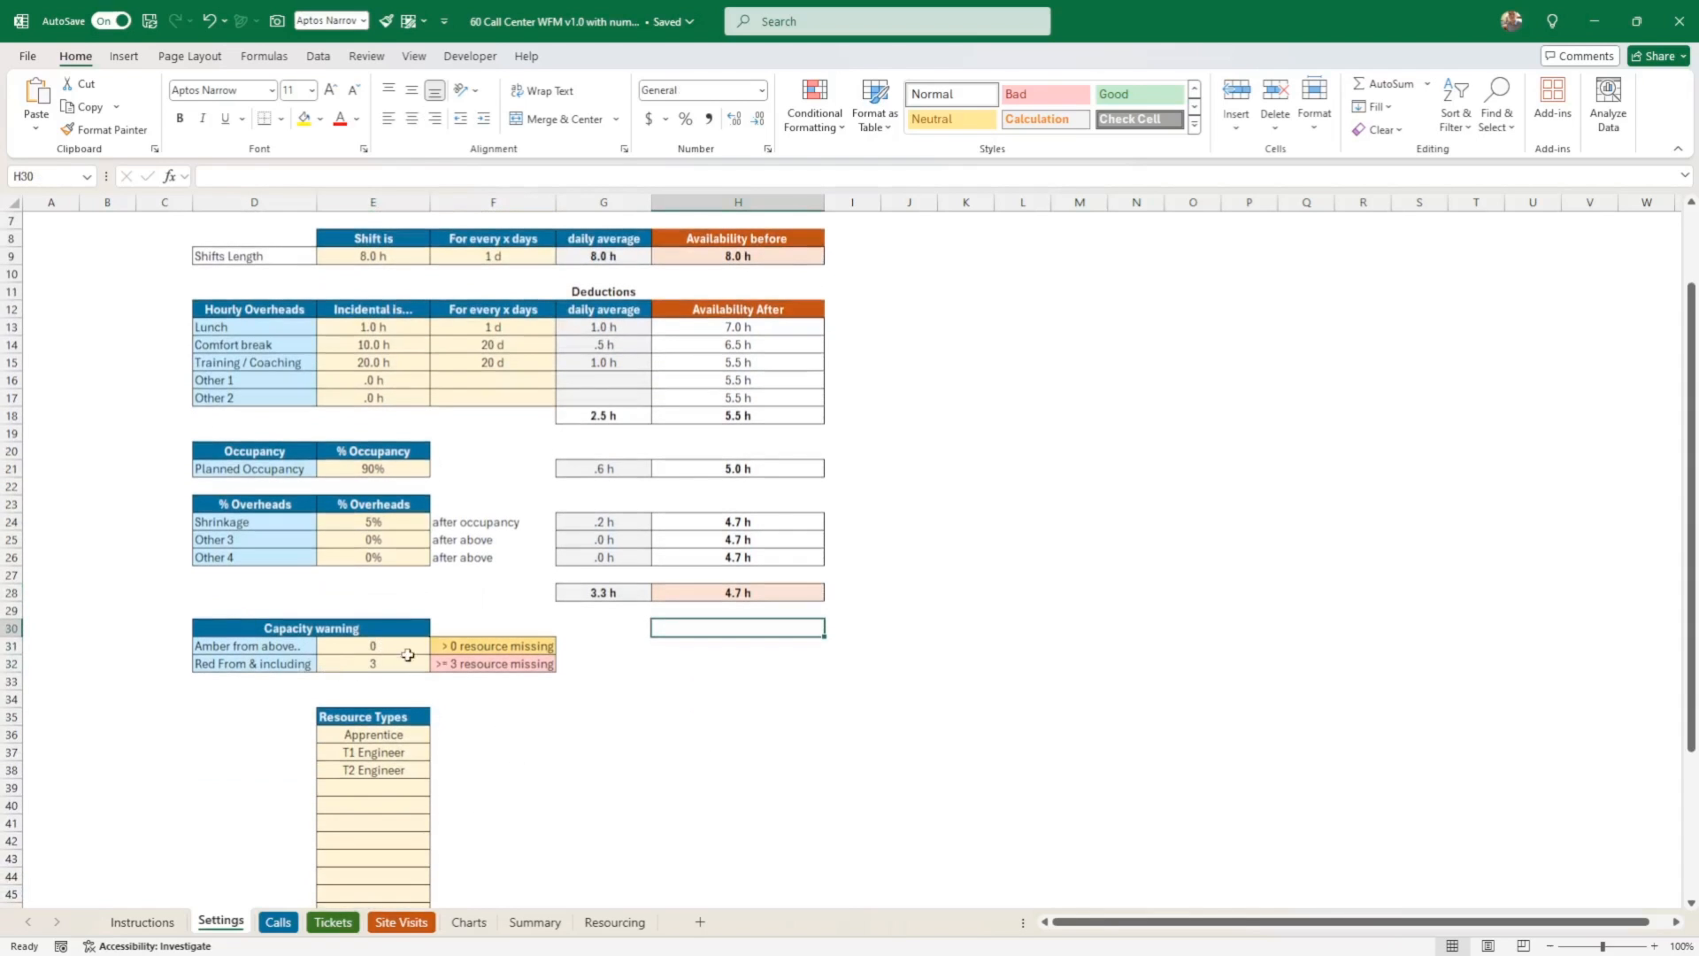
mouse_move(414, 648)
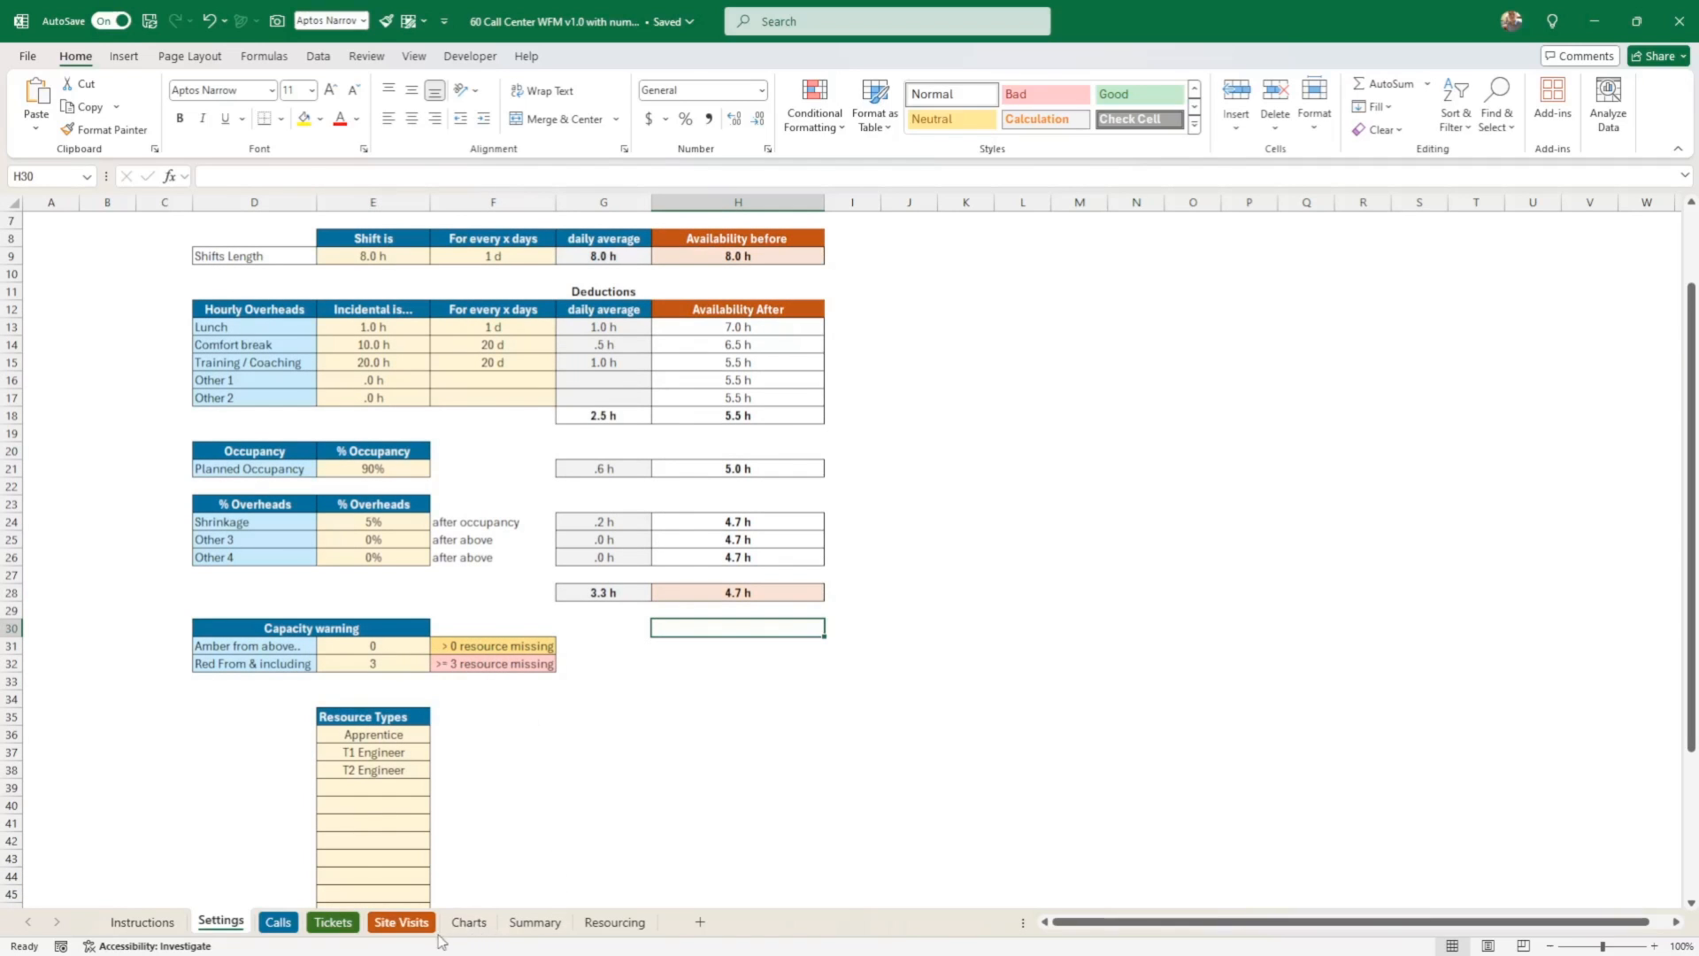
left_click(533, 922)
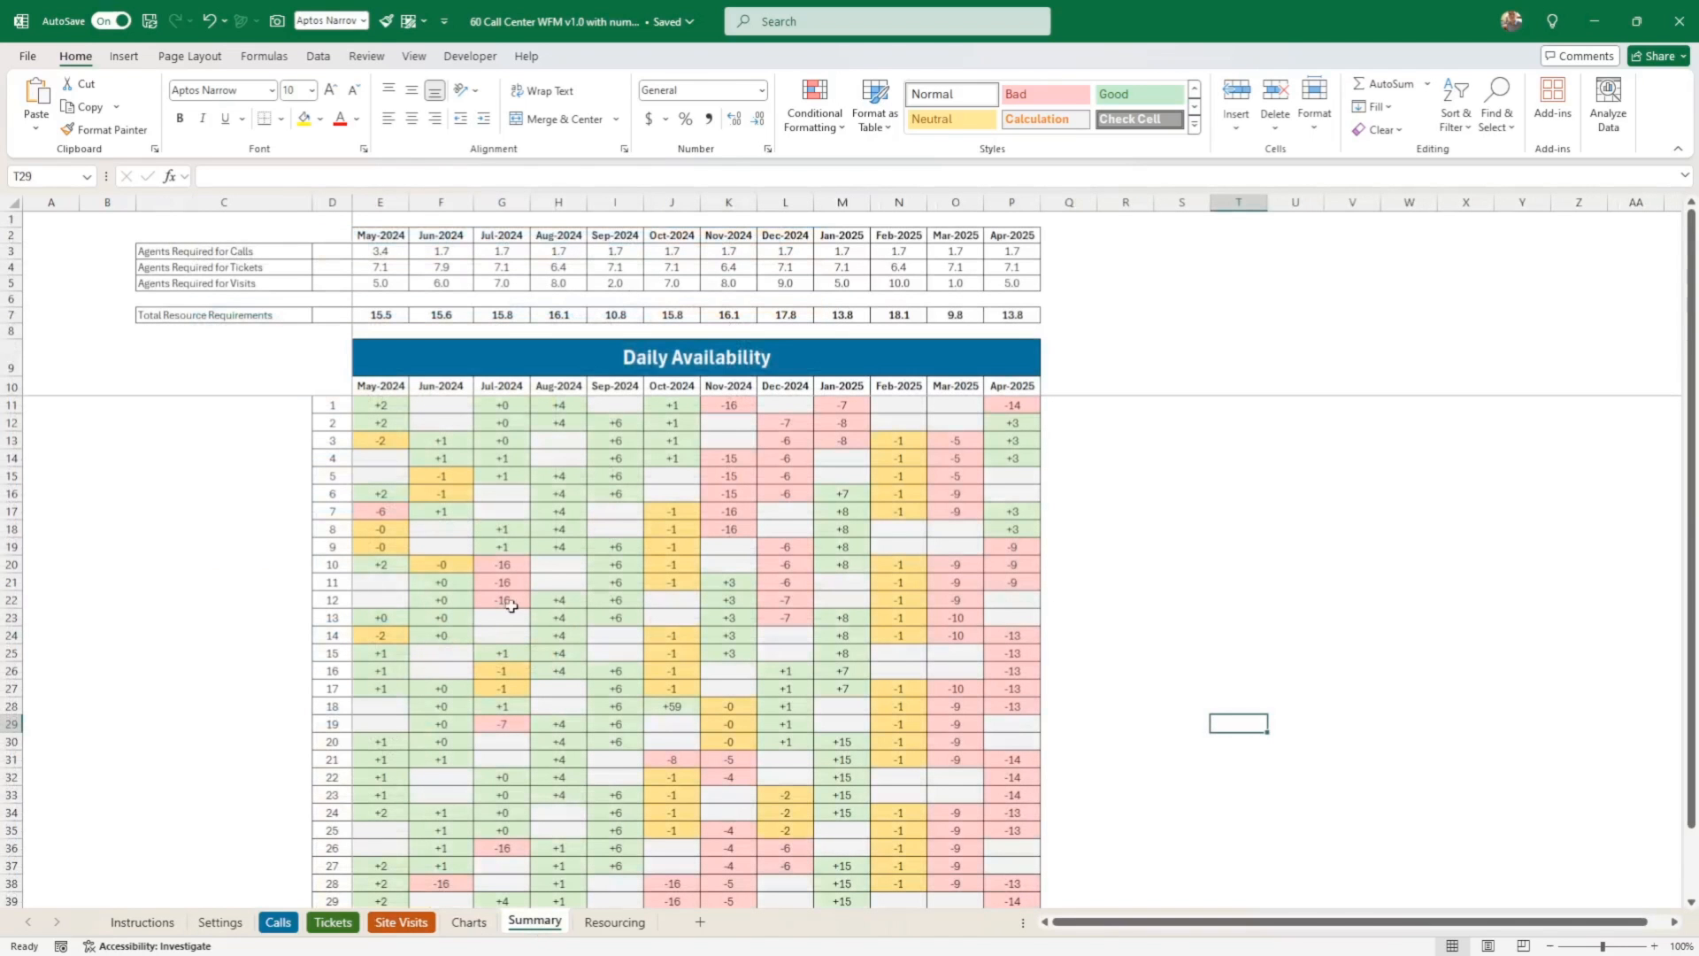
left_click_drag(501, 669, 500, 689)
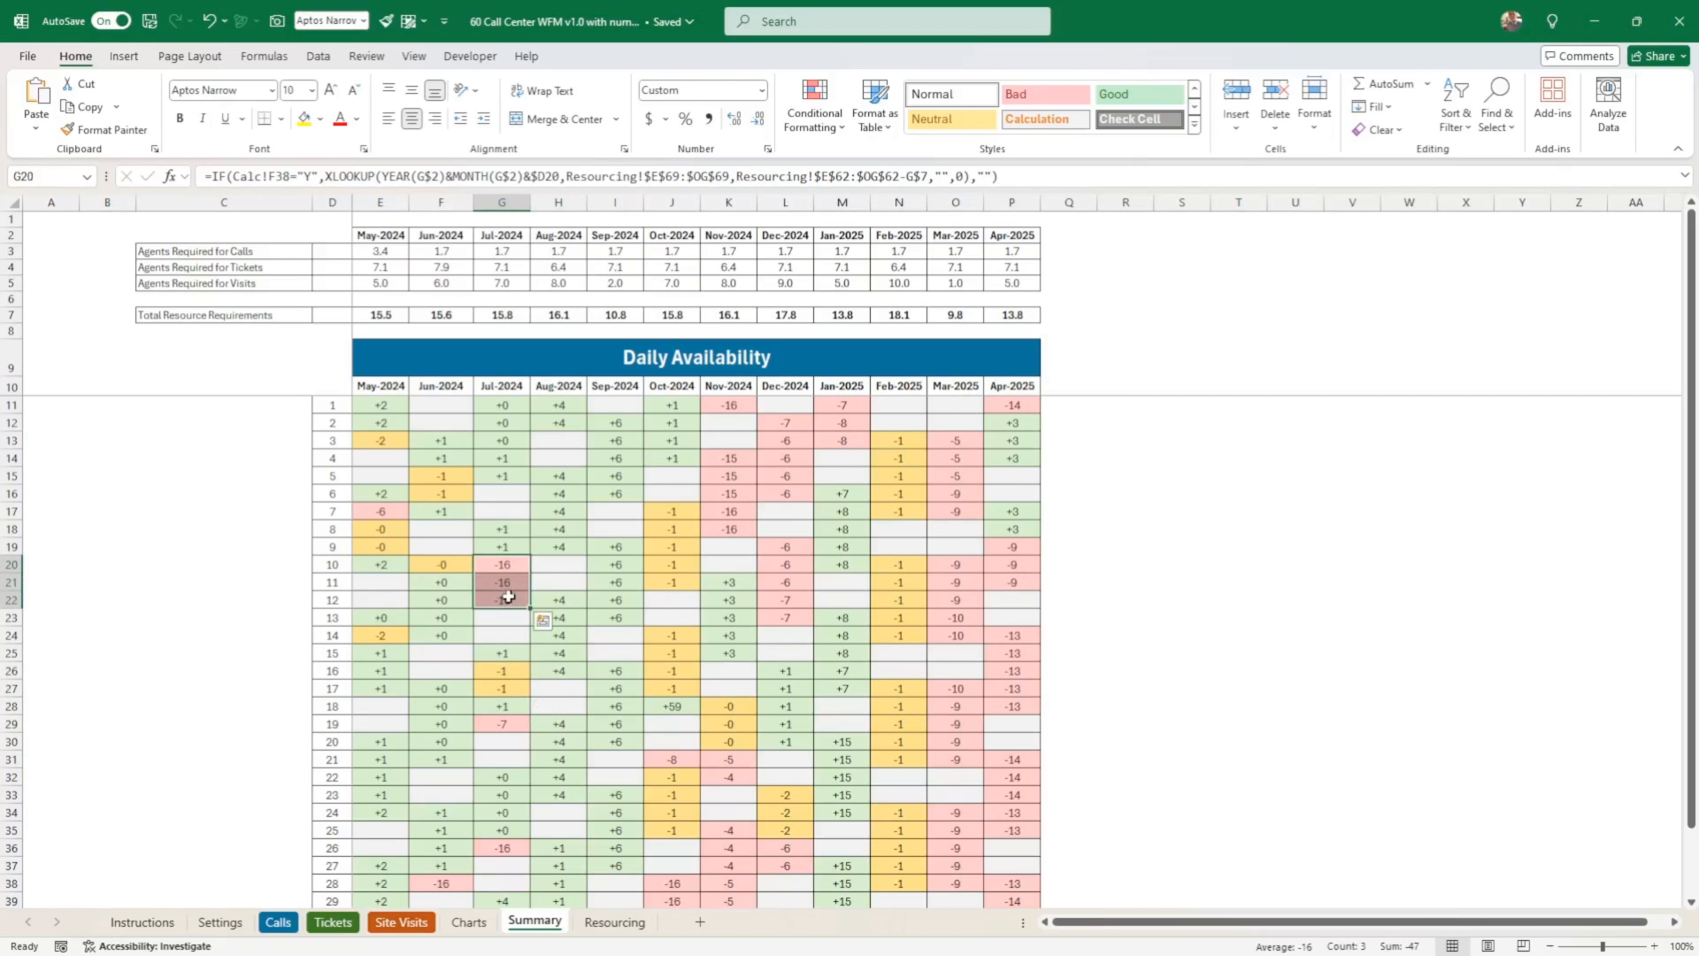
left_click(379, 509)
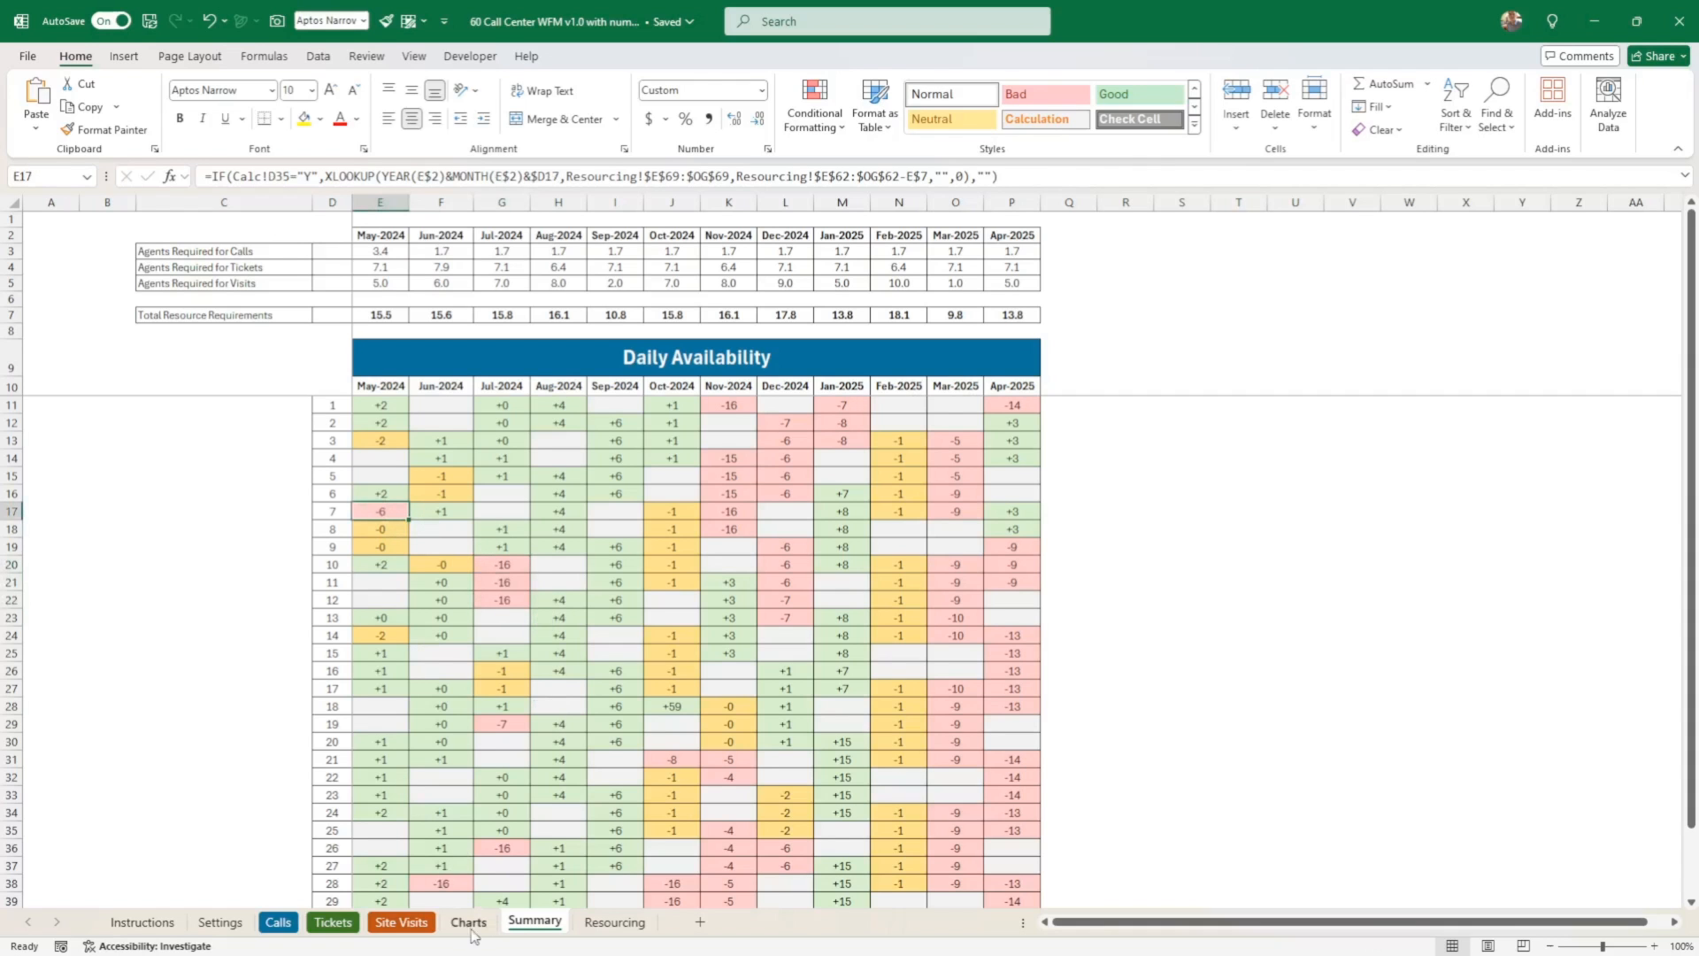
- Return to Settings and select the Apprentice entry in Resource Types
left_click(220, 920)
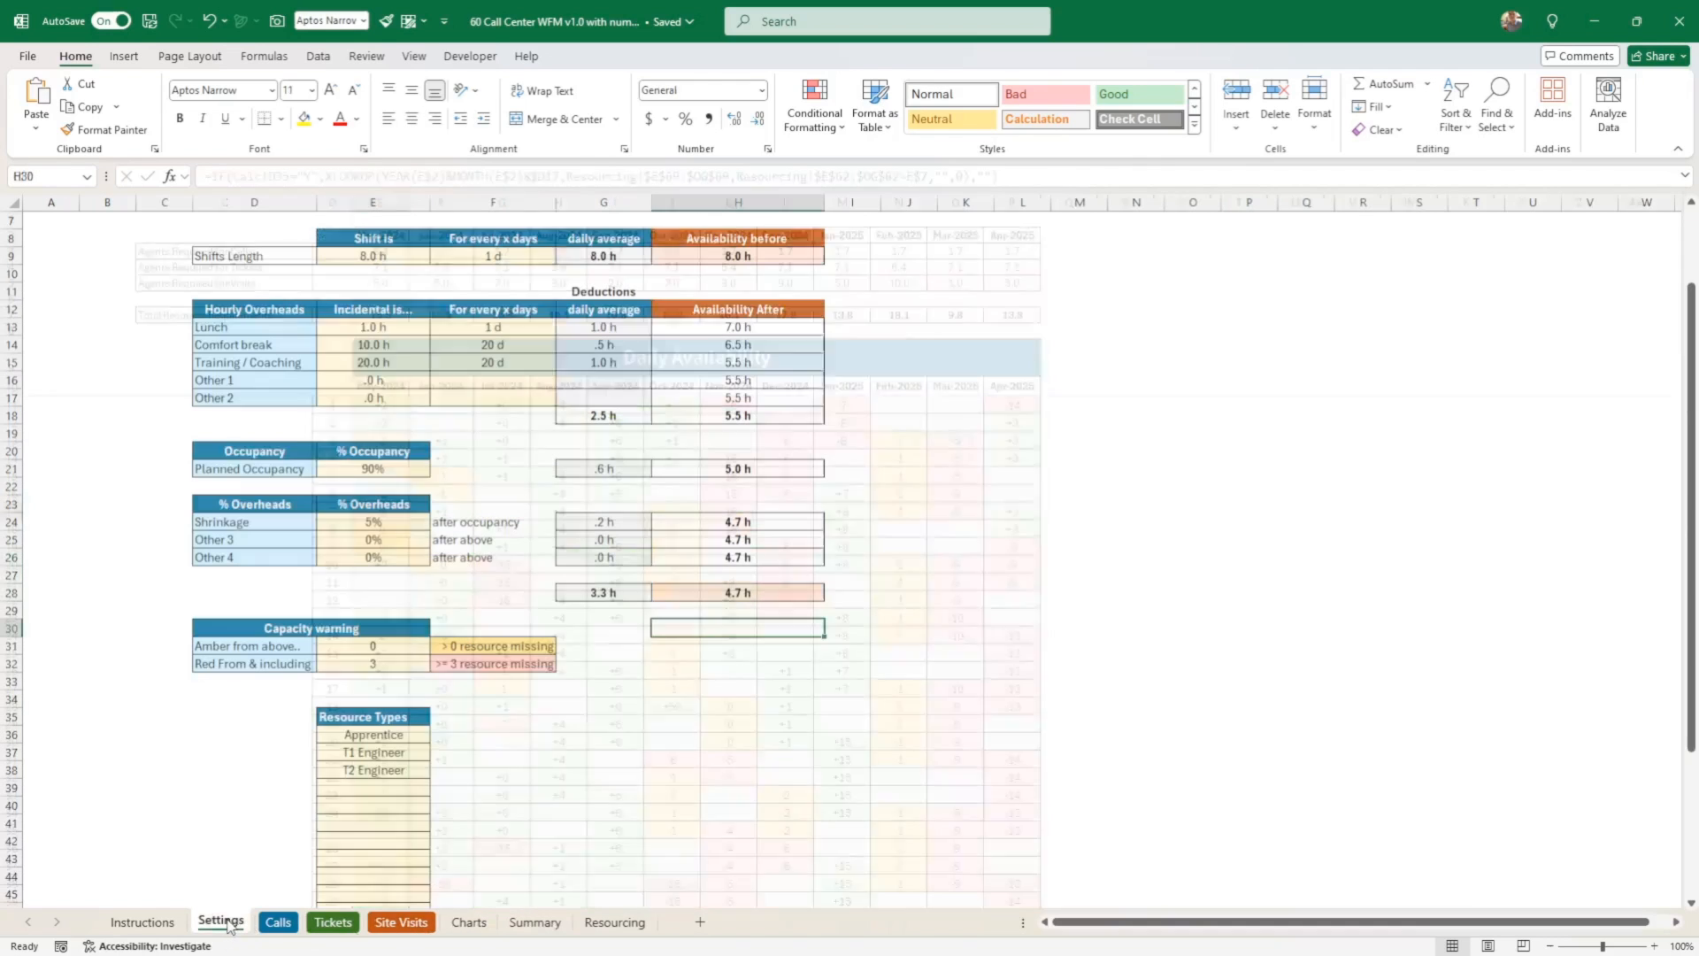
scroll("down", 3)
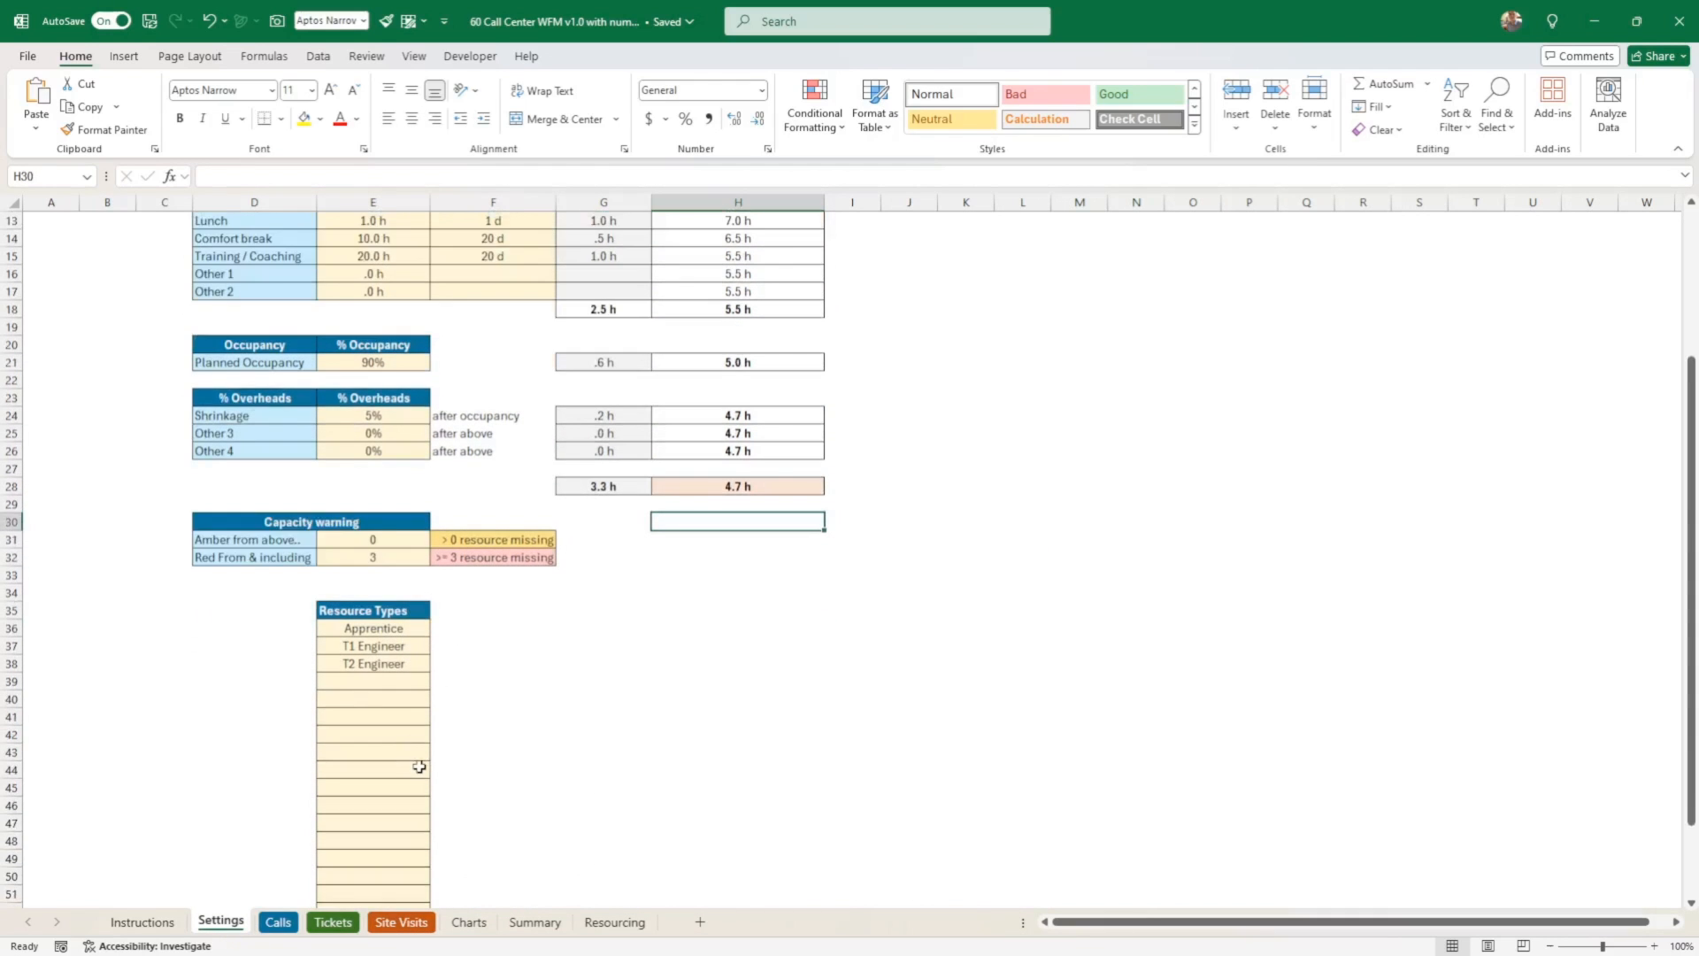
mouse_move(402, 692)
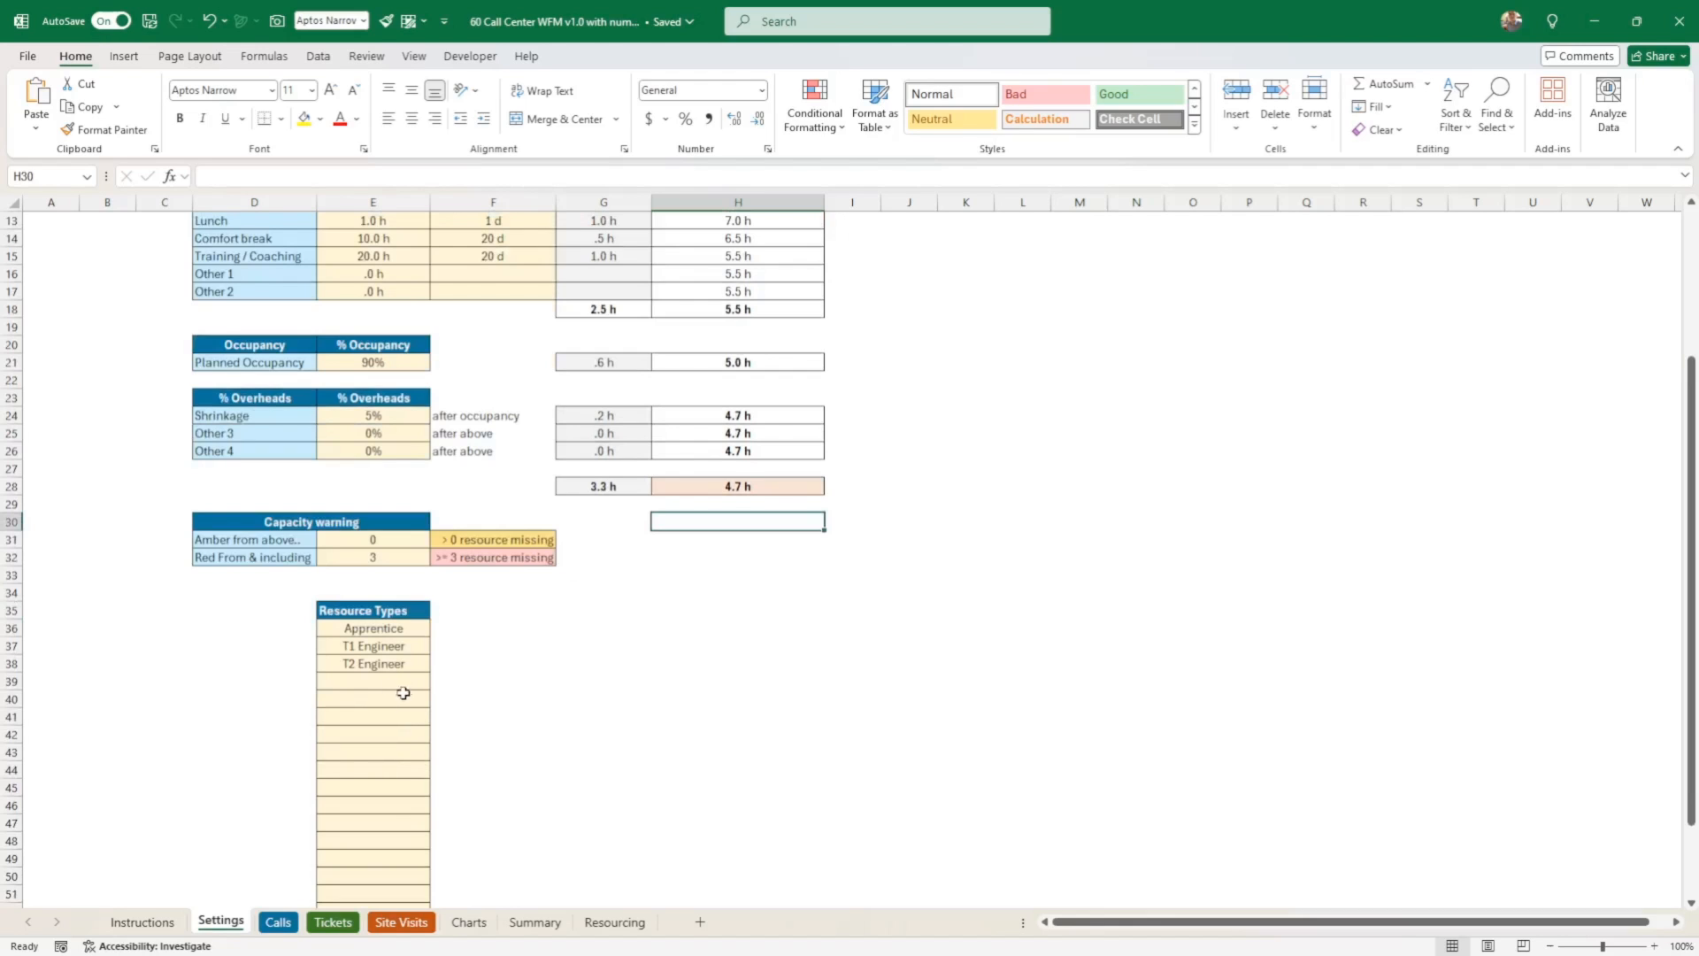
mouse_move(456, 688)
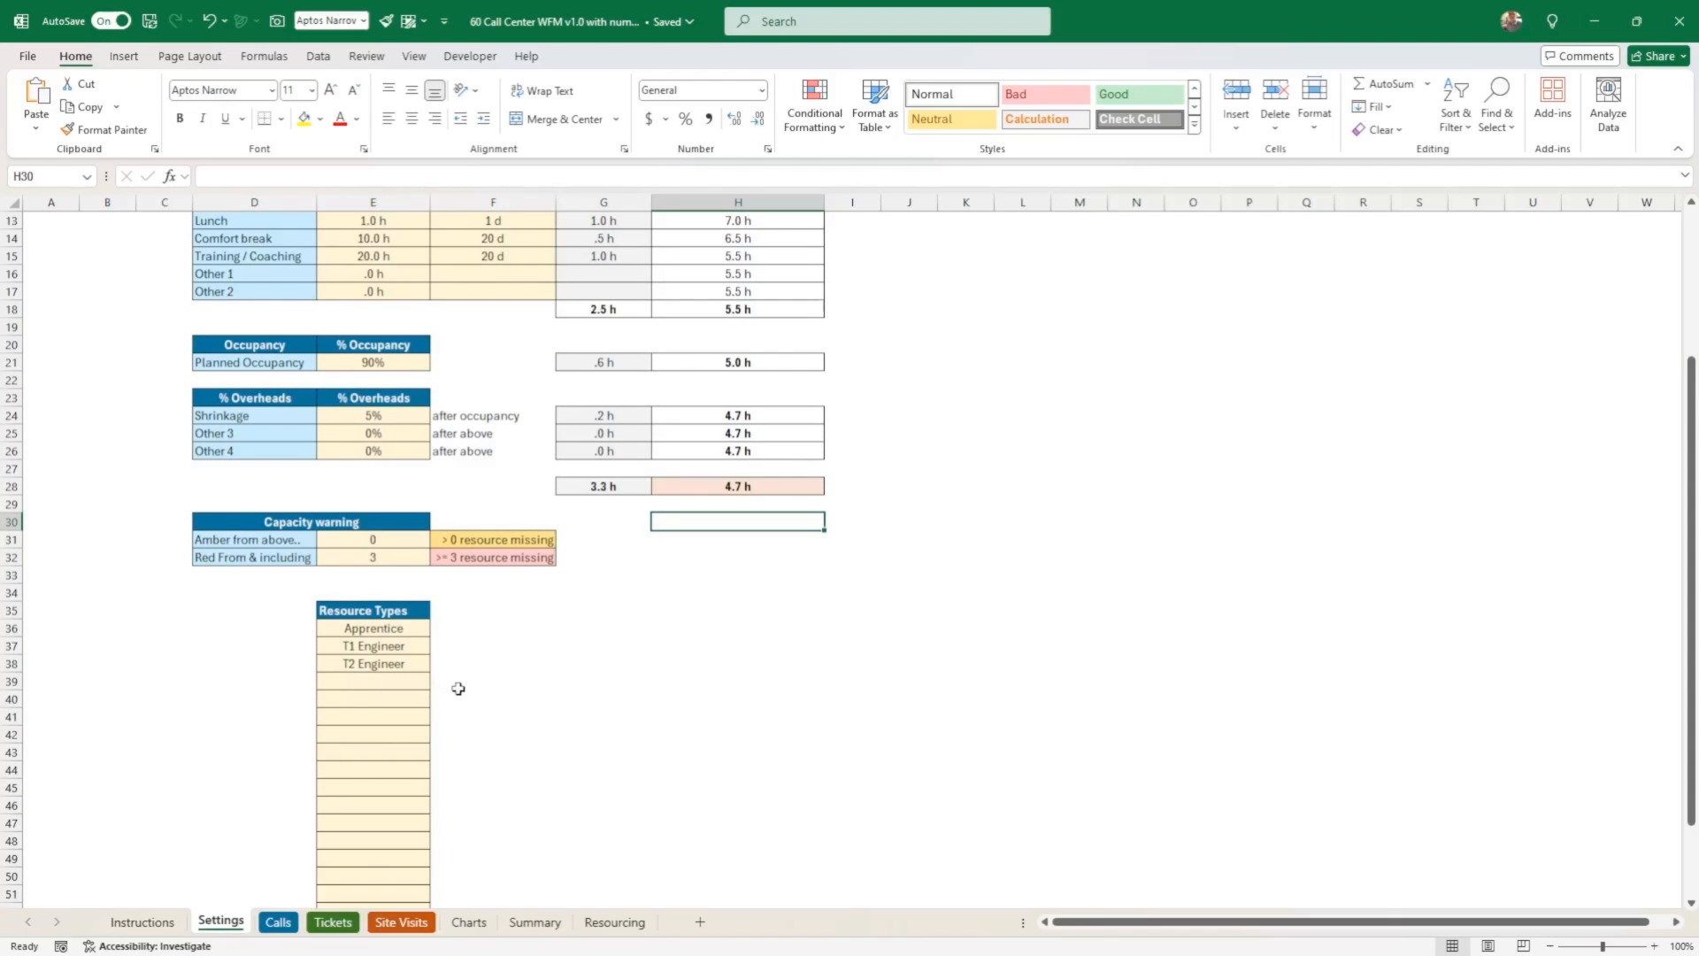
mouse_move(471, 680)
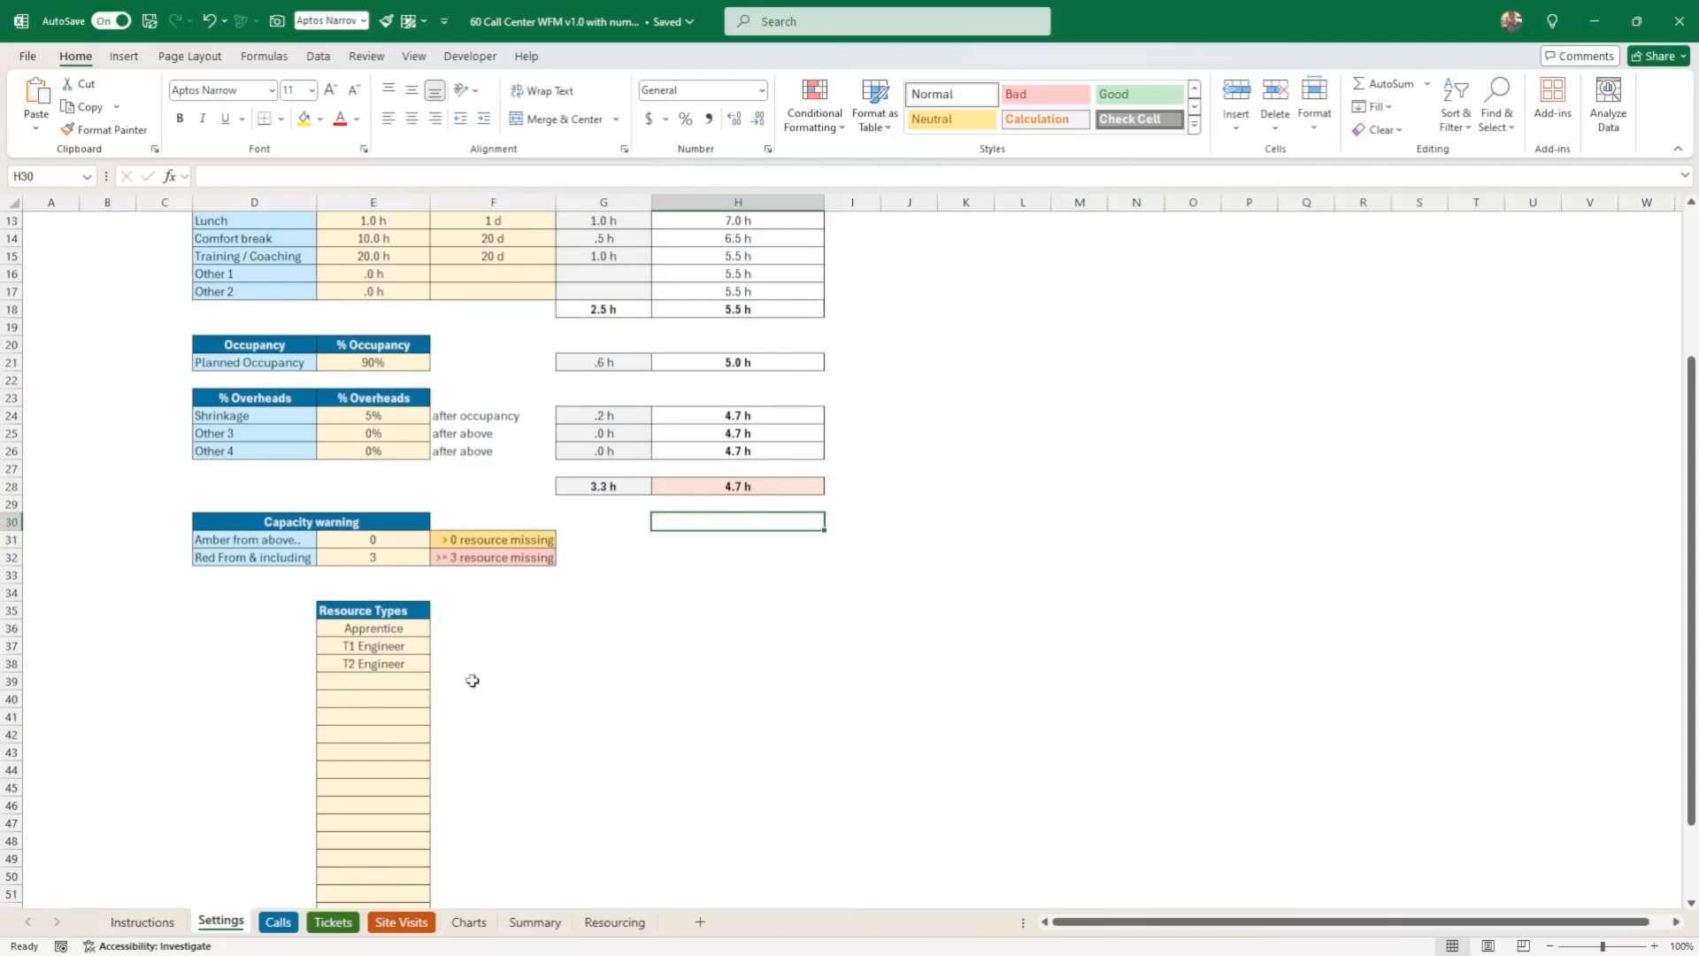
left_click(372, 628)
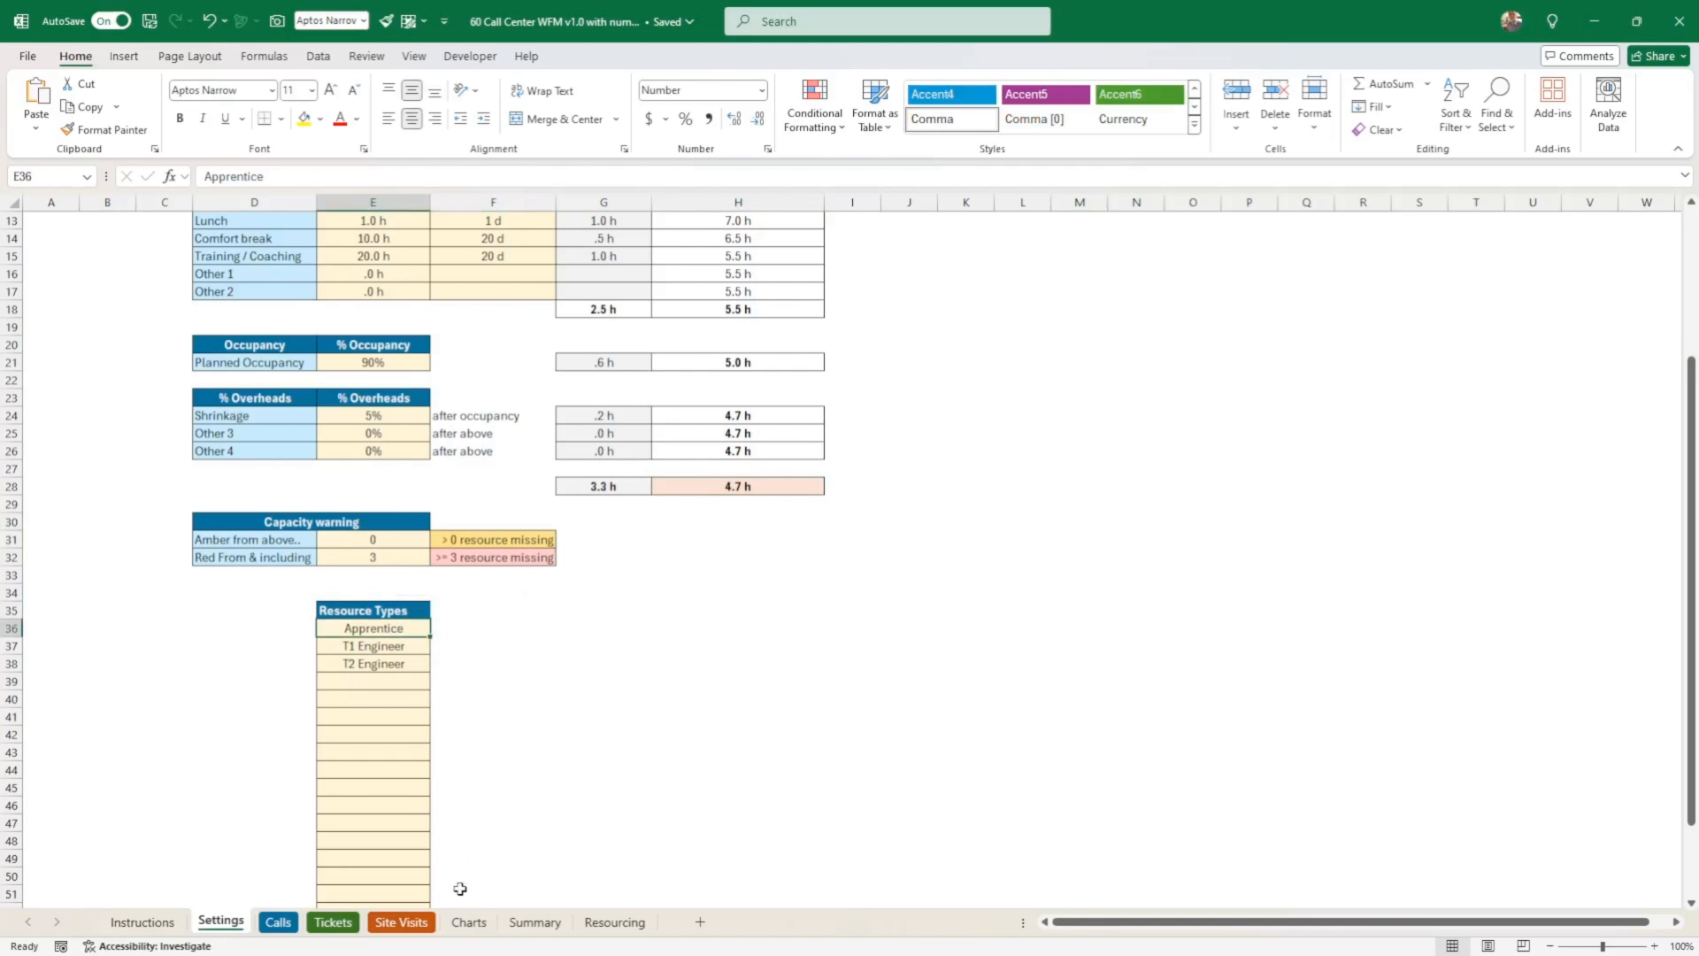
left_click(614, 922)
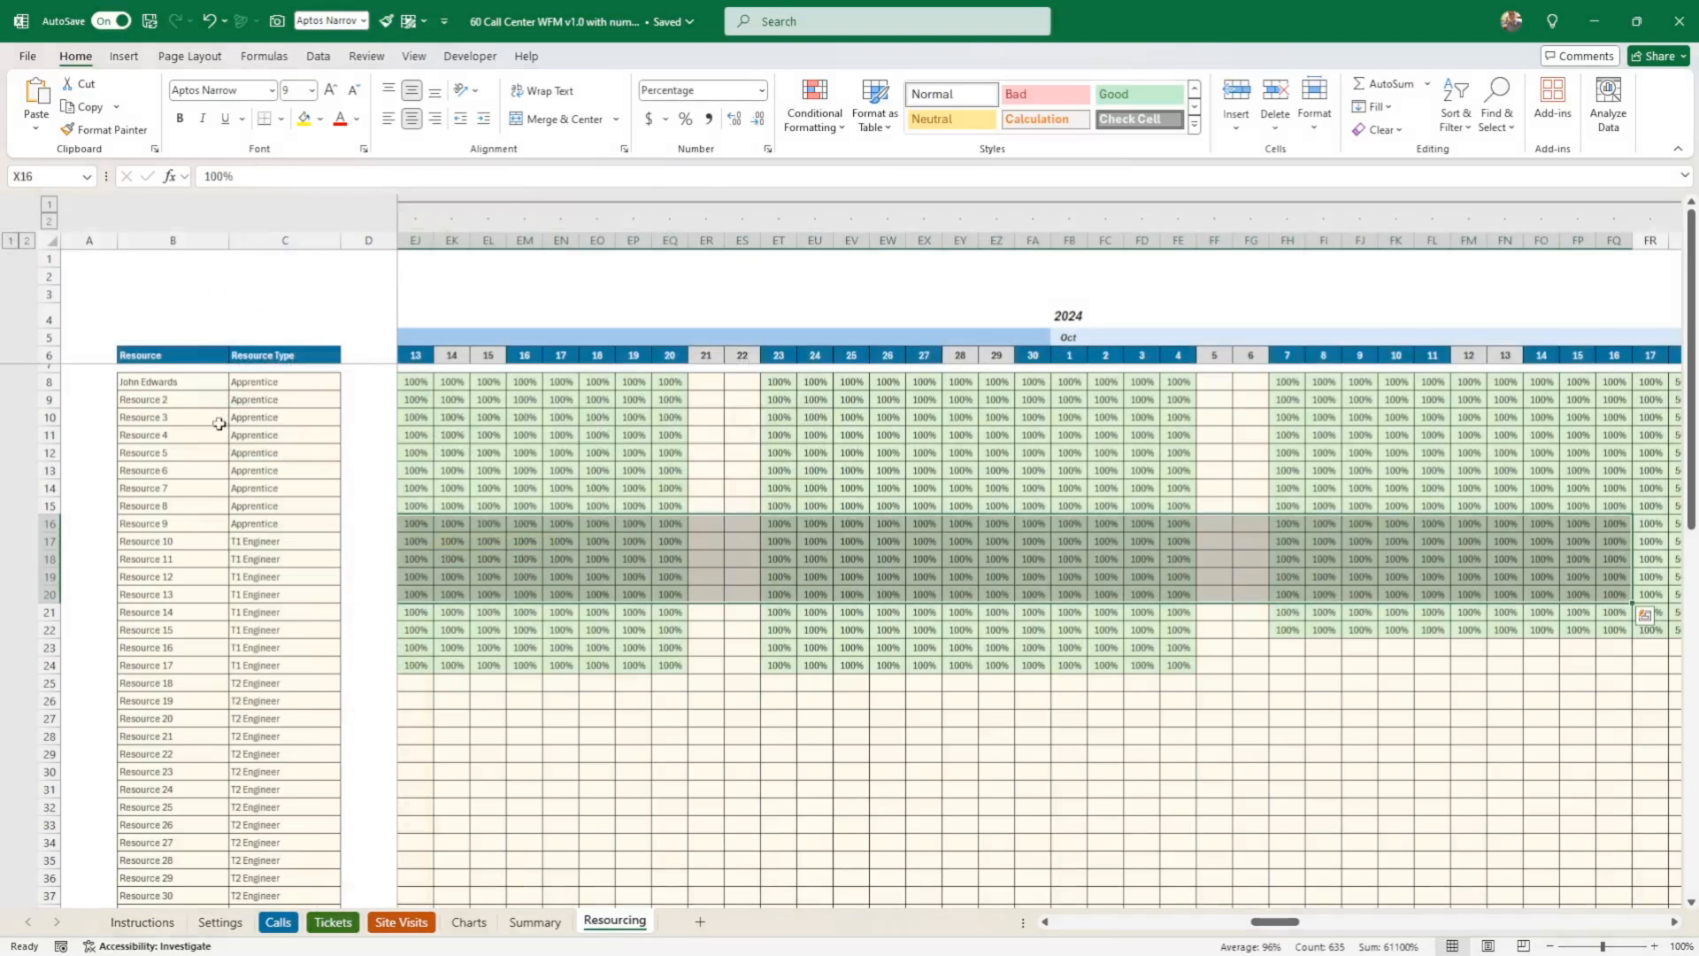
left_click(285, 415)
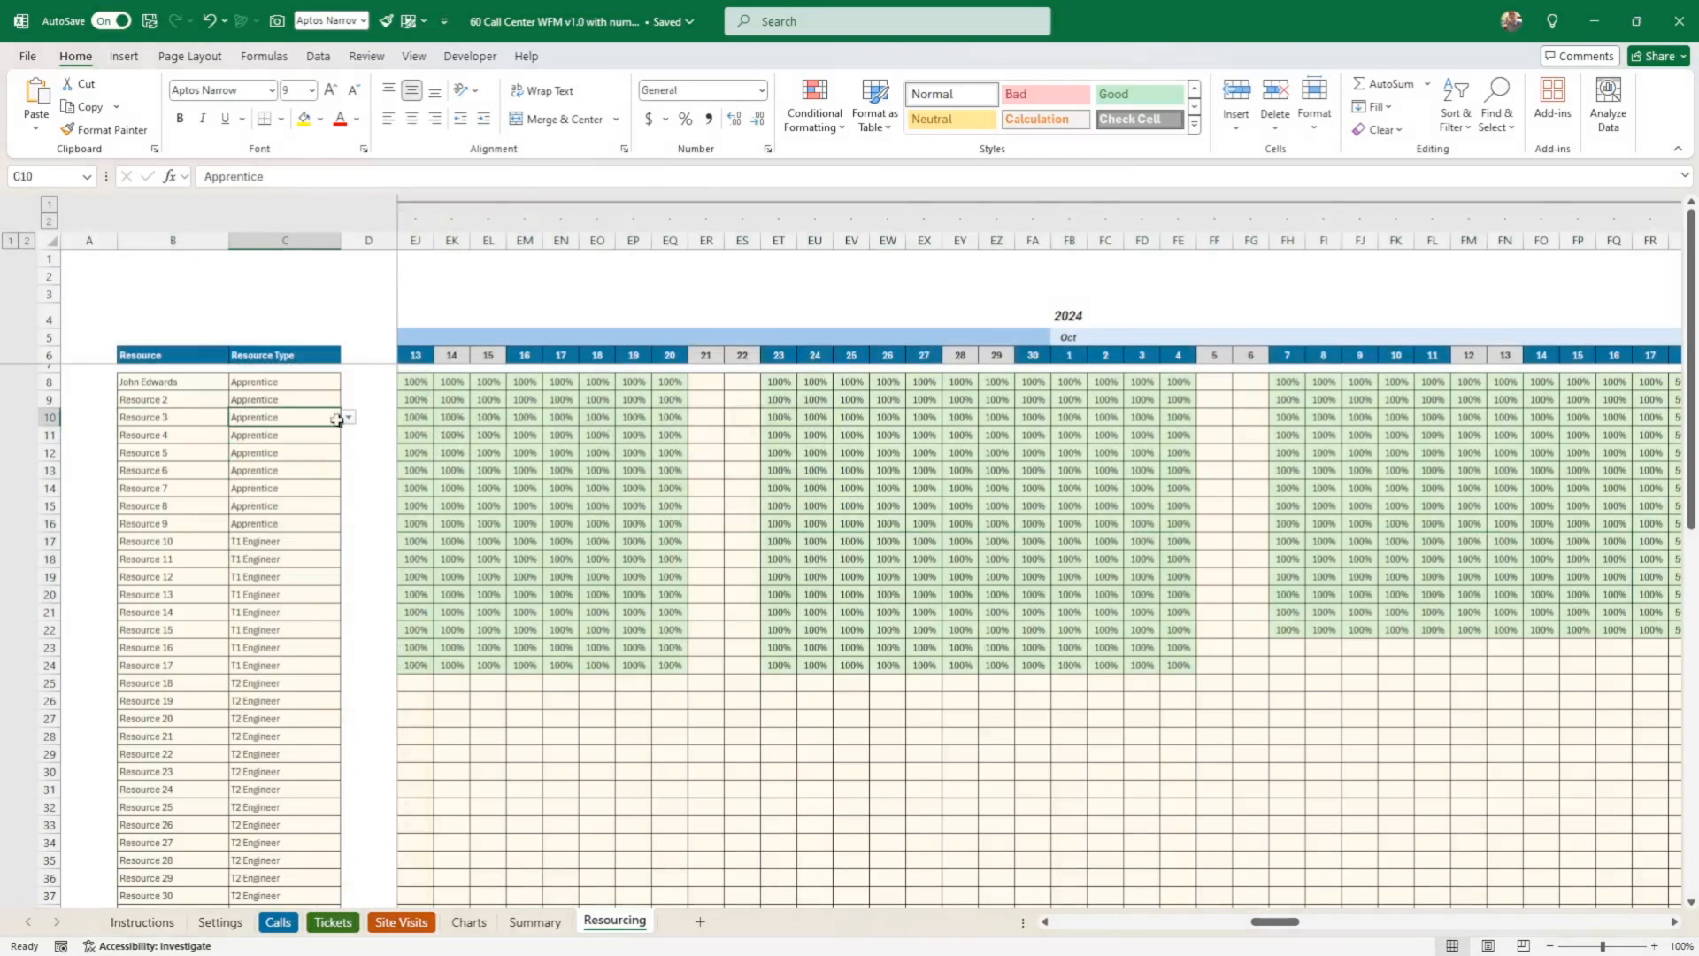
left_click(347, 416)
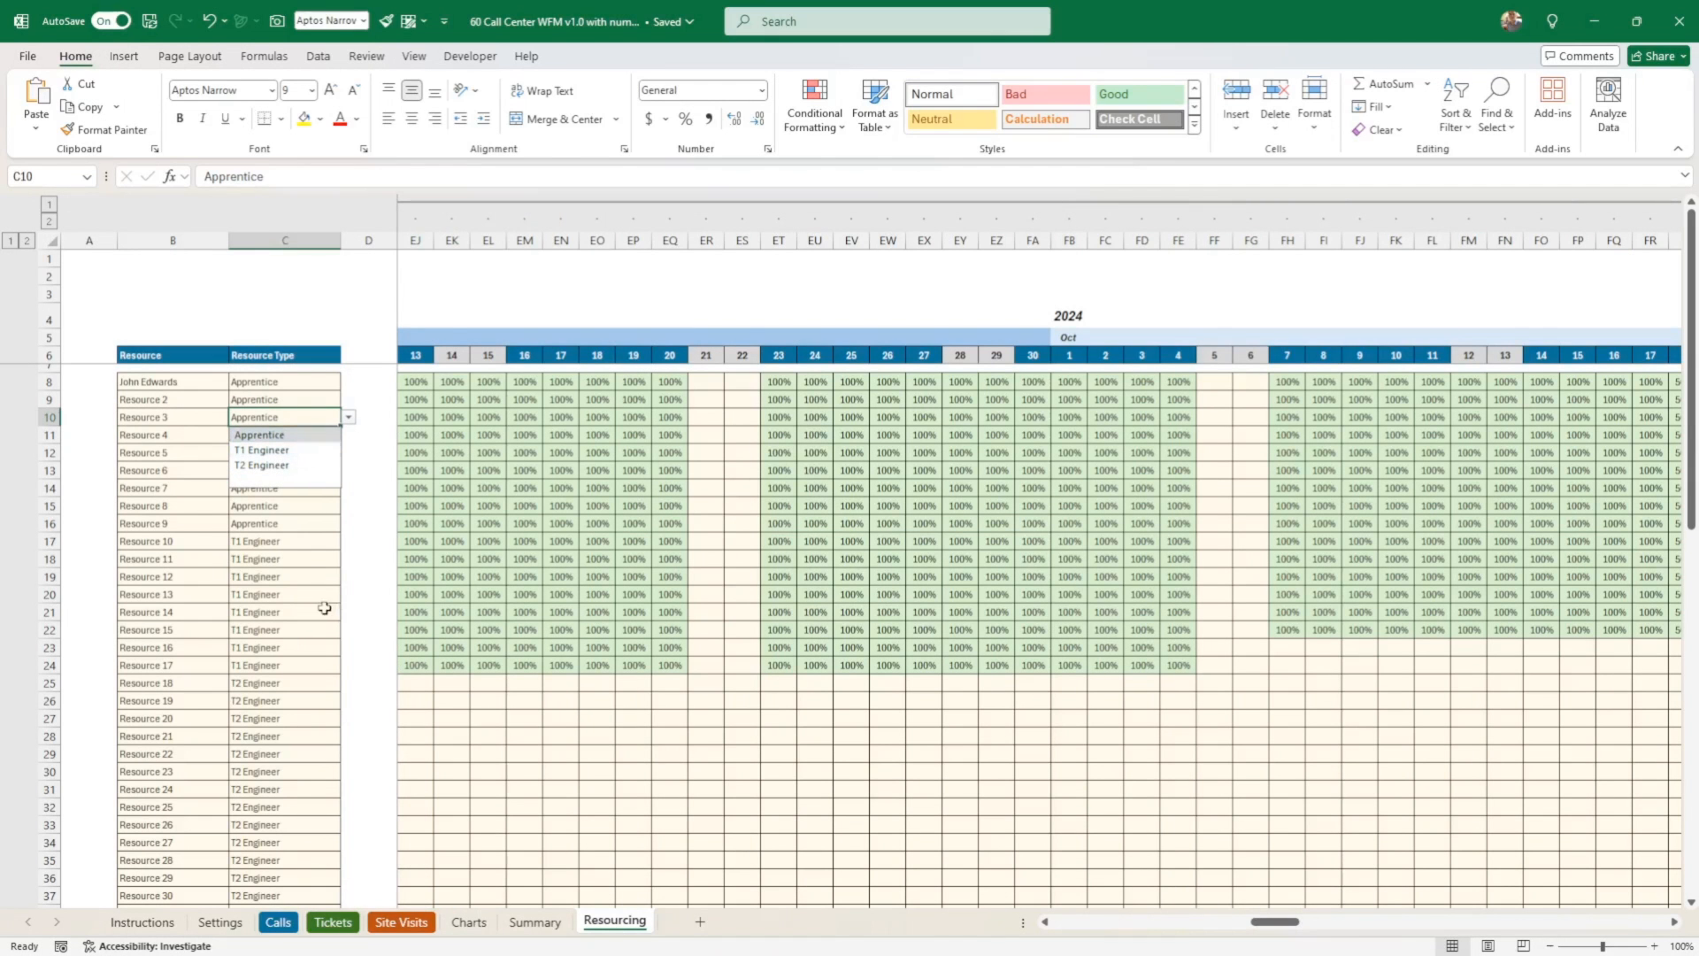
left_click(219, 922)
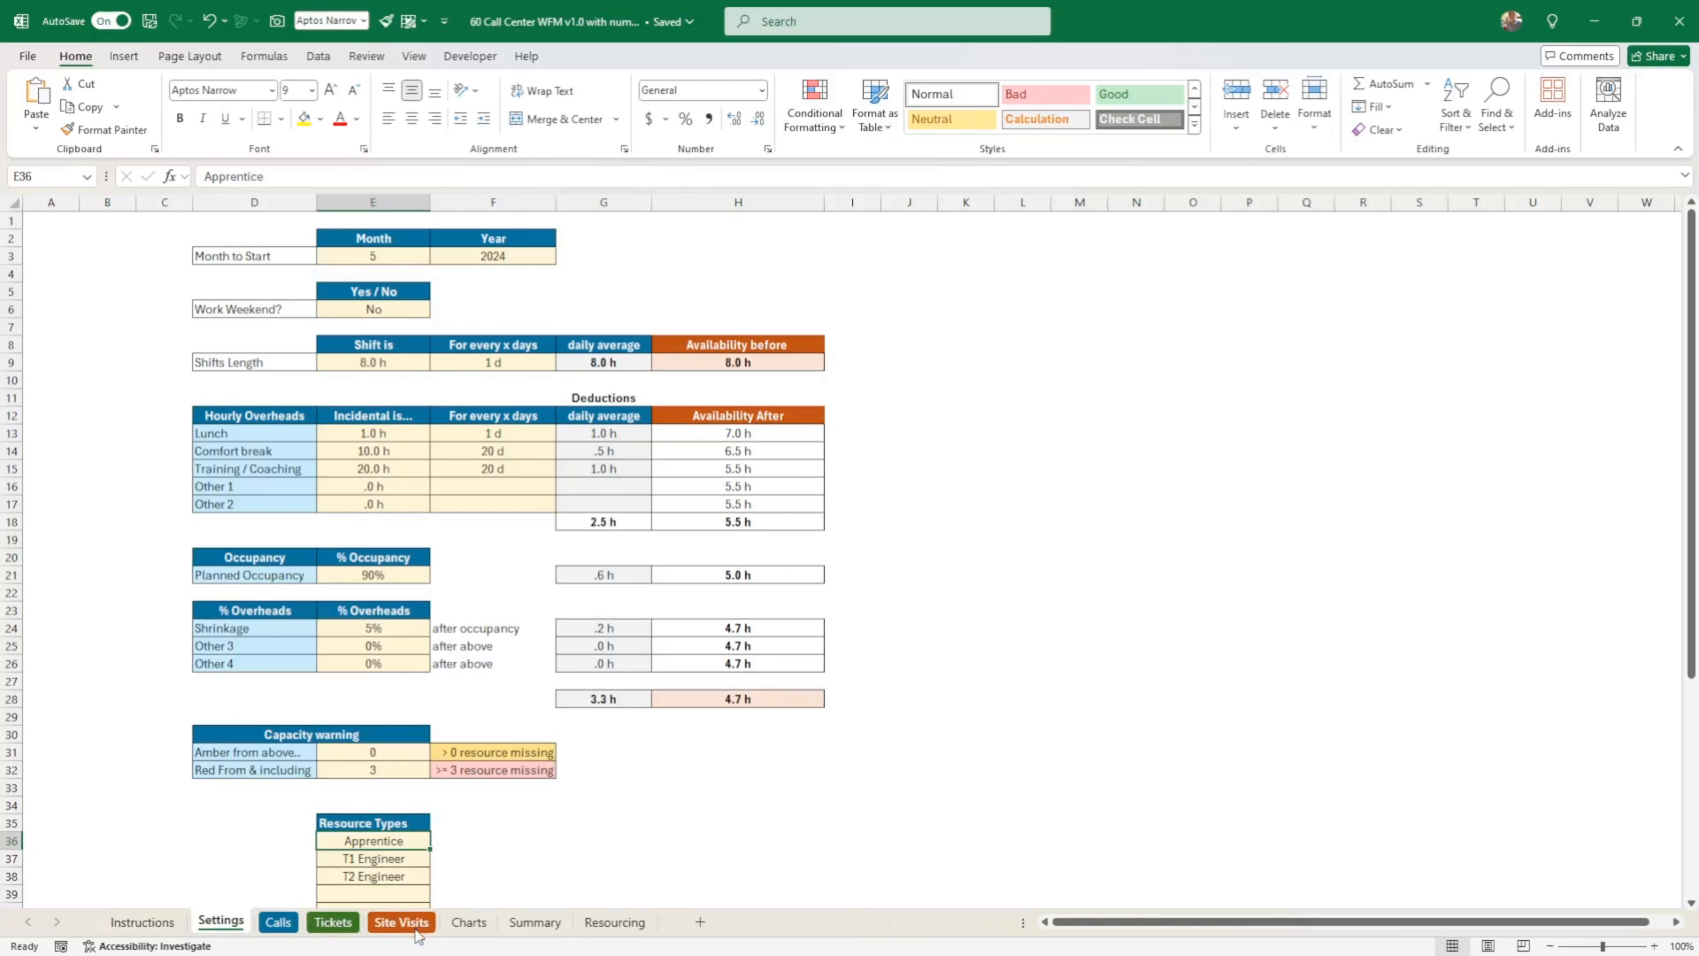
mouse_move(416, 942)
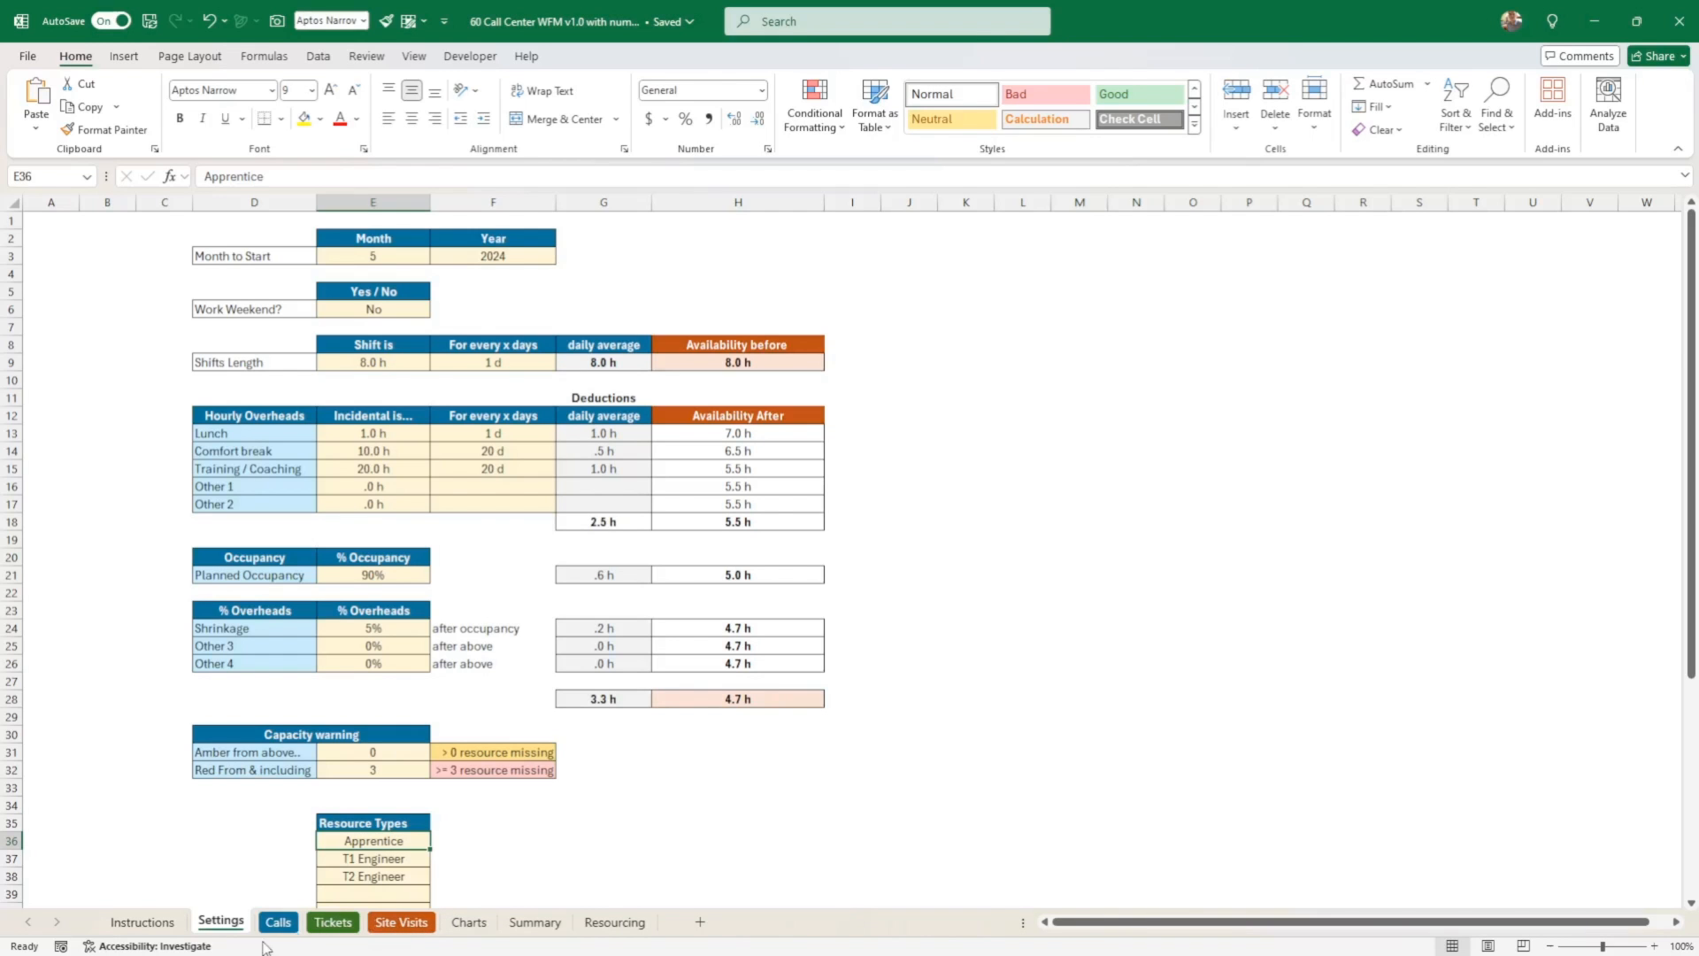
- Switch to the Calls Requirements sheet
left_click(278, 921)
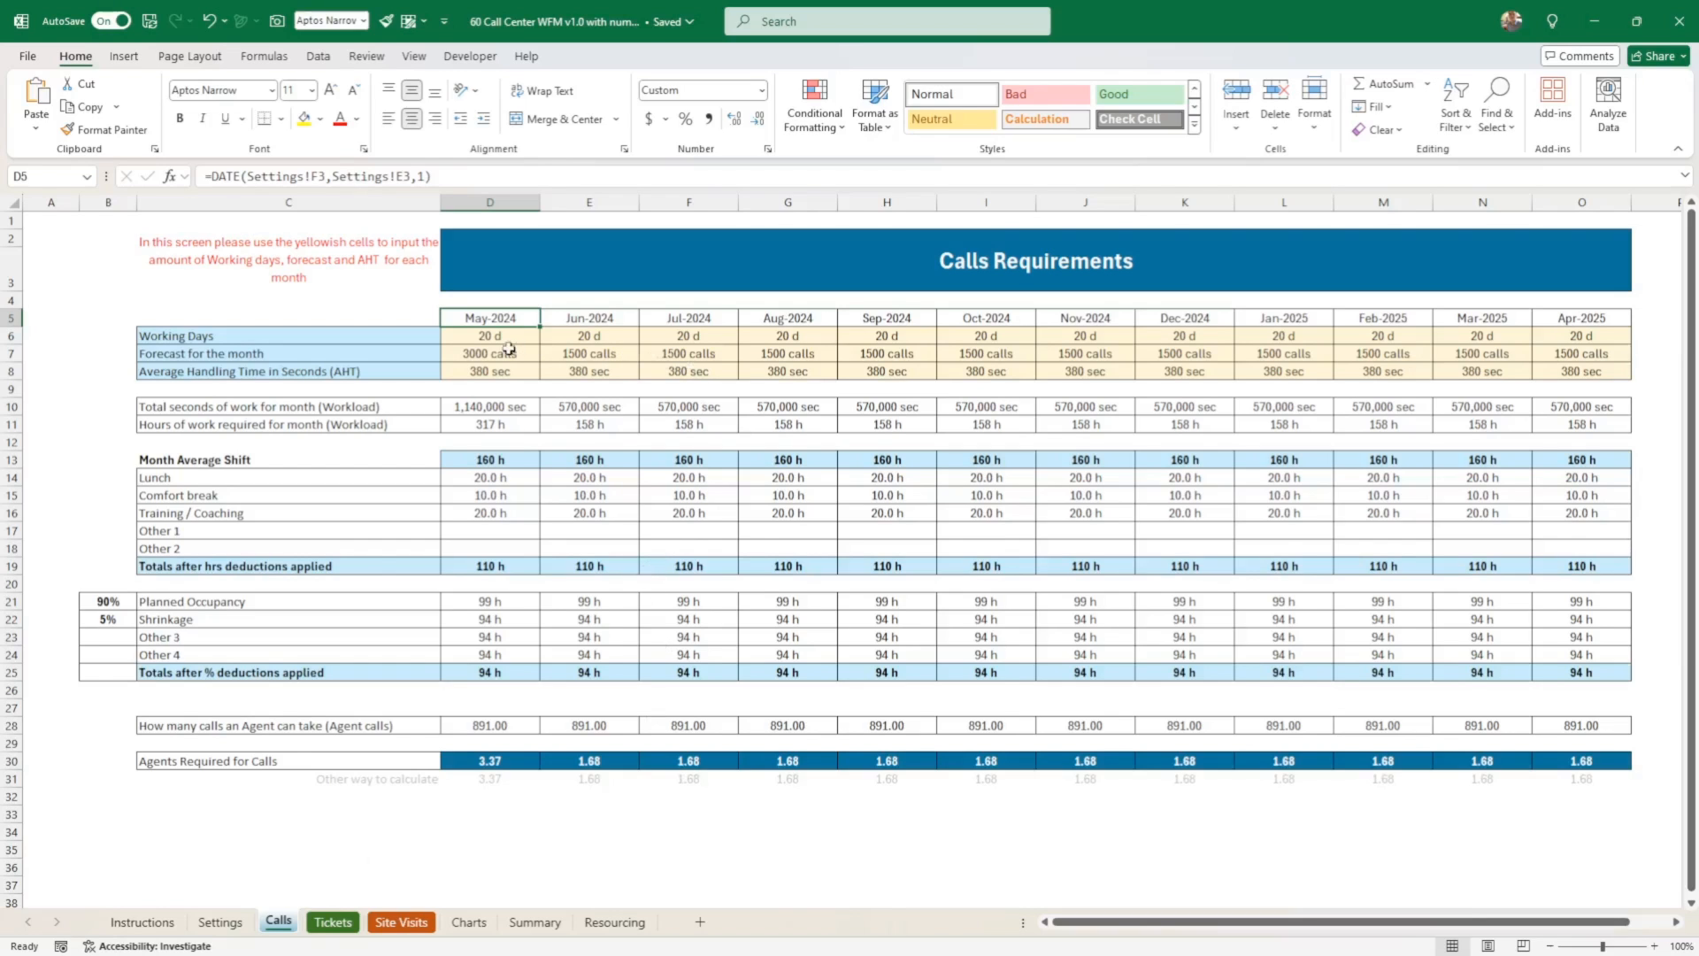
left_click_drag(488, 334, 587, 370)
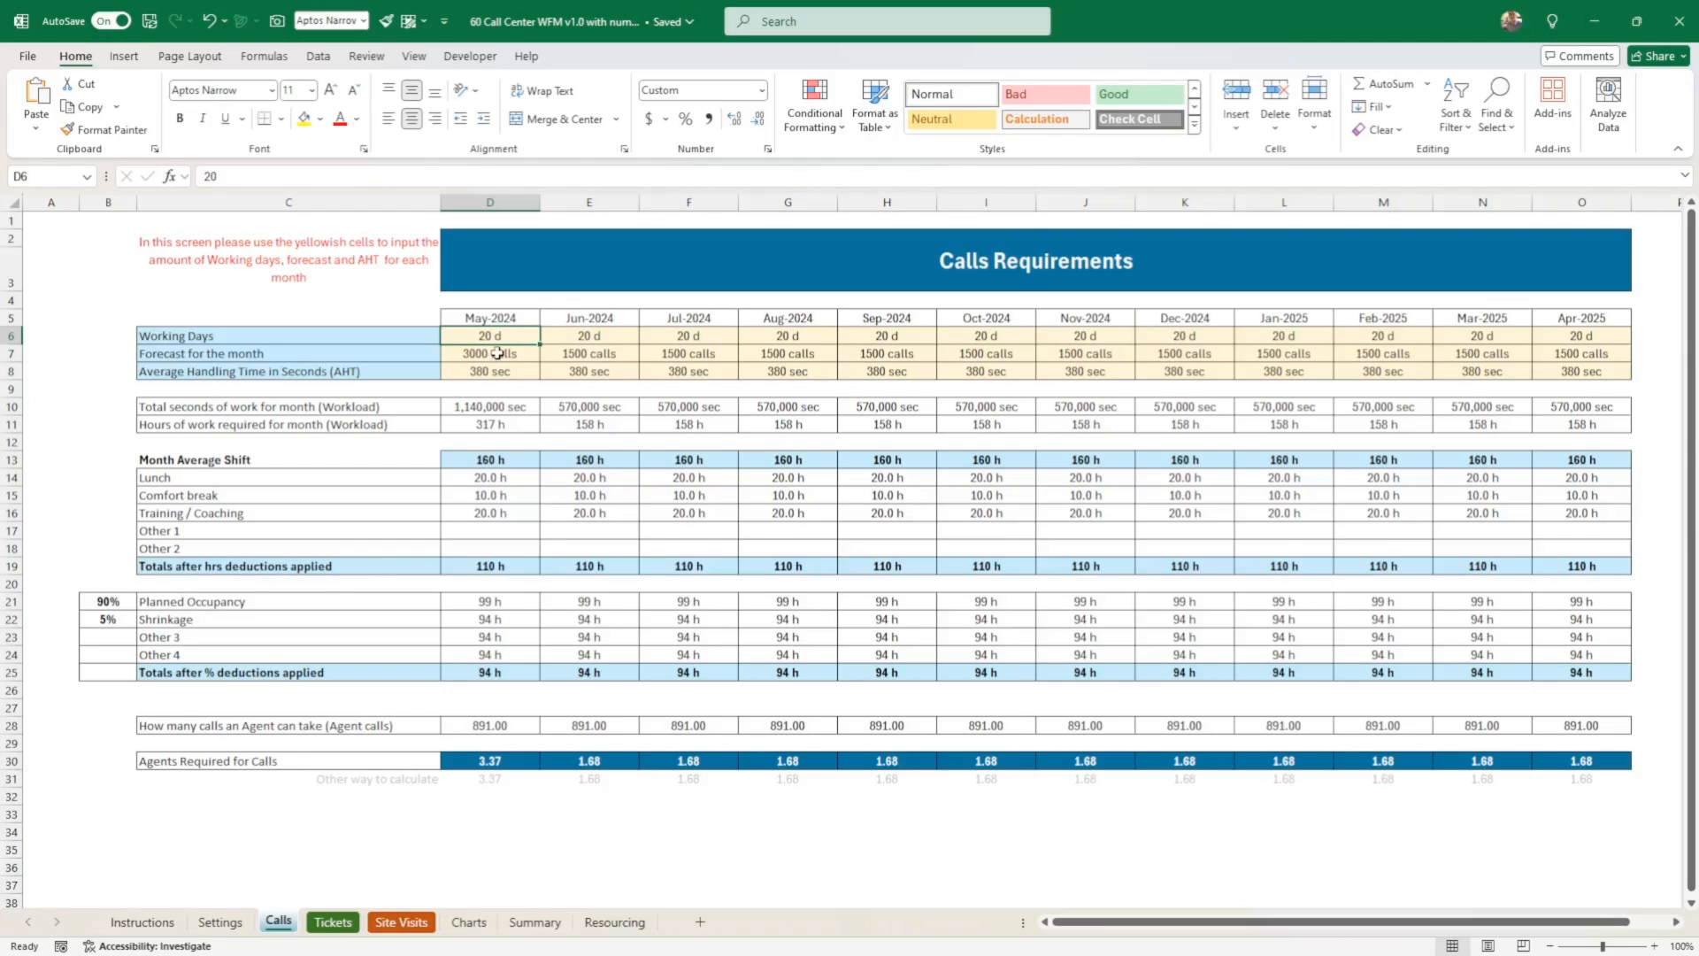
left_click(489, 353)
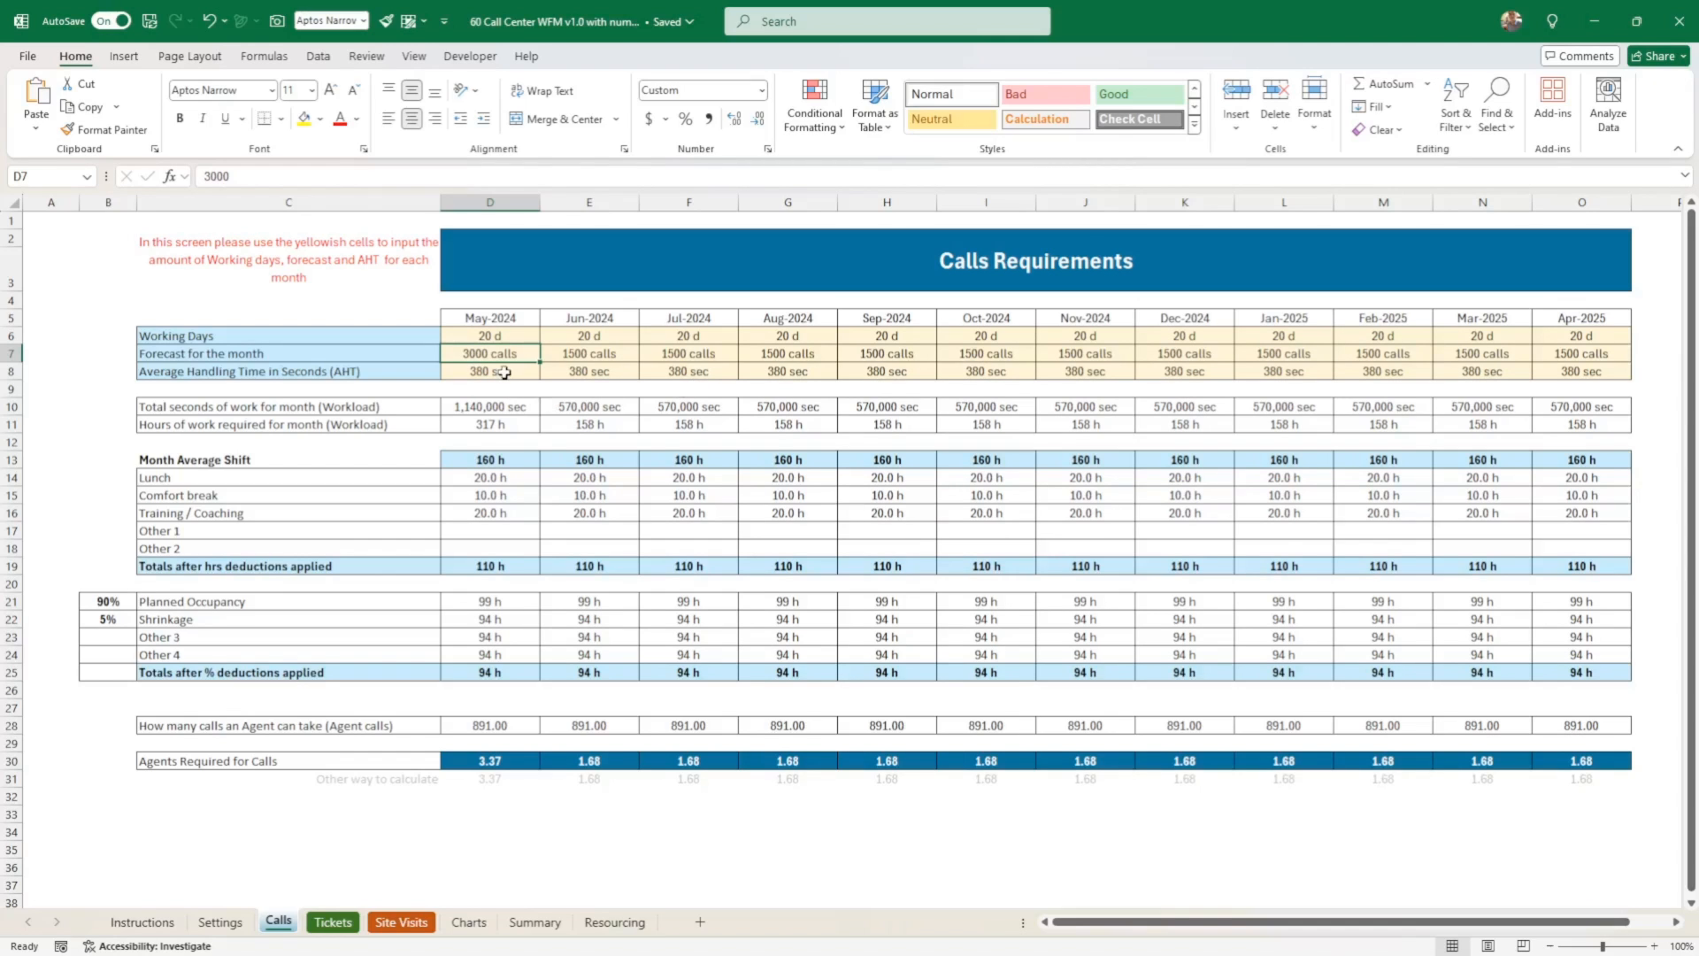
mouse_move(698, 336)
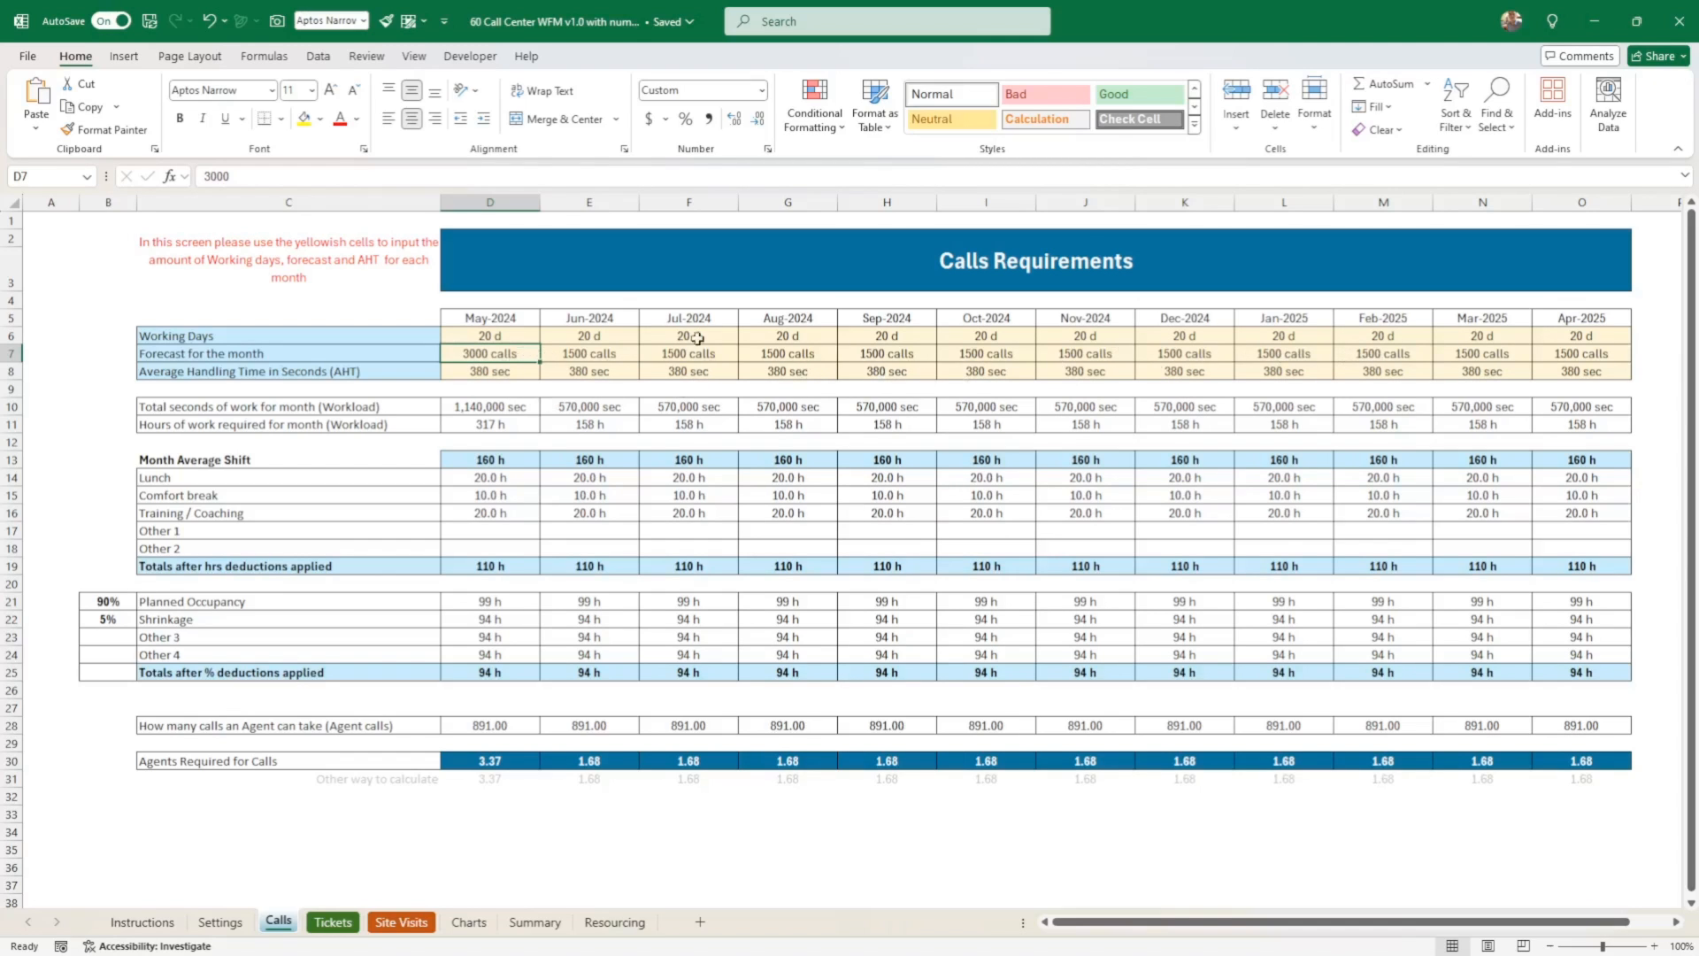
mouse_move(1371, 352)
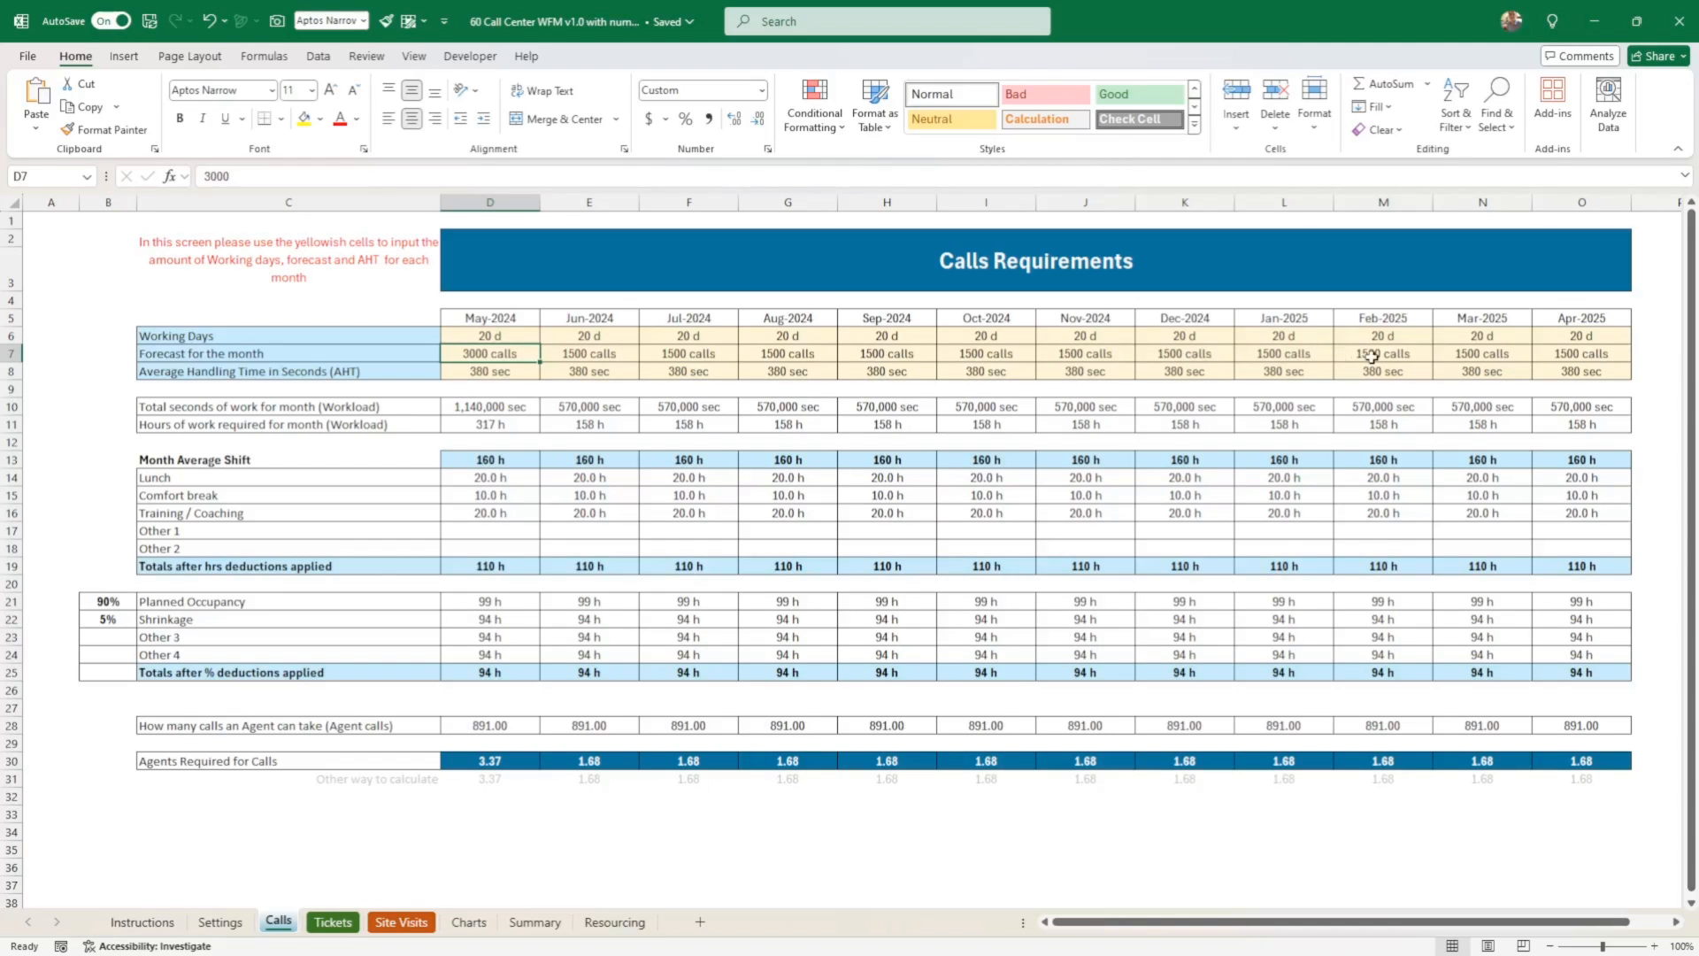
mouse_move(832, 404)
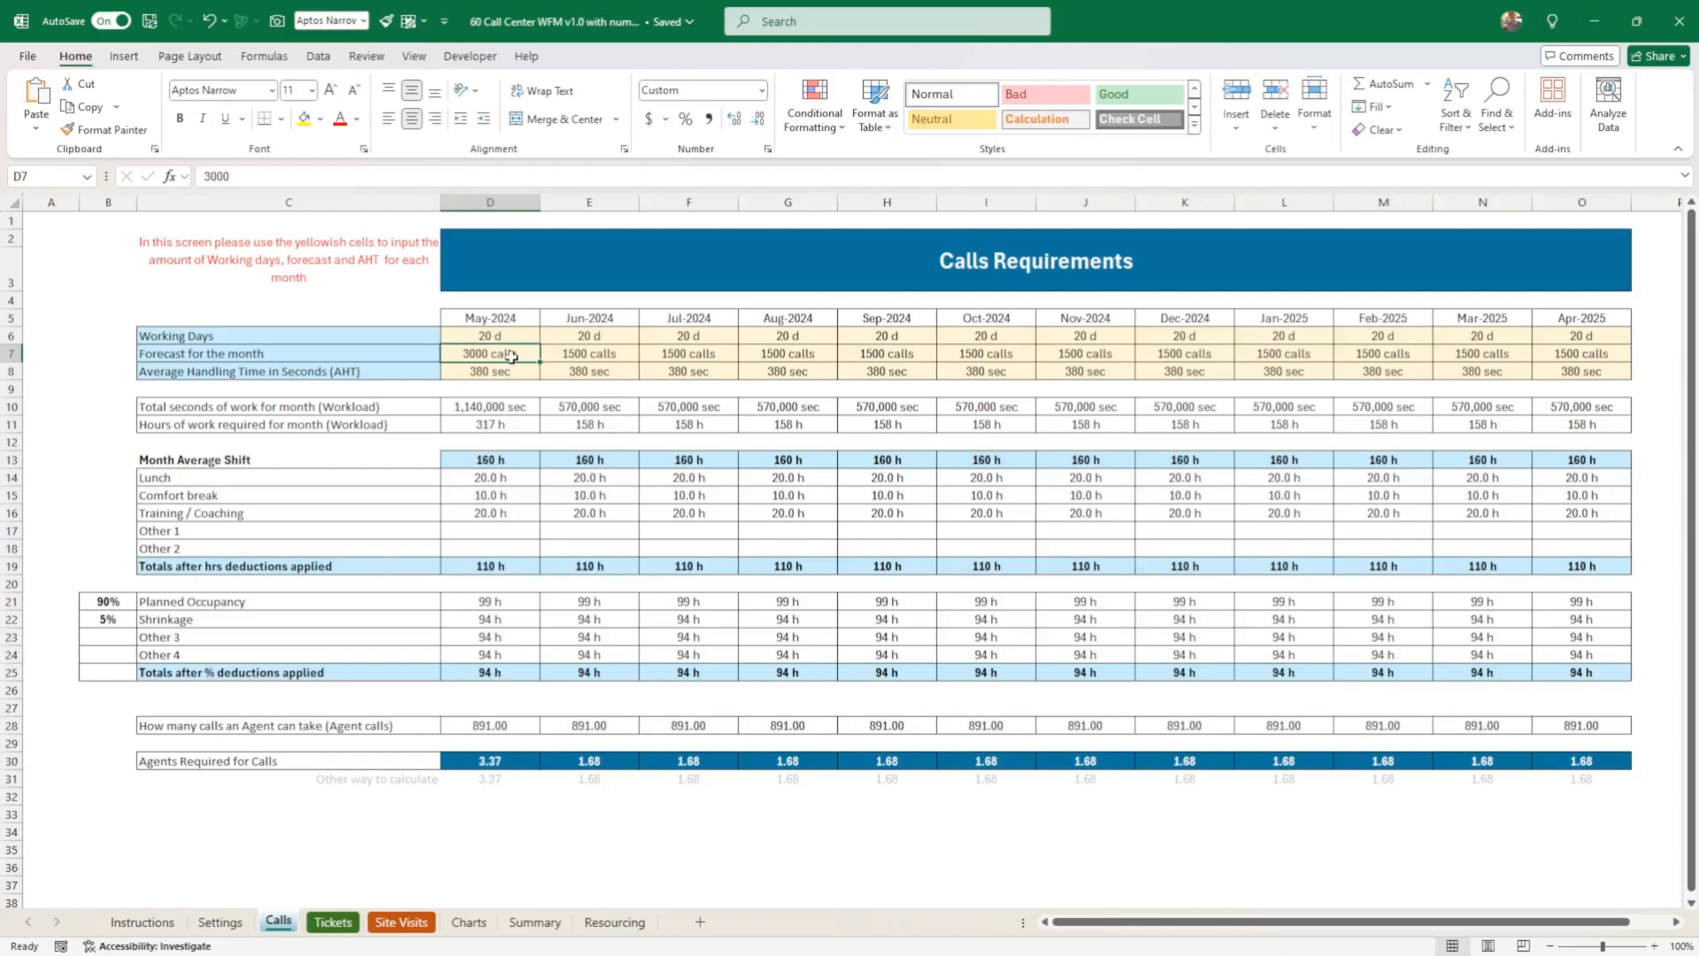
mouse_move(493, 352)
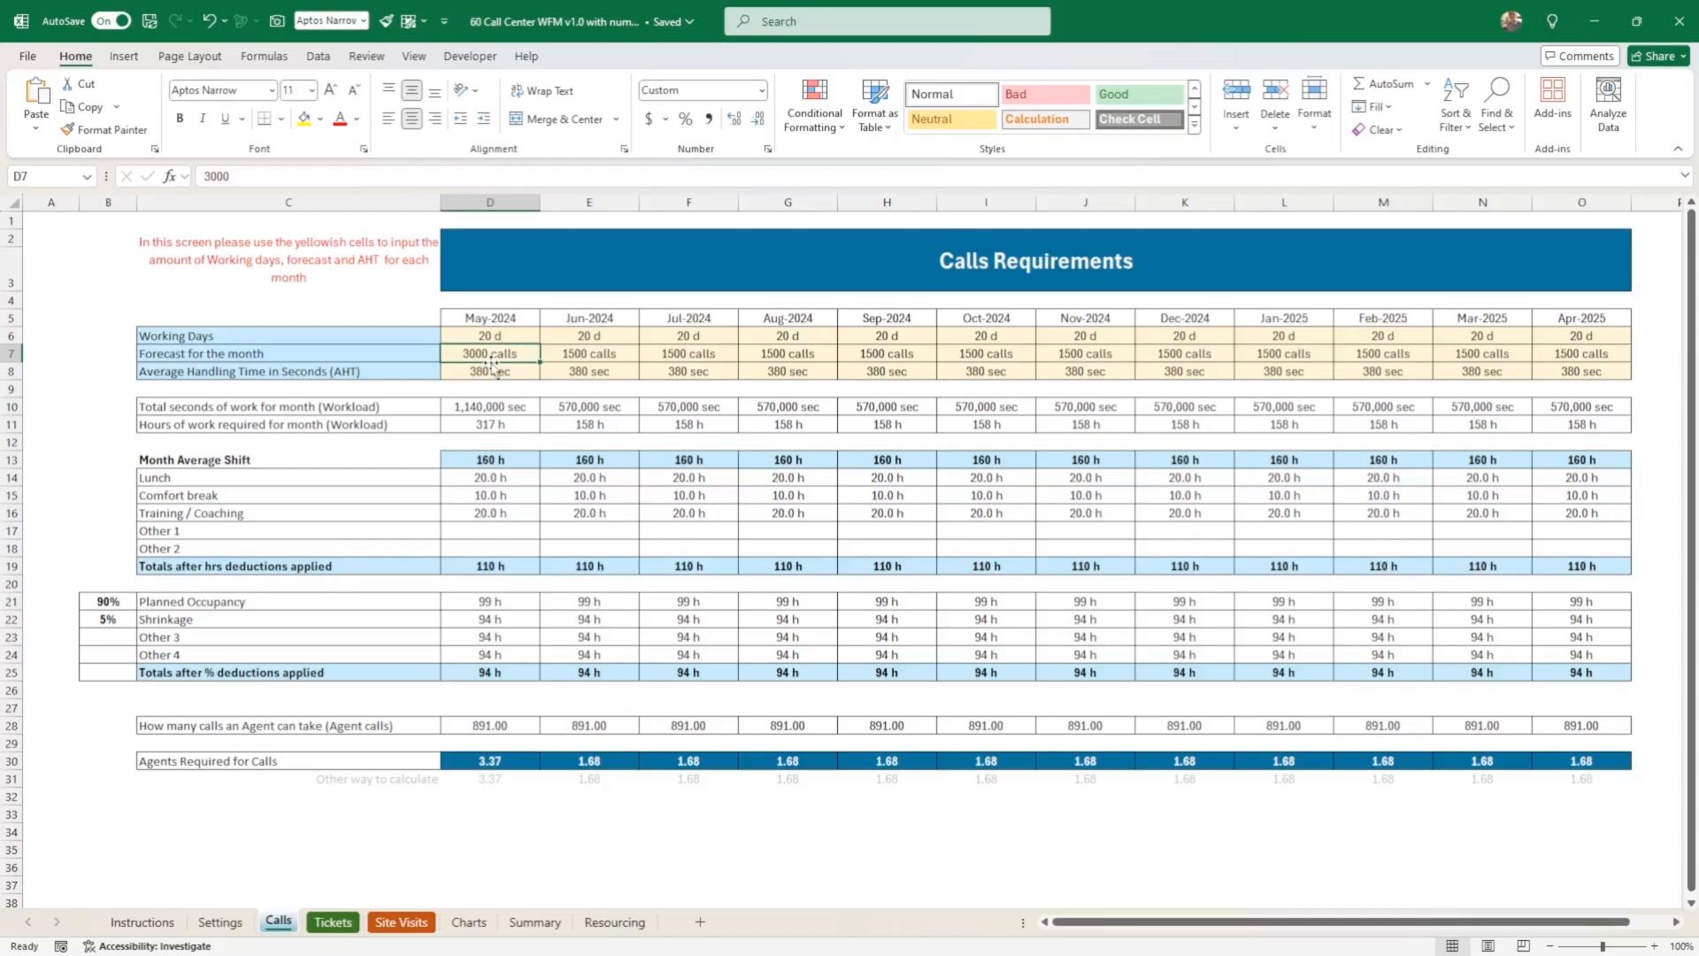
mouse_move(547, 342)
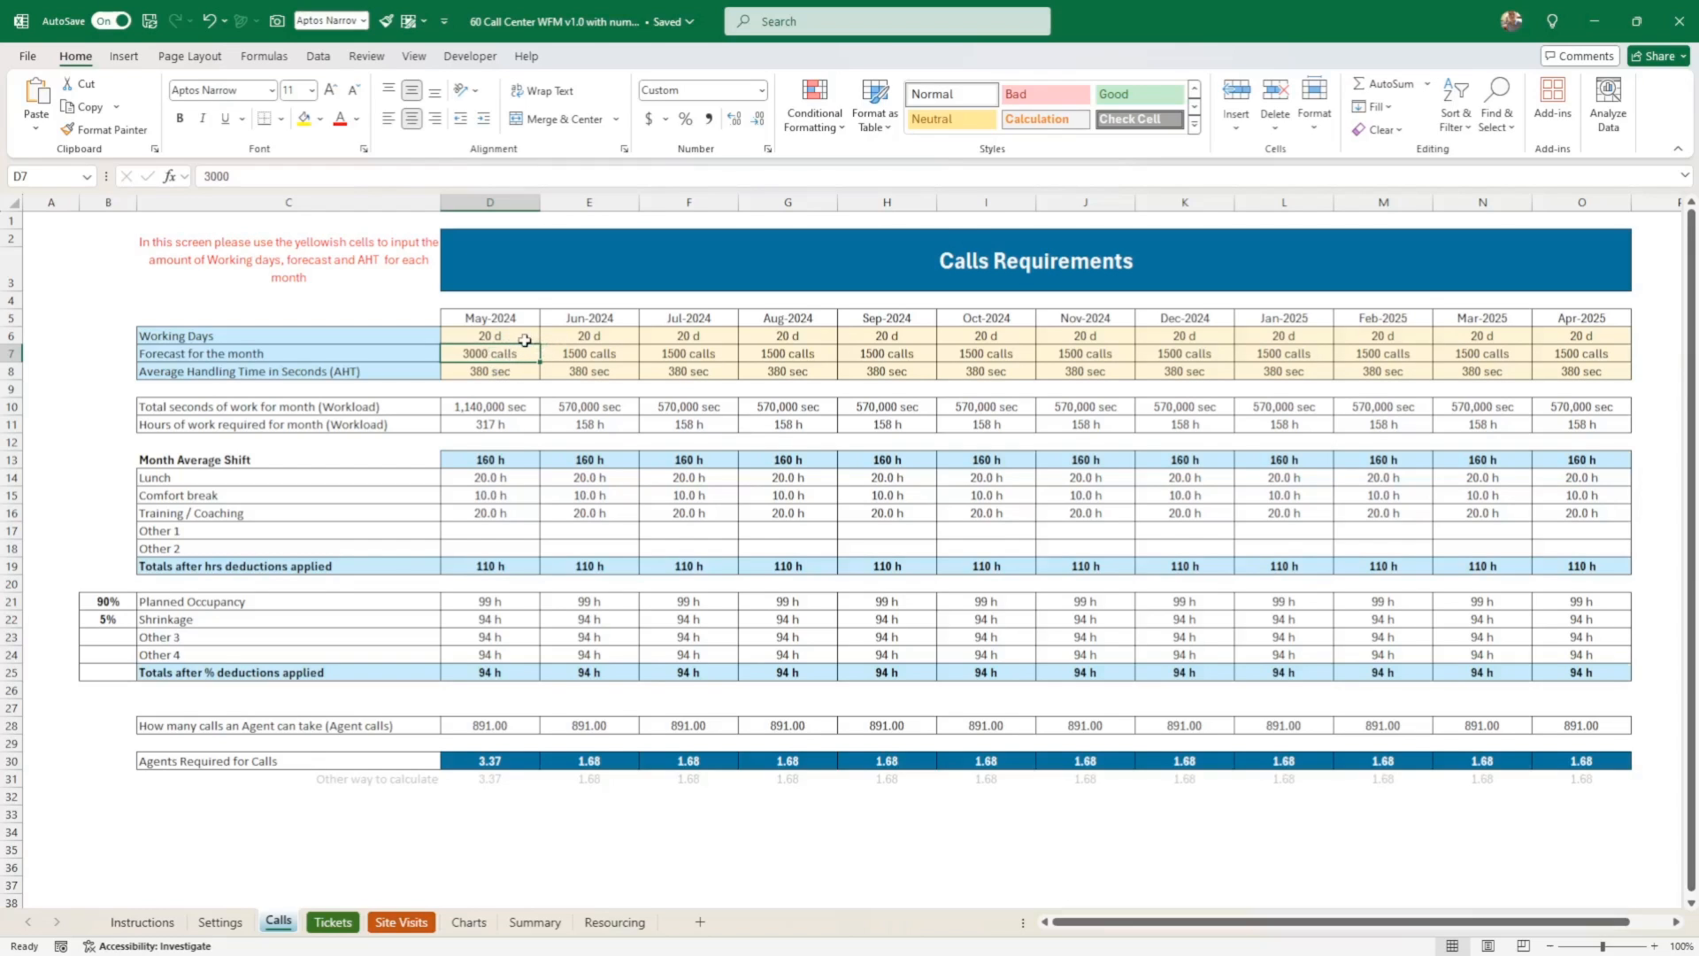
mouse_move(517, 336)
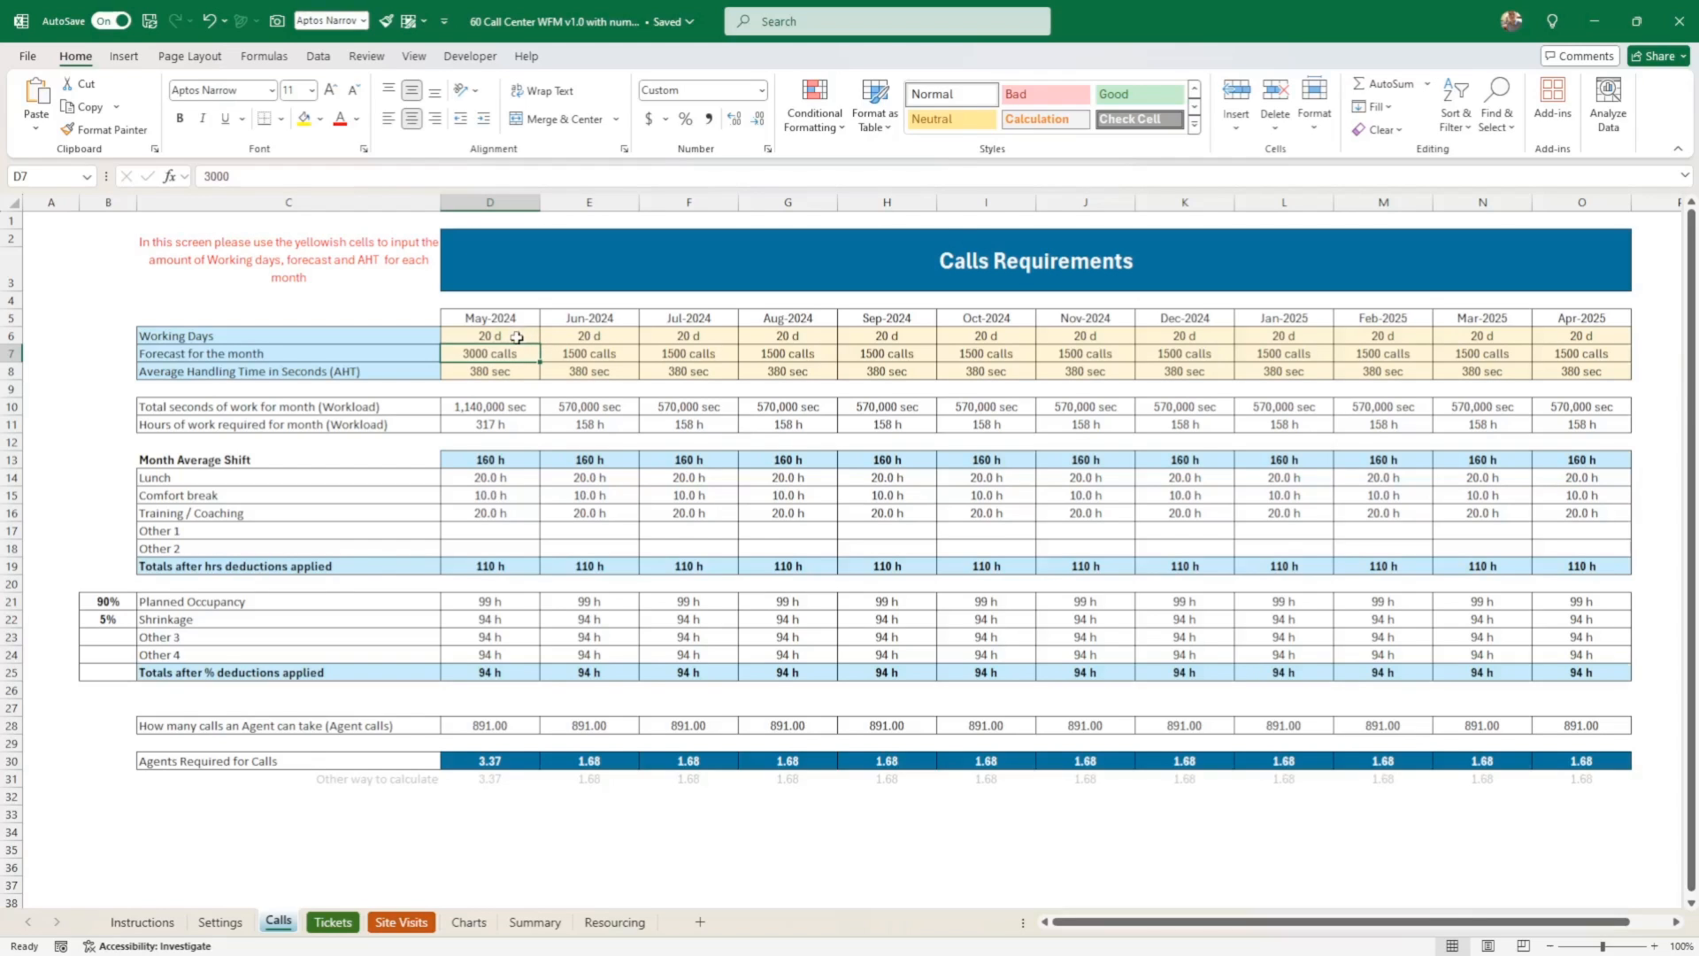
left_click(488, 336)
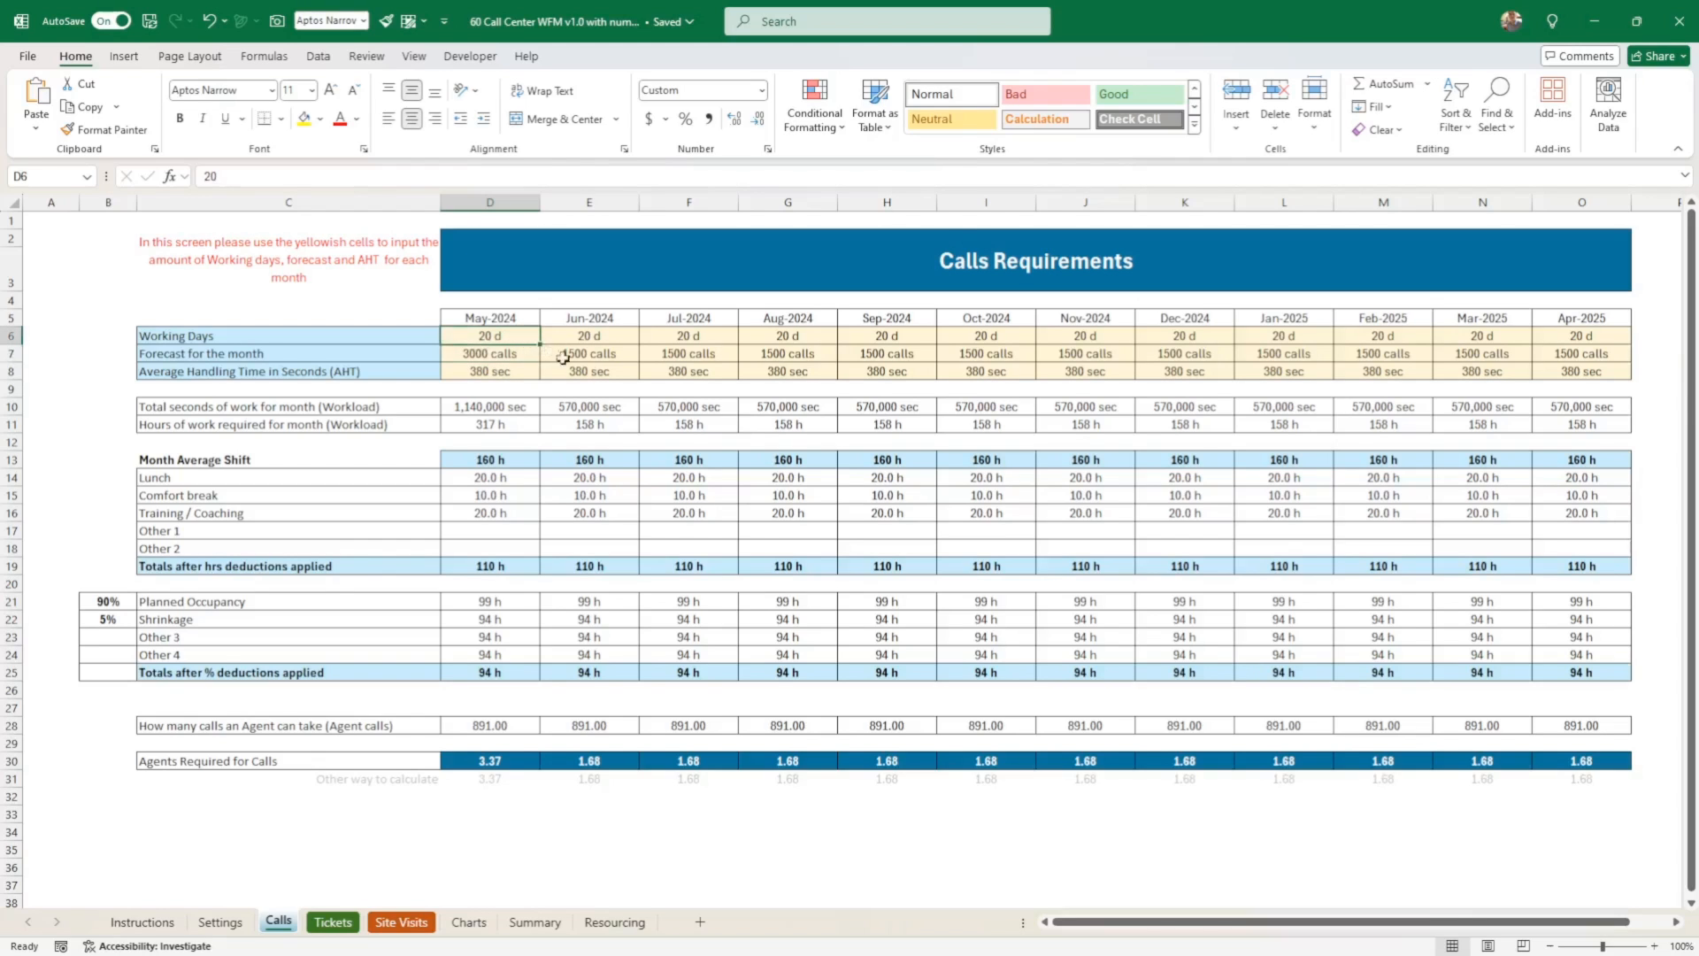
mouse_move(612, 352)
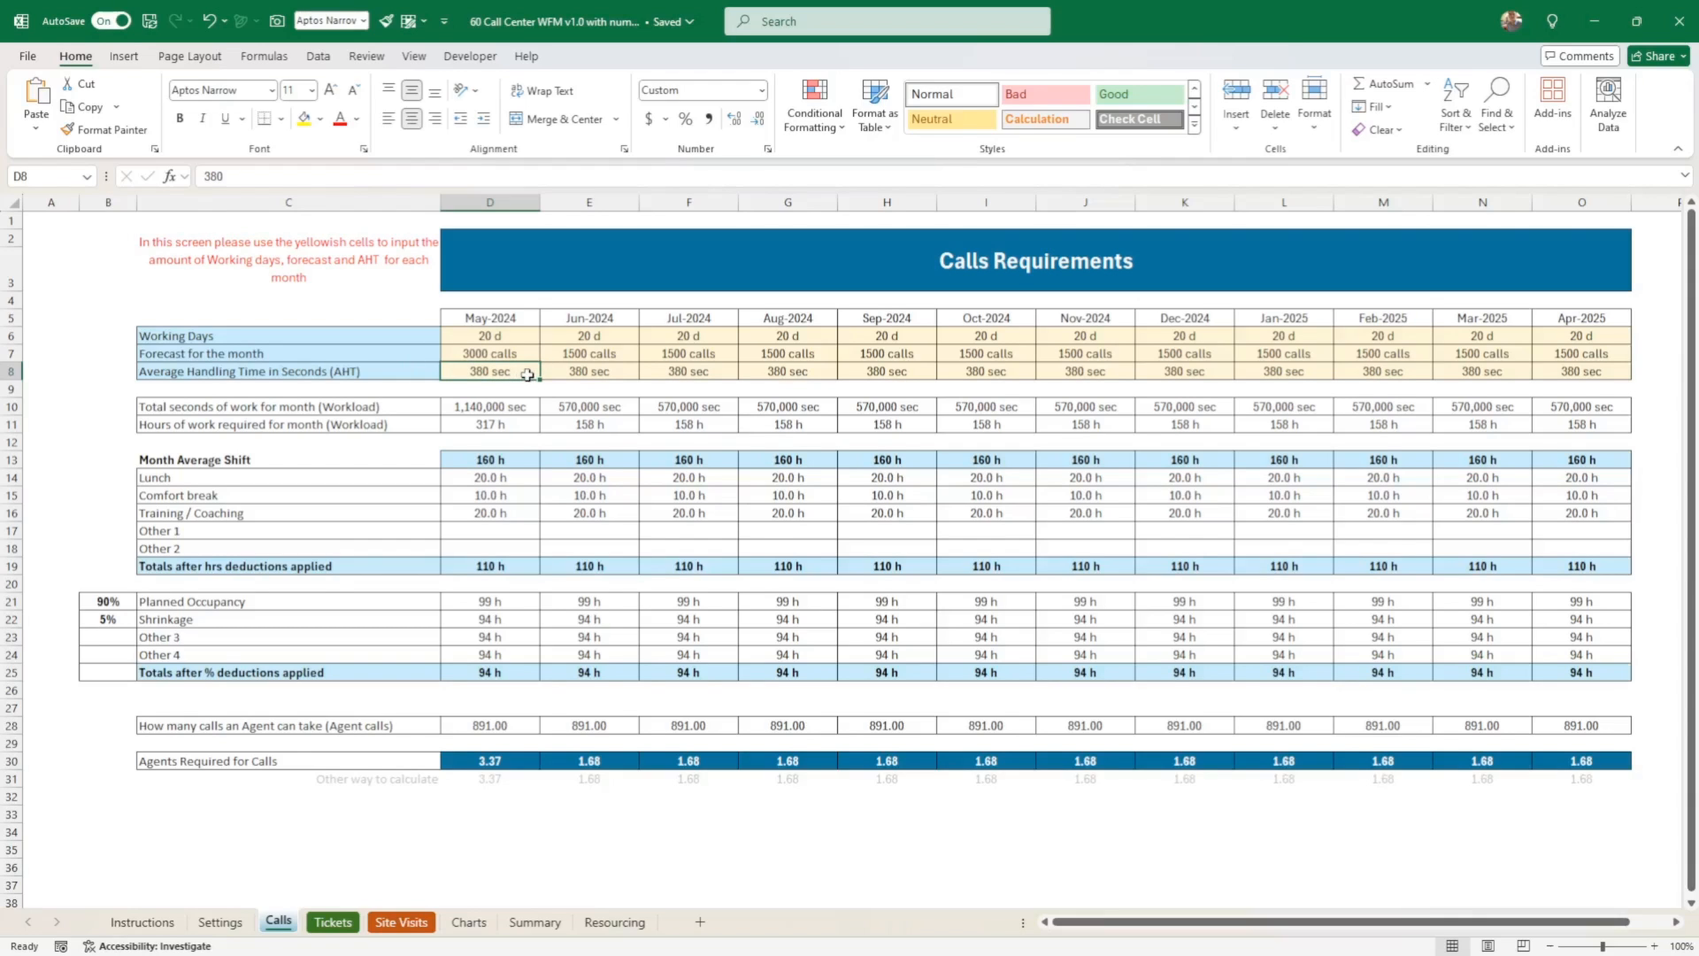
mouse_move(495, 374)
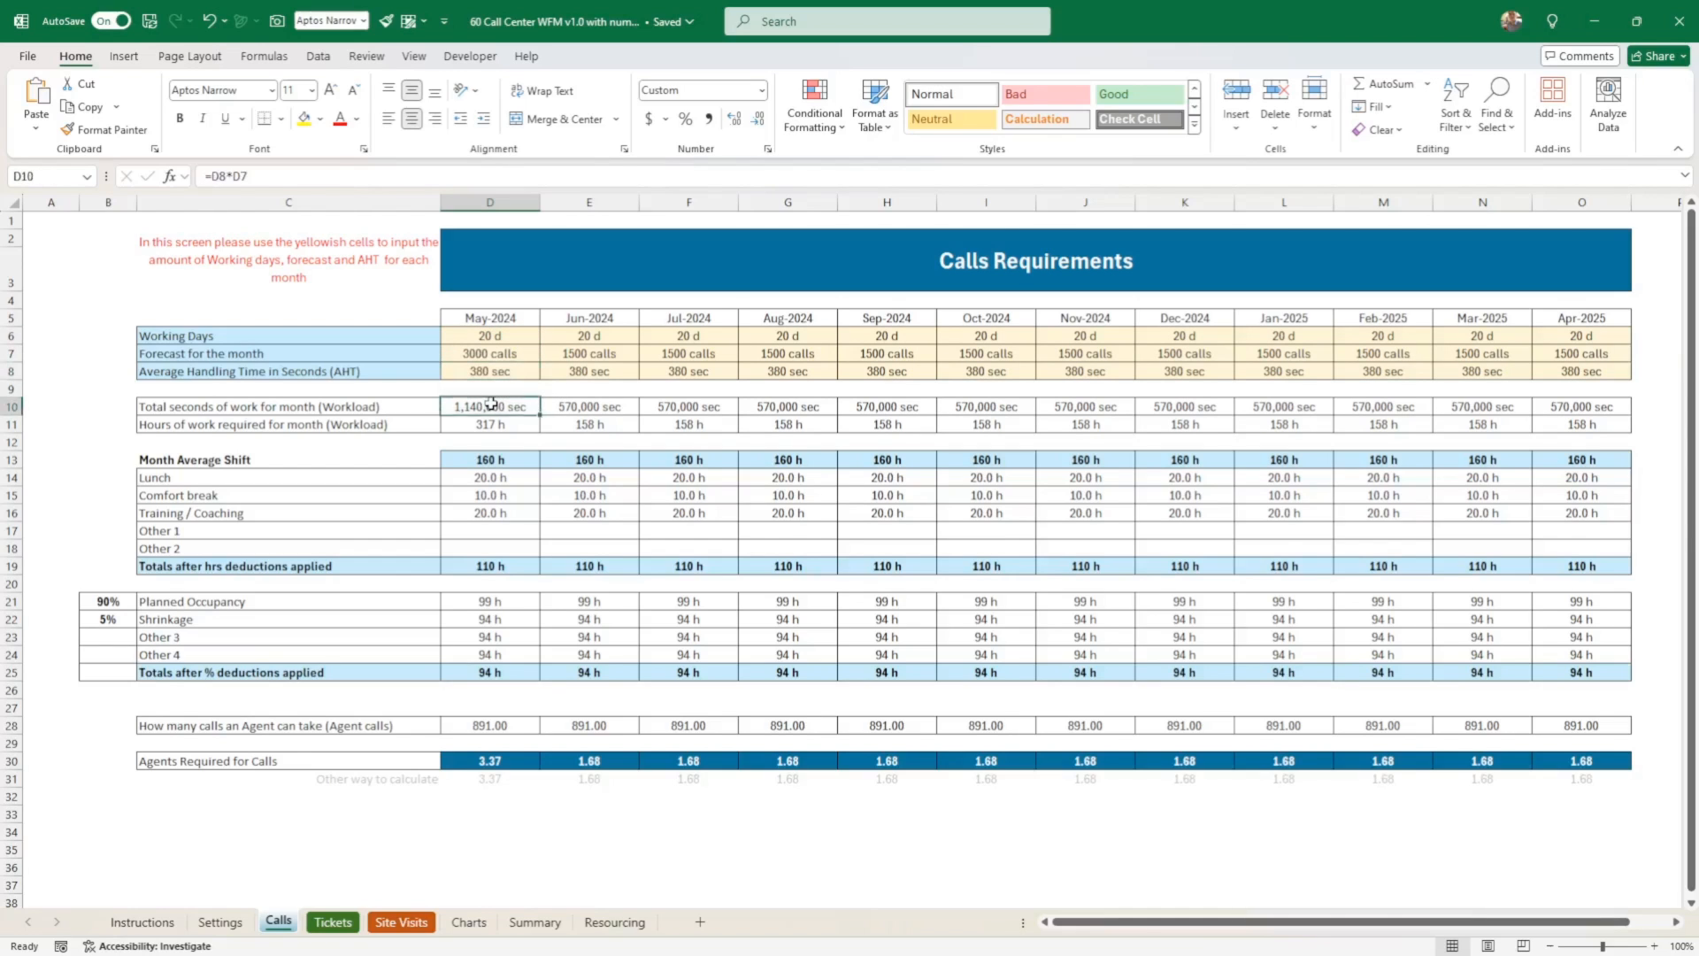
left_click_drag(489, 407, 488, 673)
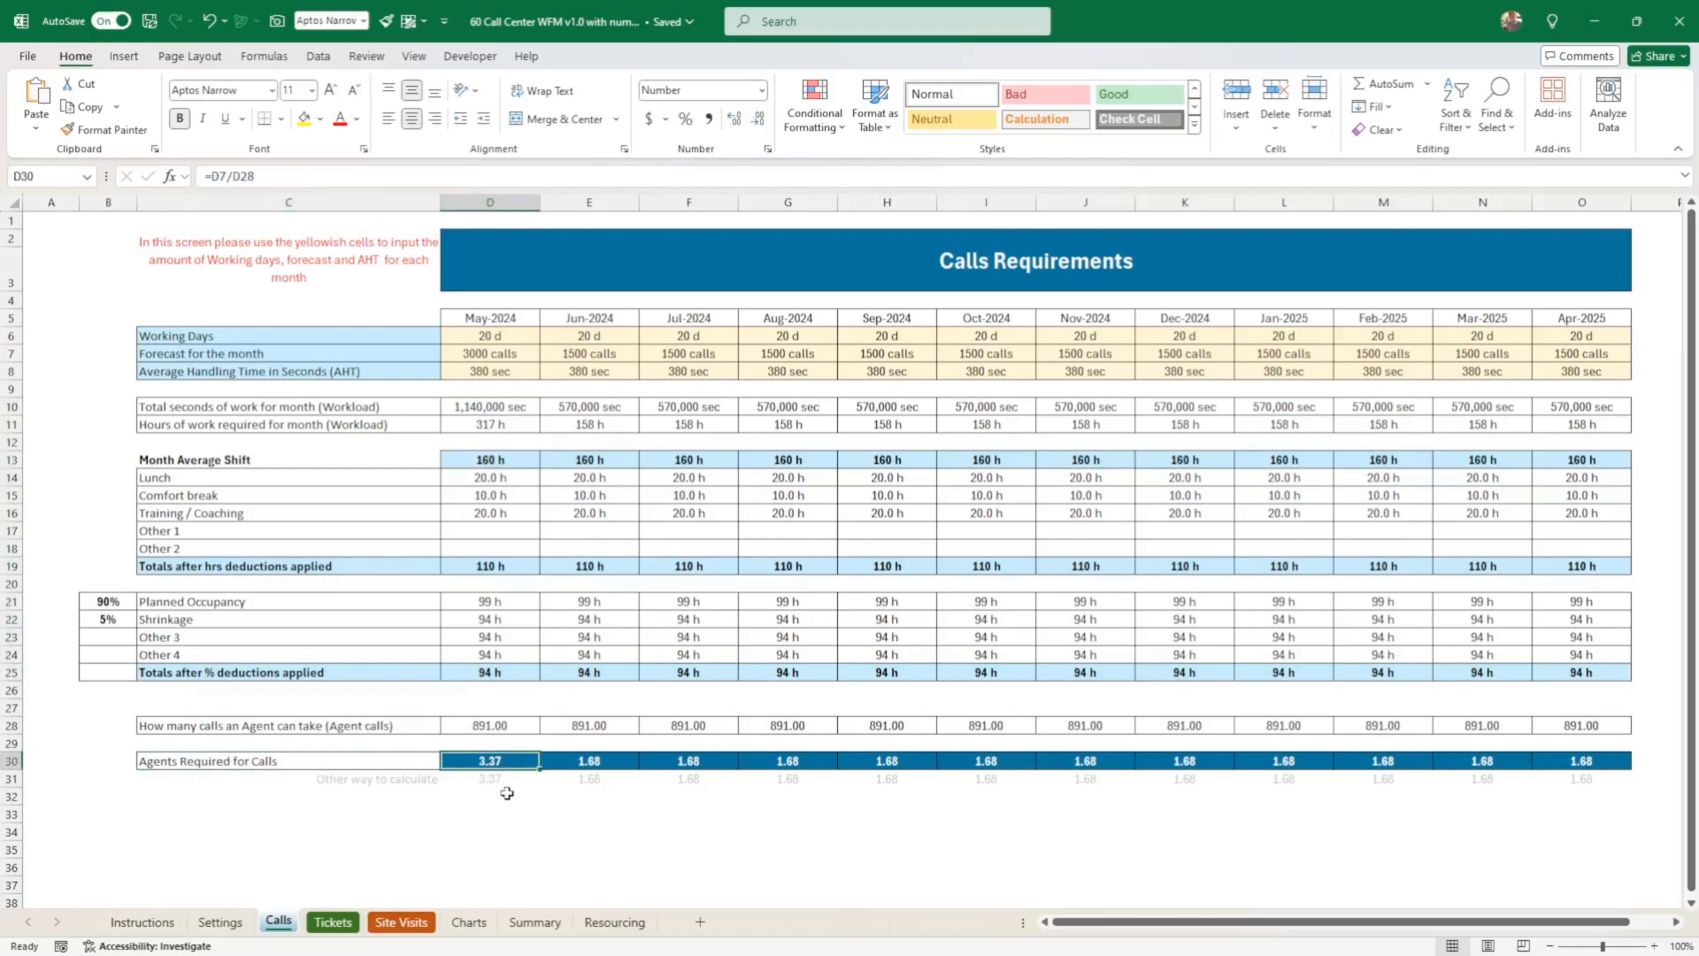
mouse_move(502, 802)
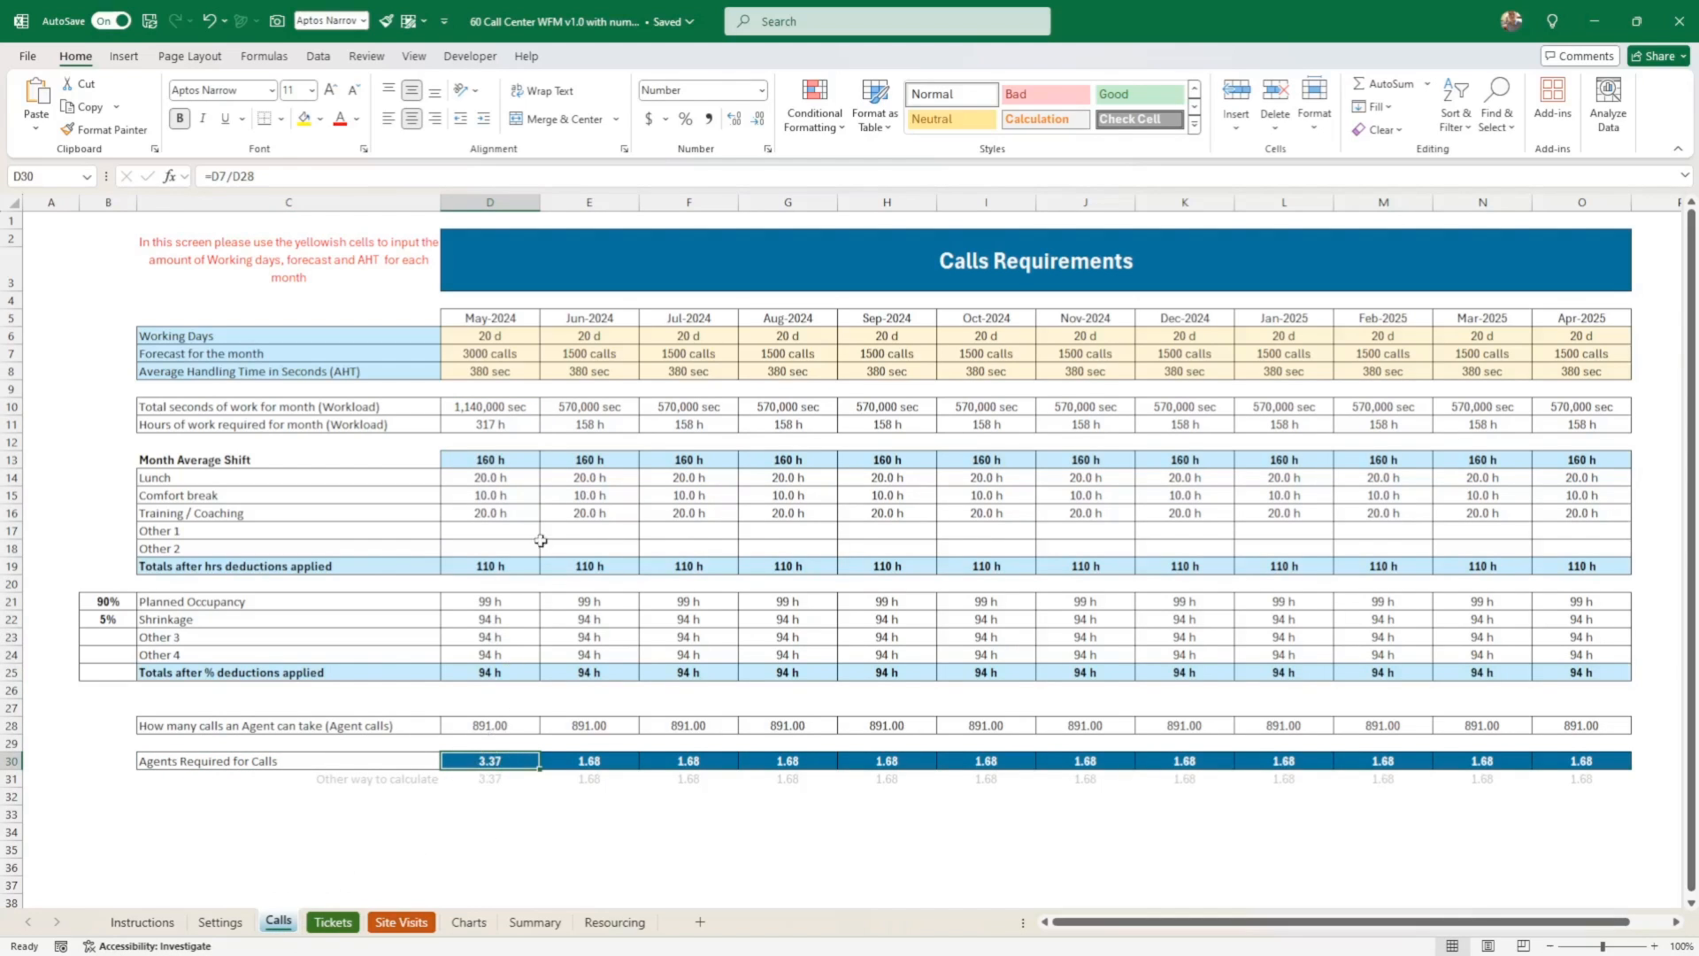
mouse_move(464, 410)
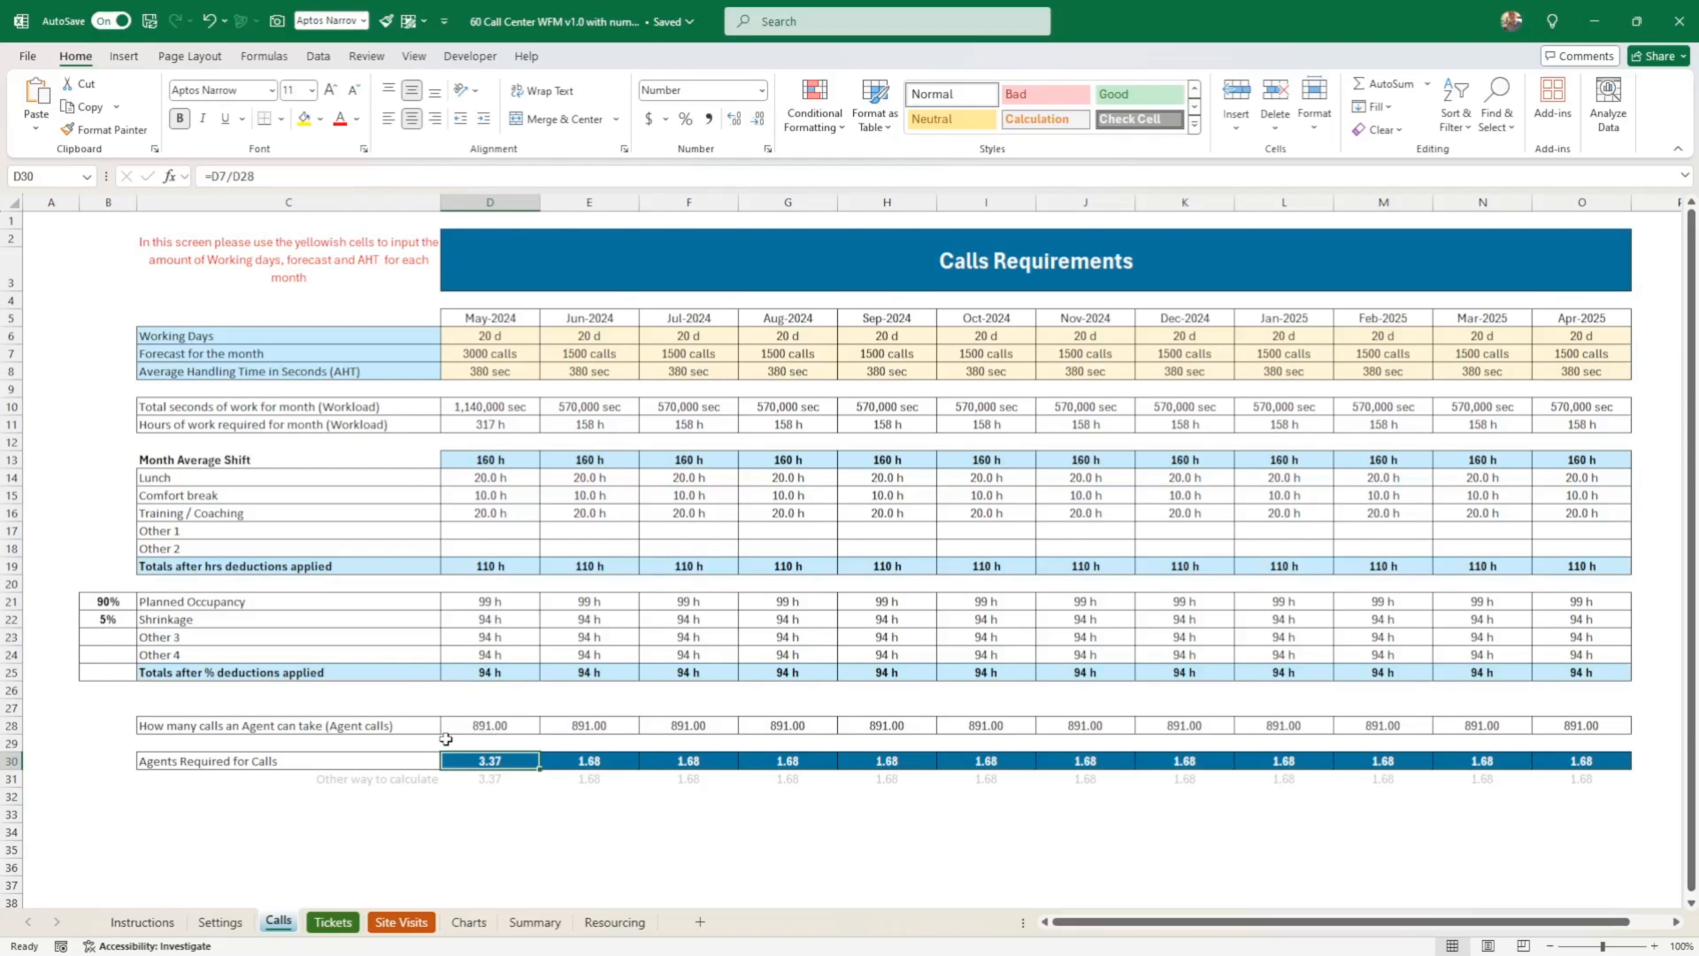
mouse_move(176, 740)
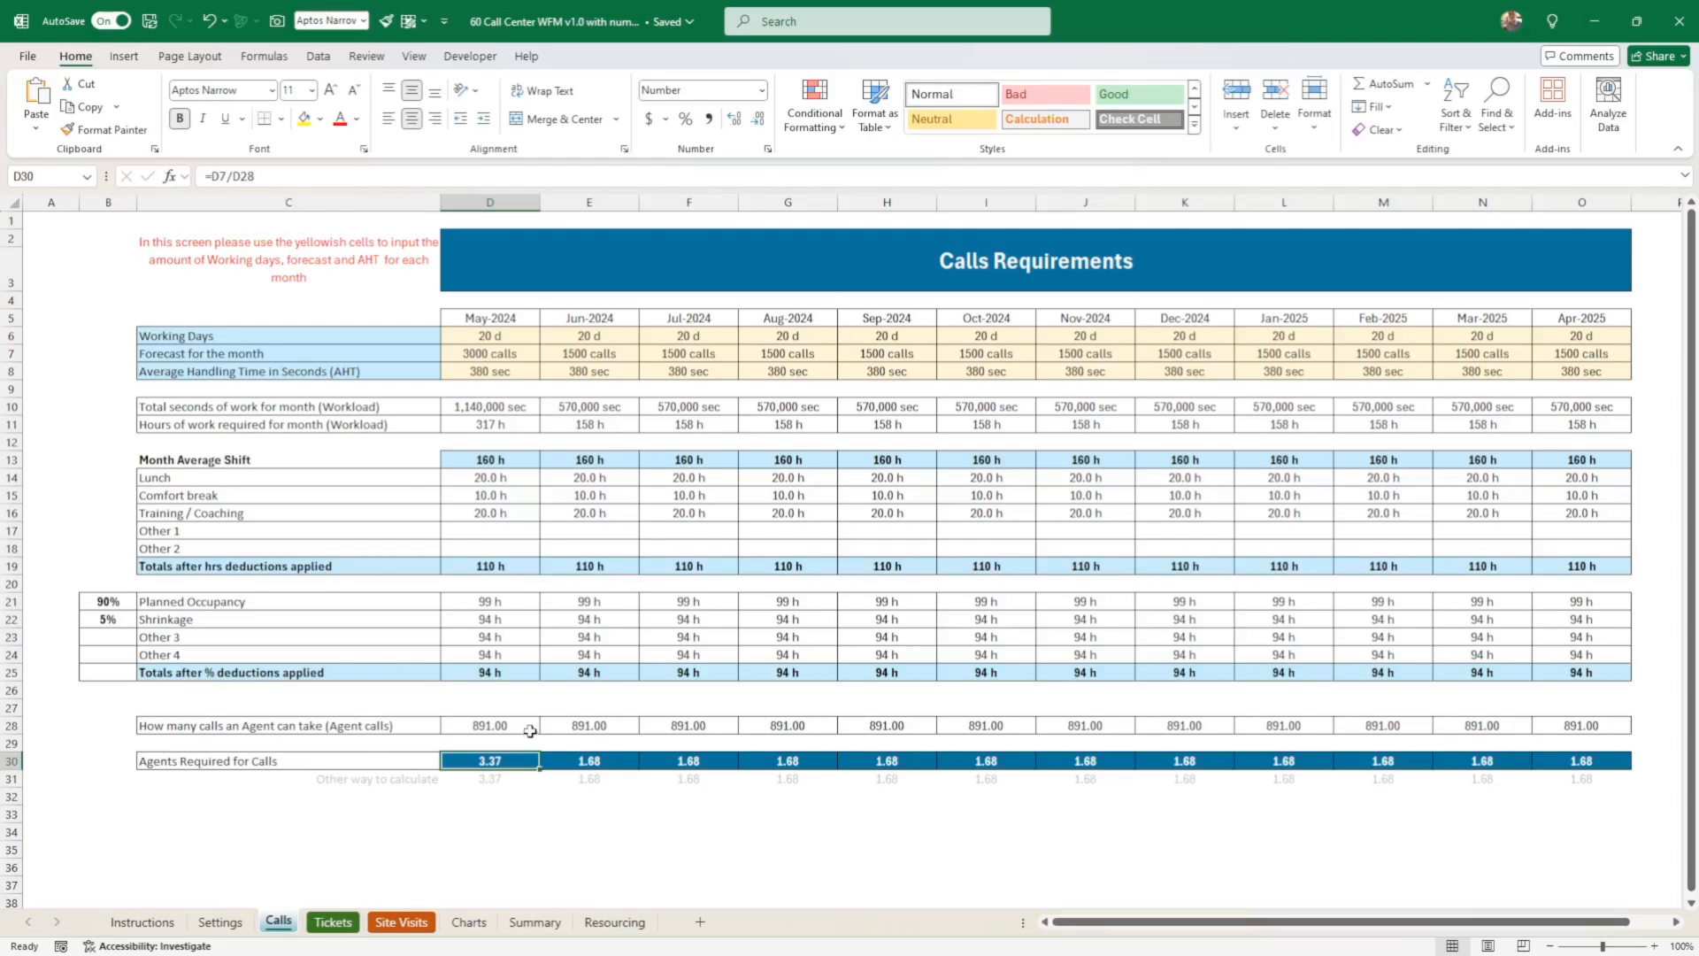
mouse_move(520, 492)
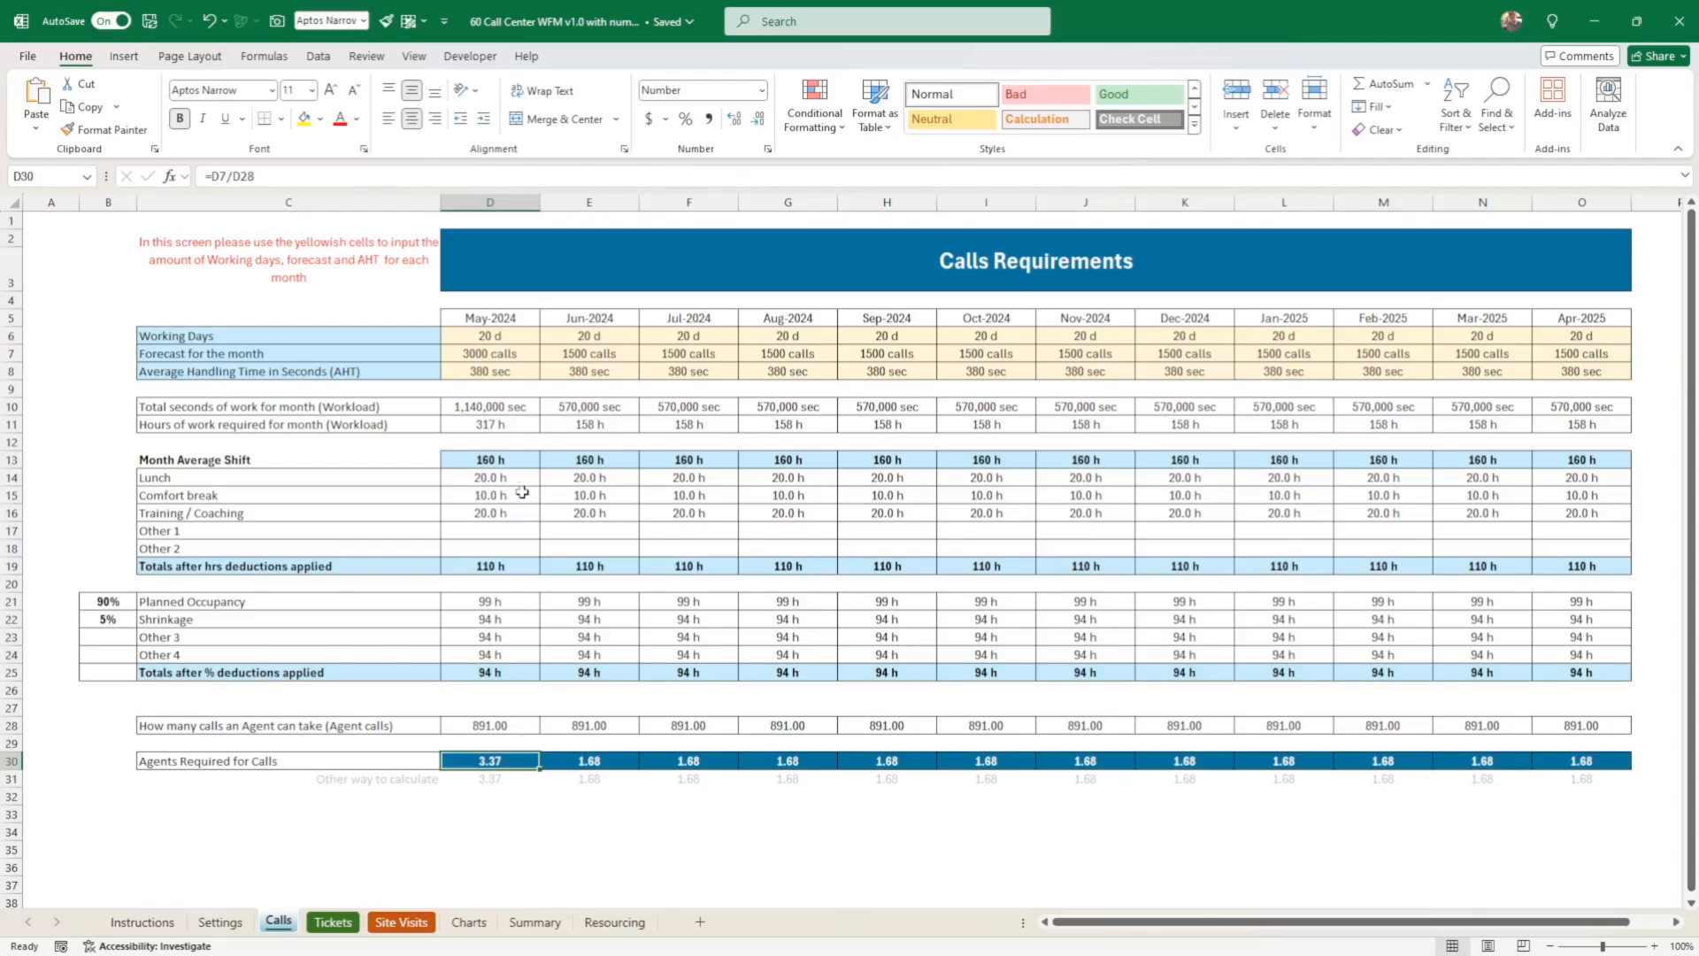
mouse_move(492, 708)
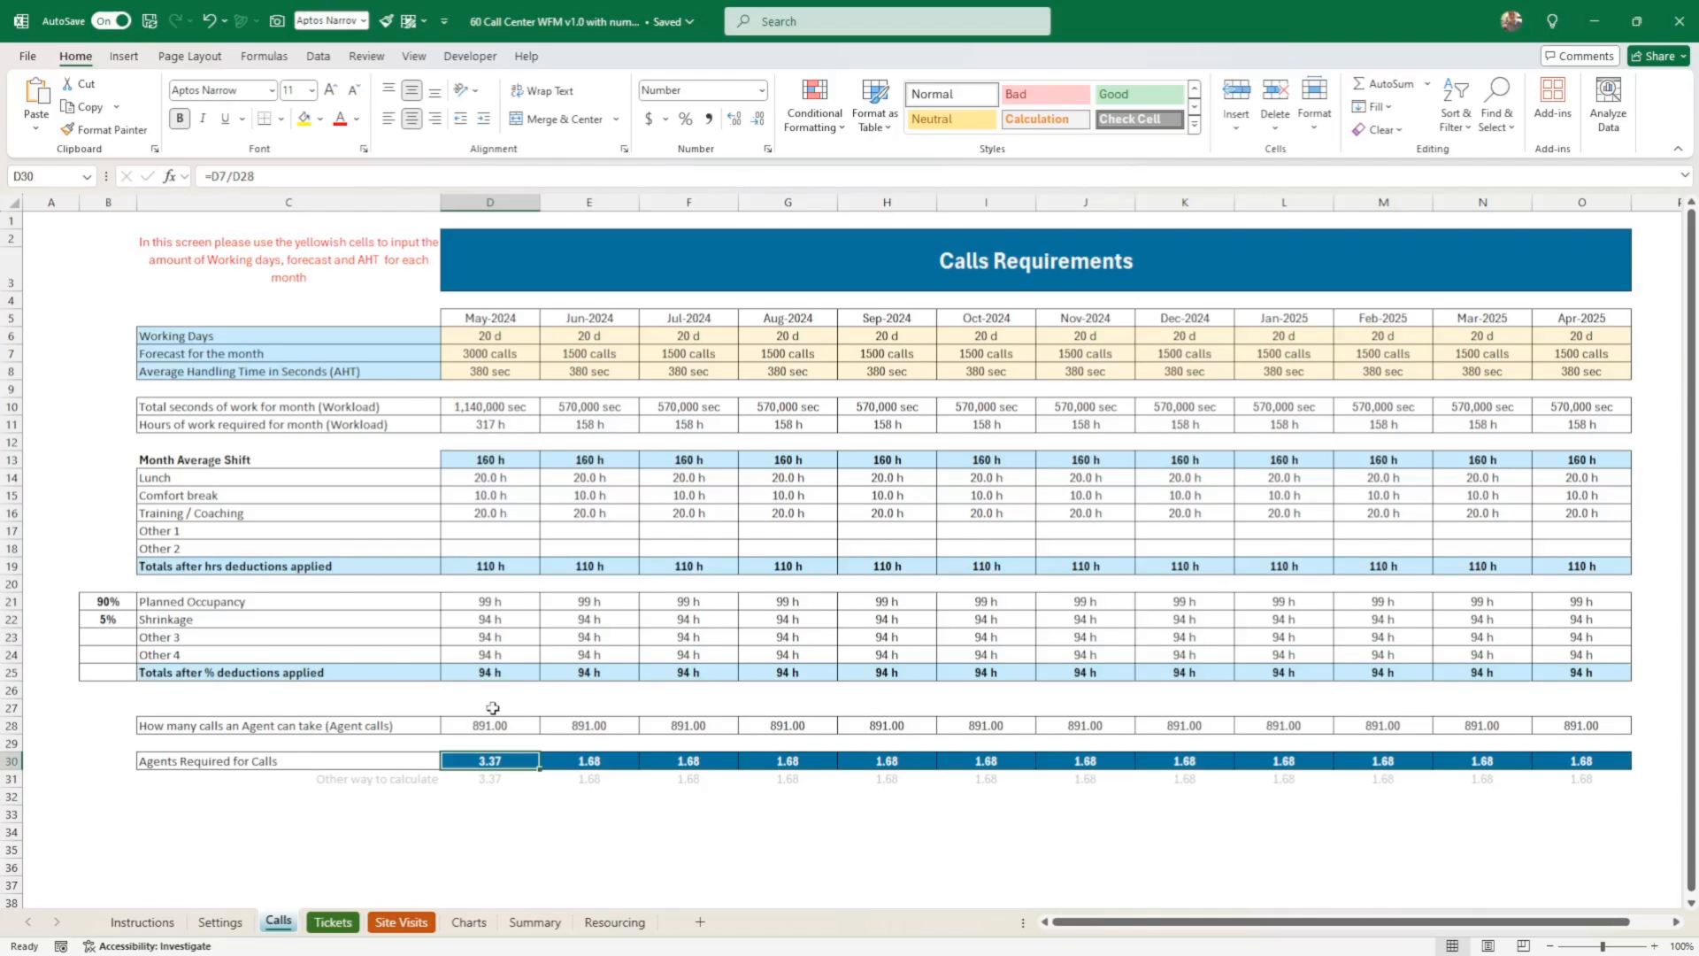
mouse_move(467, 375)
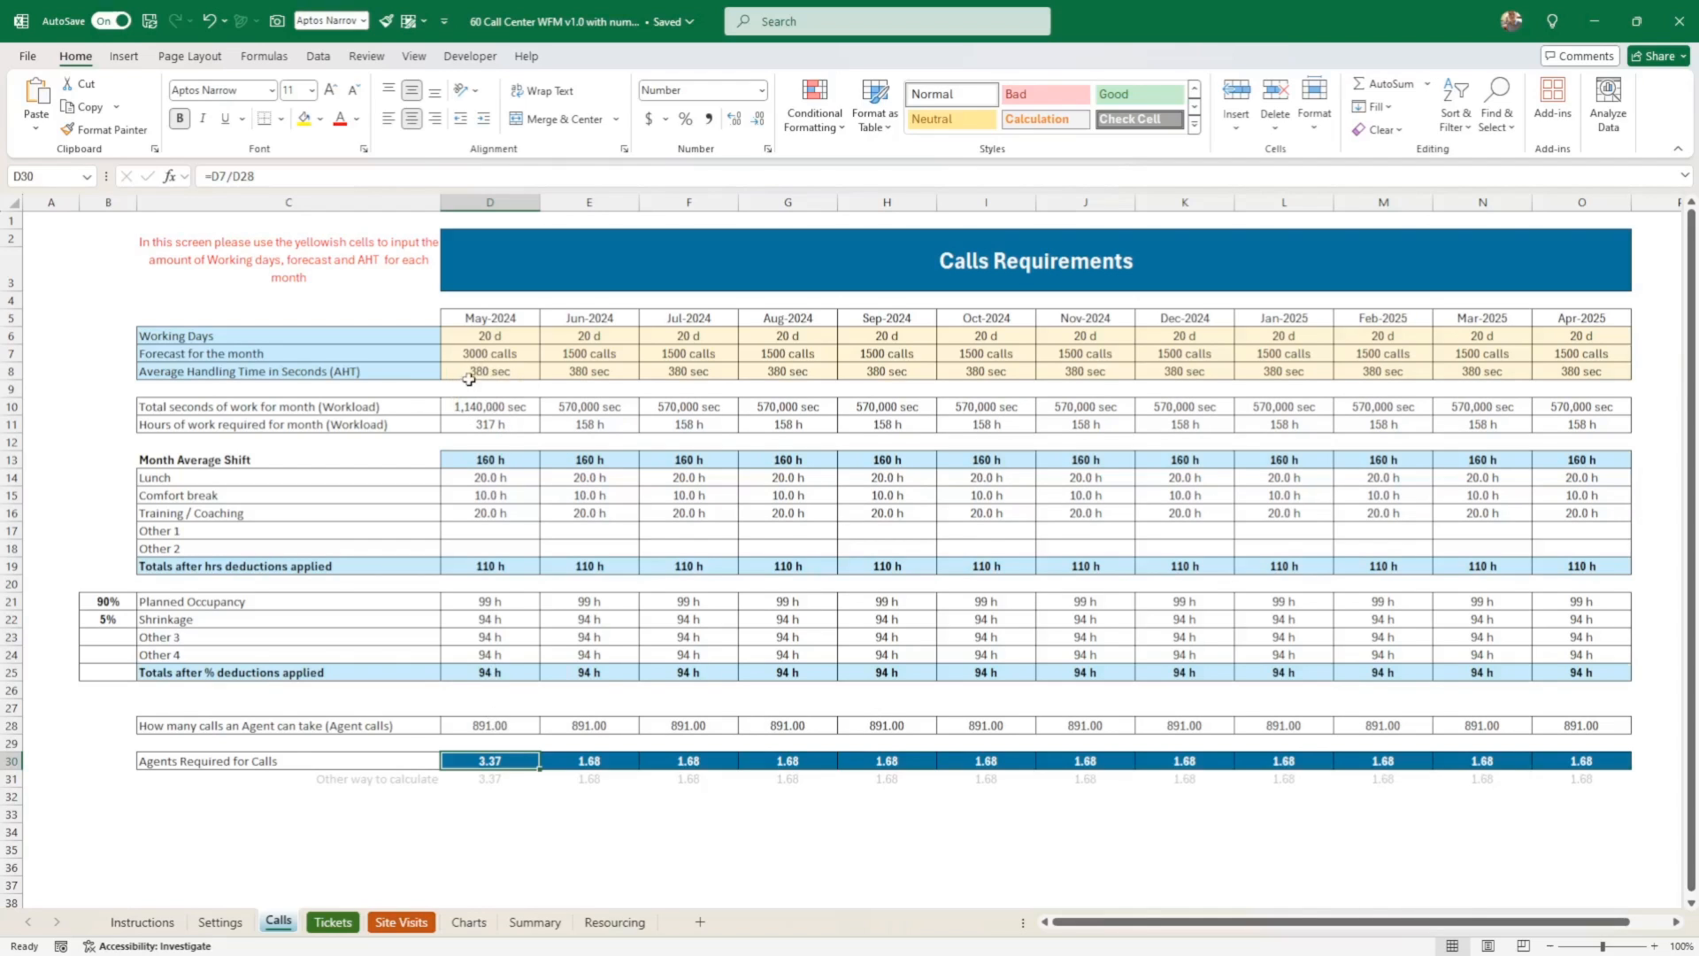
mouse_move(515, 384)
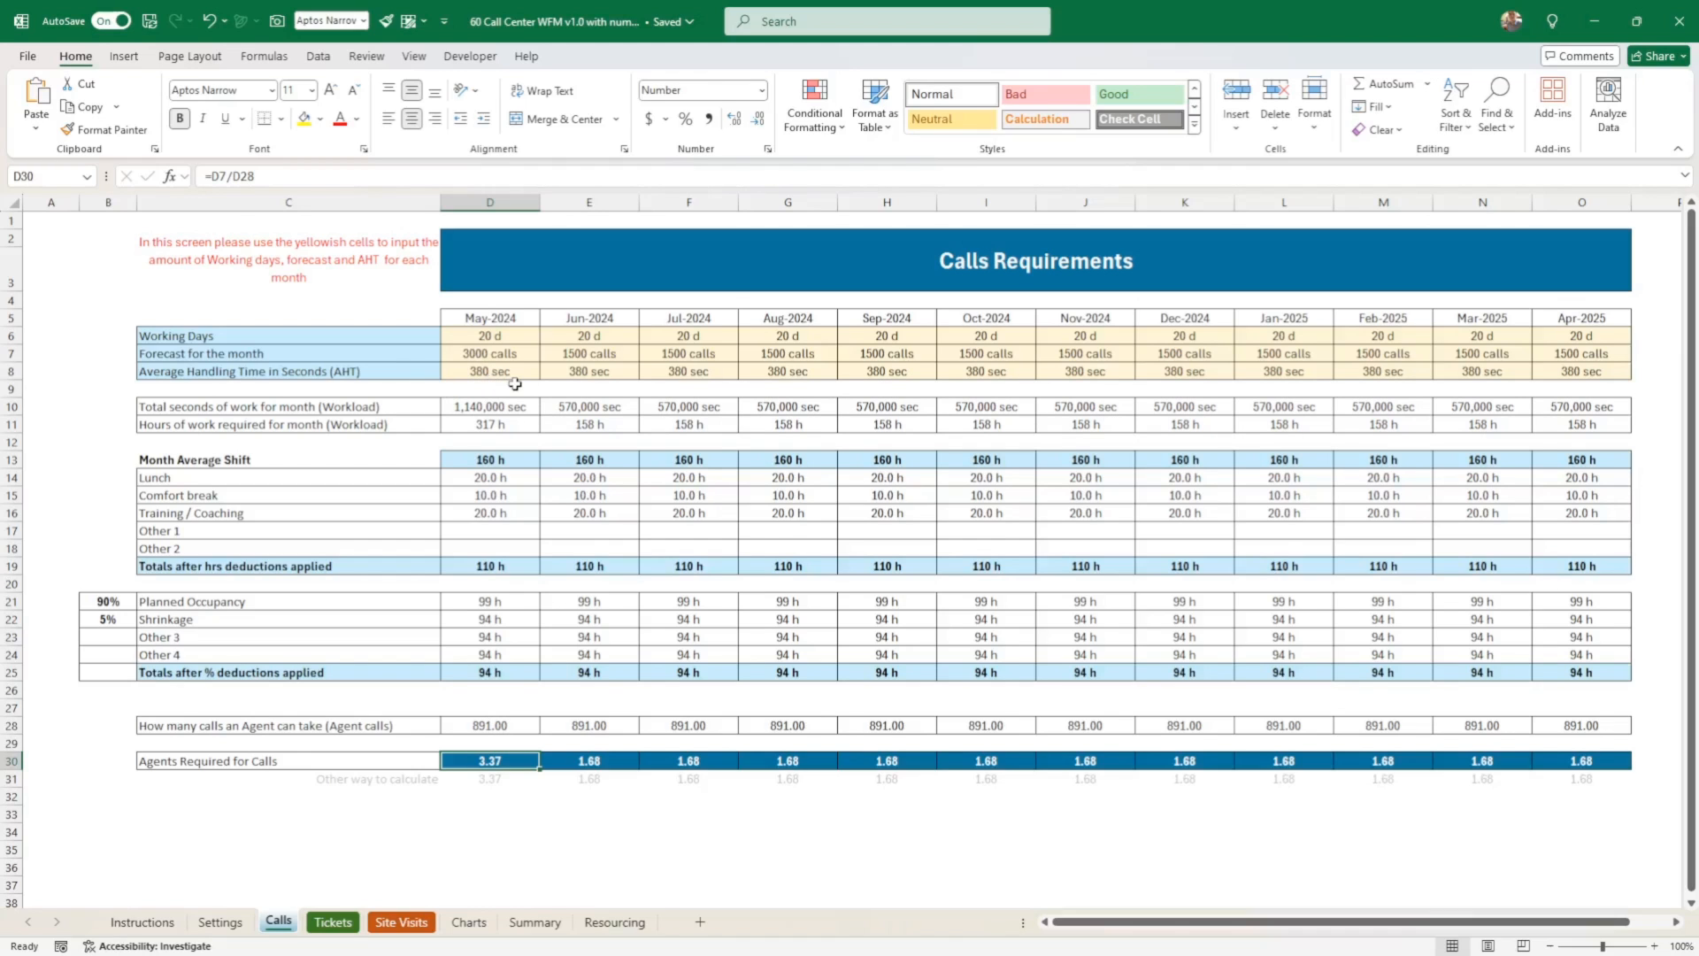
mouse_move(422, 740)
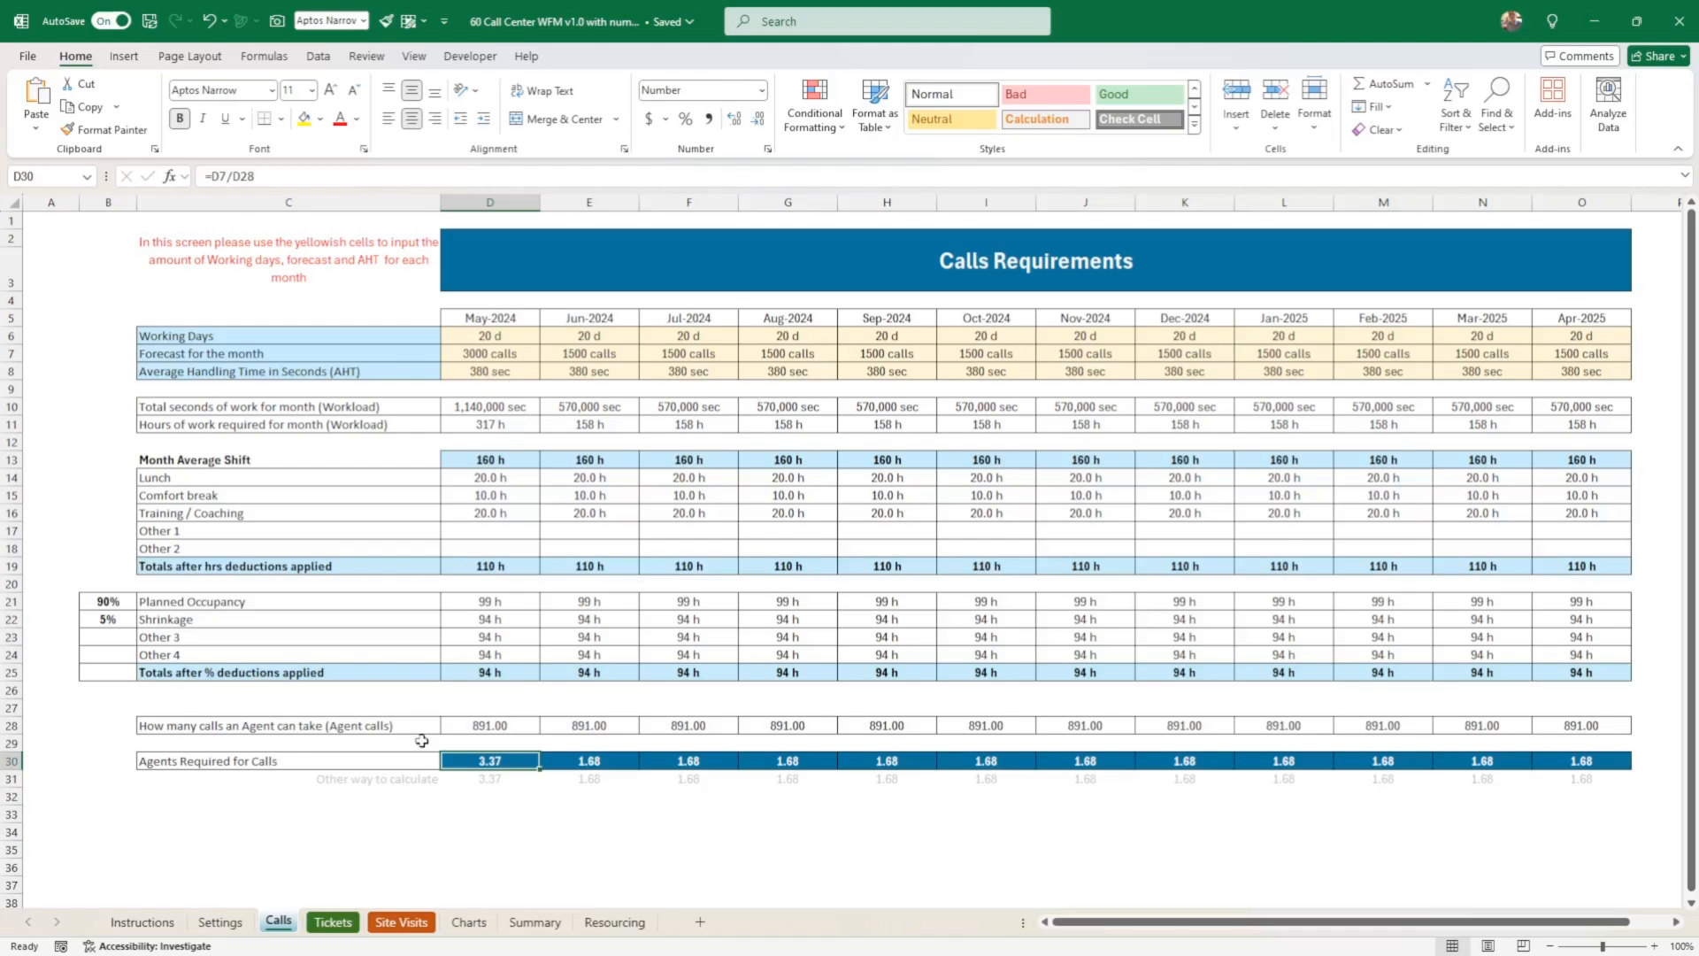
- Review the Tickets sheet's two May-2024 agents-required calculations in rows 30–31
left_click(332, 922)
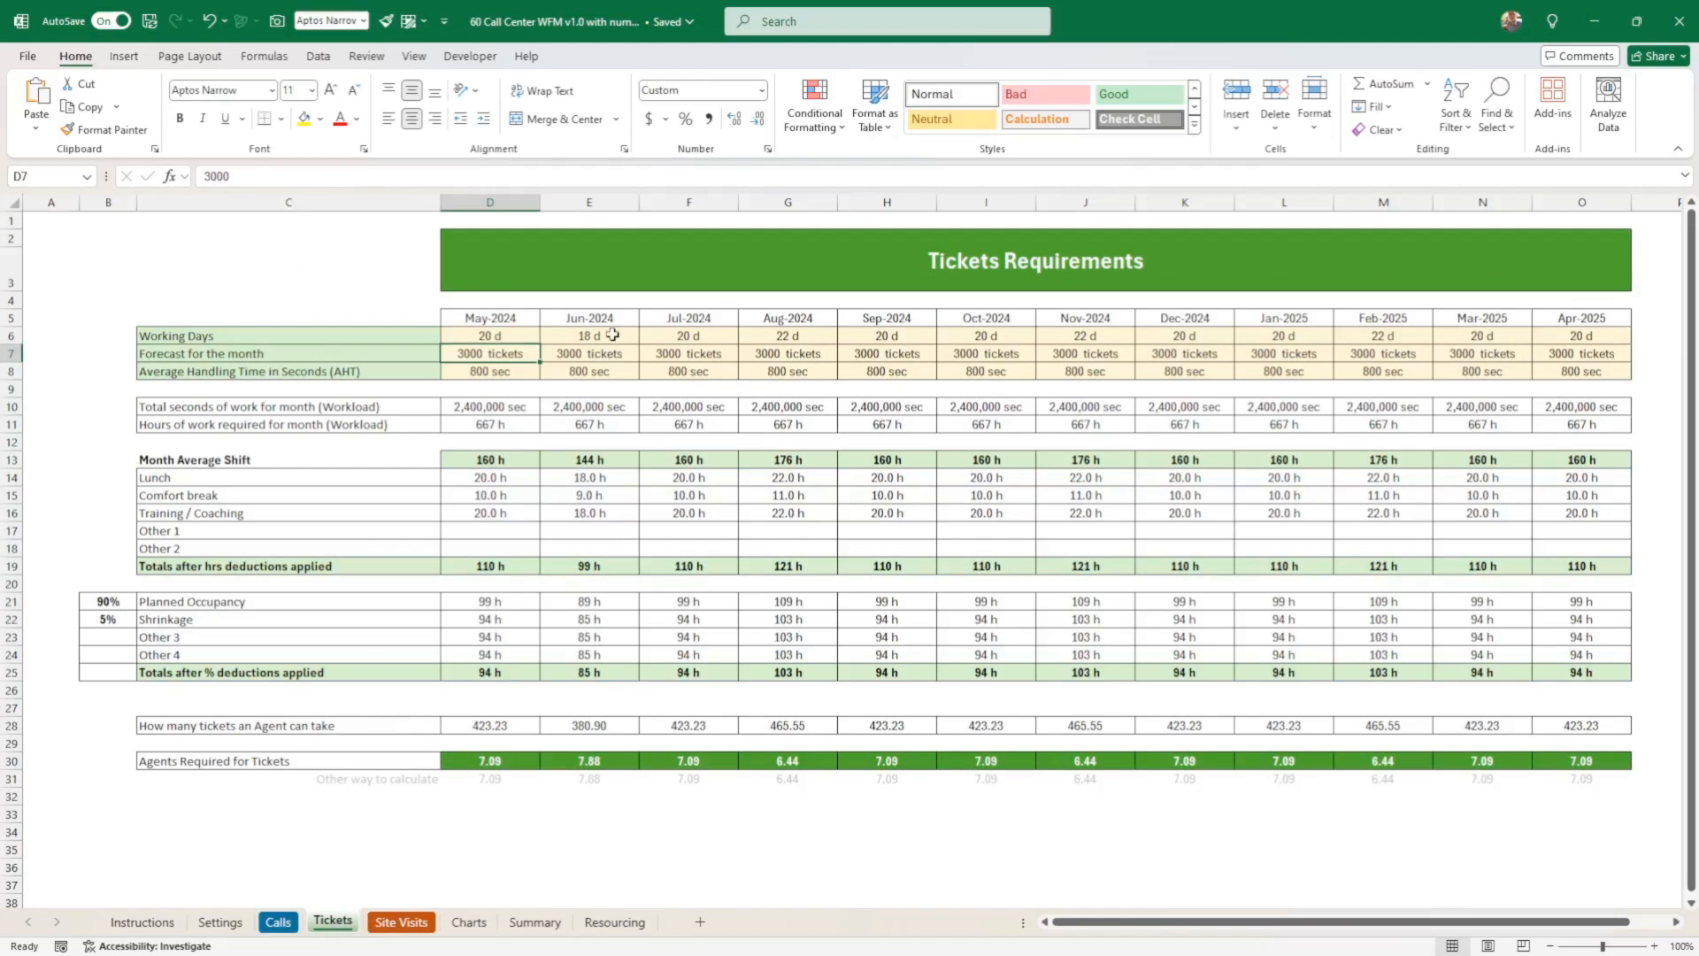
mouse_move(637, 222)
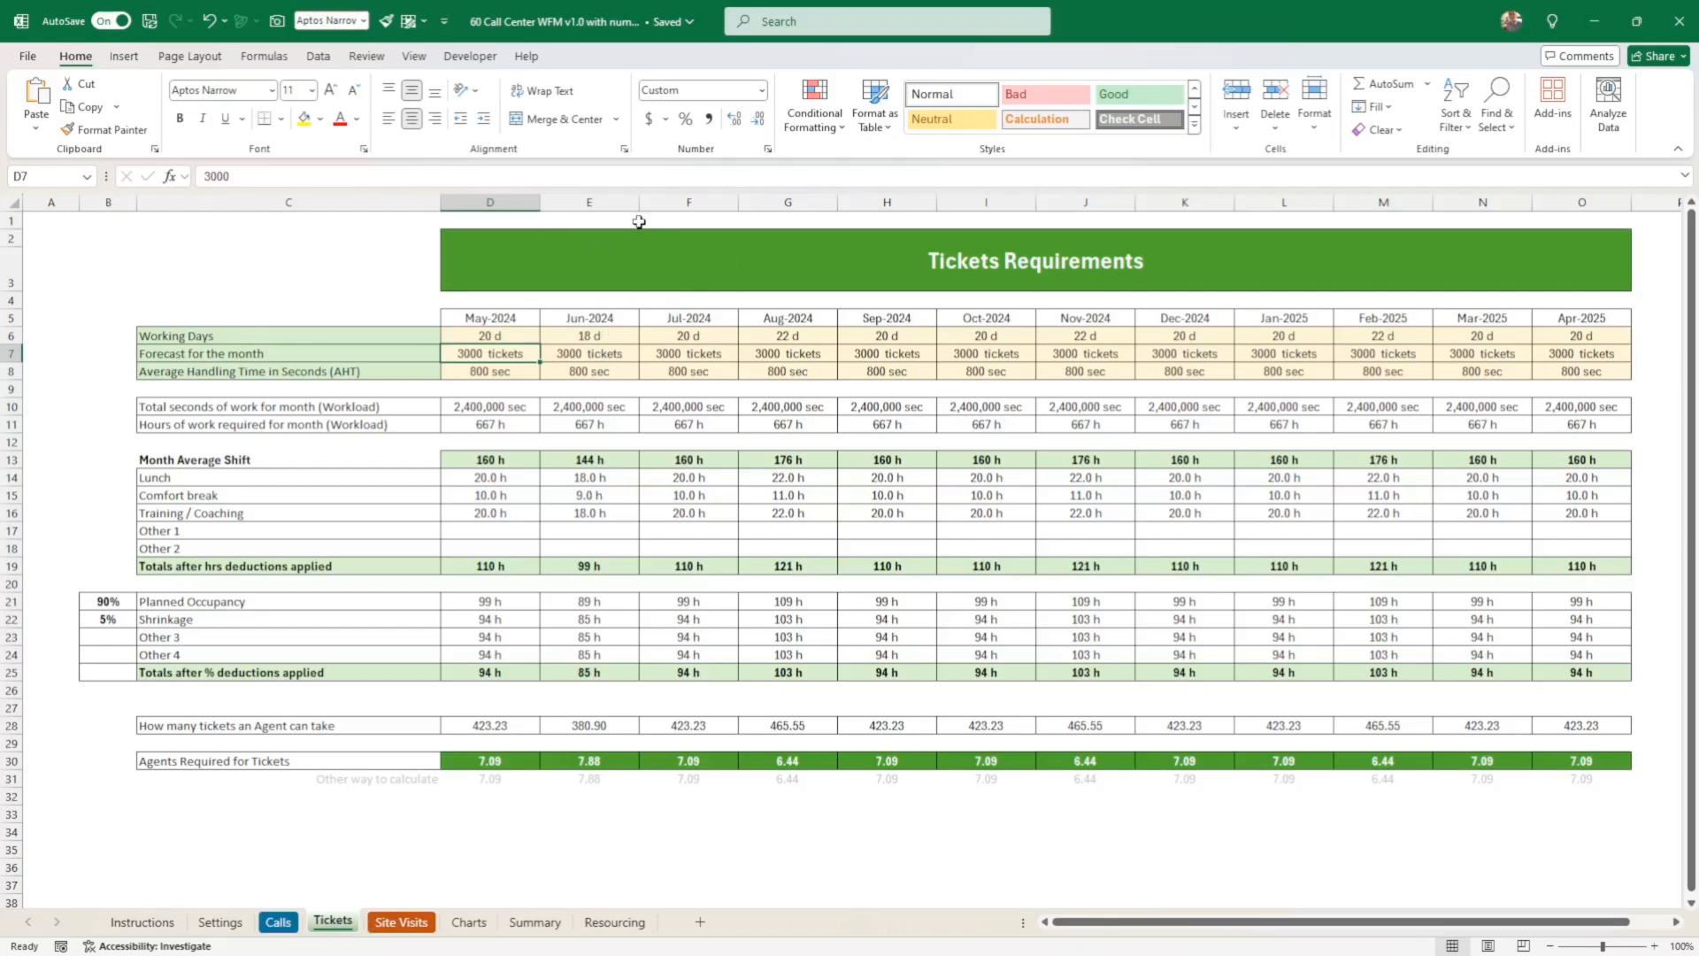
mouse_move(432, 347)
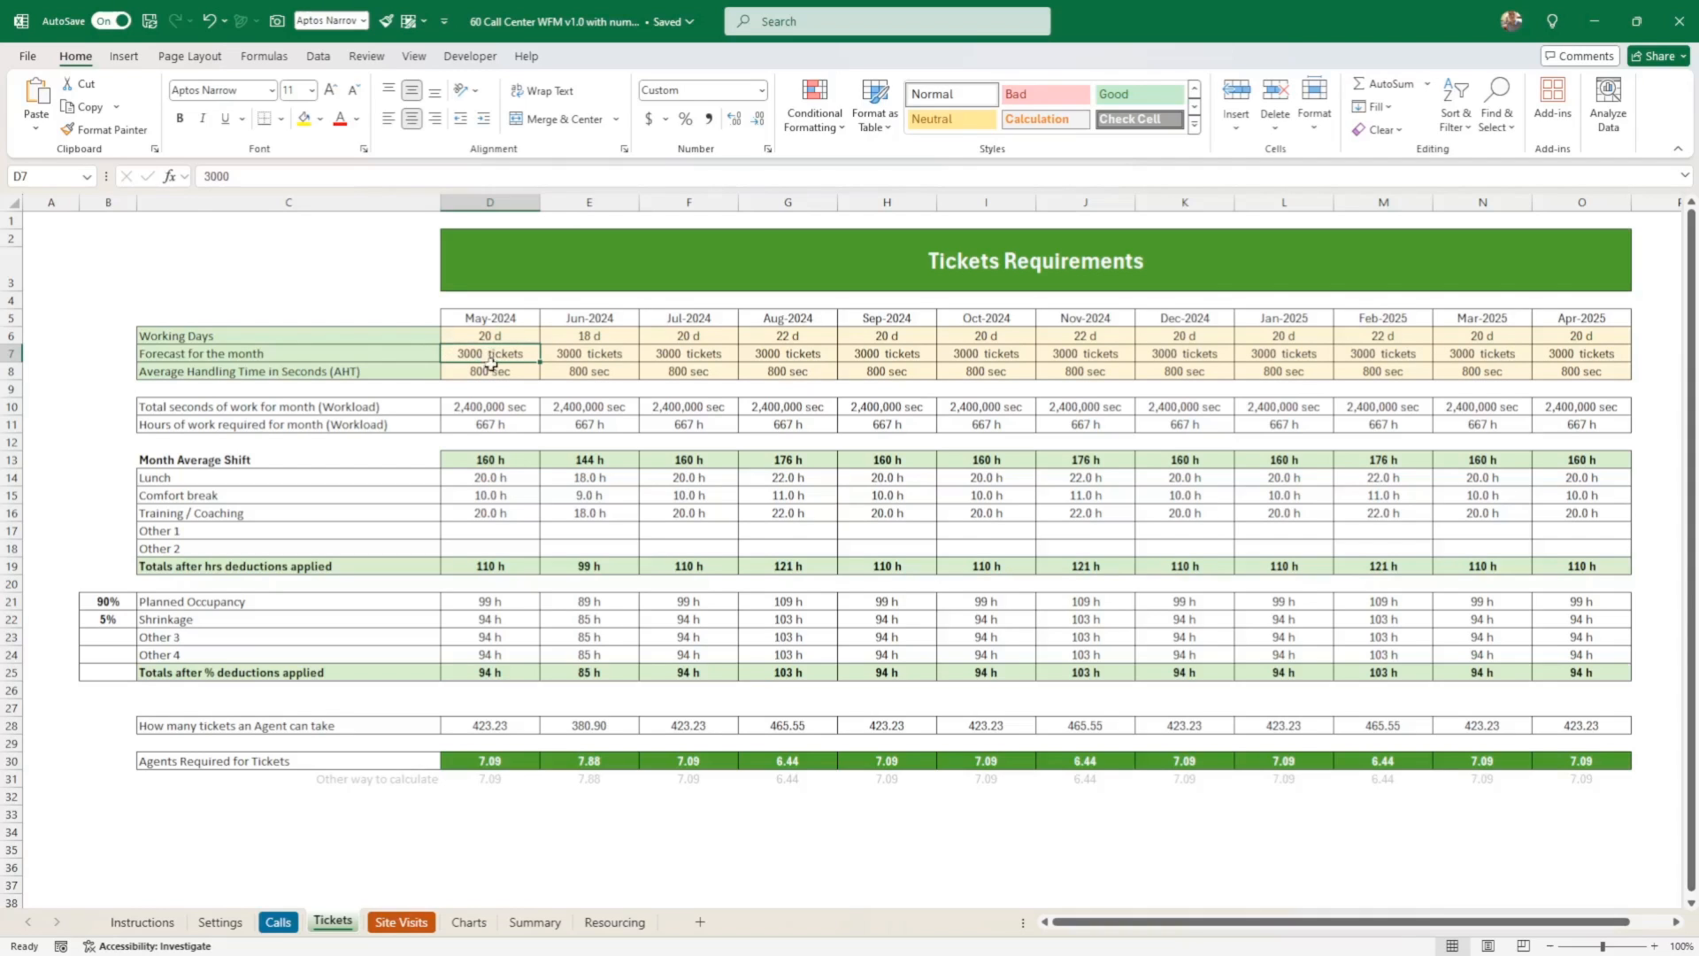
mouse_move(480, 764)
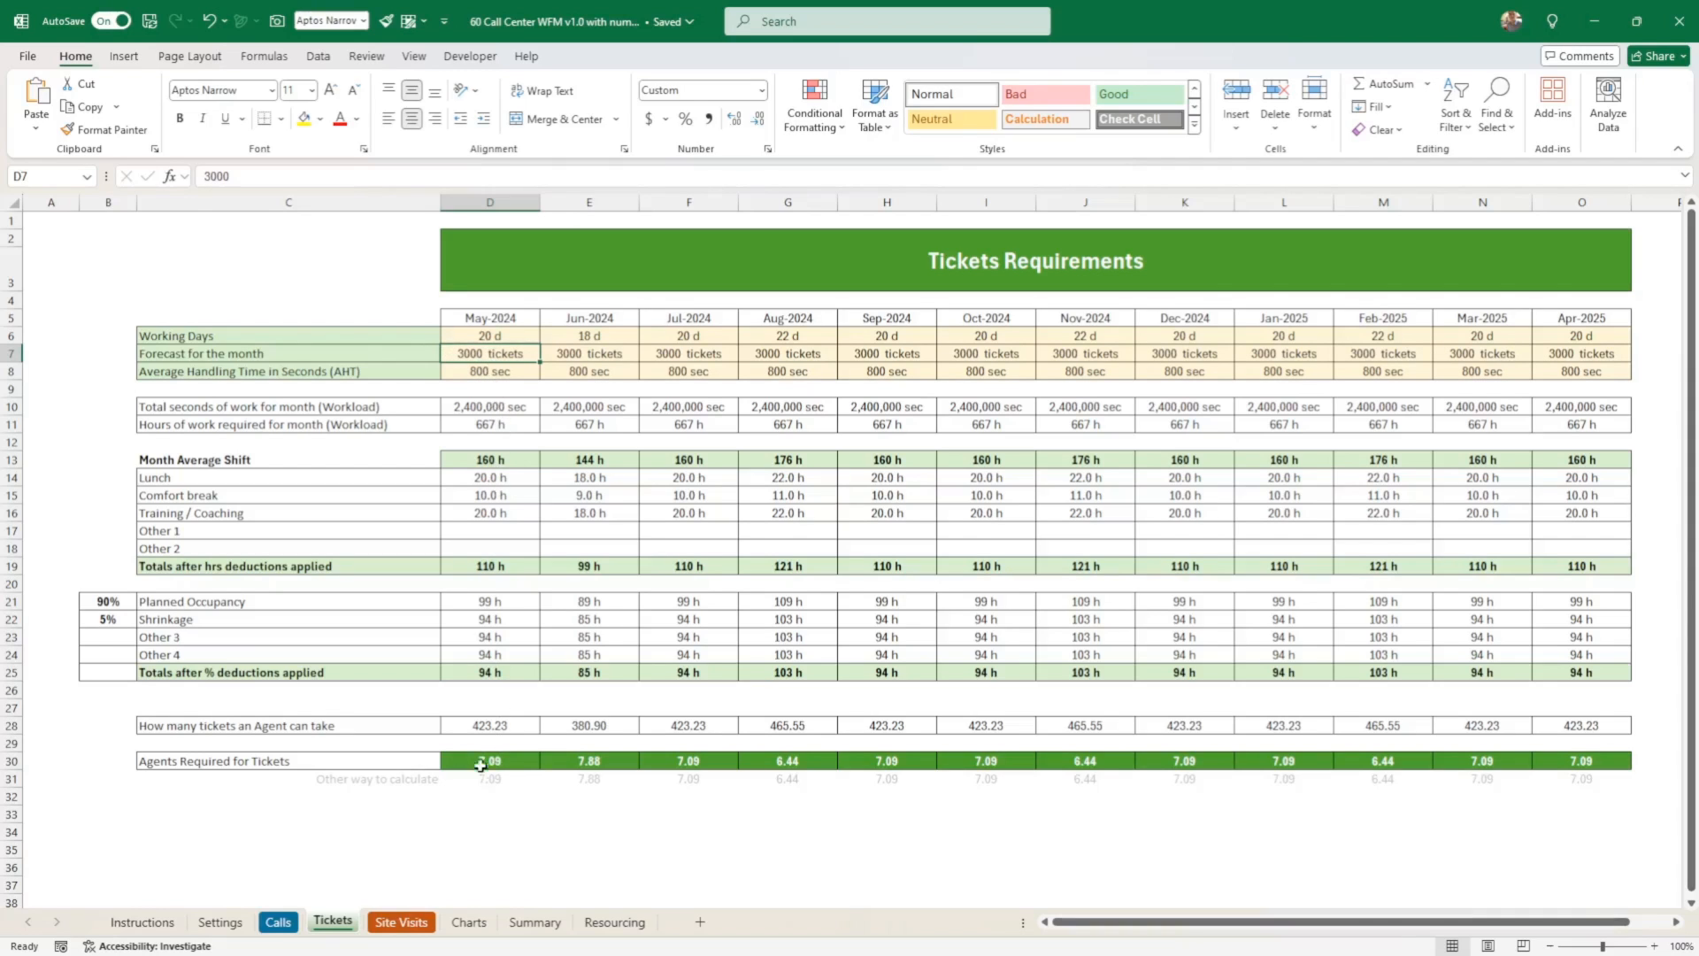
left_click_drag(489, 759, 587, 779)
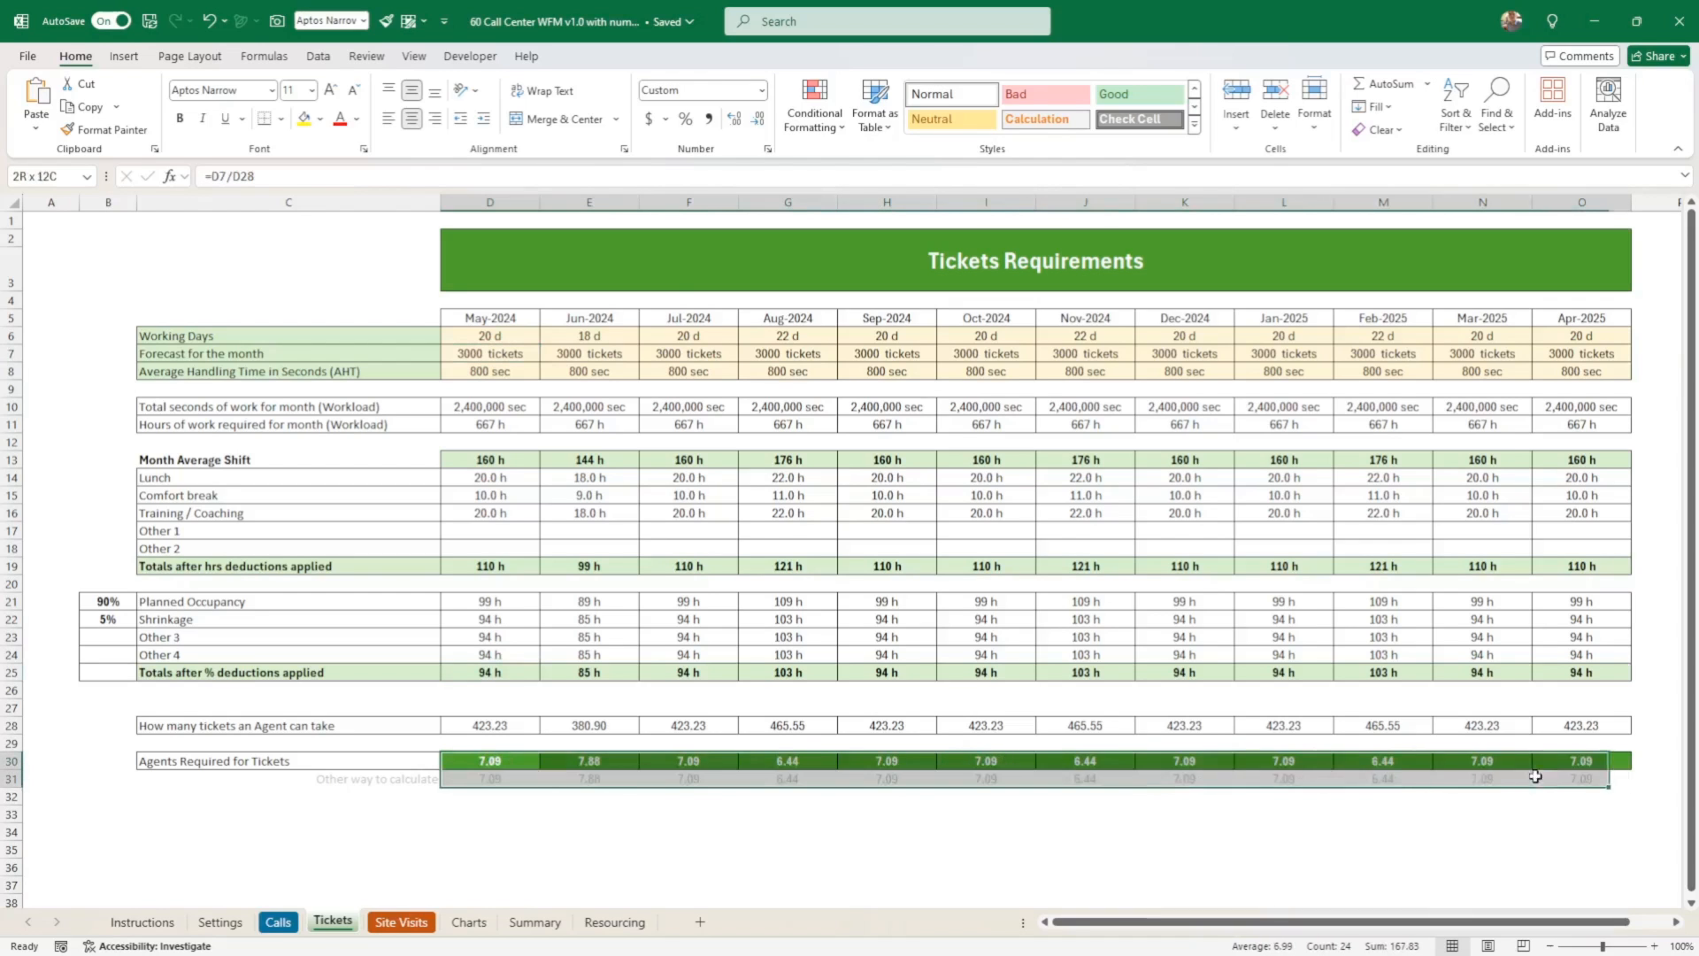
left_click(489, 761)
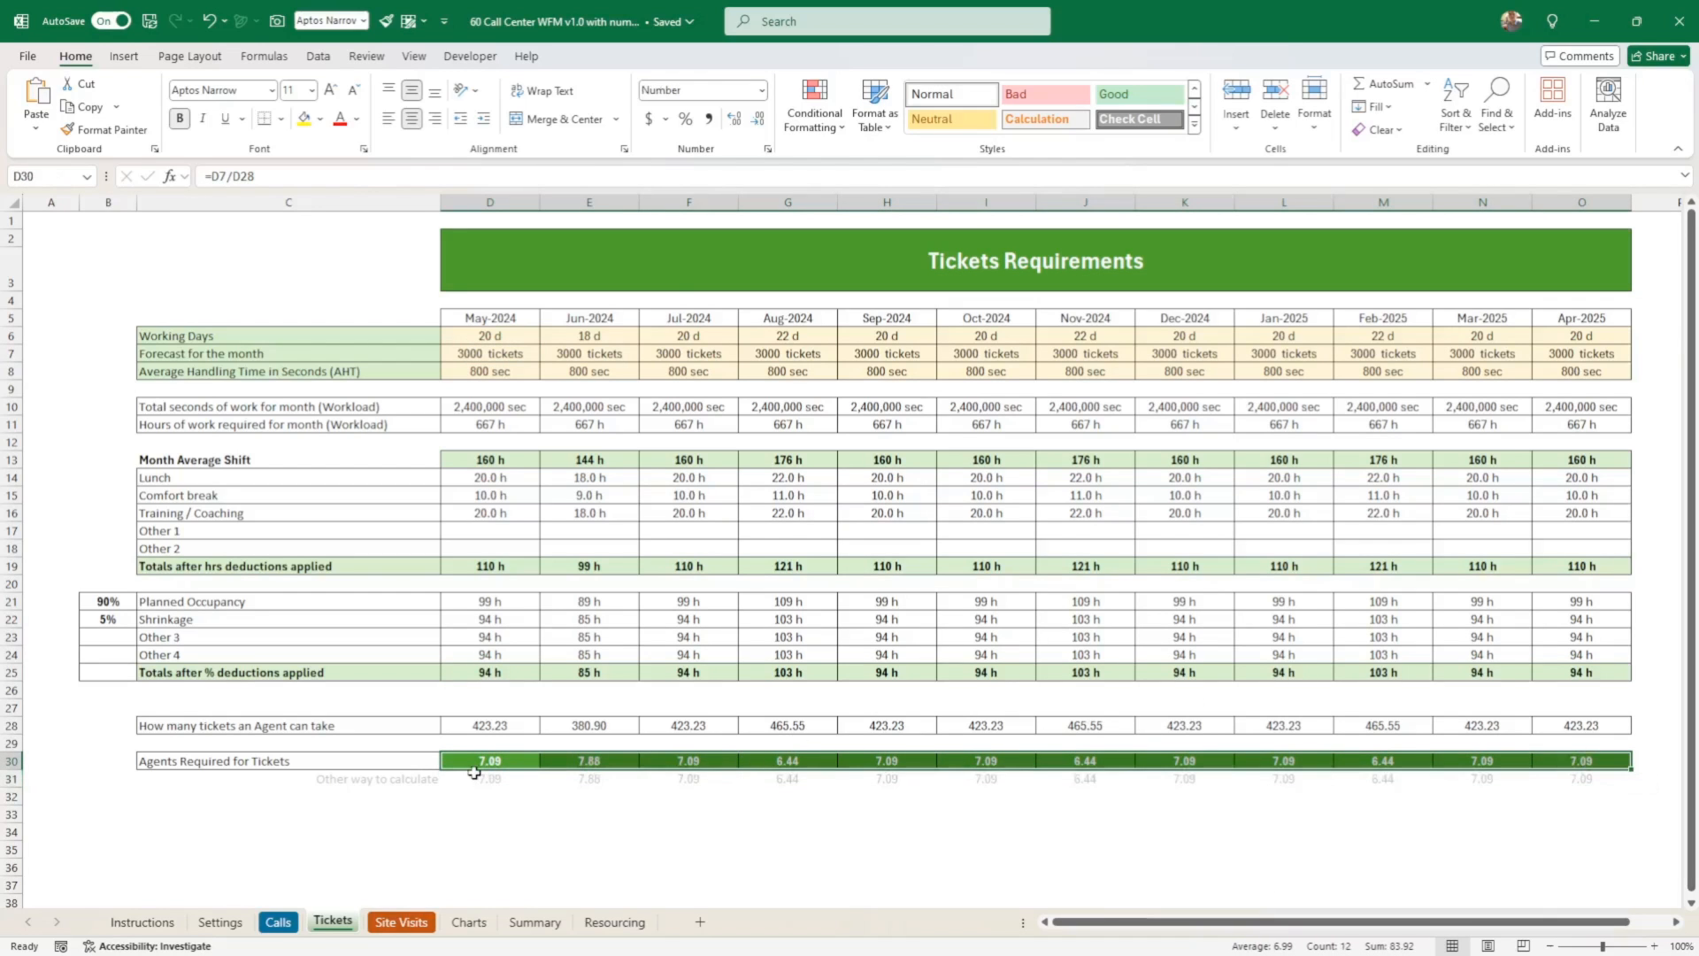
left_click(488, 779)
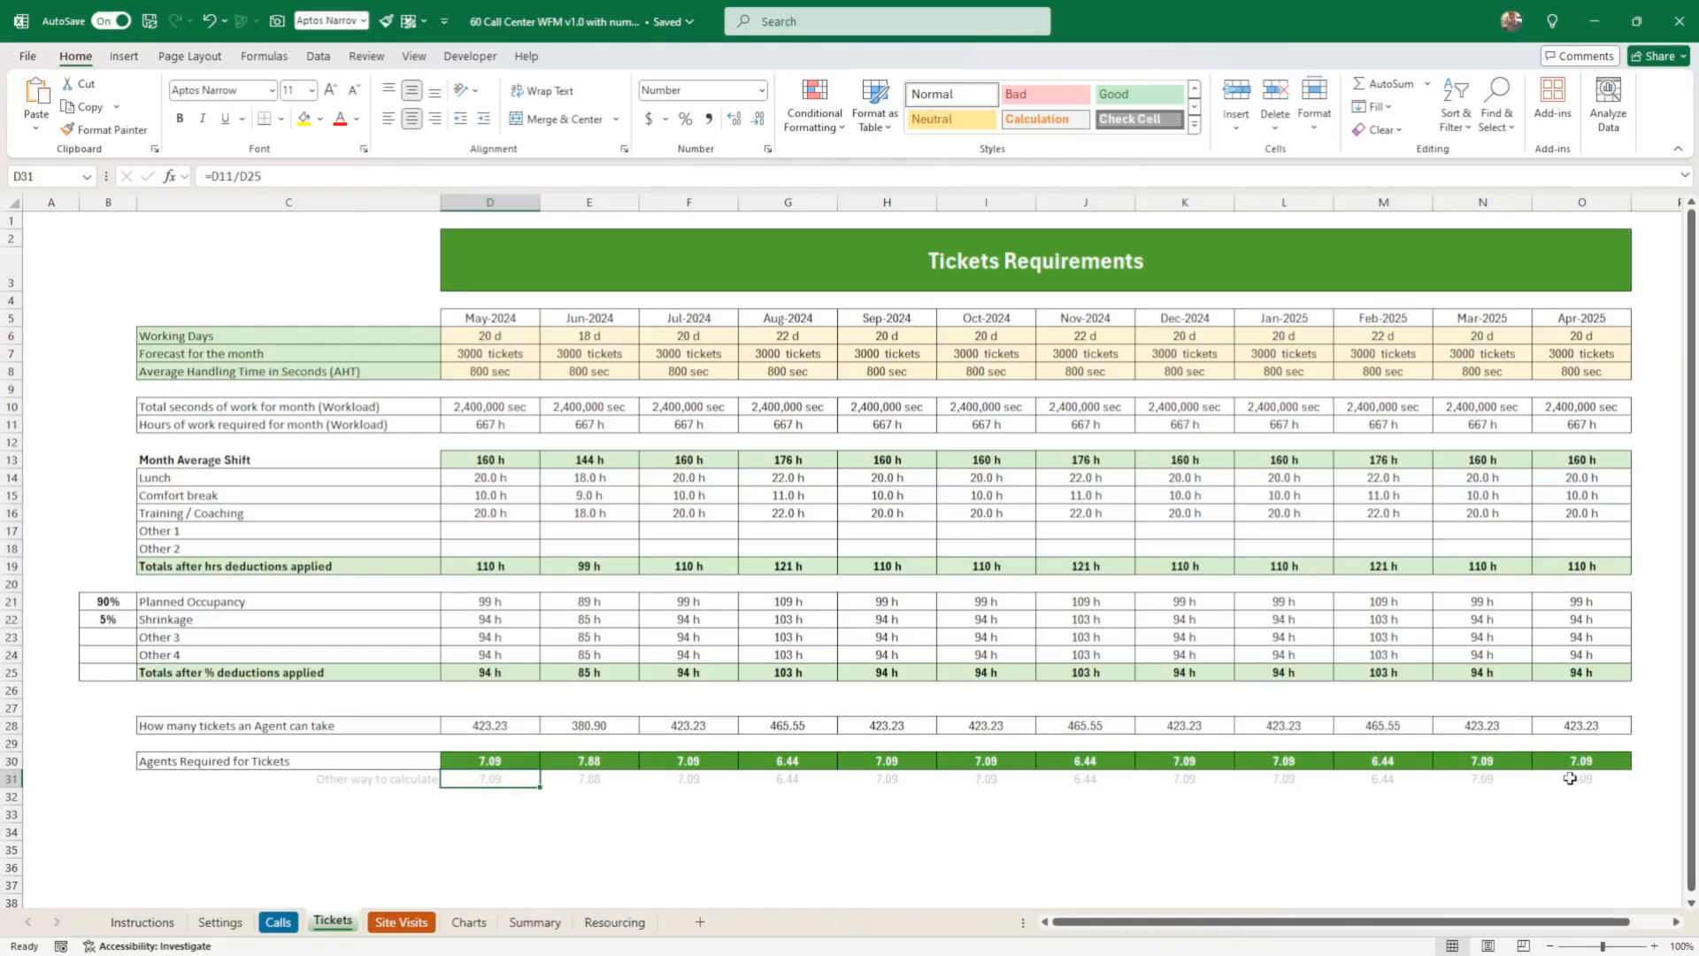
mouse_move(338, 798)
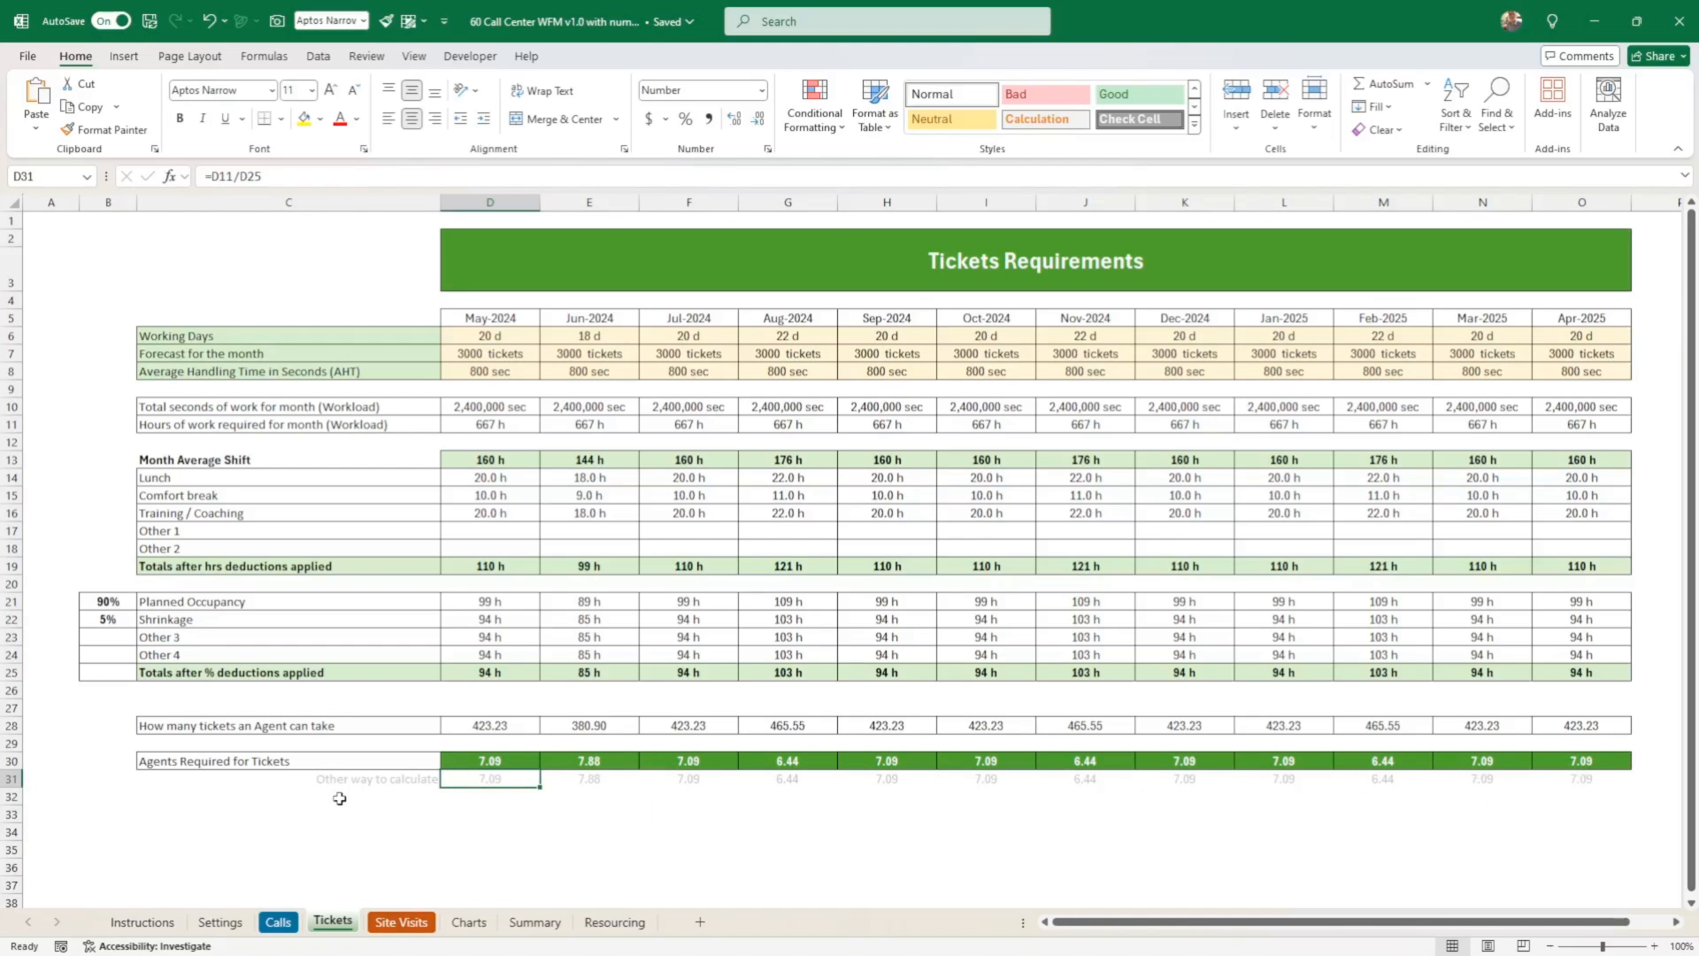
- Compare with Calls, then select the Tickets D6:O8 working days, forecast and AHT inputs
left_click(276, 922)
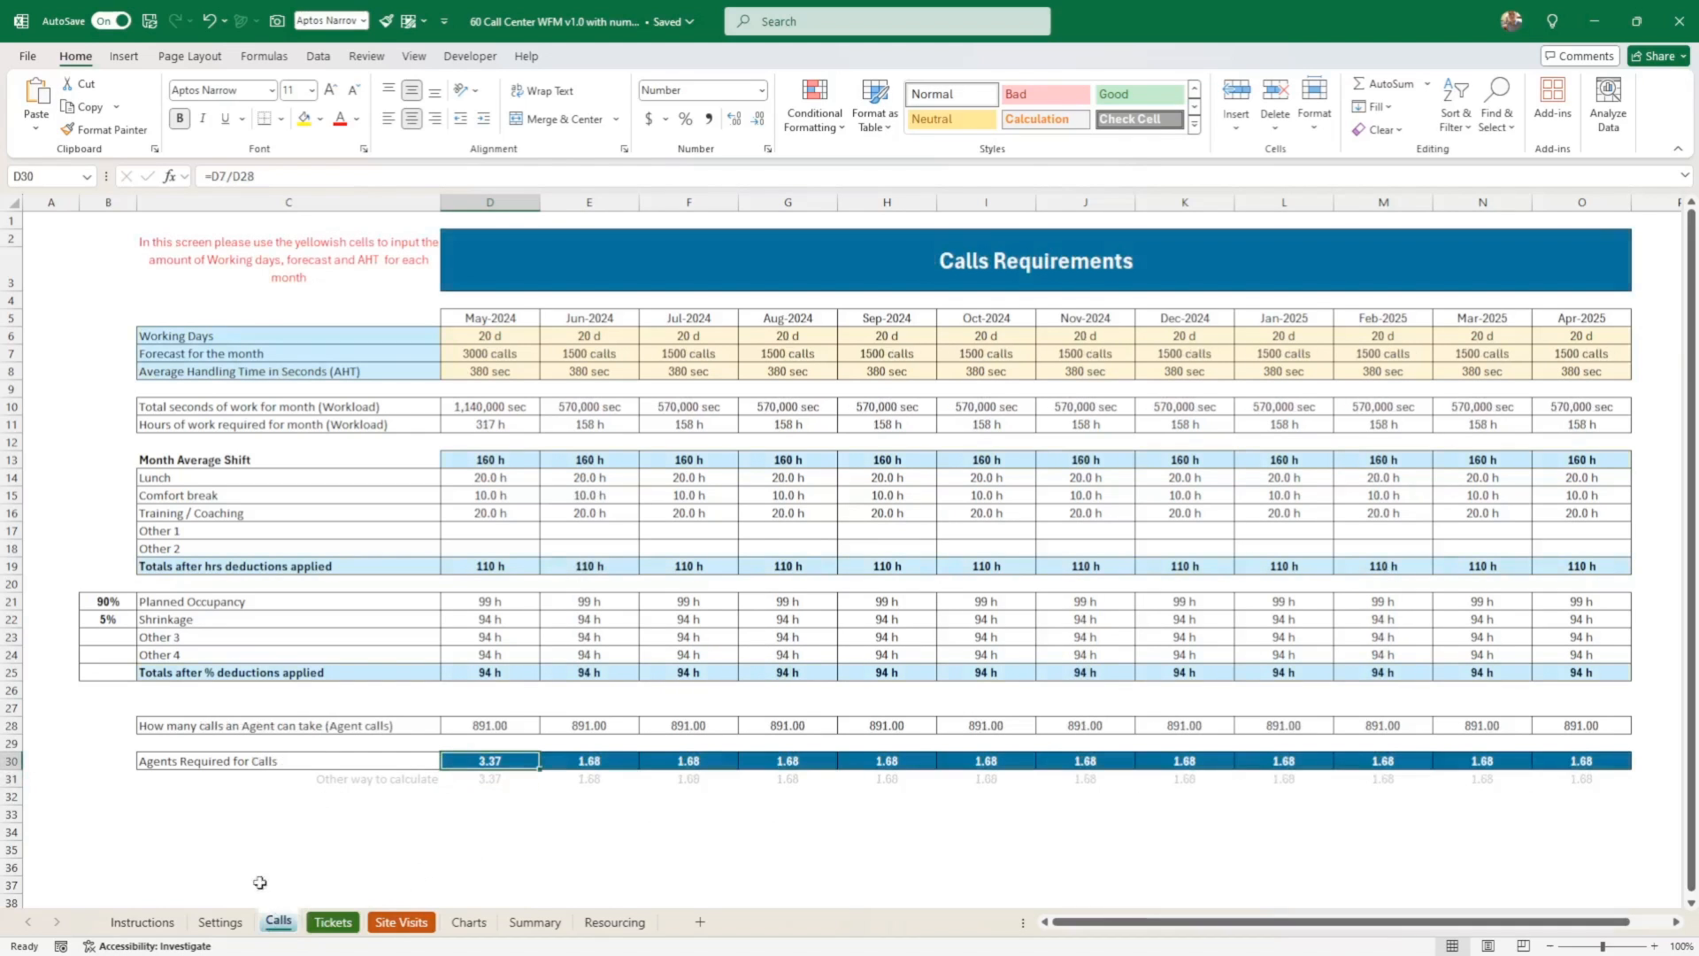
left_click(332, 922)
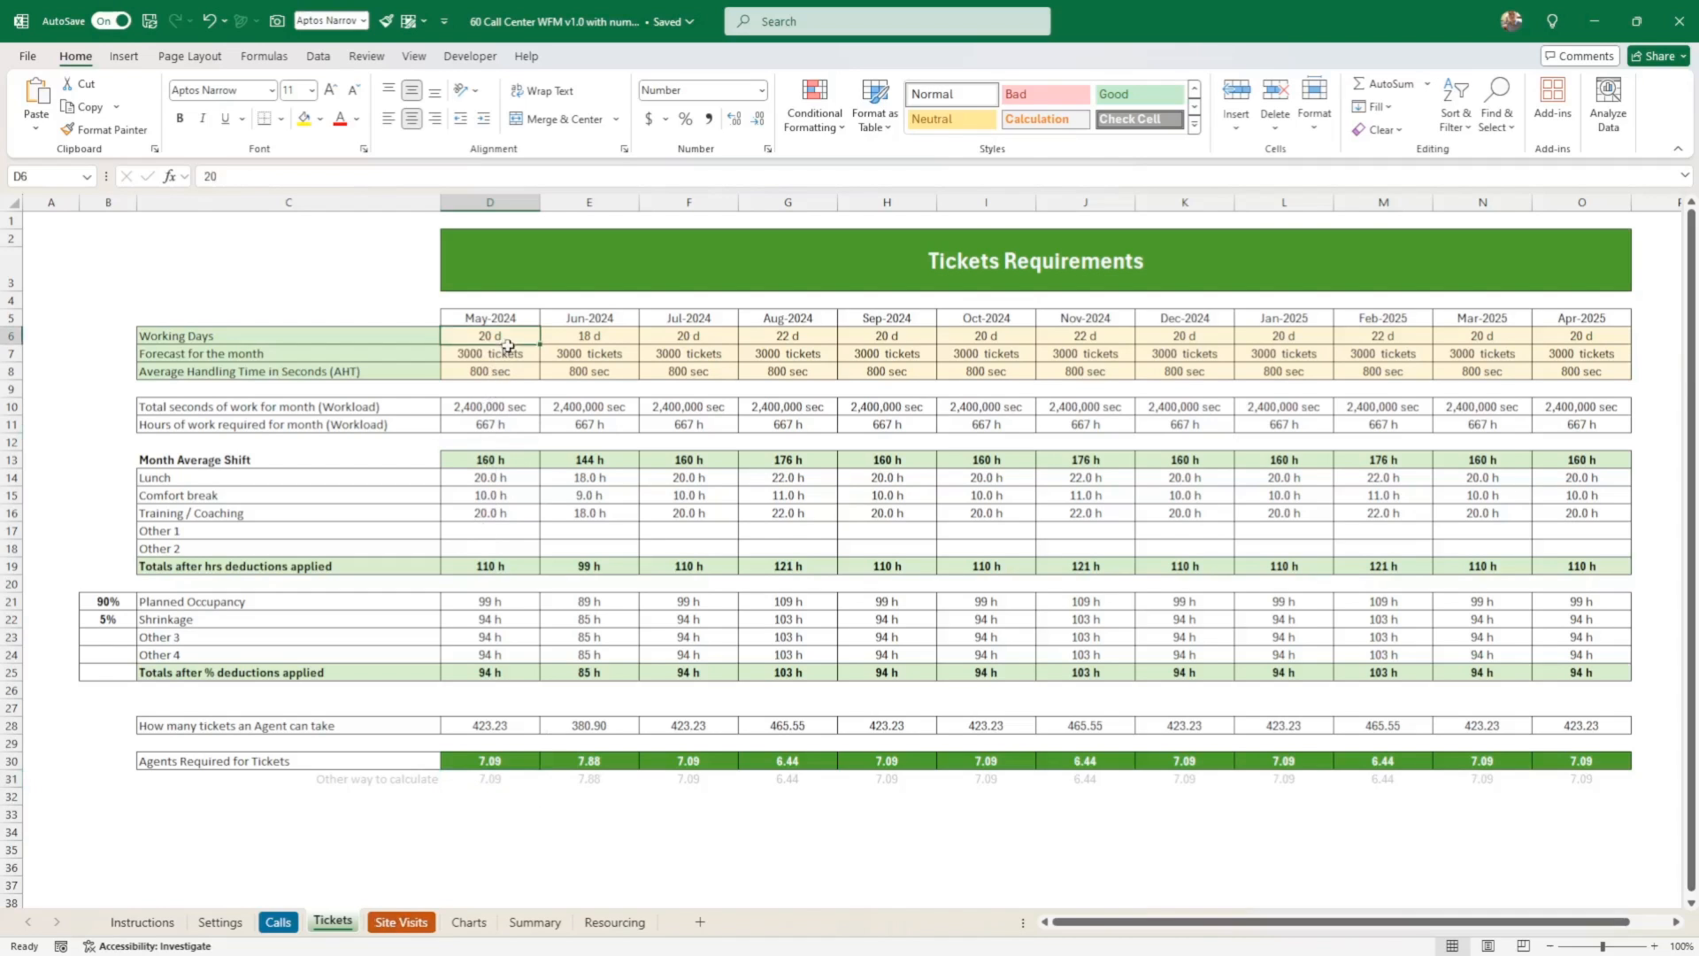
left_click_drag(490, 334, 1581, 370)
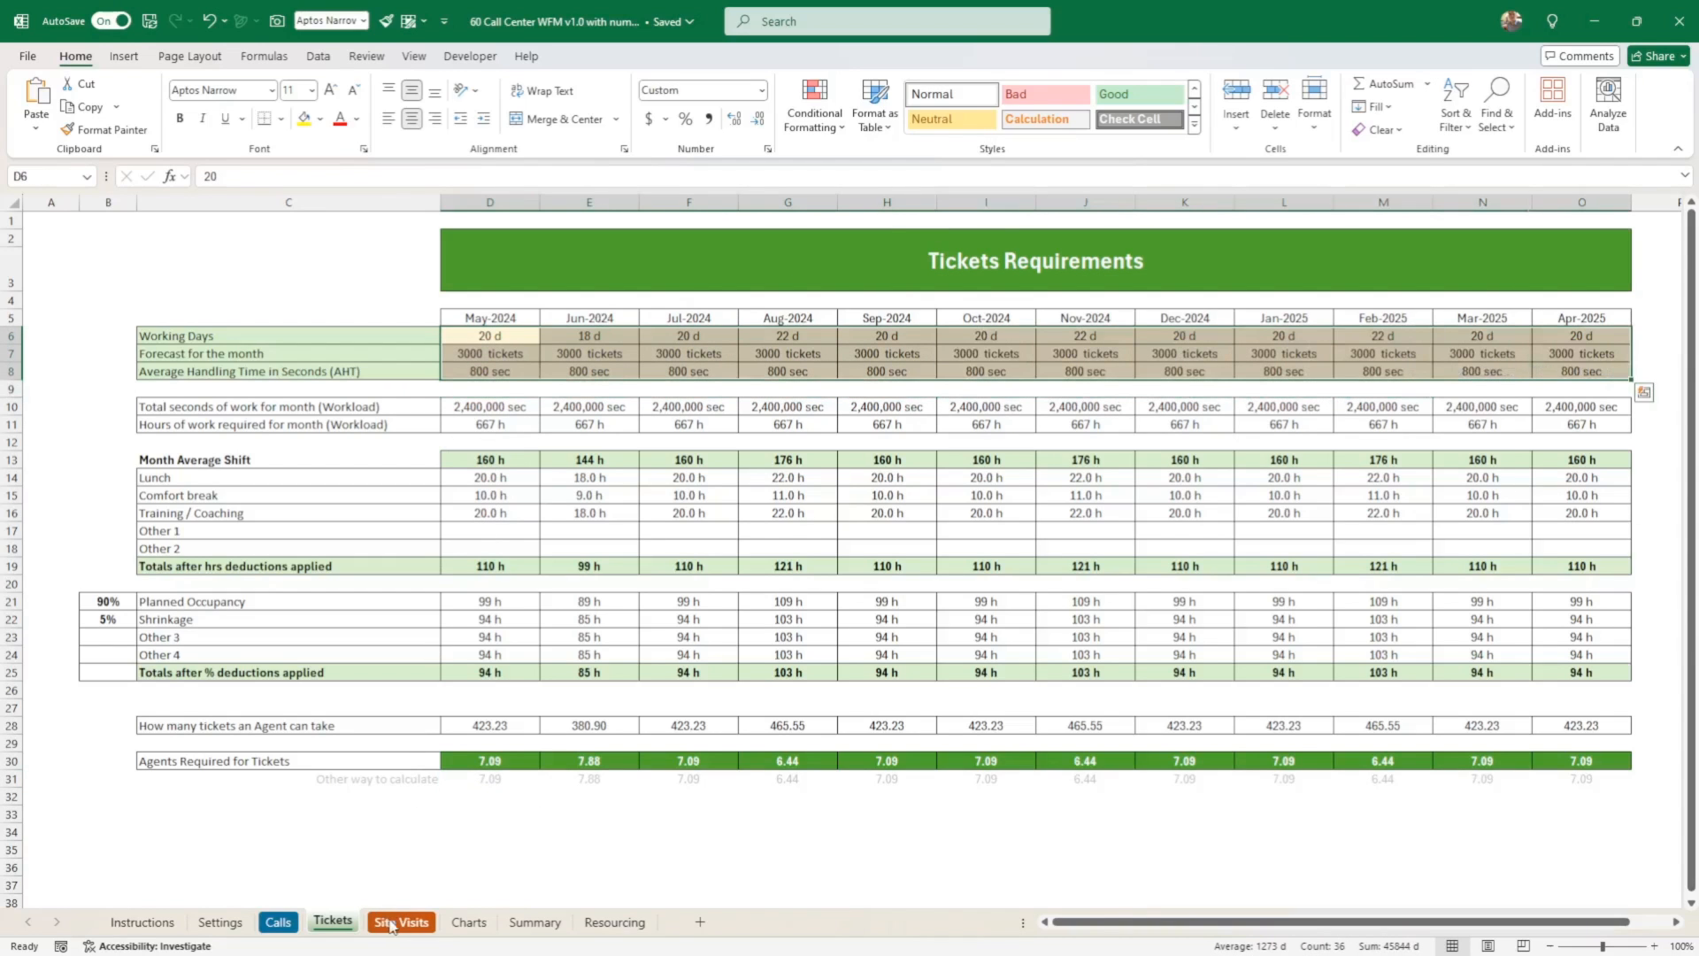
mouse_move(411, 927)
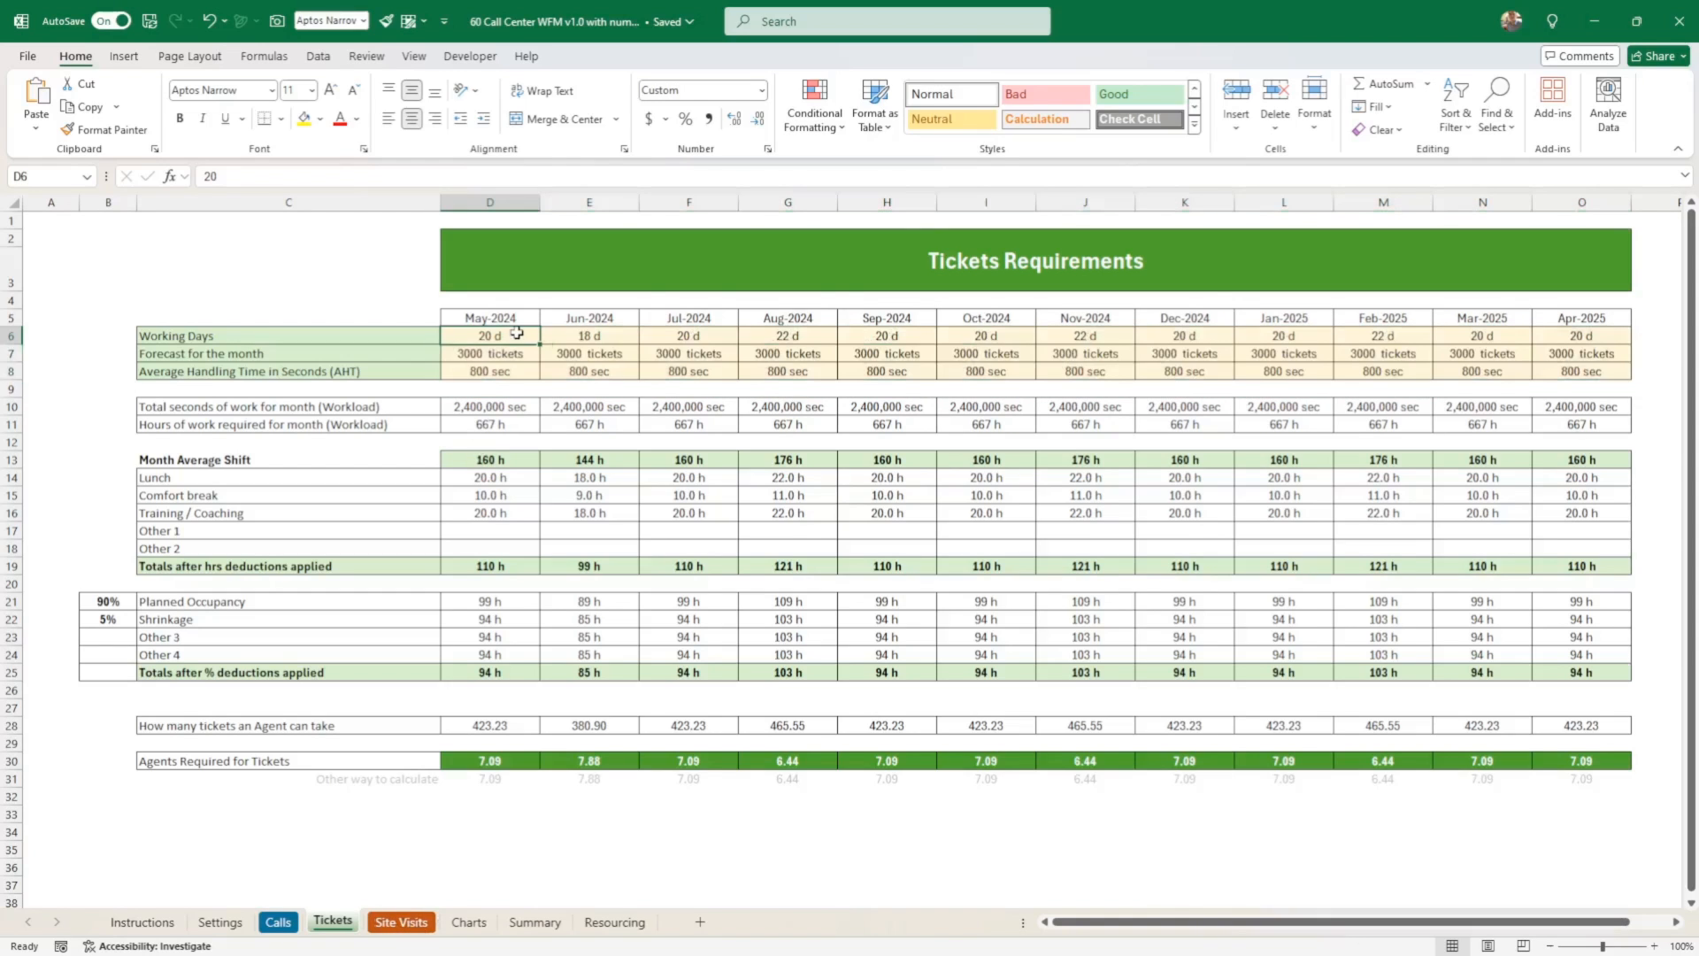
mouse_move(538, 592)
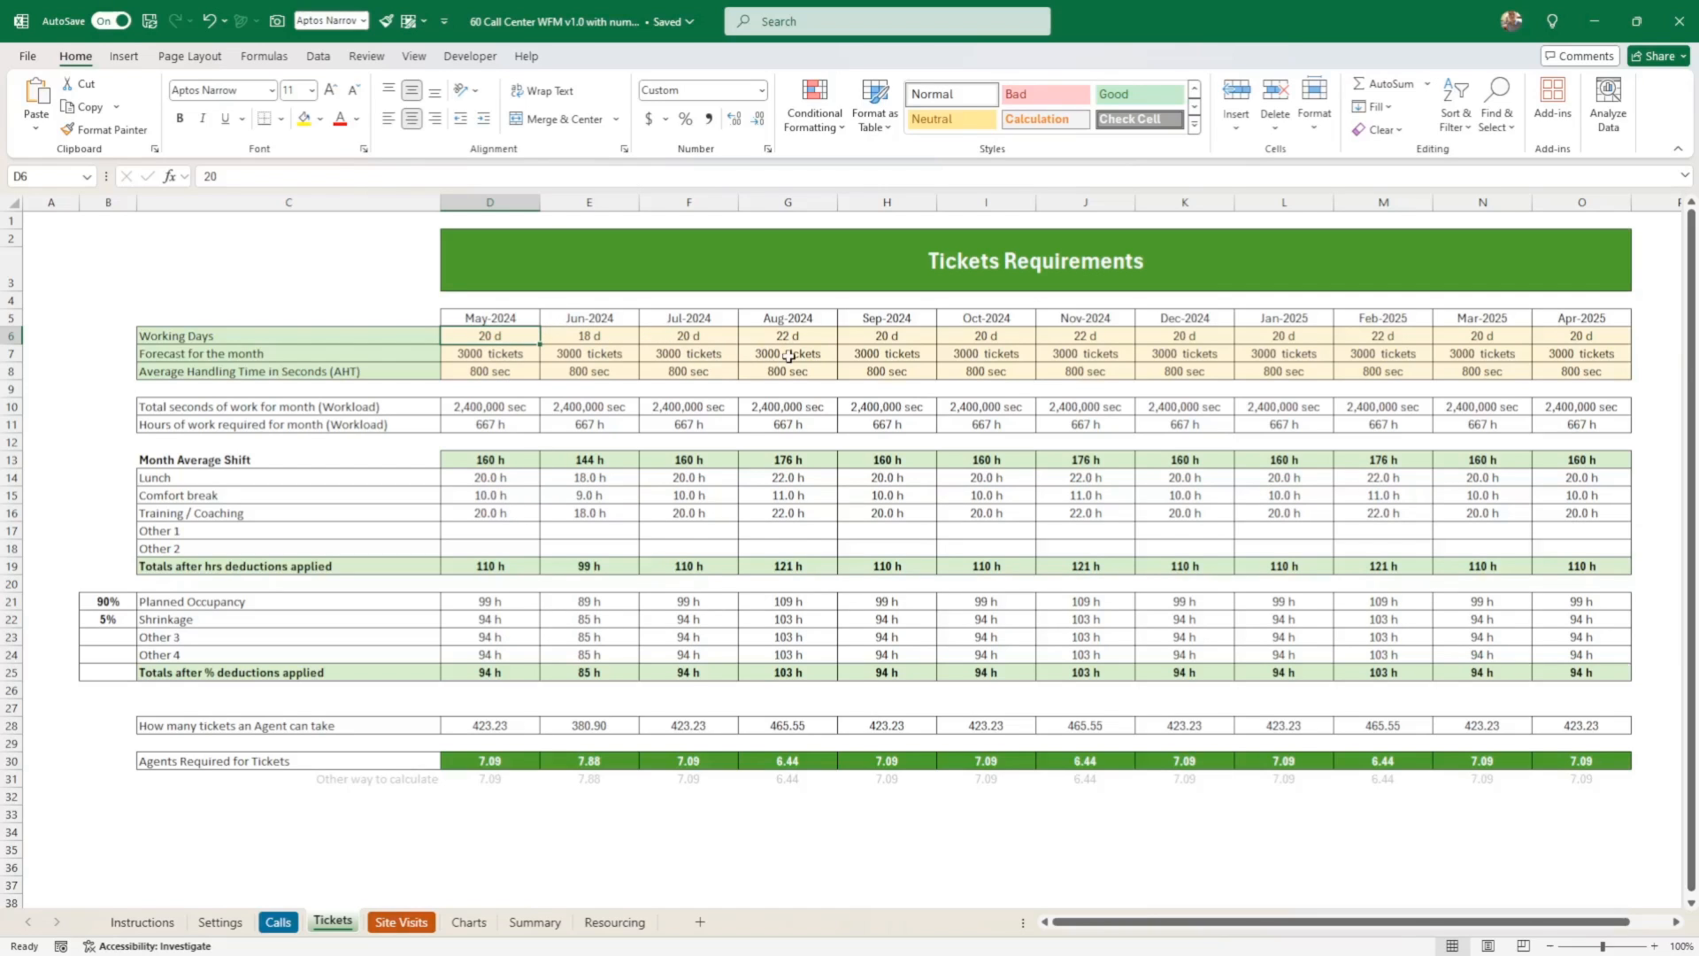
mouse_move(565, 460)
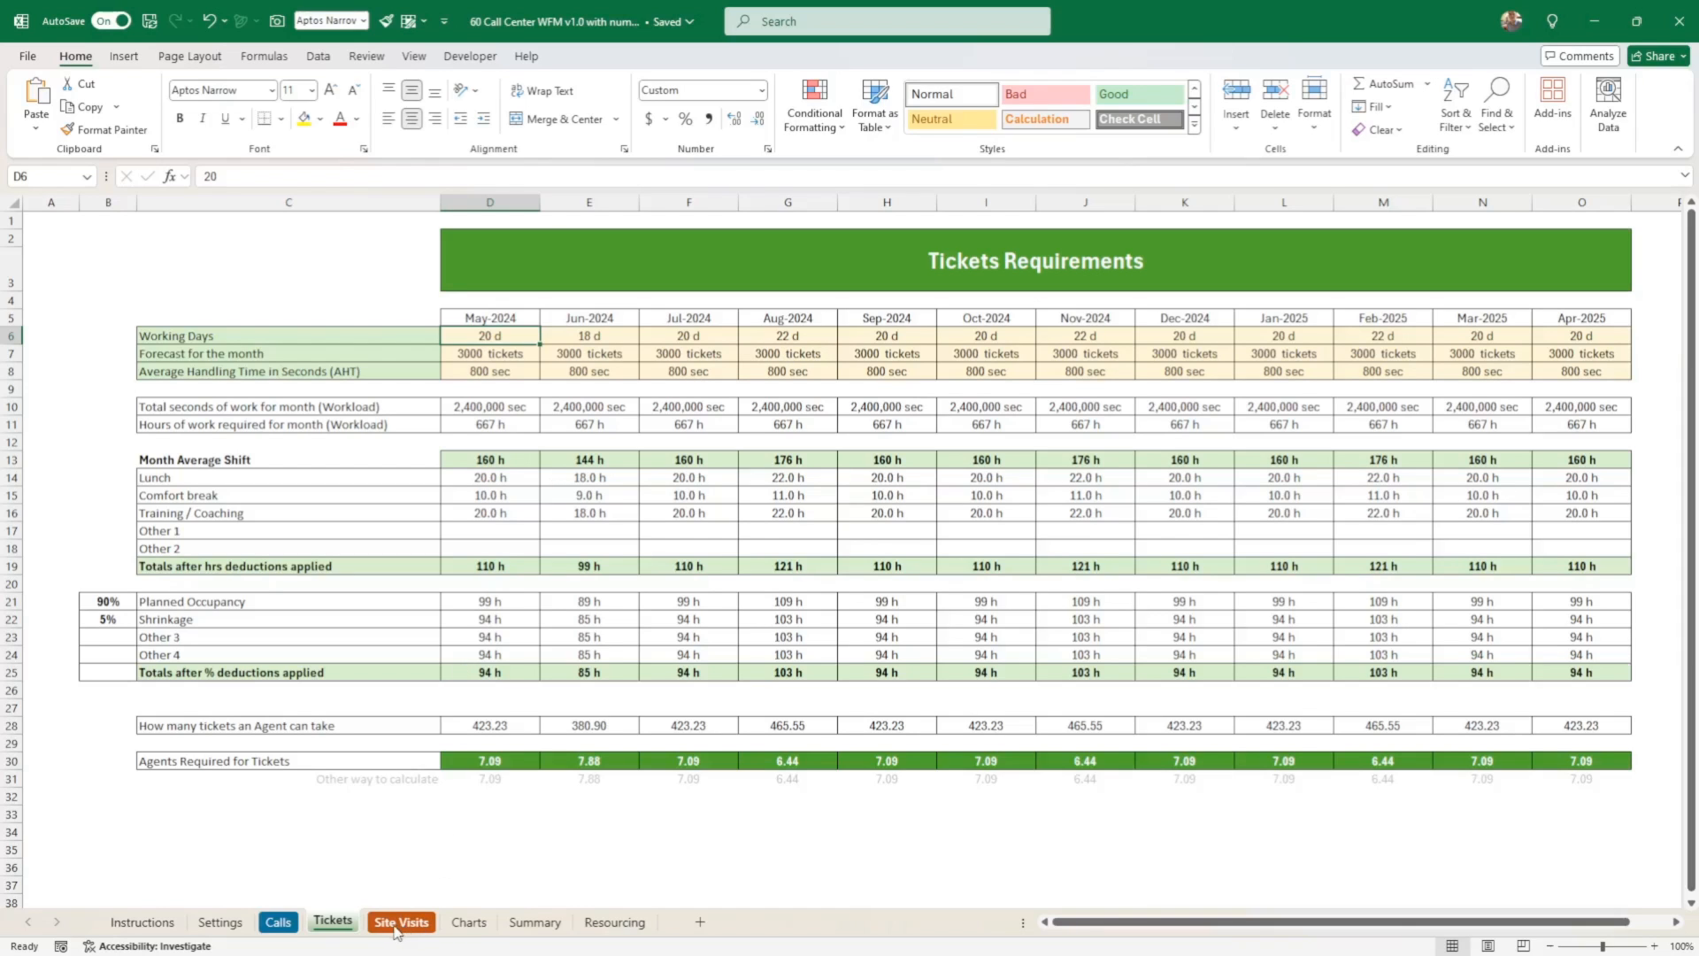
- Review the Site Visits sheet's May-2024 forecast and average visit time inputs
left_click(400, 920)
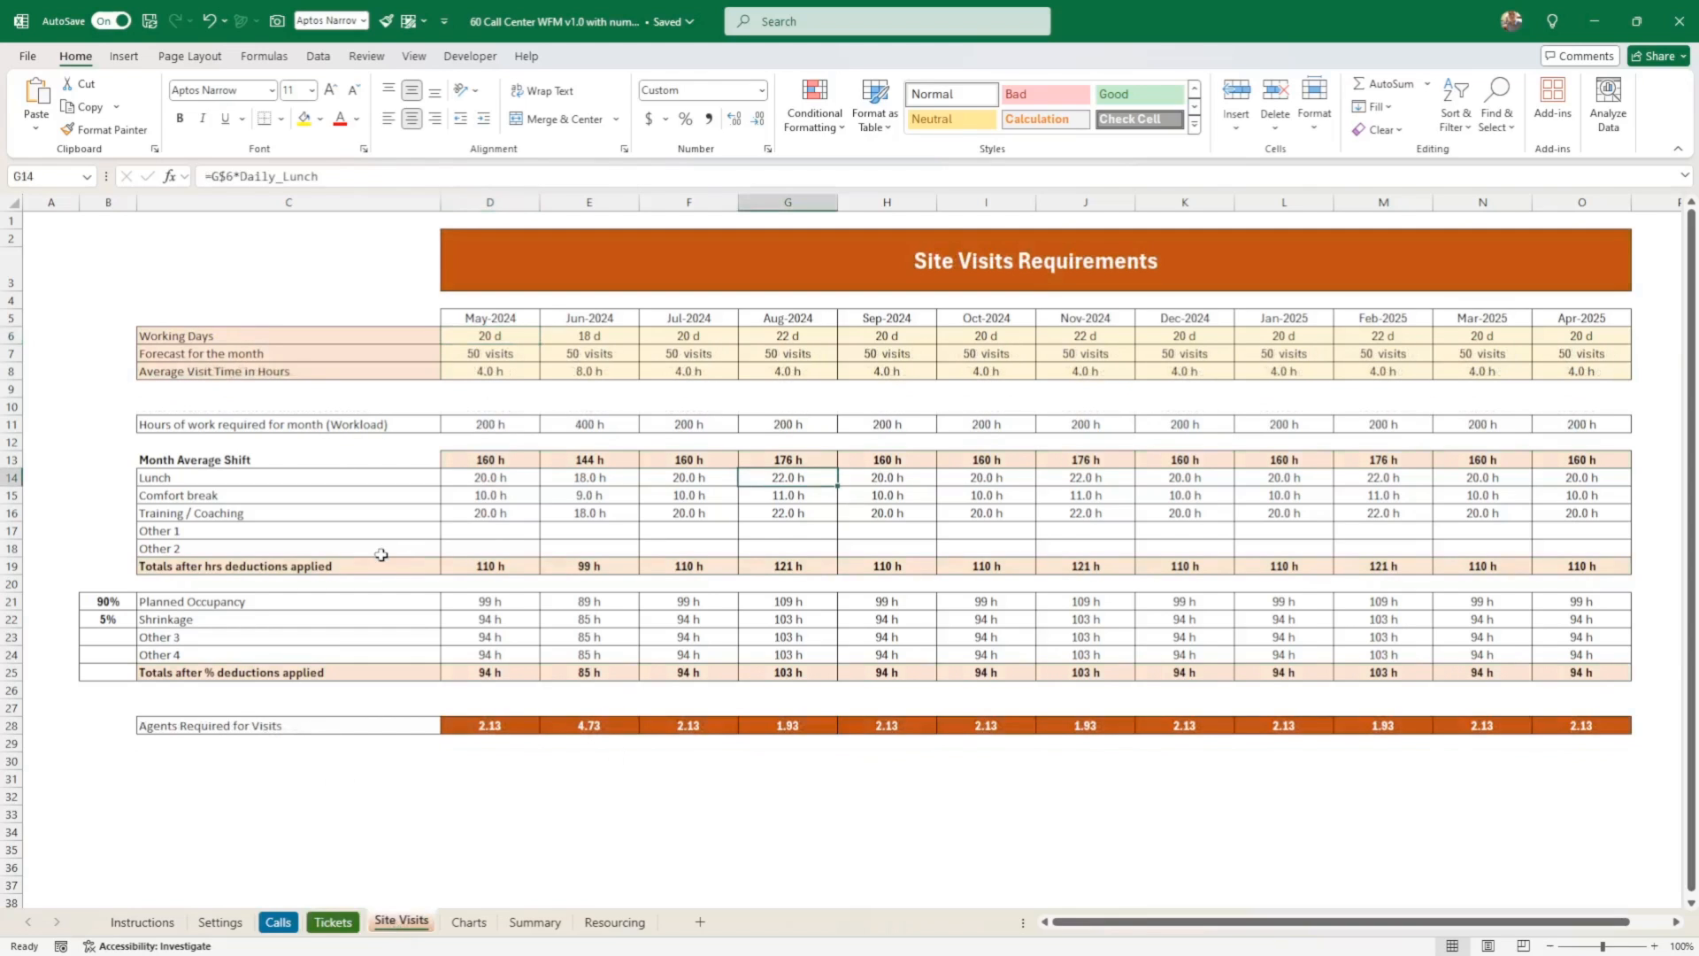
mouse_move(641, 423)
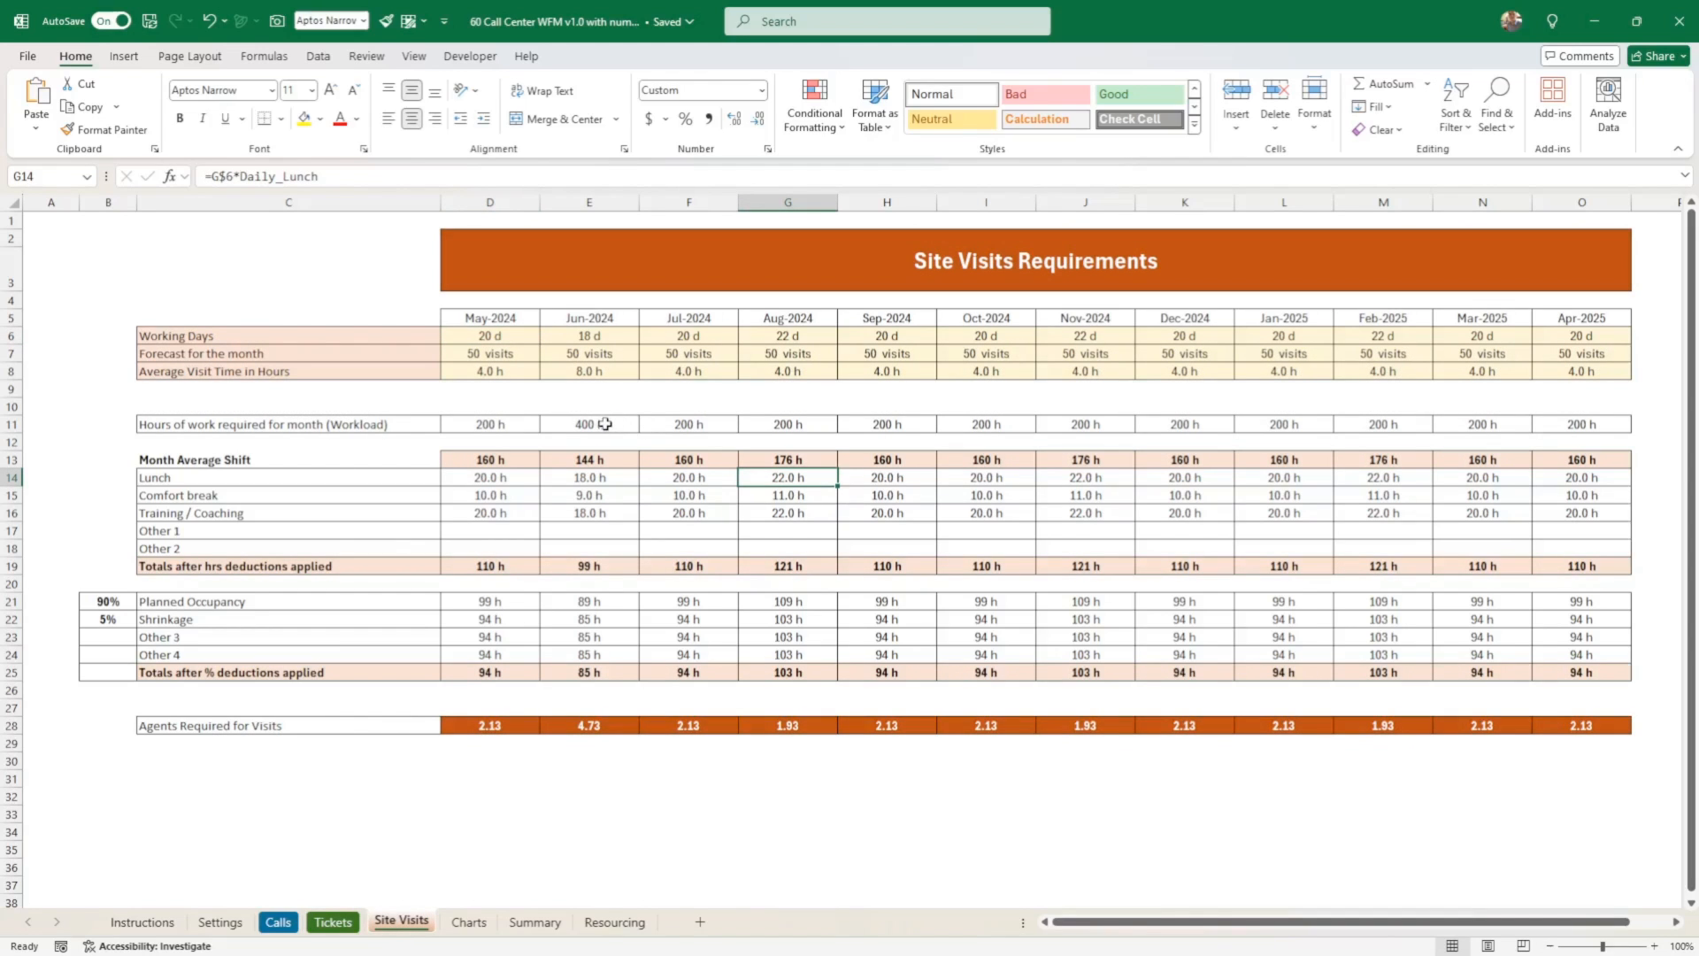
mouse_move(319, 924)
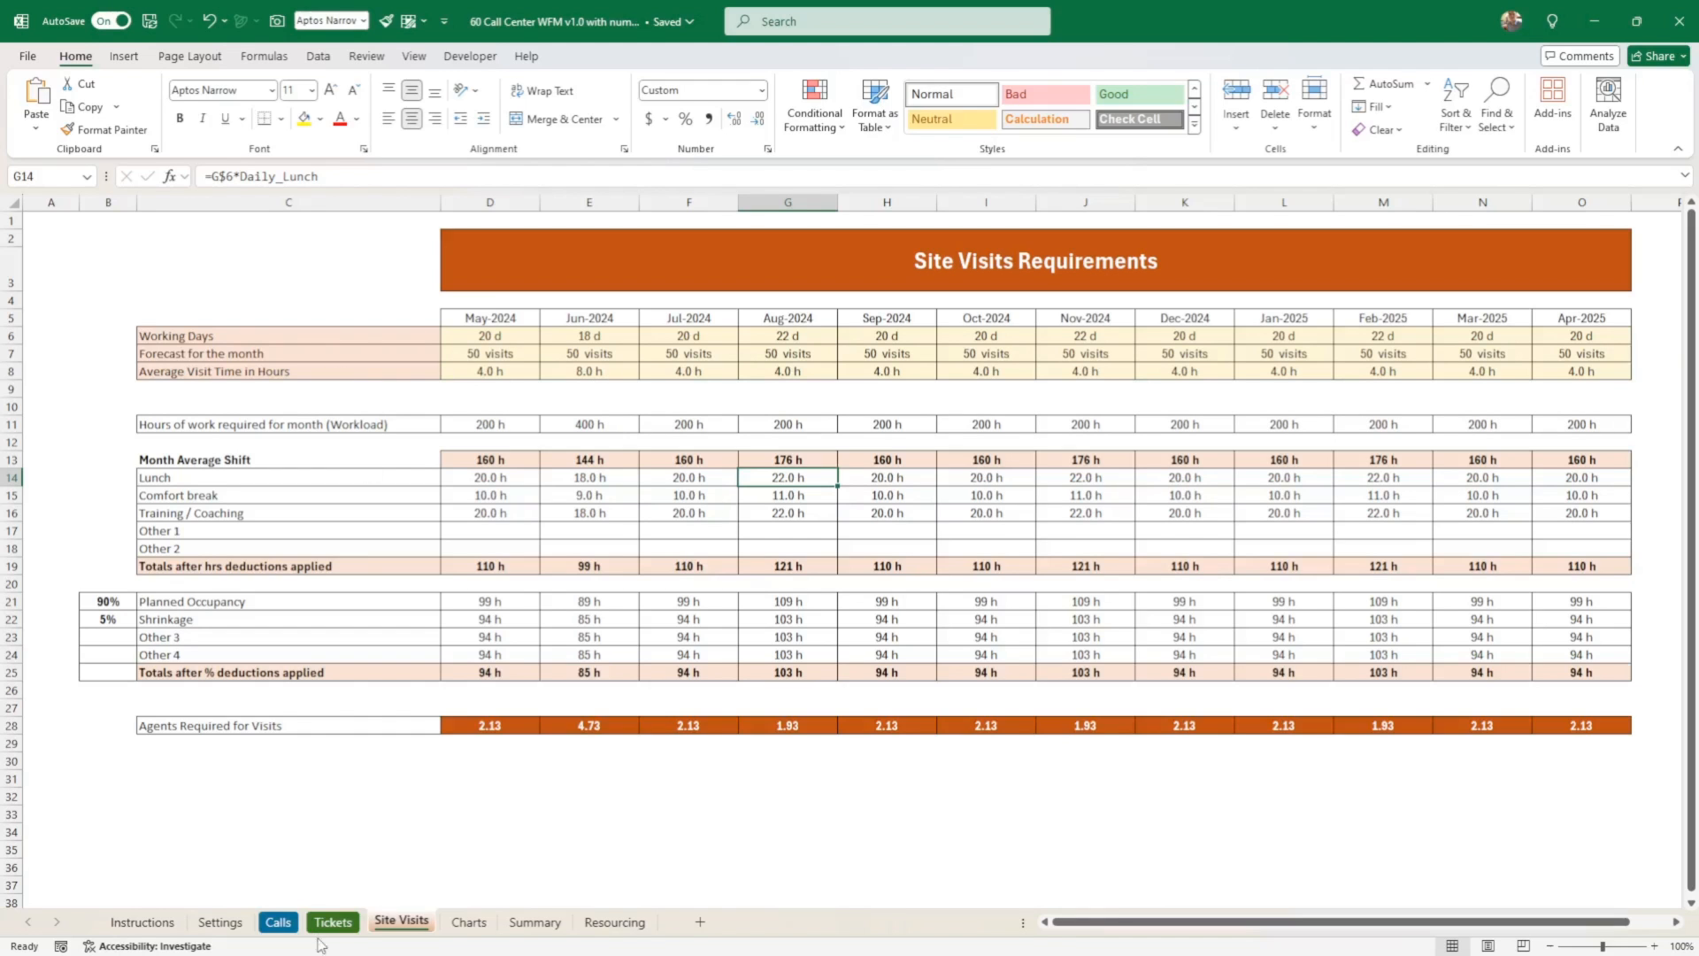
left_click(332, 921)
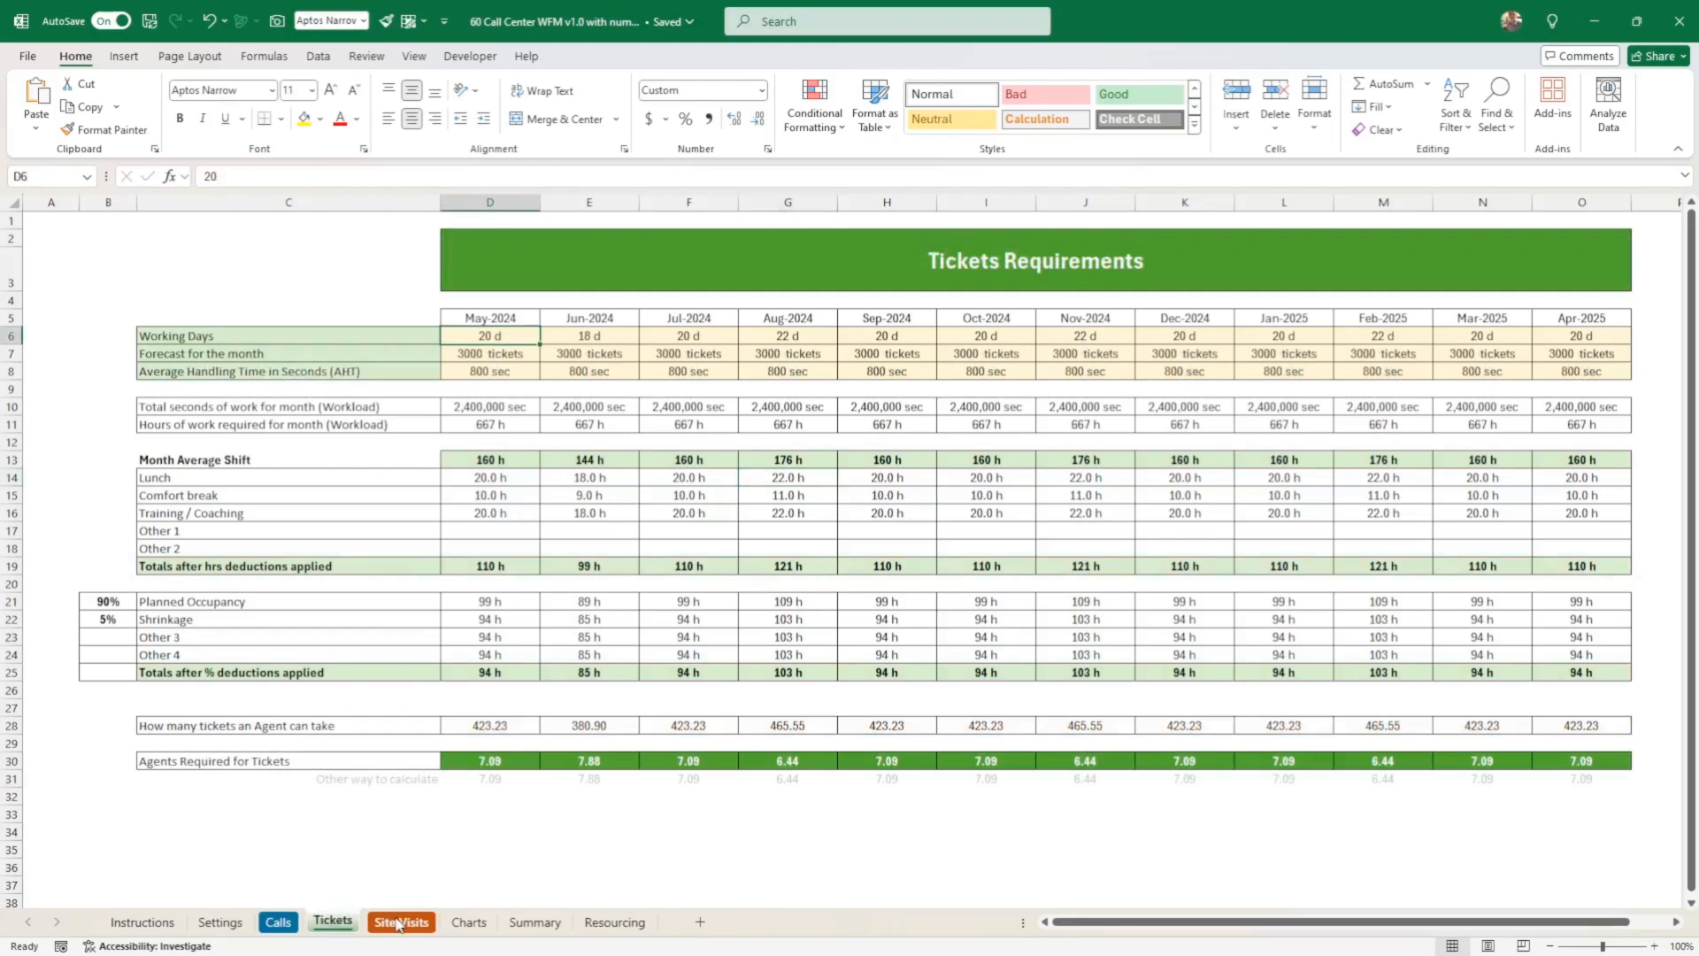
left_click(400, 922)
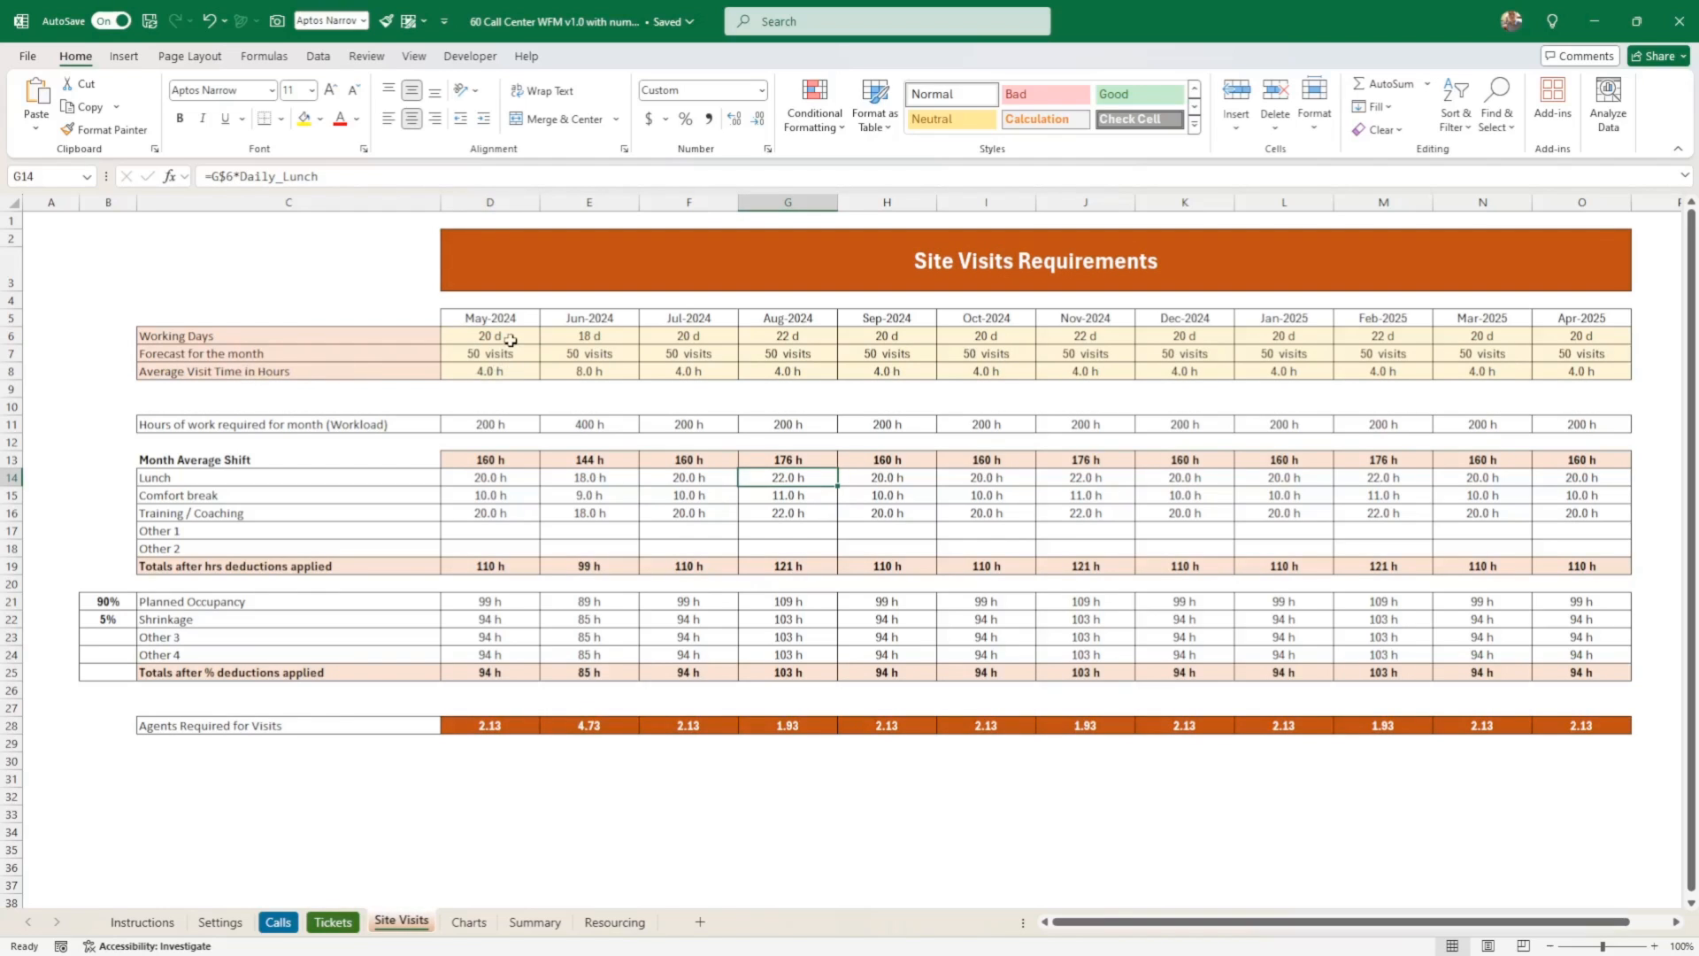
left_click(511, 352)
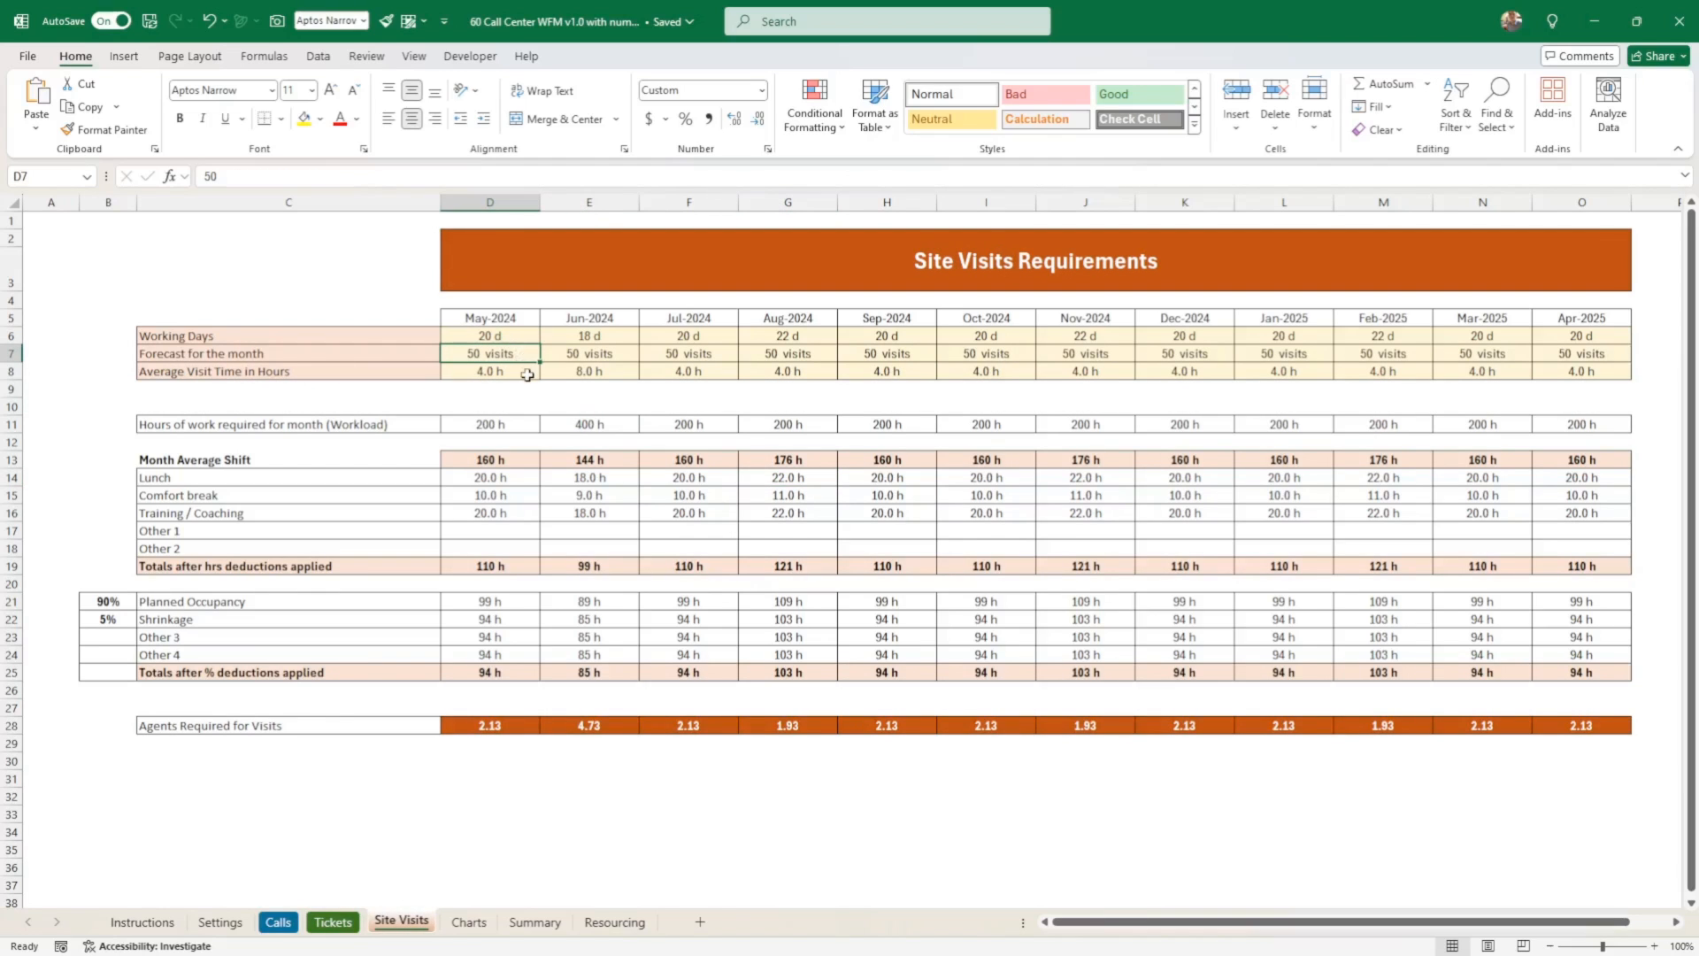
left_click(491, 371)
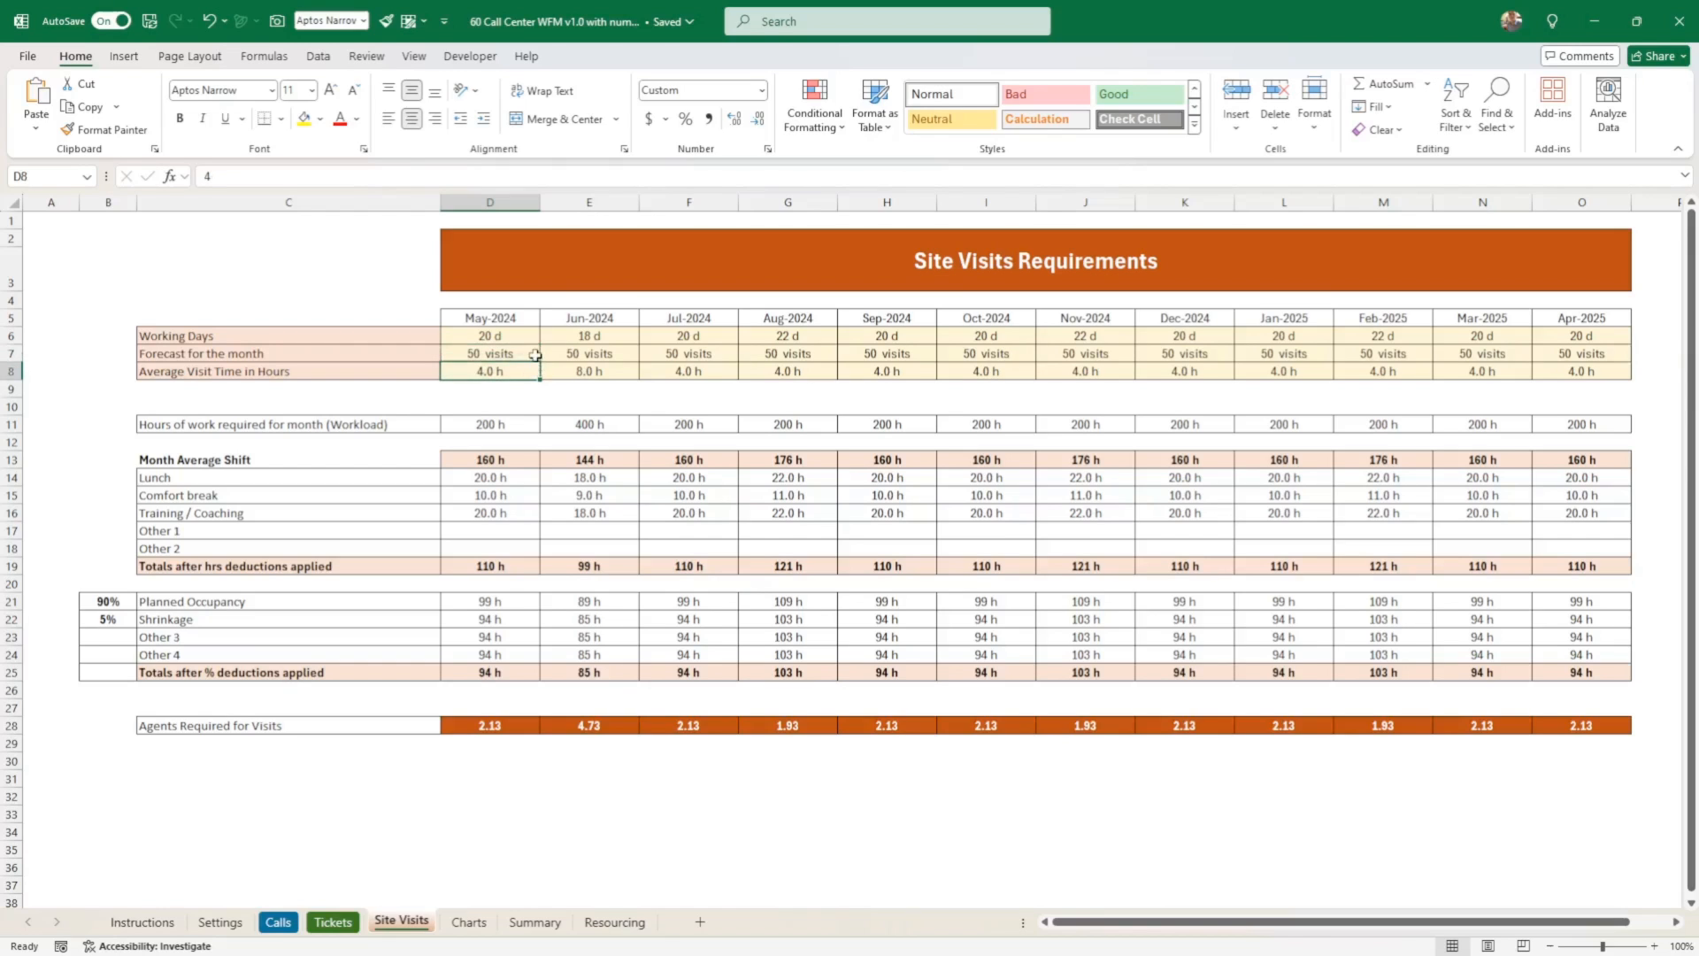
left_click(489, 352)
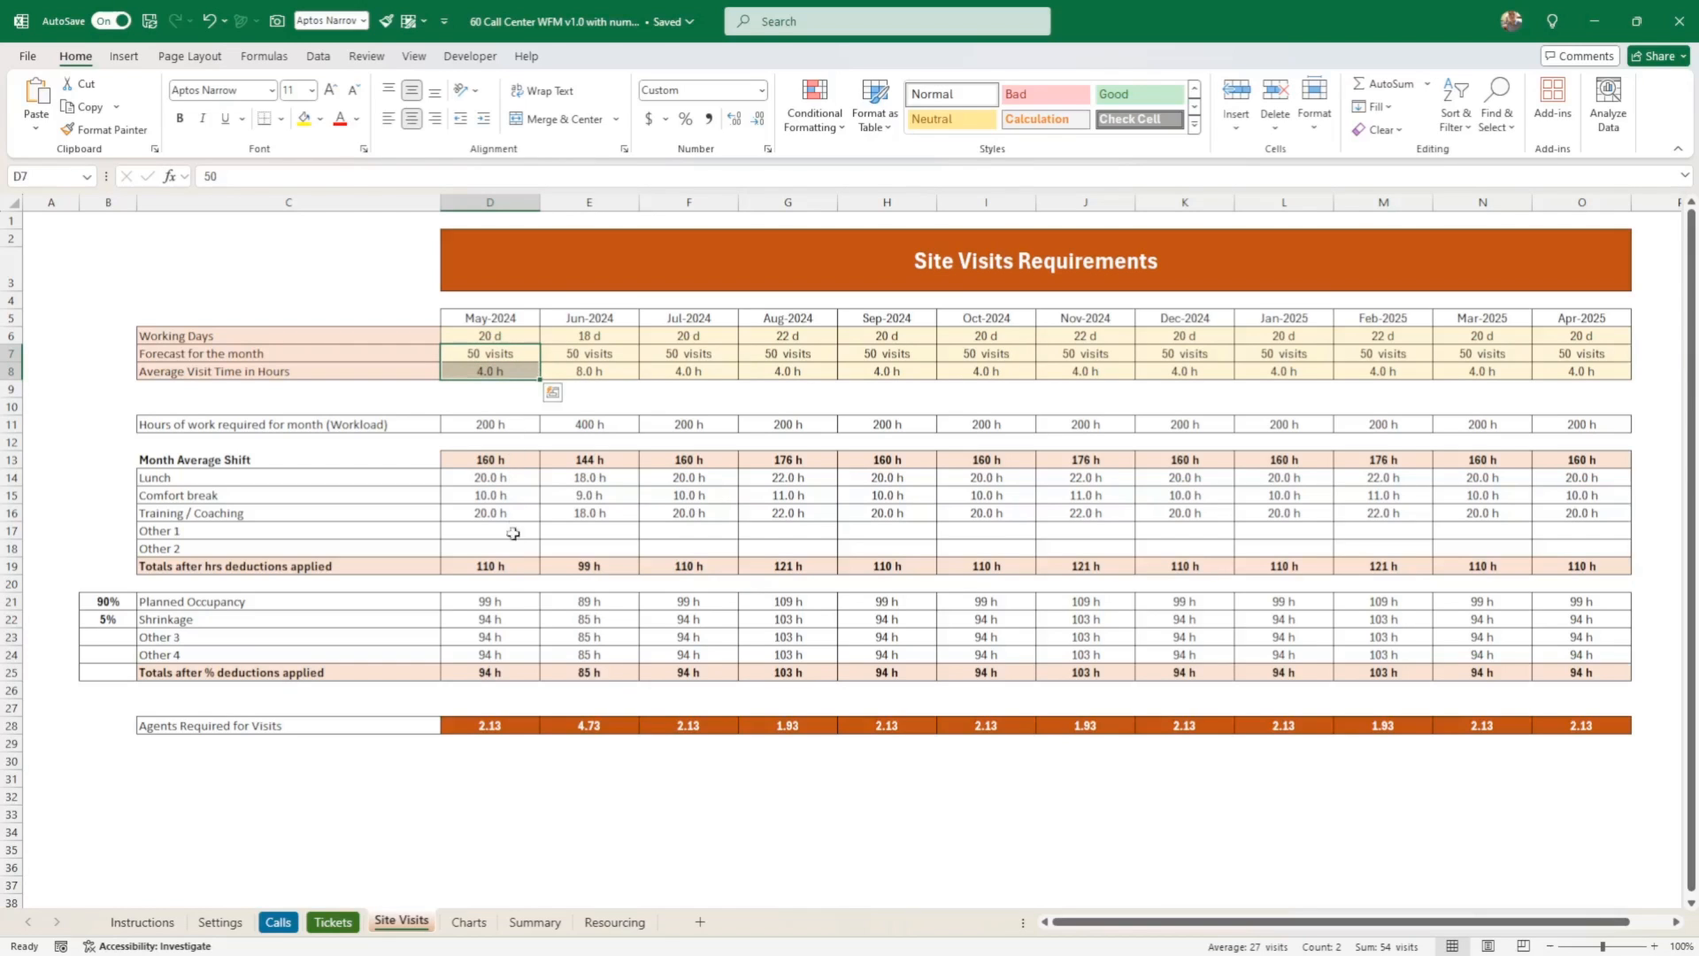
- Inspect the May-2024 agents-required formula and select the result row across months
left_click(488, 726)
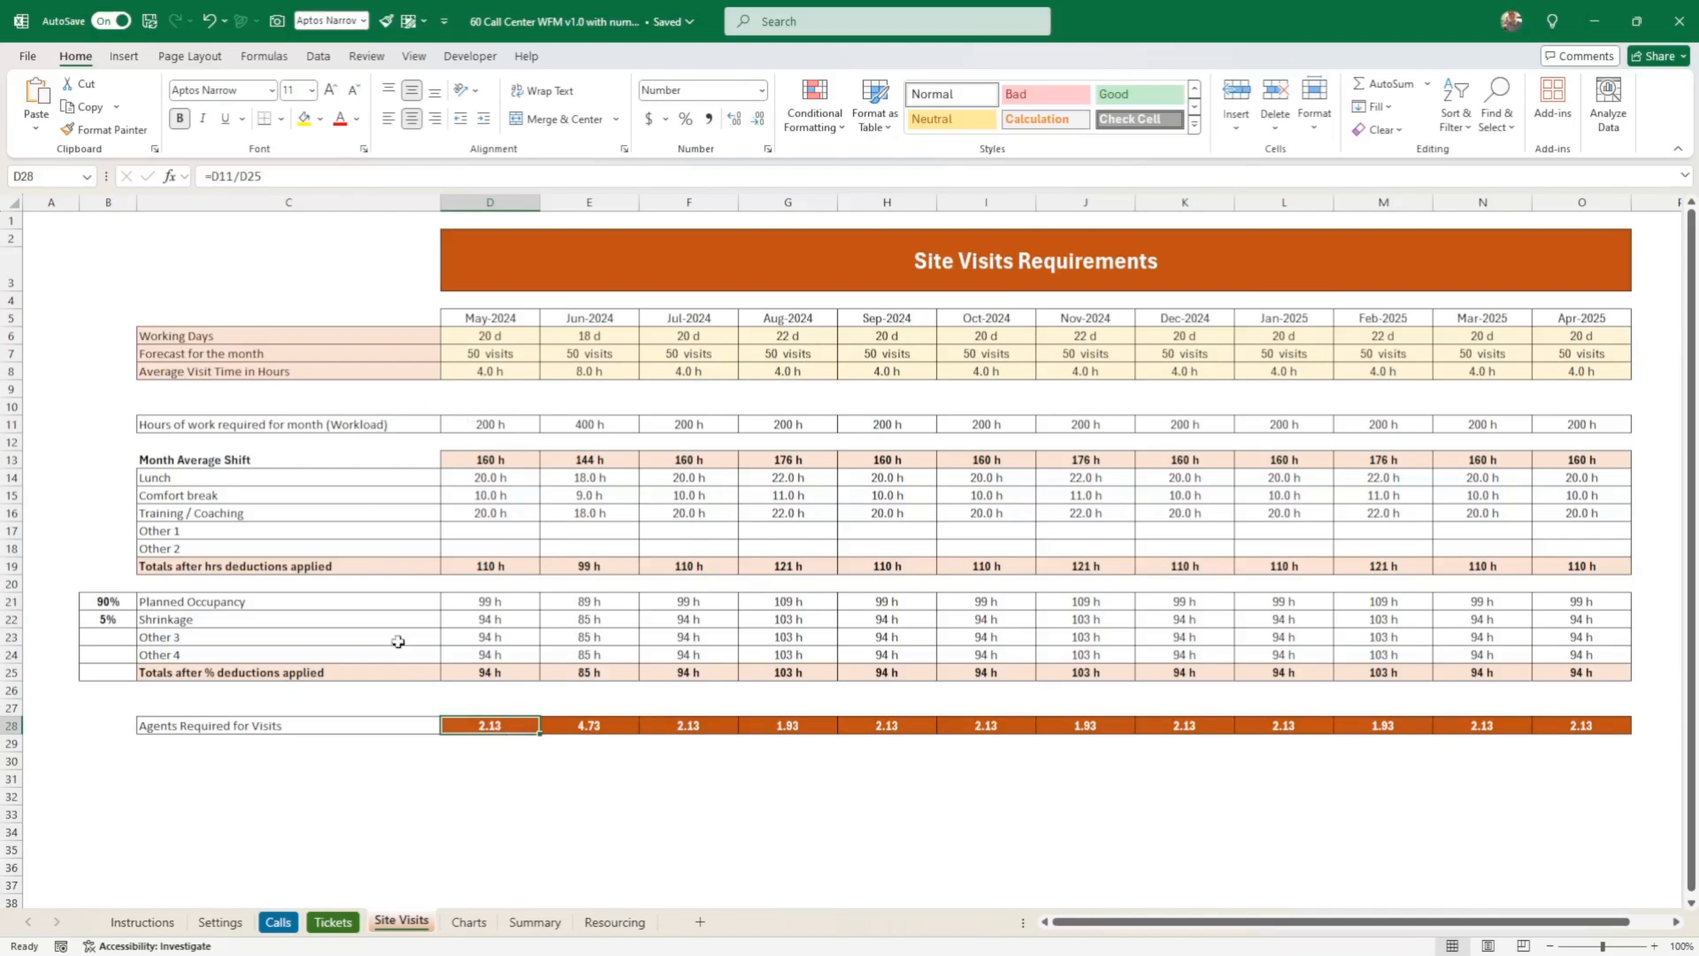
mouse_move(476, 591)
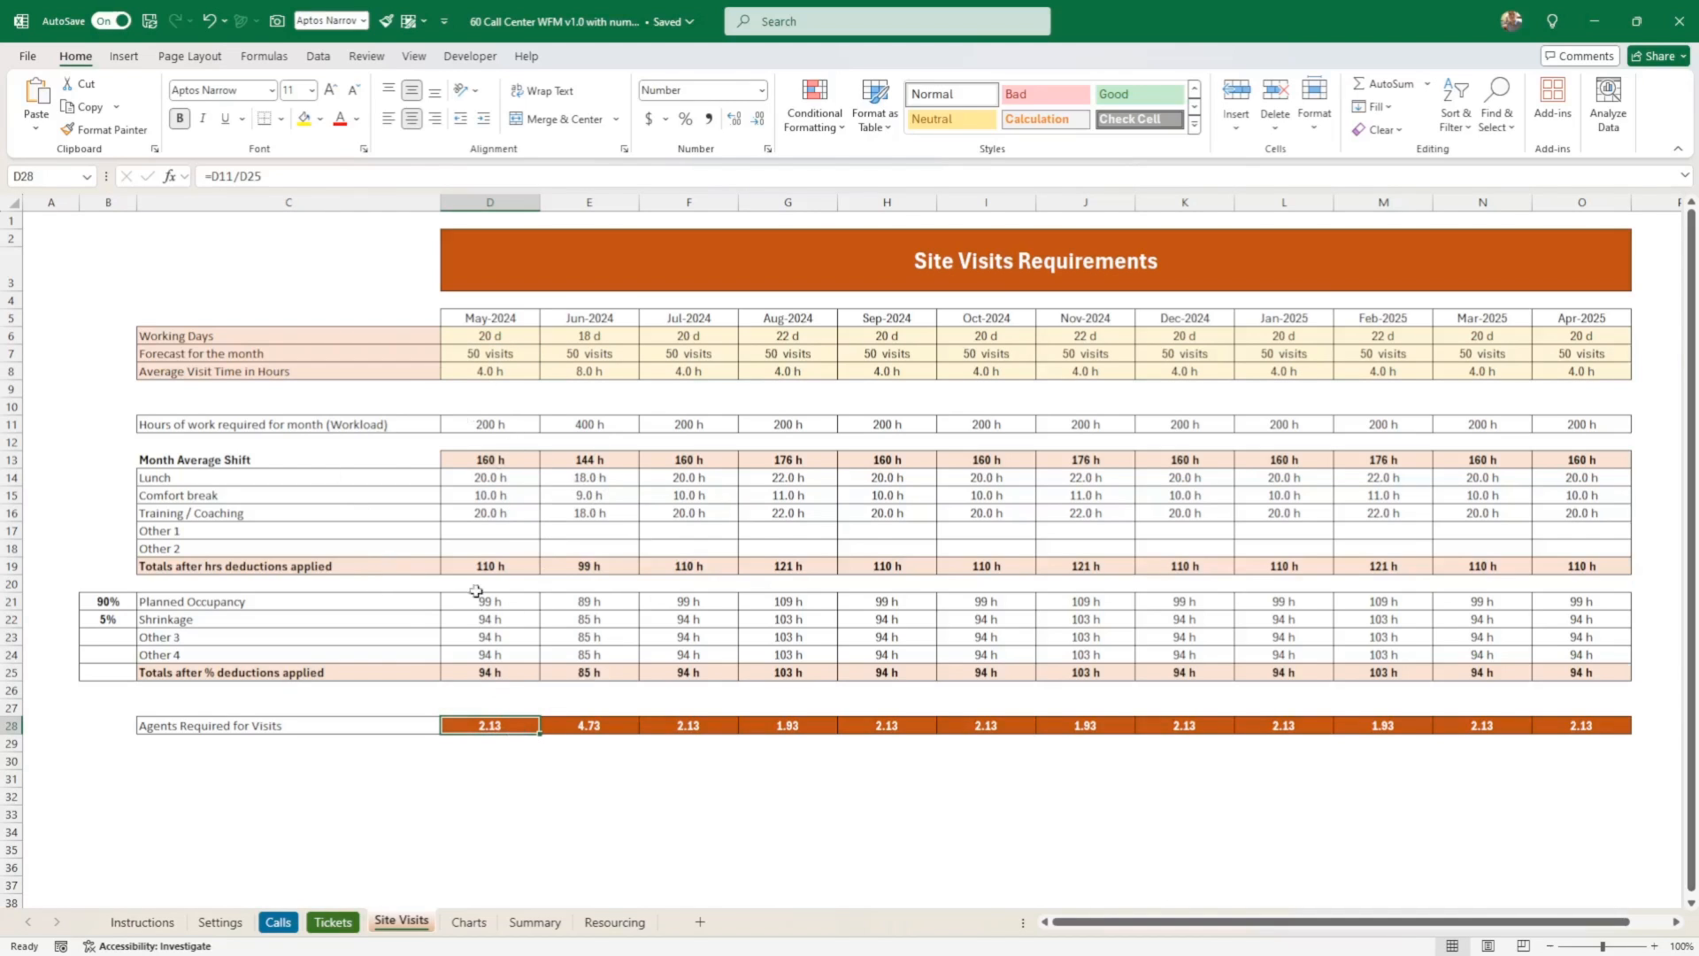
mouse_move(658, 644)
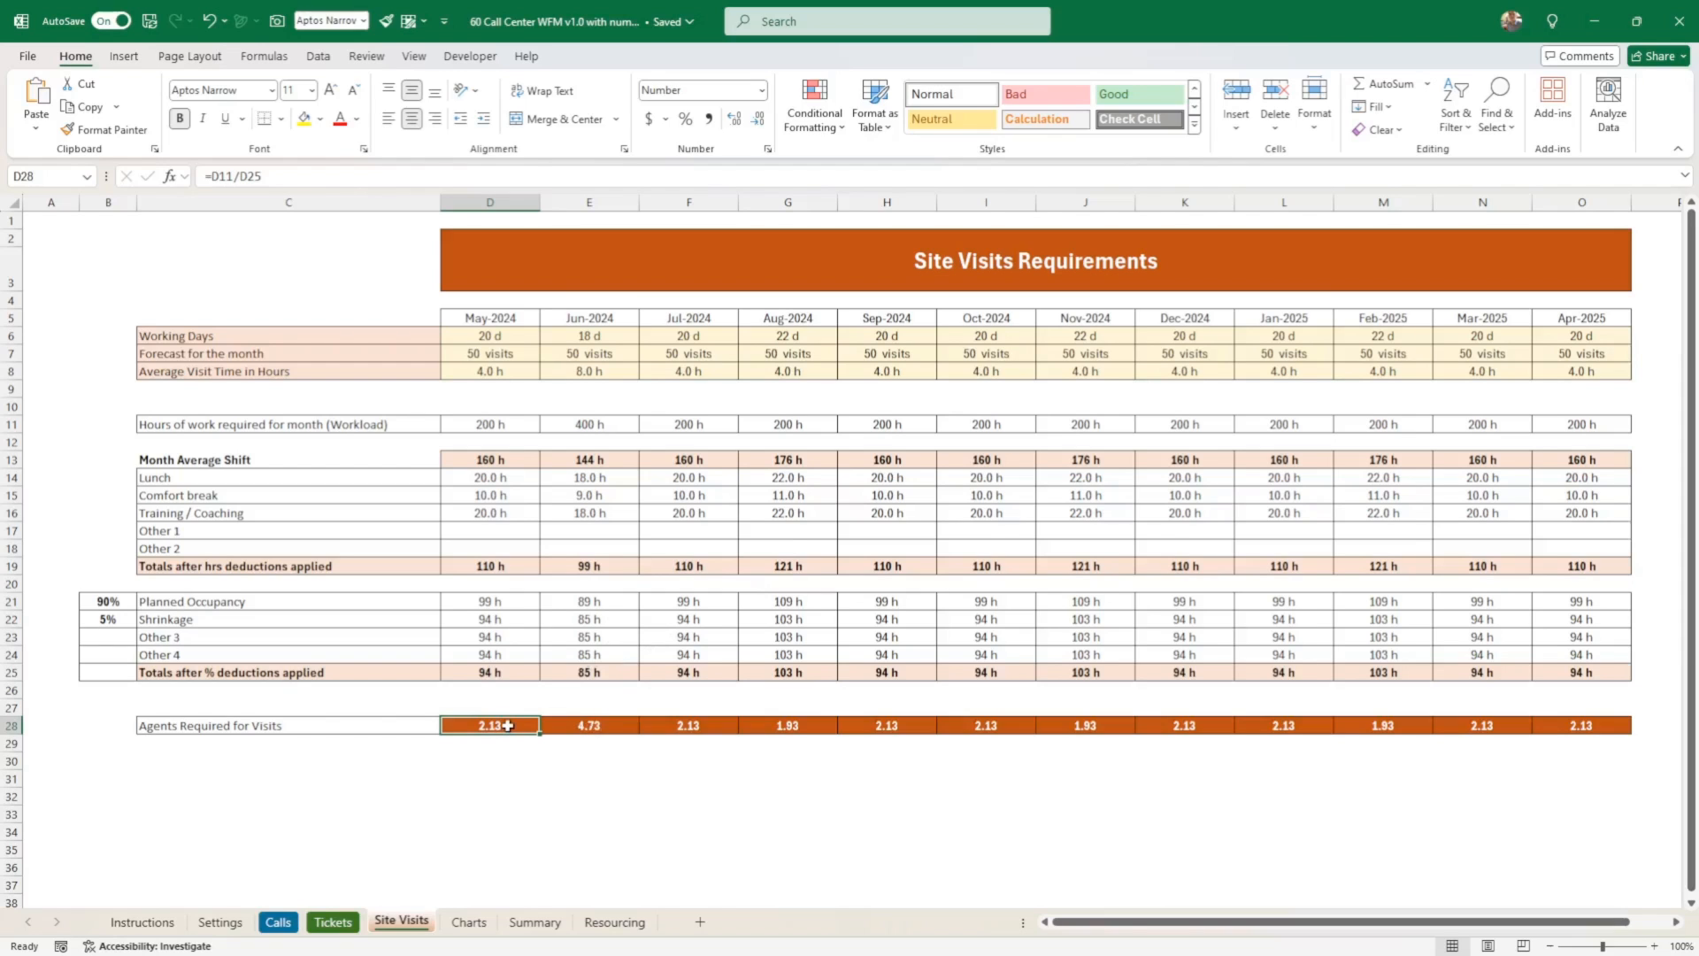
left_click_drag(488, 726, 885, 745)
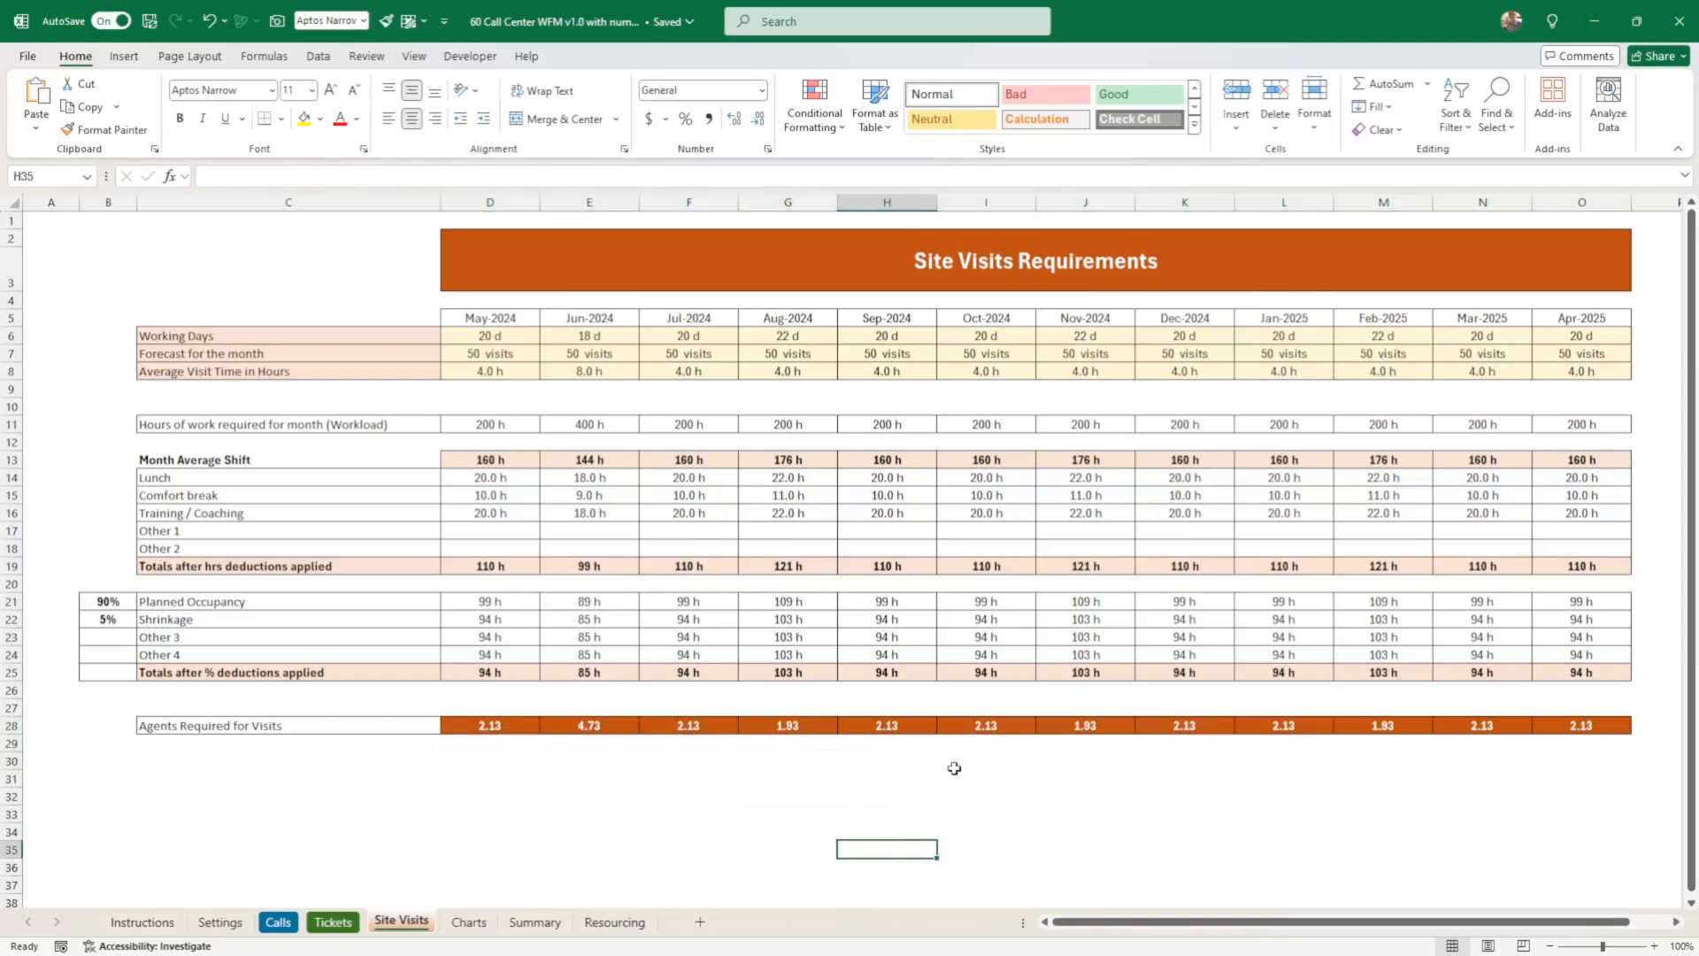
mouse_move(414, 819)
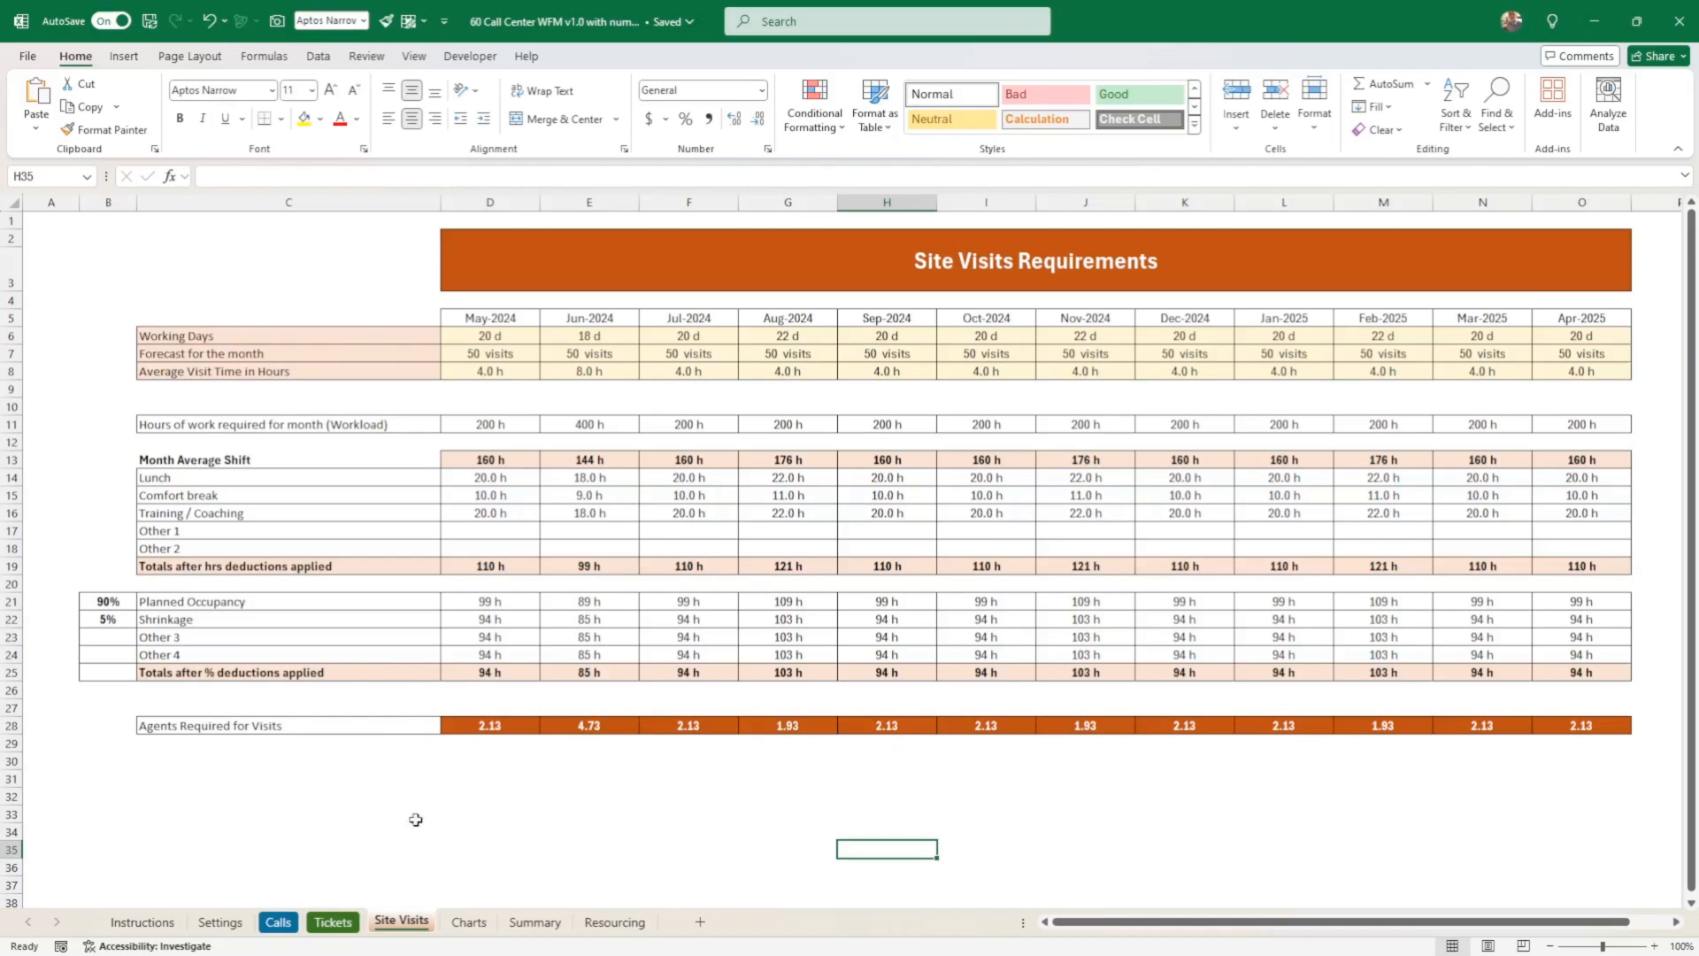
mouse_move(470, 938)
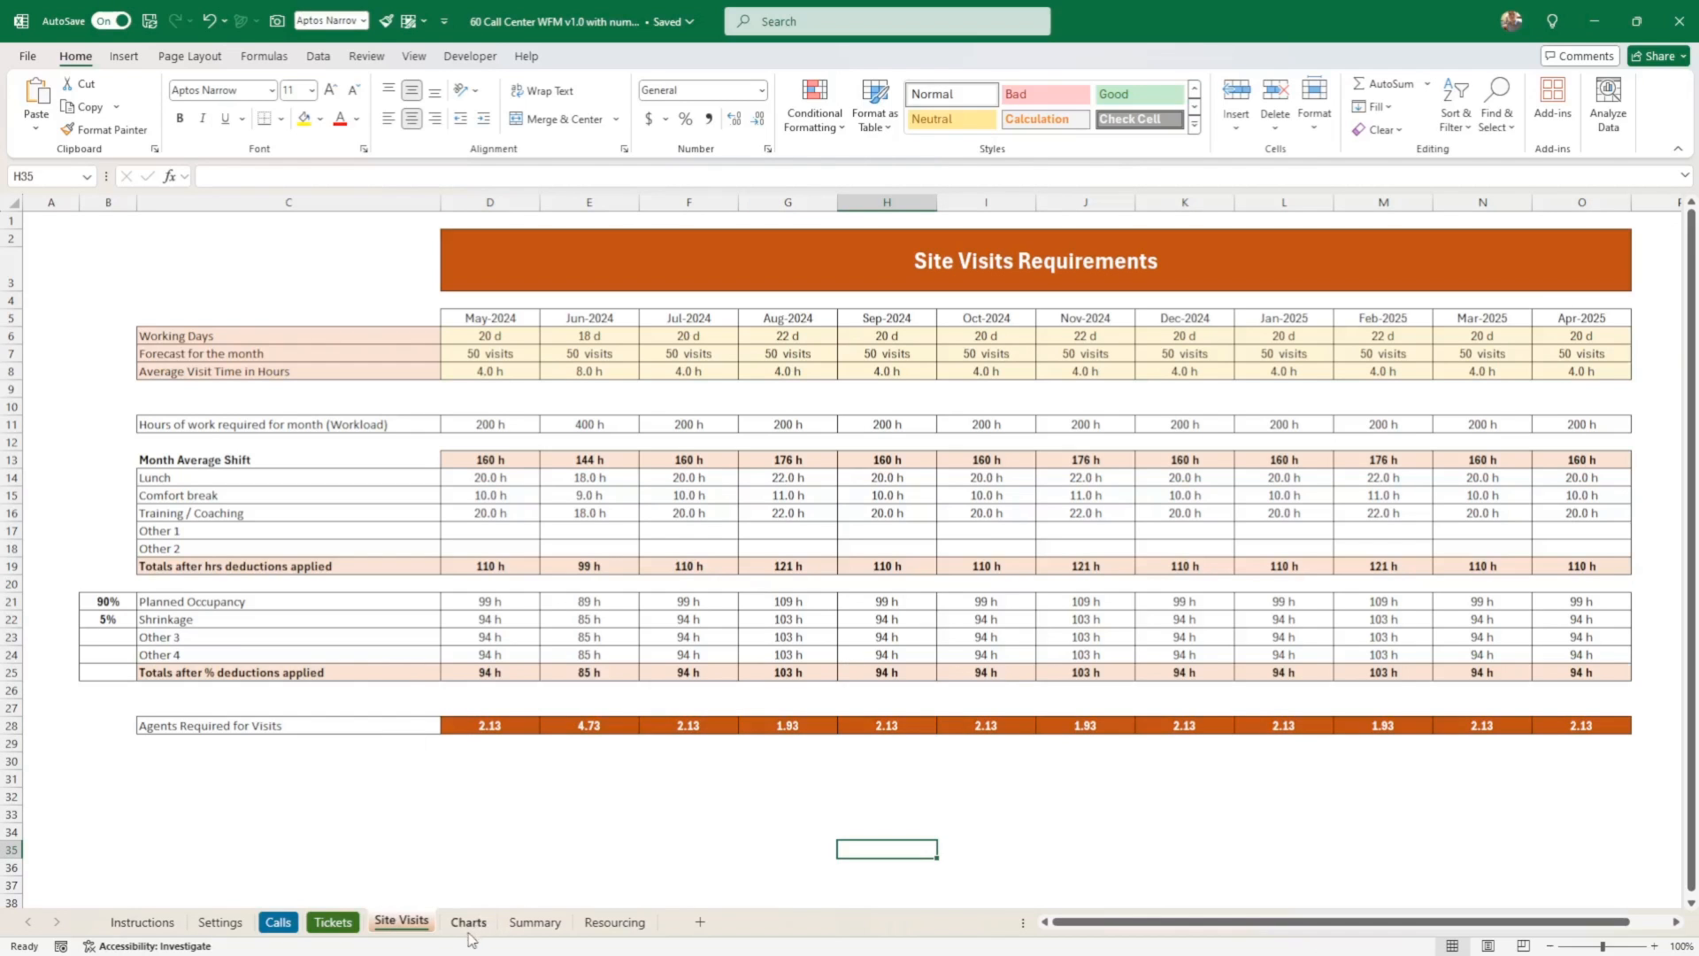
- Show the Charts dashboard and inspect the bar chart data points
left_click(467, 921)
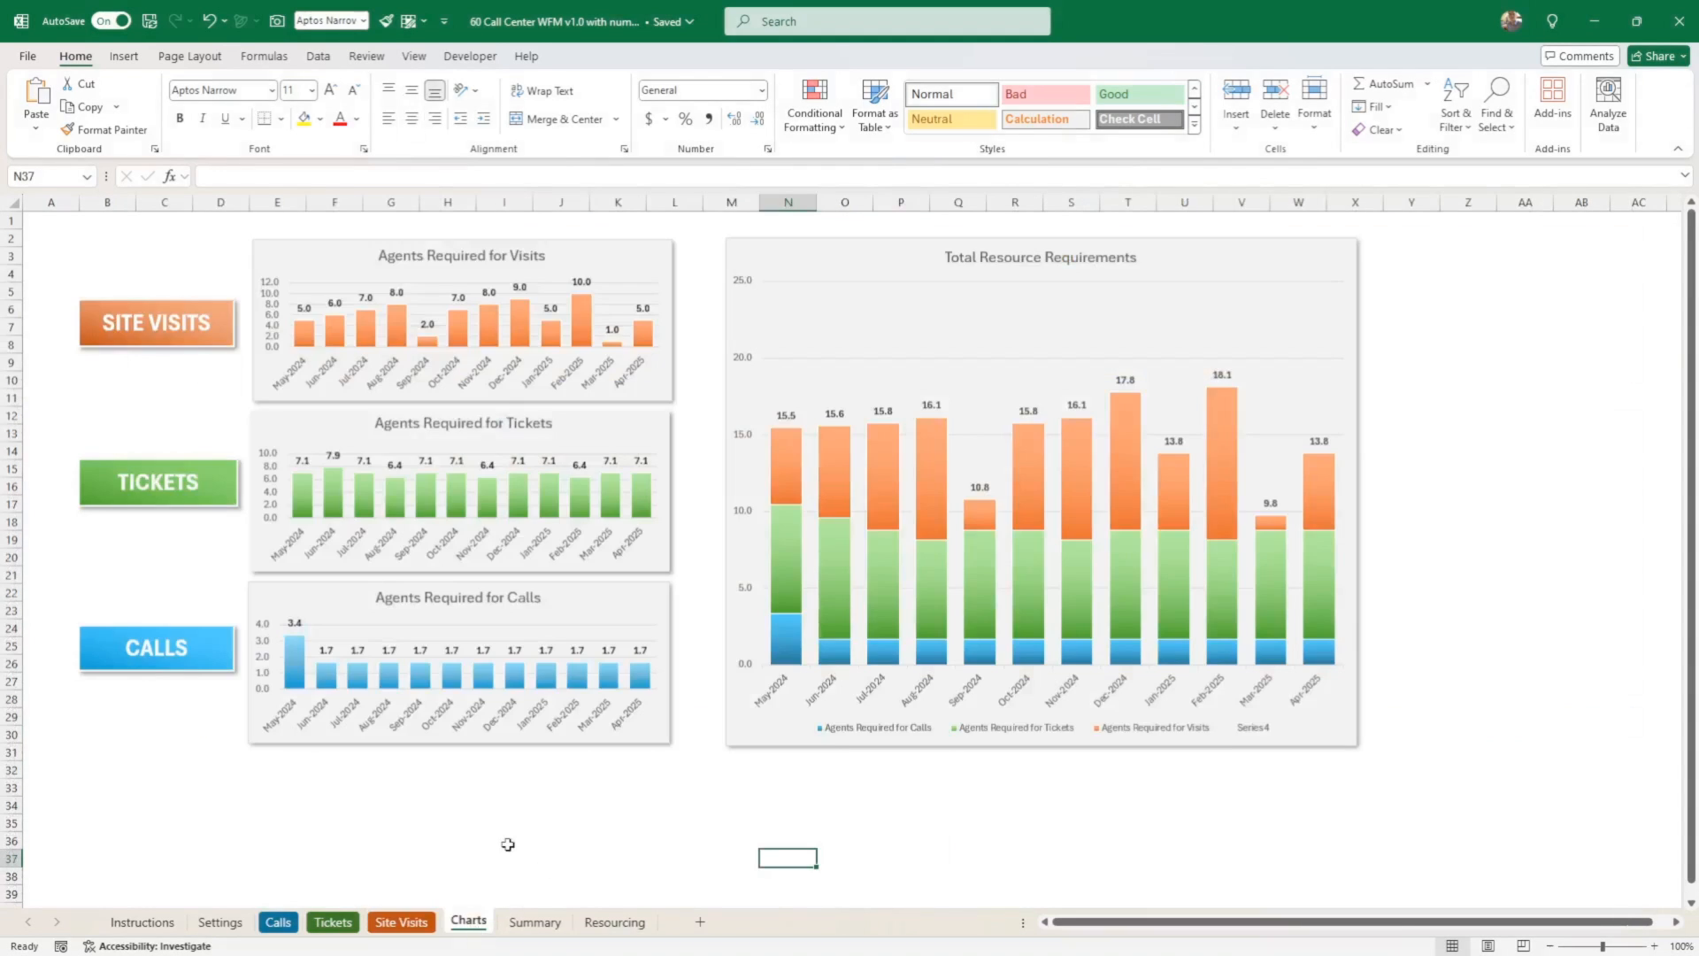
left_click(503, 860)
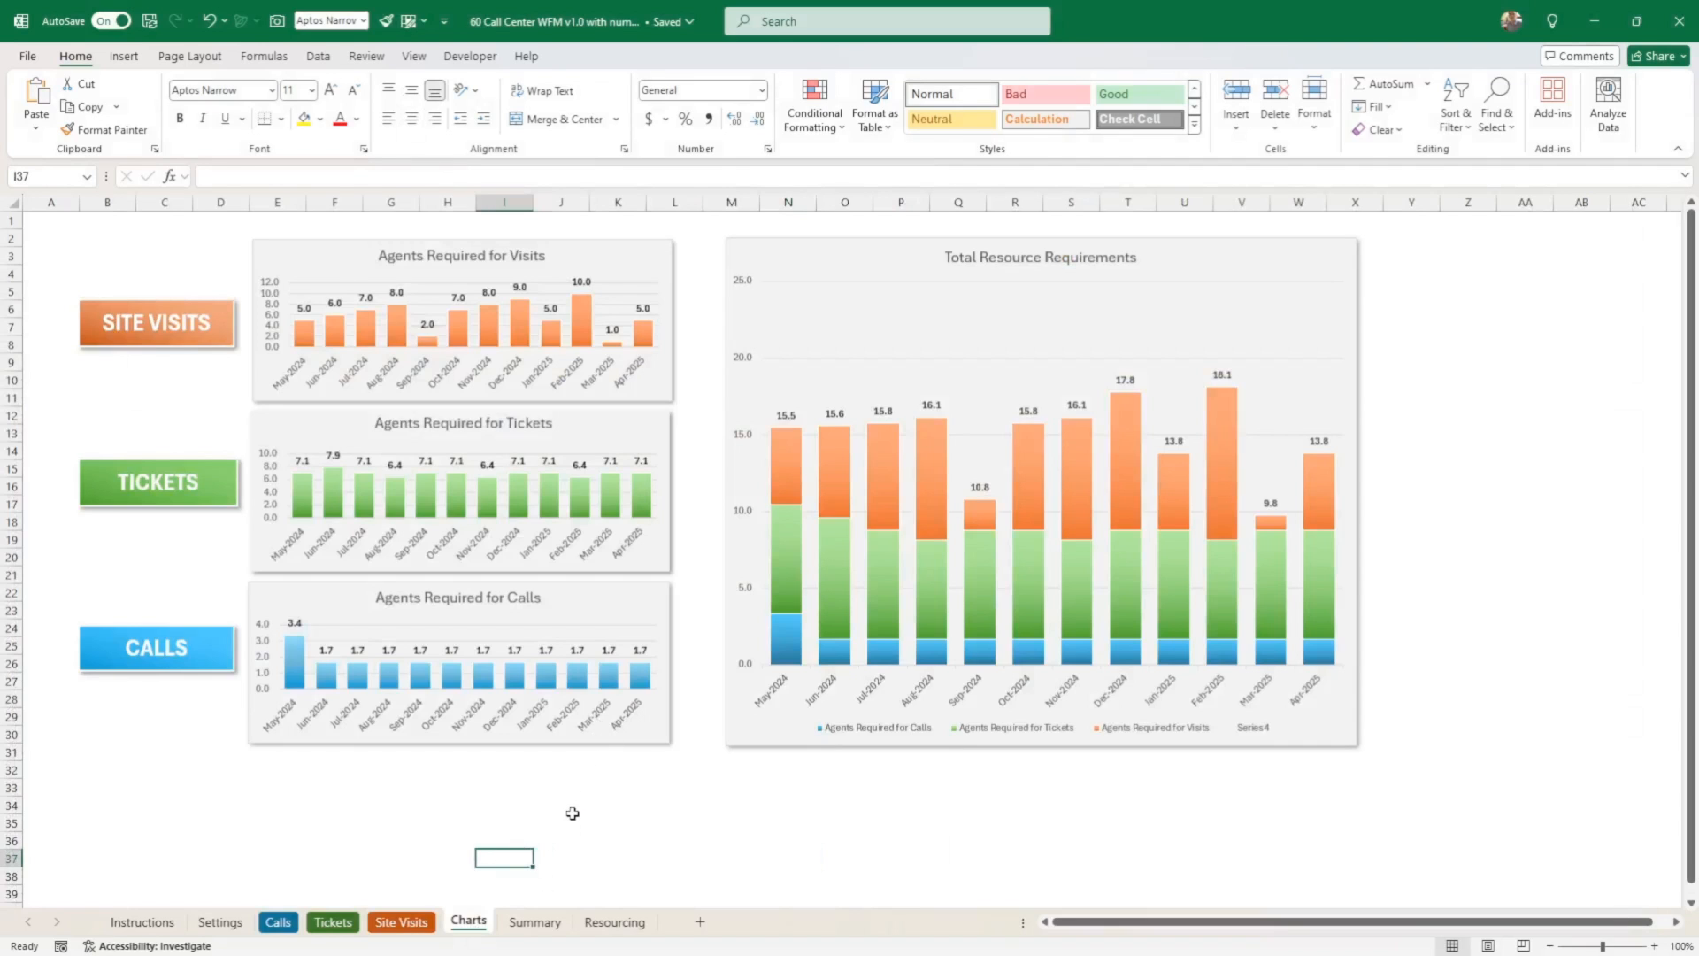
mouse_move(563, 807)
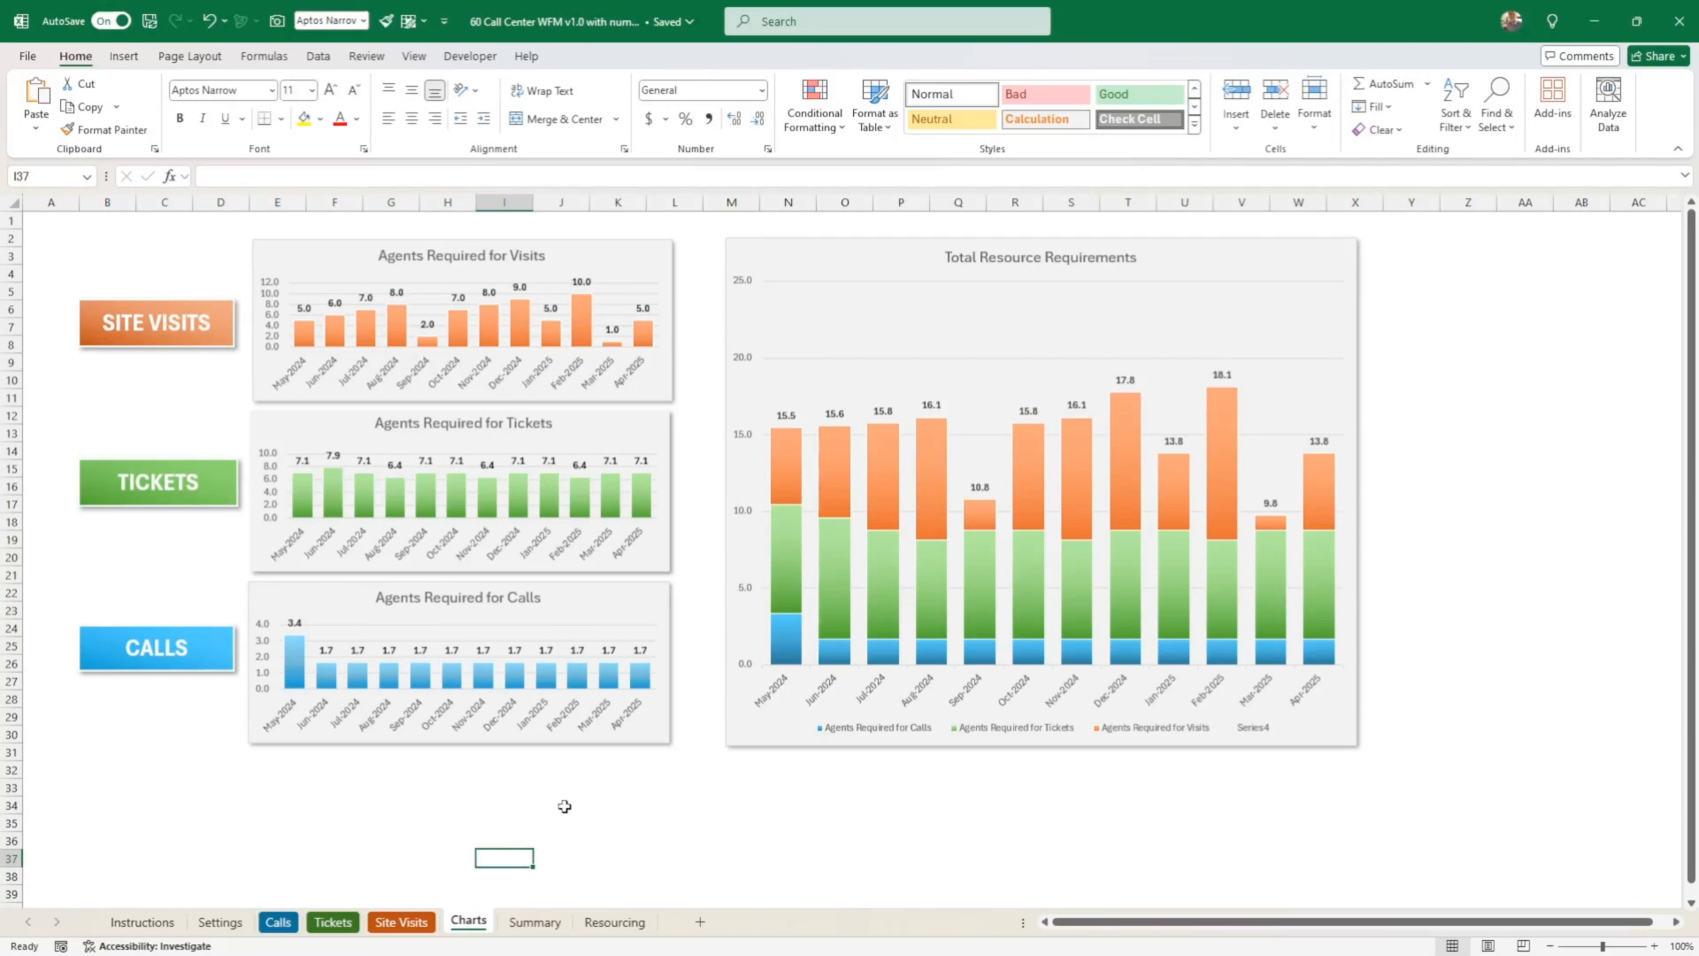
mouse_move(251, 347)
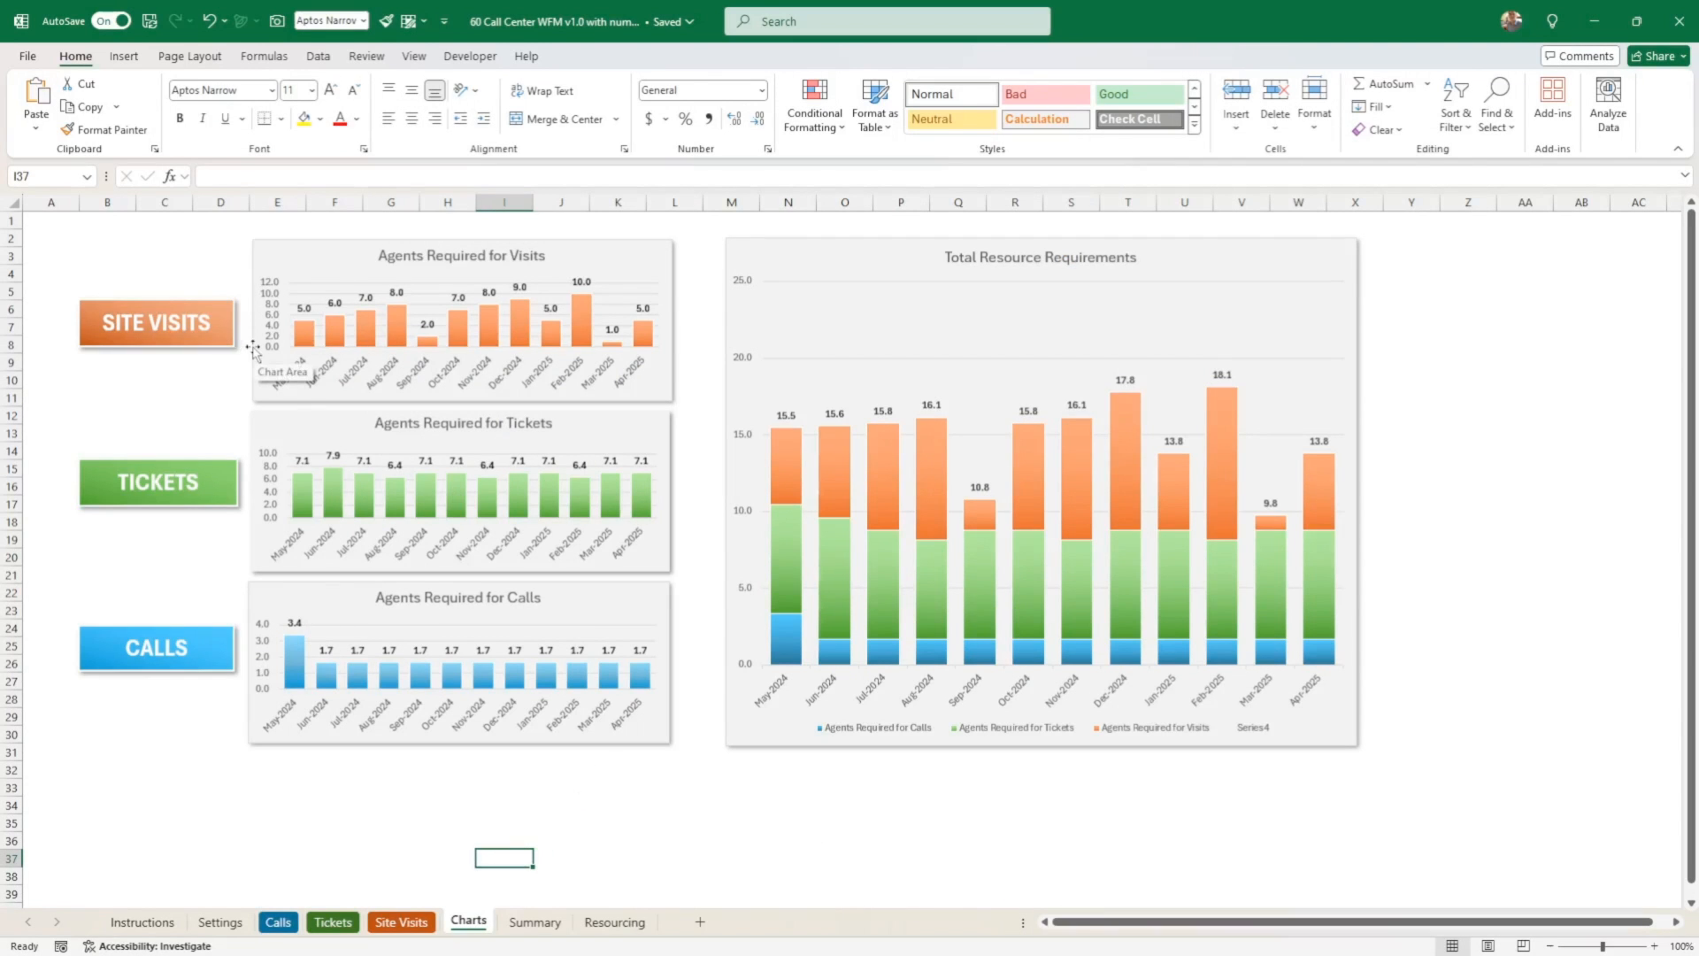
mouse_move(297, 336)
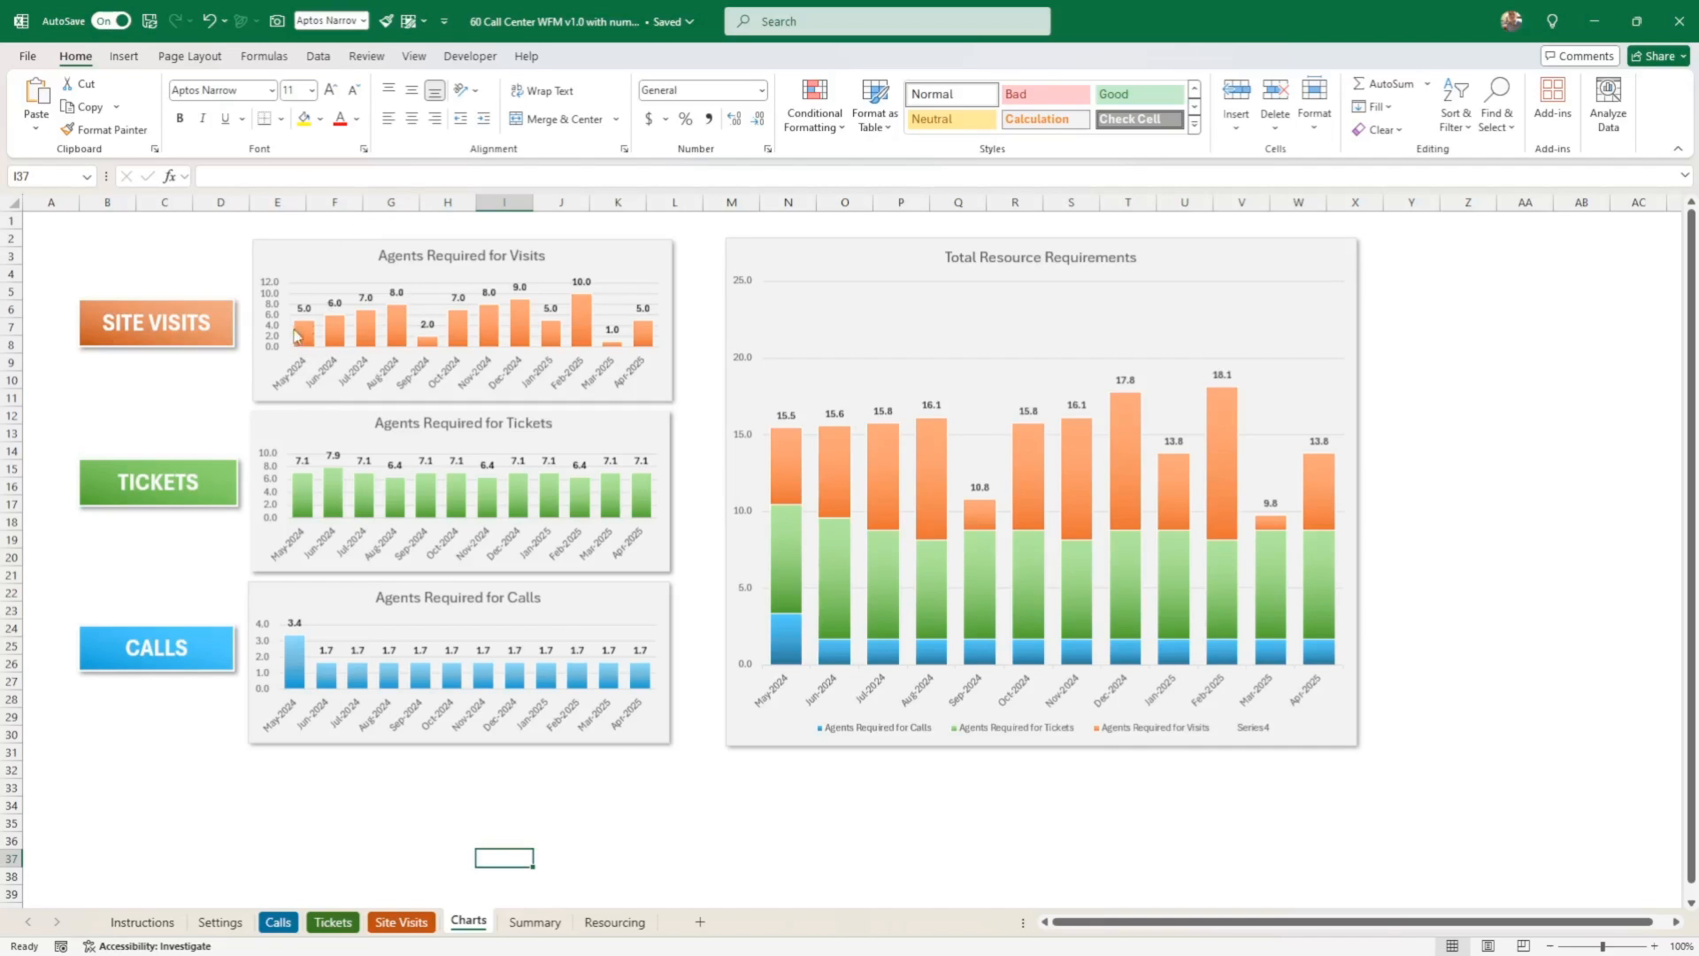
mouse_move(314, 346)
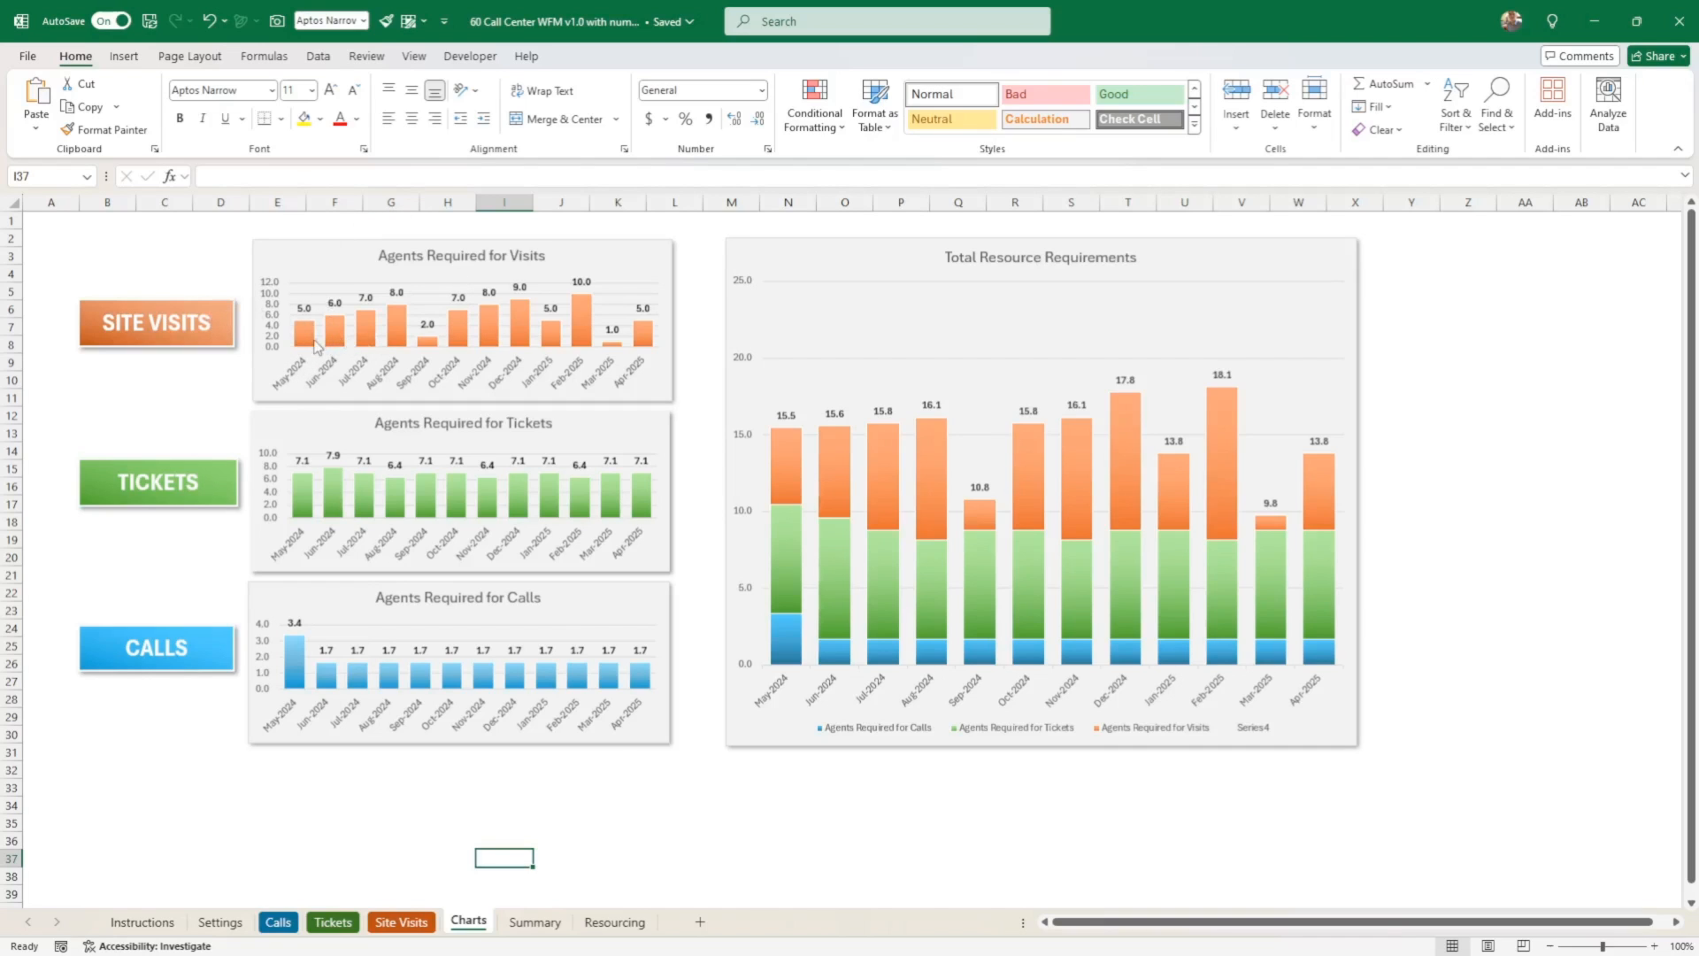
mouse_move(516, 325)
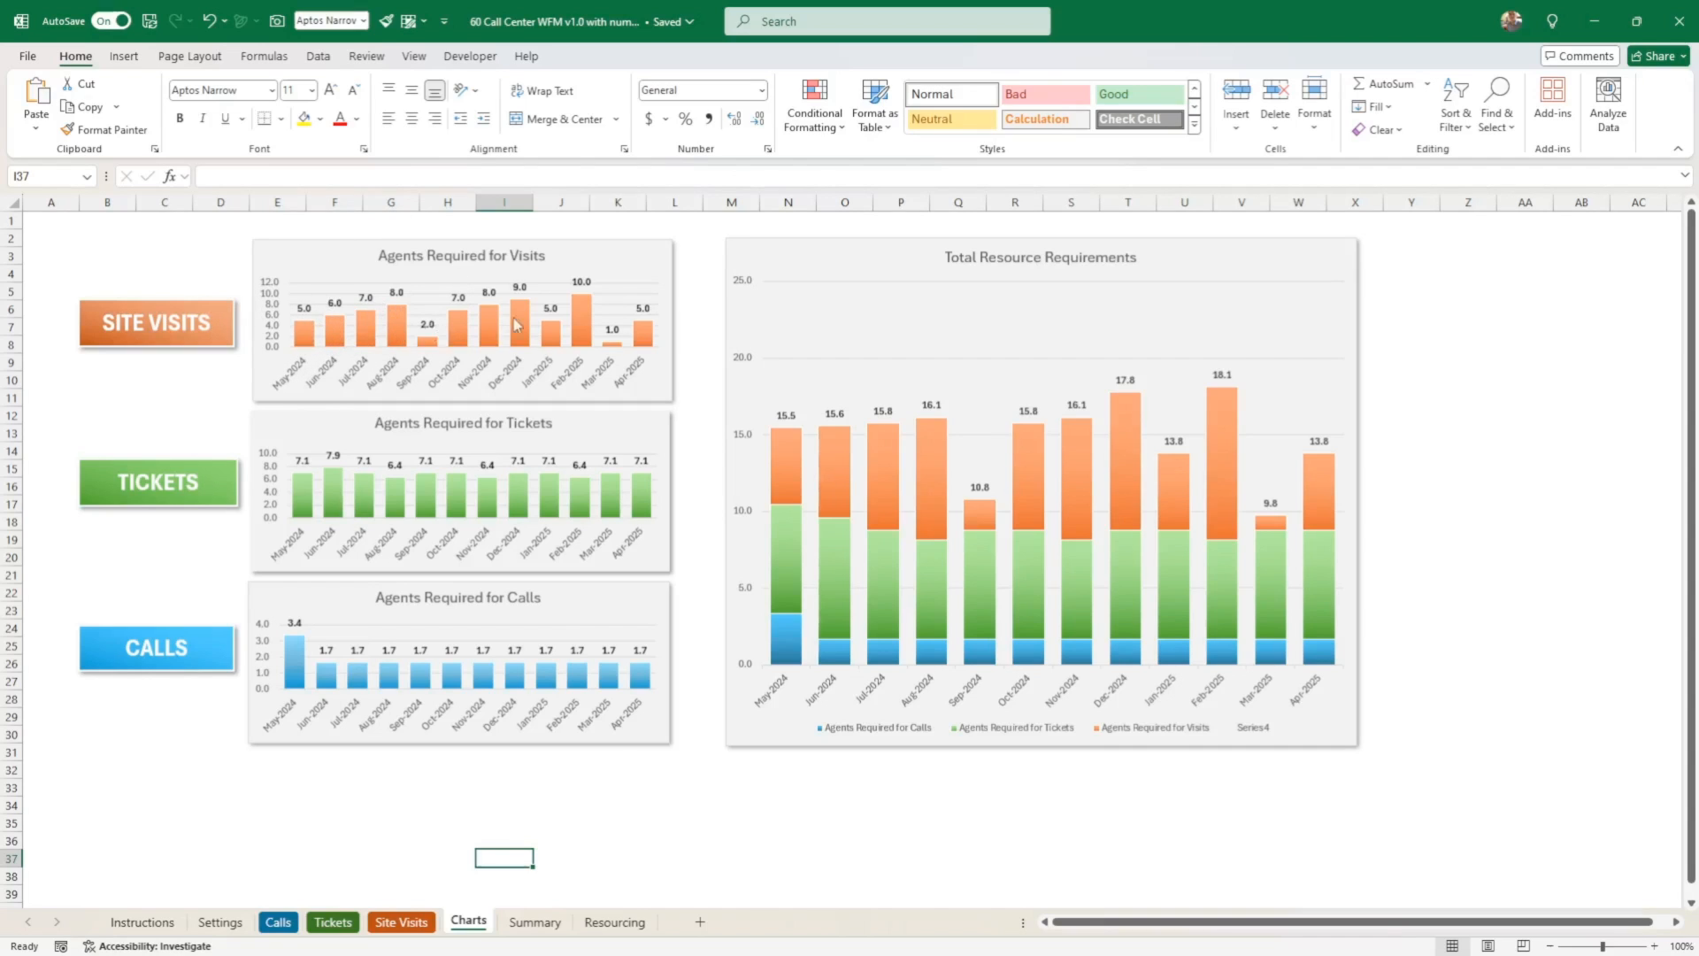
mouse_move(310, 503)
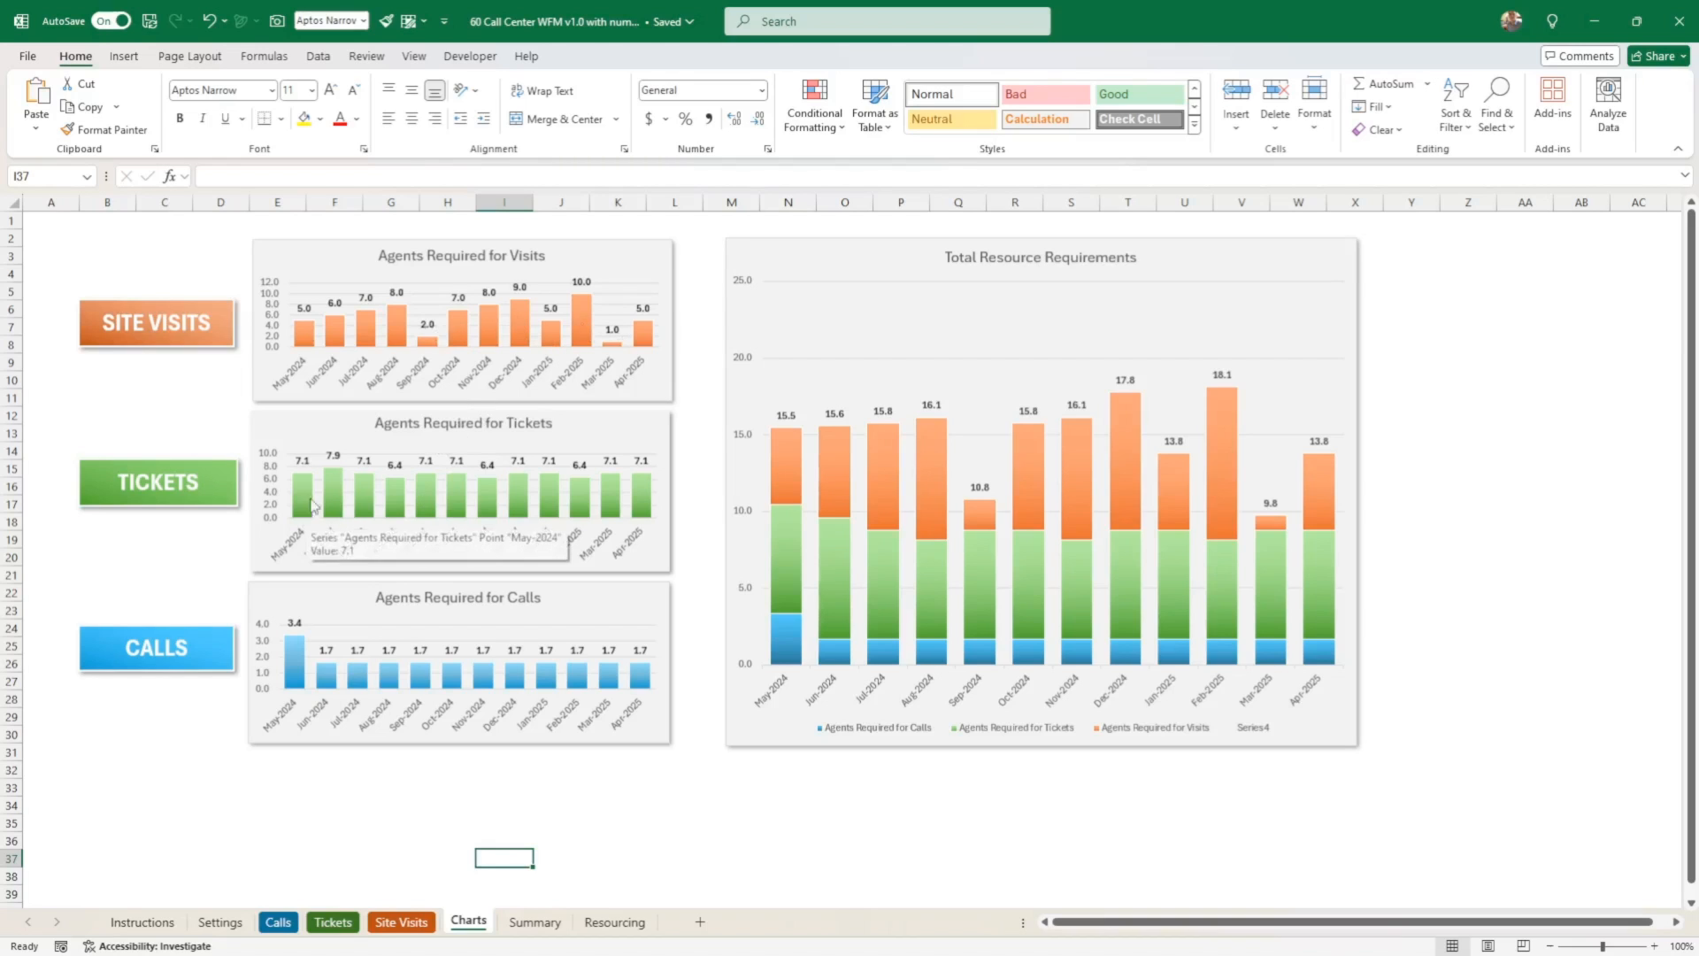
mouse_move(513, 616)
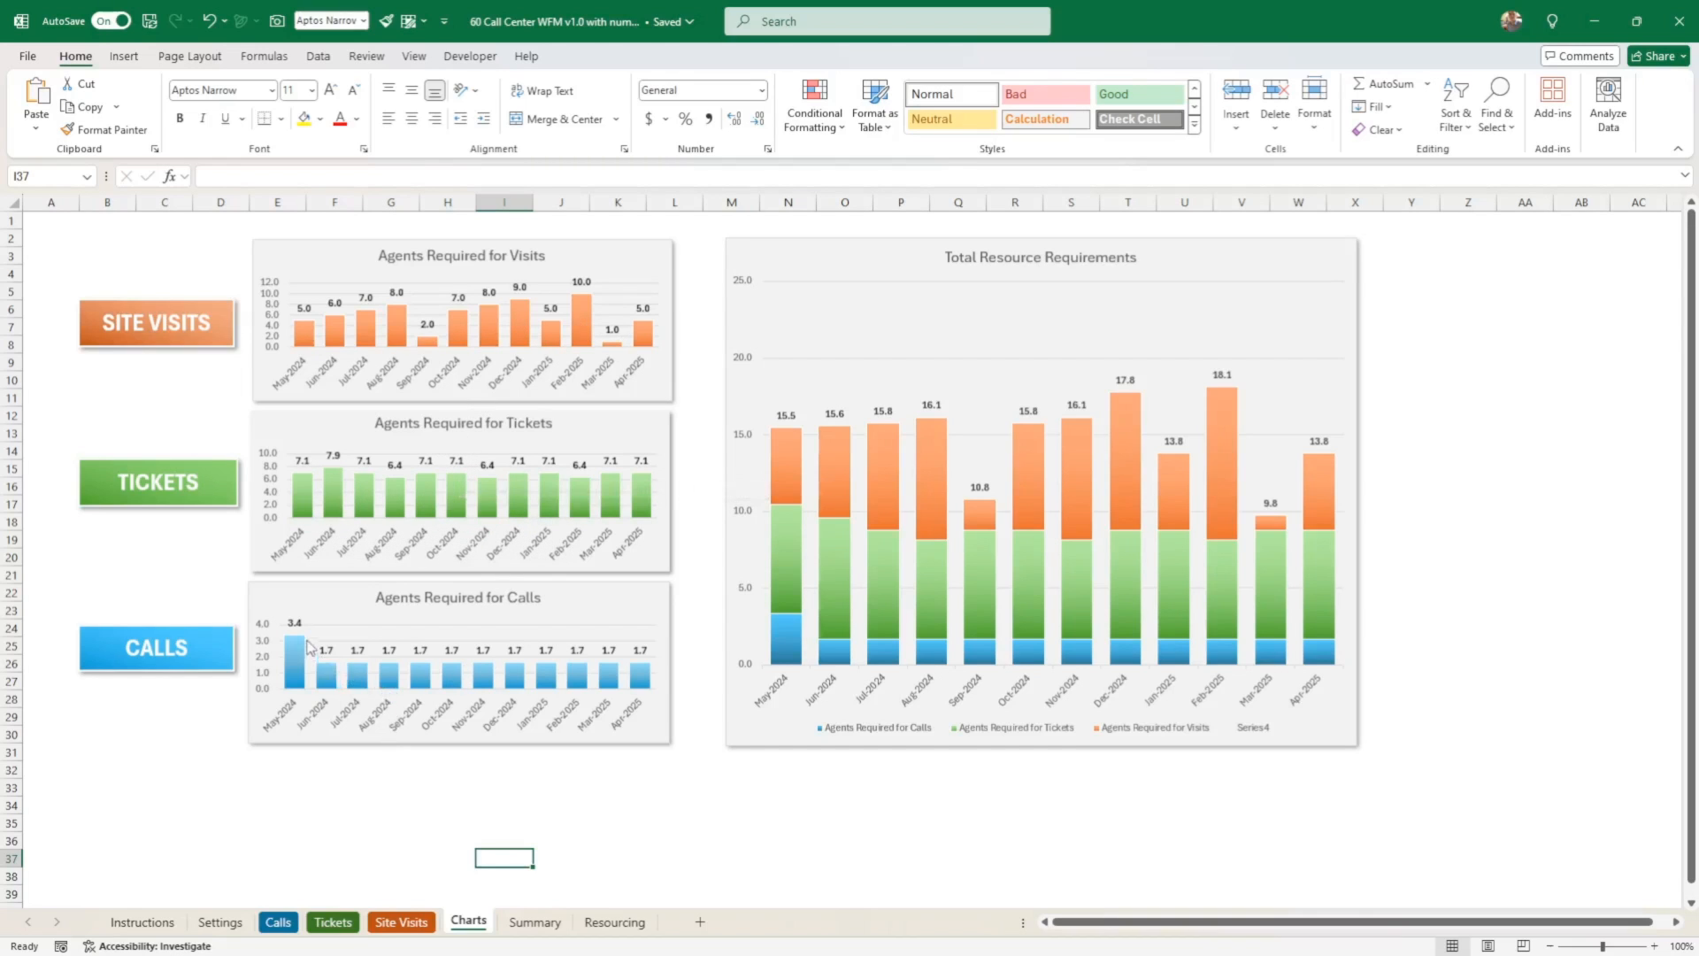
mouse_move(471, 745)
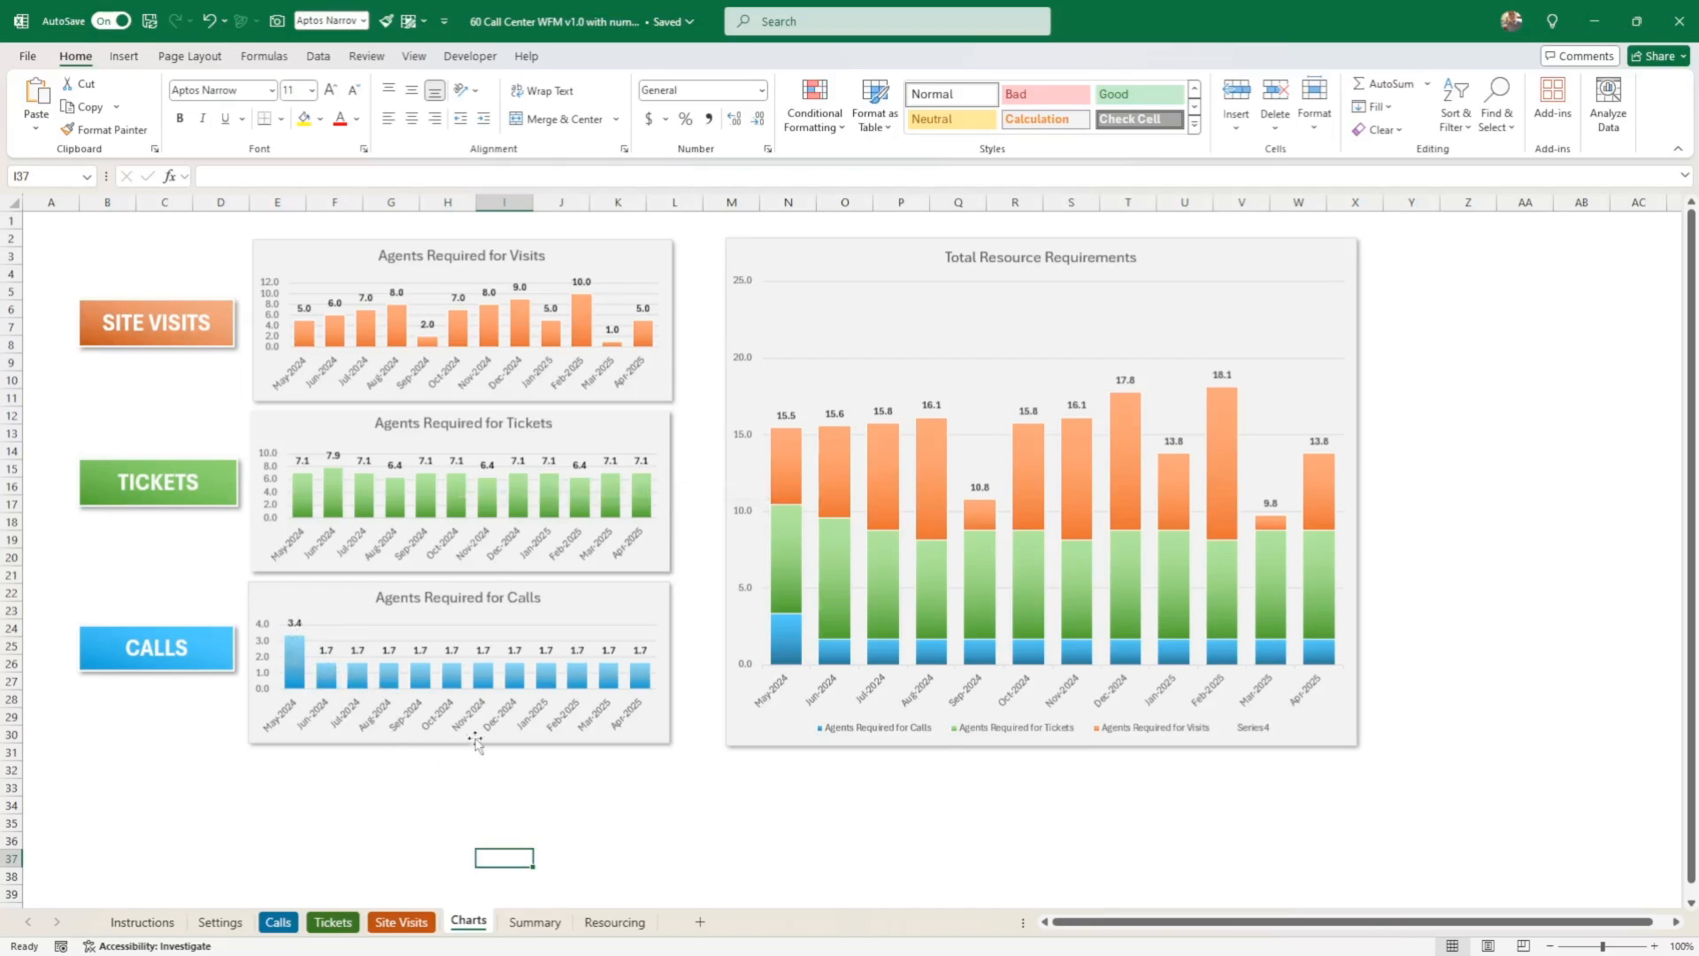
mouse_move(637, 740)
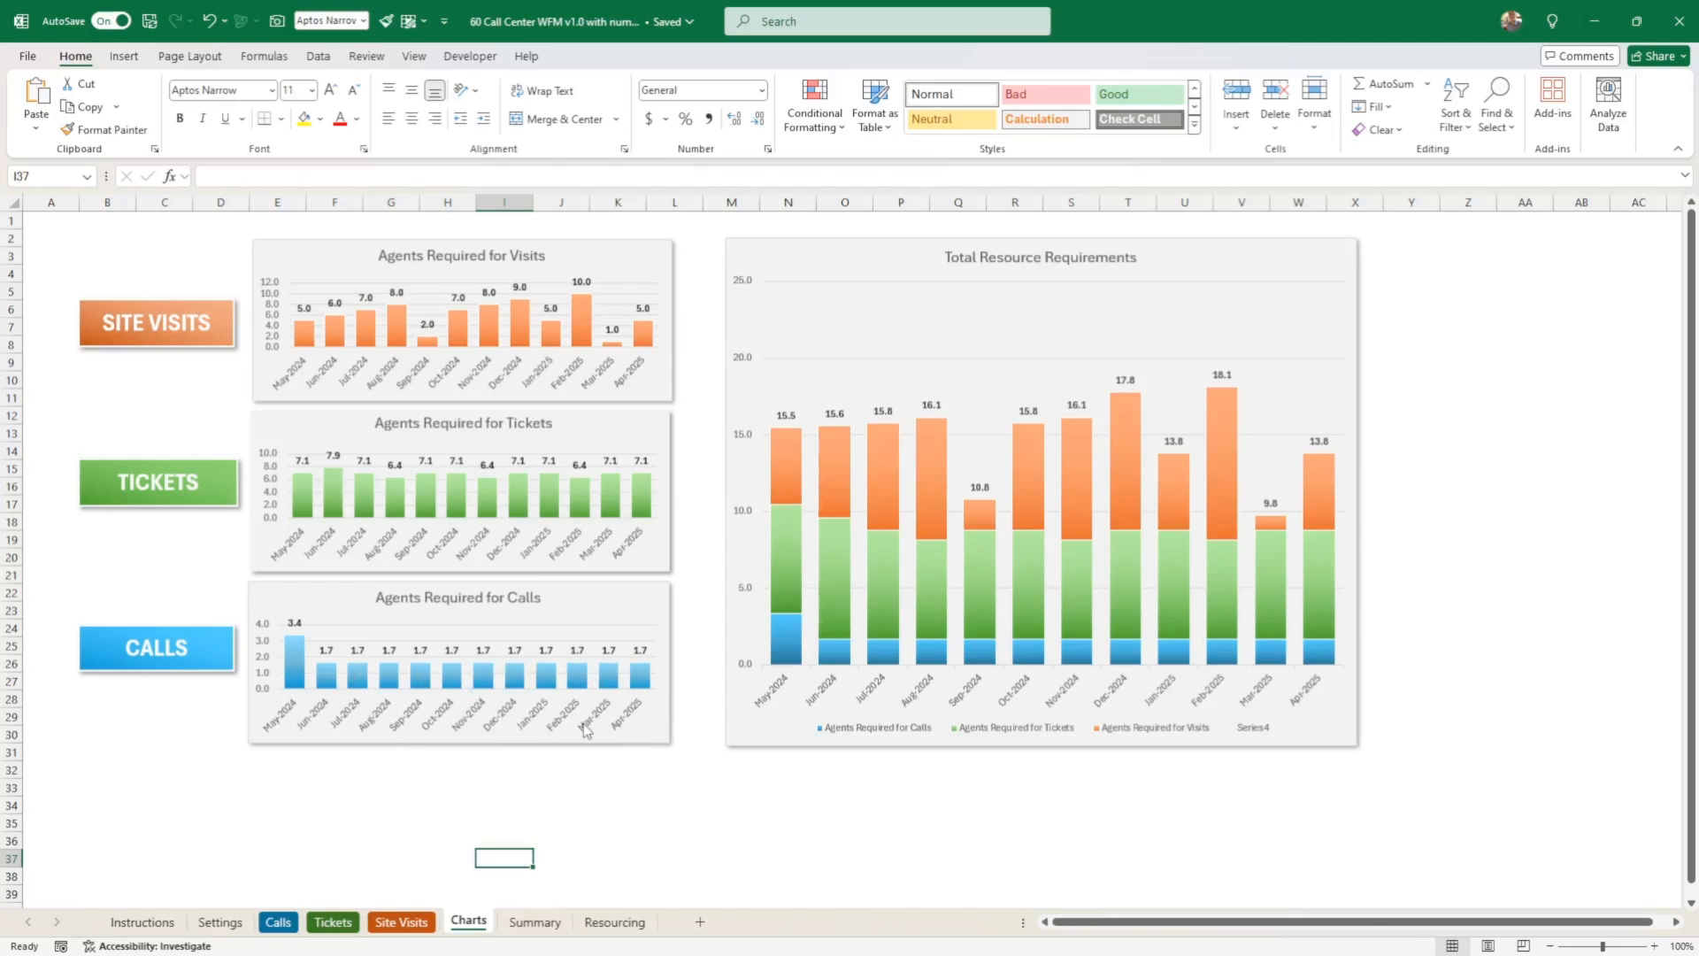
mouse_move(354, 718)
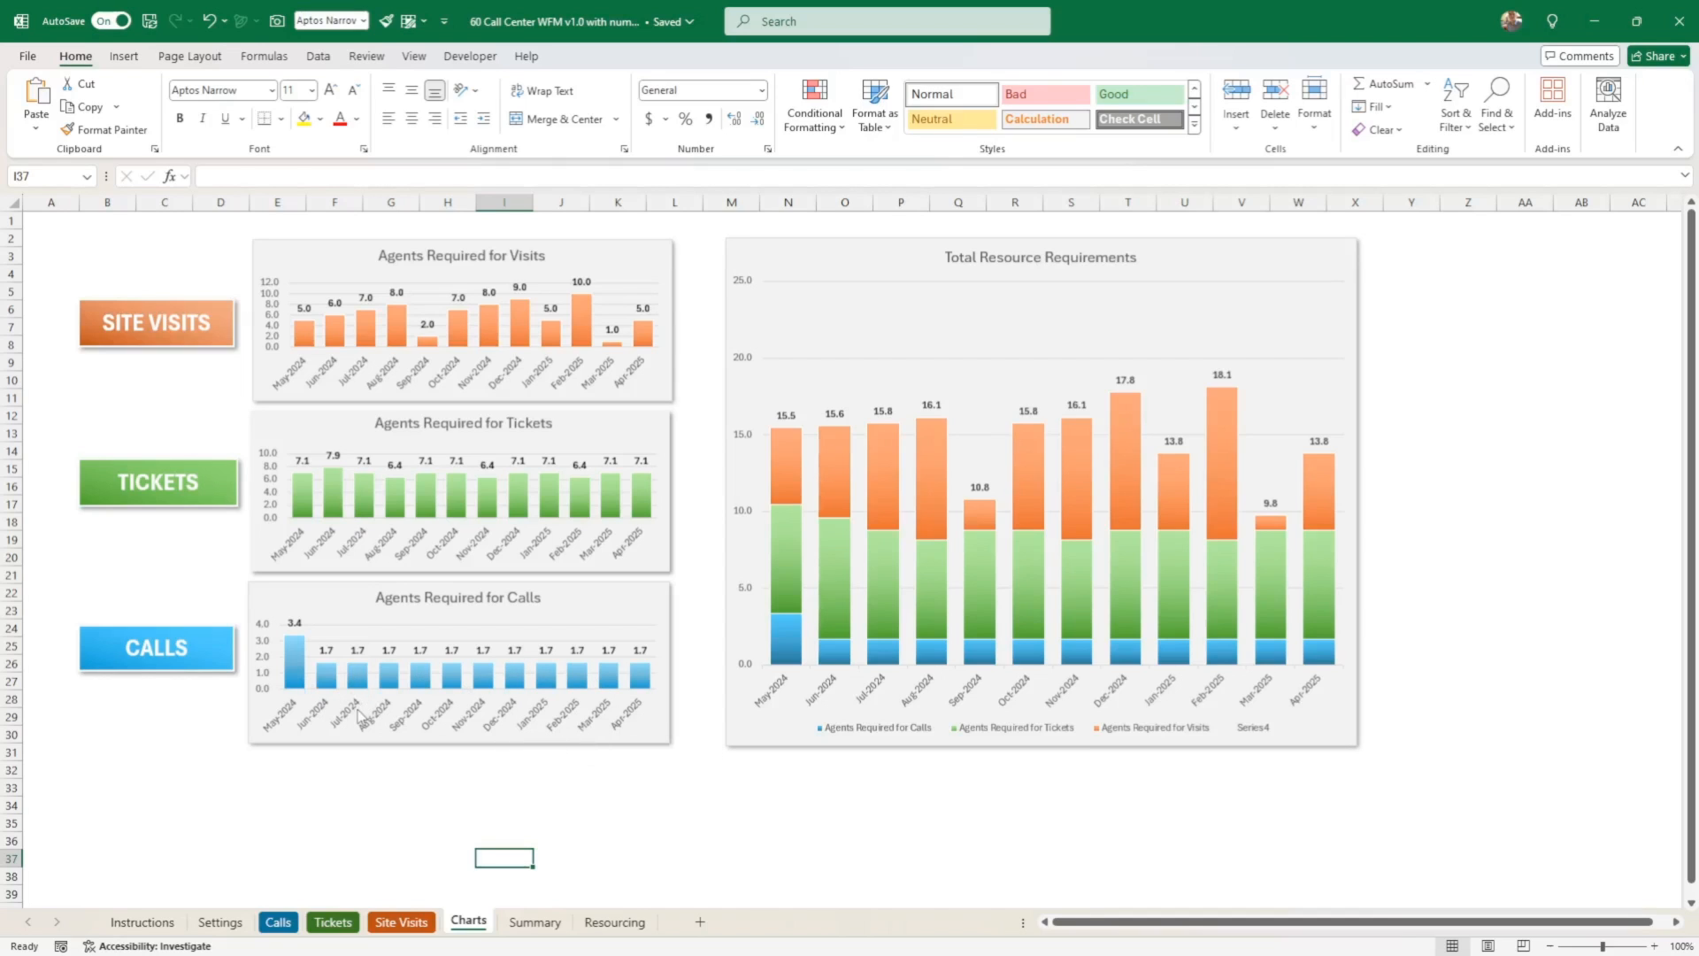
mouse_move(772, 720)
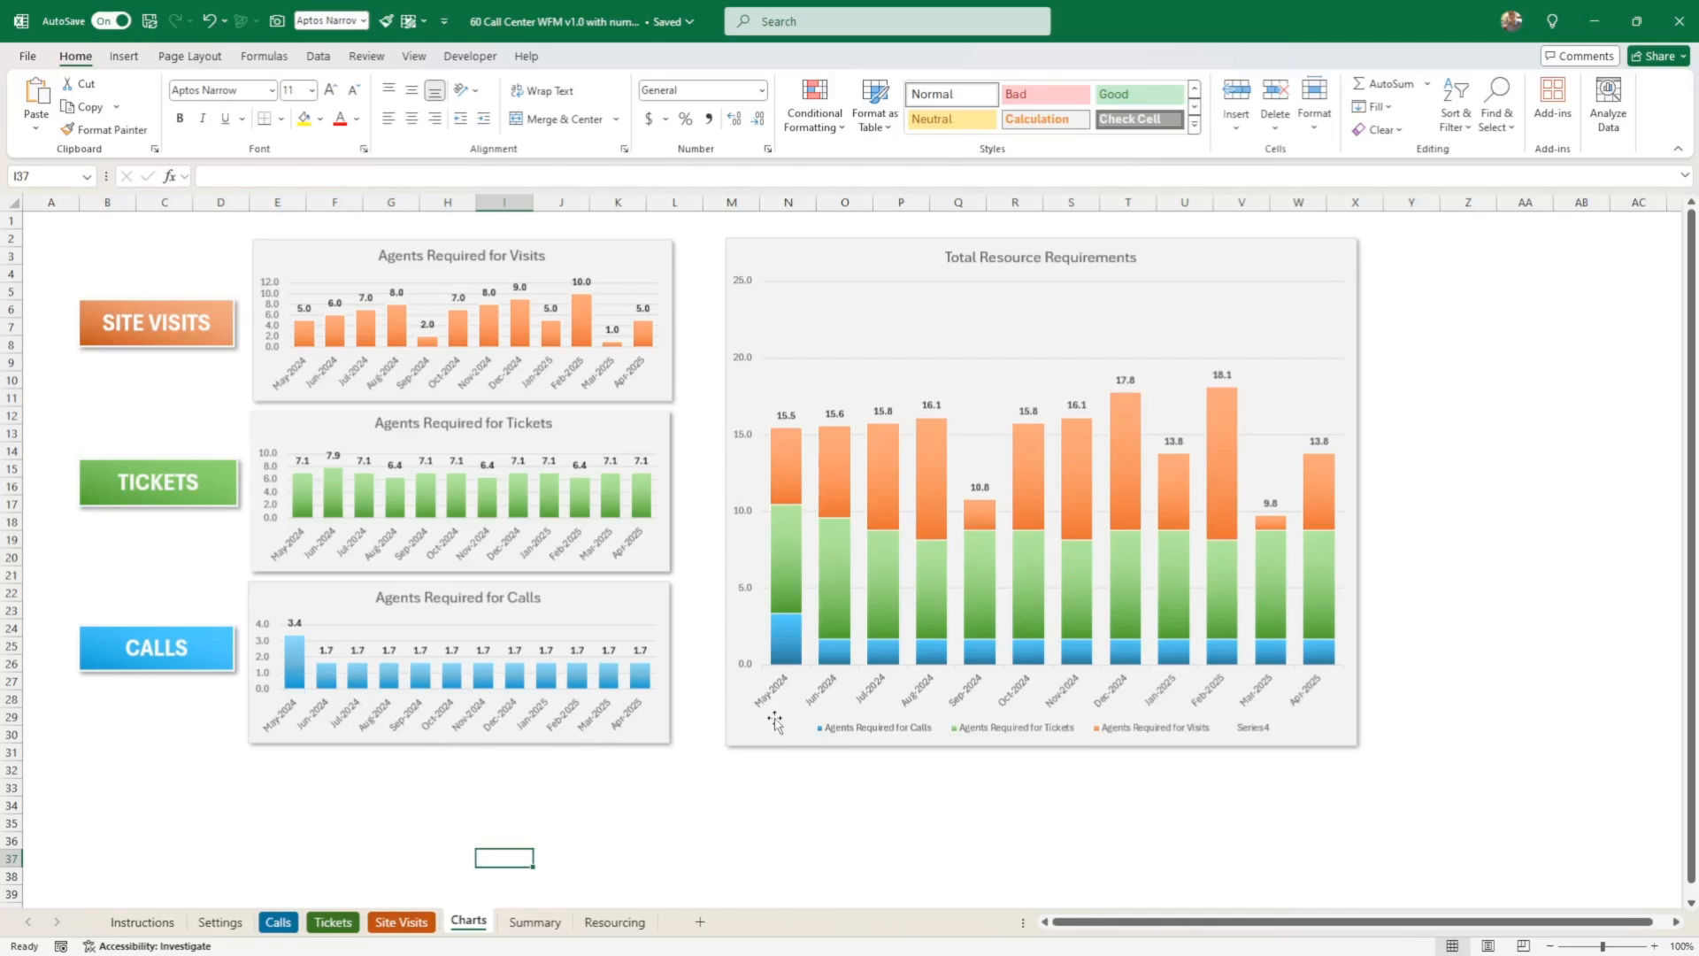
mouse_move(857, 722)
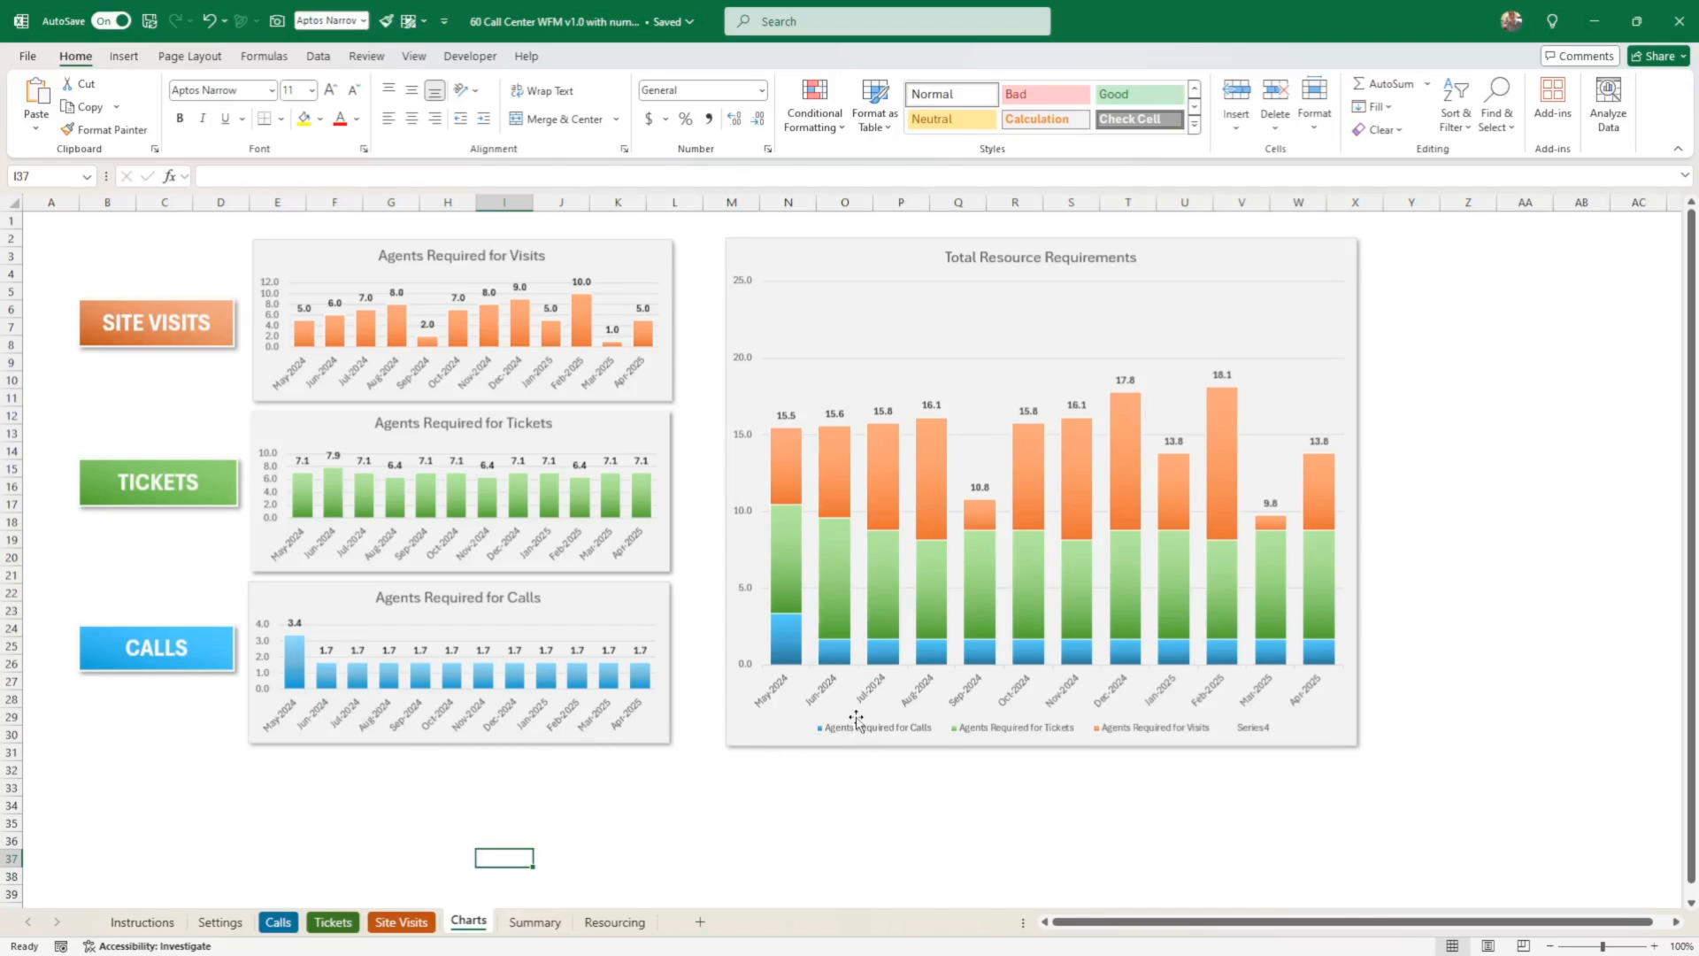
mouse_move(780, 596)
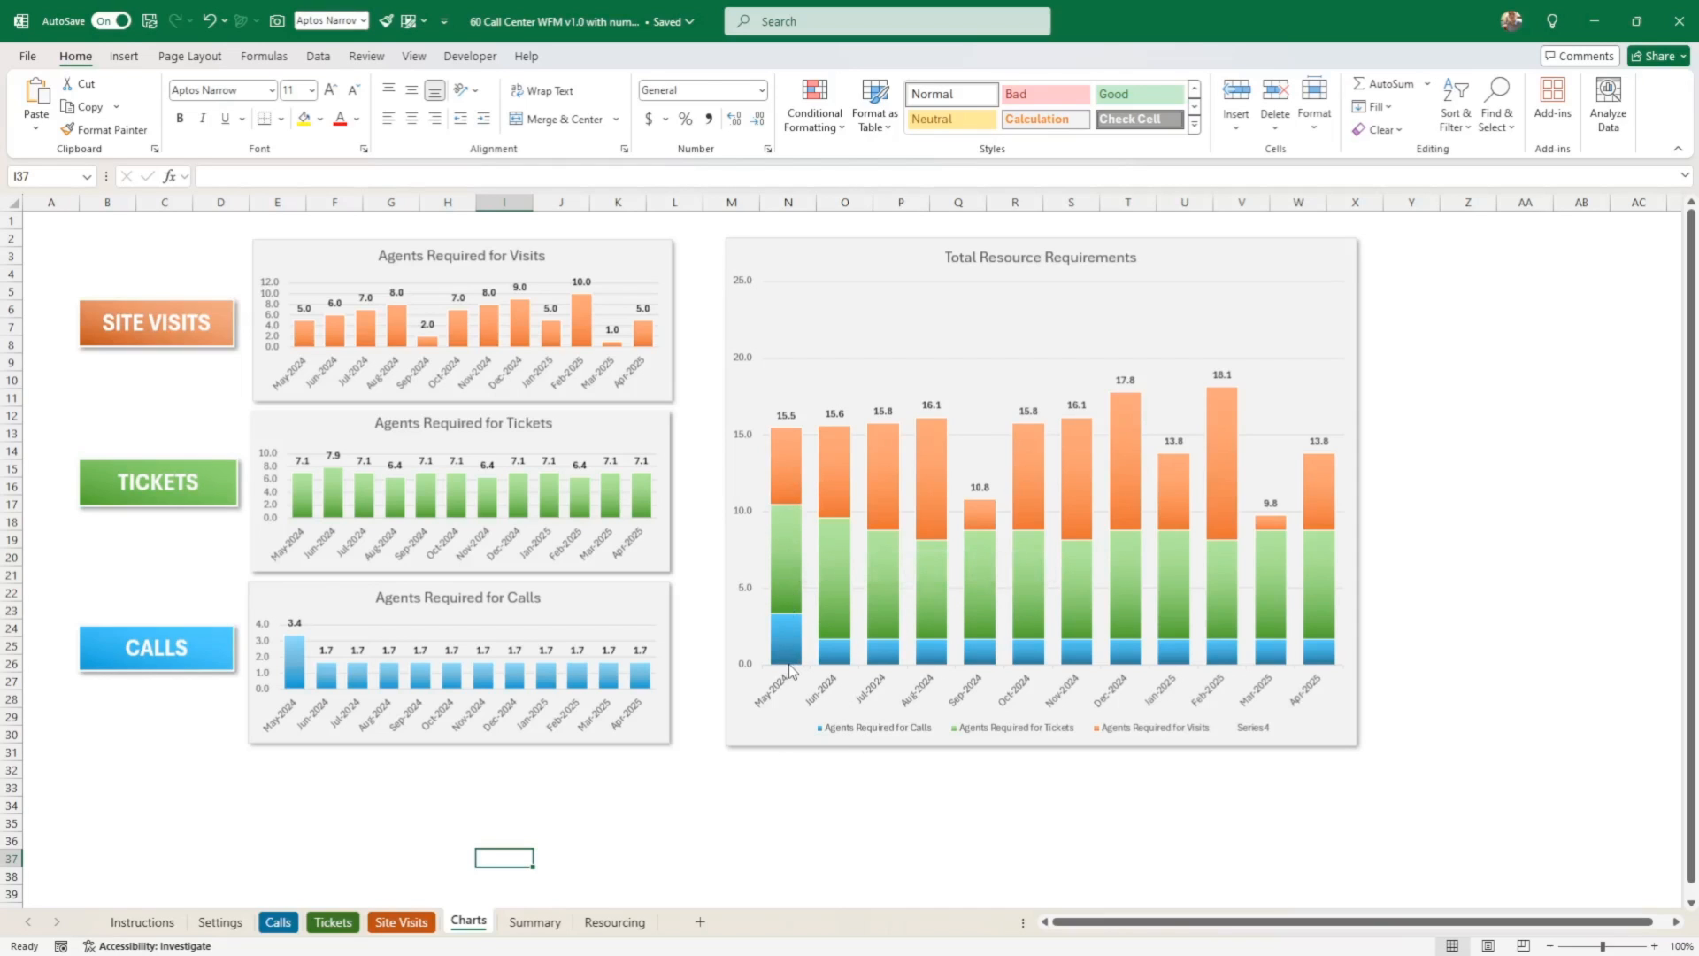
mouse_move(775, 470)
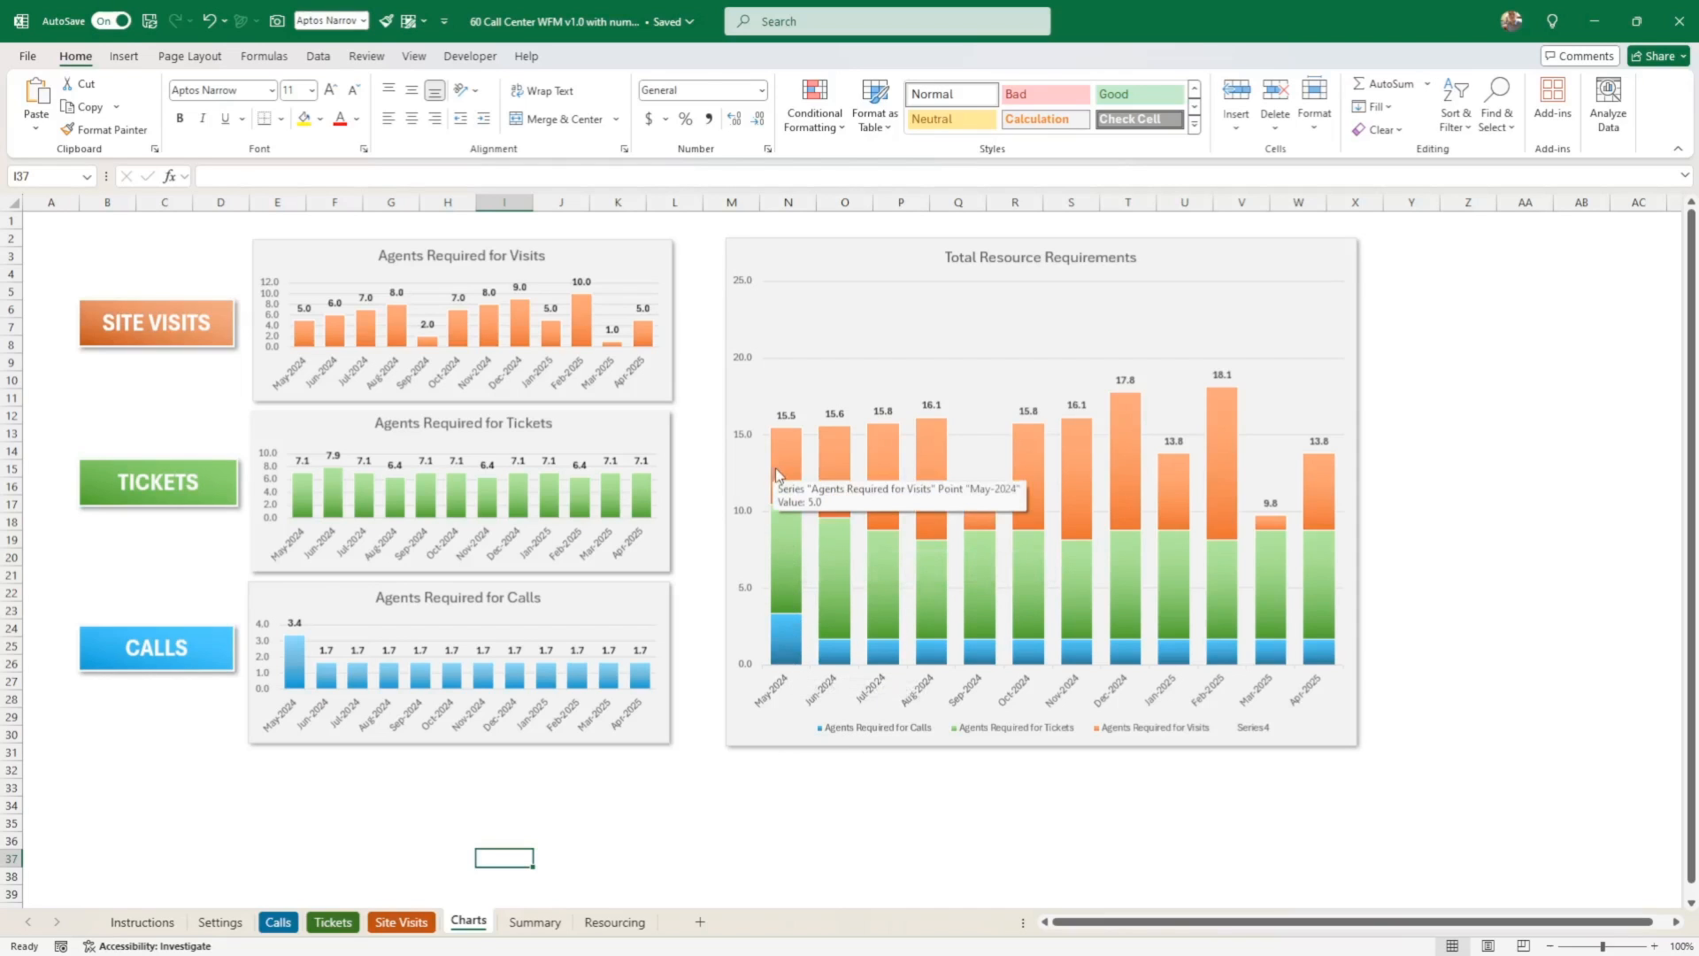
mouse_move(800, 467)
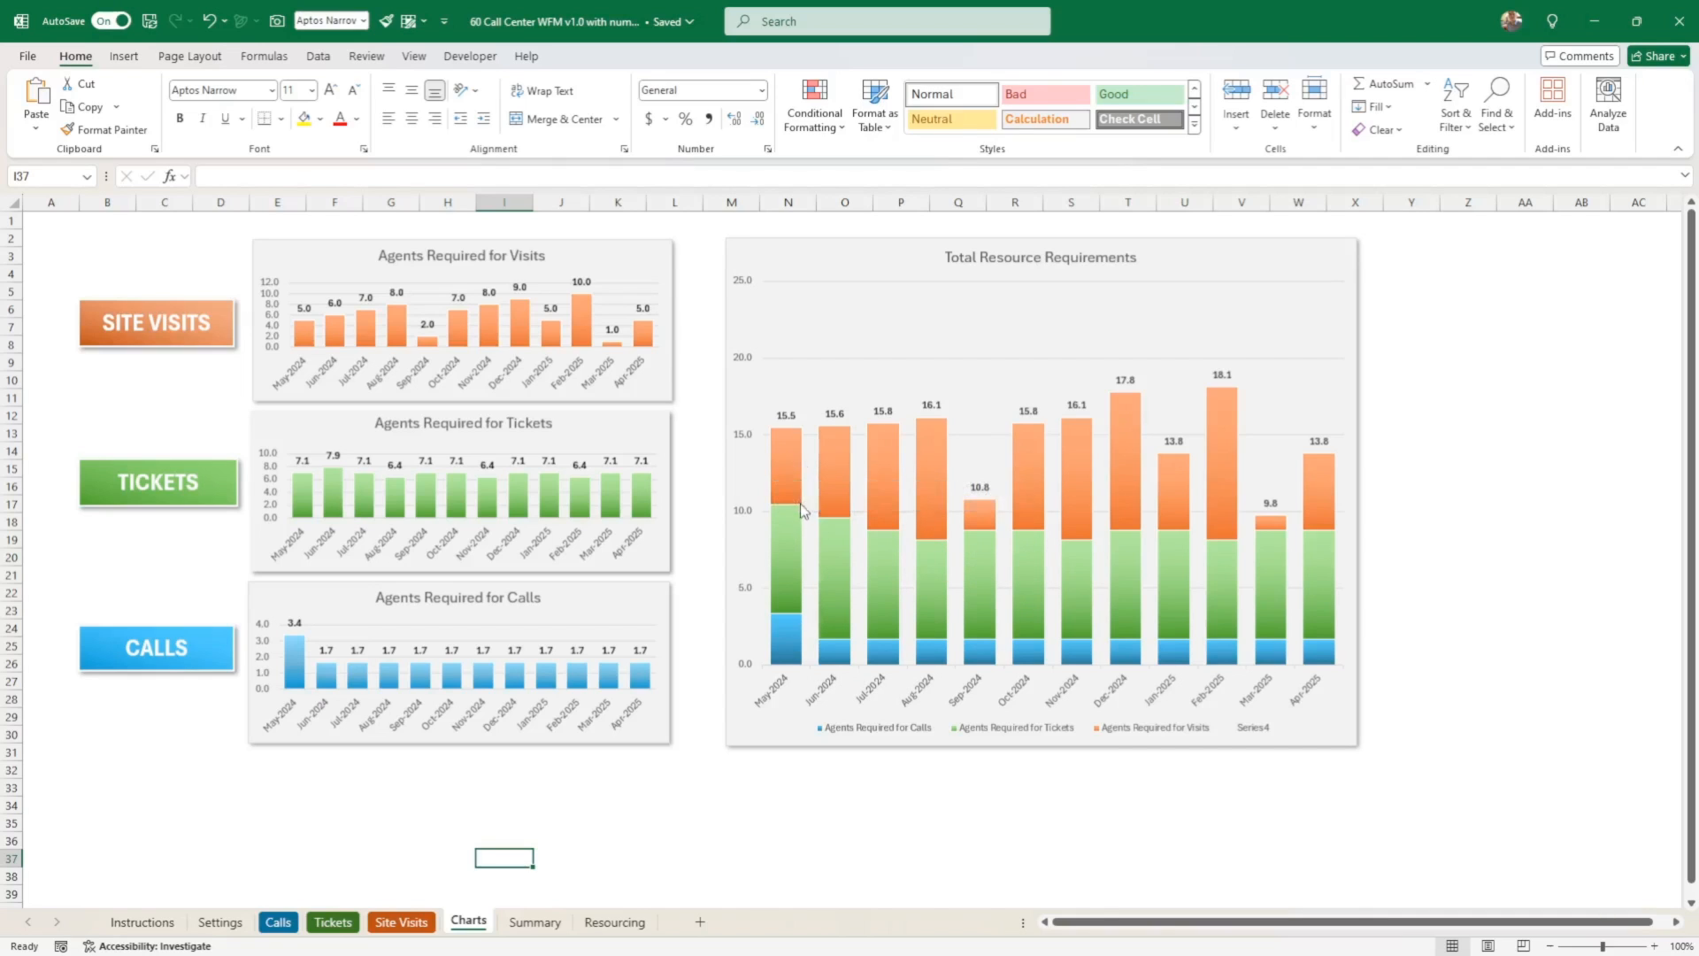
mouse_move(809, 423)
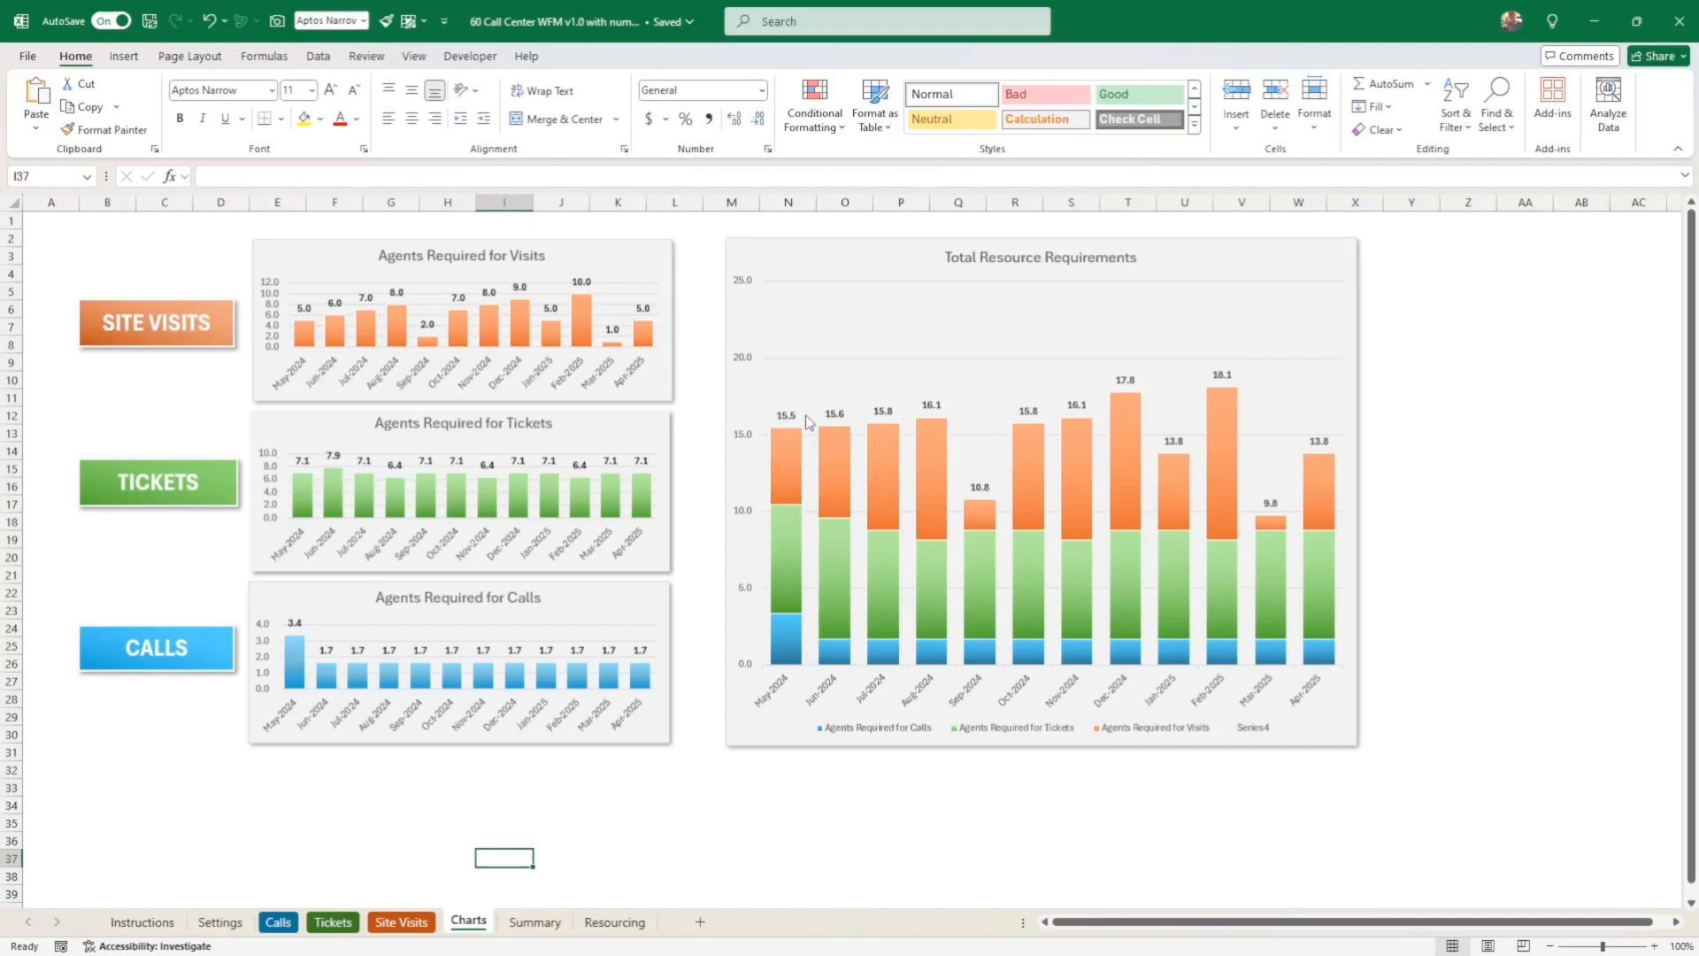
mouse_move(1048, 432)
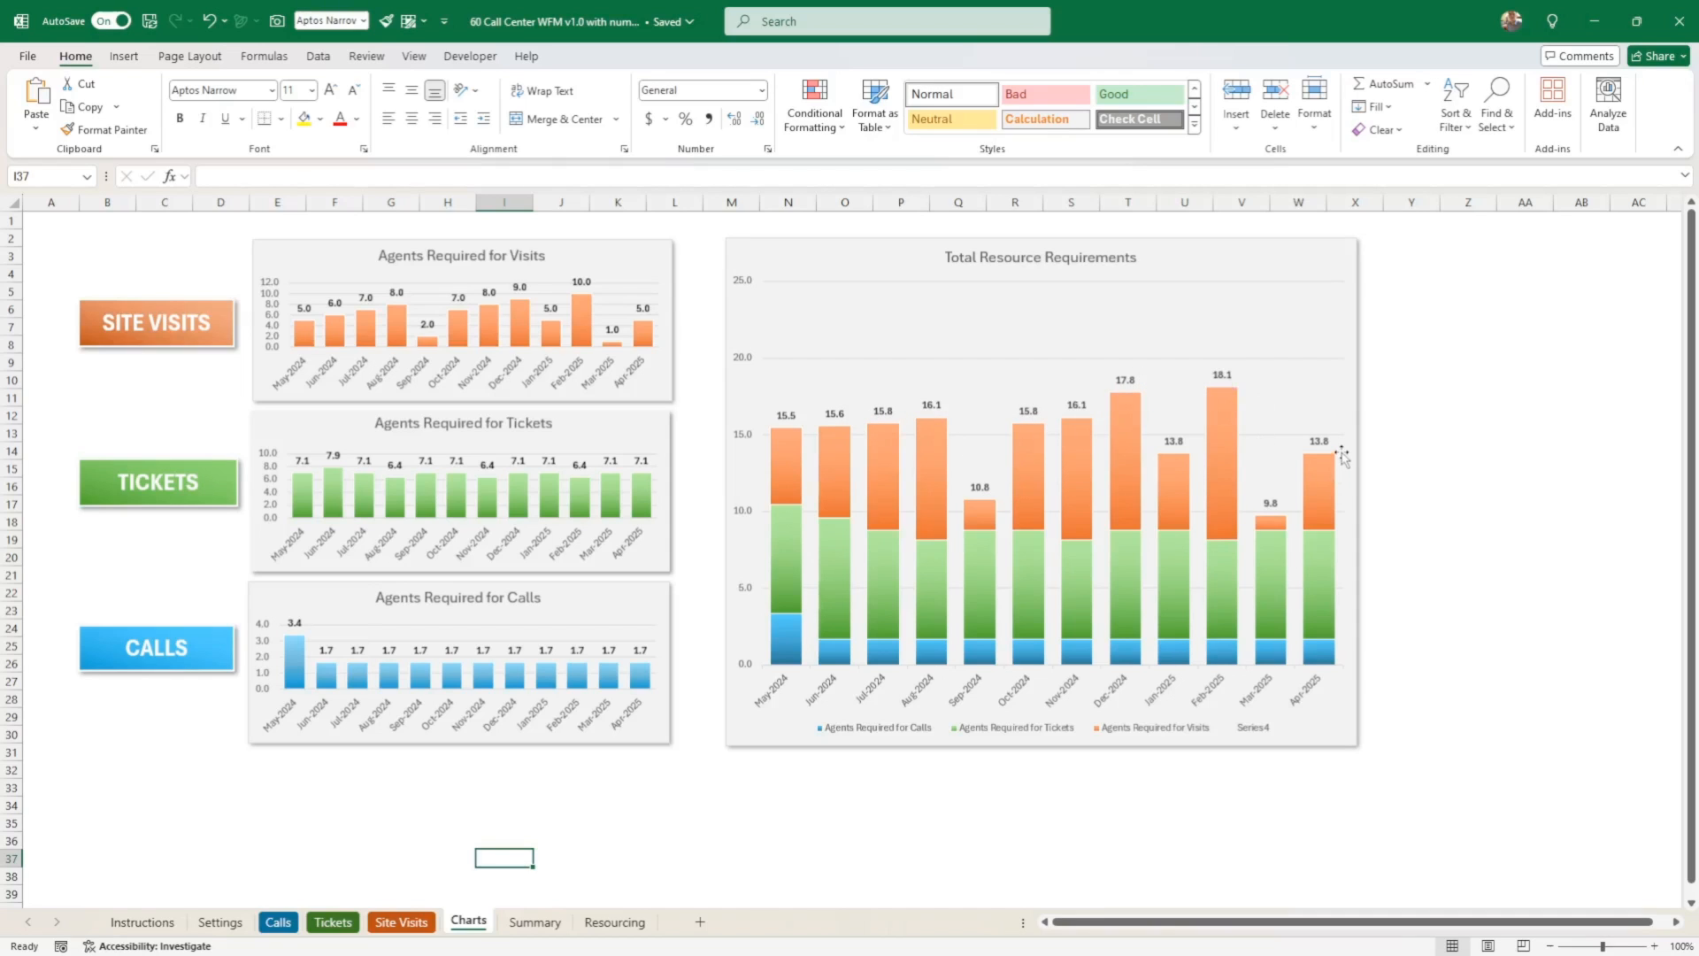
mouse_move(1175, 584)
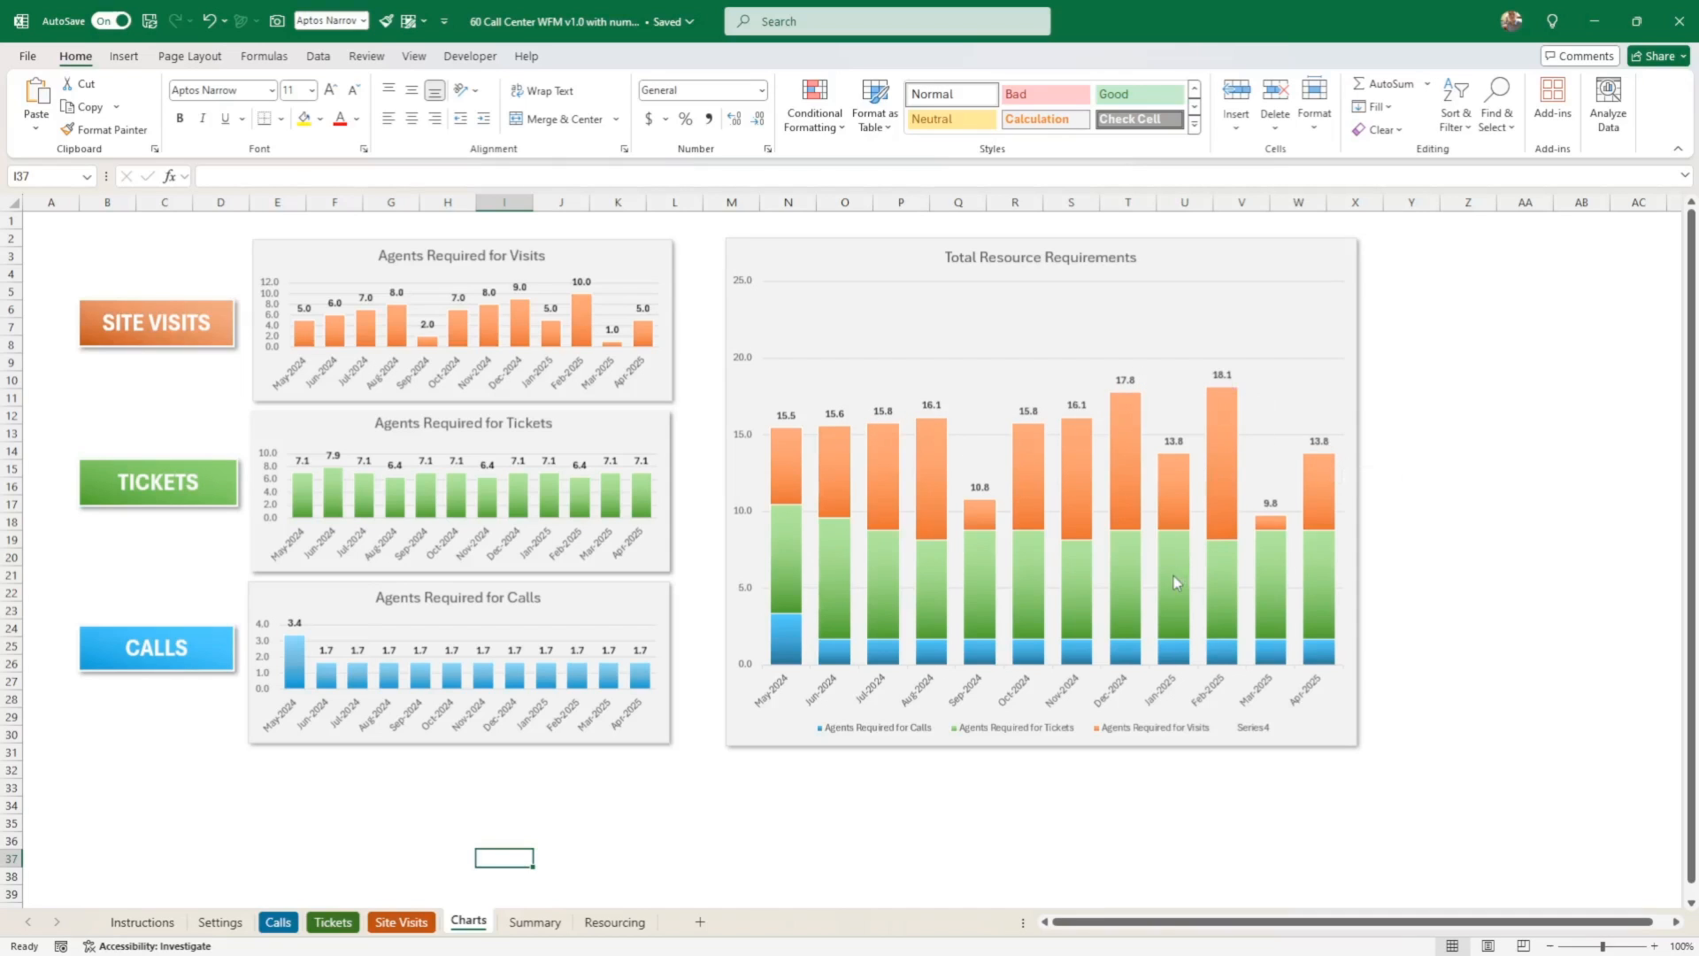
mouse_move(1173, 584)
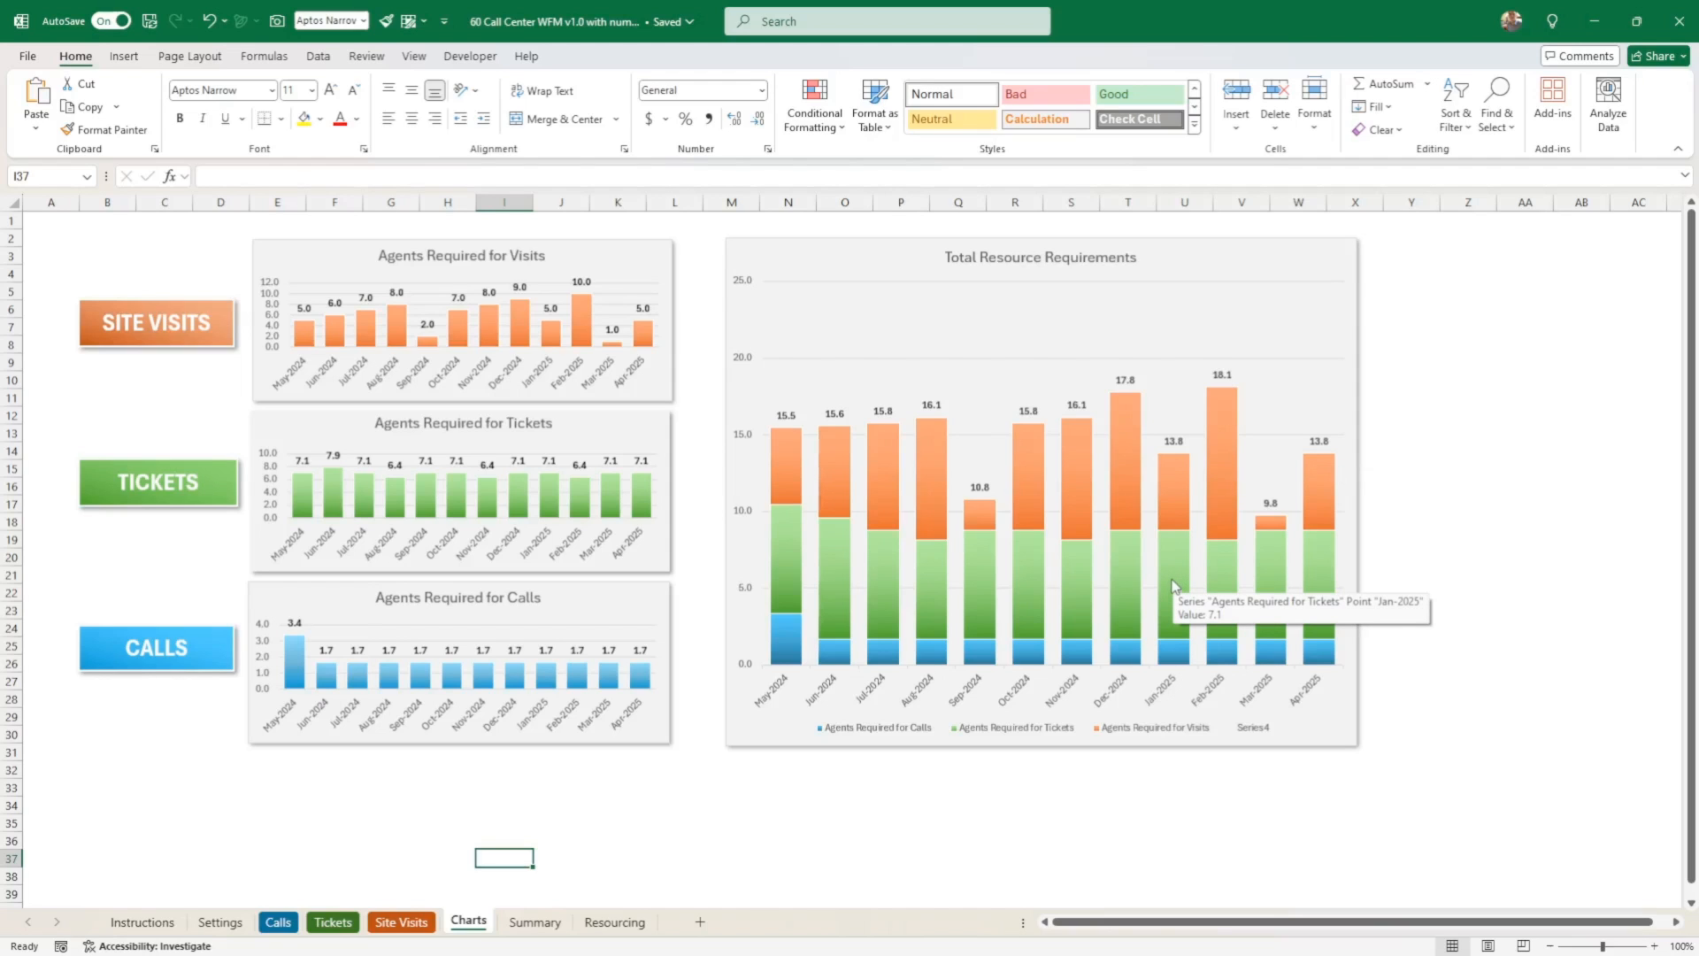
mouse_move(1108, 275)
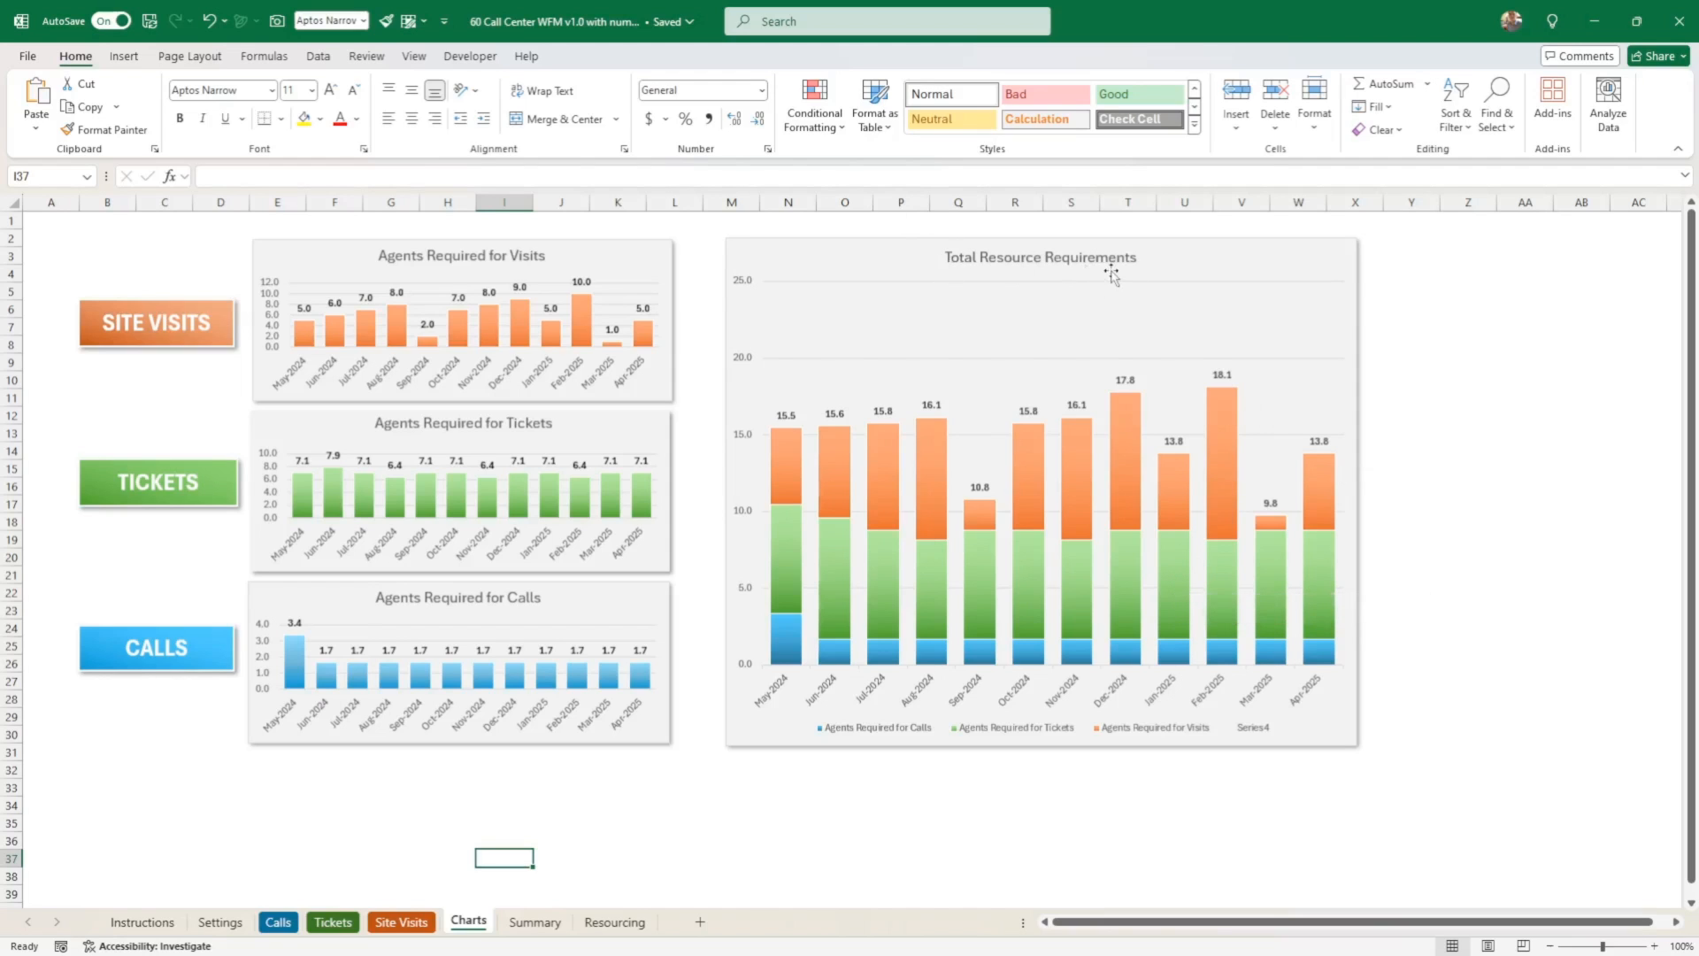
mouse_move(1118, 411)
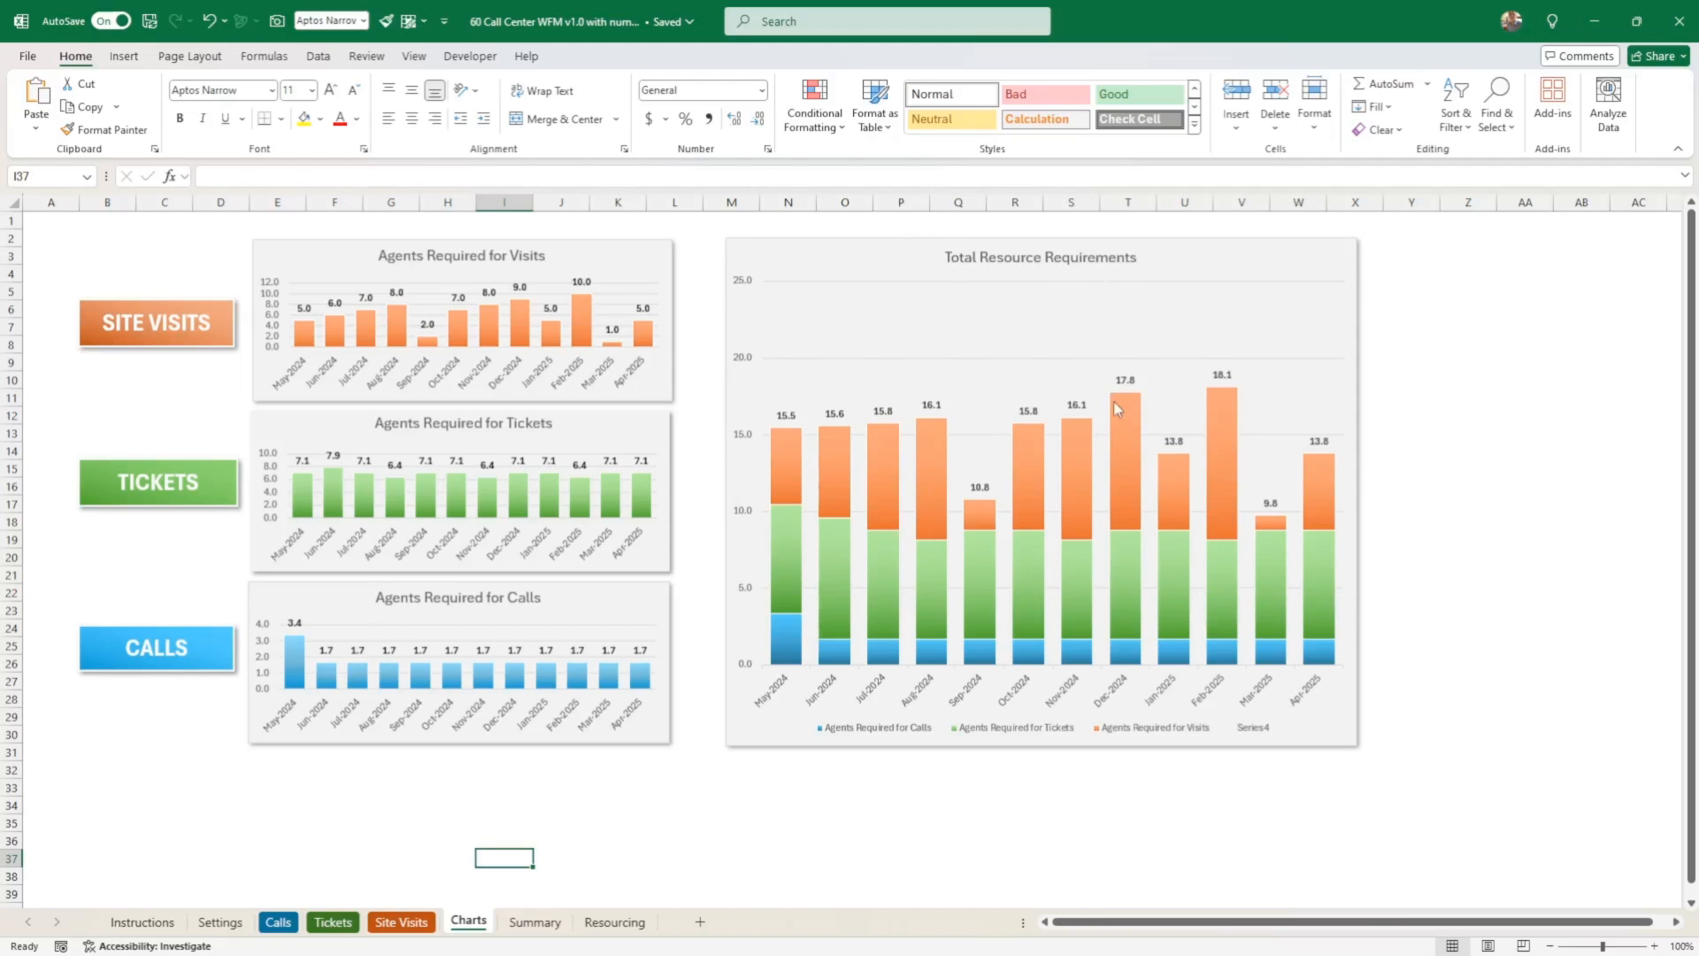
mouse_move(509, 812)
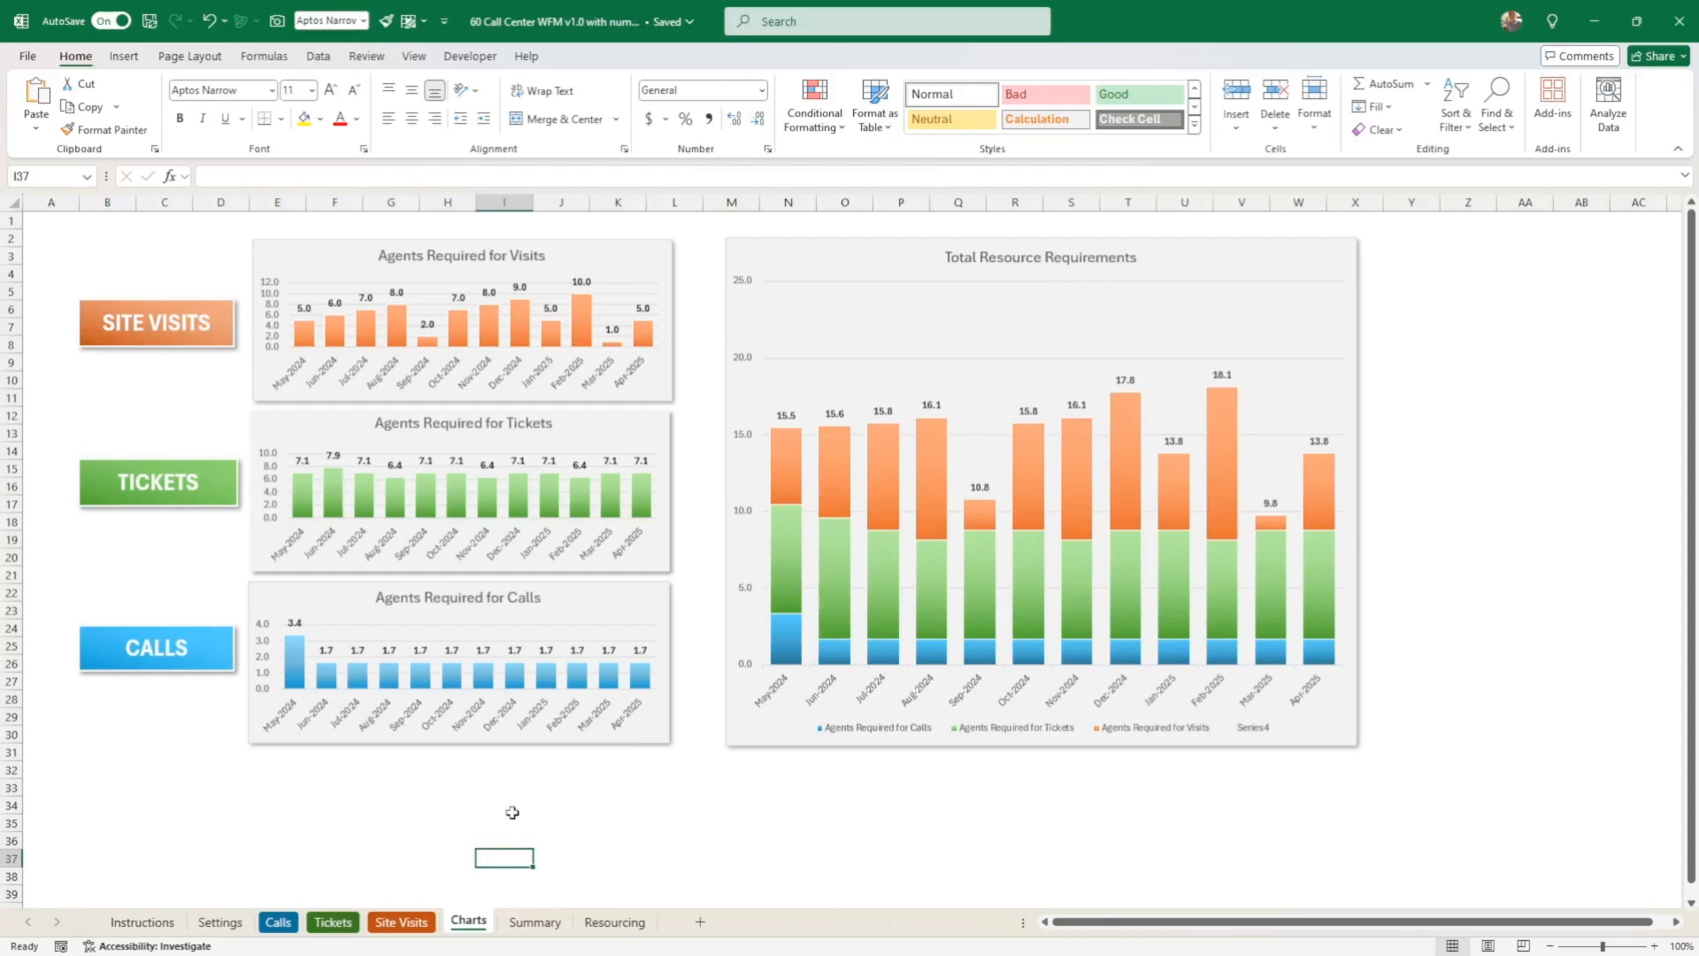
- Review the Summary's Total Resource Requirements row E7:P7 and the agents-required rows E3:P5
left_click(532, 922)
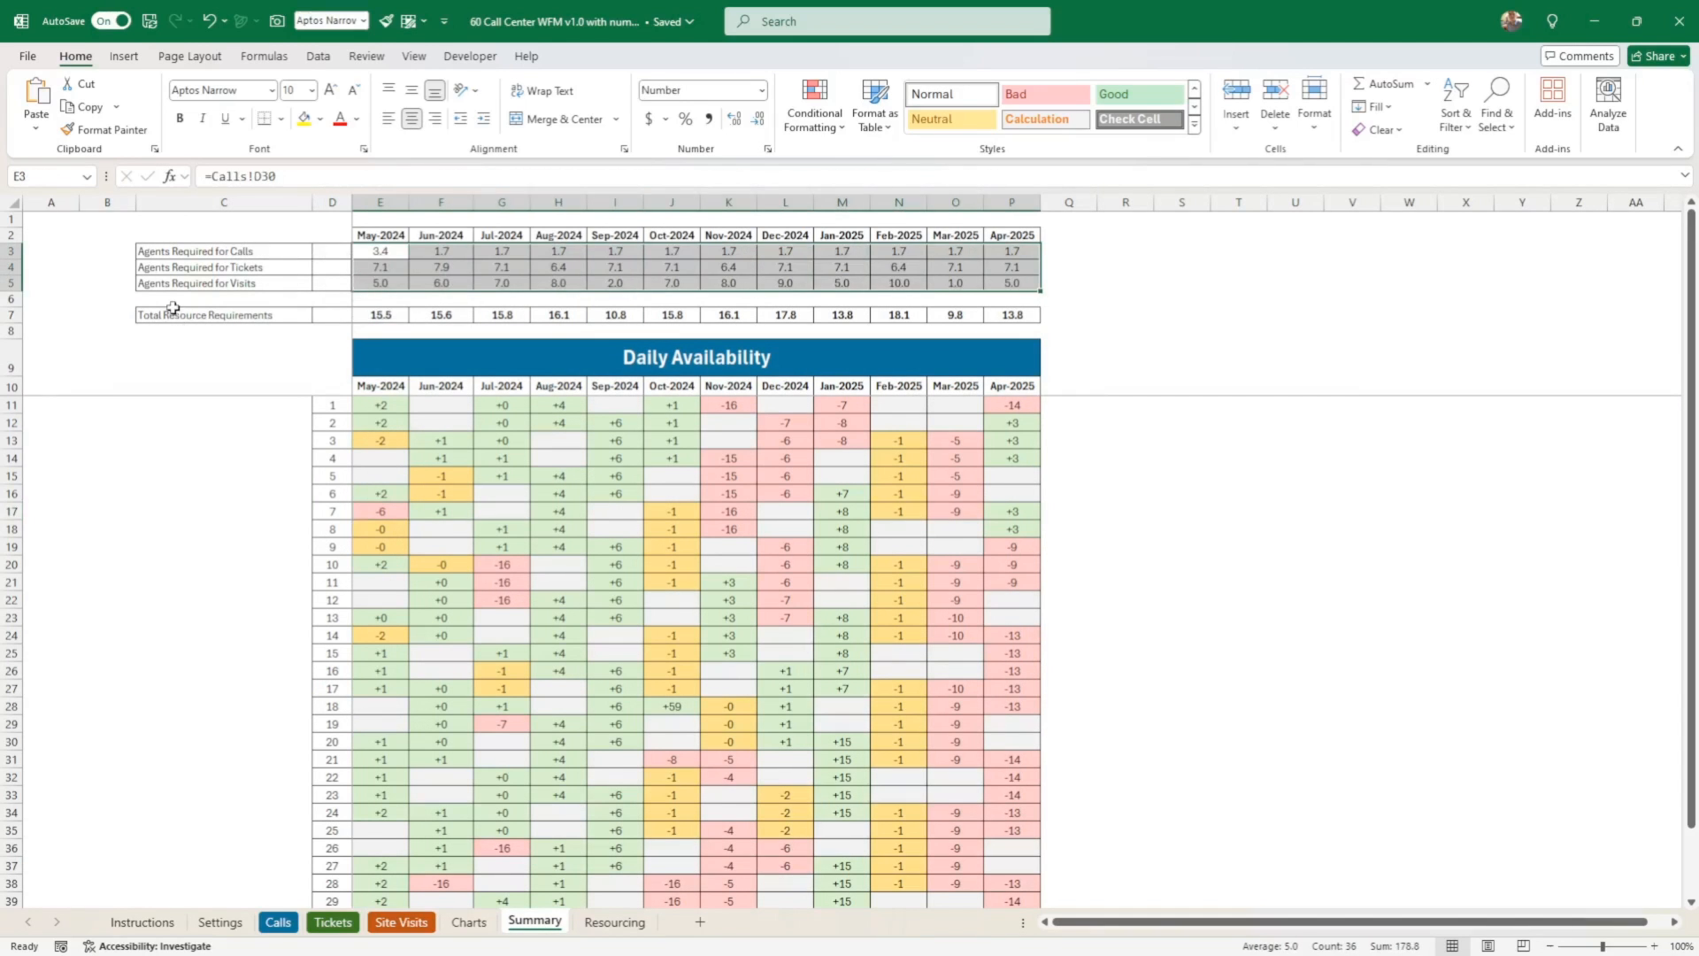
left_click(223, 315)
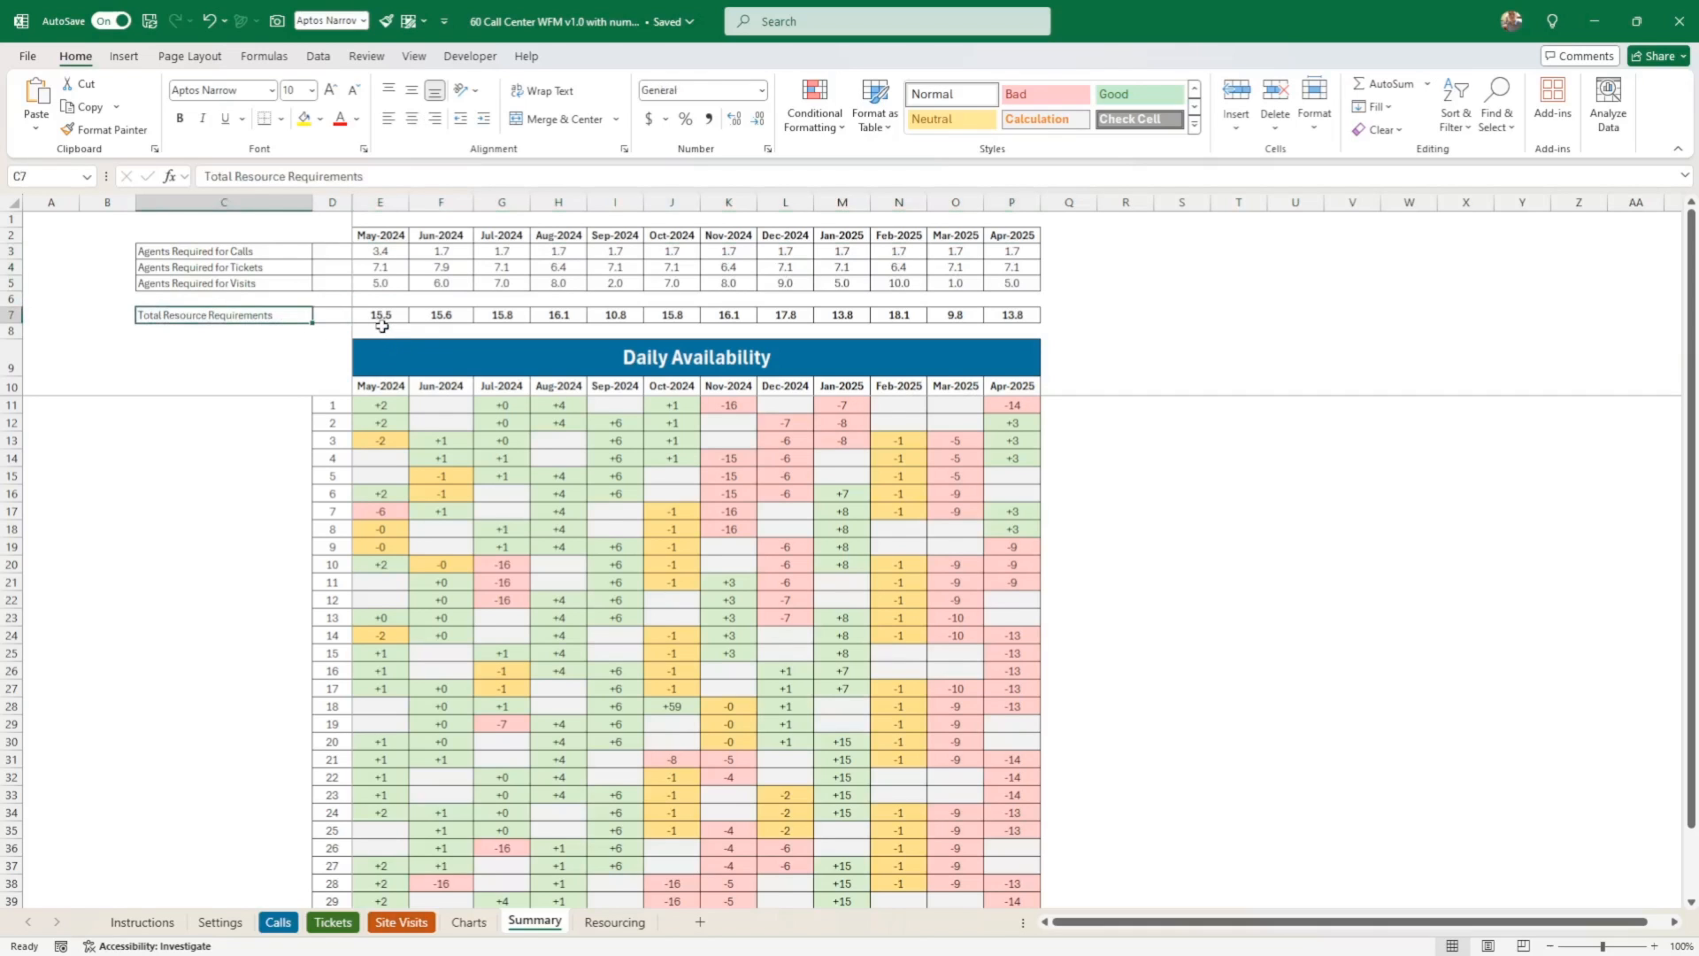
left_click_drag(380, 315, 841, 315)
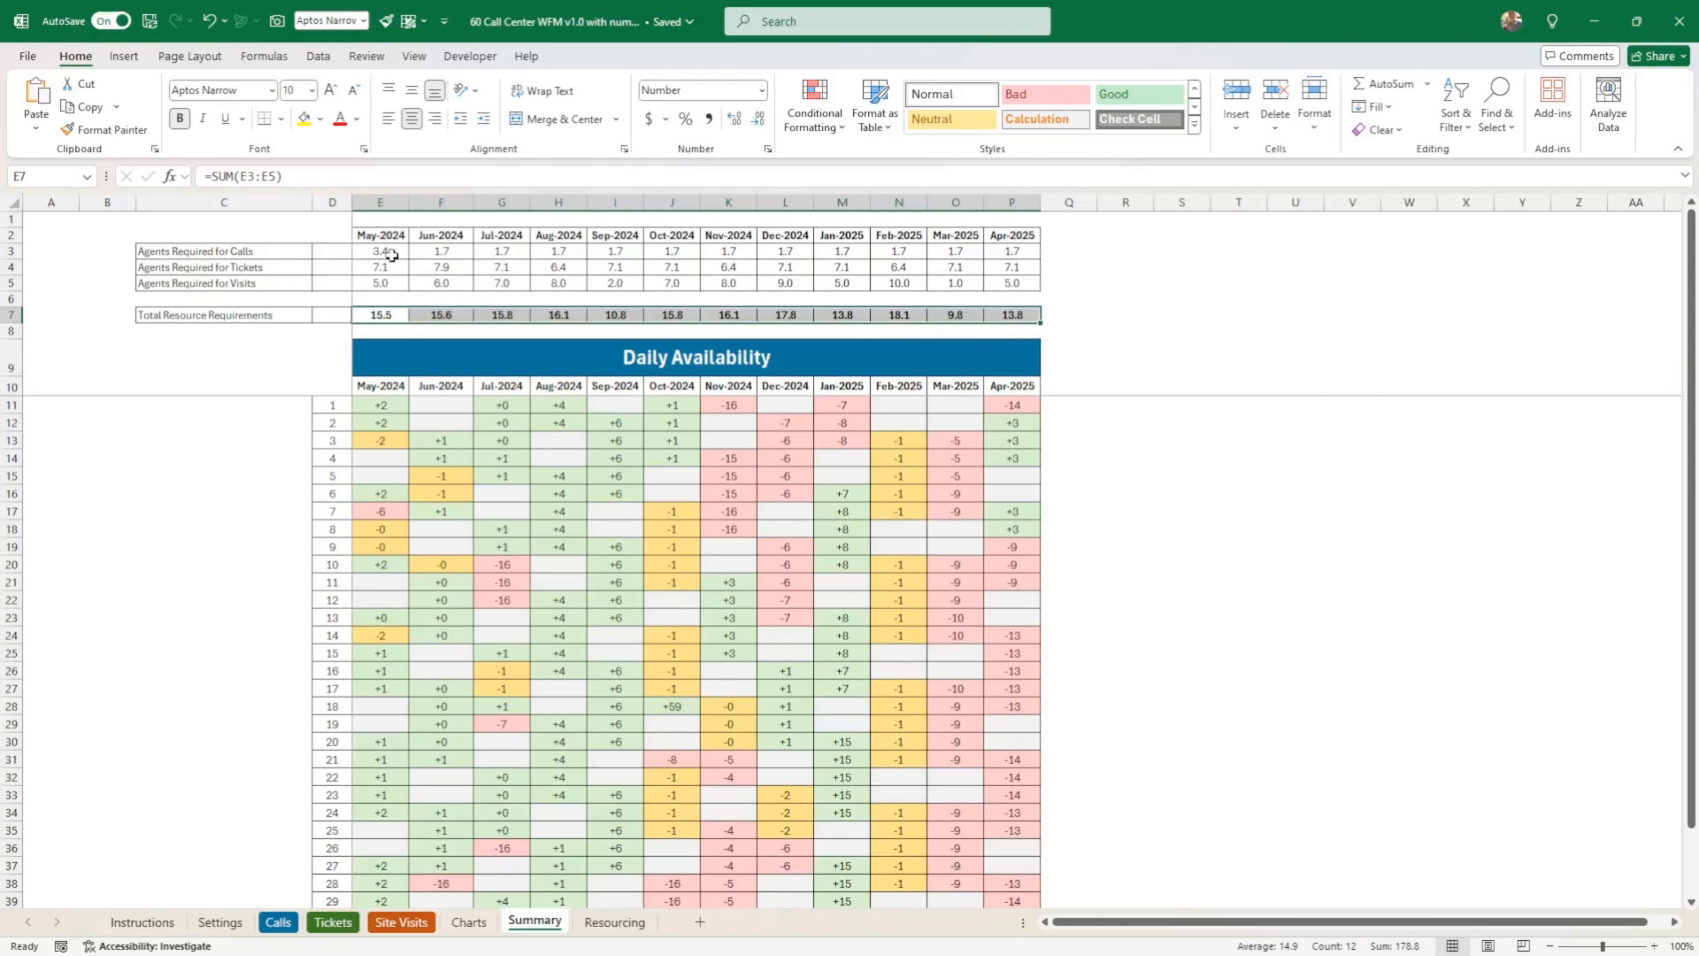
left_click_drag(380, 250, 614, 283)
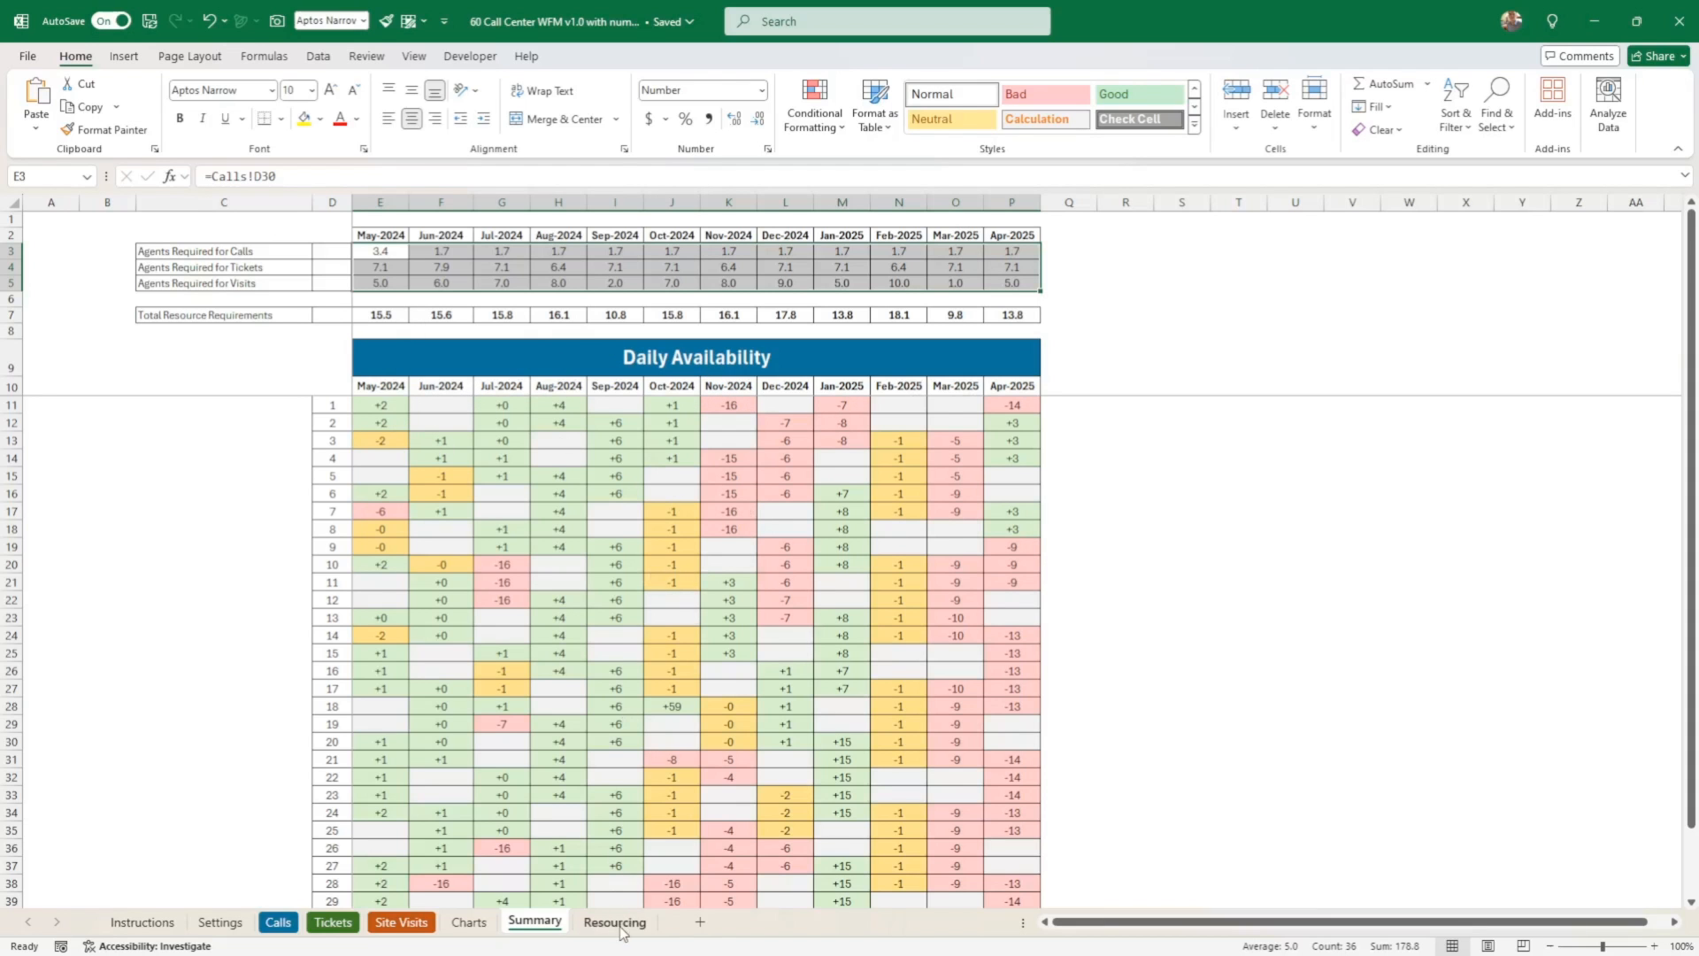
left_click(614, 922)
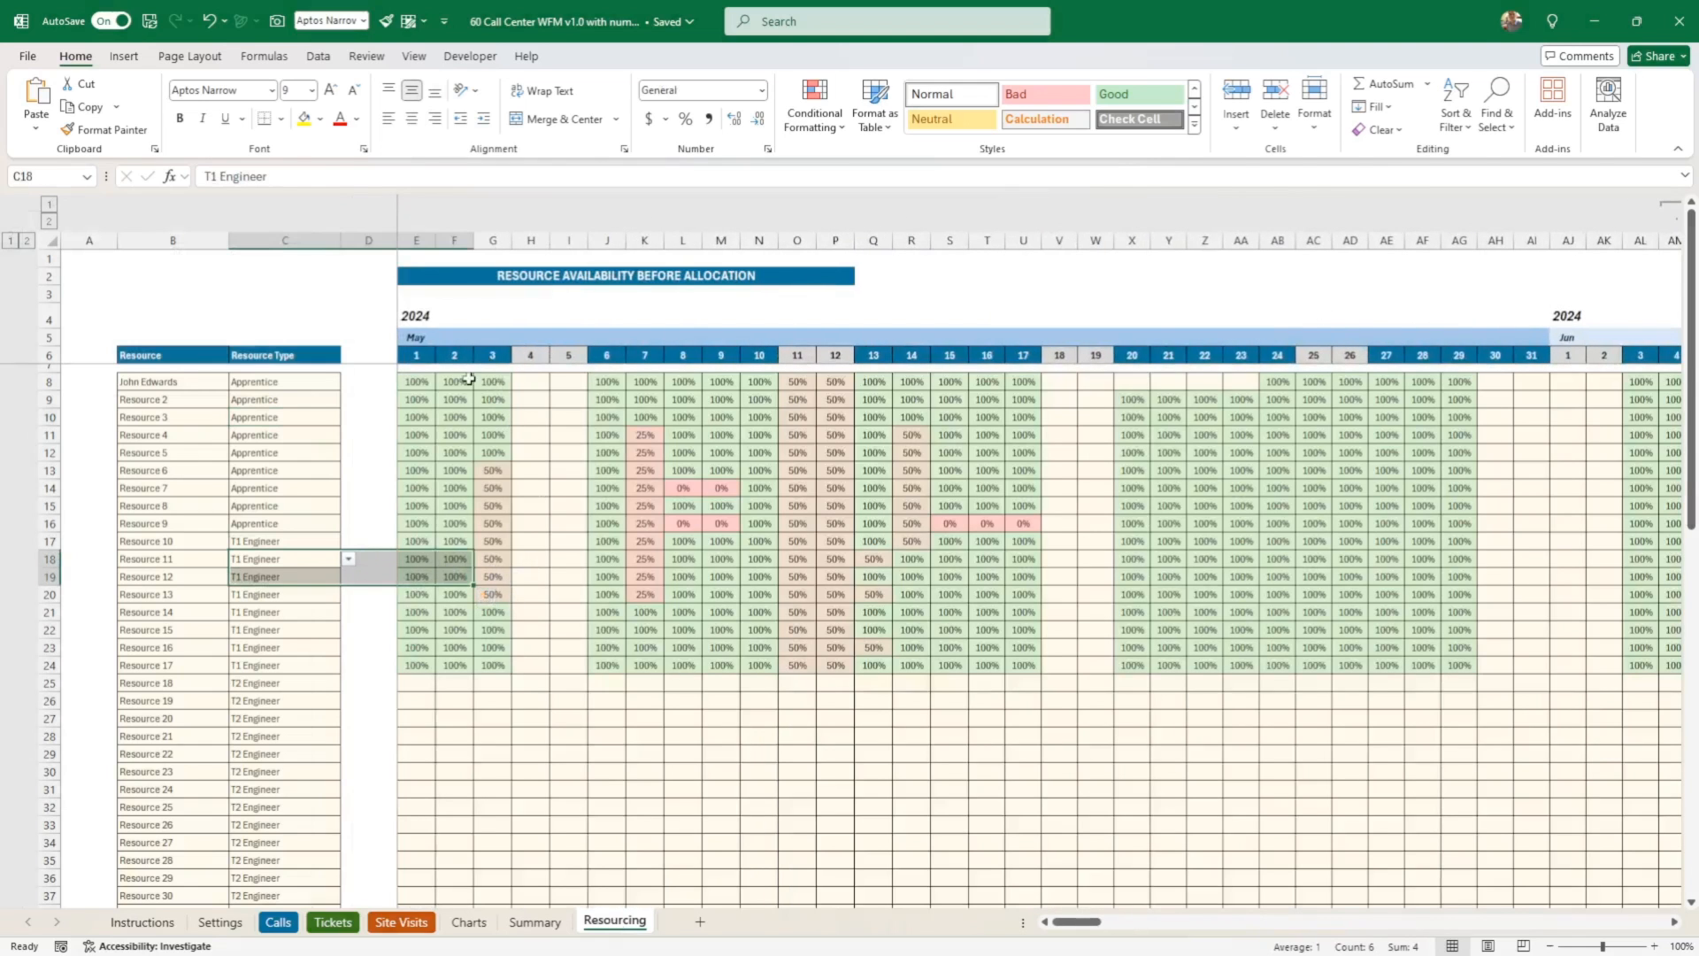
mouse_move(393, 389)
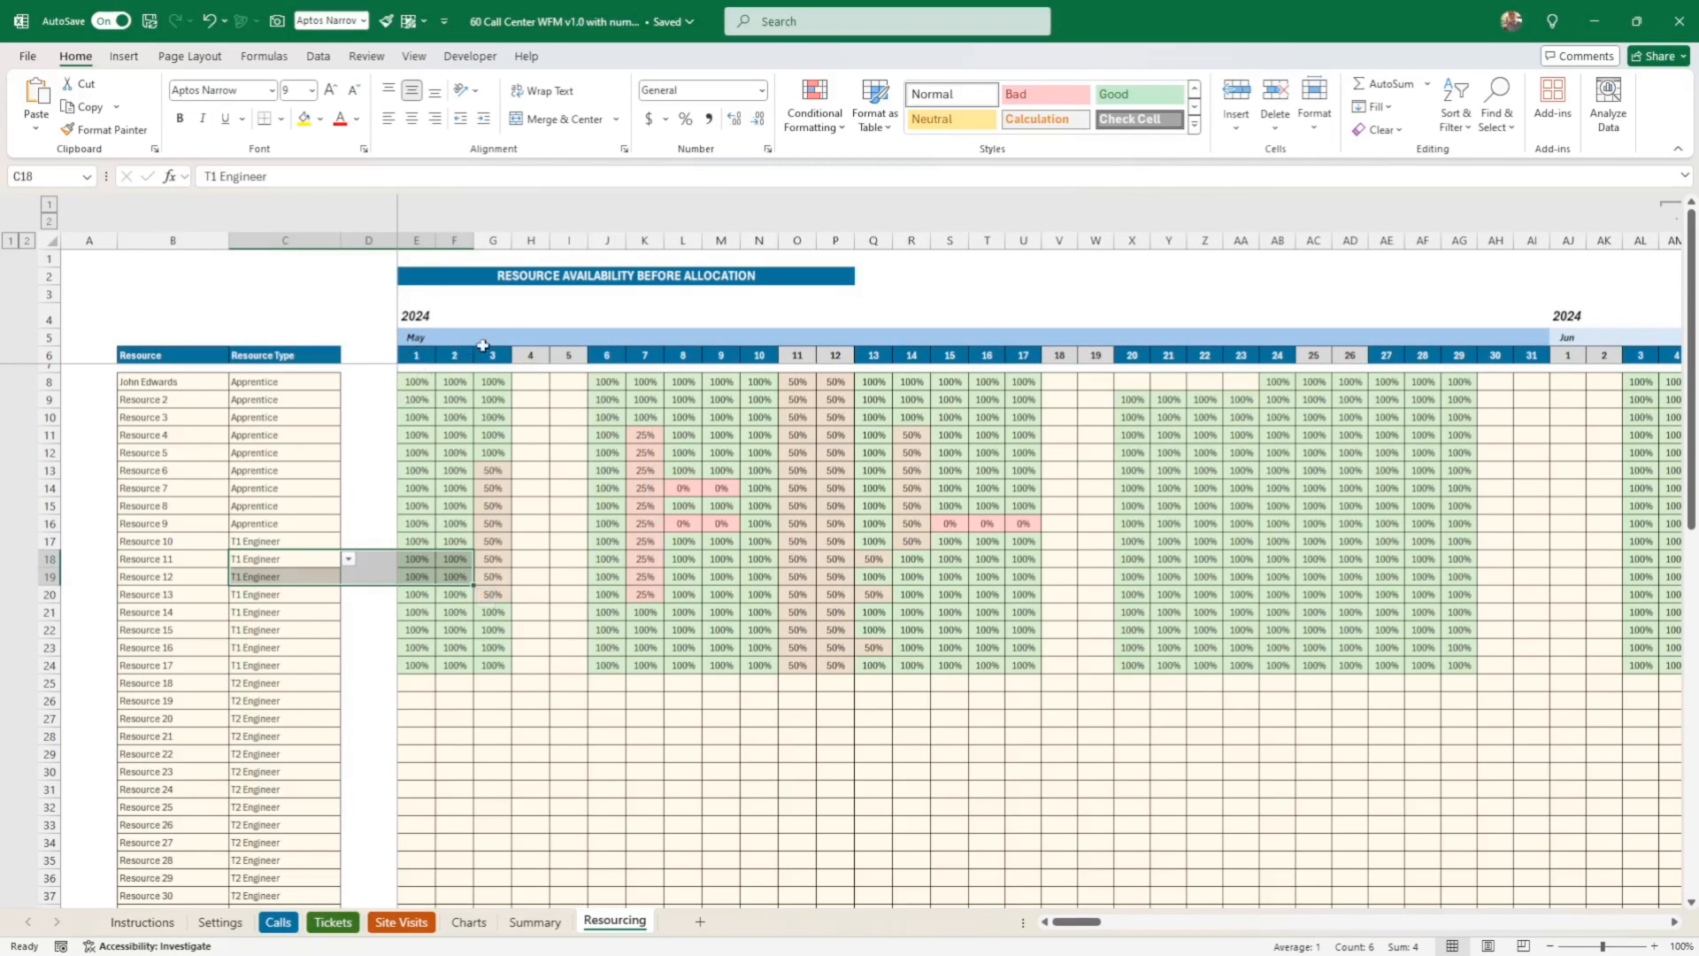
left_click(416, 354)
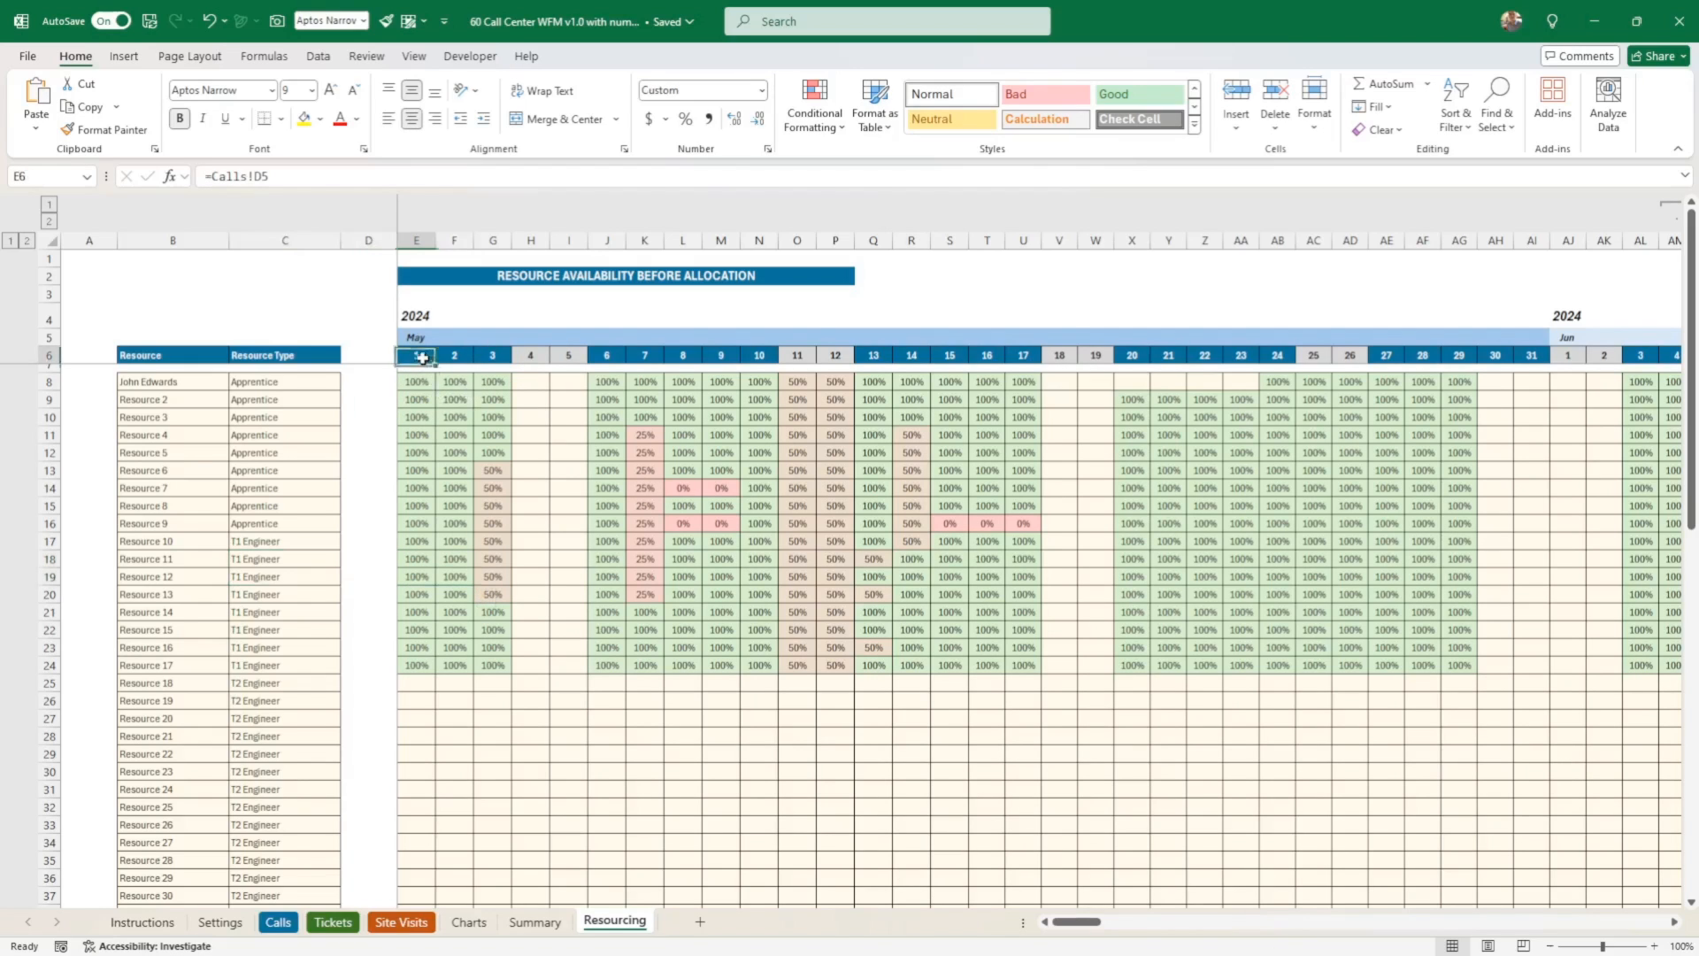
left_click(453, 354)
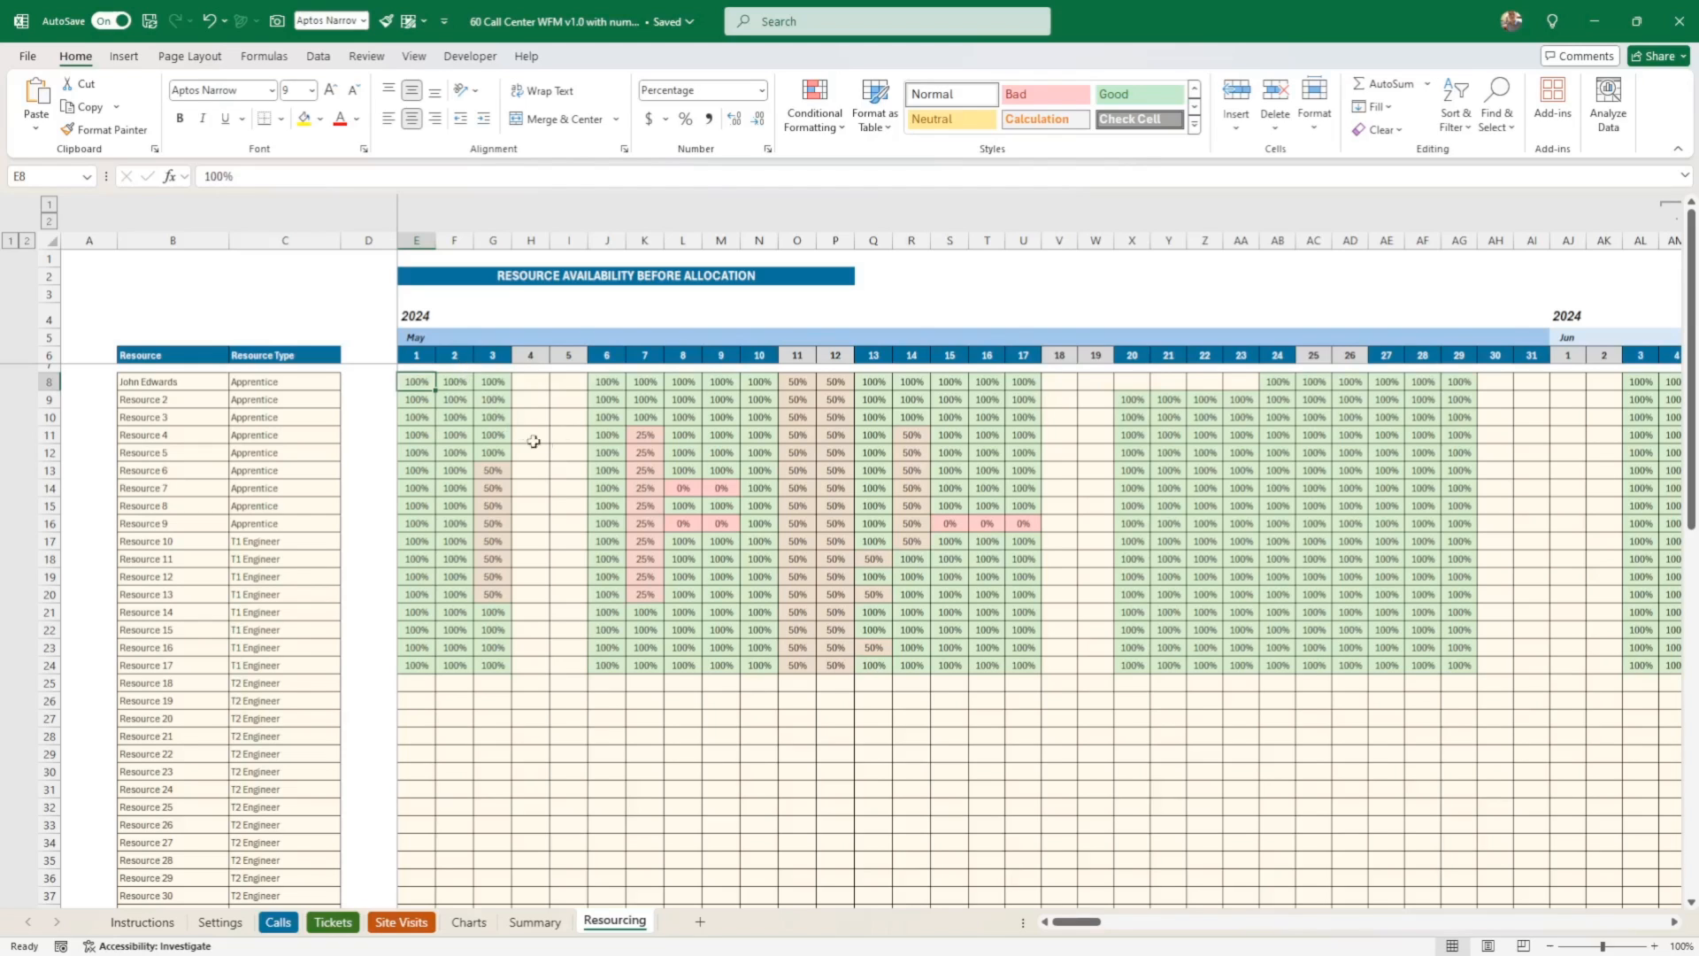
mouse_move(532, 355)
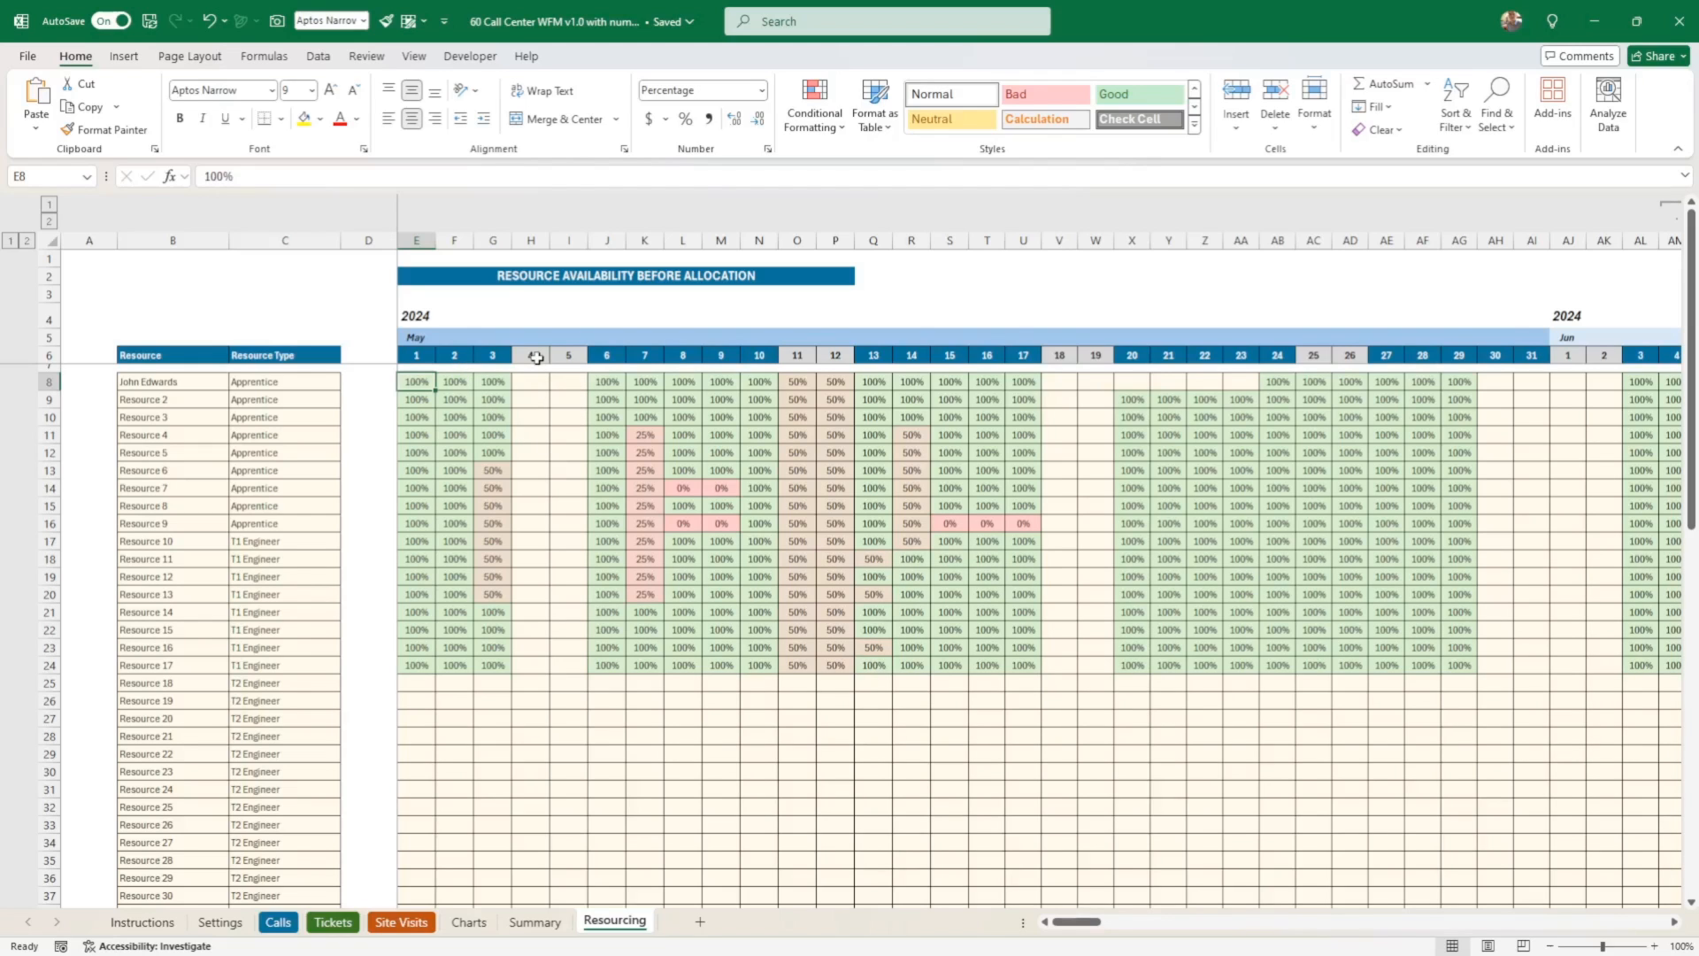
left_click(531, 400)
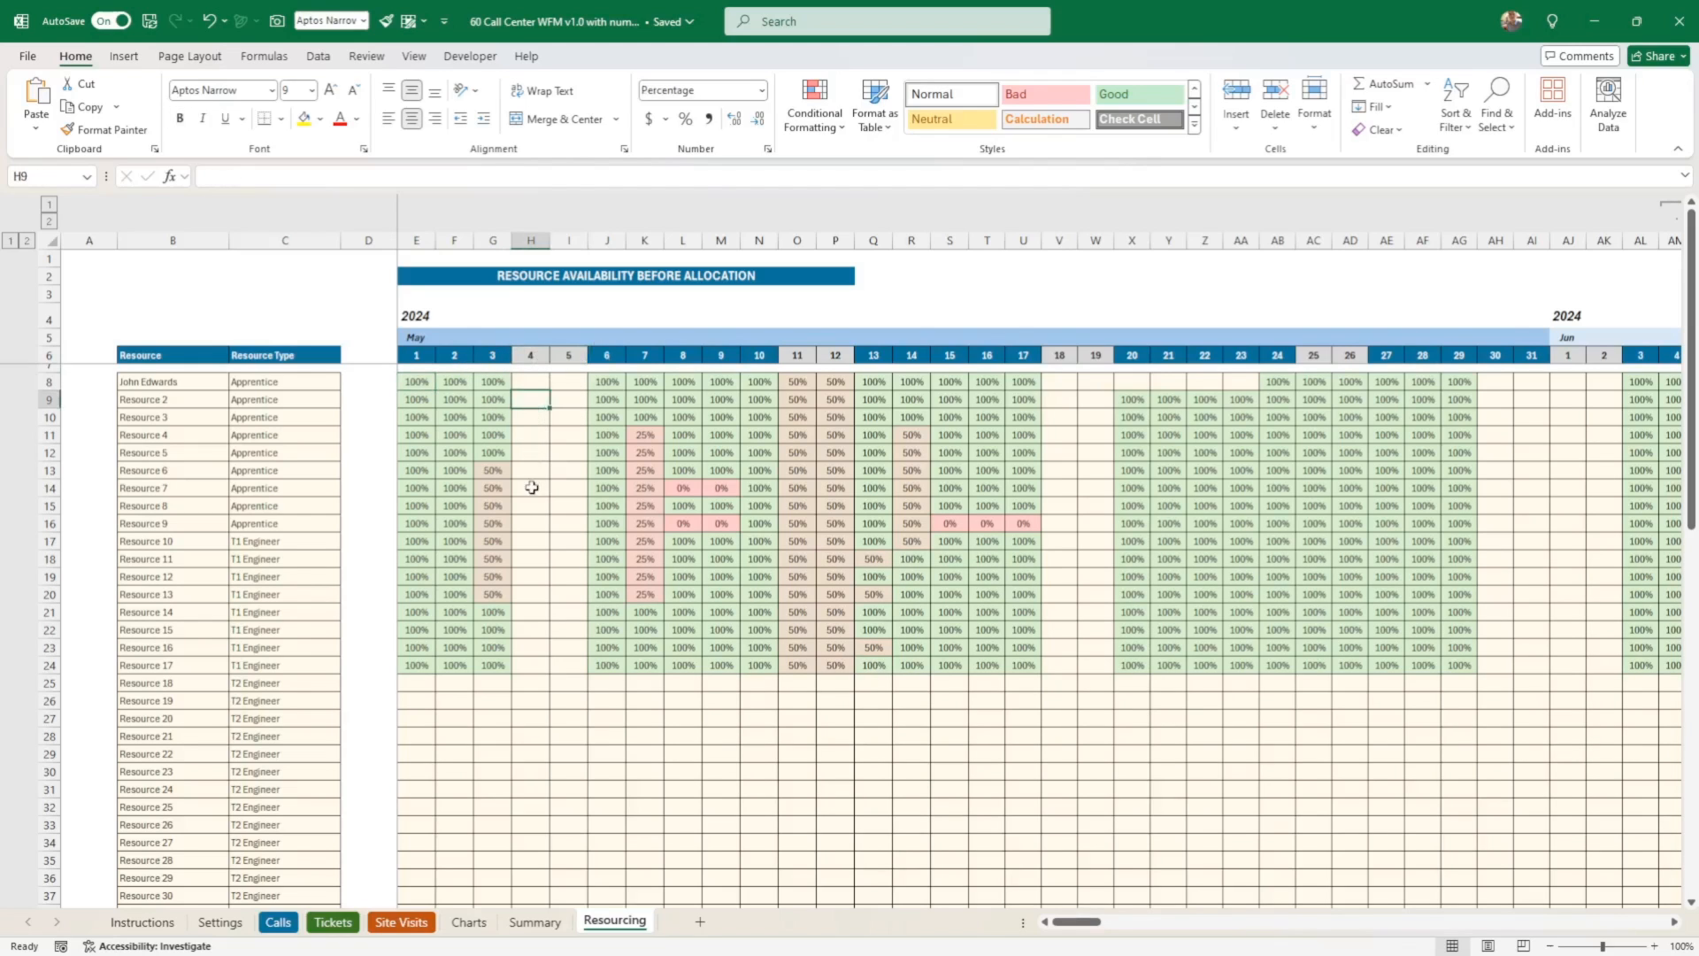
left_click_drag(529, 380, 568, 595)
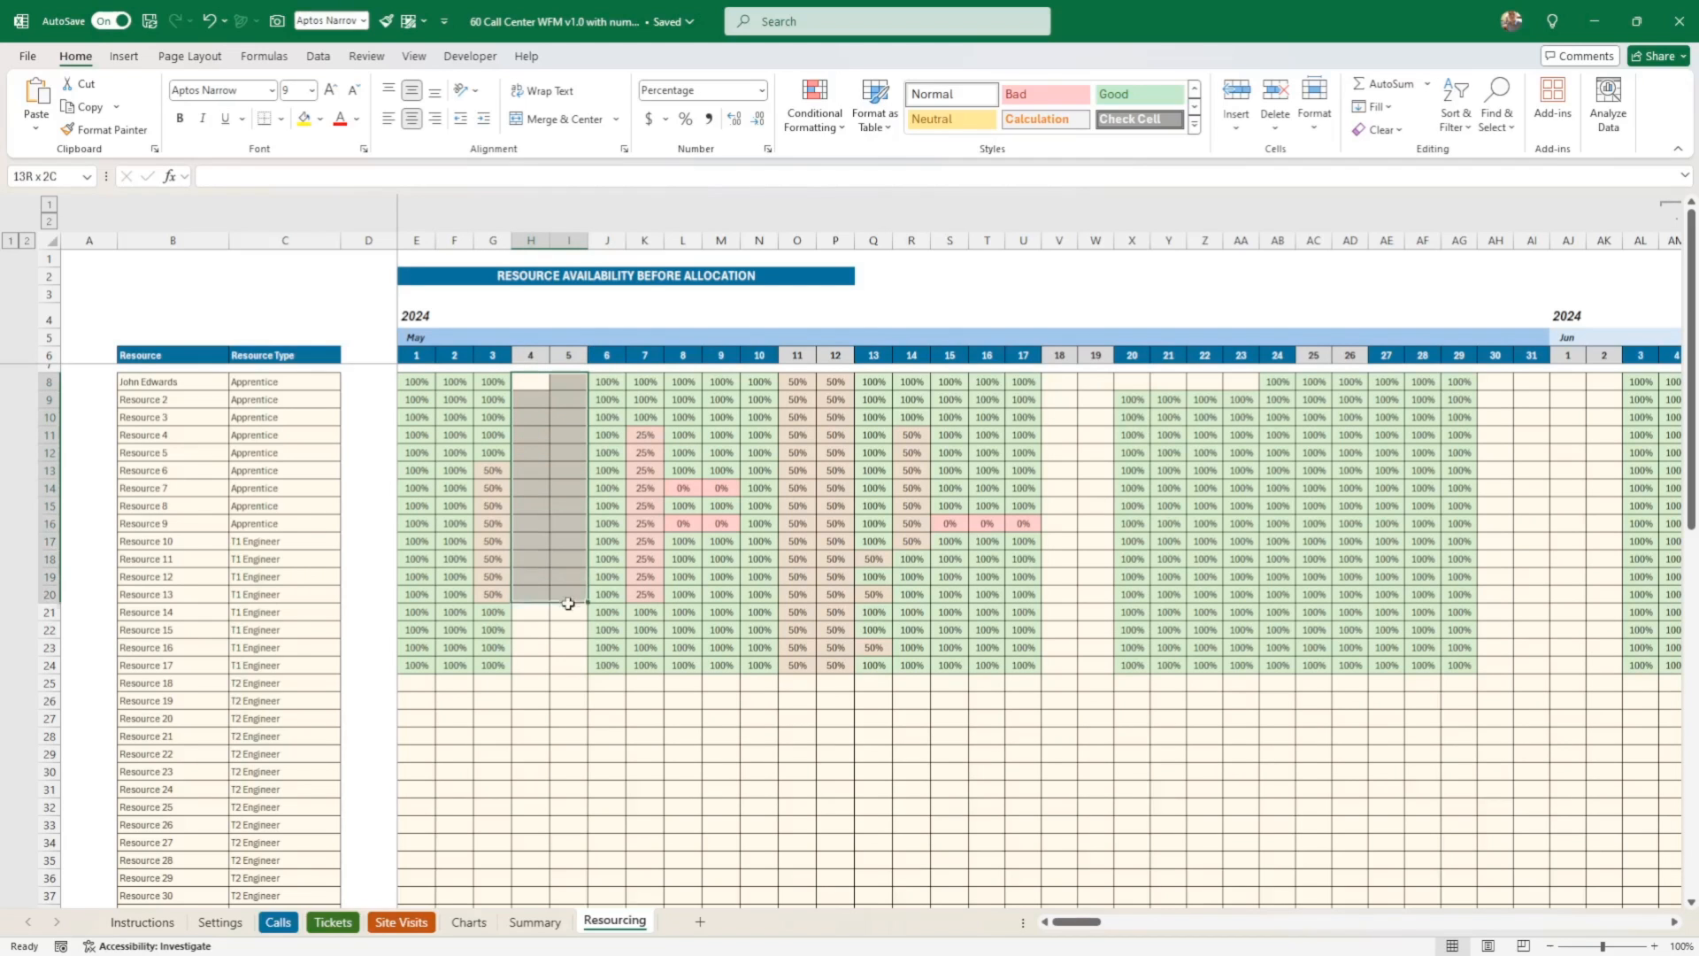
left_click_drag(568, 602, 571, 750)
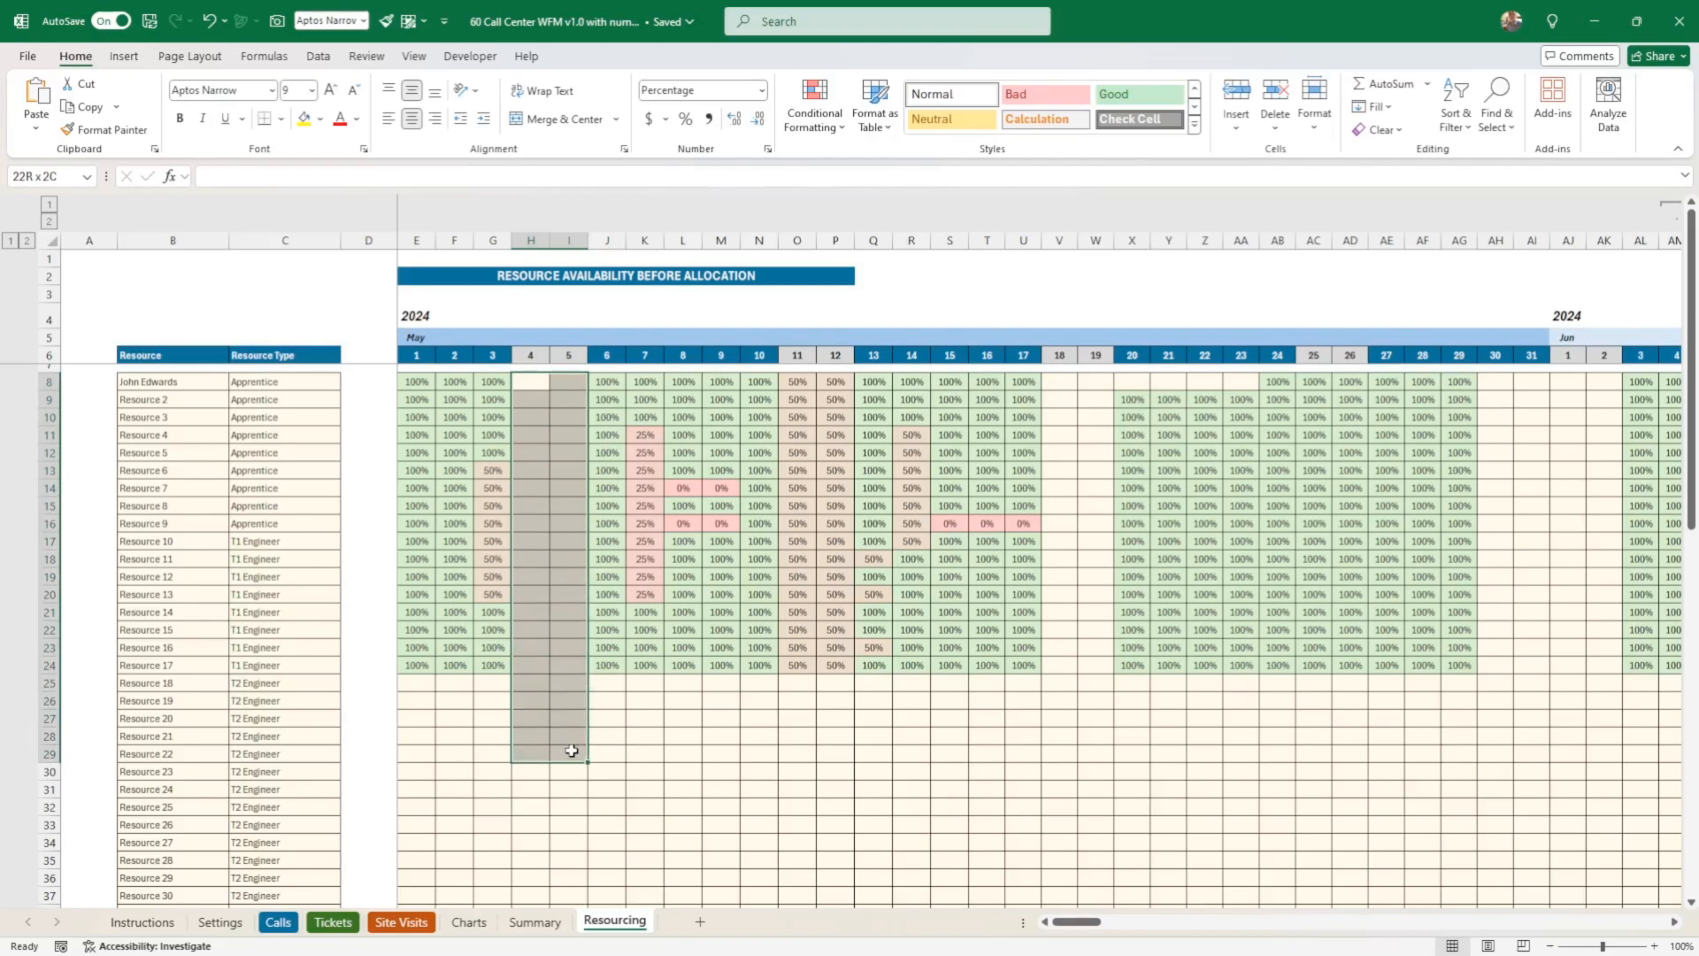
left_click(219, 922)
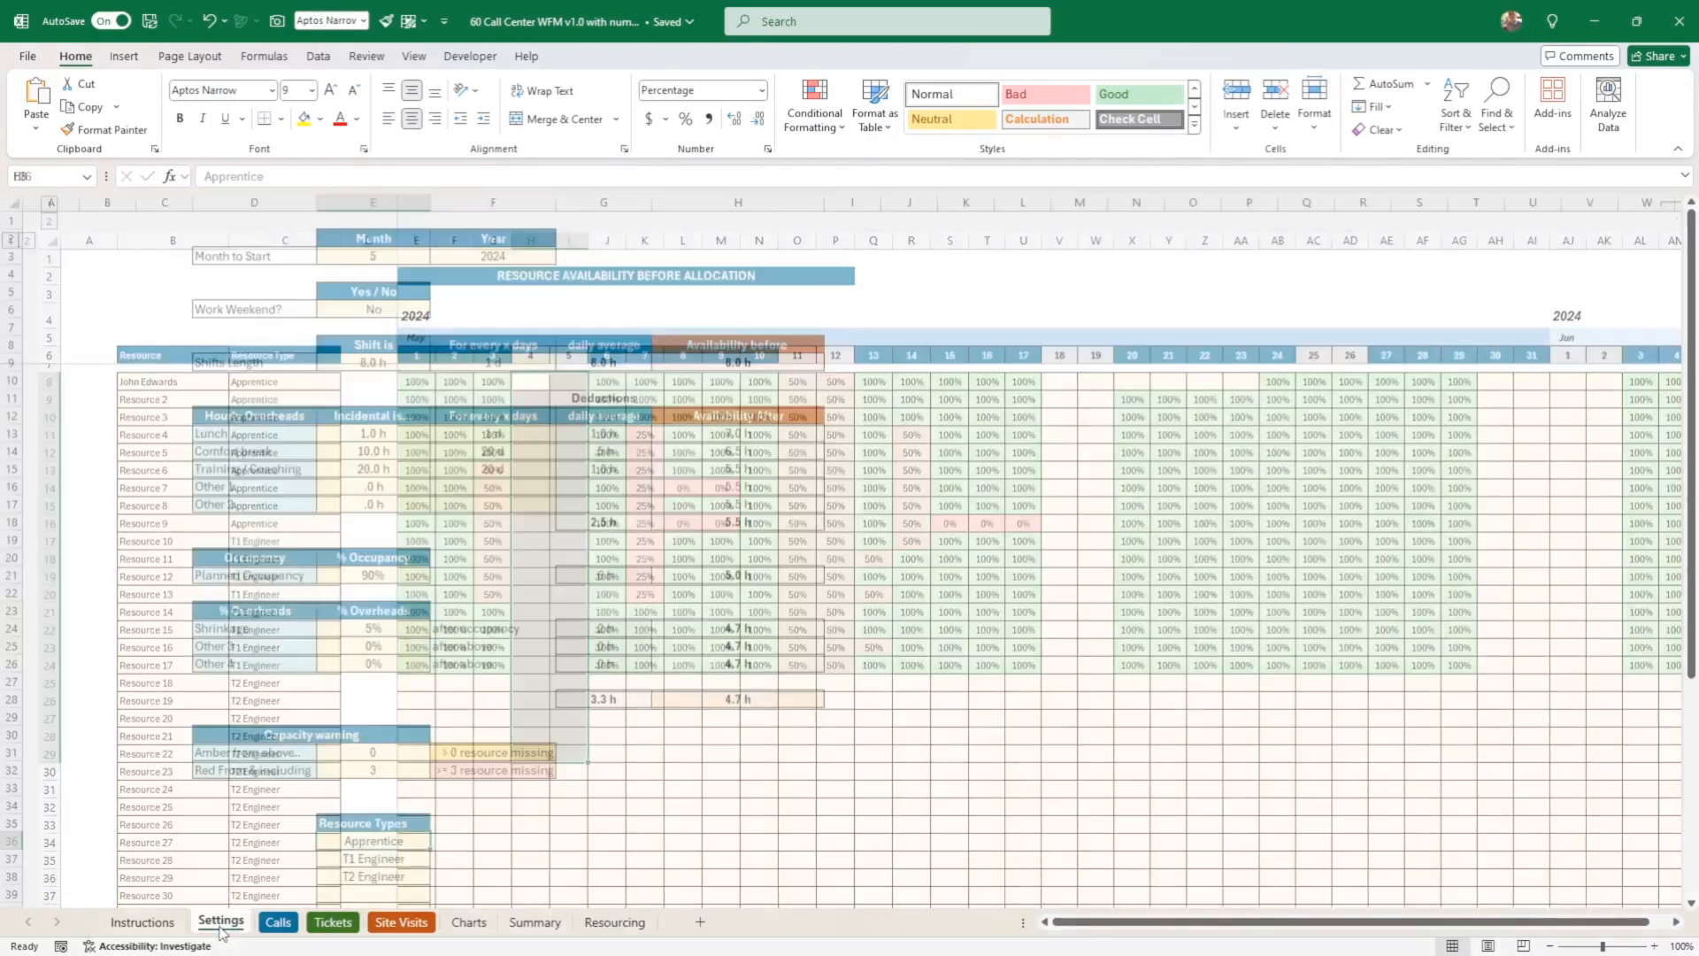
left_click(221, 920)
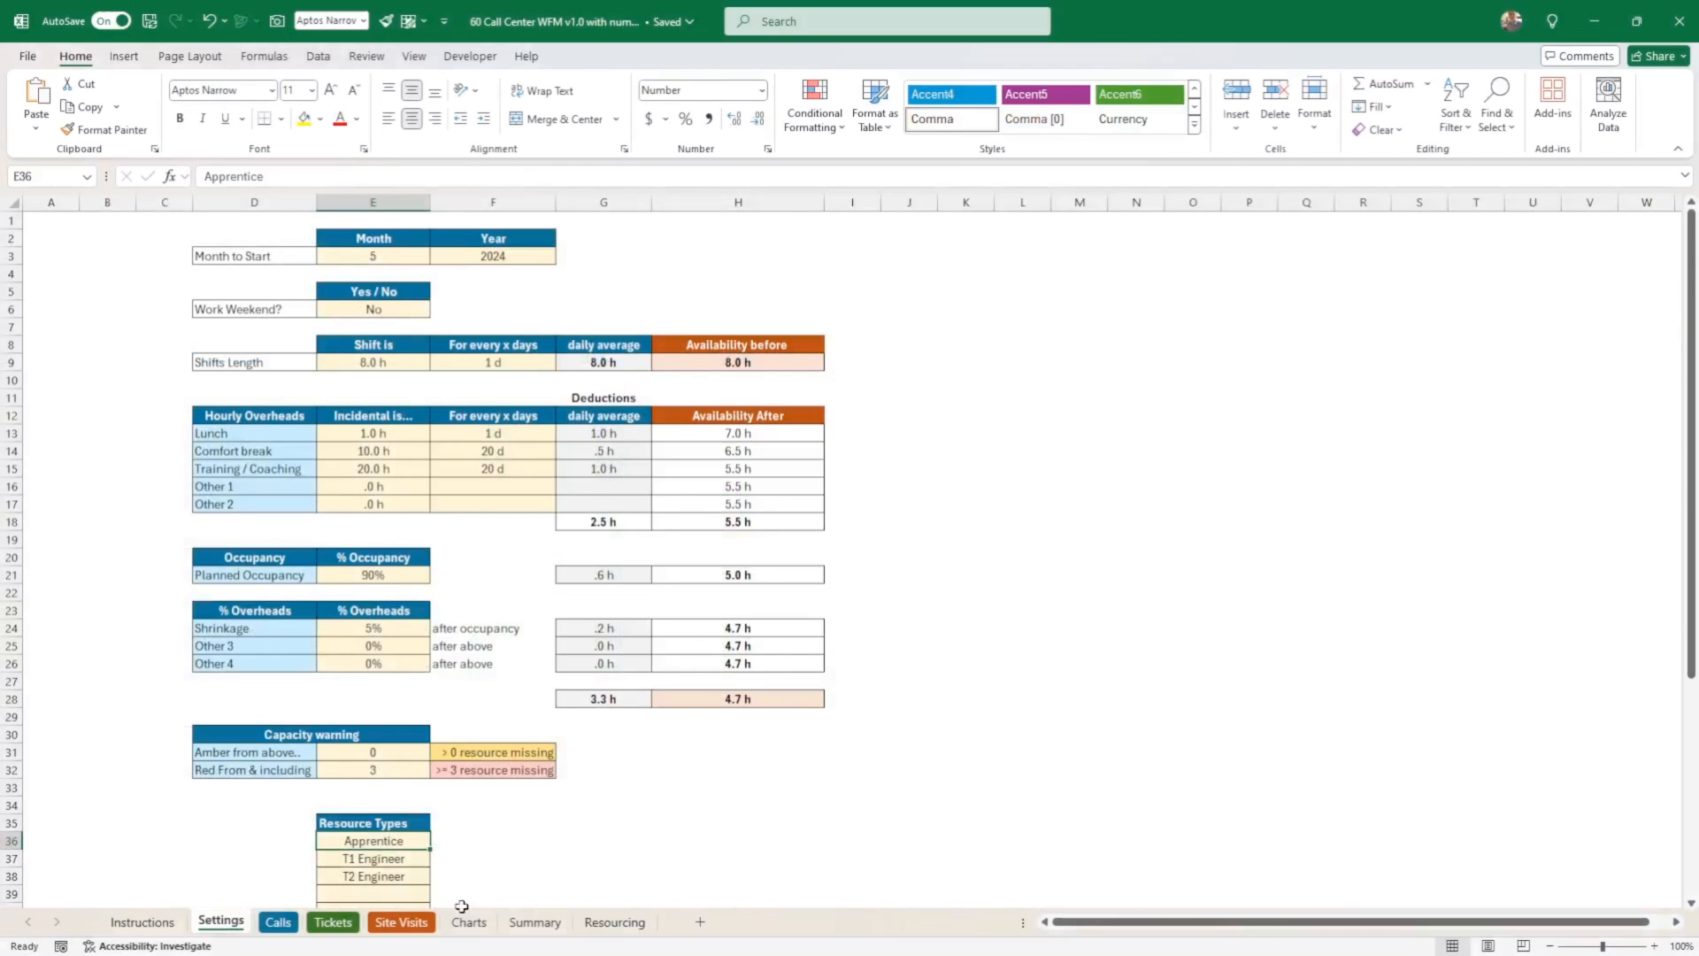
left_click(614, 922)
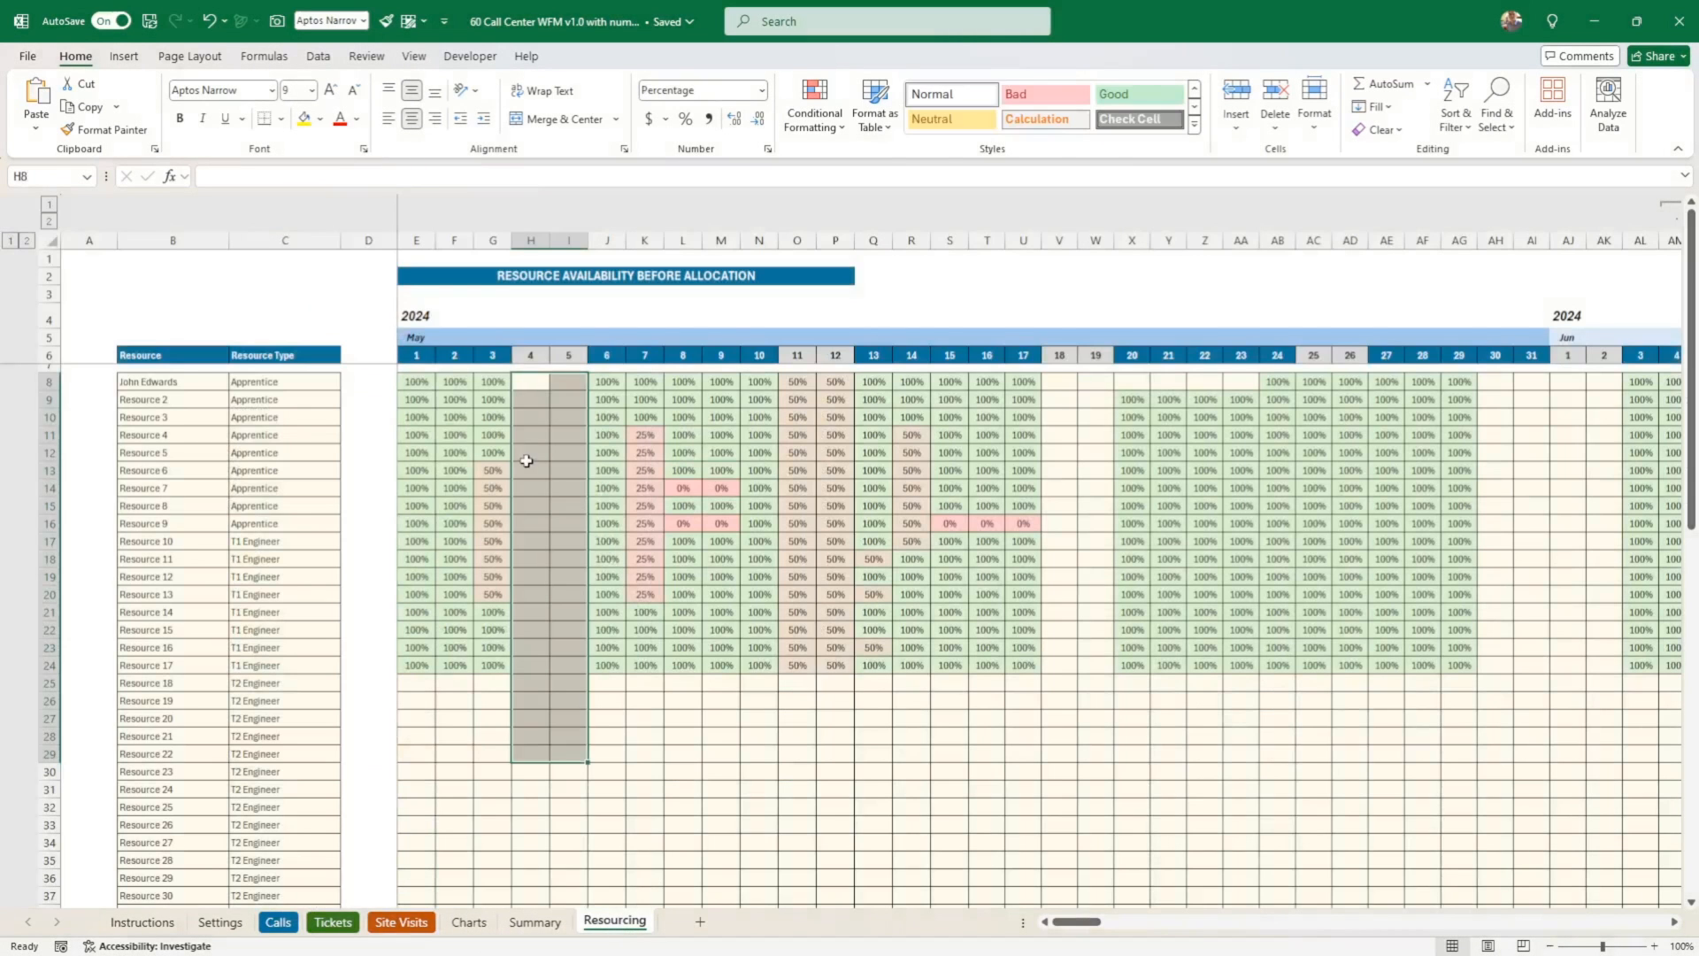
left_click(797, 471)
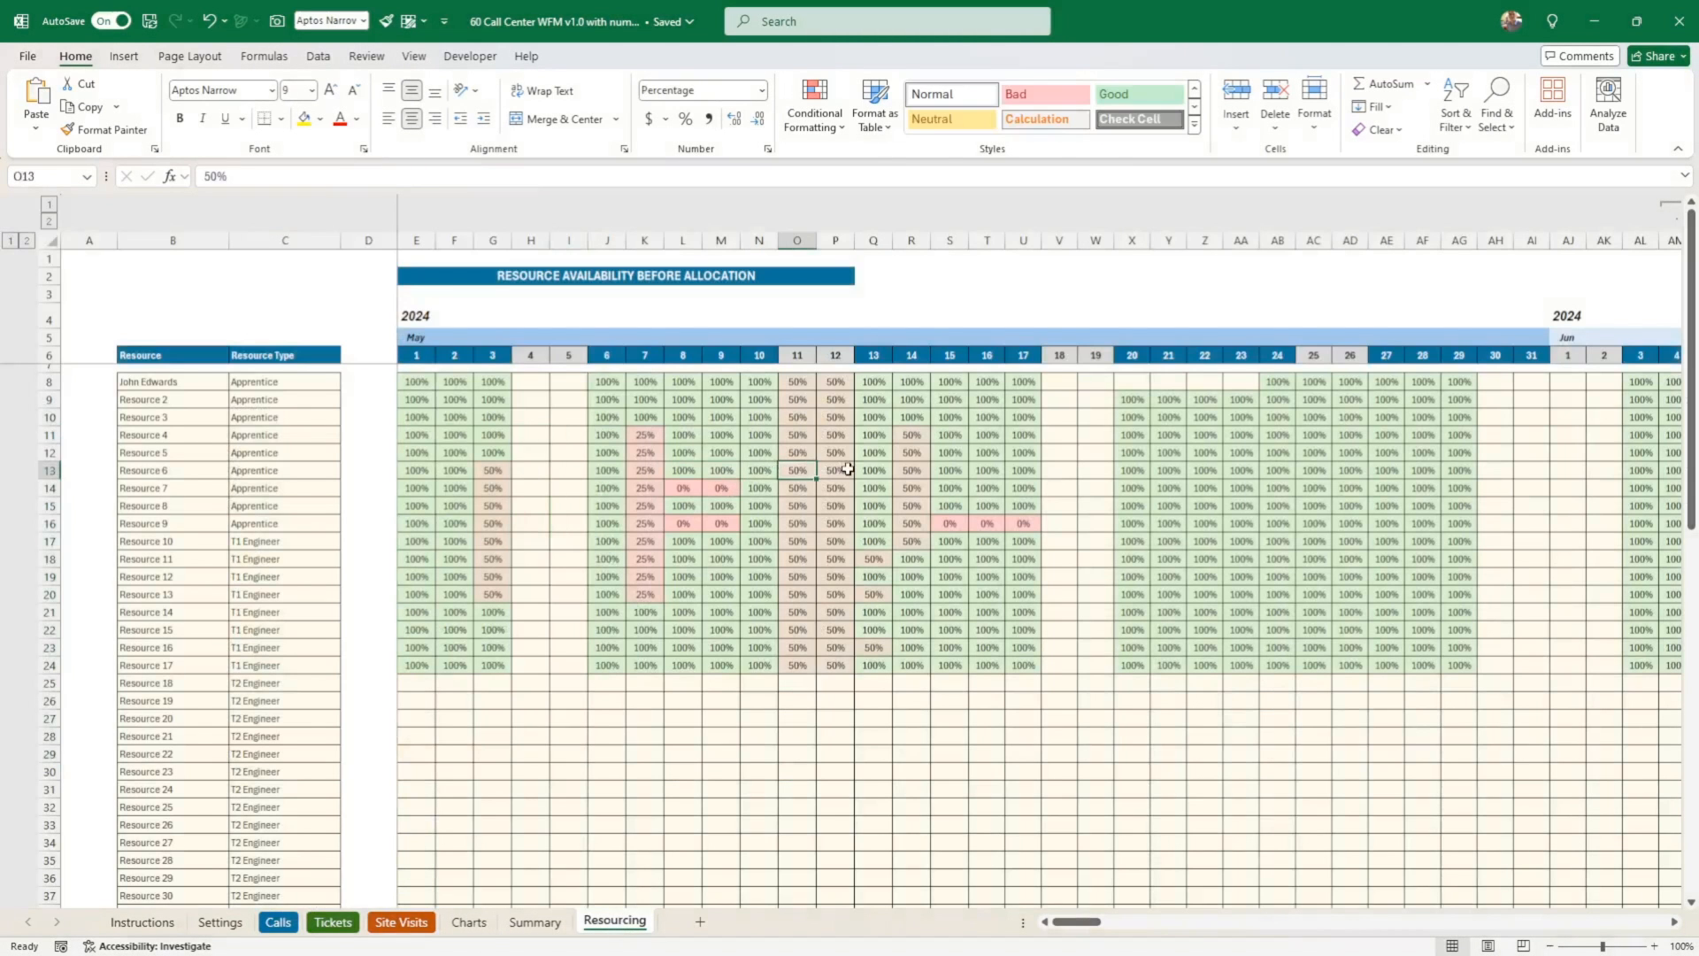
left_click(1530, 471)
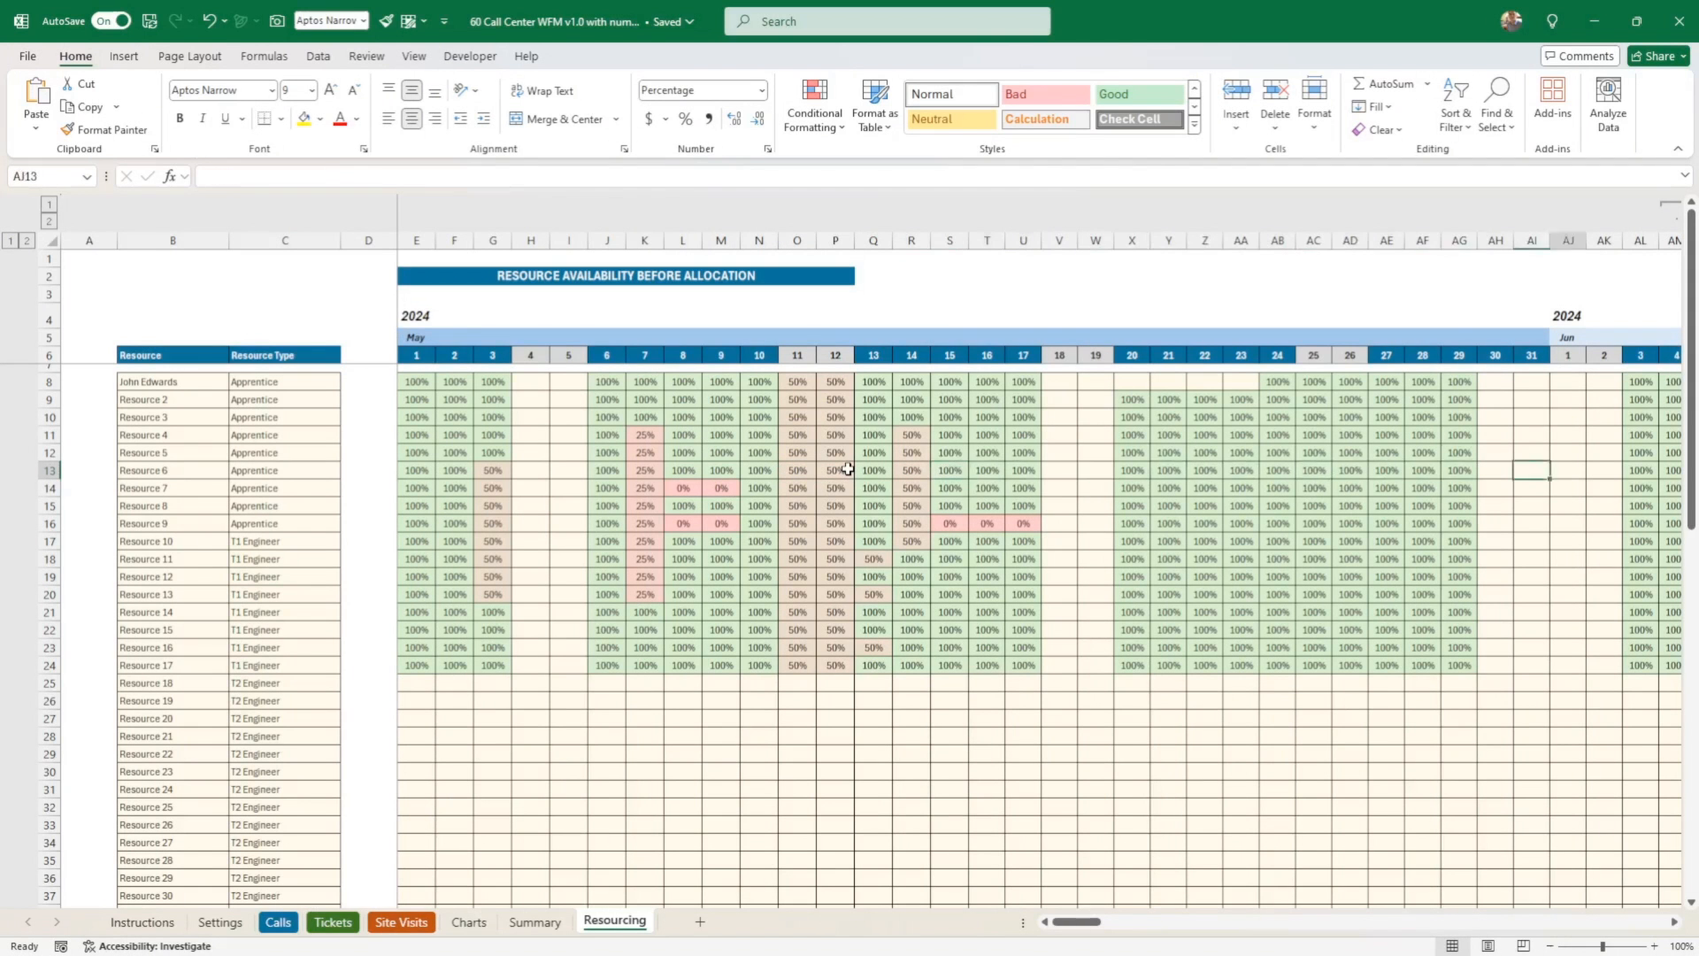
- Scroll the Resourcing grid to August and change Resource 5's type to T1 Engineer
scroll("right", 3)
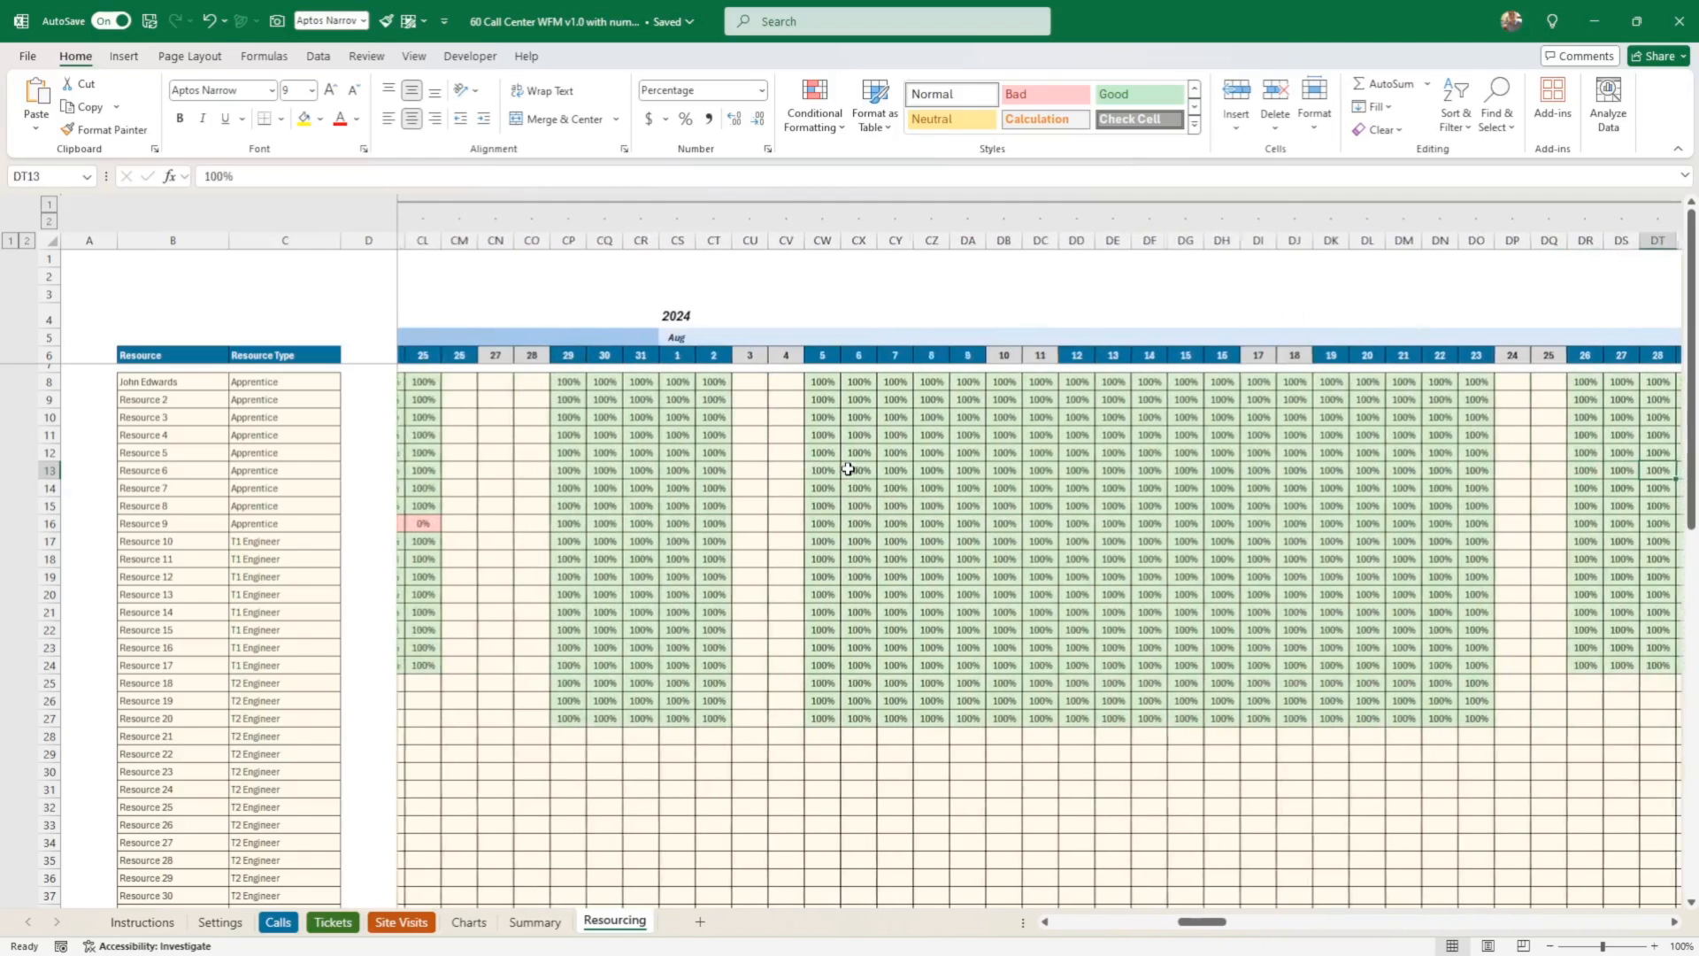
scroll("right", 3)
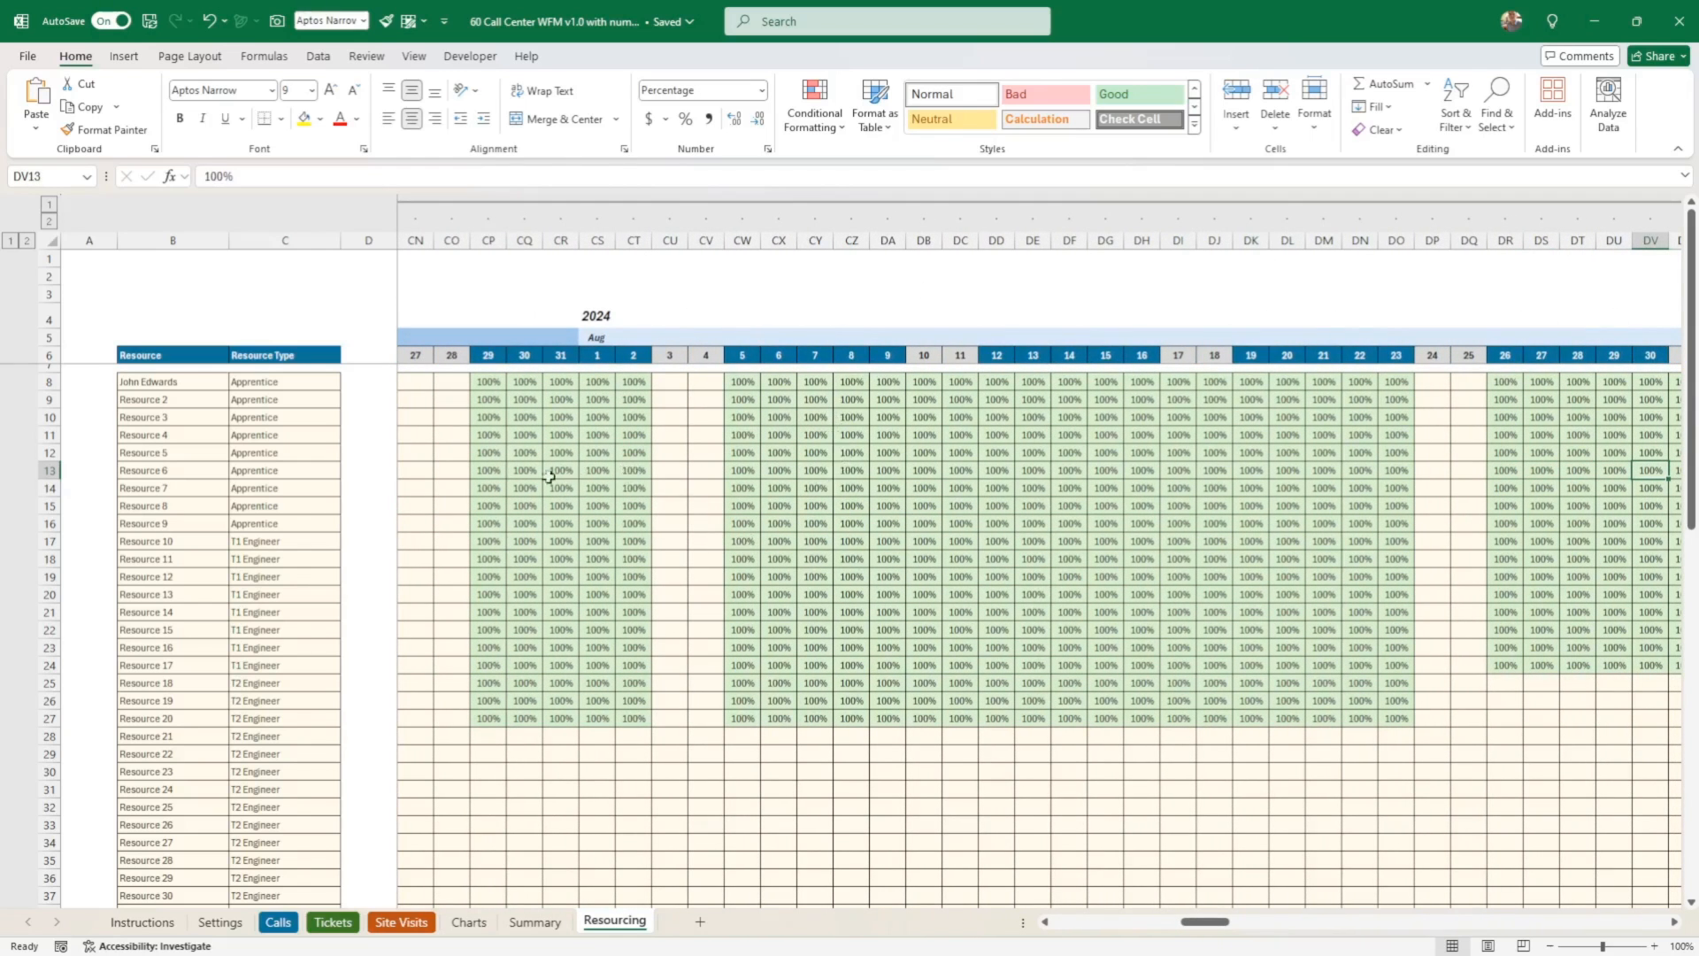
scroll("down", 3)
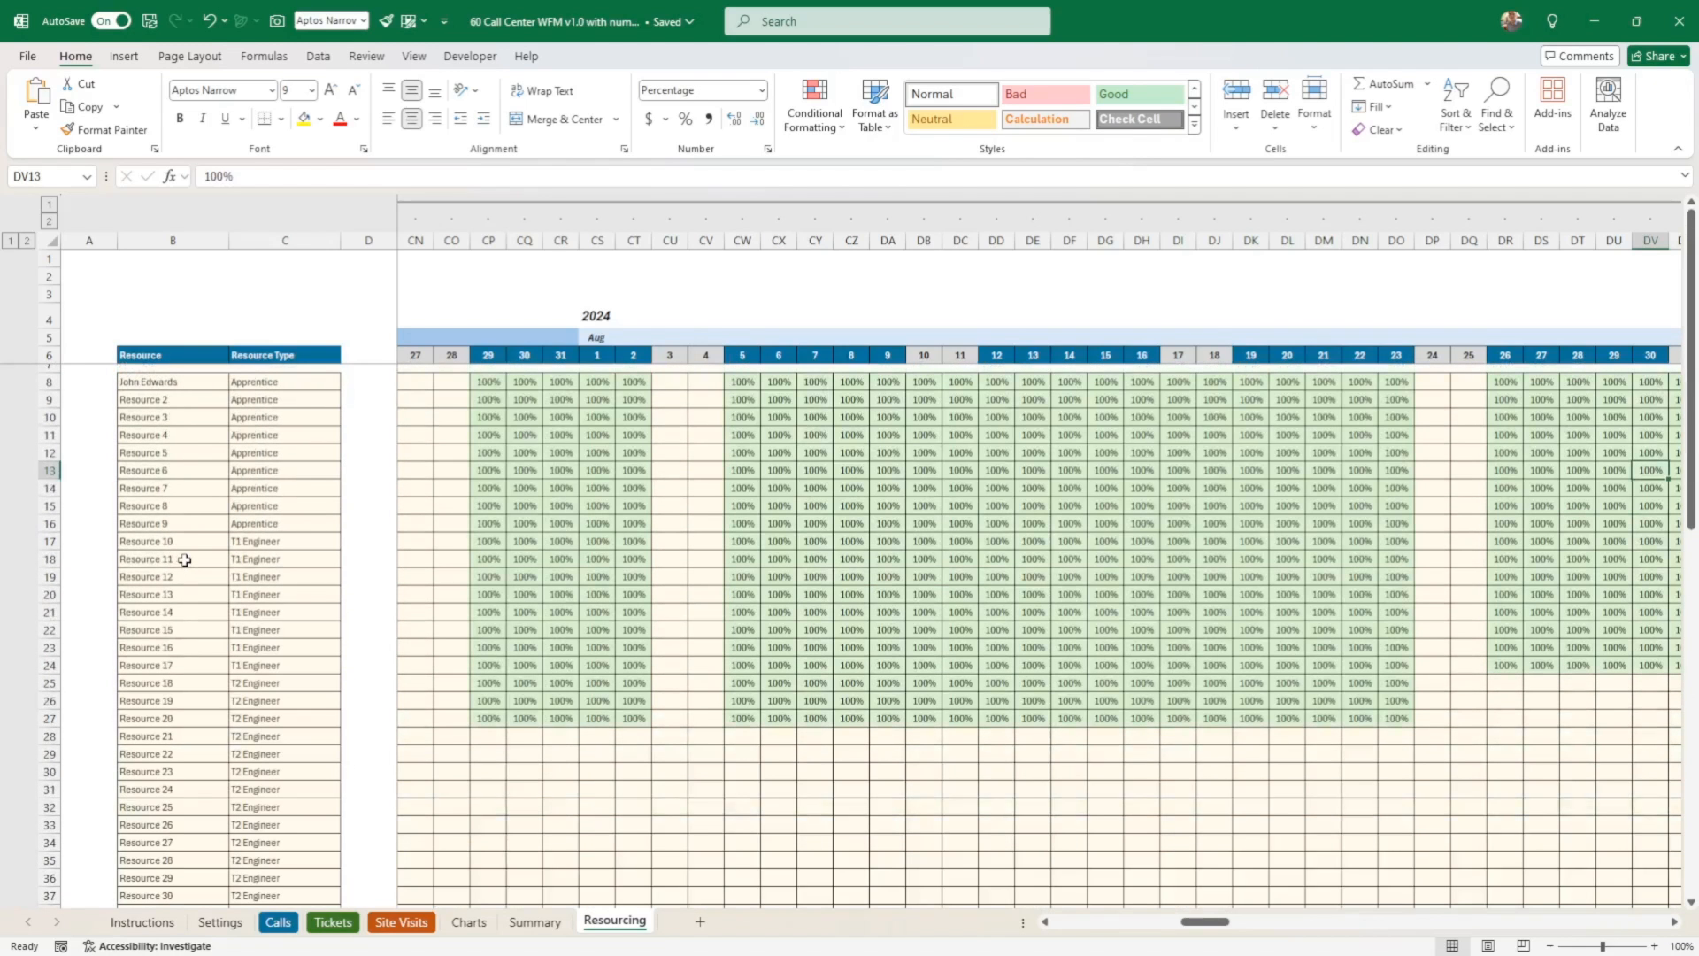
left_click(347, 453)
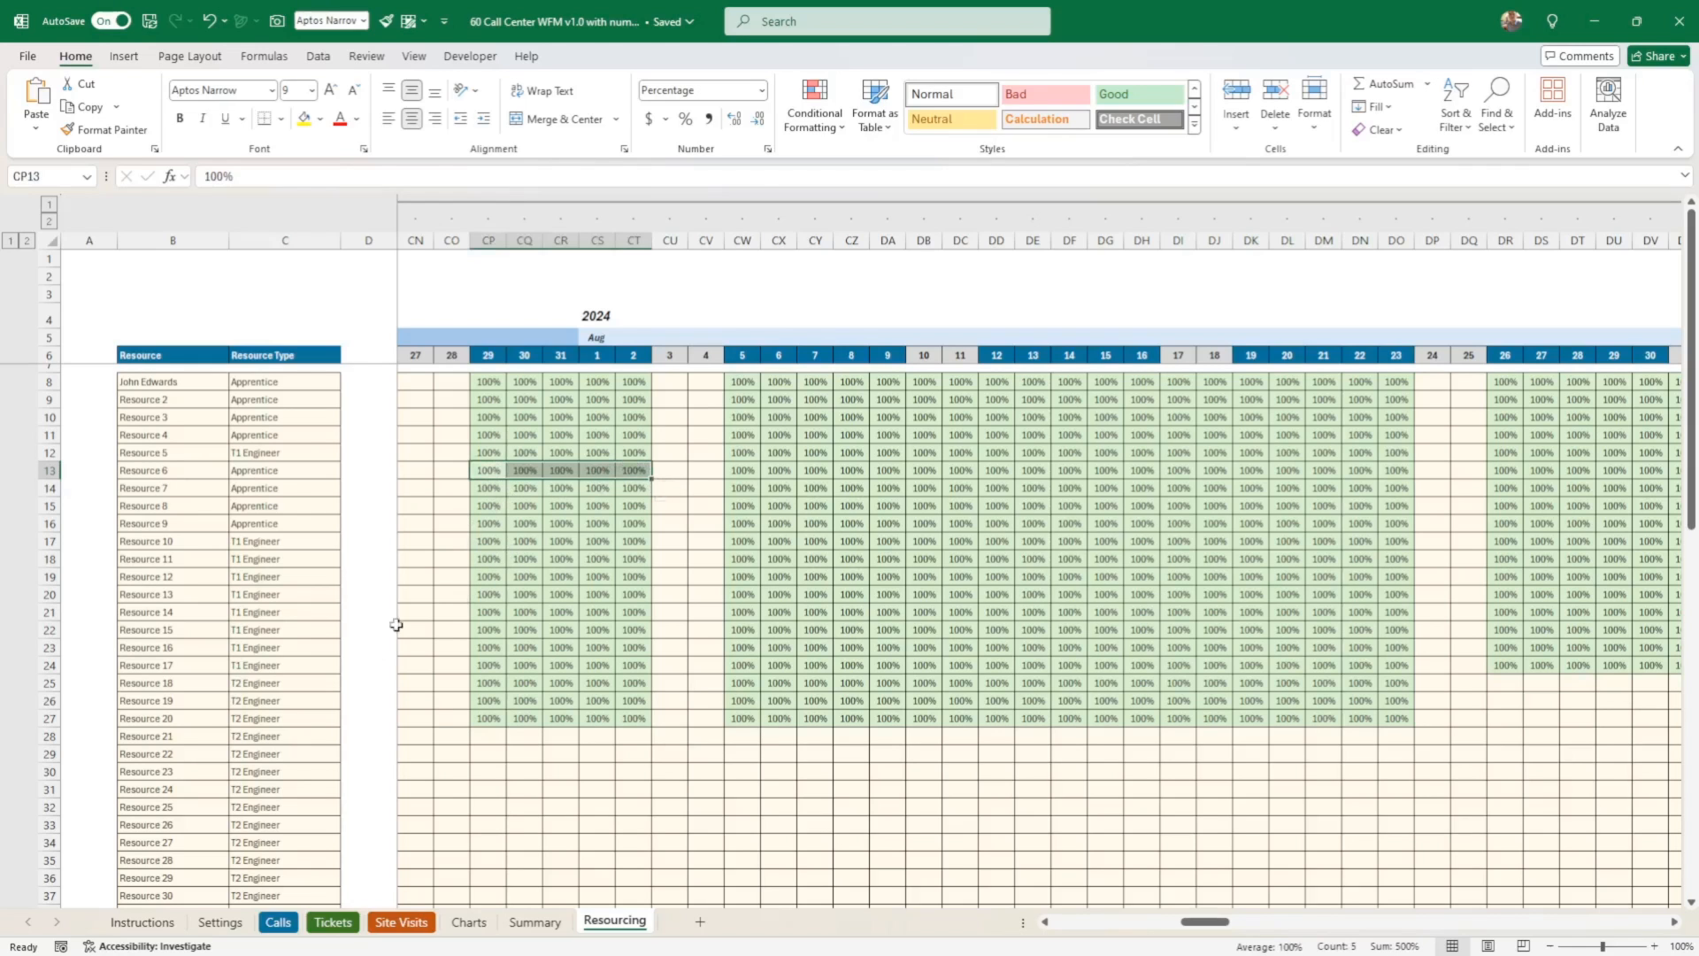
left_click(219, 922)
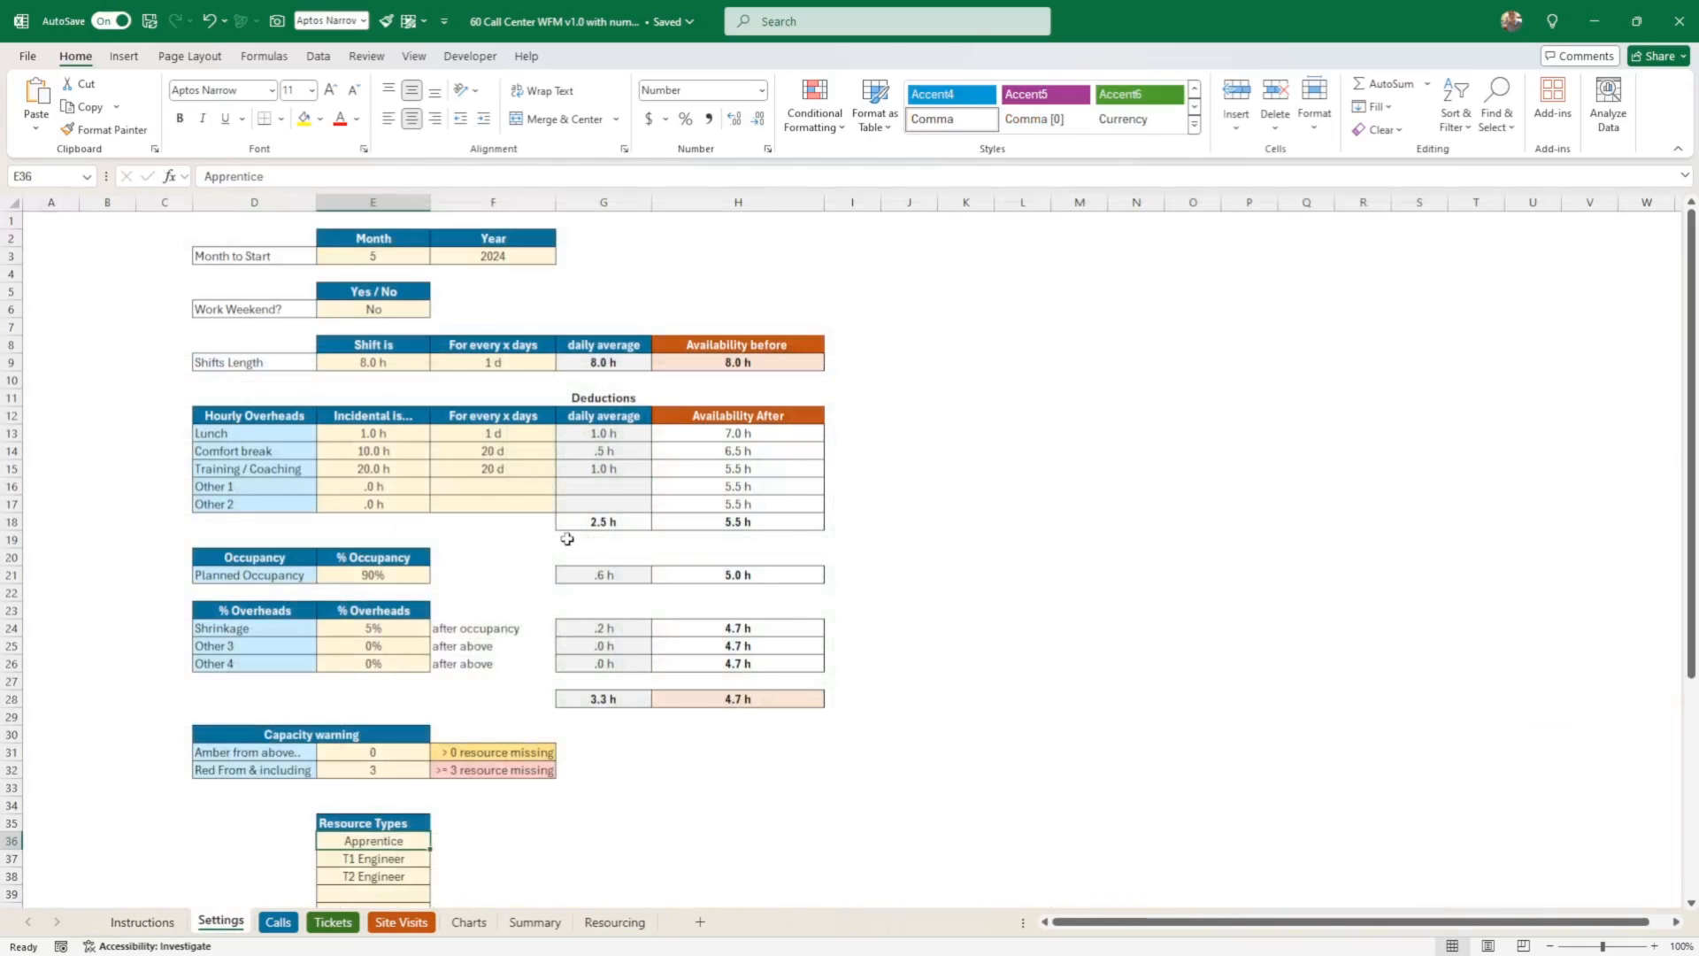
left_click_drag(374, 361, 494, 361)
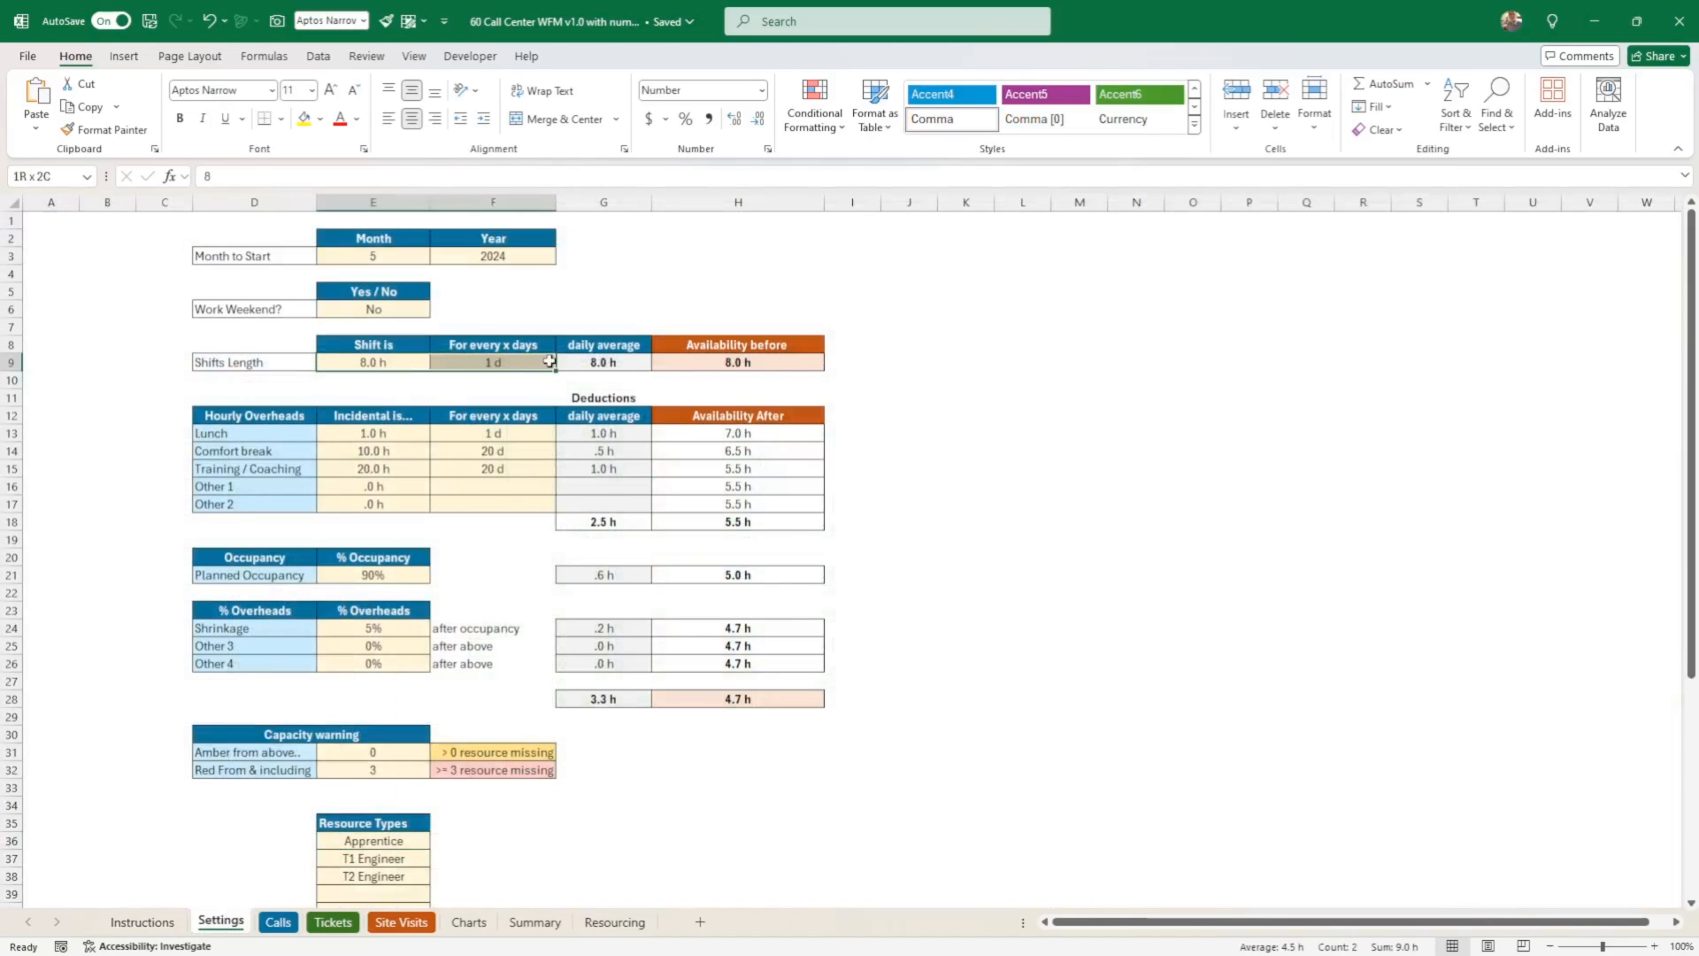
left_click(601, 361)
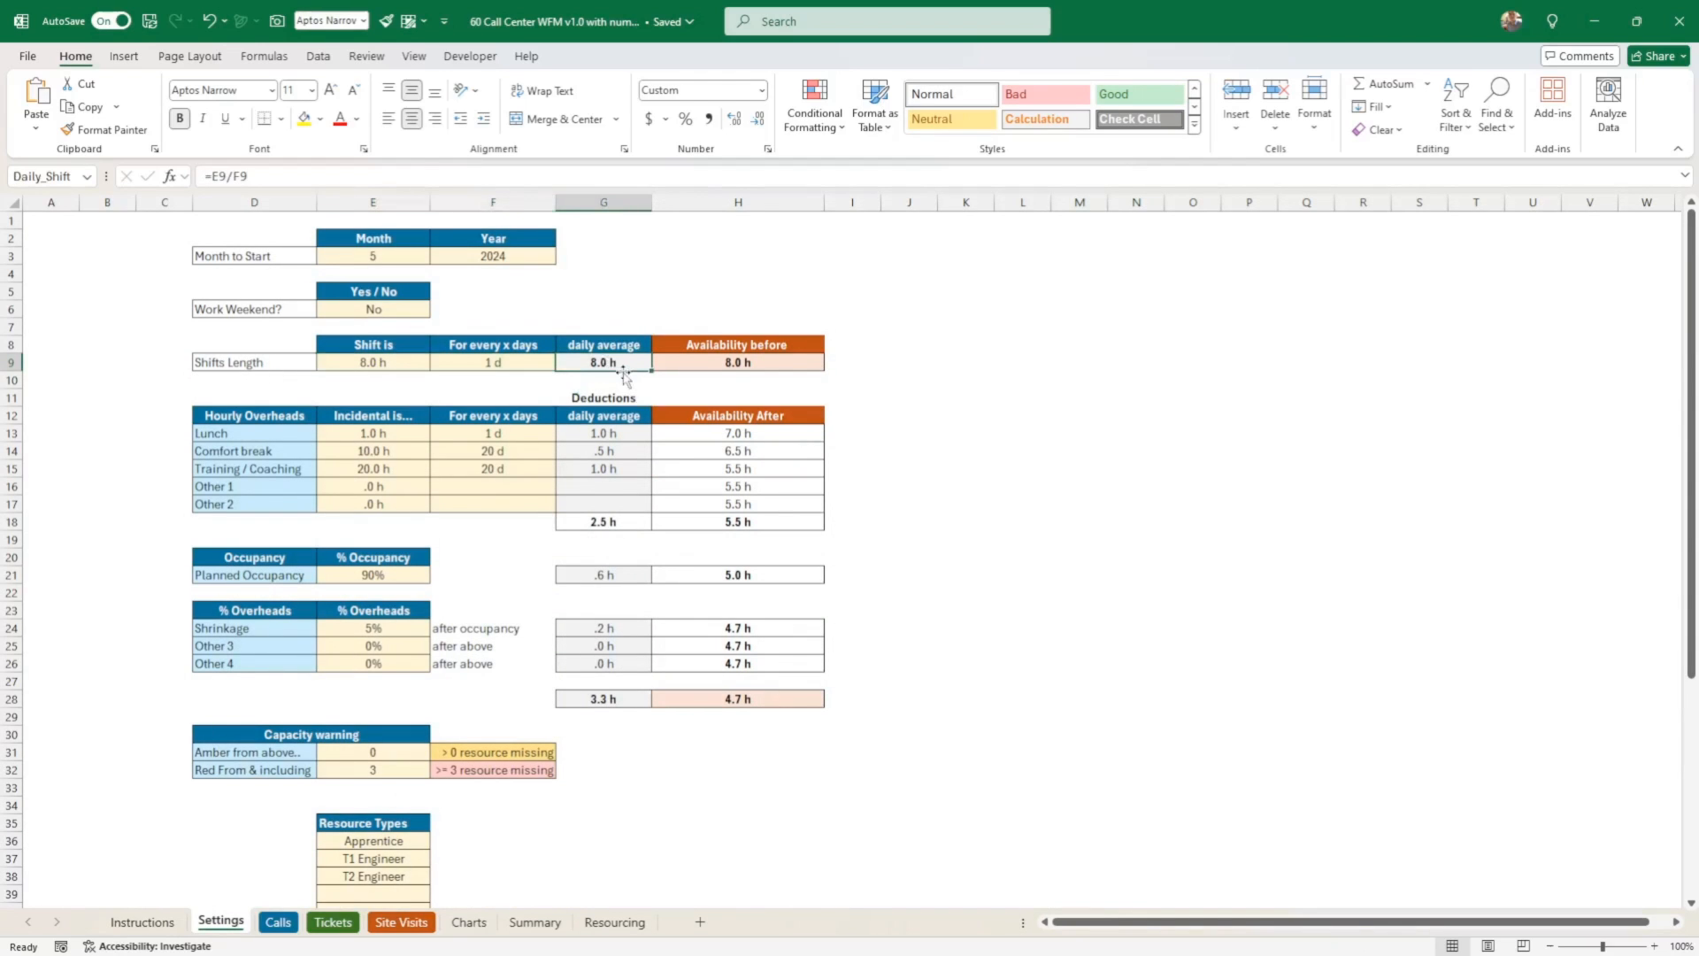
mouse_move(704, 358)
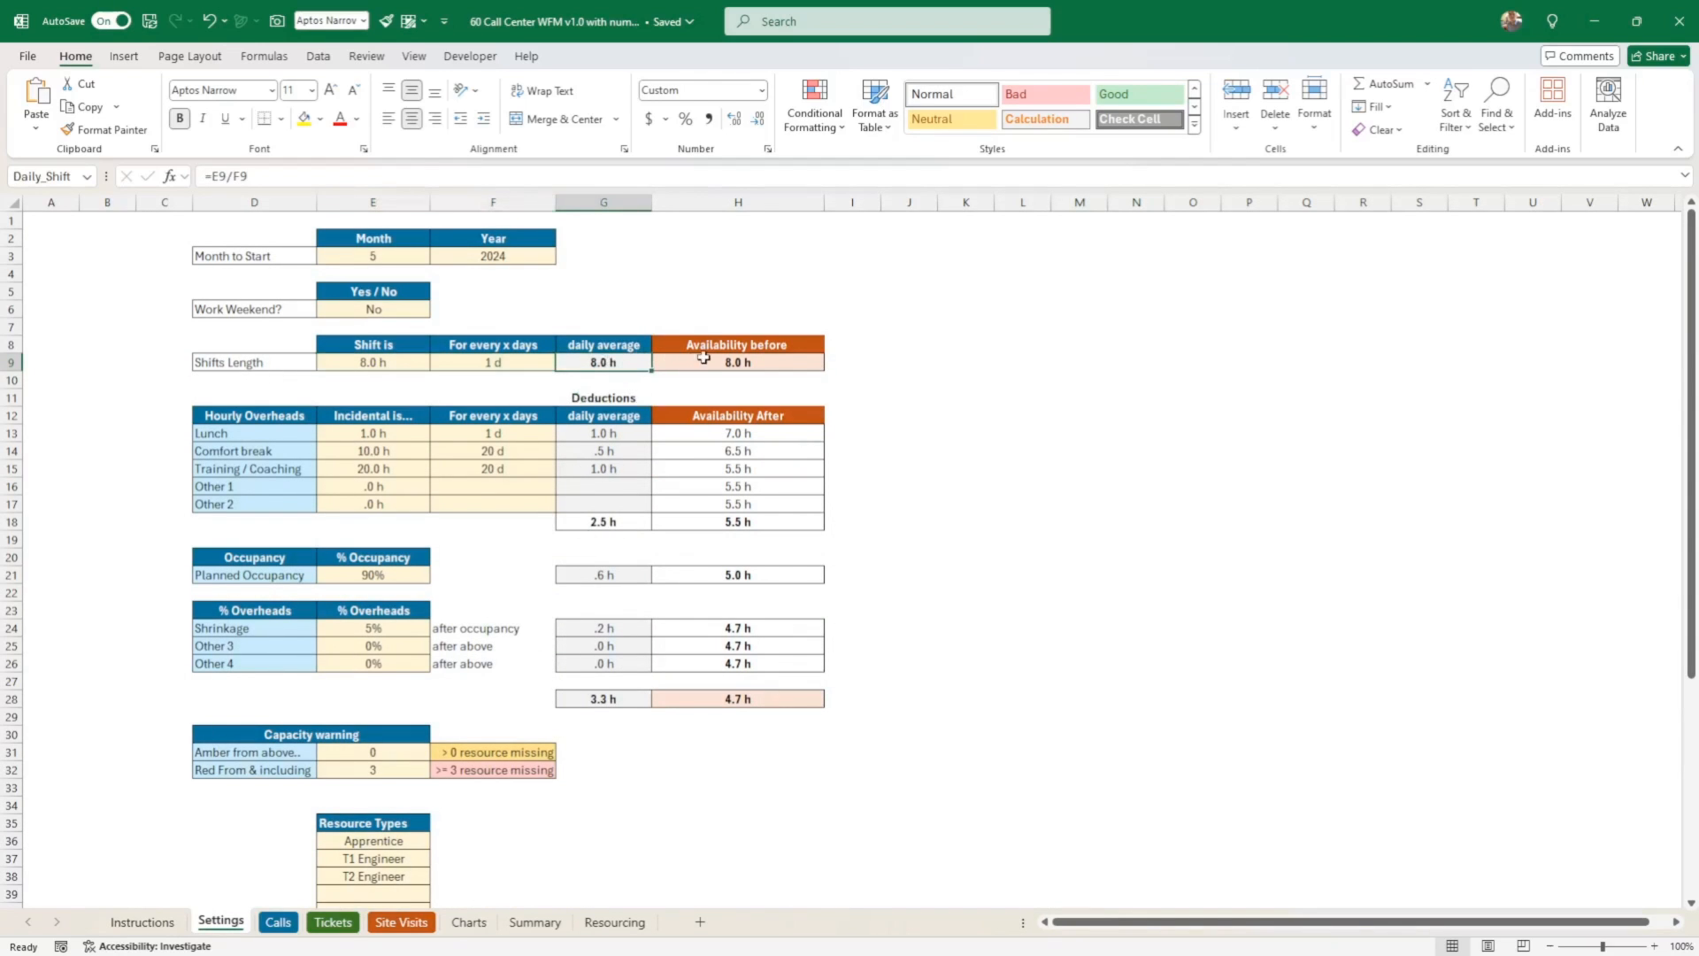
left_click(736, 361)
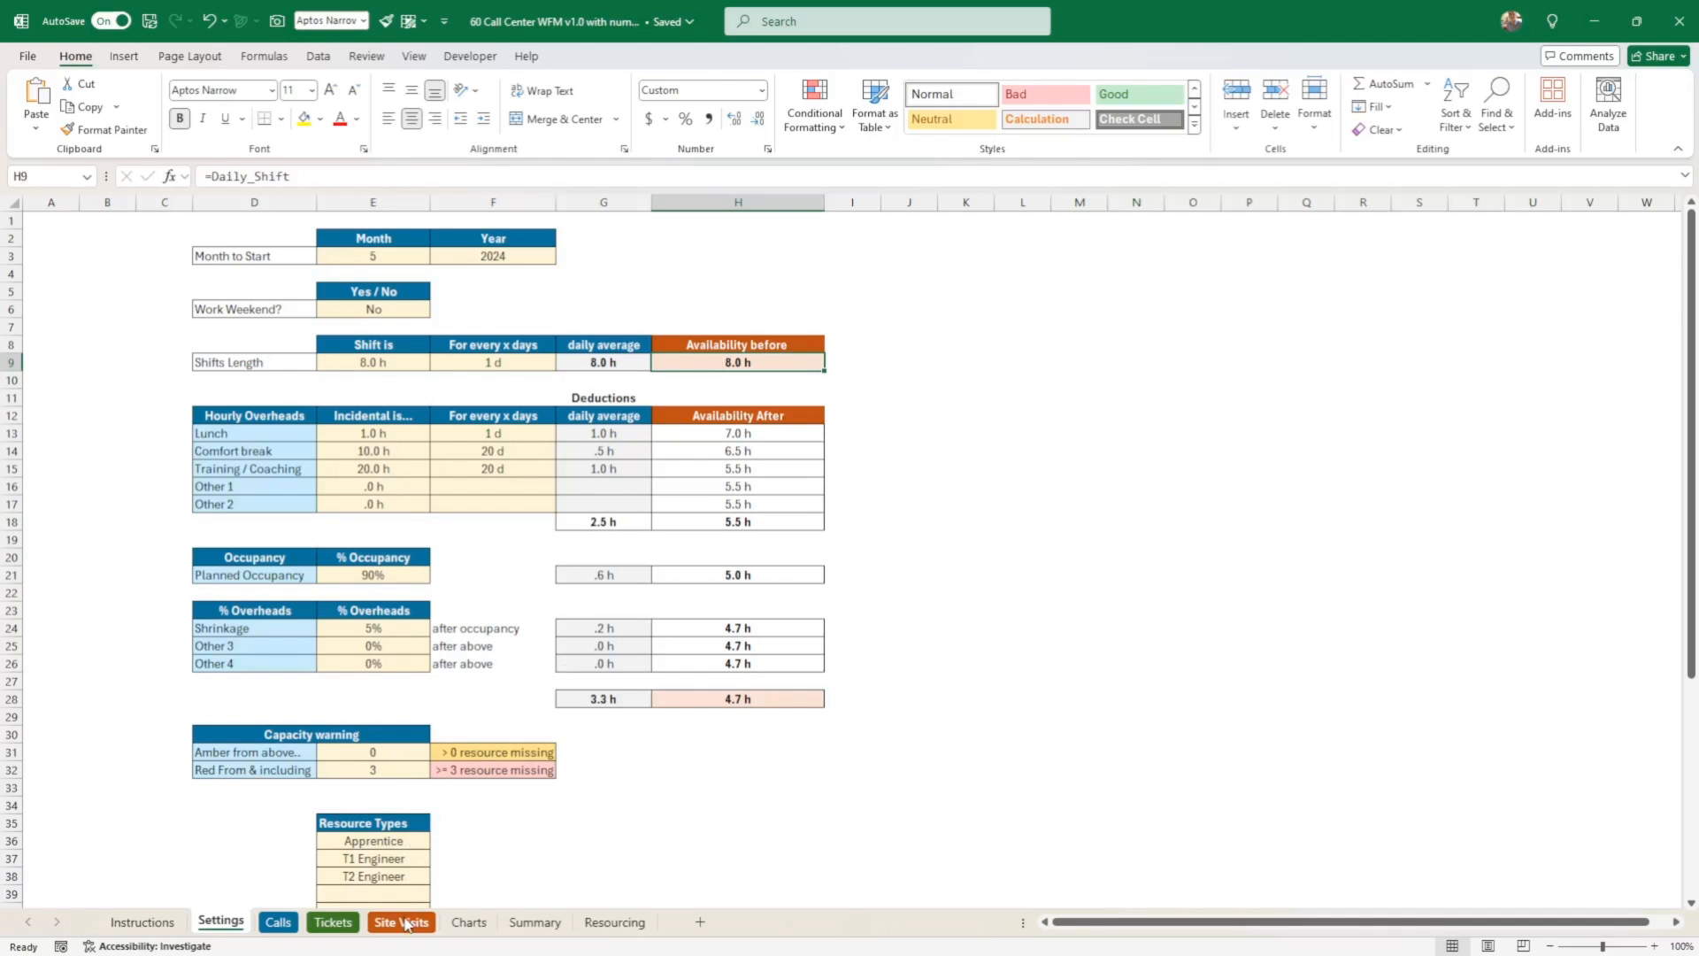
left_click(614, 922)
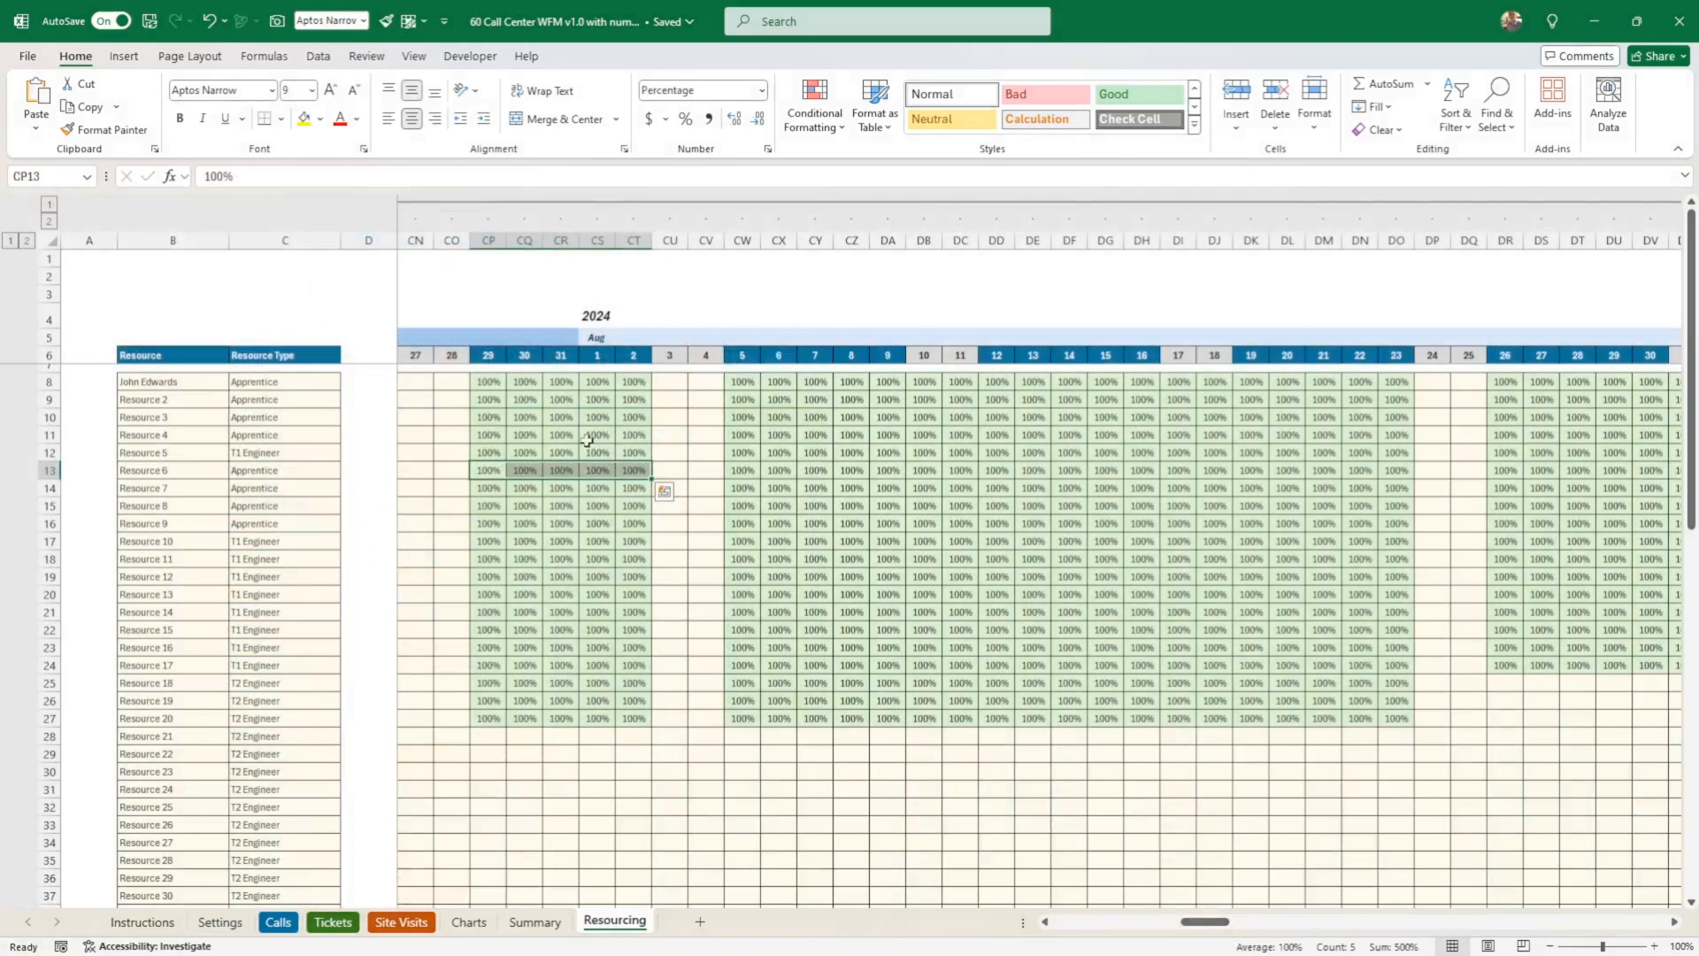
left_click(468, 920)
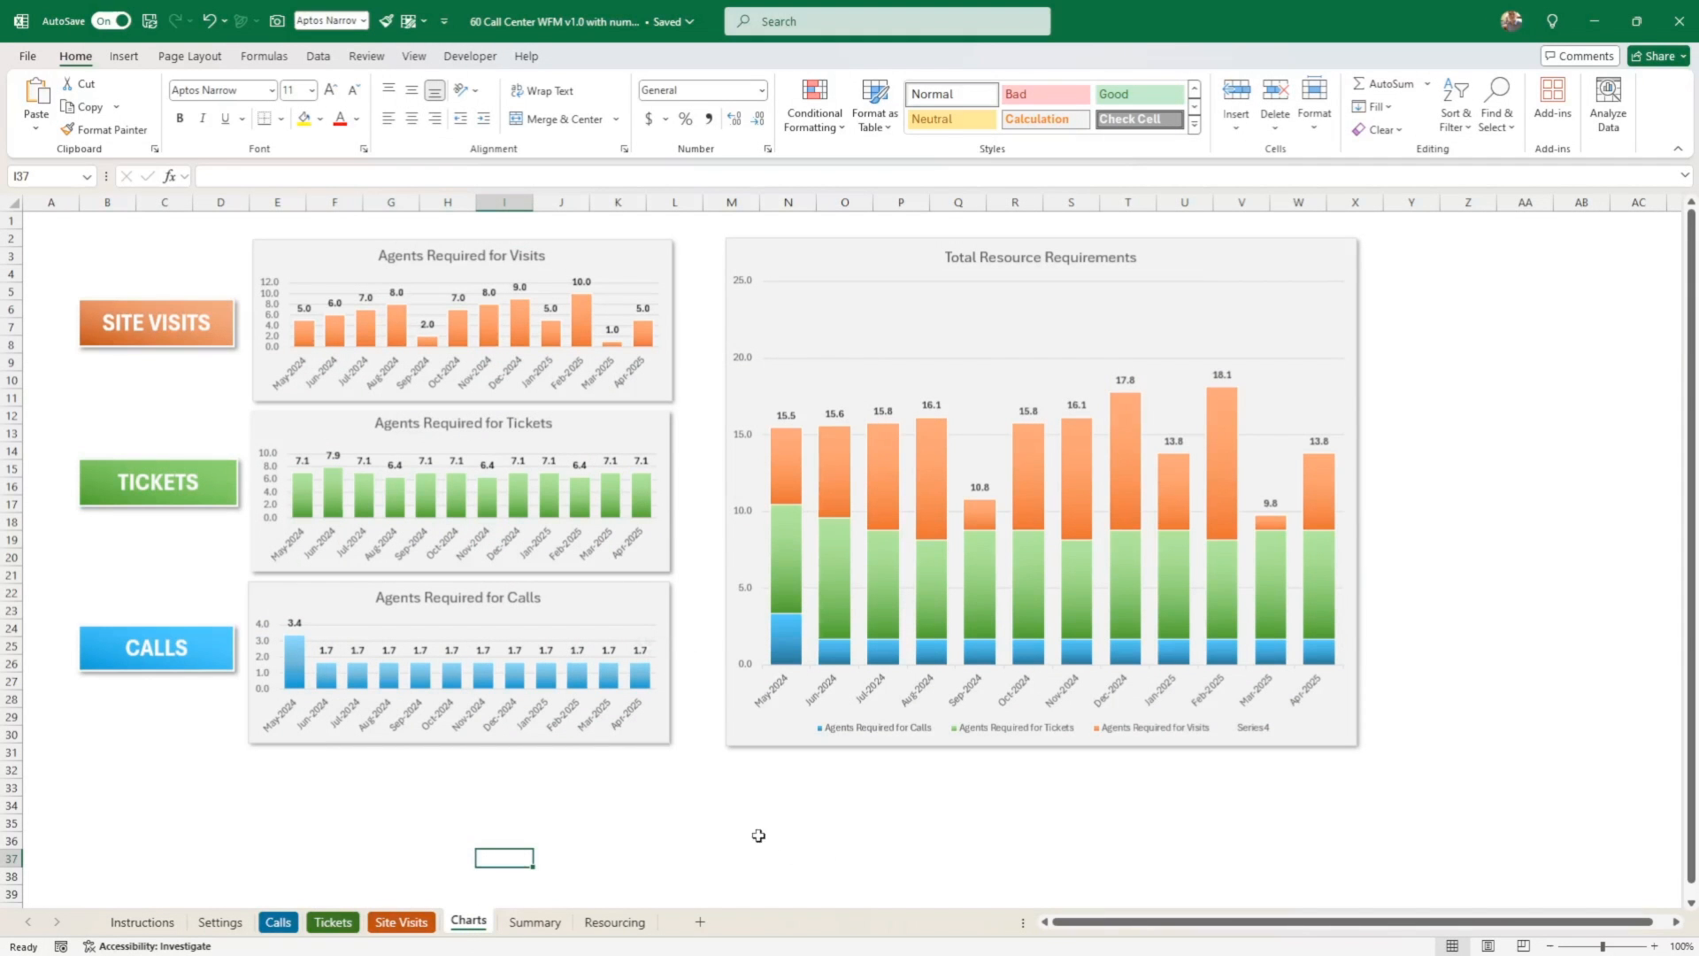
- Return to Summary and inspect the first May daily availability cell E11's XLOOKUP into Resourcing
left_click(612, 922)
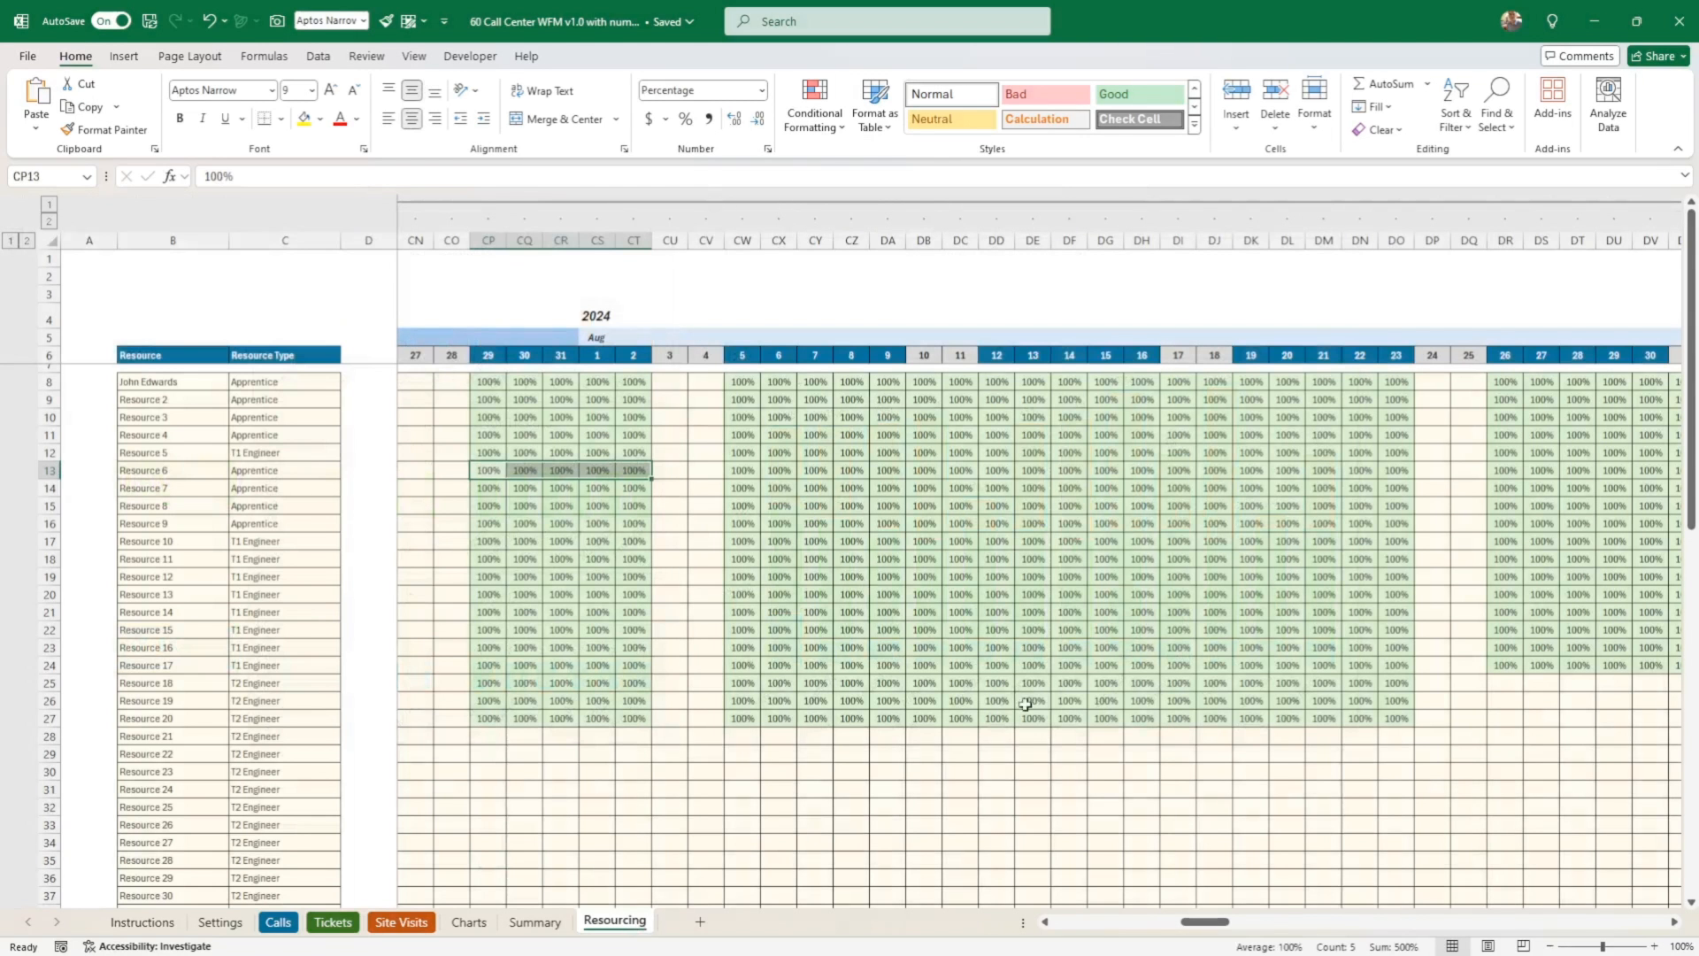
left_click(532, 921)
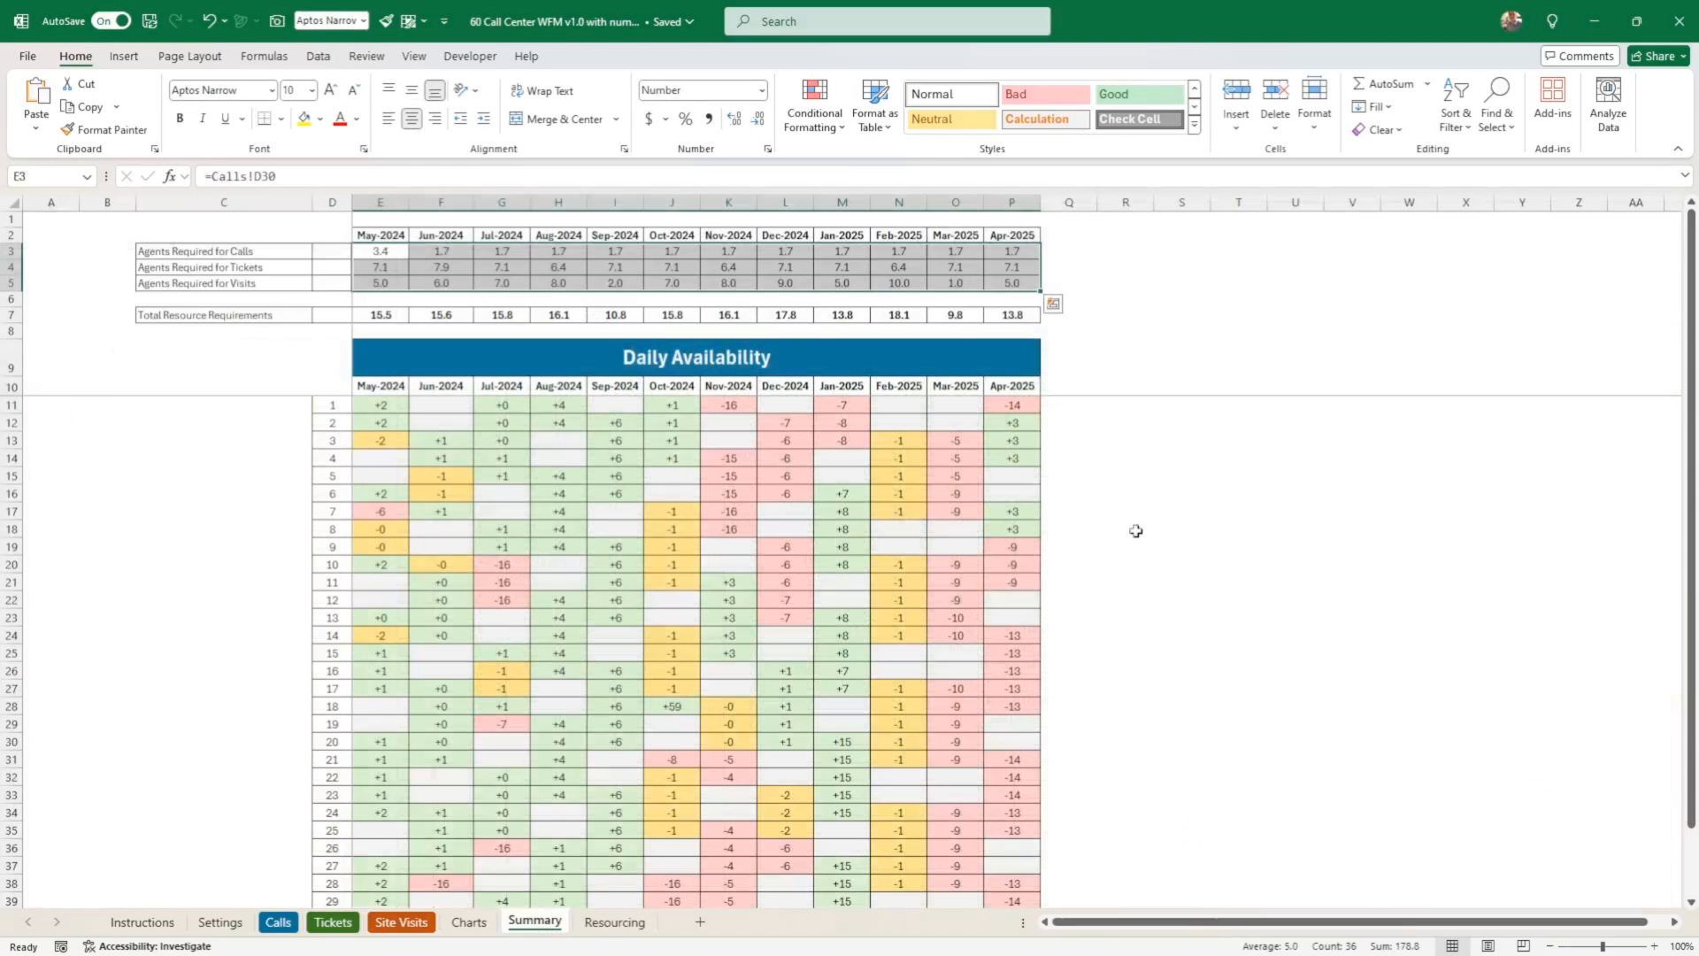
mouse_move(1146, 524)
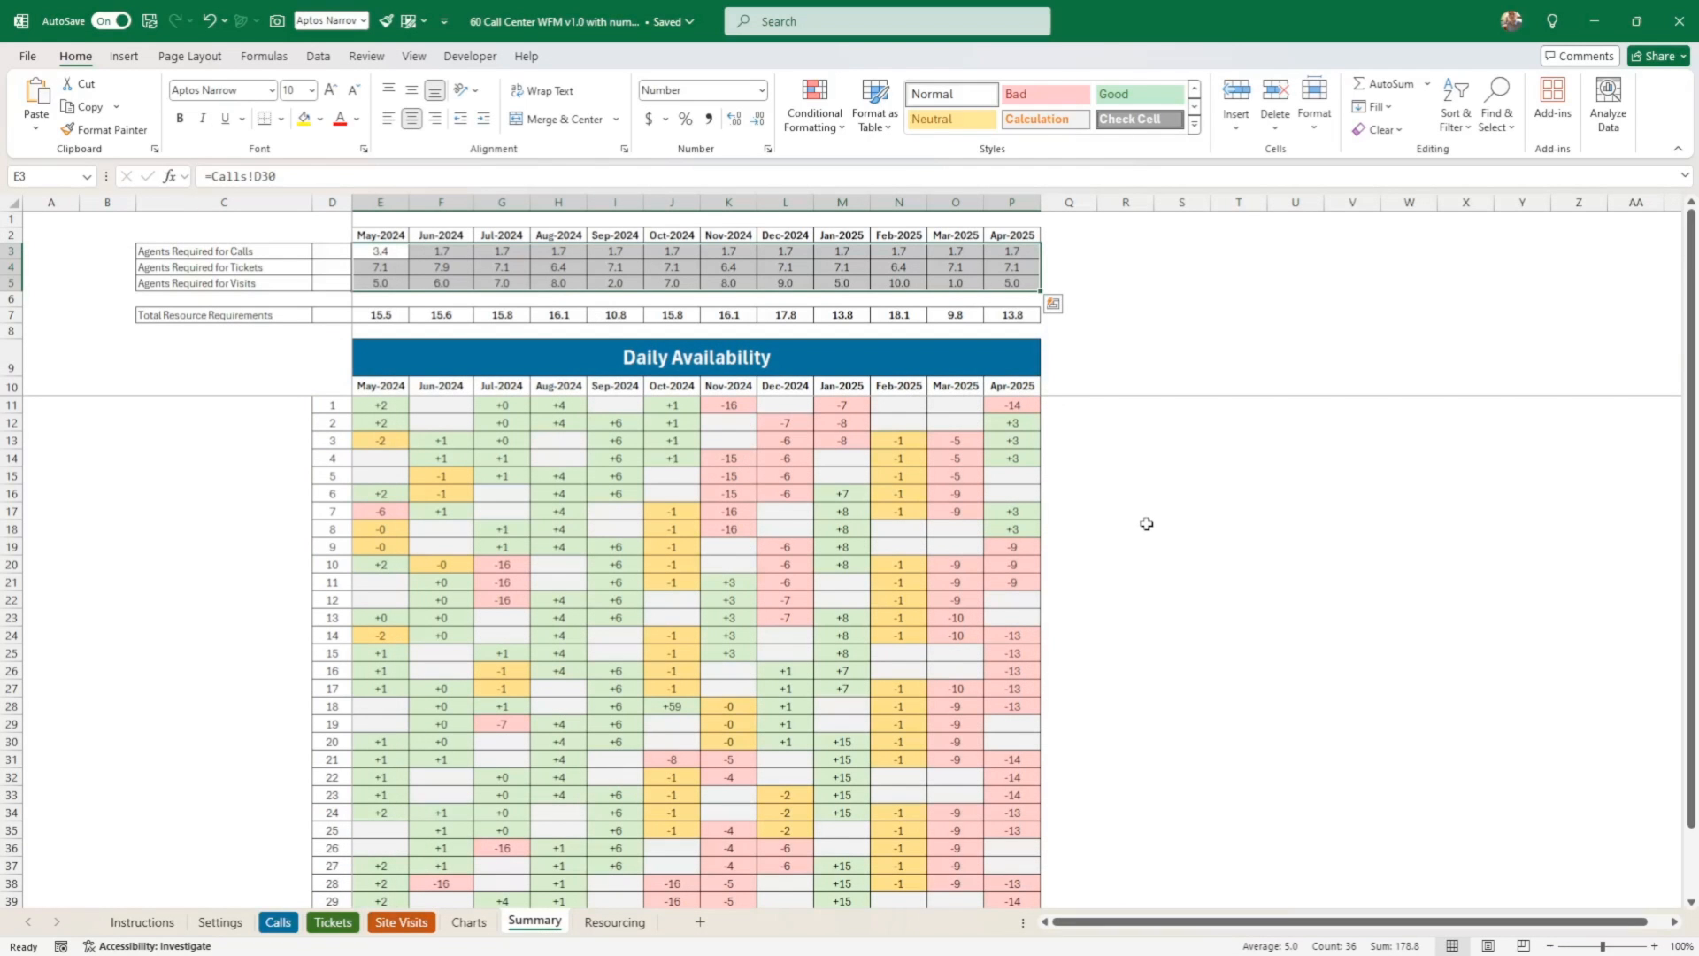
mouse_move(1055, 464)
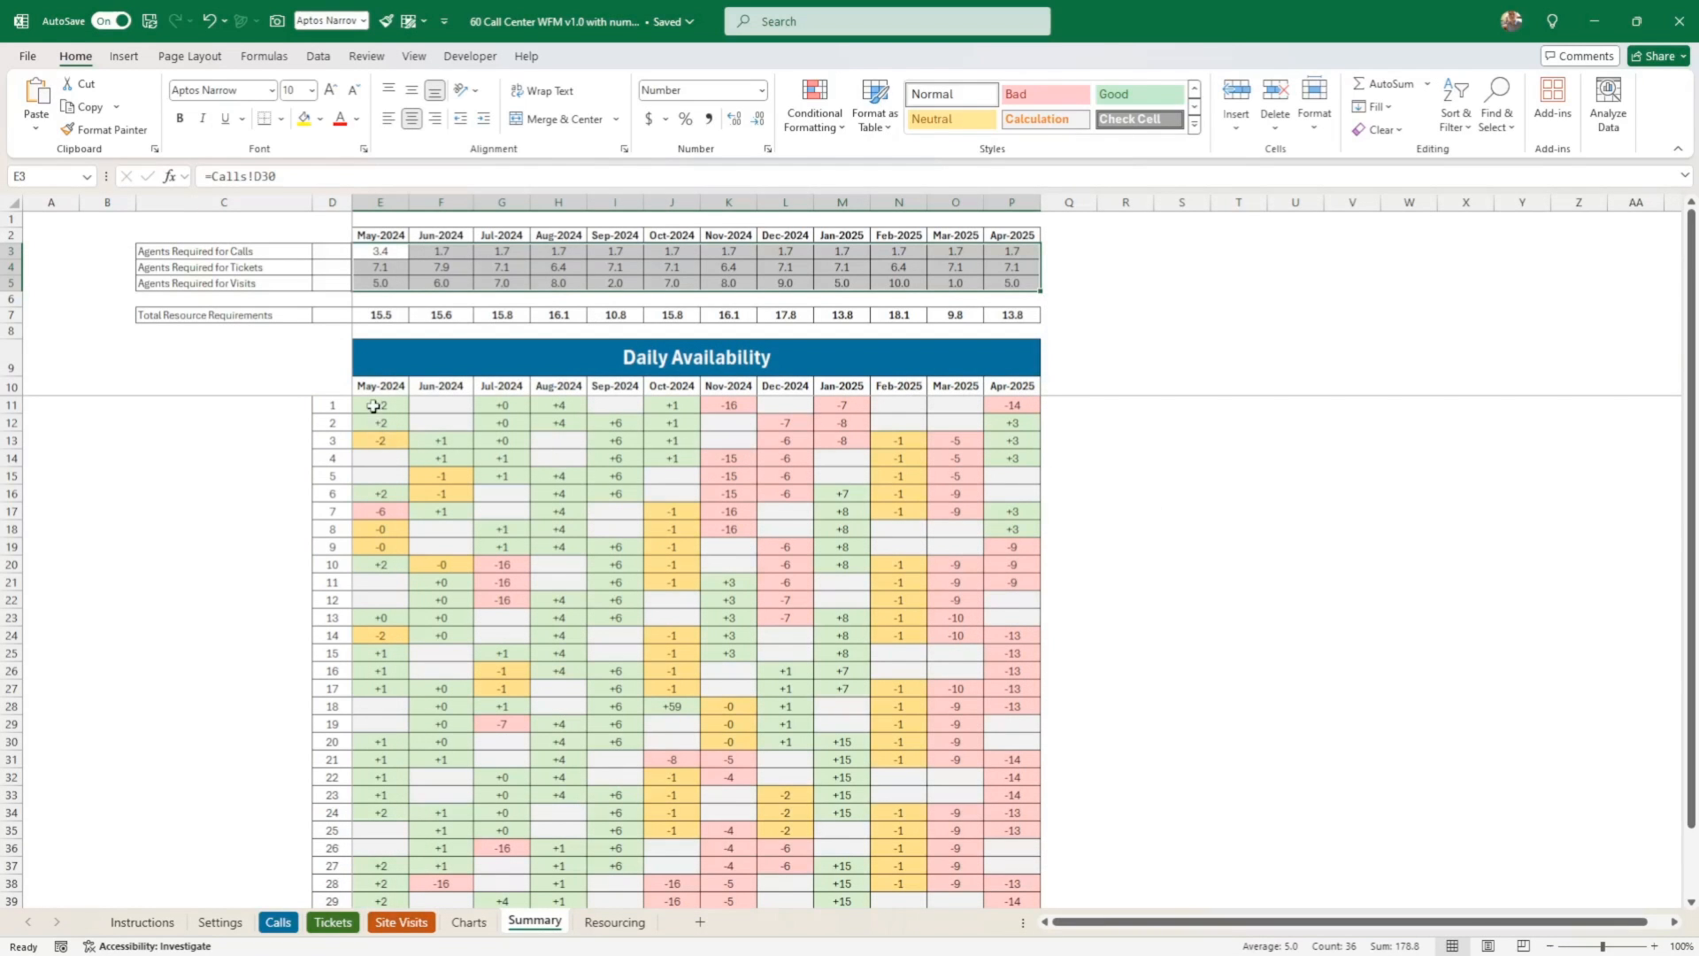
left_click(378, 404)
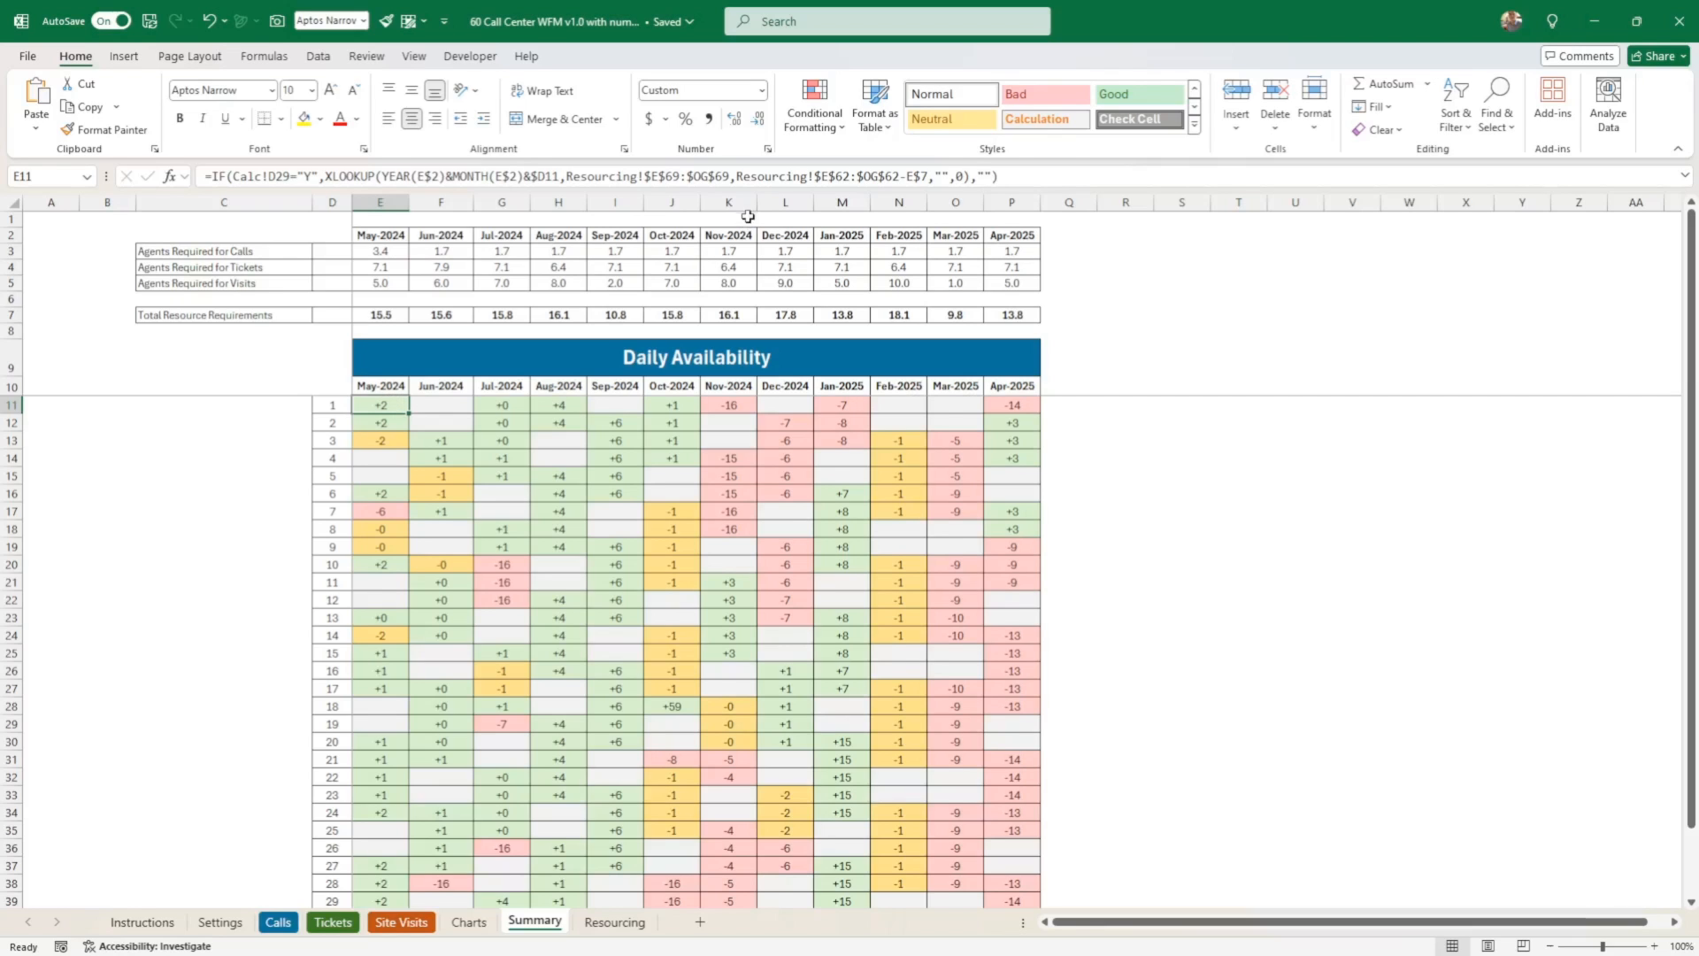
left_click(729, 116)
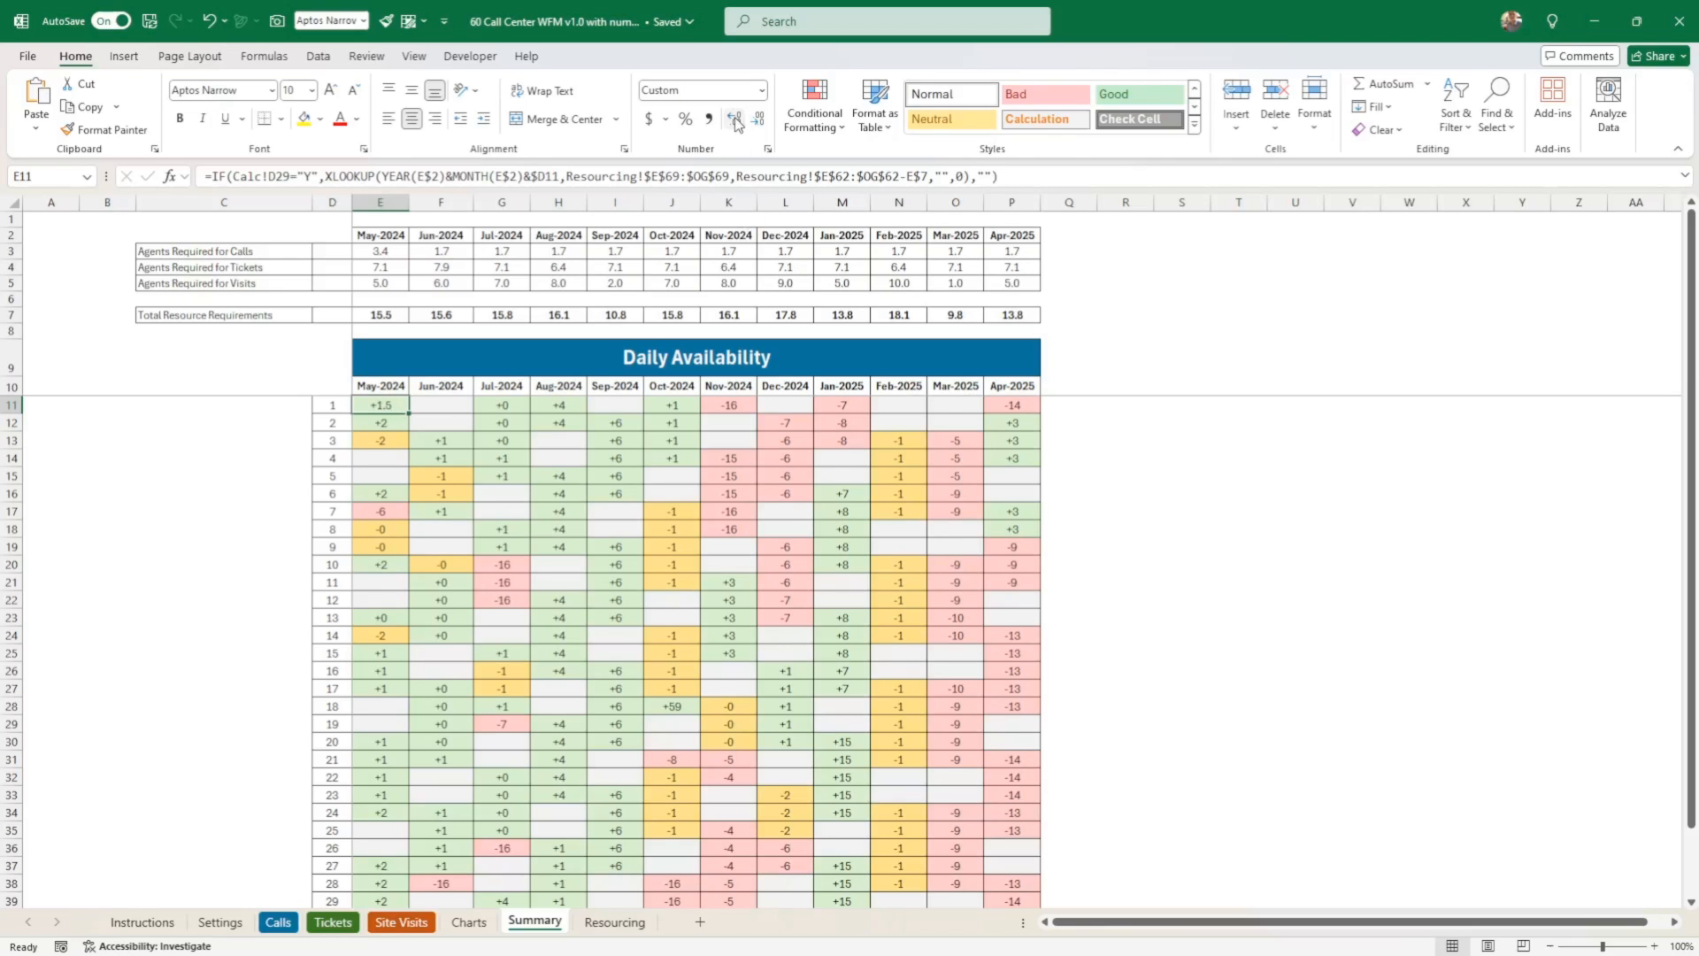
mouse_move(506, 336)
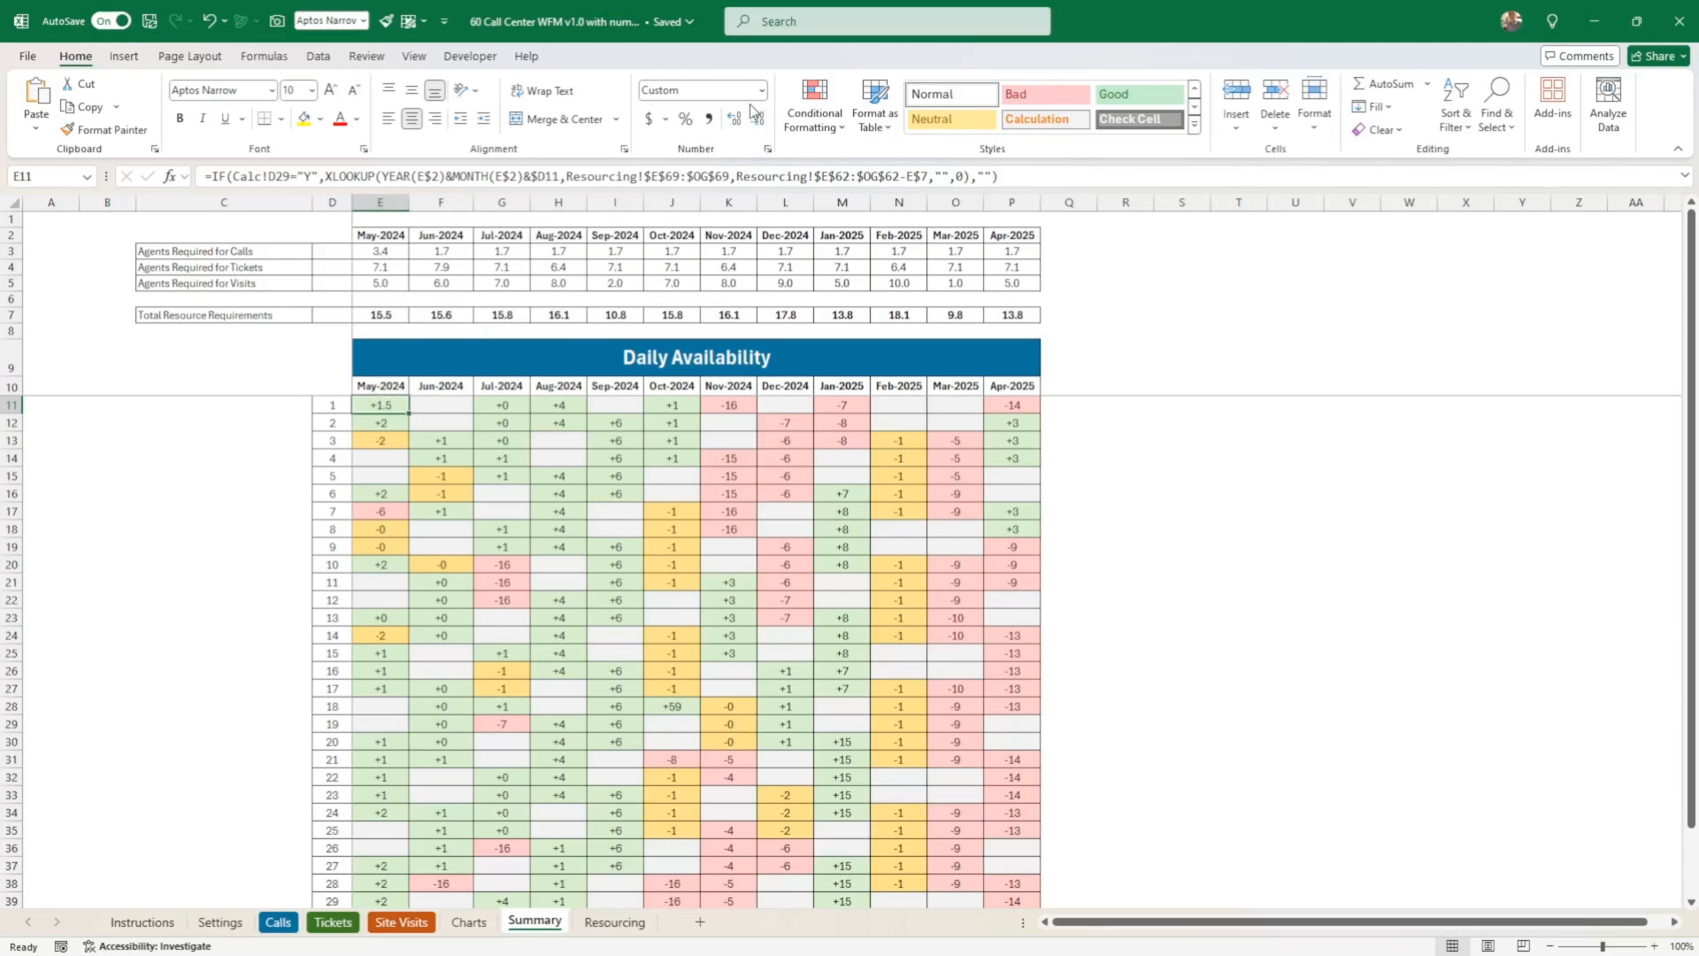
scroll("down", 3)
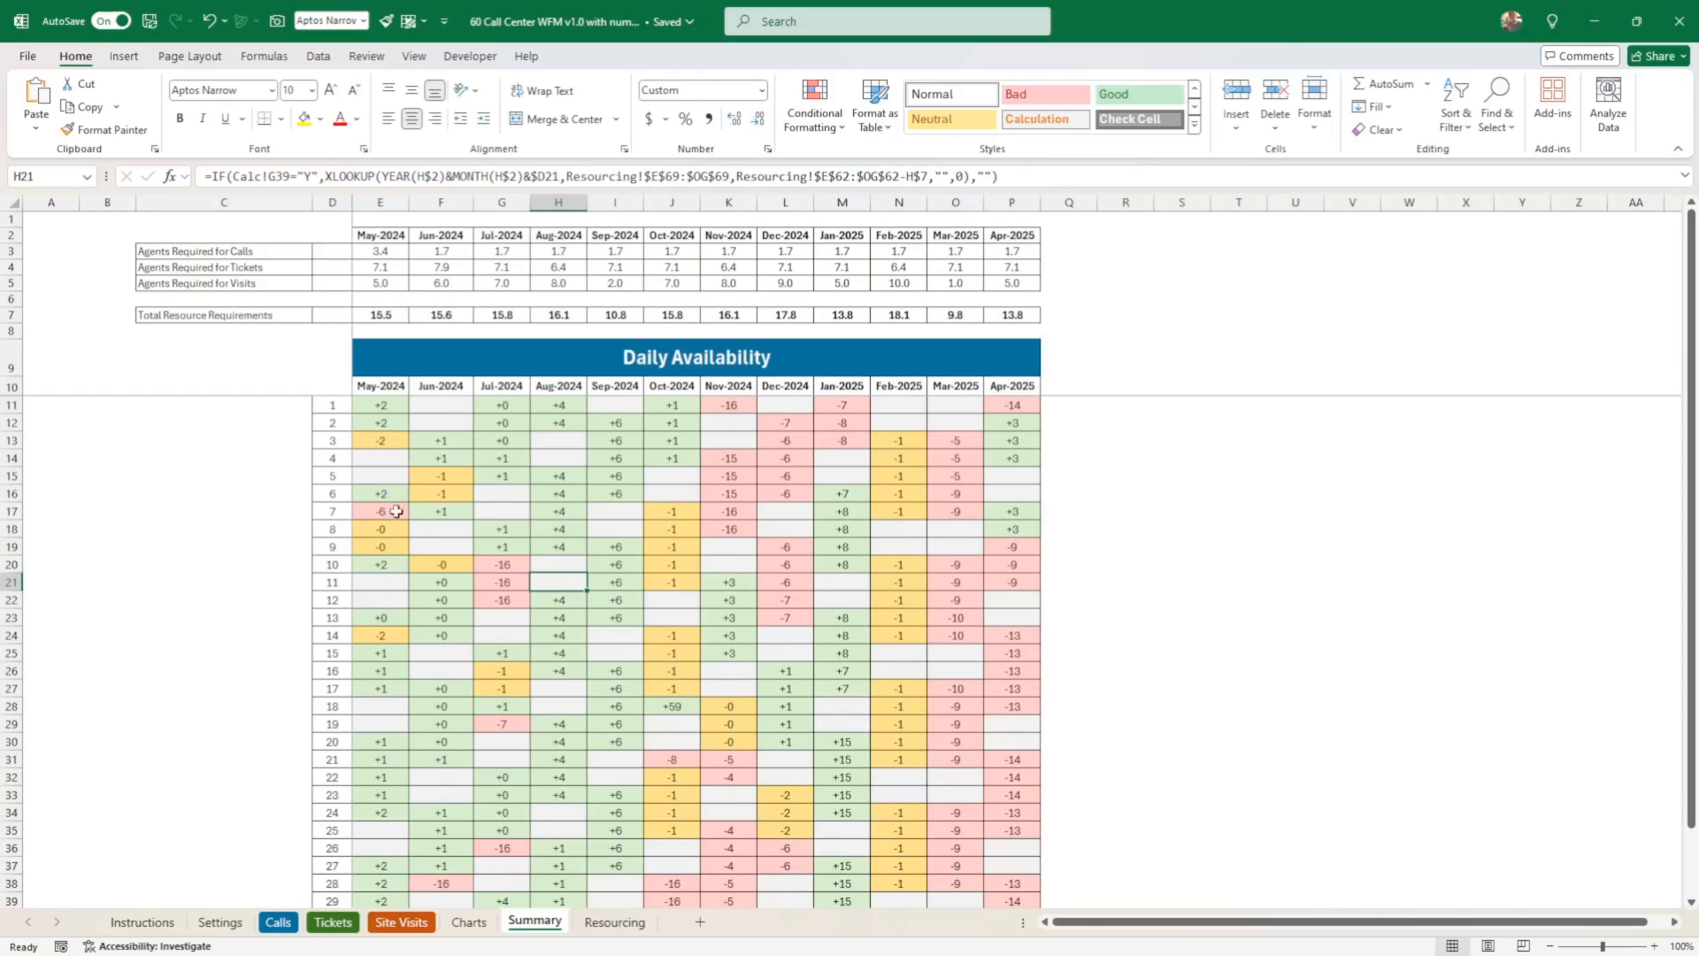
mouse_move(375, 492)
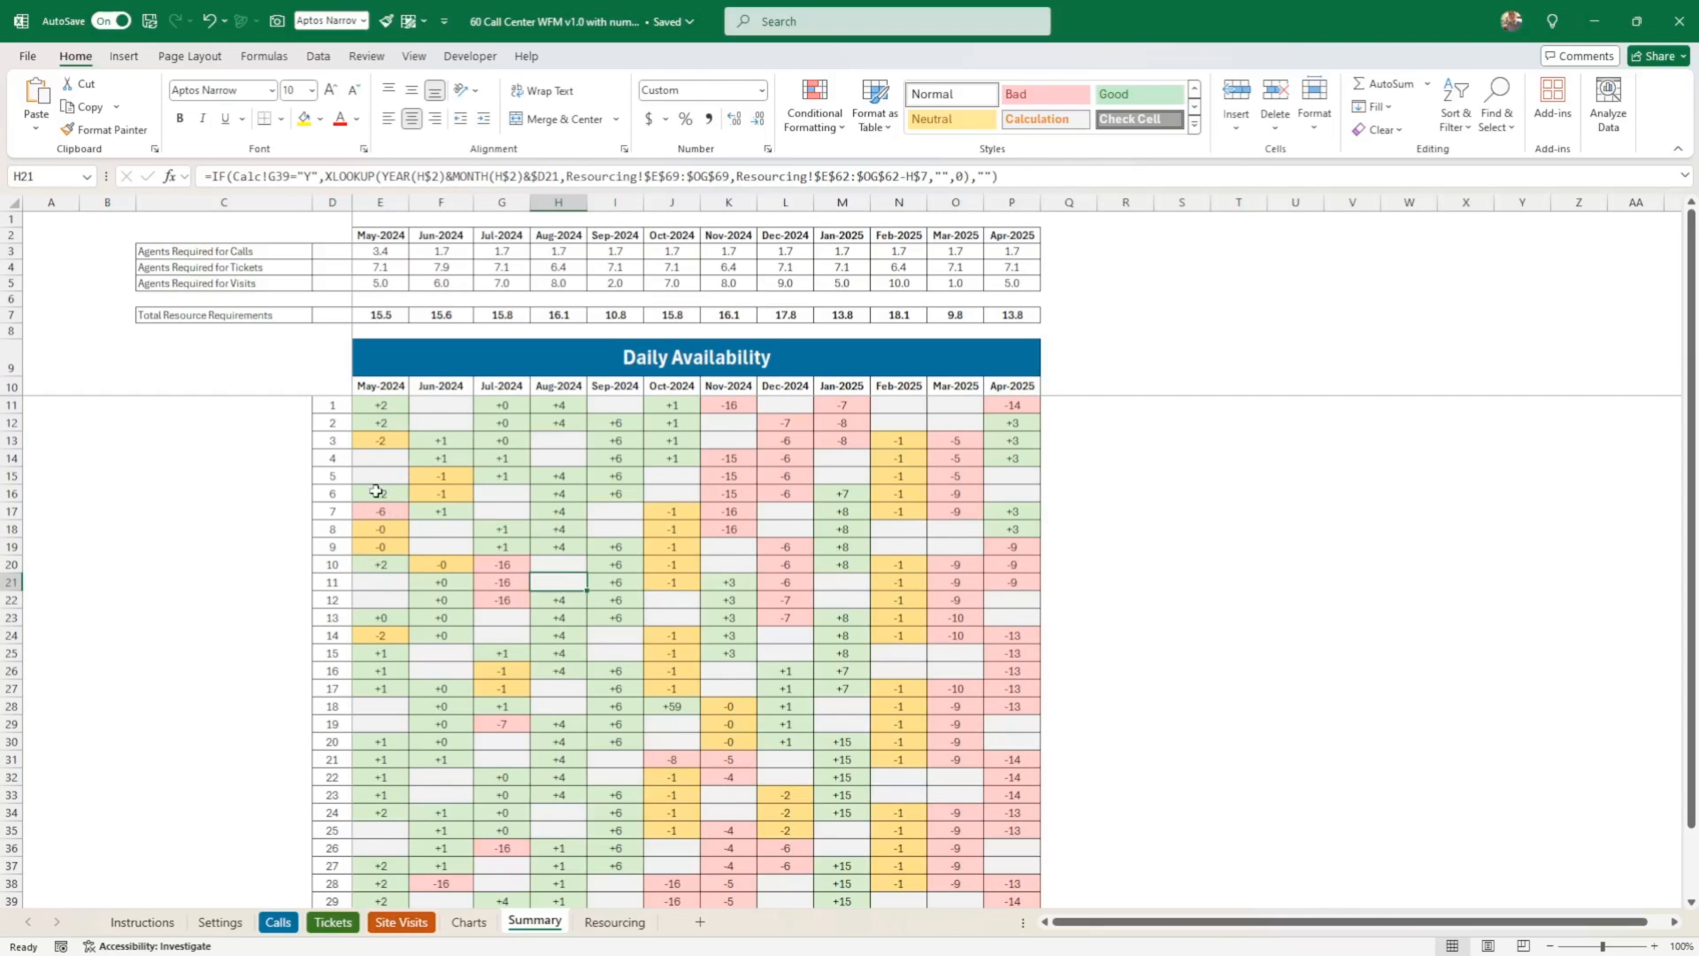
- Set Work Weekend? in Settings E6 to Yes from its Yes/No dropdown
left_click(220, 922)
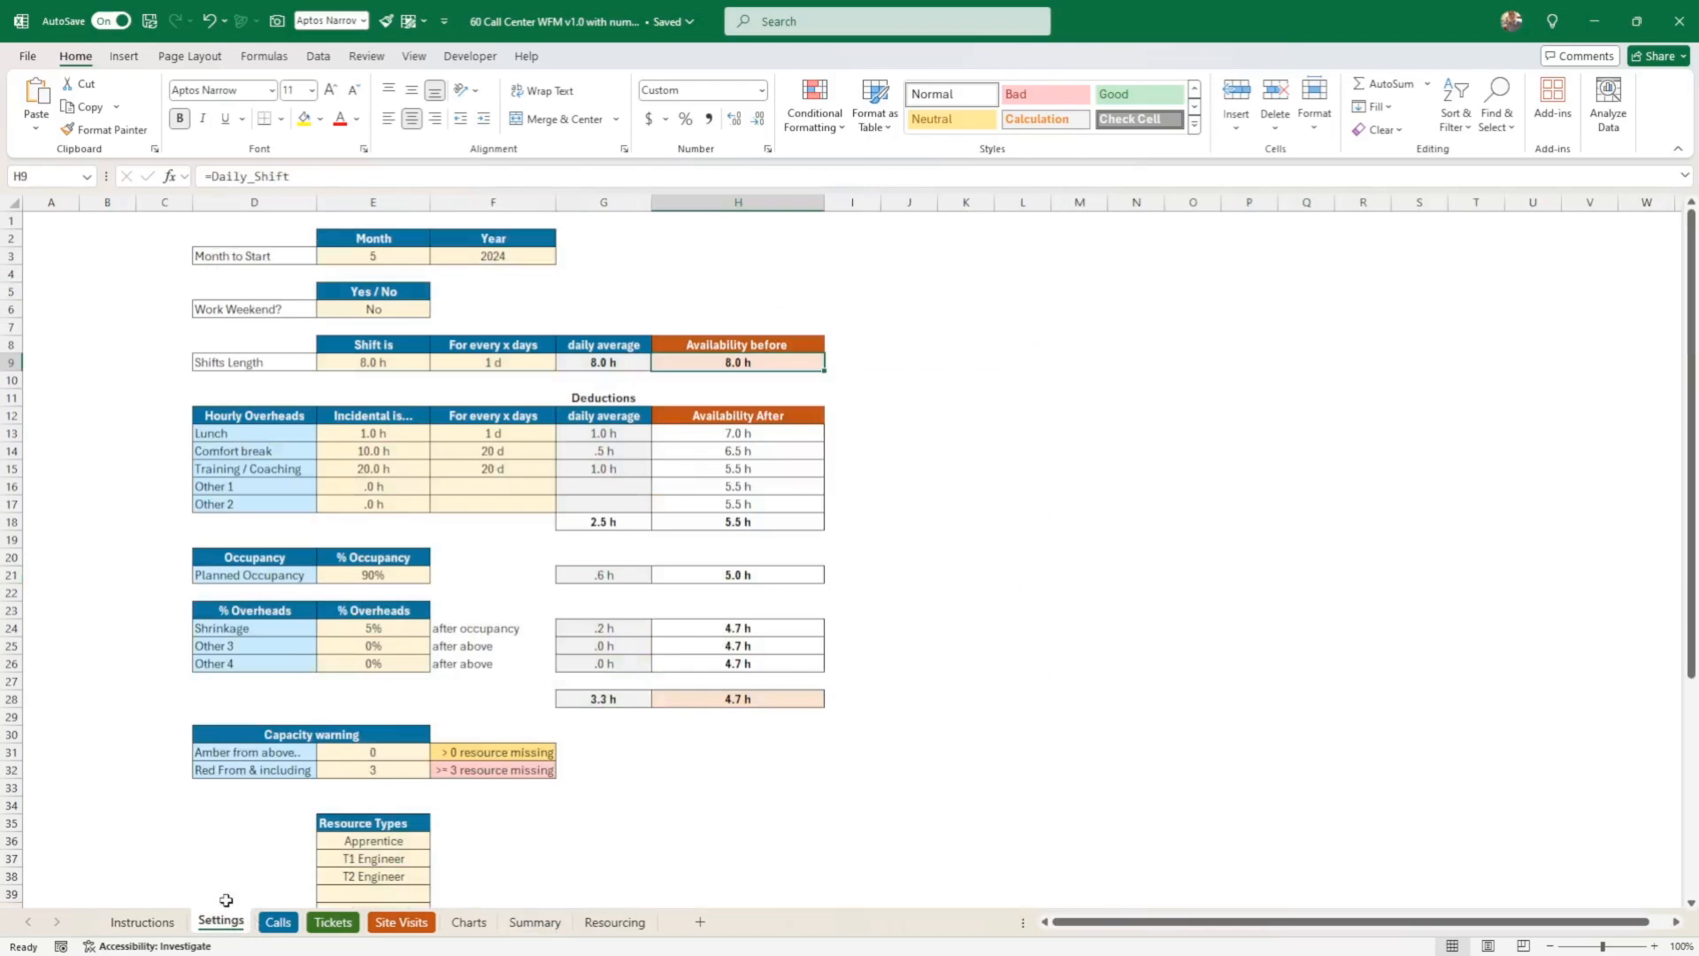
left_click(439, 309)
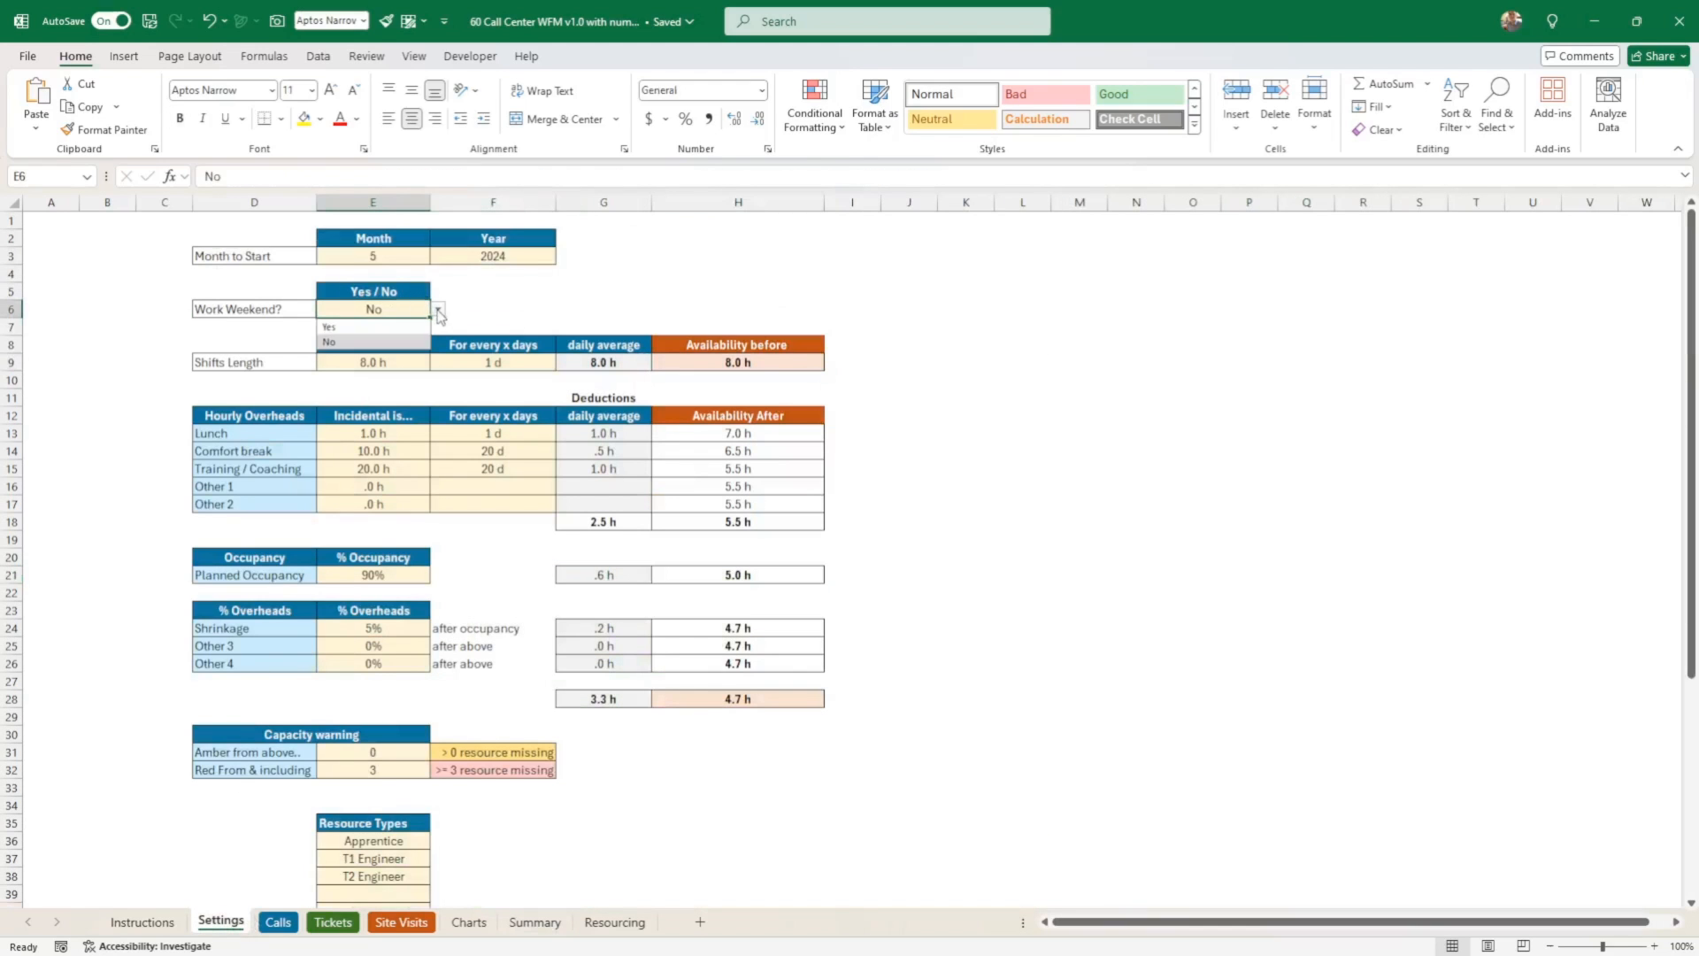
left_click(329, 326)
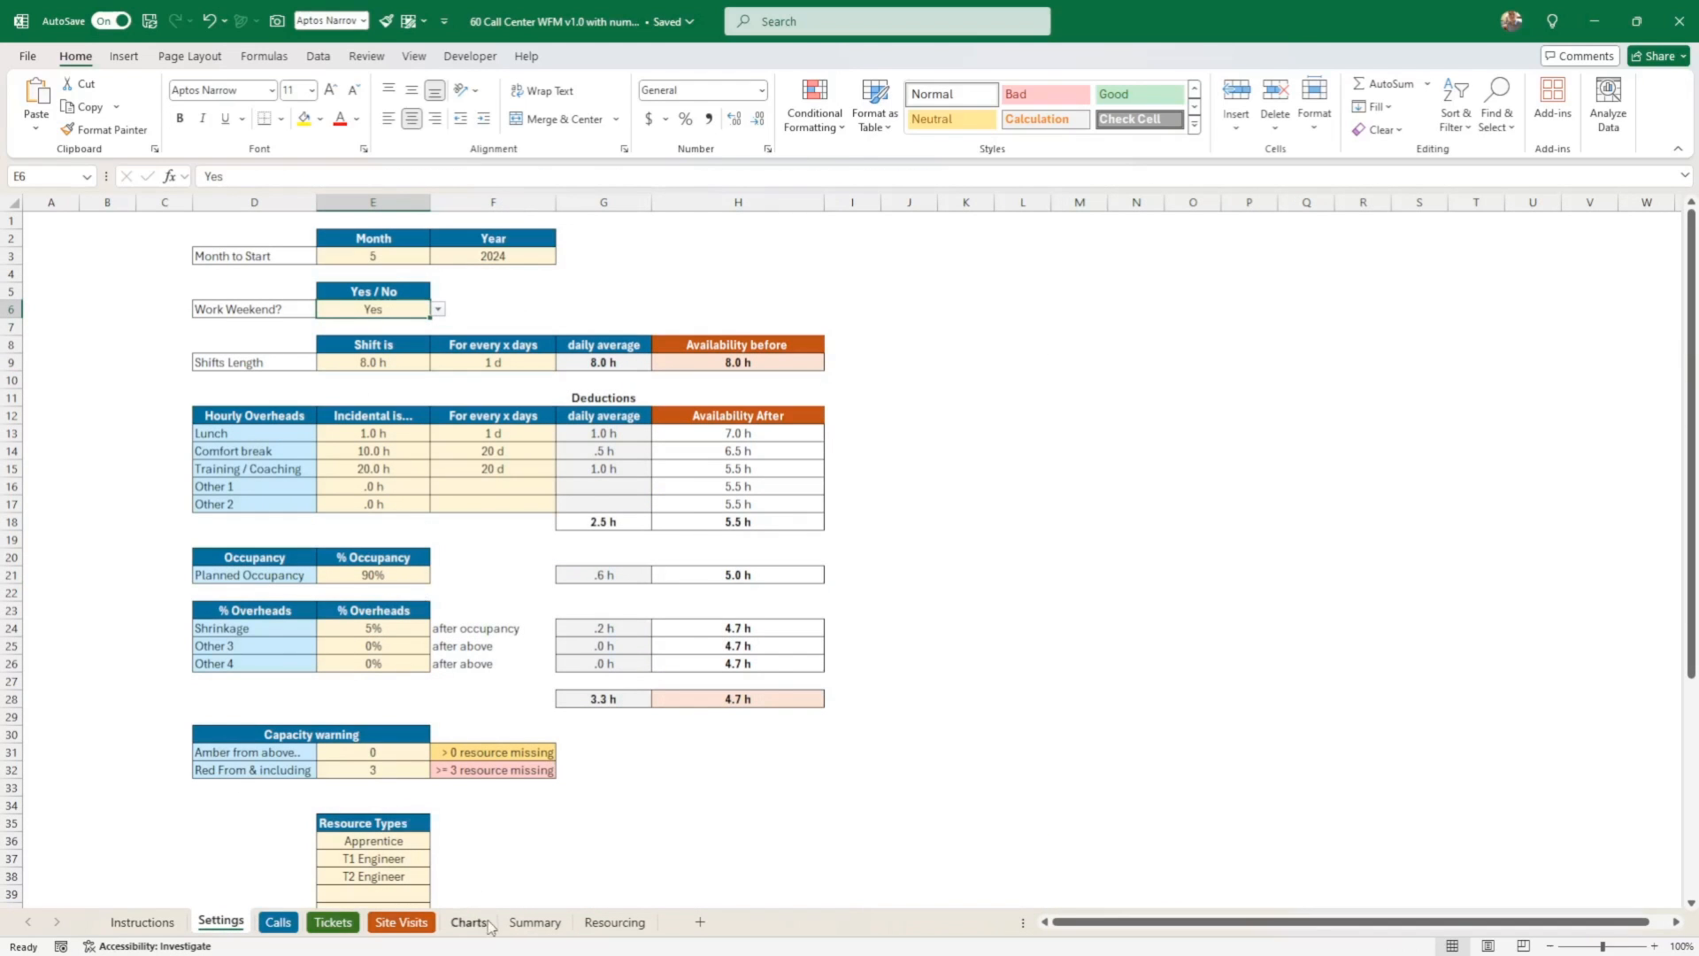
- Check the weekend effect on the Summary and Resourcing grids, then restore Work Weekend? to No
left_click(533, 922)
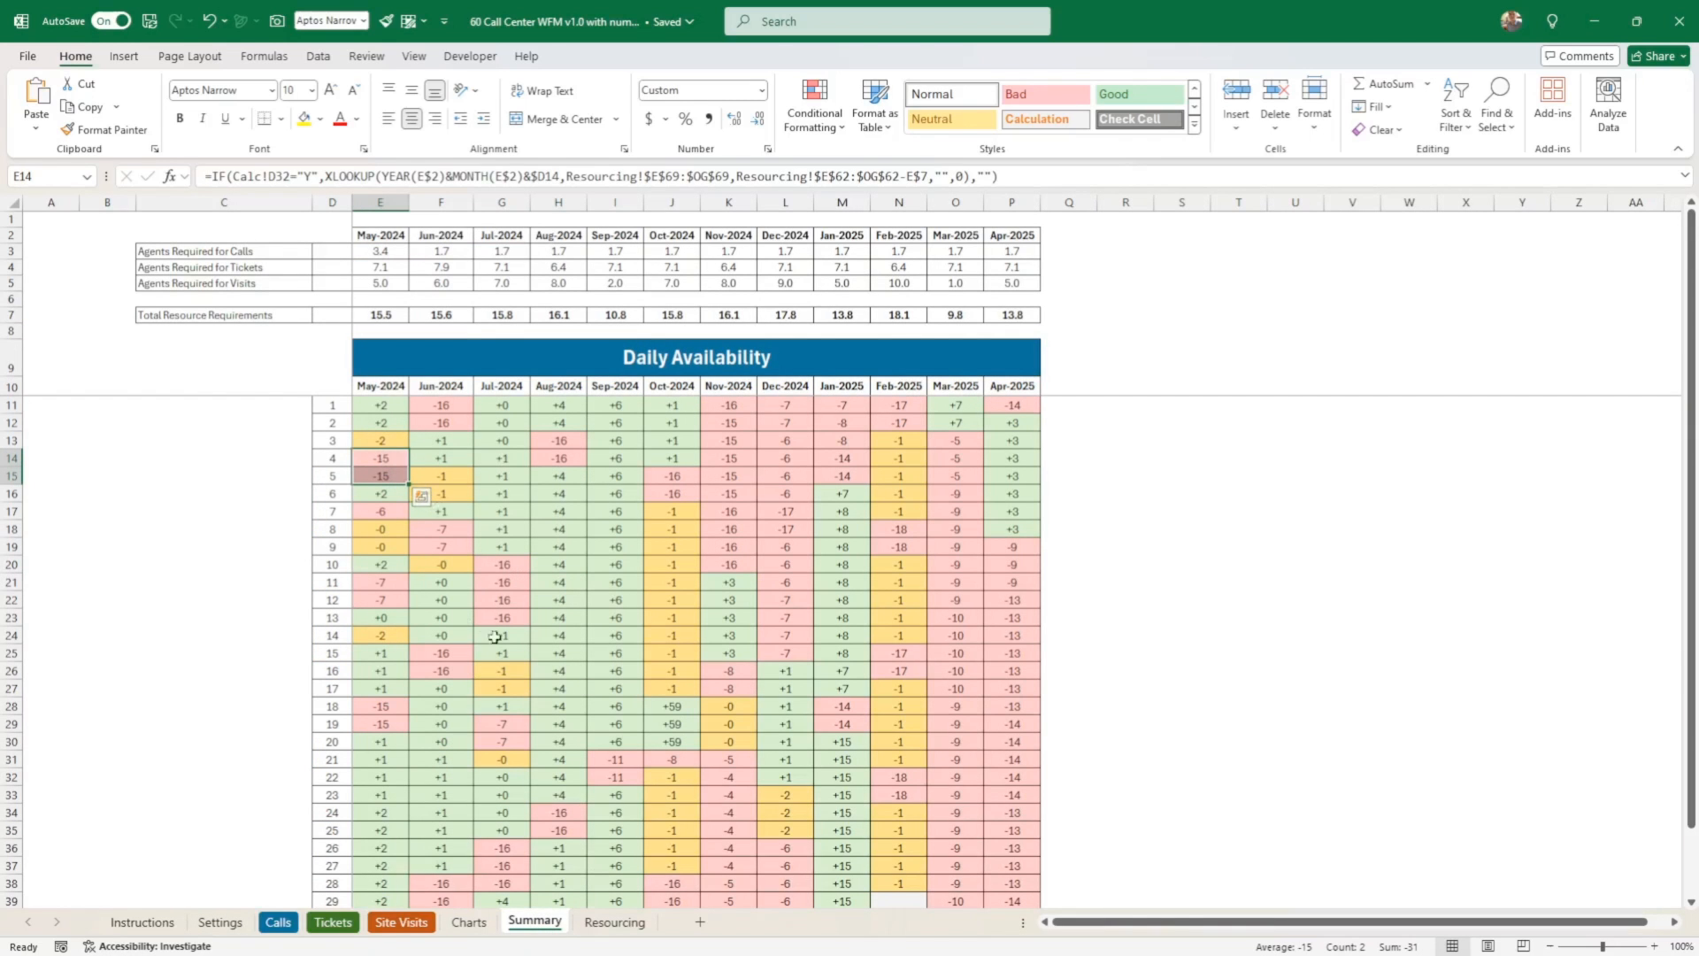
left_click(614, 922)
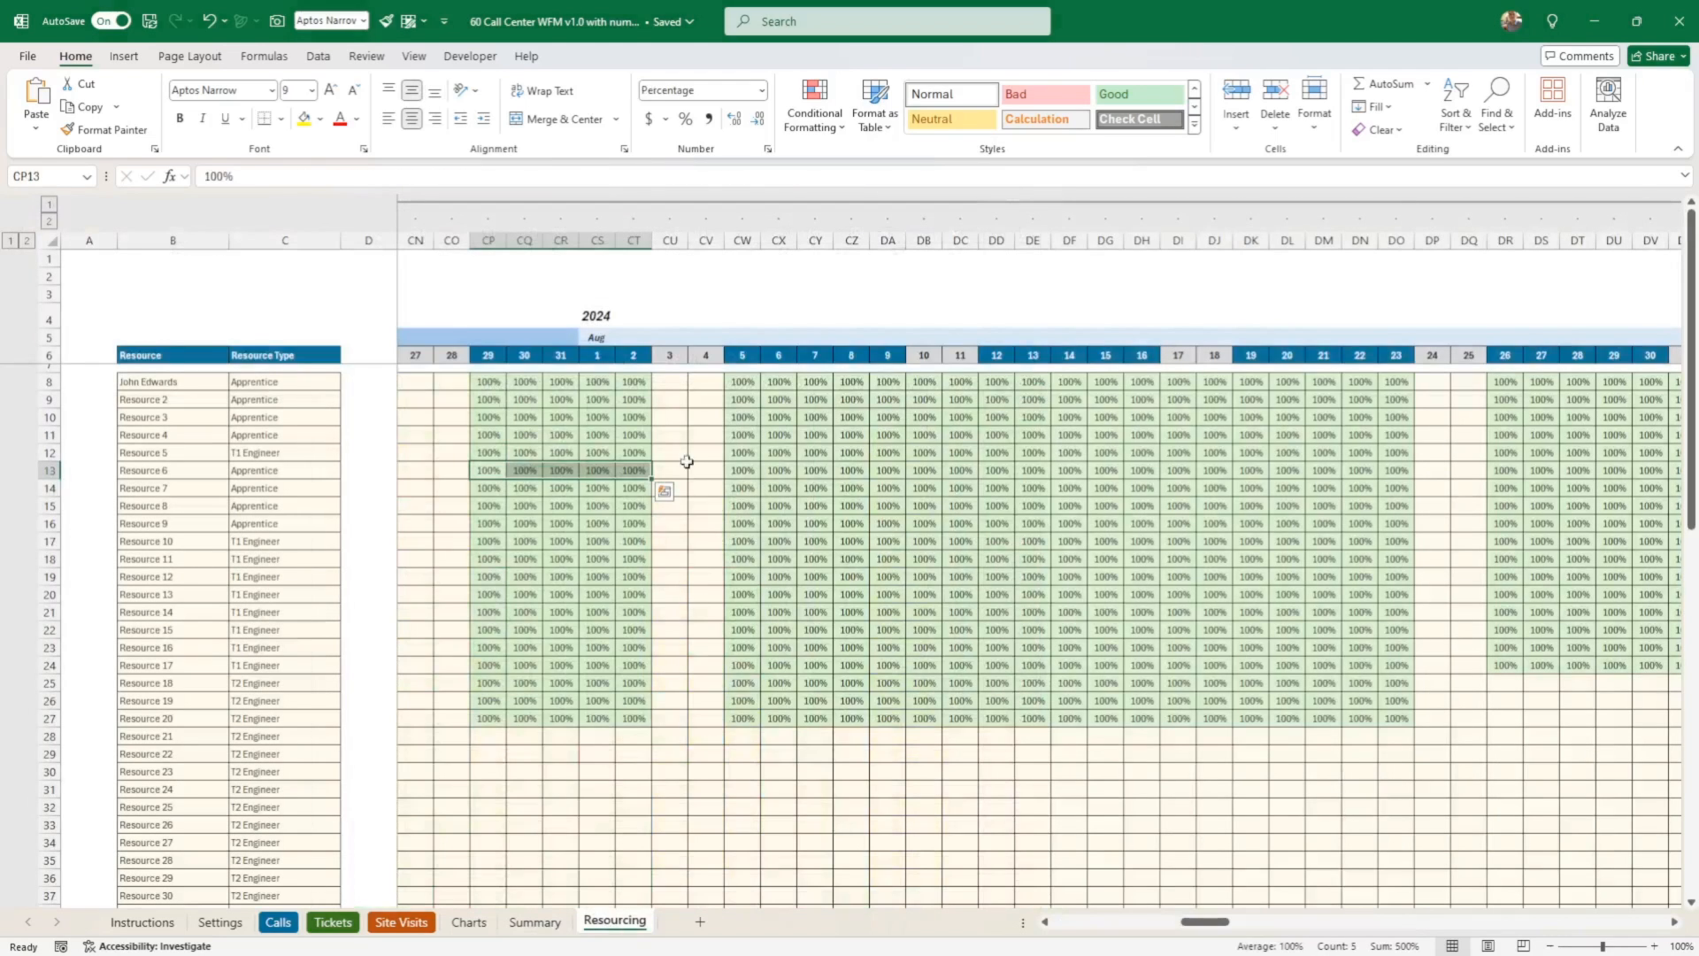
left_click(704, 435)
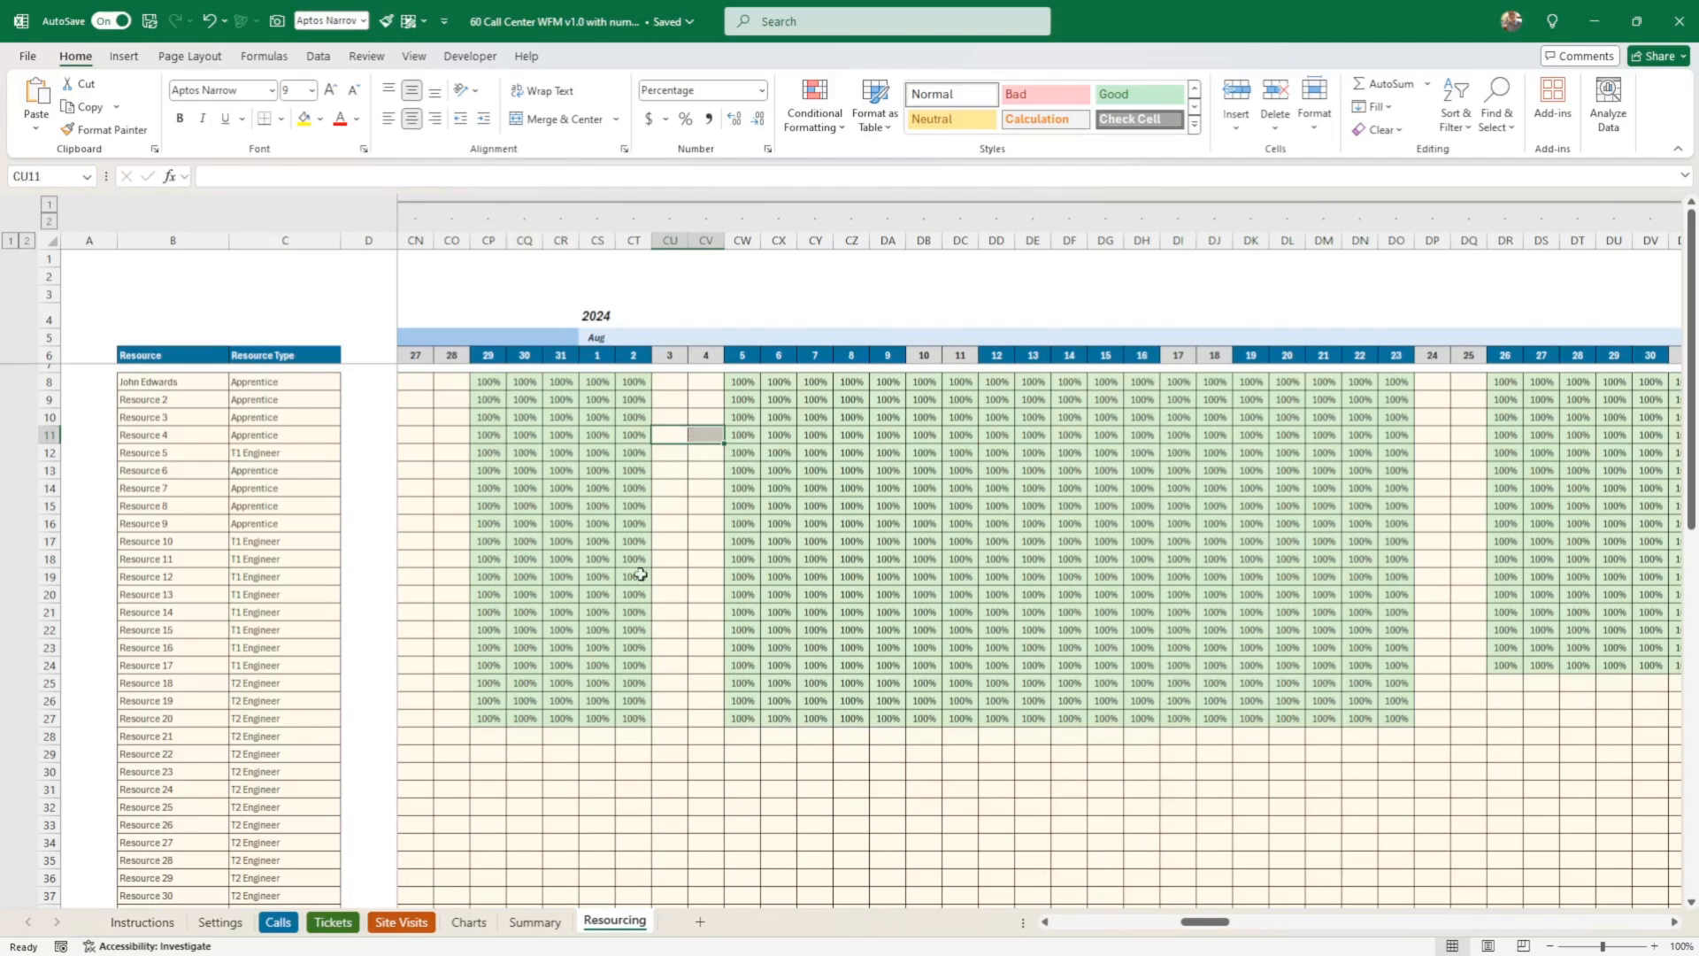
mouse_move(550, 466)
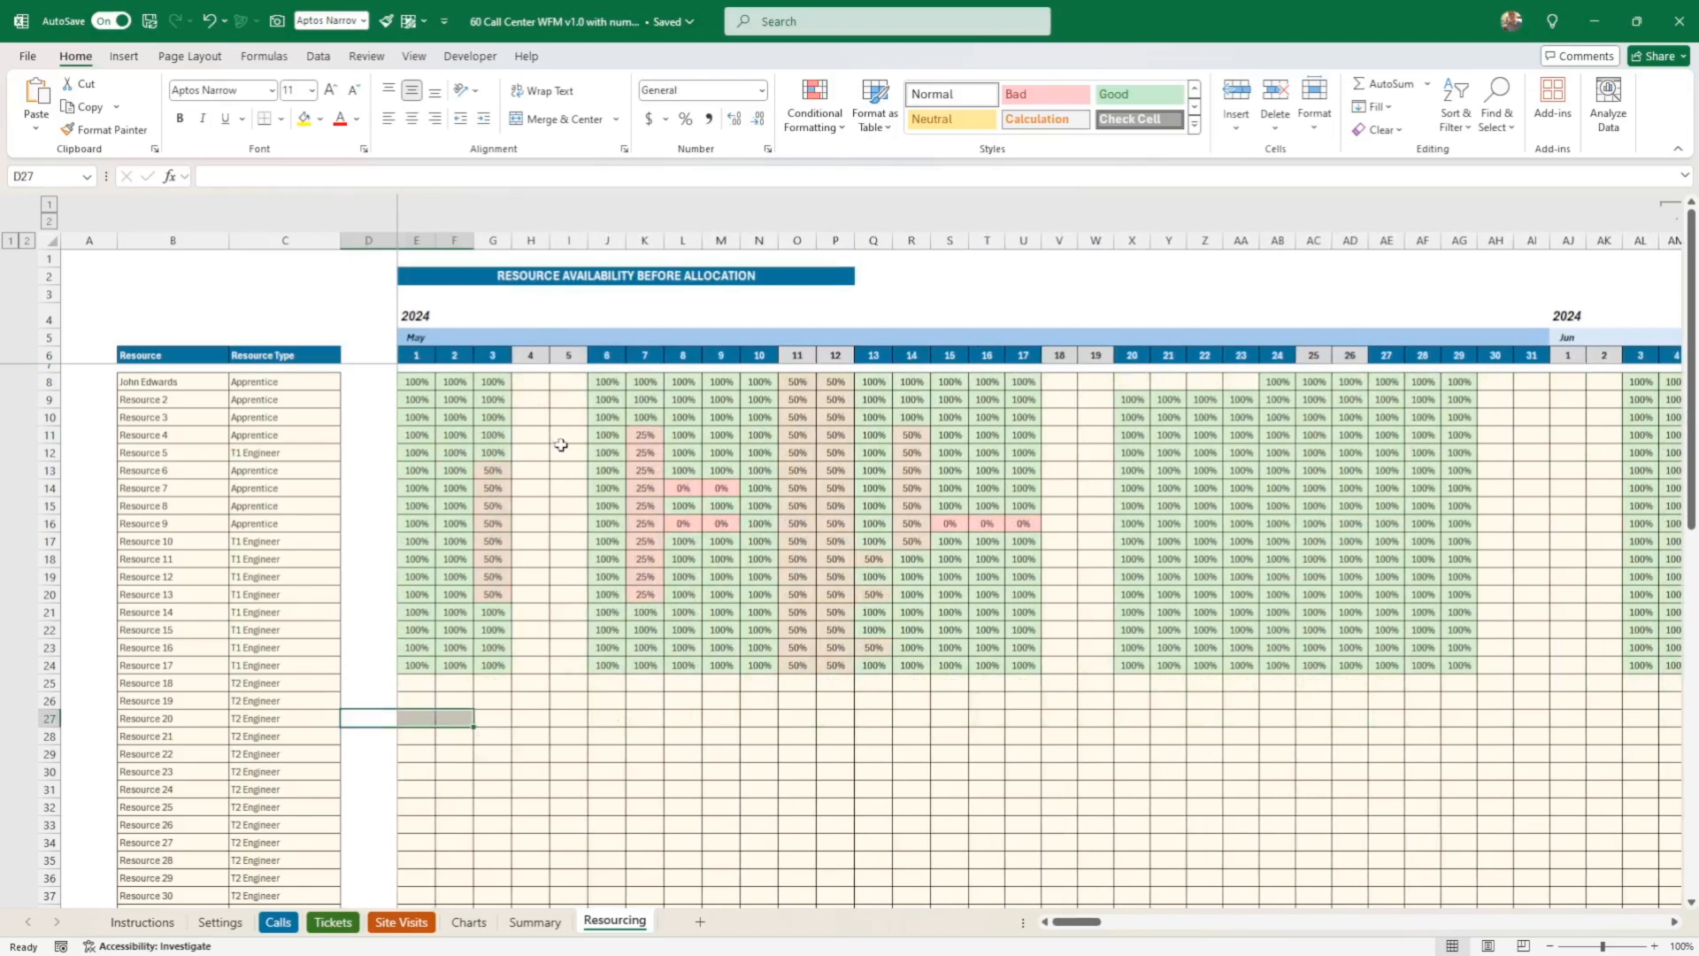
left_click(533, 922)
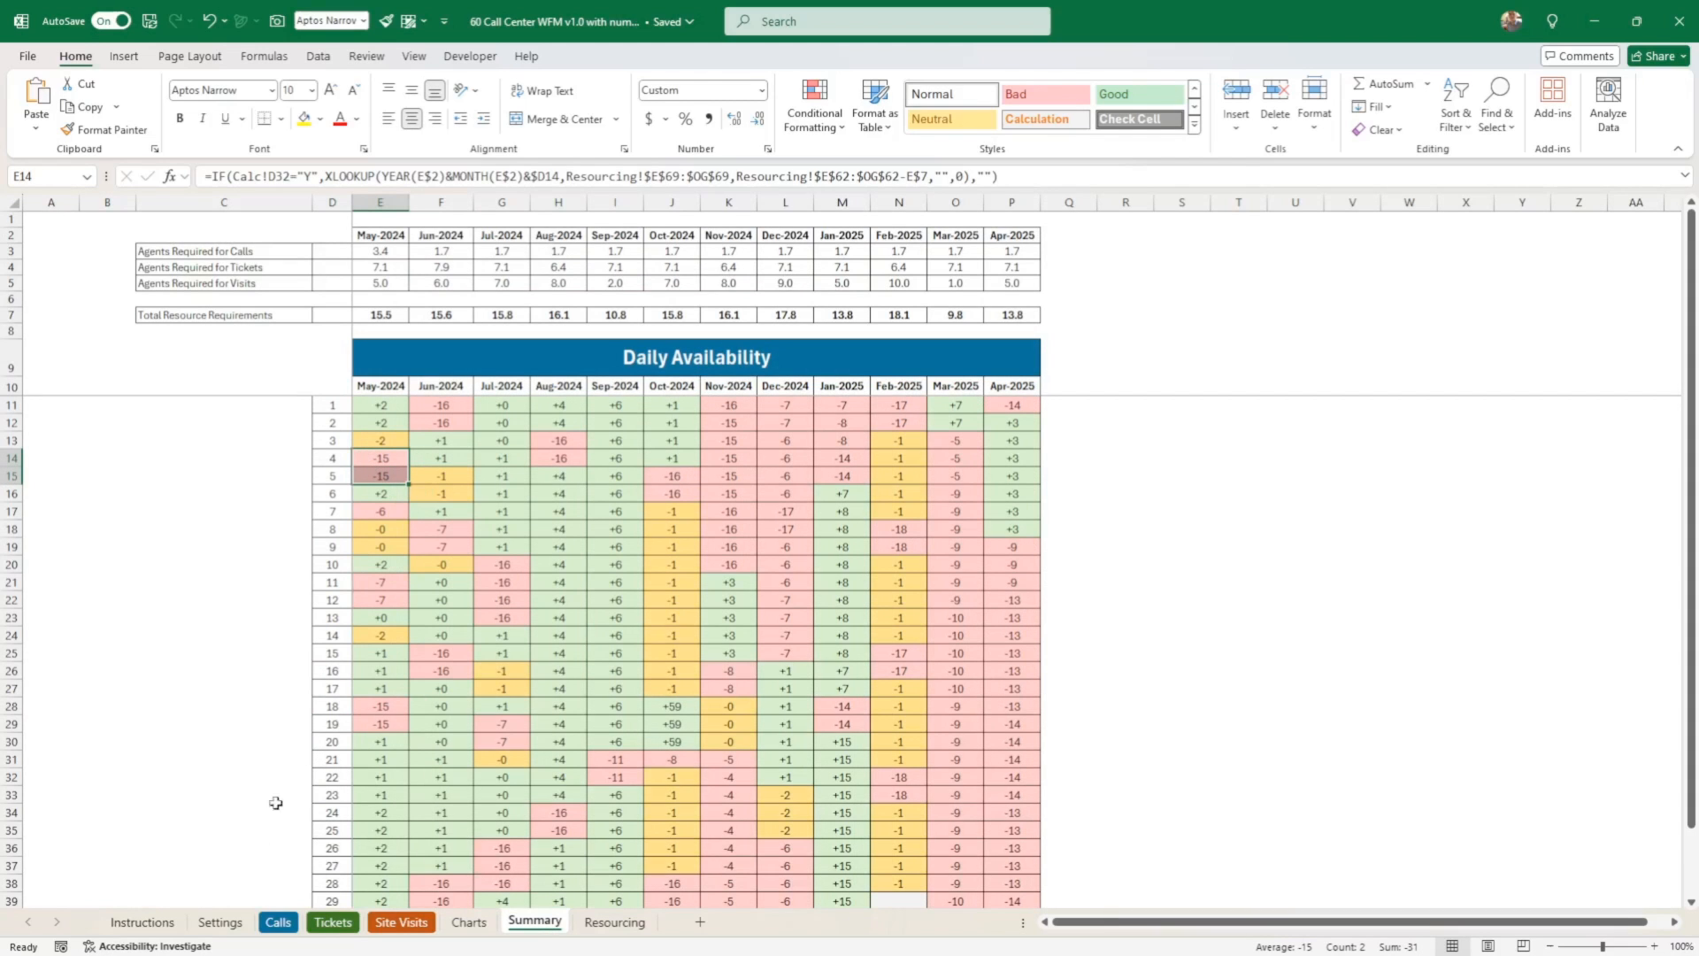
left_click(220, 920)
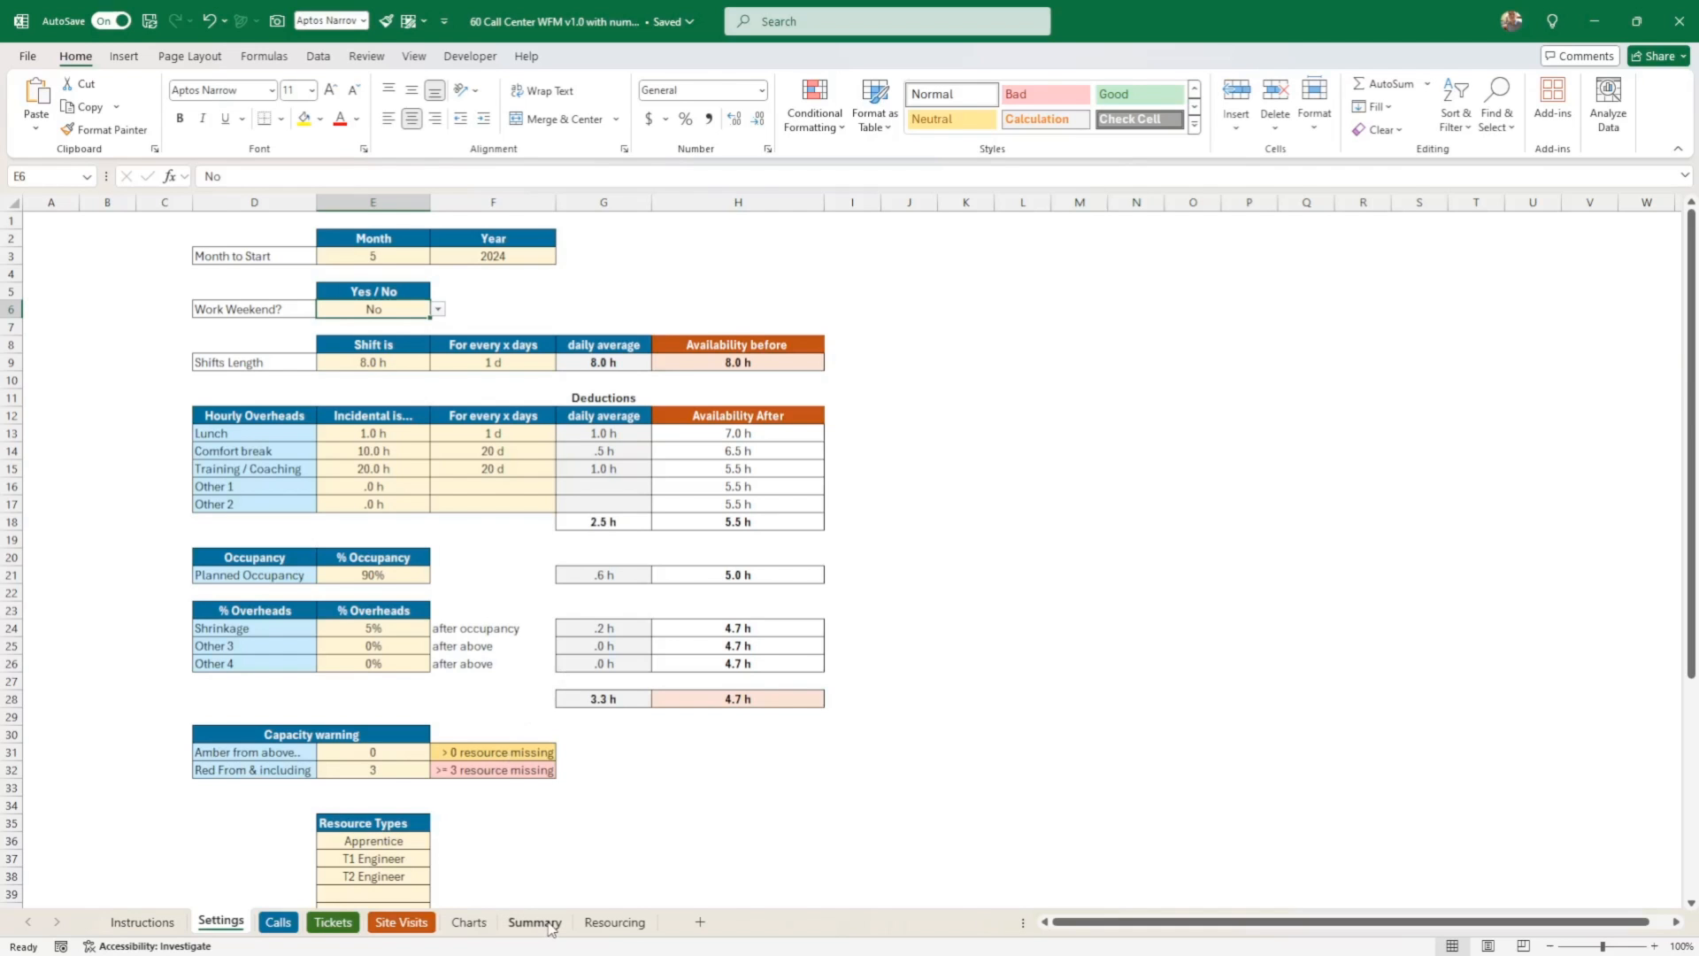
- Review the Summary Daily Availability grid down to day 31 with weekend days now blank
left_click(533, 922)
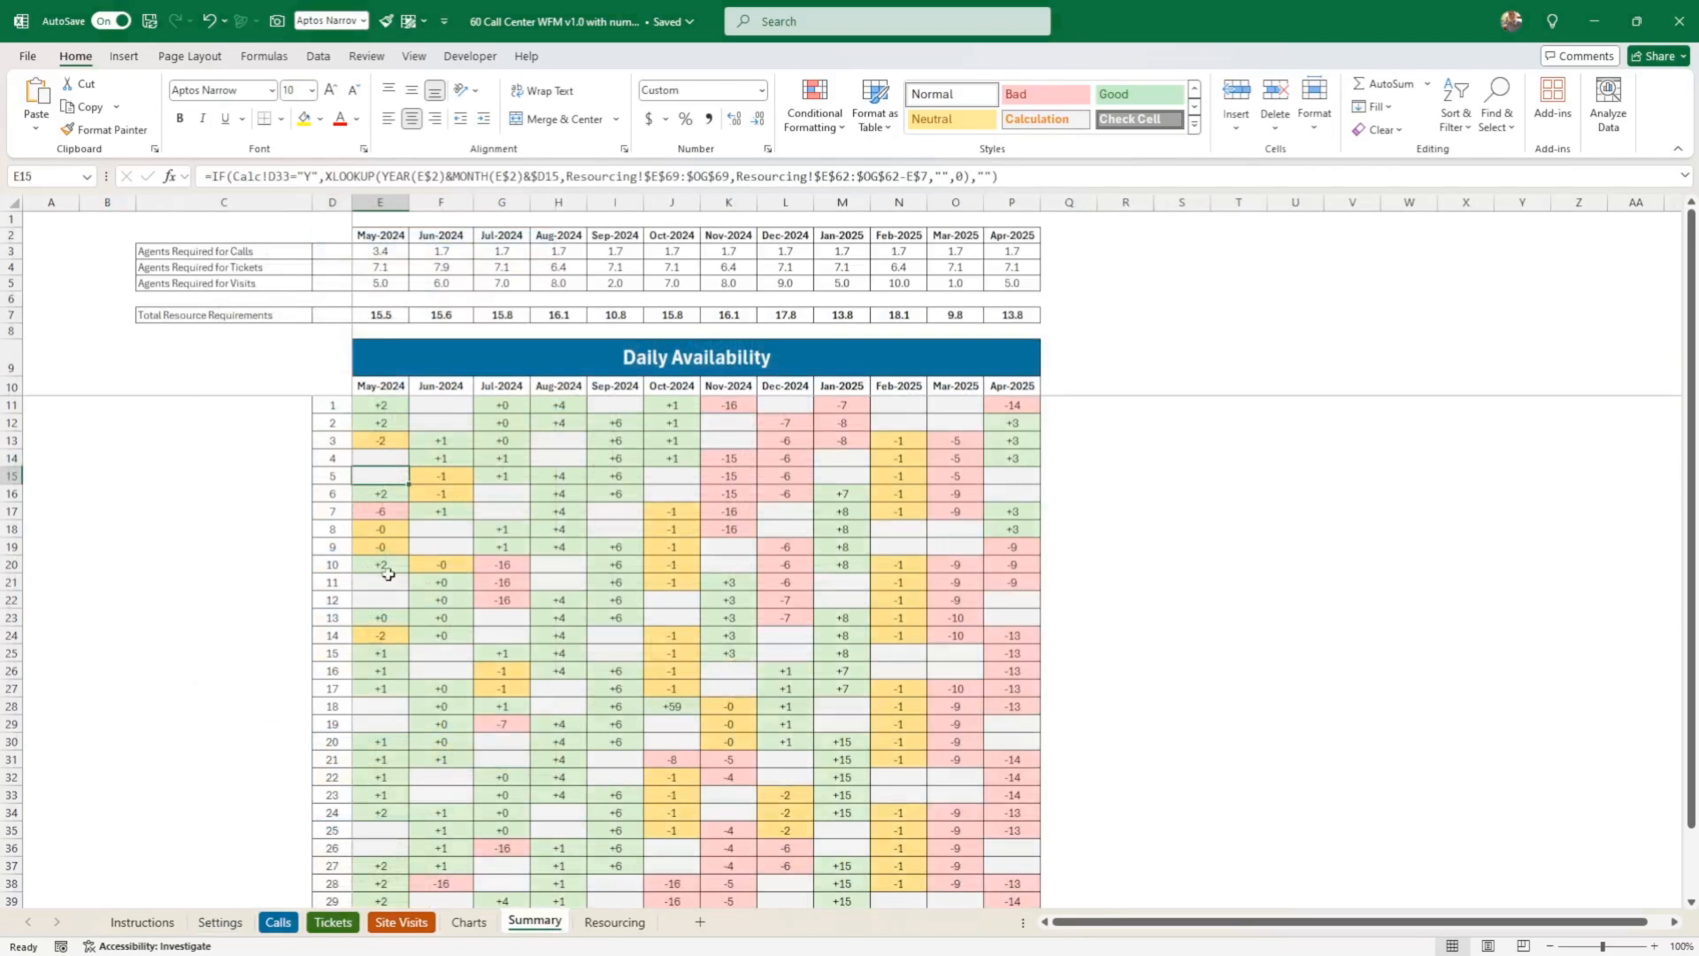
scroll("down", 3)
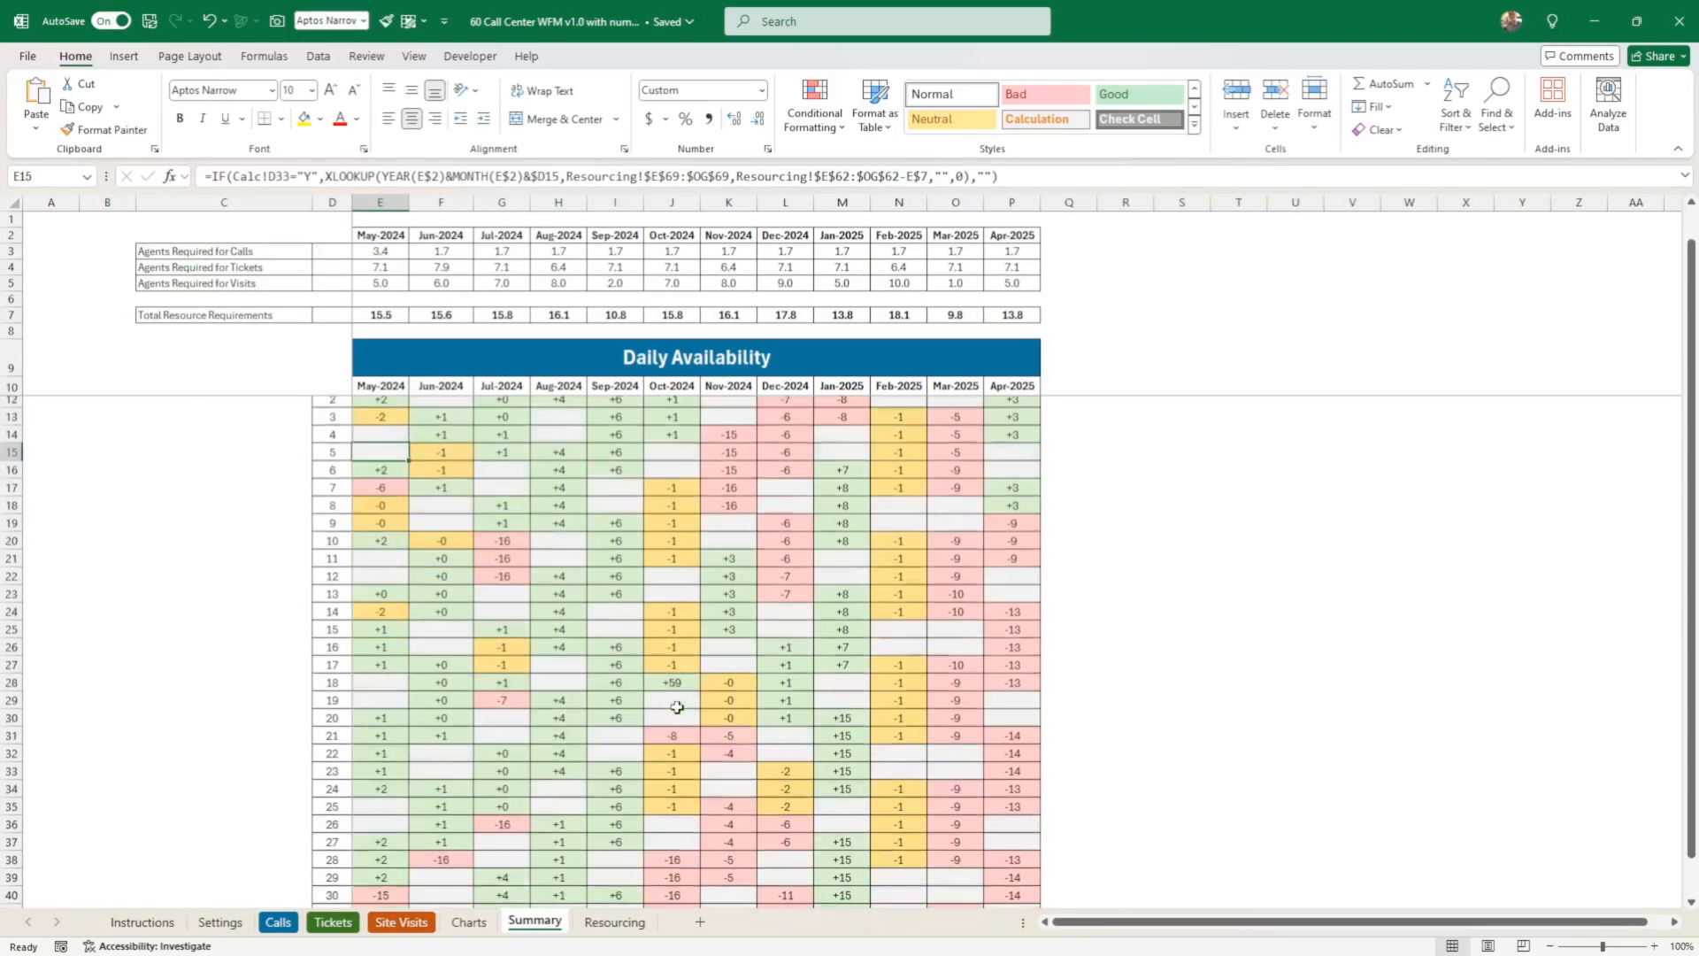
scroll("down", 3)
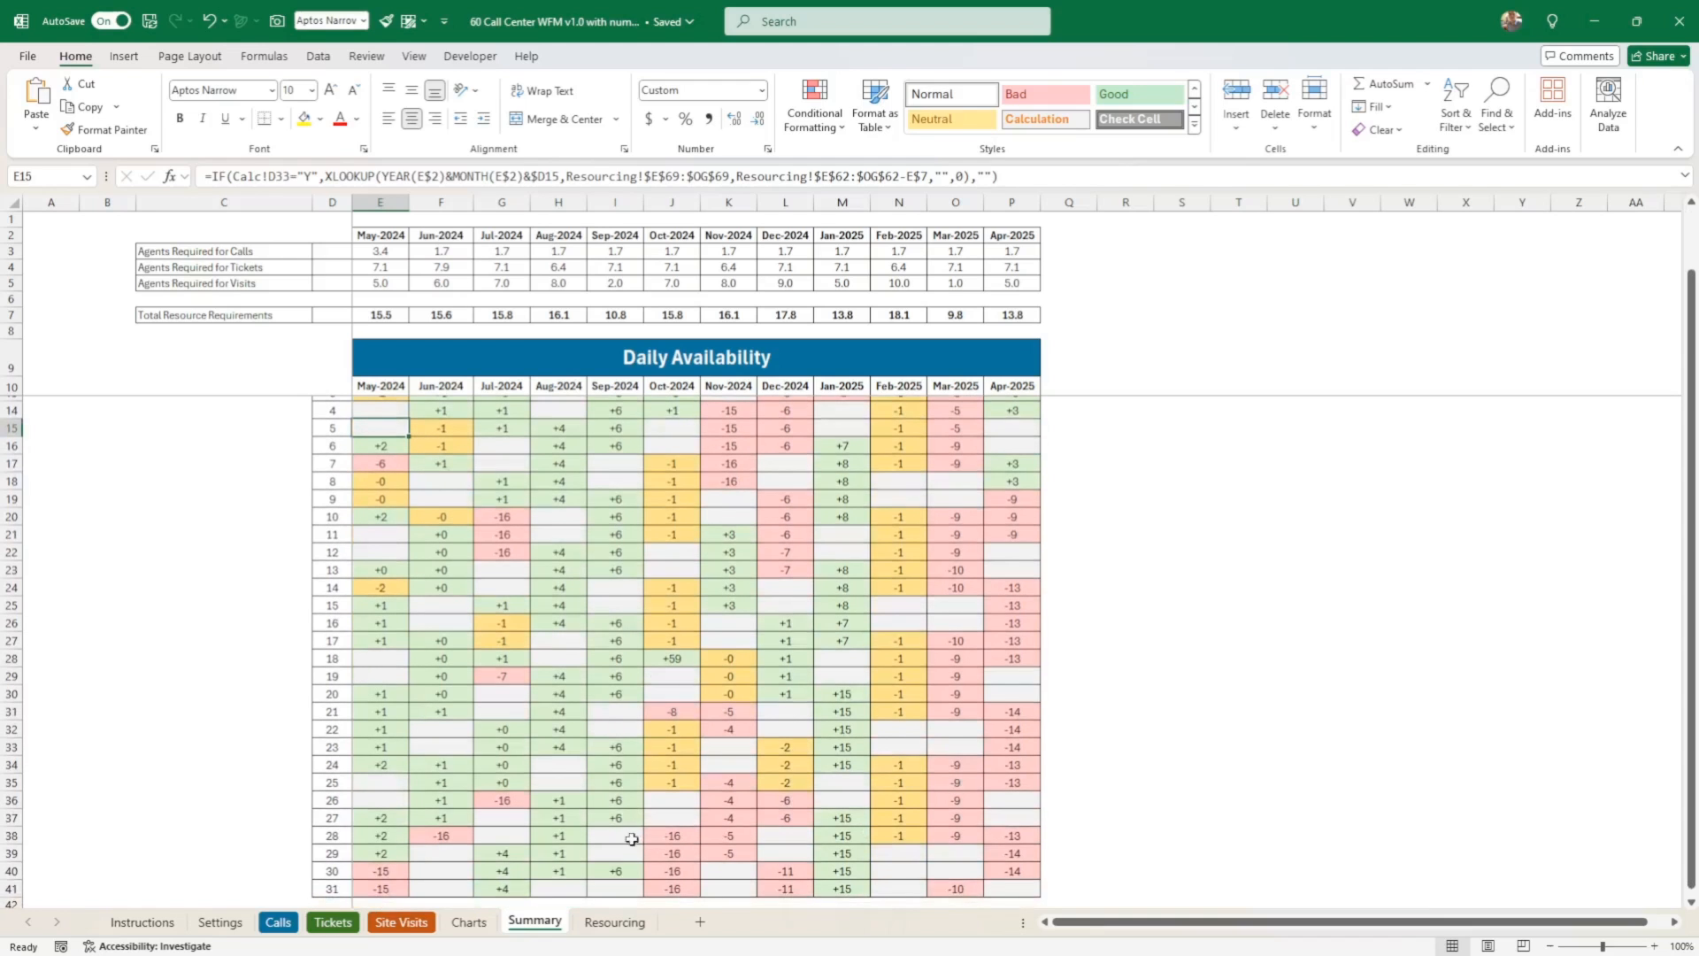
mouse_move(859, 874)
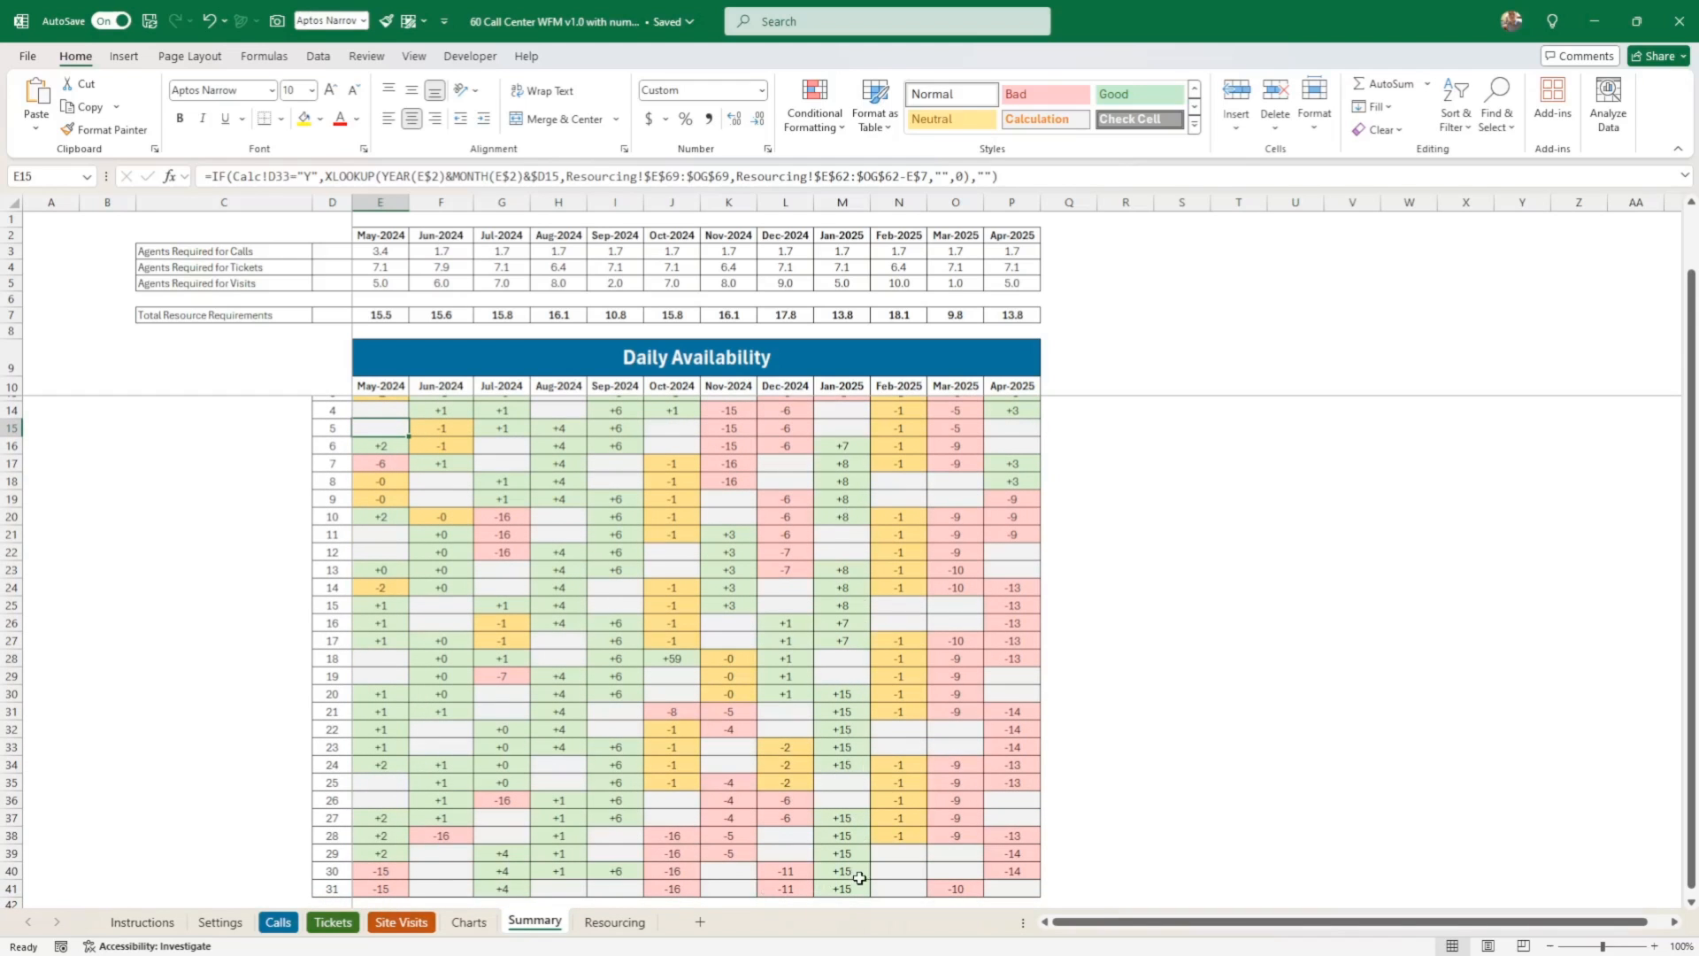
mouse_move(995, 676)
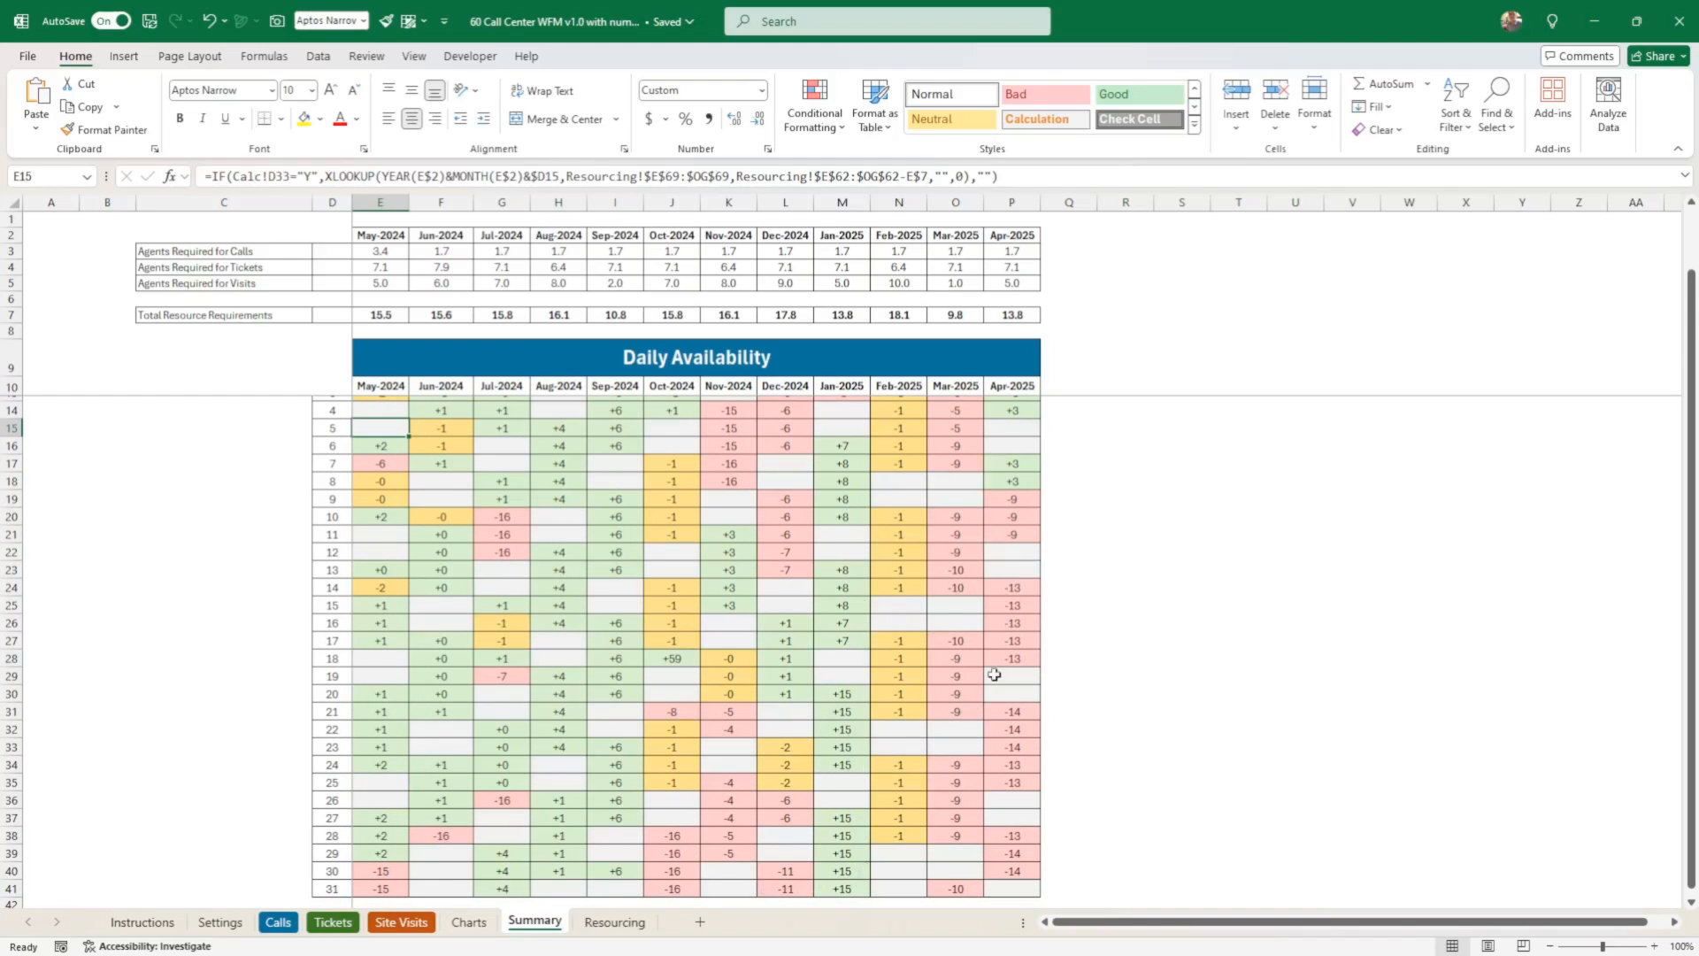
mouse_move(982, 602)
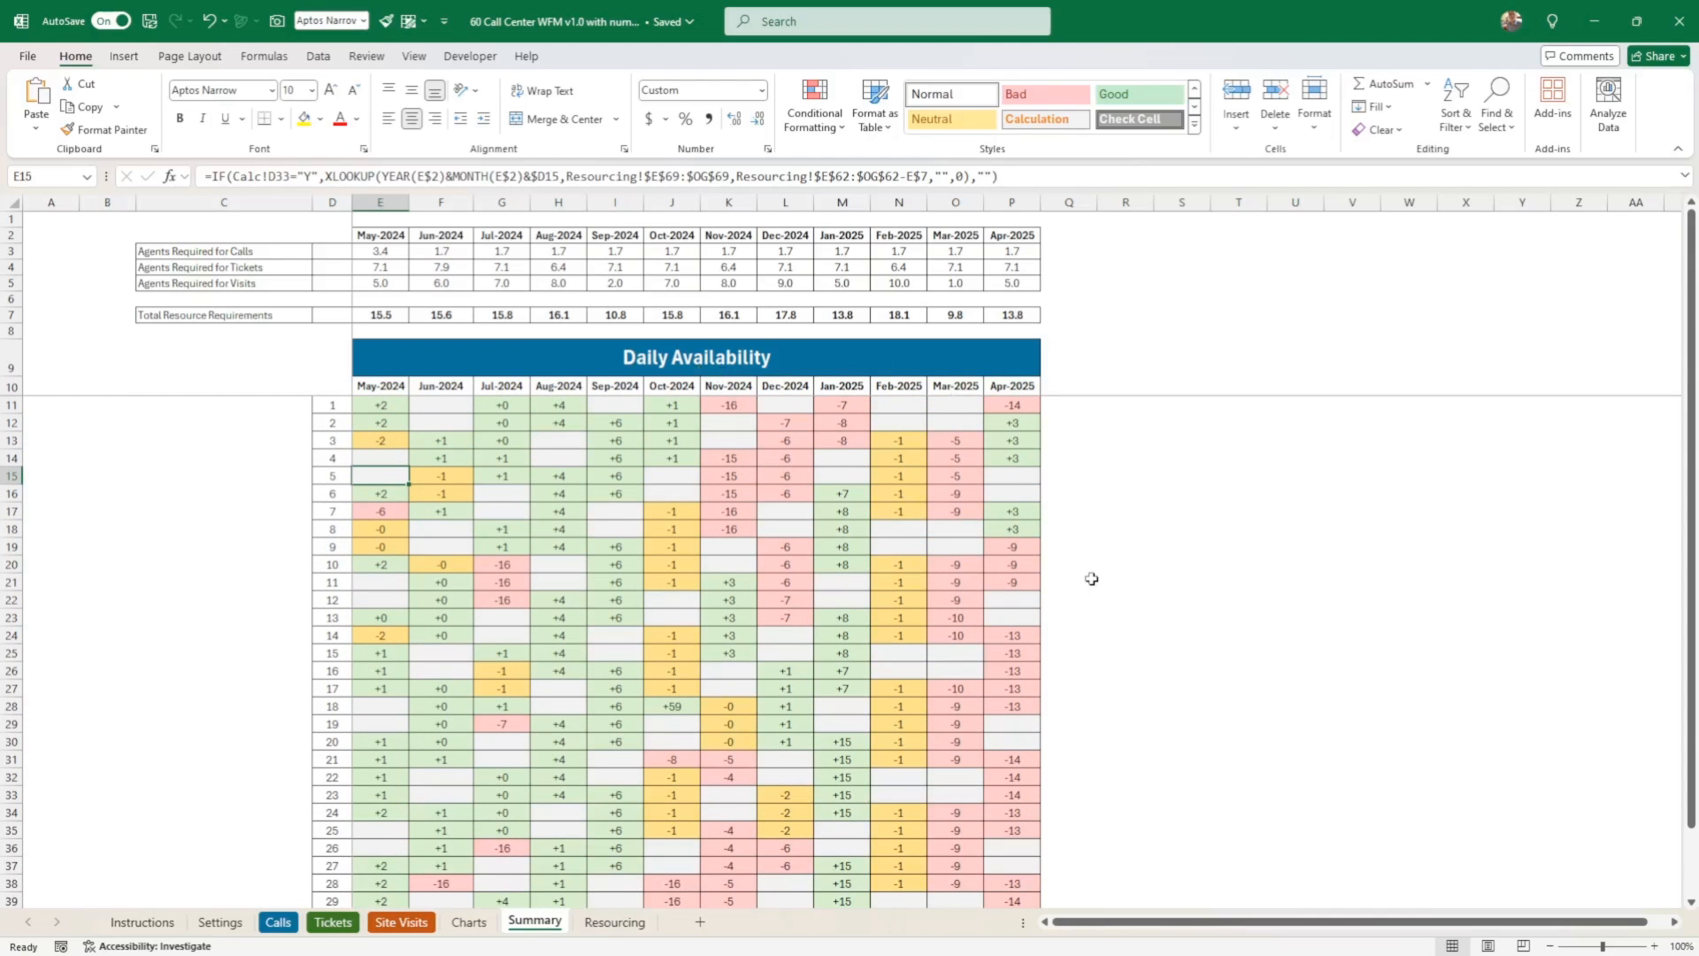
mouse_move(1018, 547)
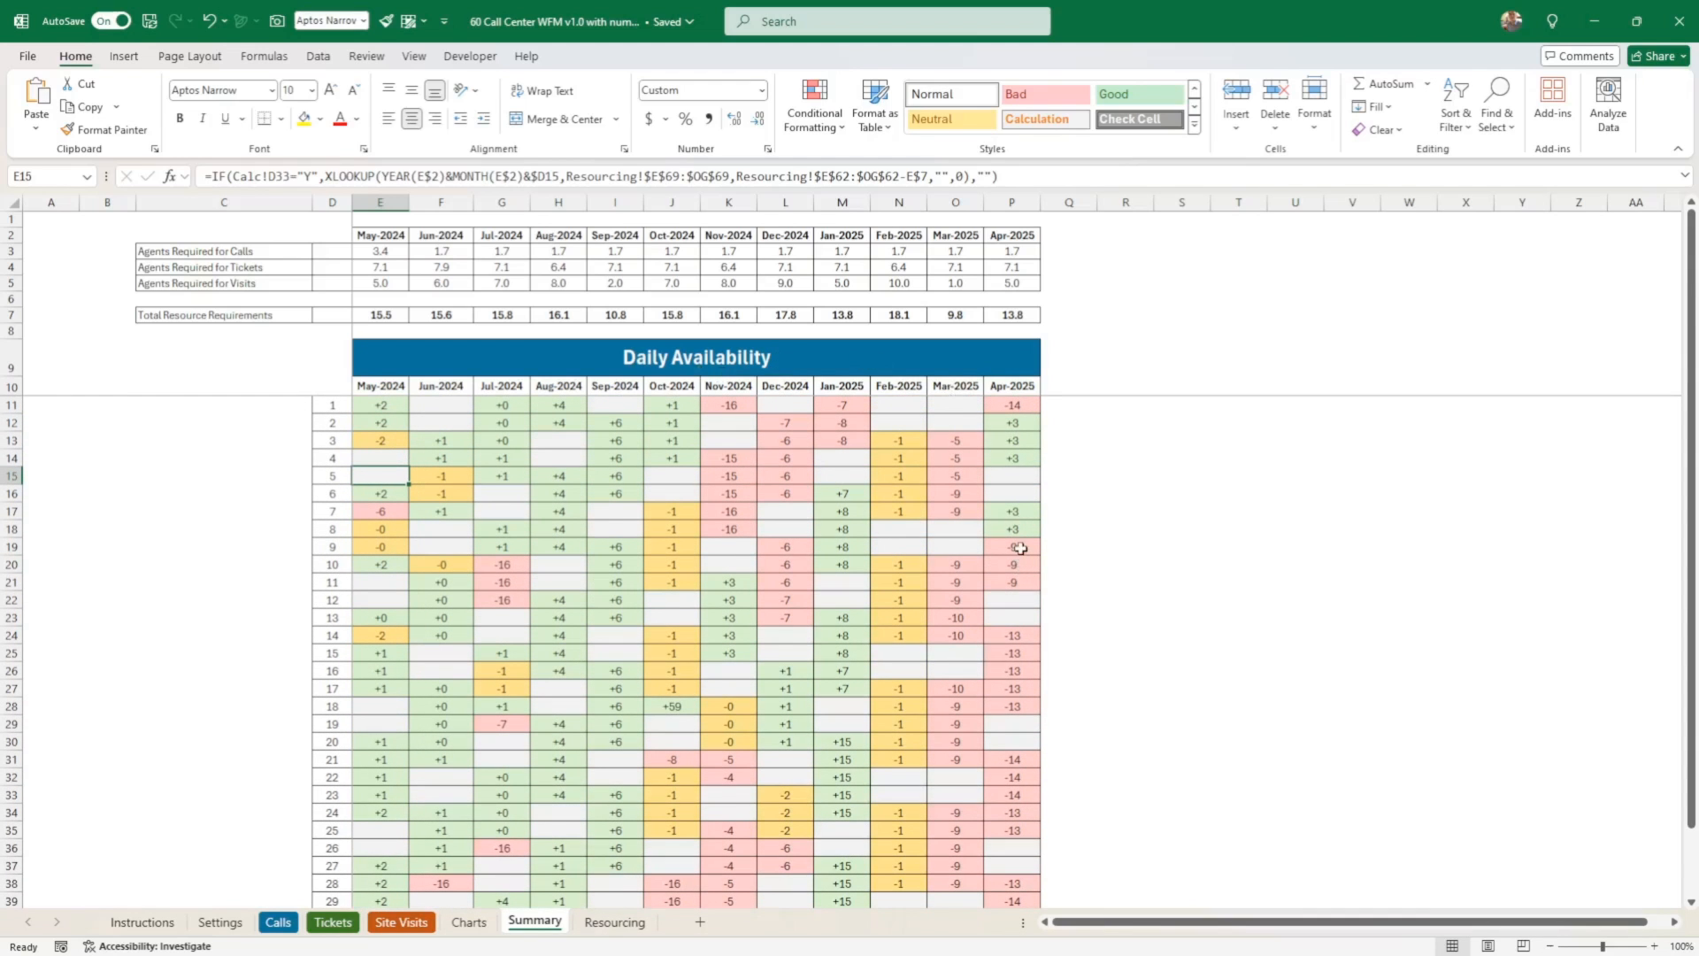
mouse_move(858, 502)
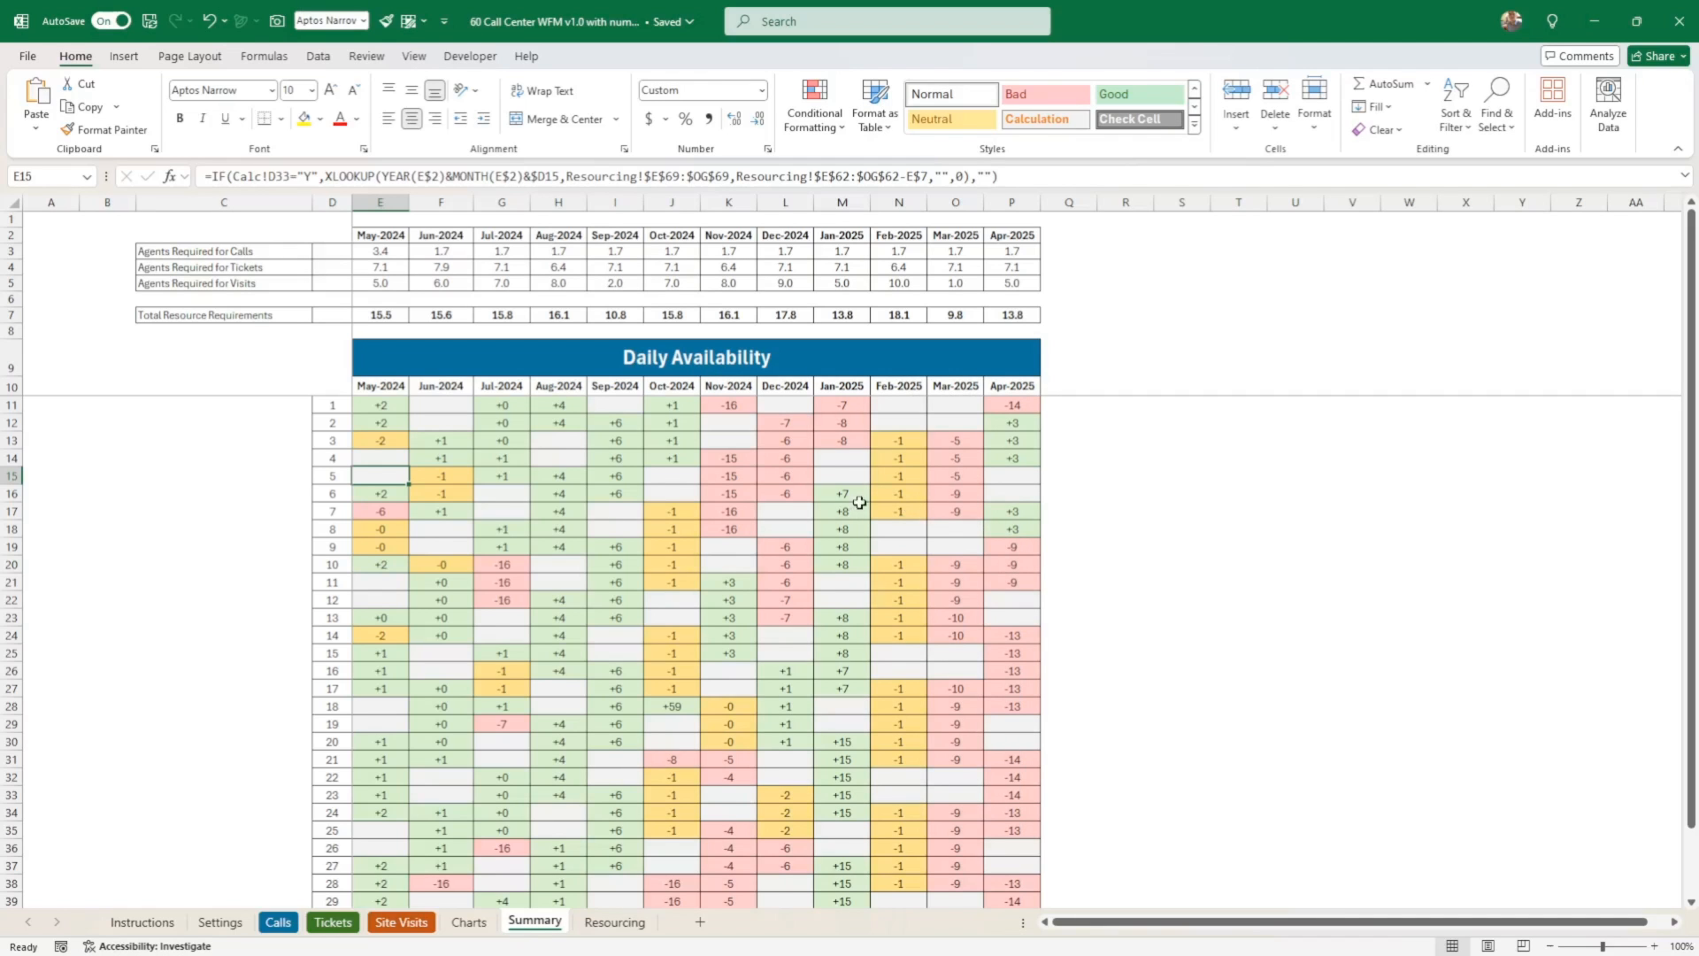
scroll("down", 3)
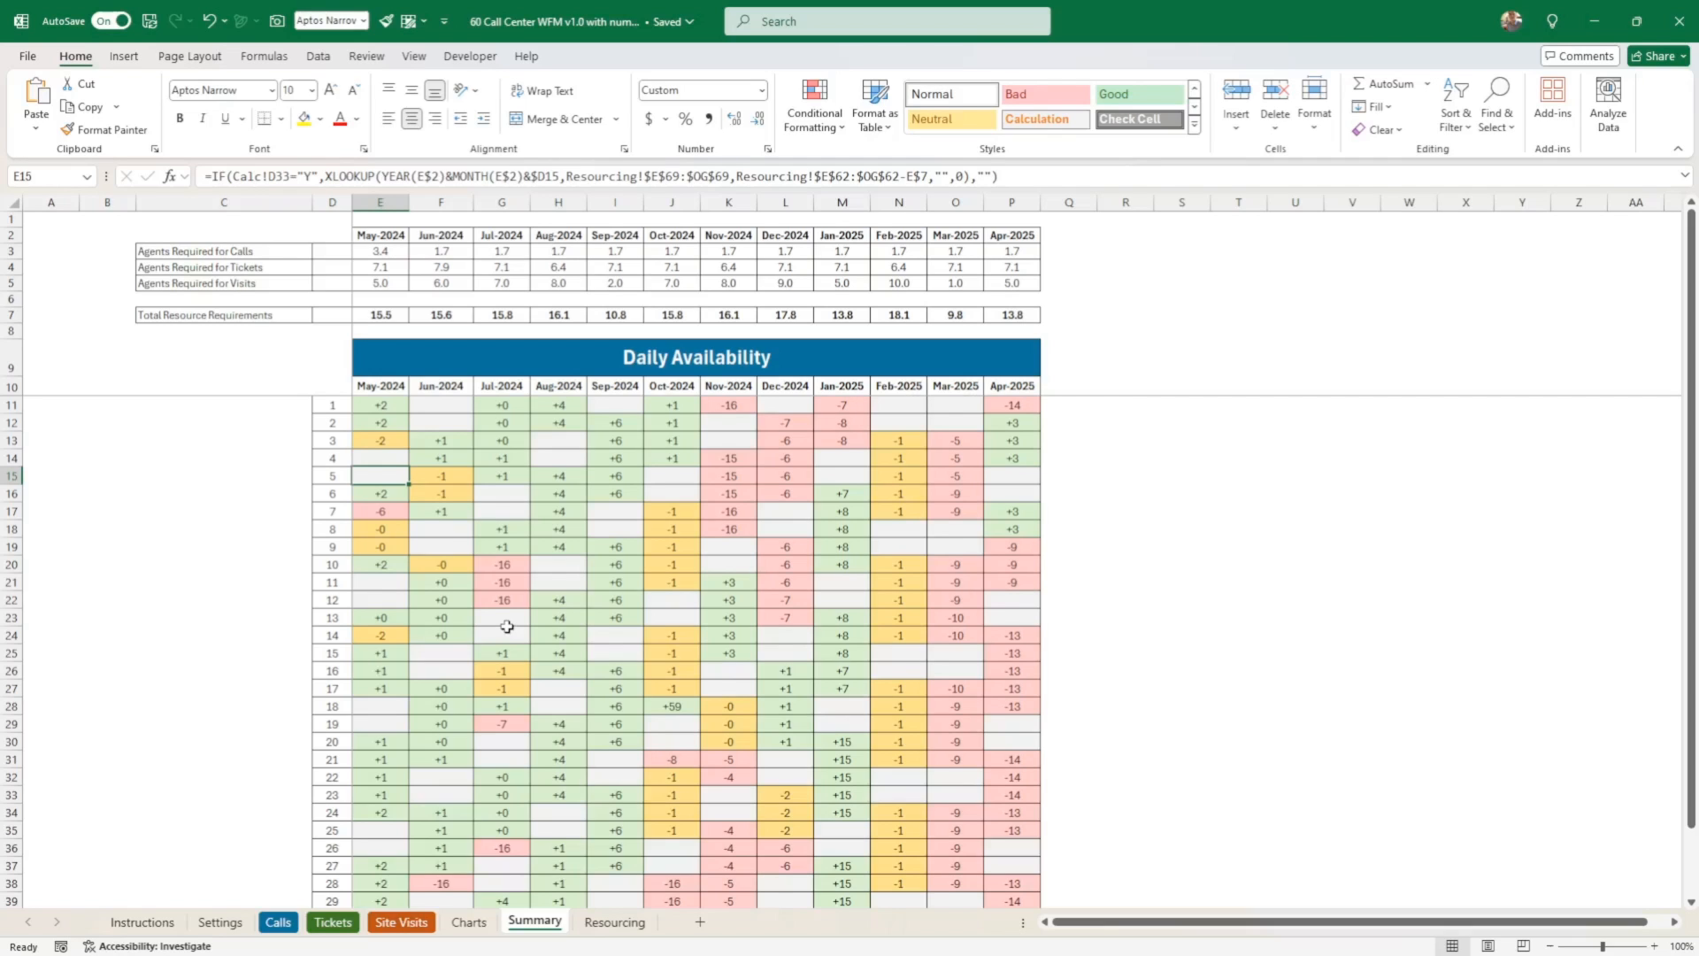
mouse_move(542, 635)
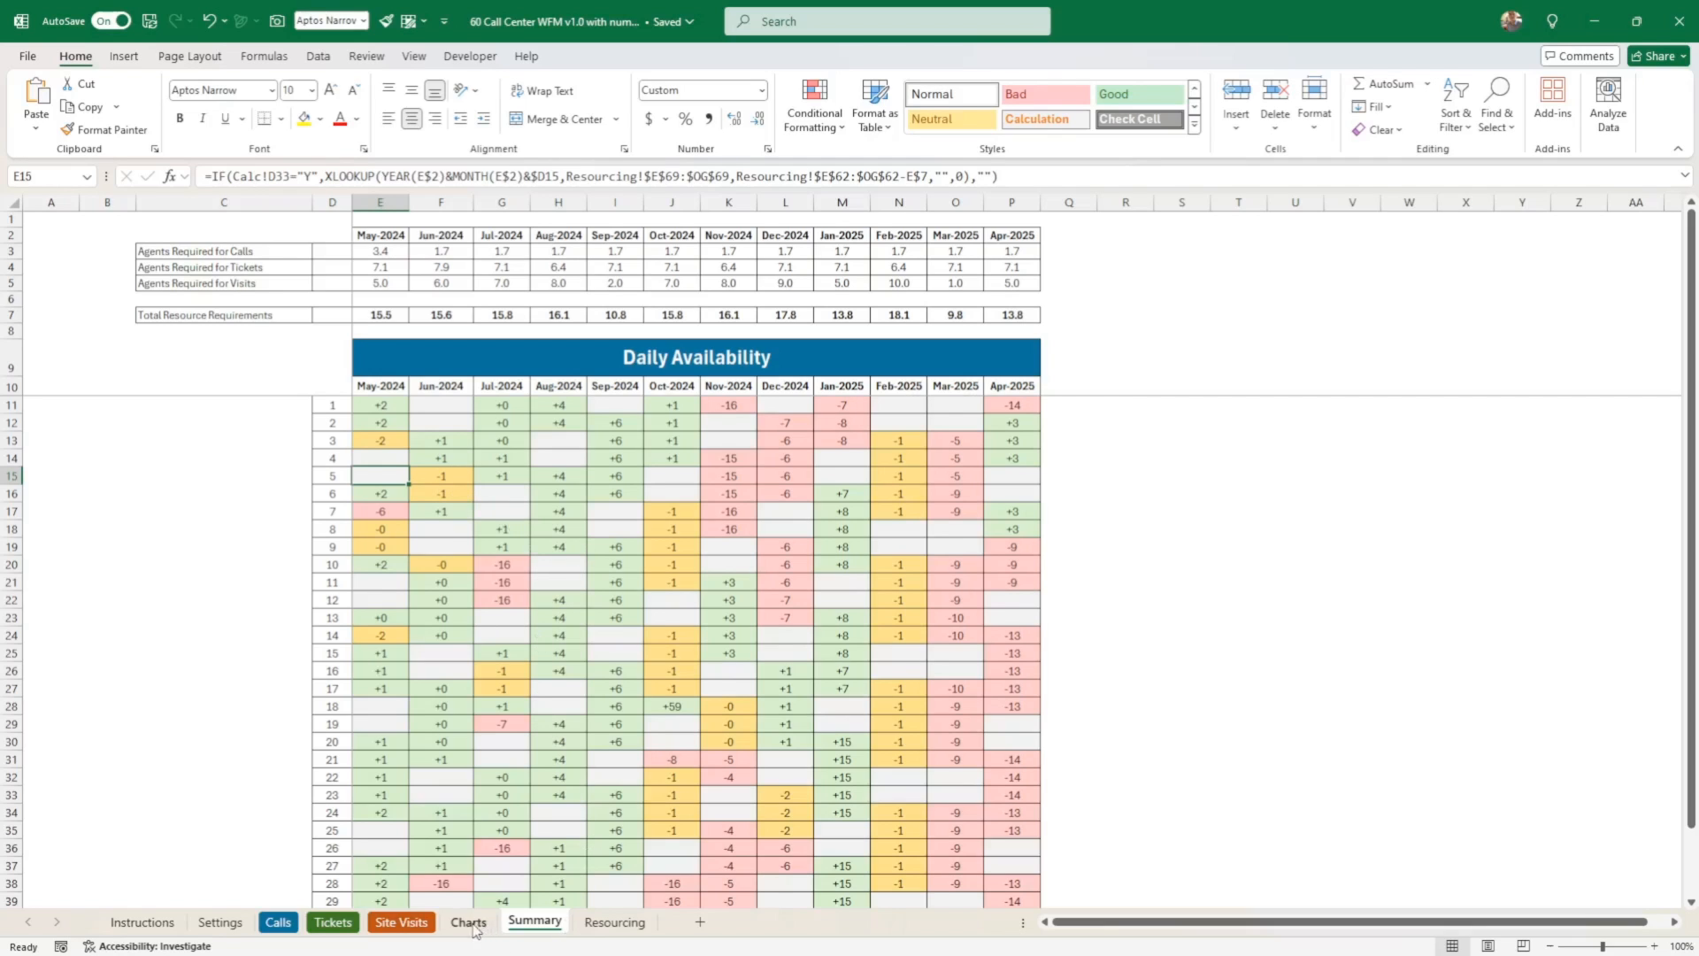
mouse_move(145, 923)
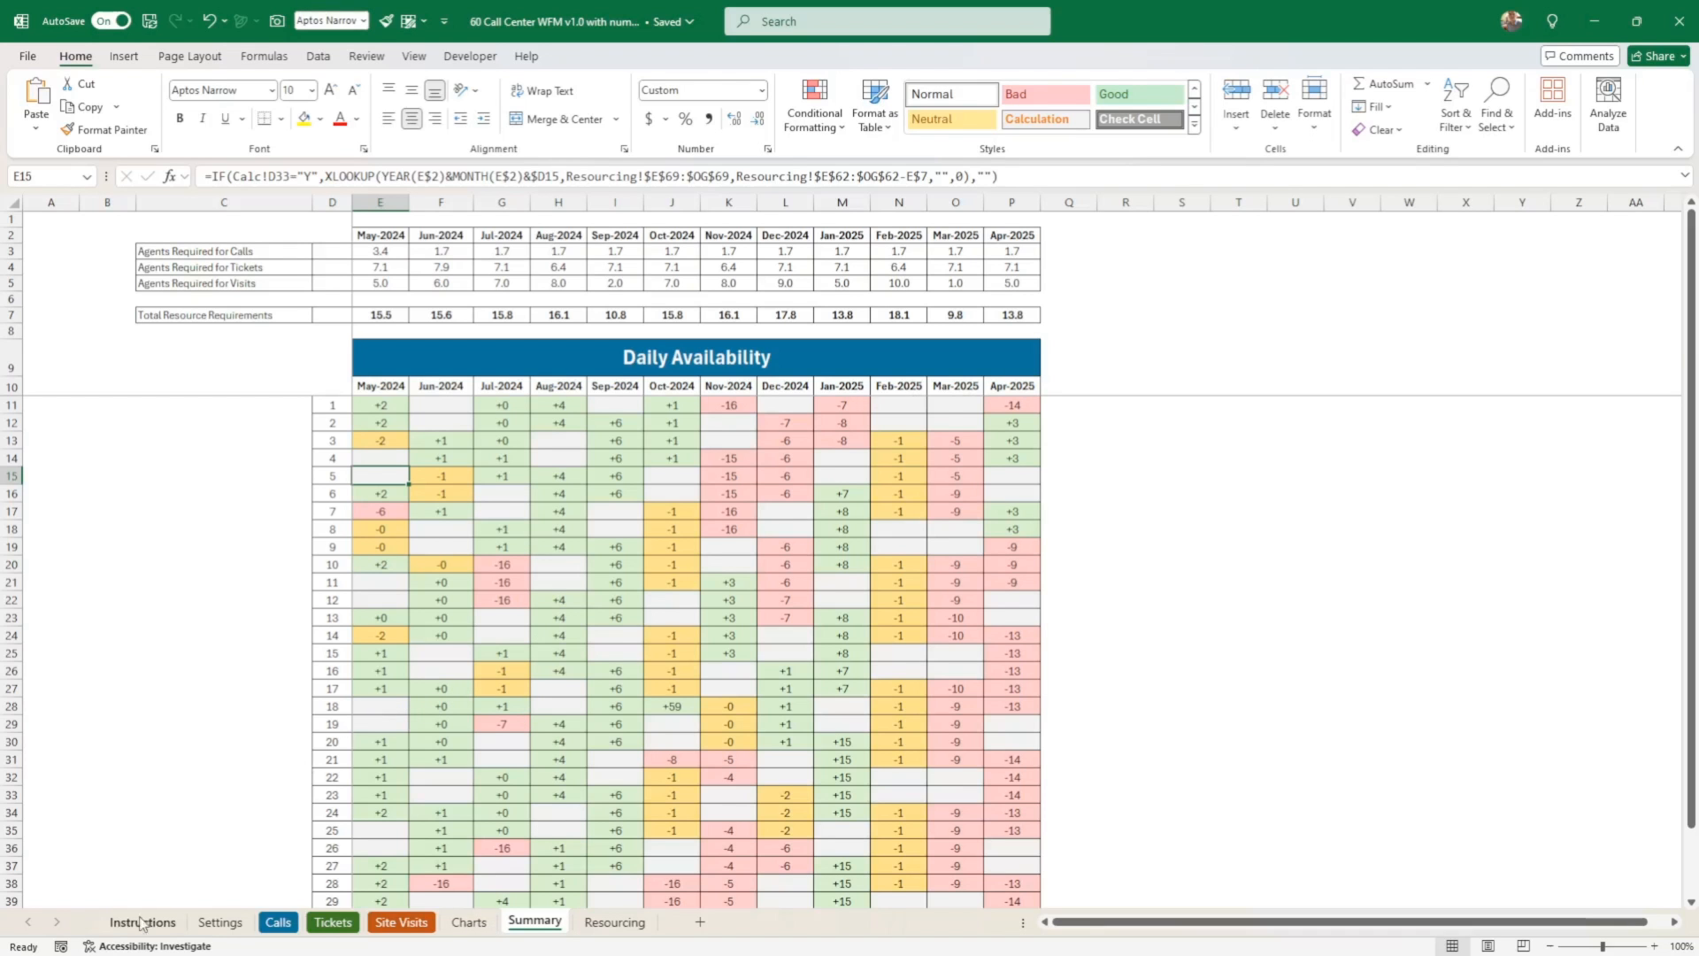
- Compare Resourcing and Summary and check a blank weekend cell on the Resourcing grid
left_click(614, 922)
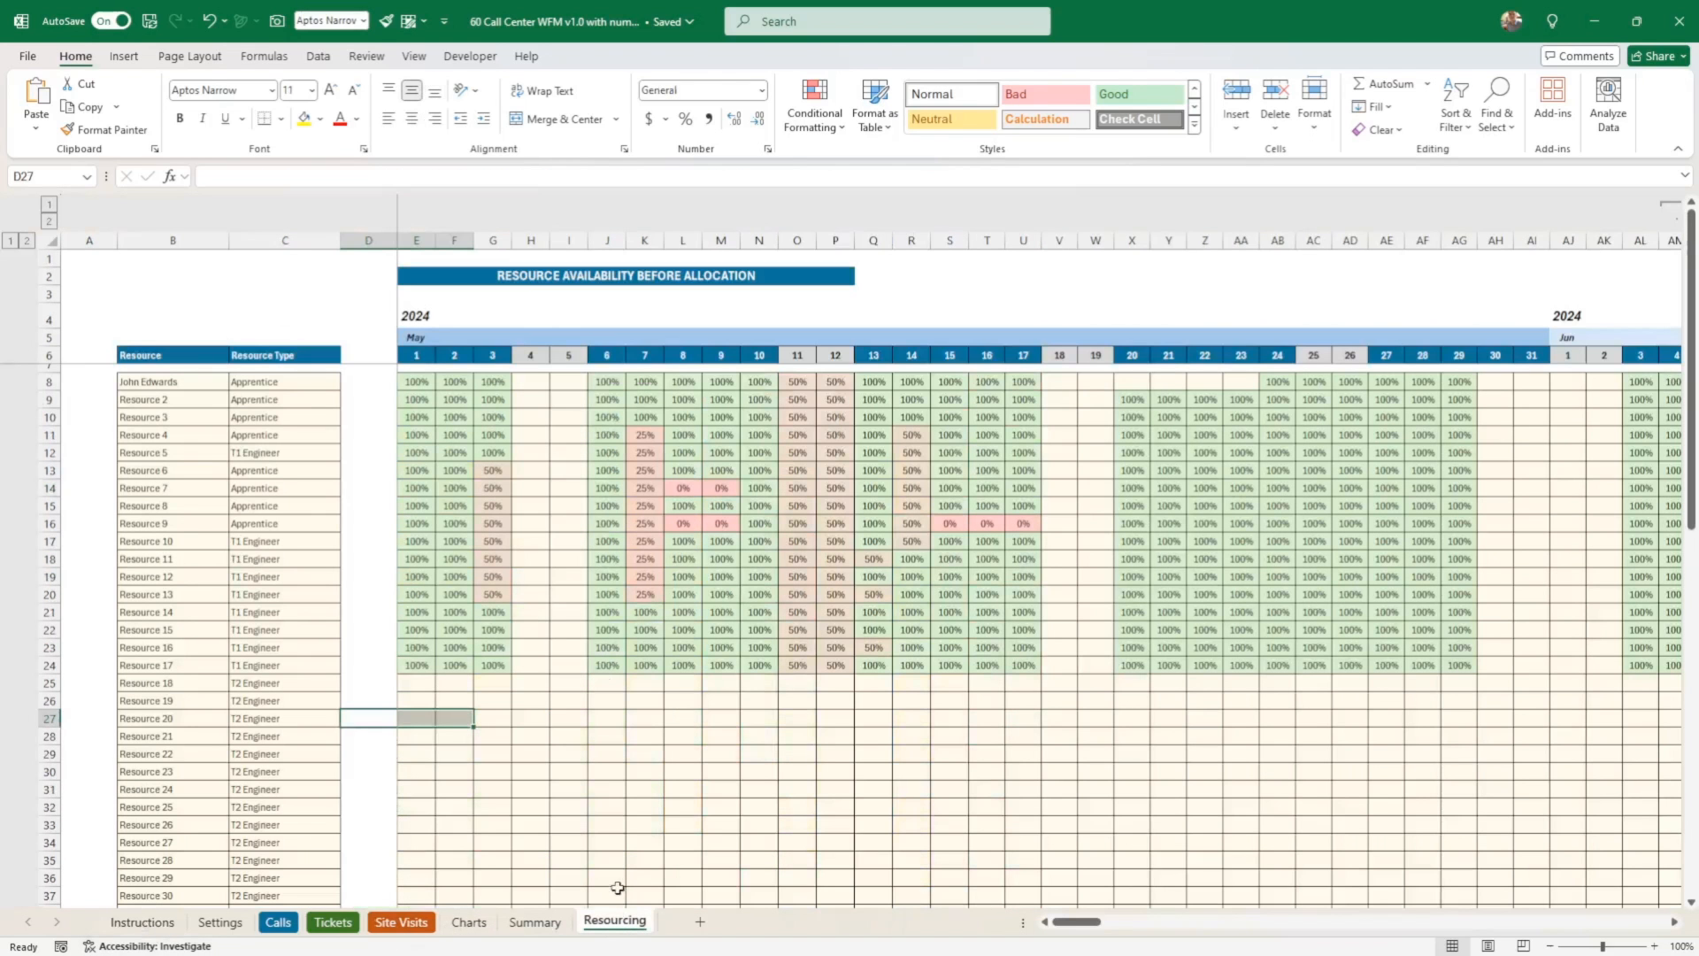
left_click(533, 922)
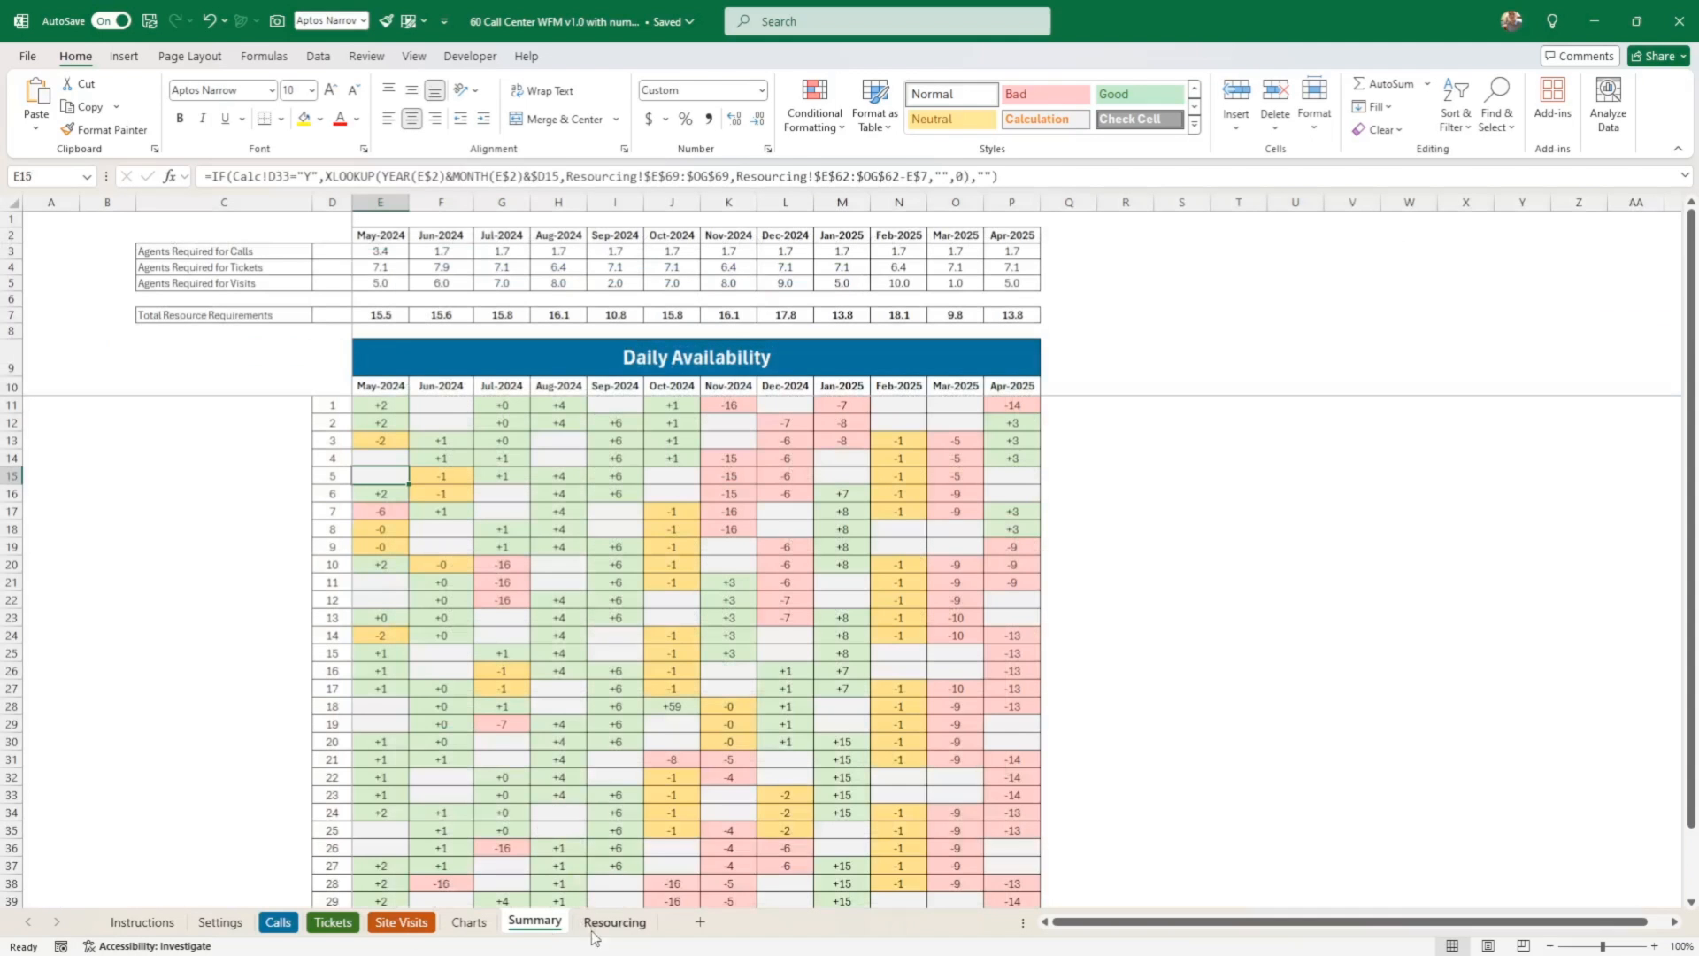
left_click(614, 922)
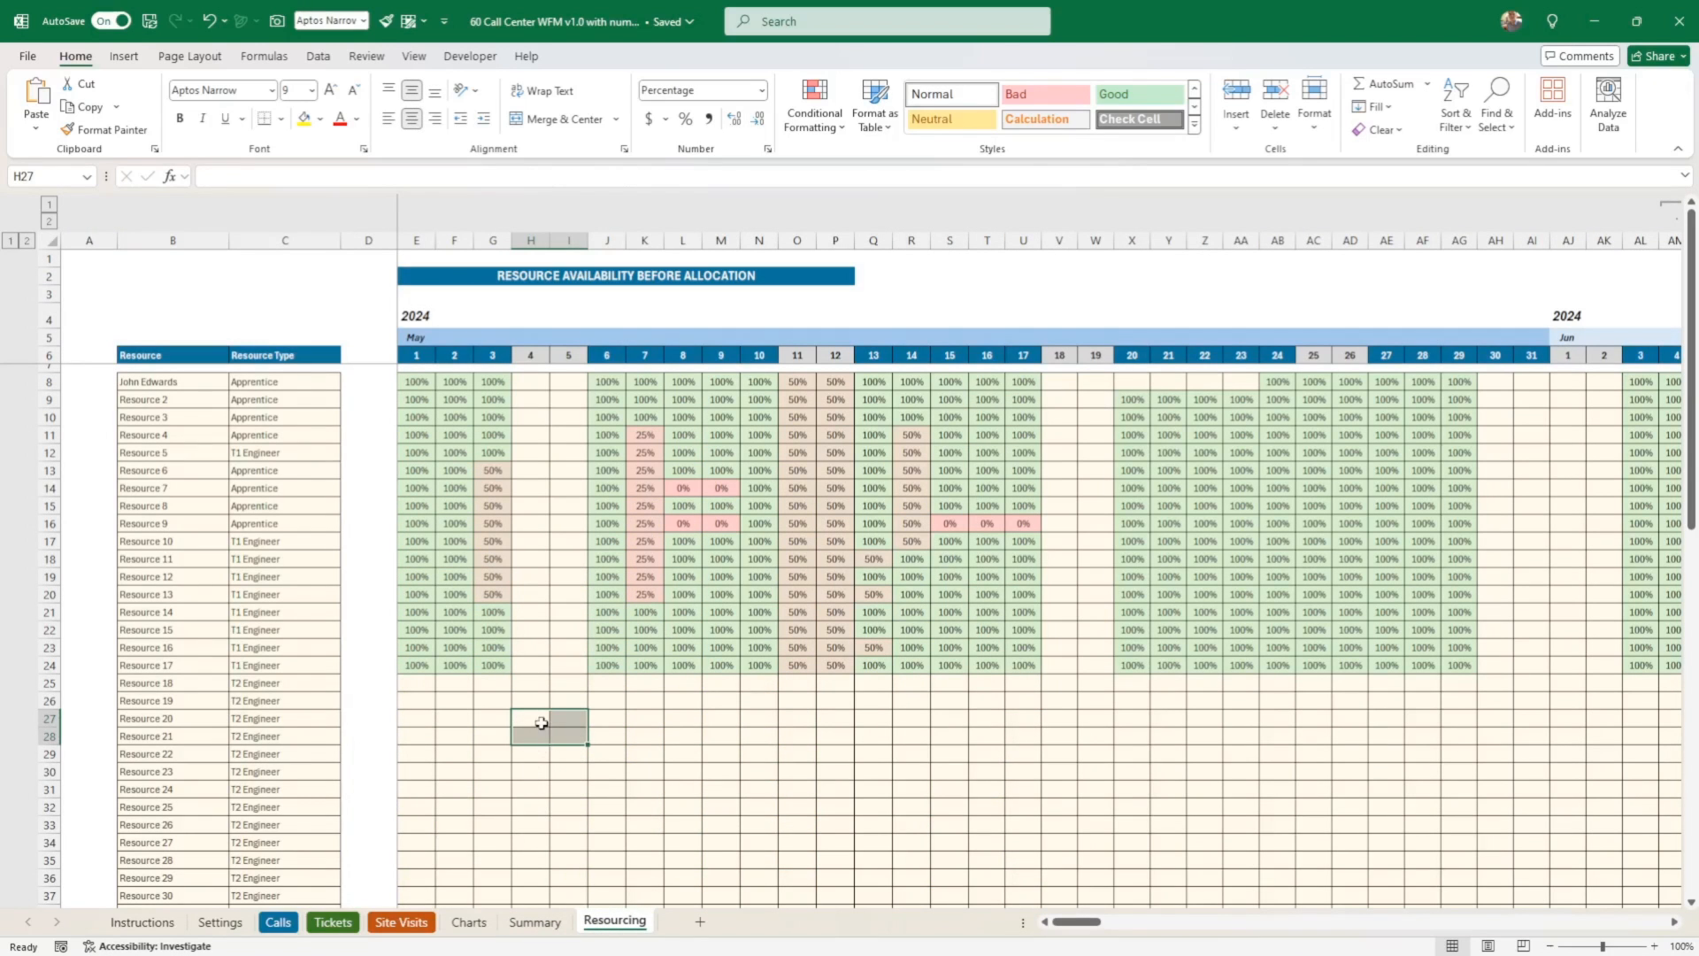
left_click(554, 749)
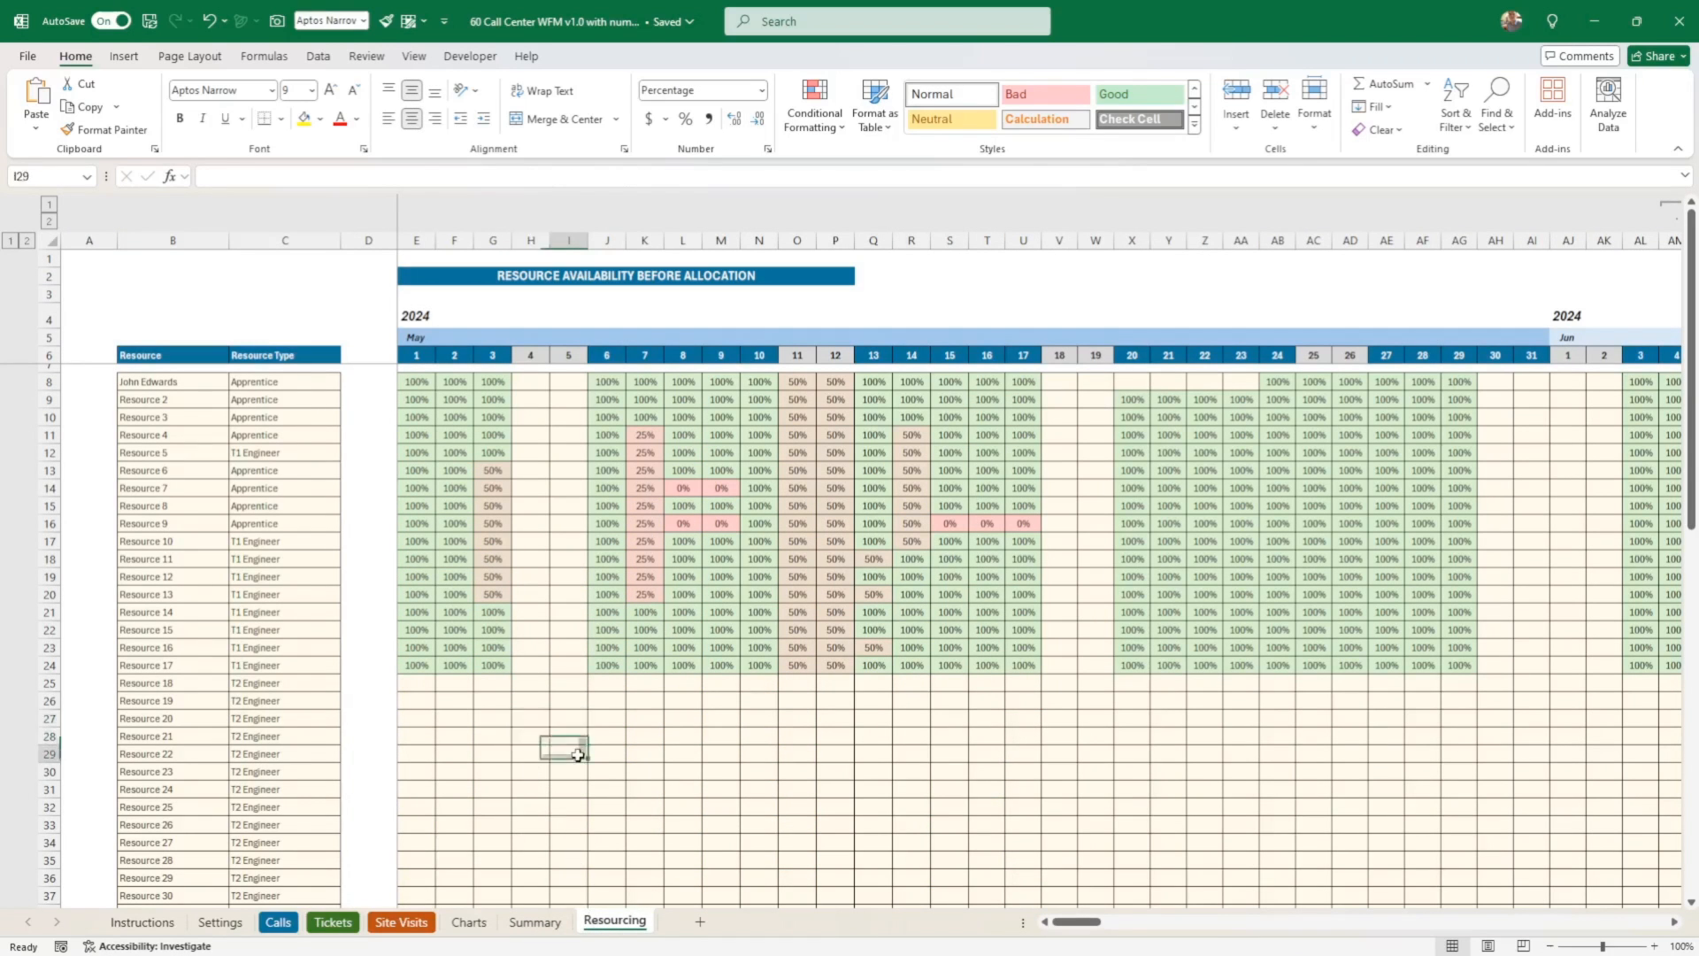
- Pass through Charts, Site Visits, Tickets and Calls sheets and land on Settings
left_click(468, 922)
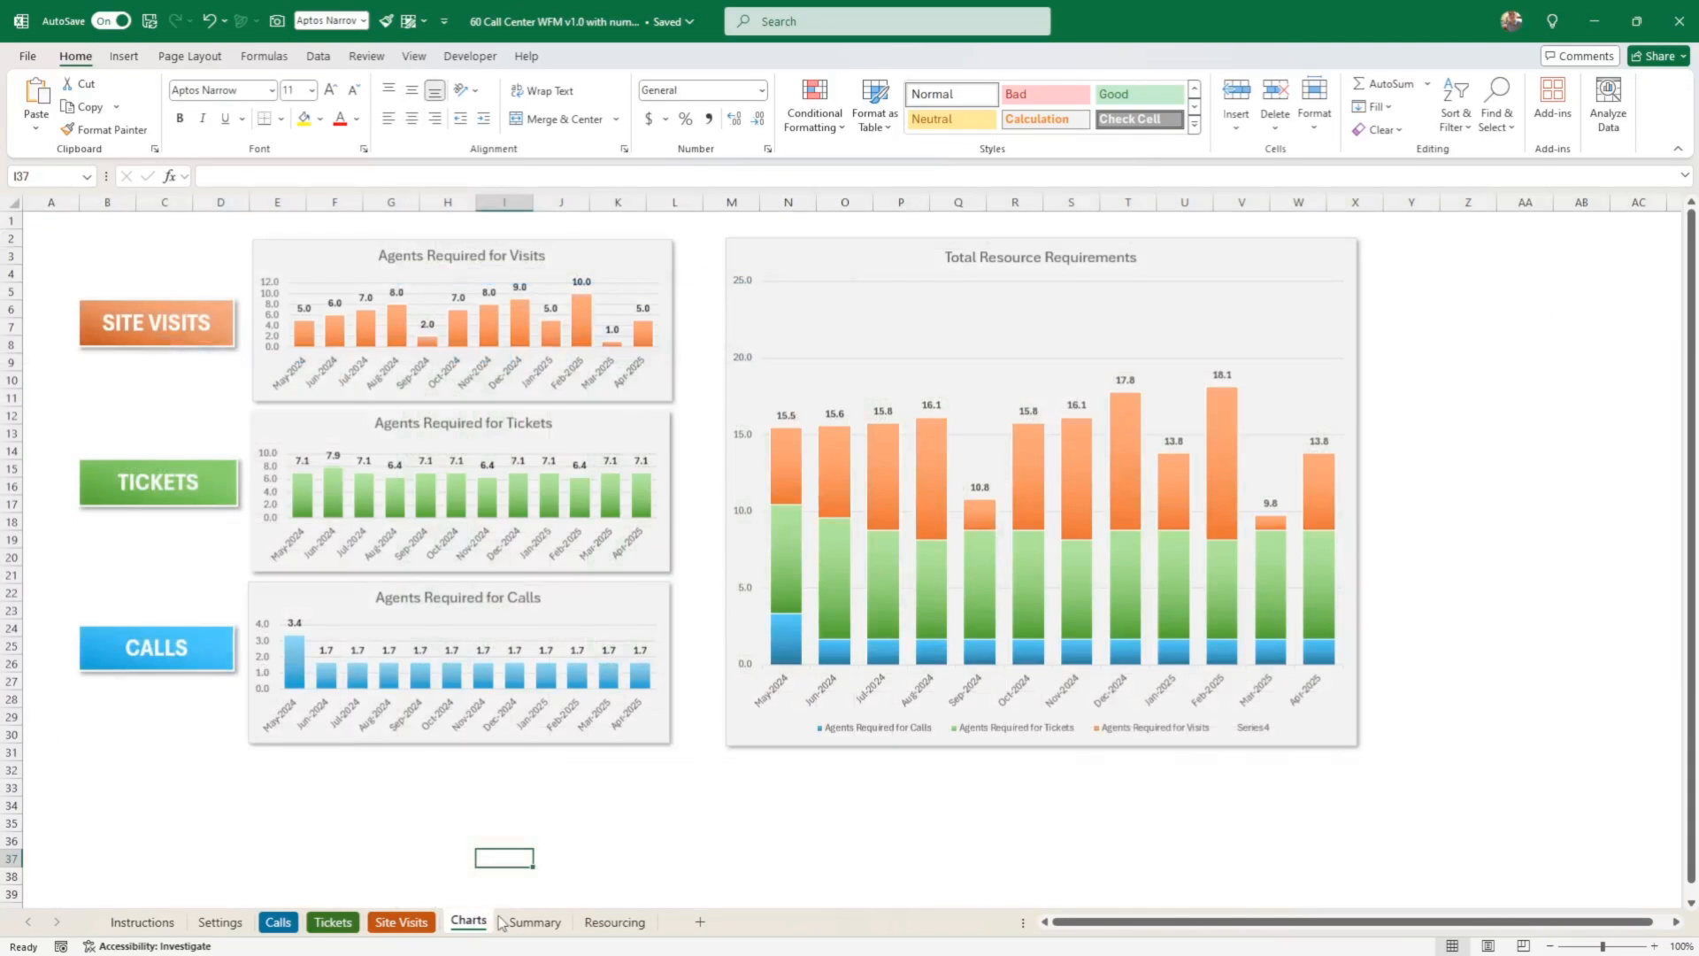
left_click(400, 922)
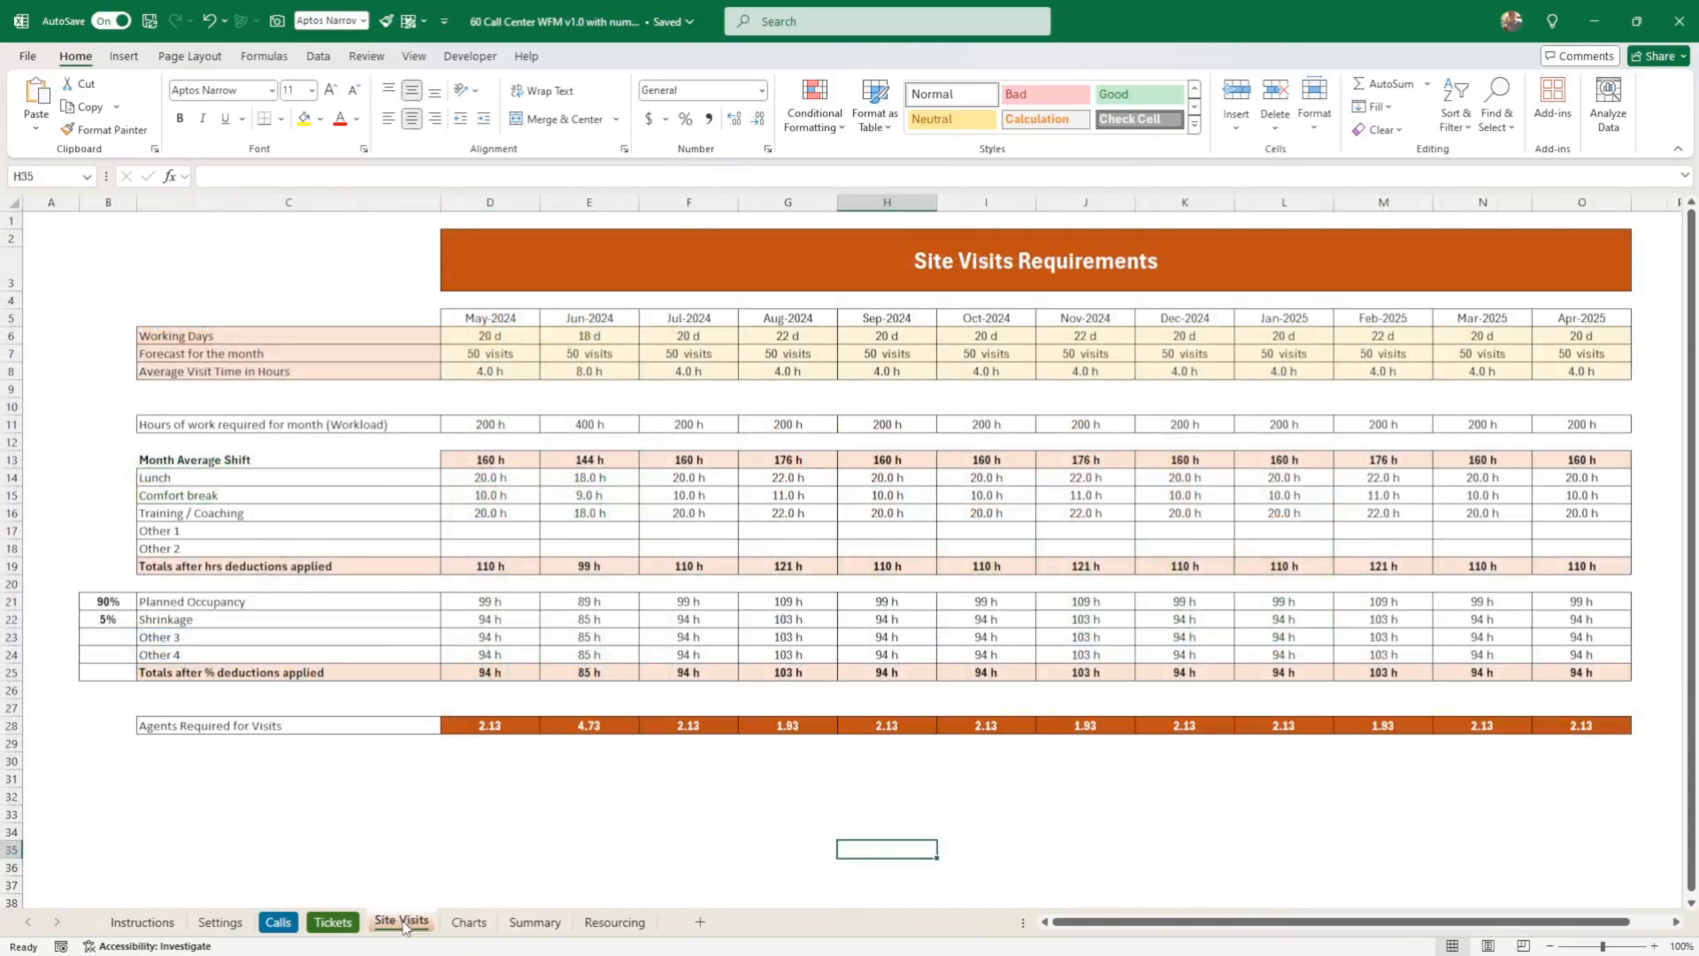
left_click_drag(488, 334, 1285, 370)
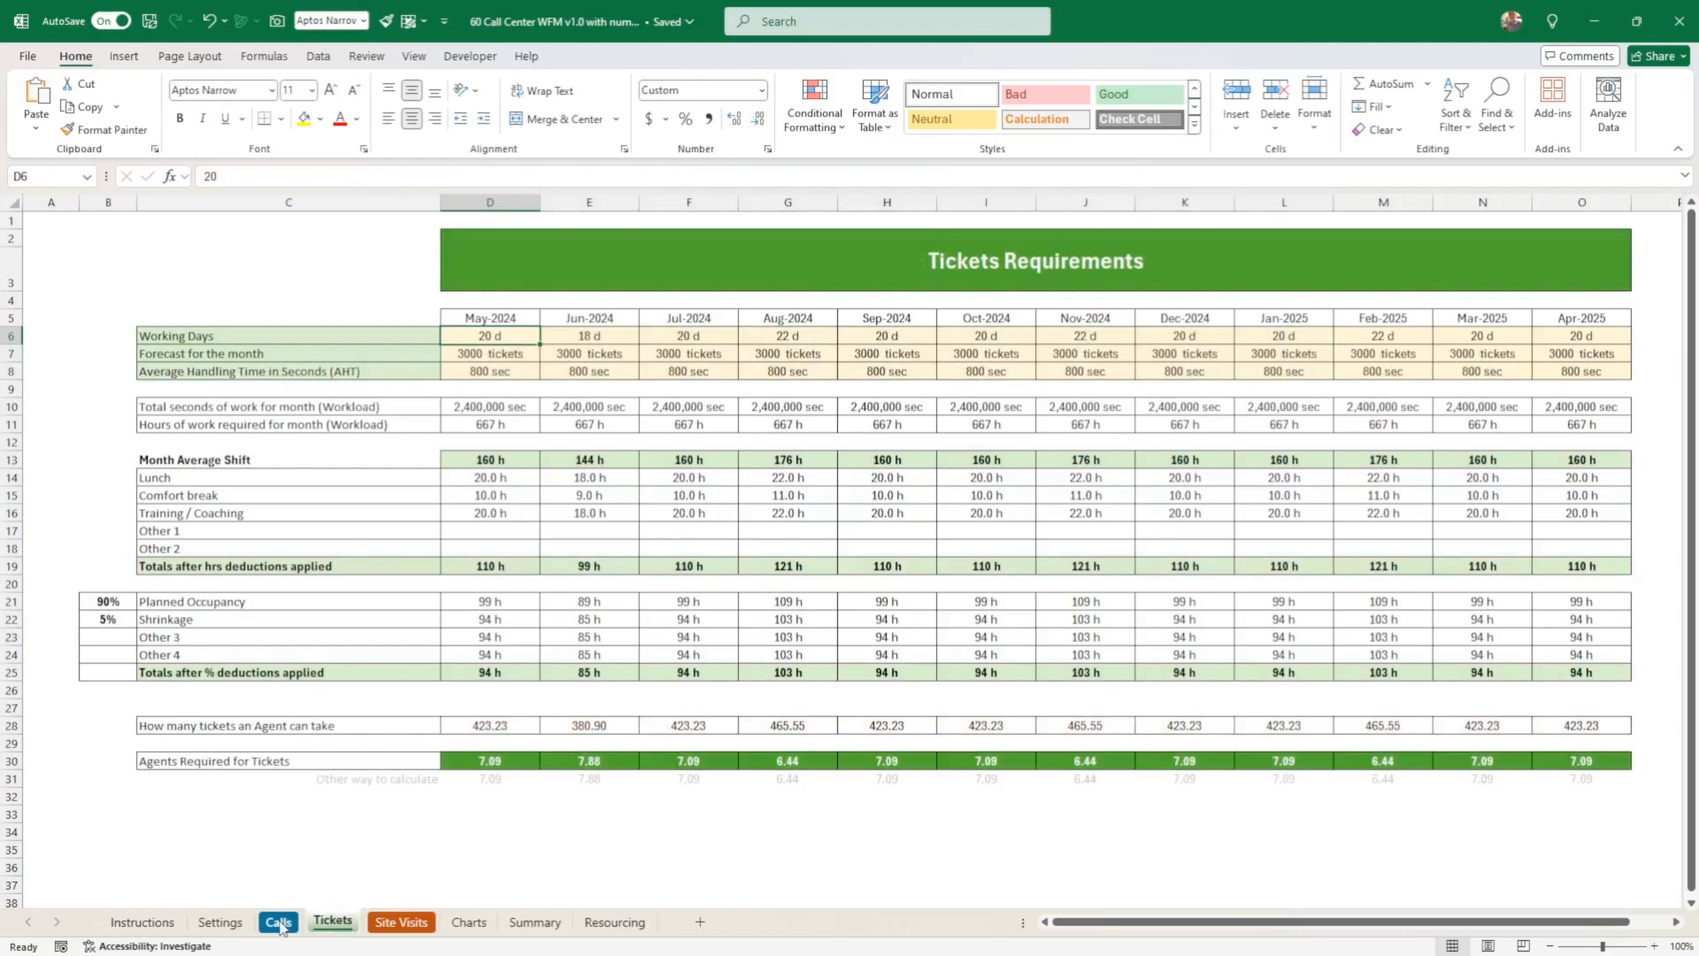
left_click(278, 922)
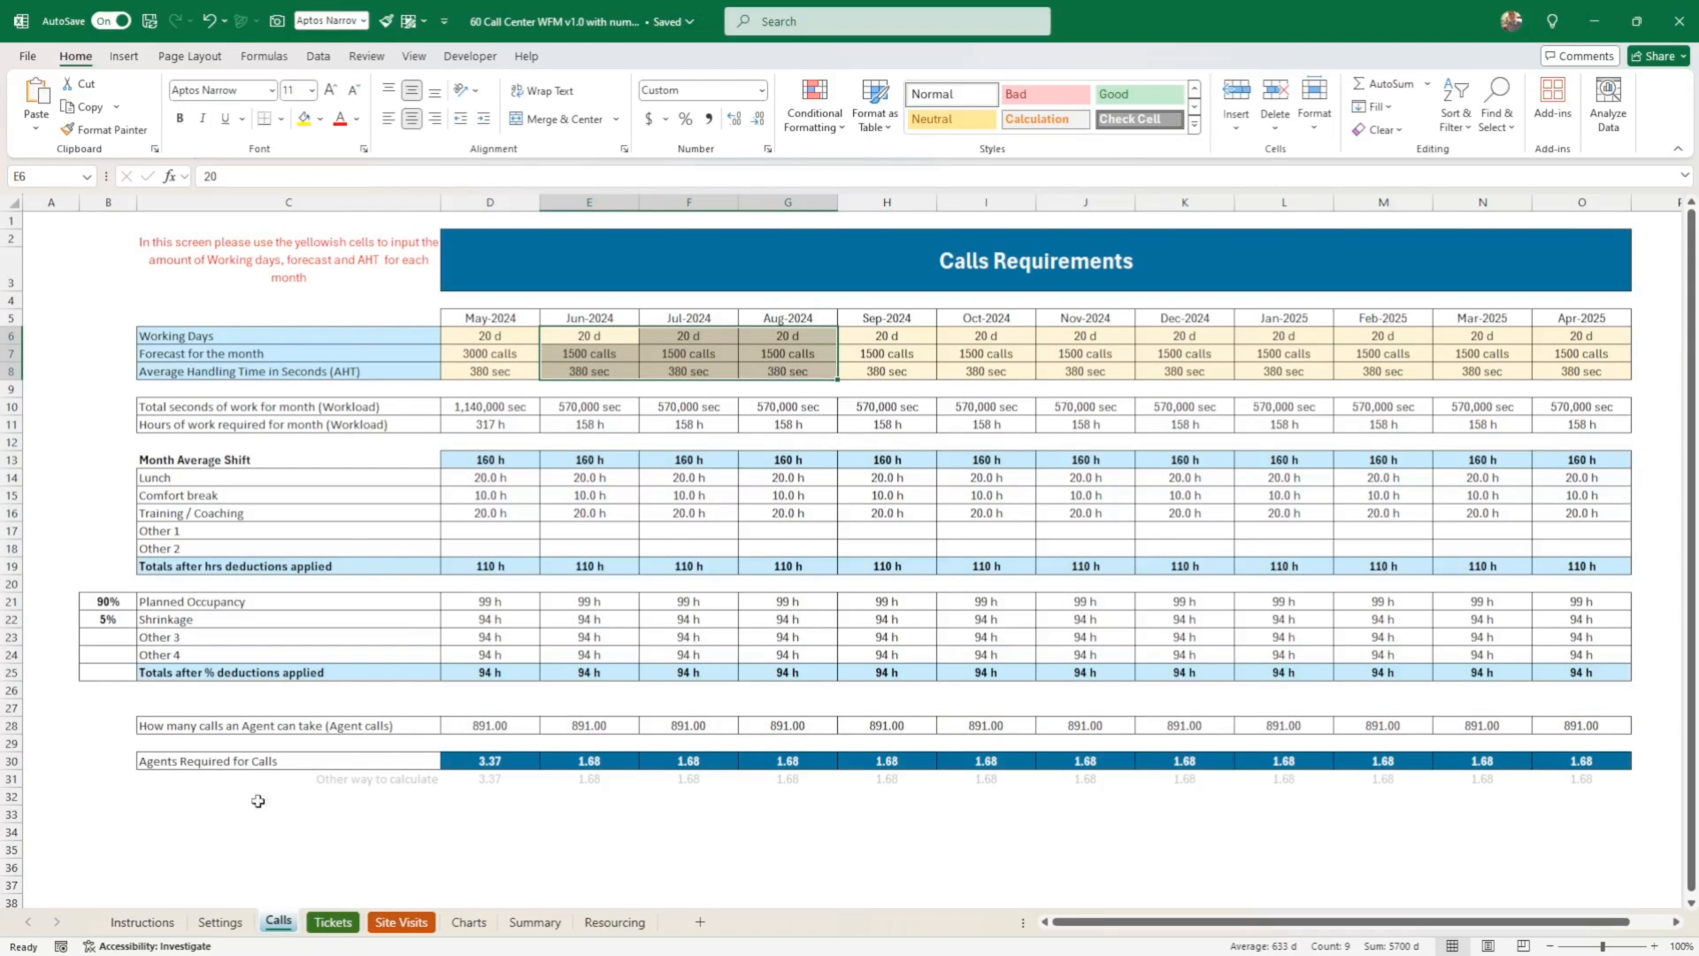
left_click(219, 922)
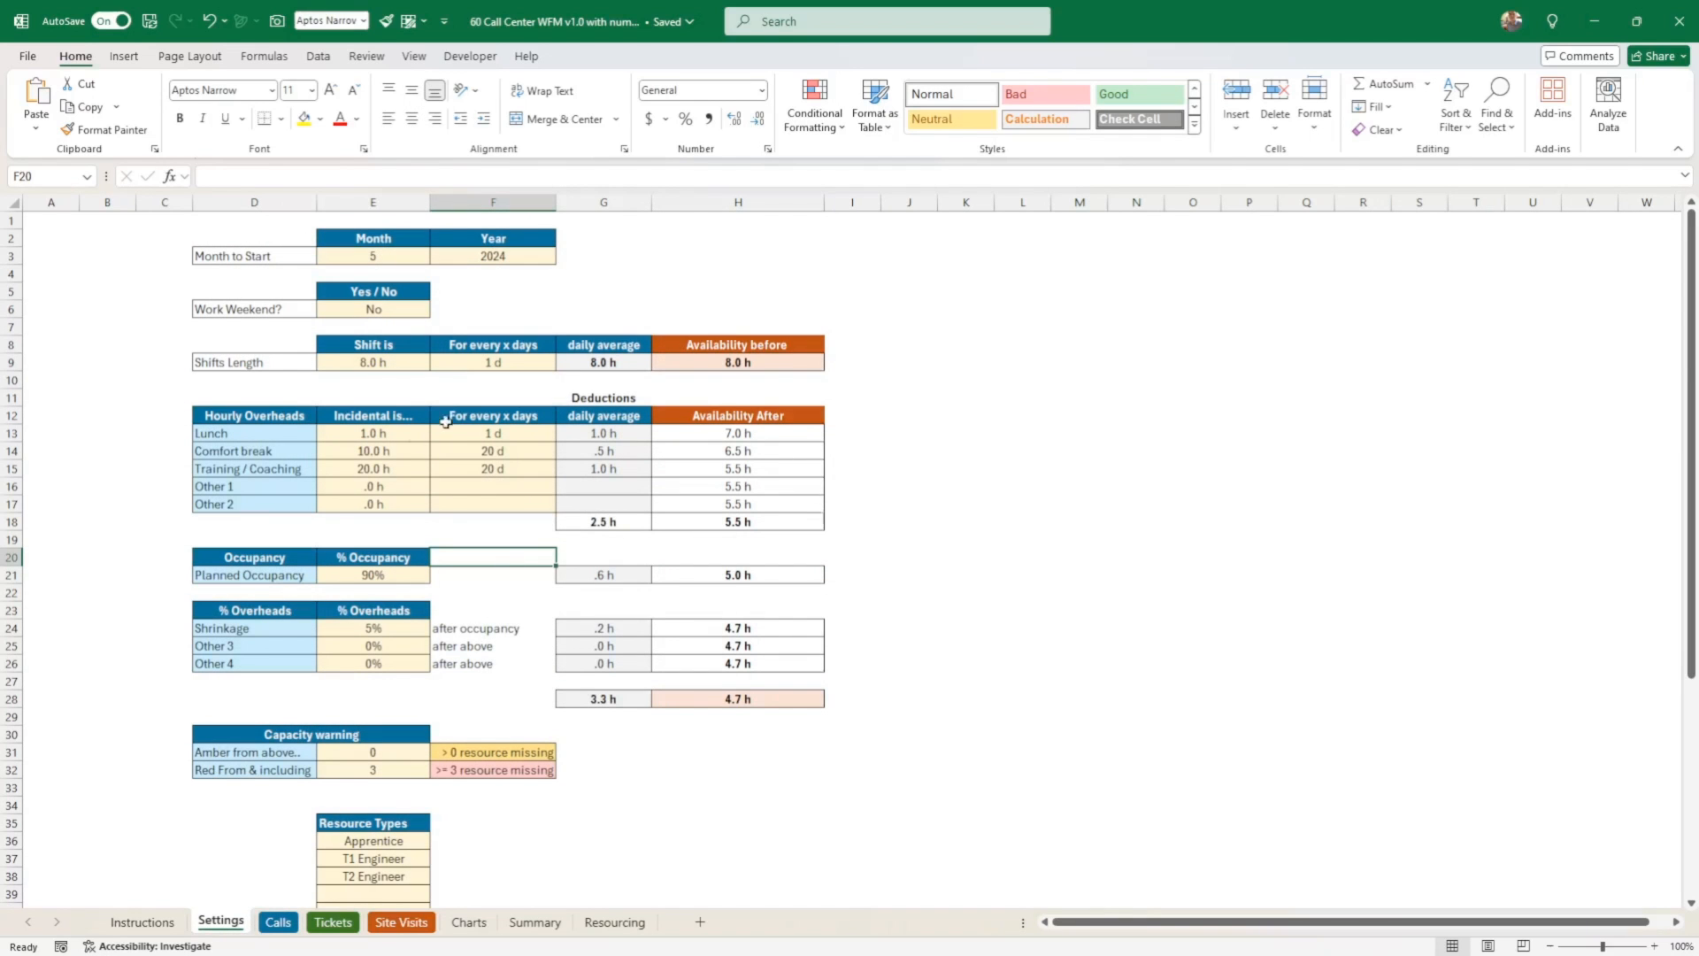
scroll("down", 3)
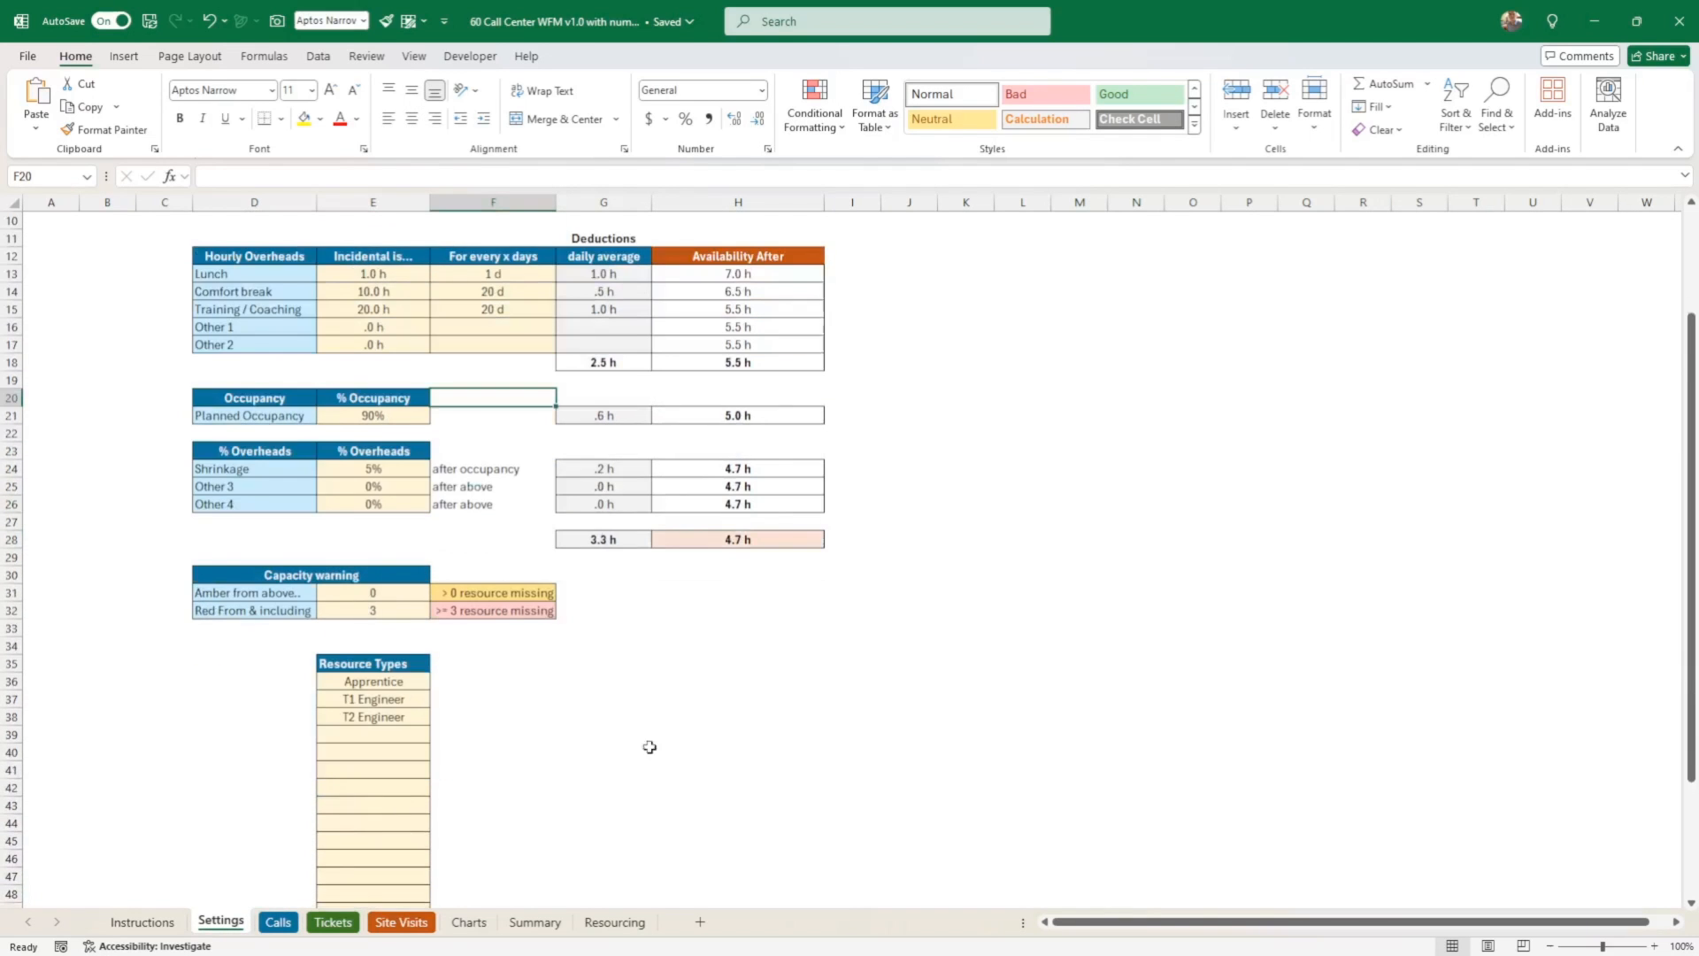
- Open the Instructions guide and scroll to its Calls / Tickets Tab section
left_click(144, 920)
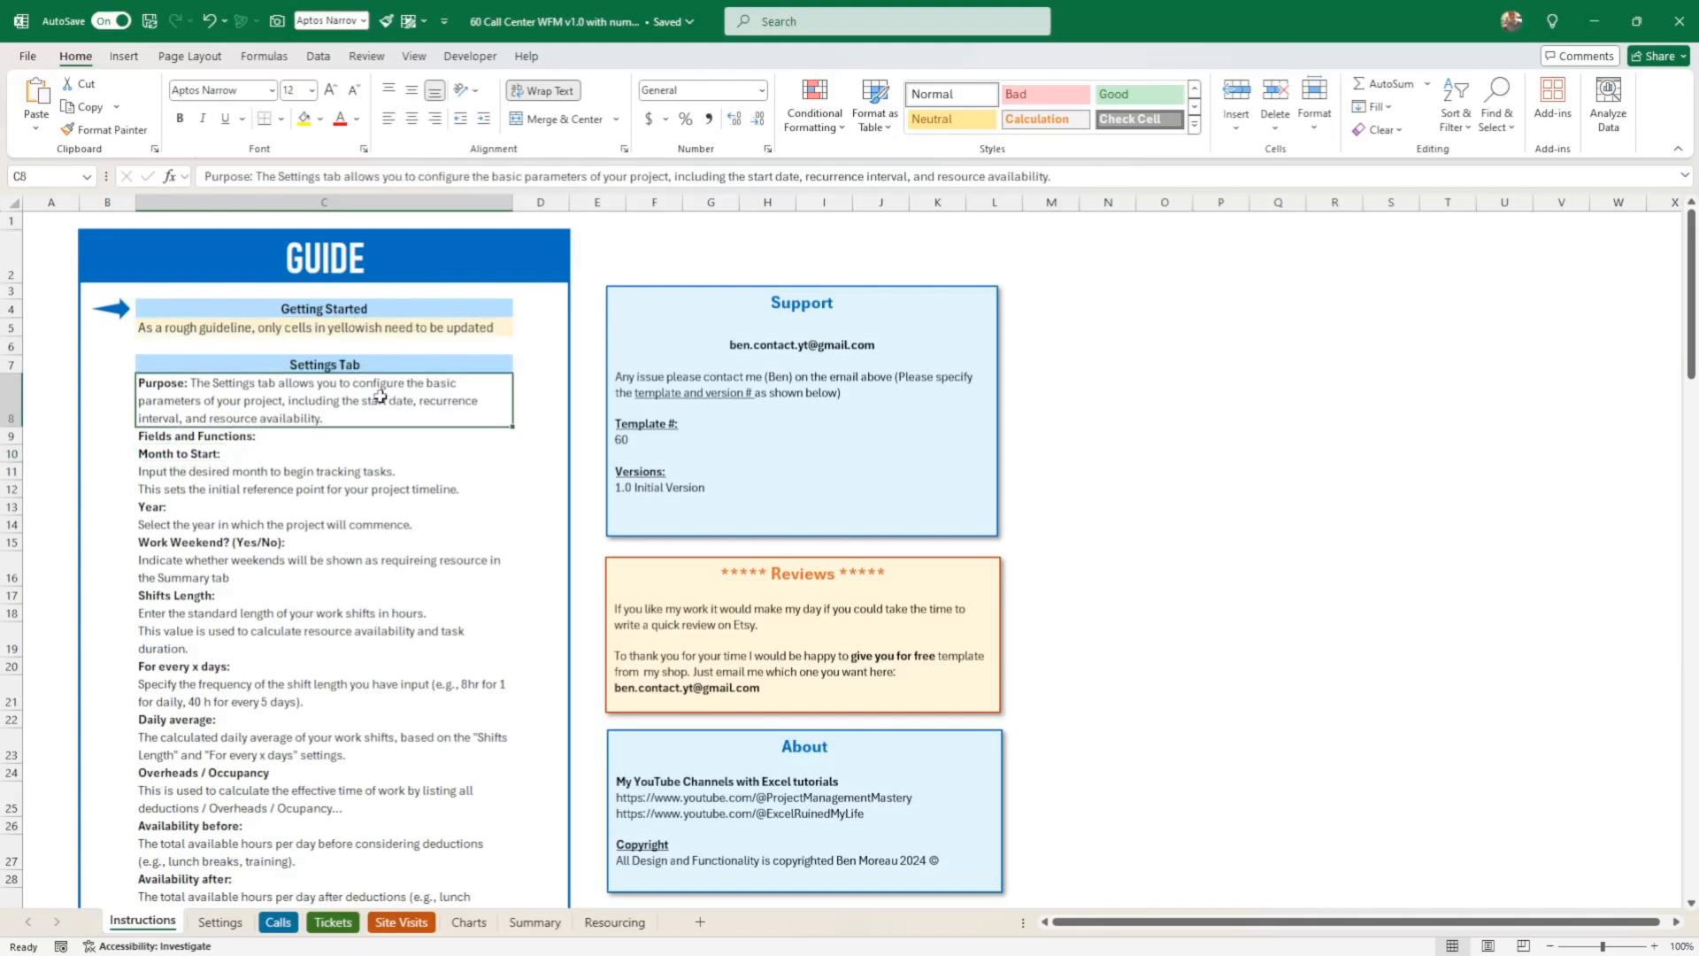
scroll("down", 3)
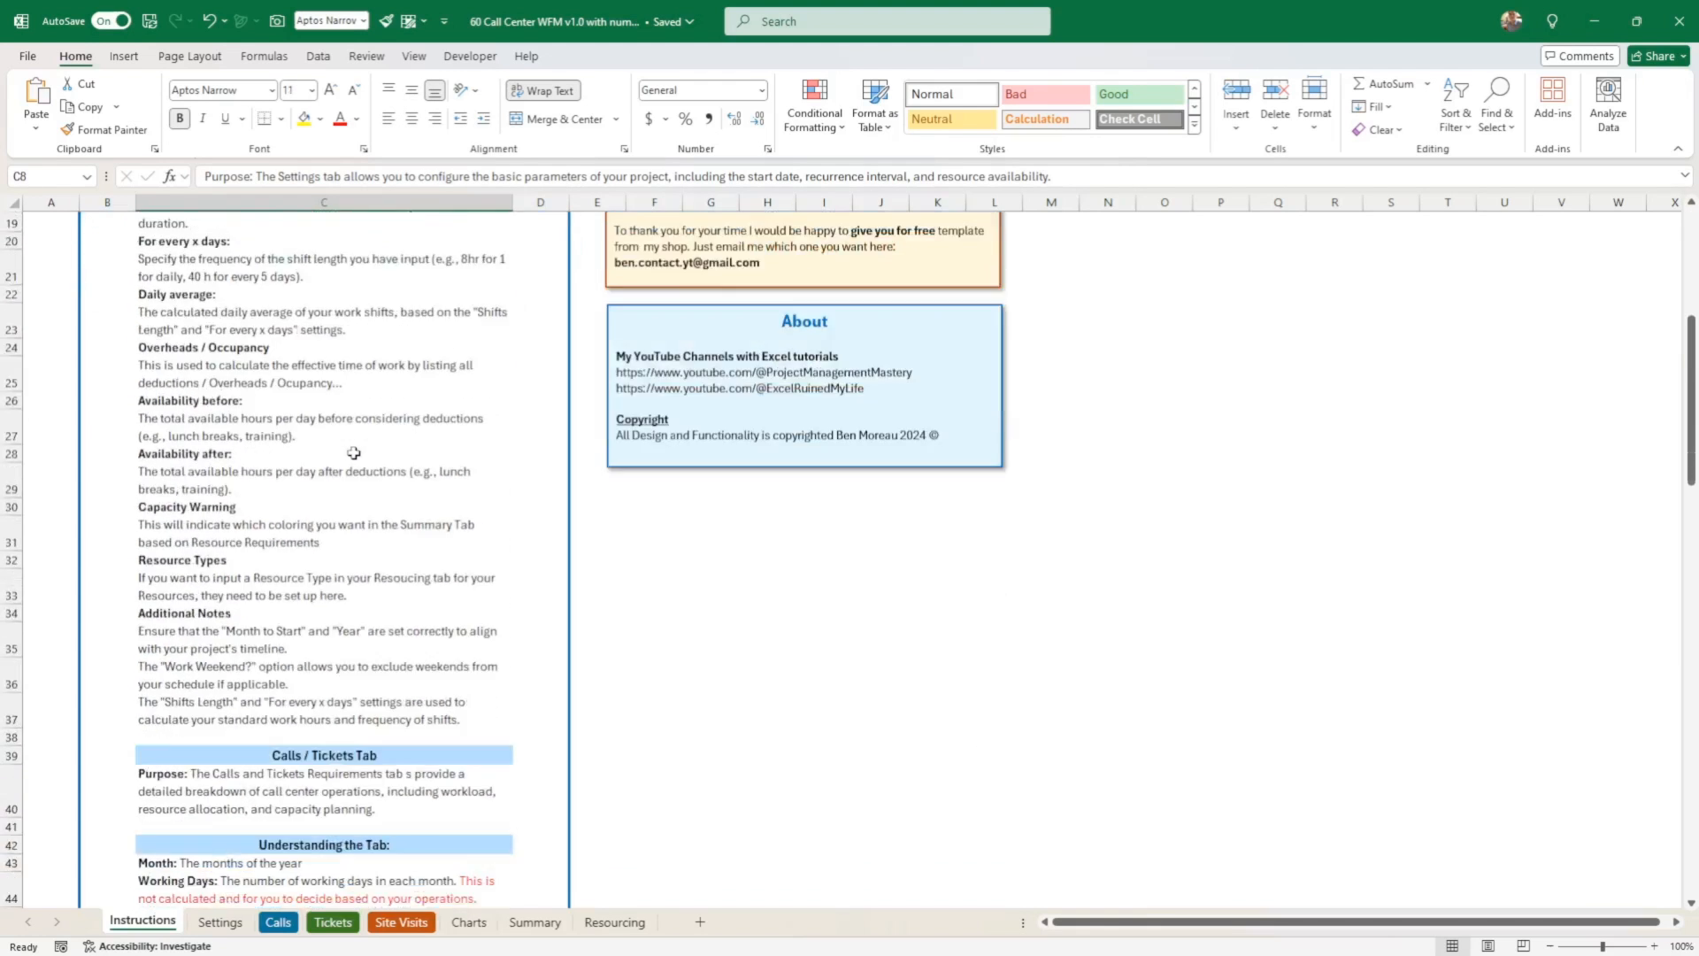
scroll("down", 3)
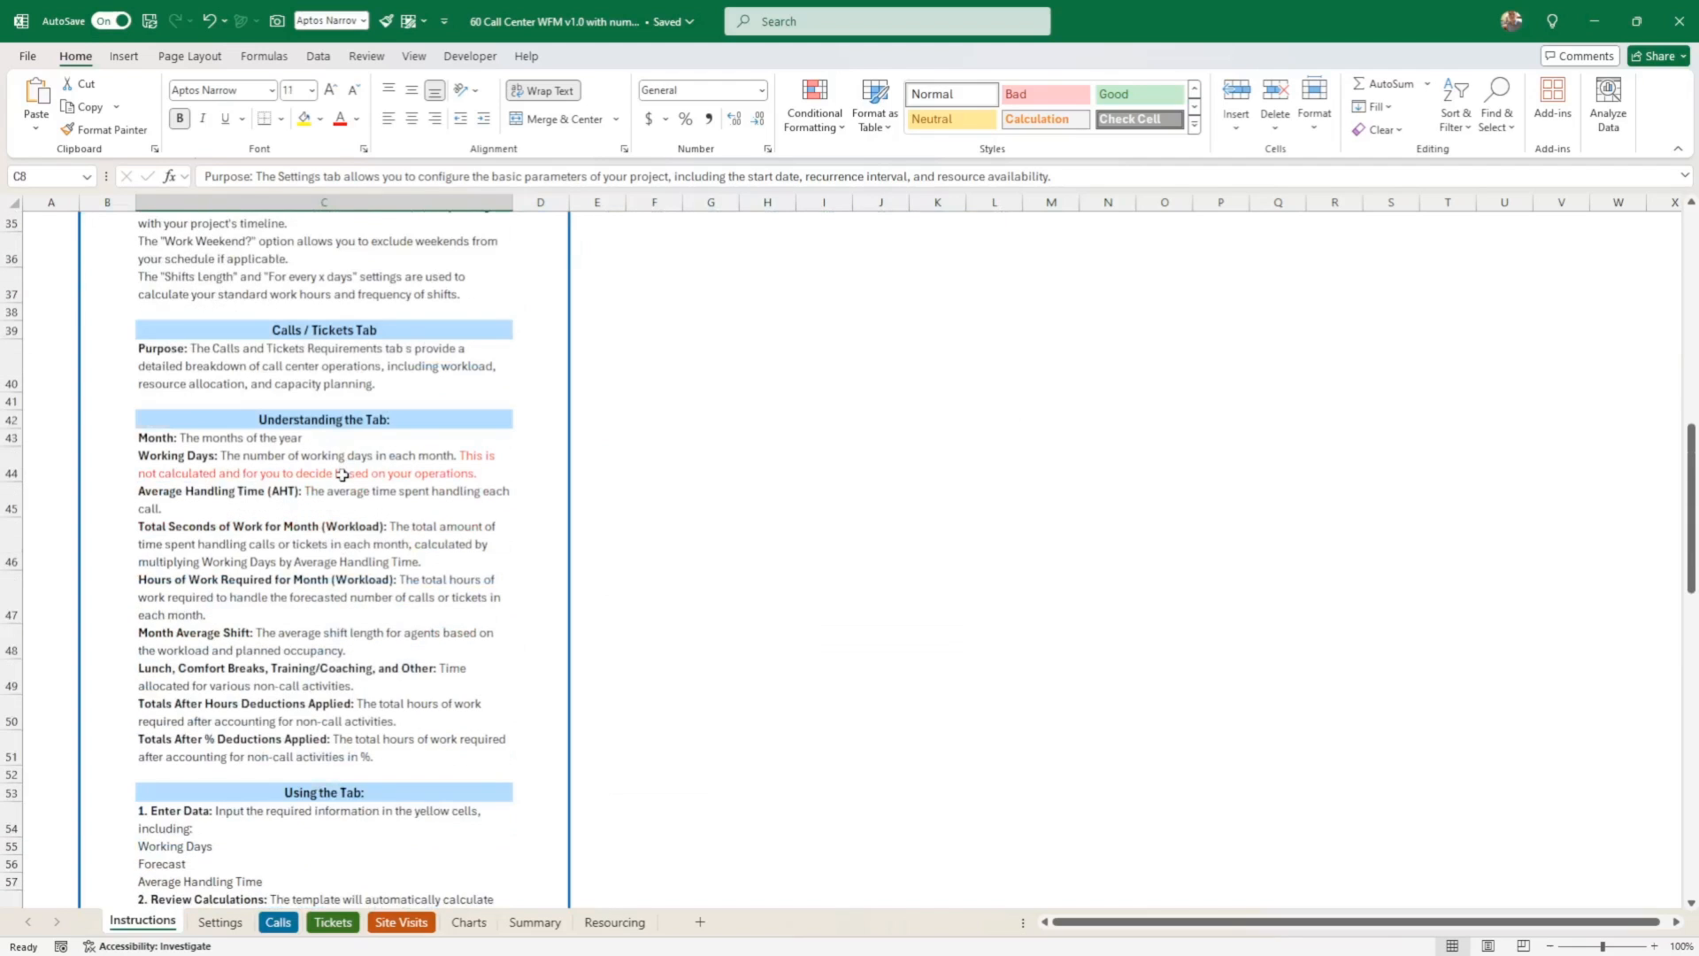